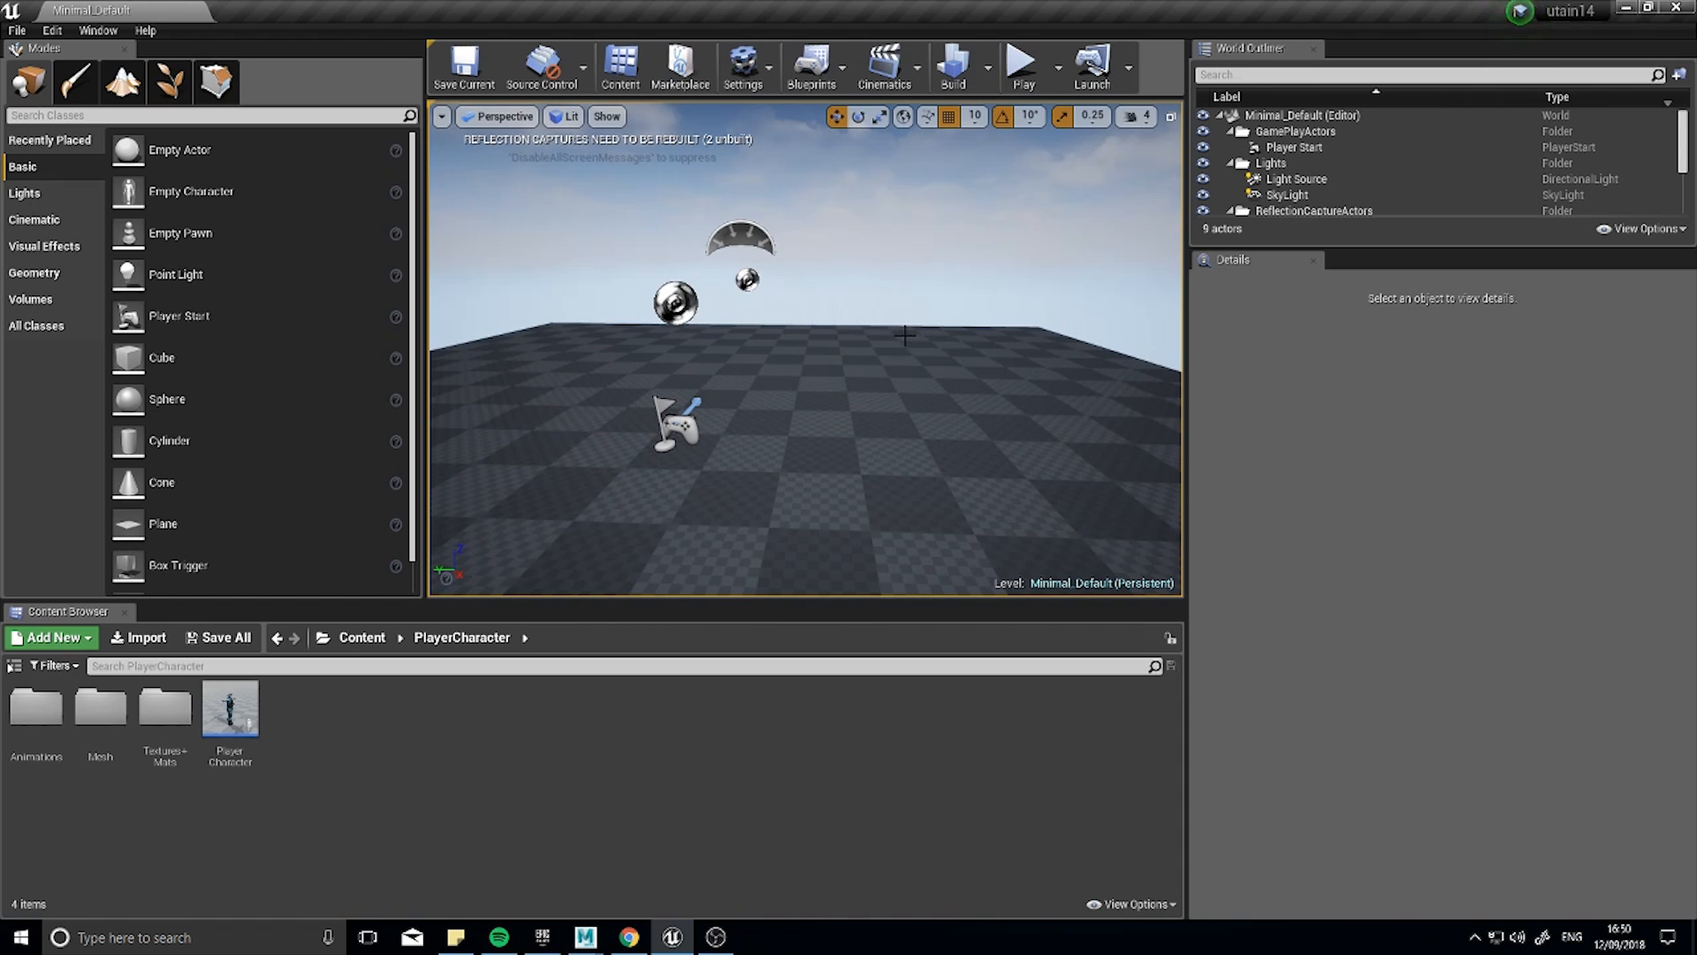
{"action": "mouse_move", "coordinate": [903, 336]}
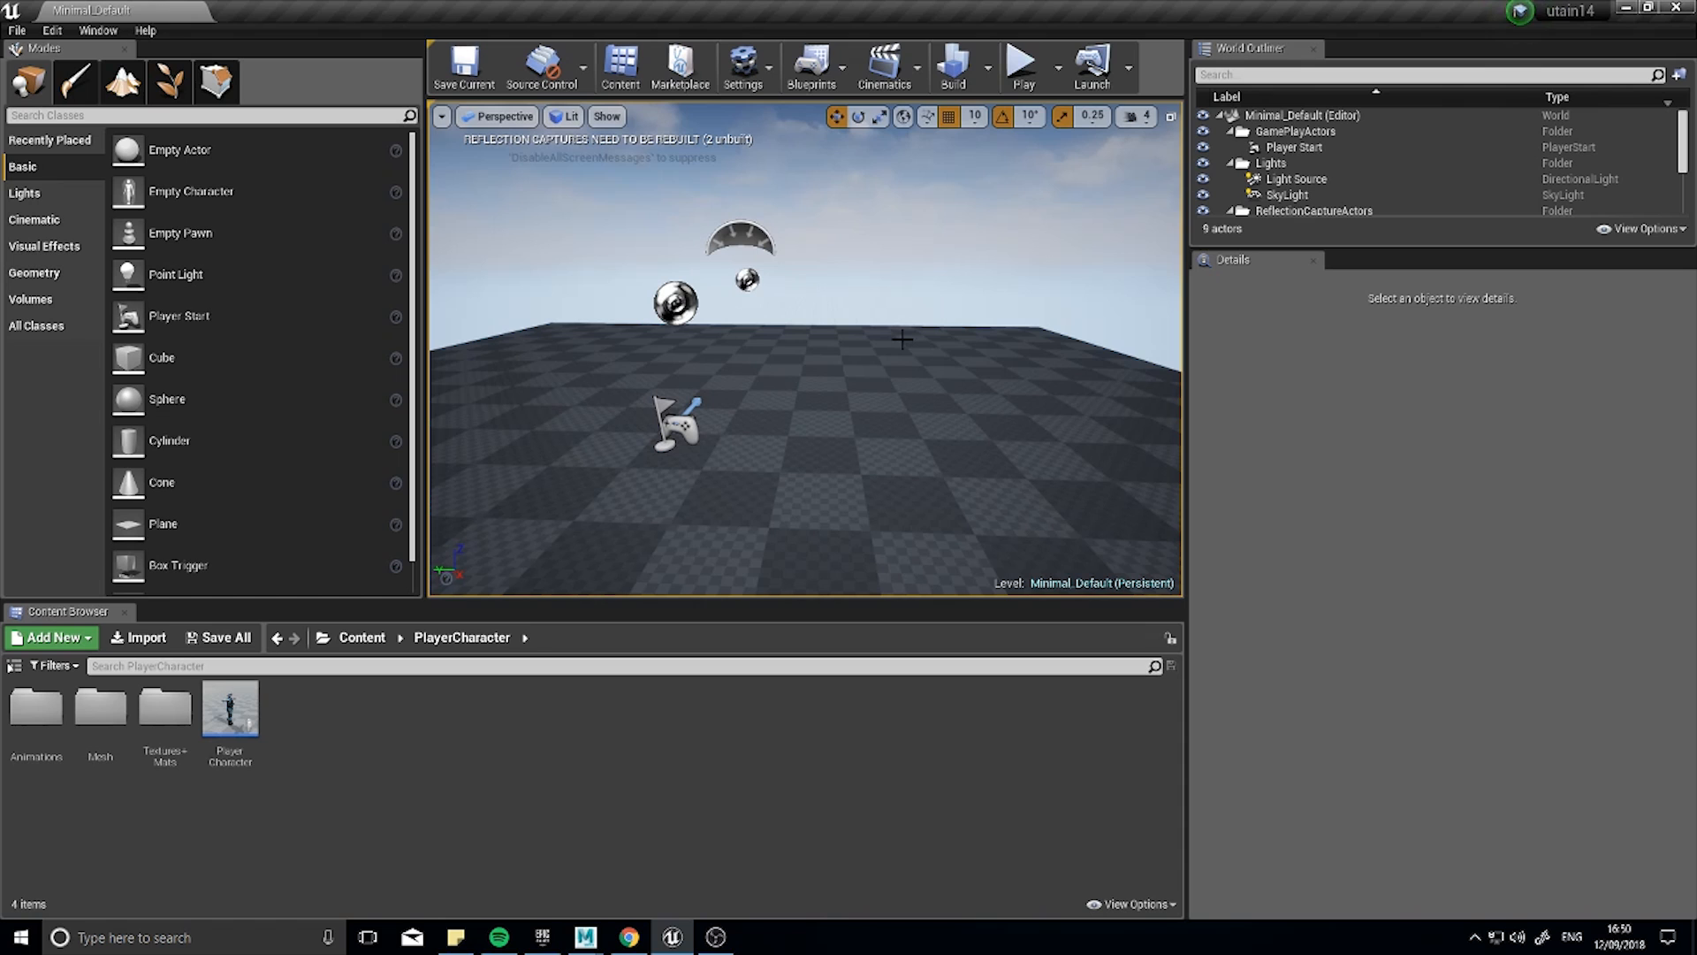
Play the level in editor to see the SWAT character standing in a T-pose.
{"action": "left_click", "coordinate": [1025, 64]}
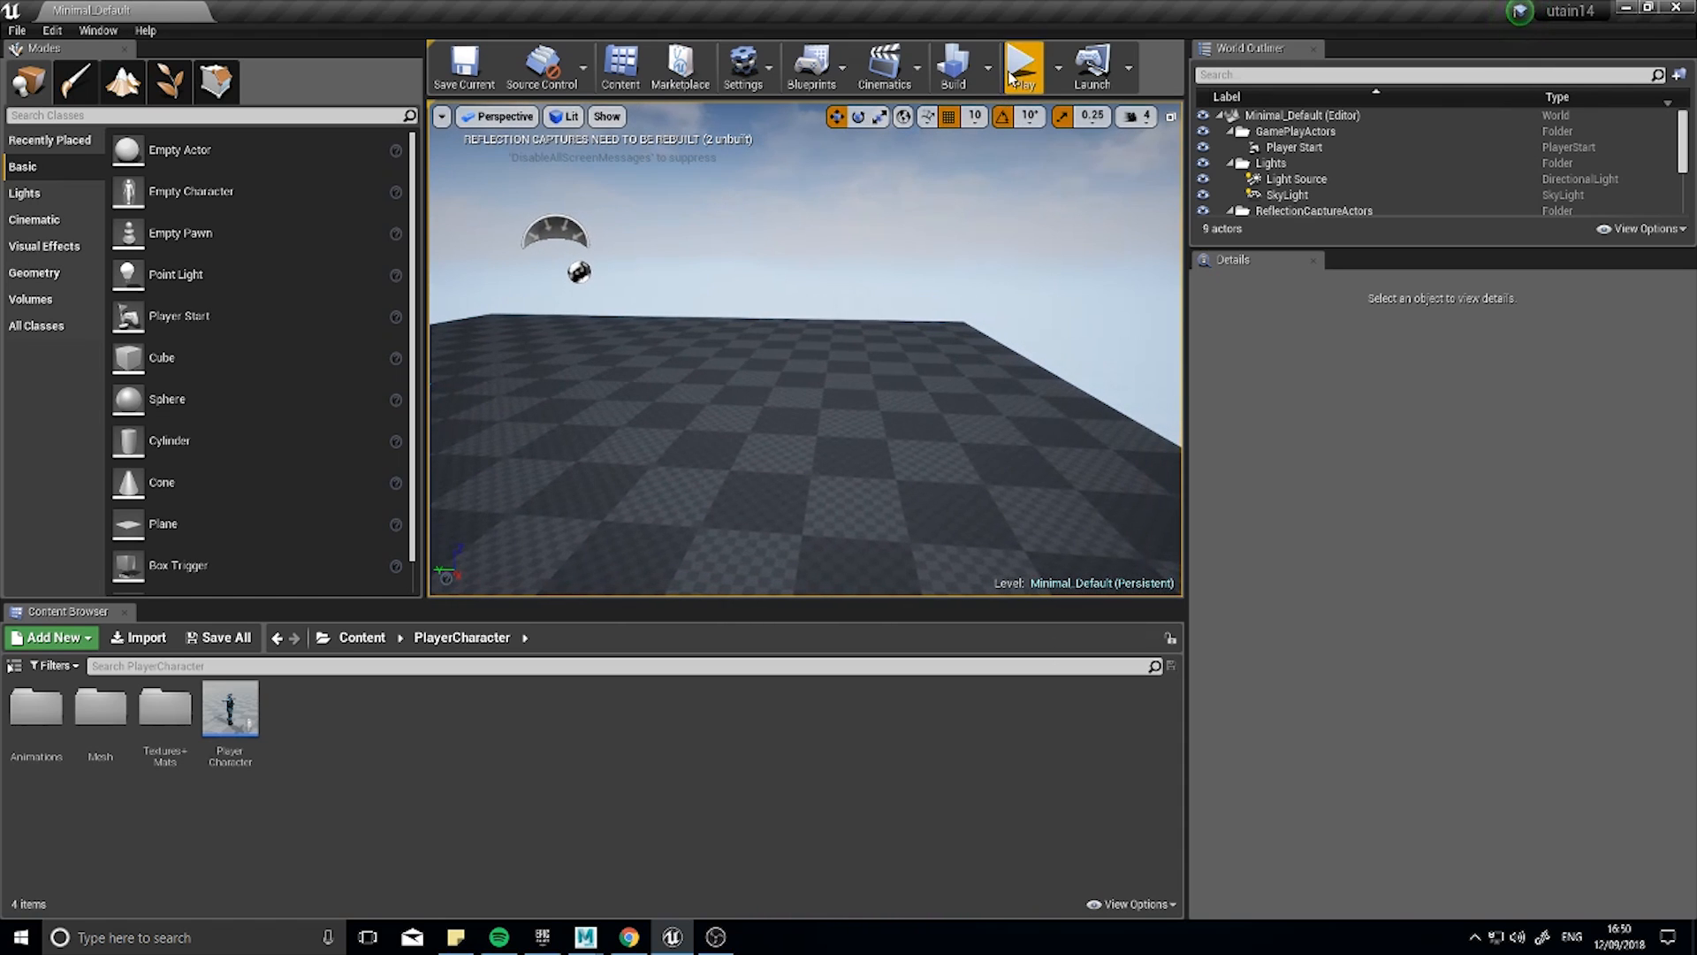
{"action": "left_click", "coordinate": [1025, 65]}
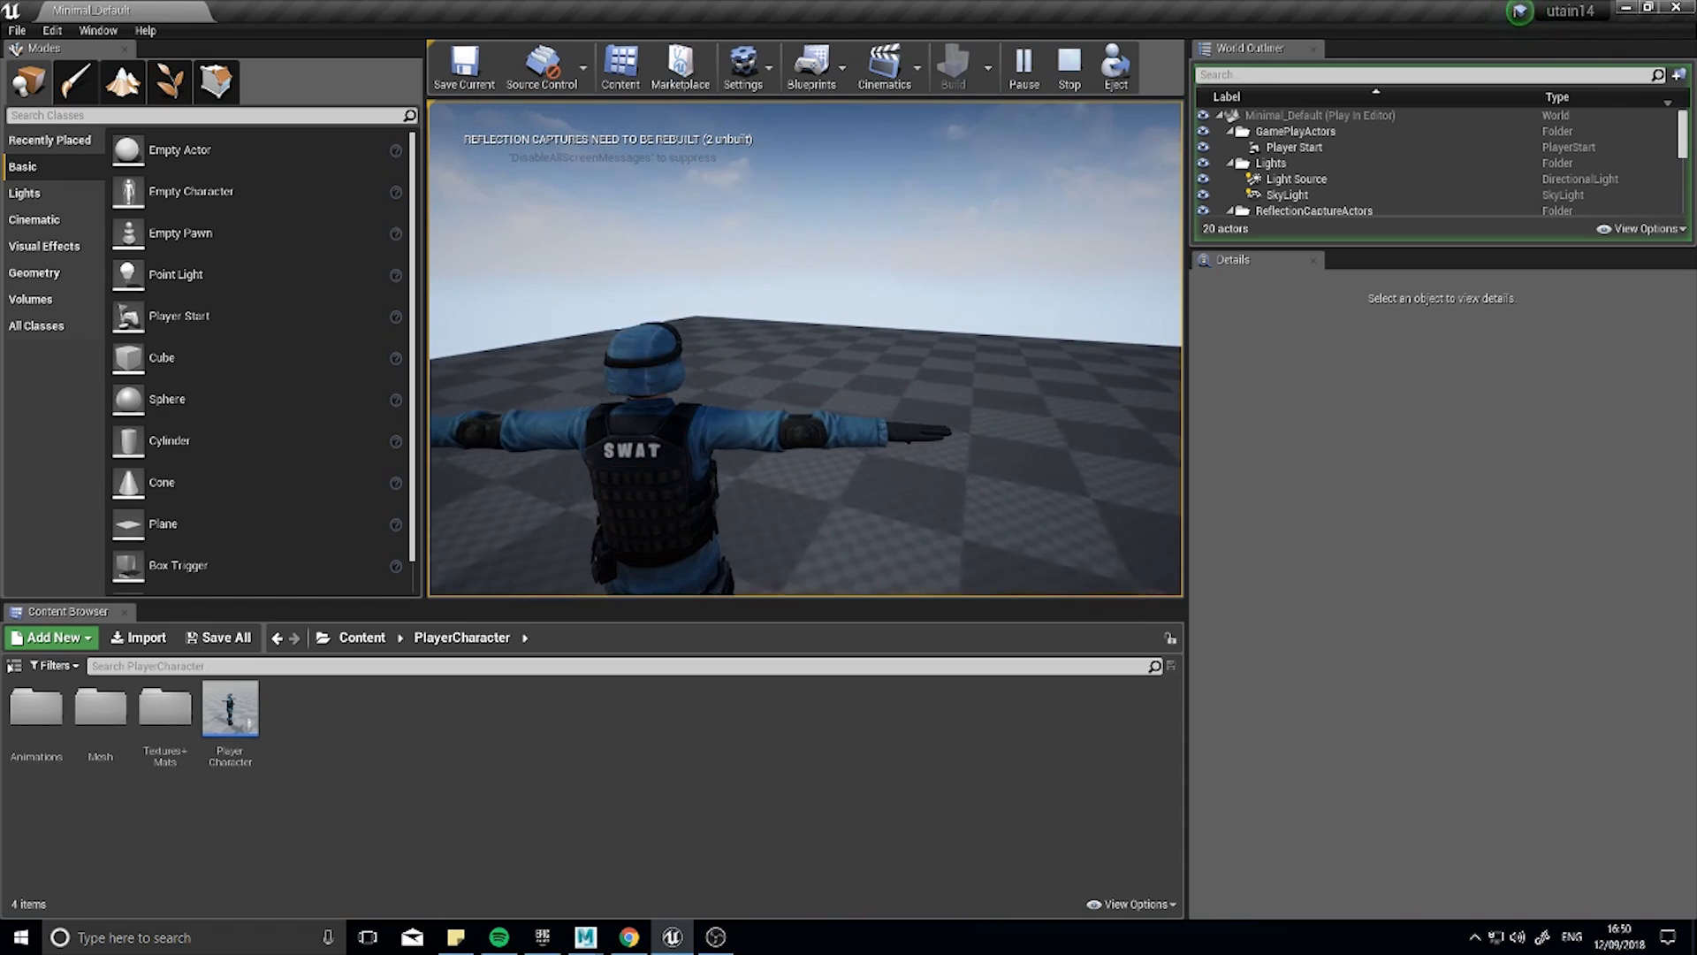
Stop play, browse the PlayerCharacter Animations sequences, and retest the T-posed character once more.
{"action": "left_click", "coordinate": [1070, 67]}
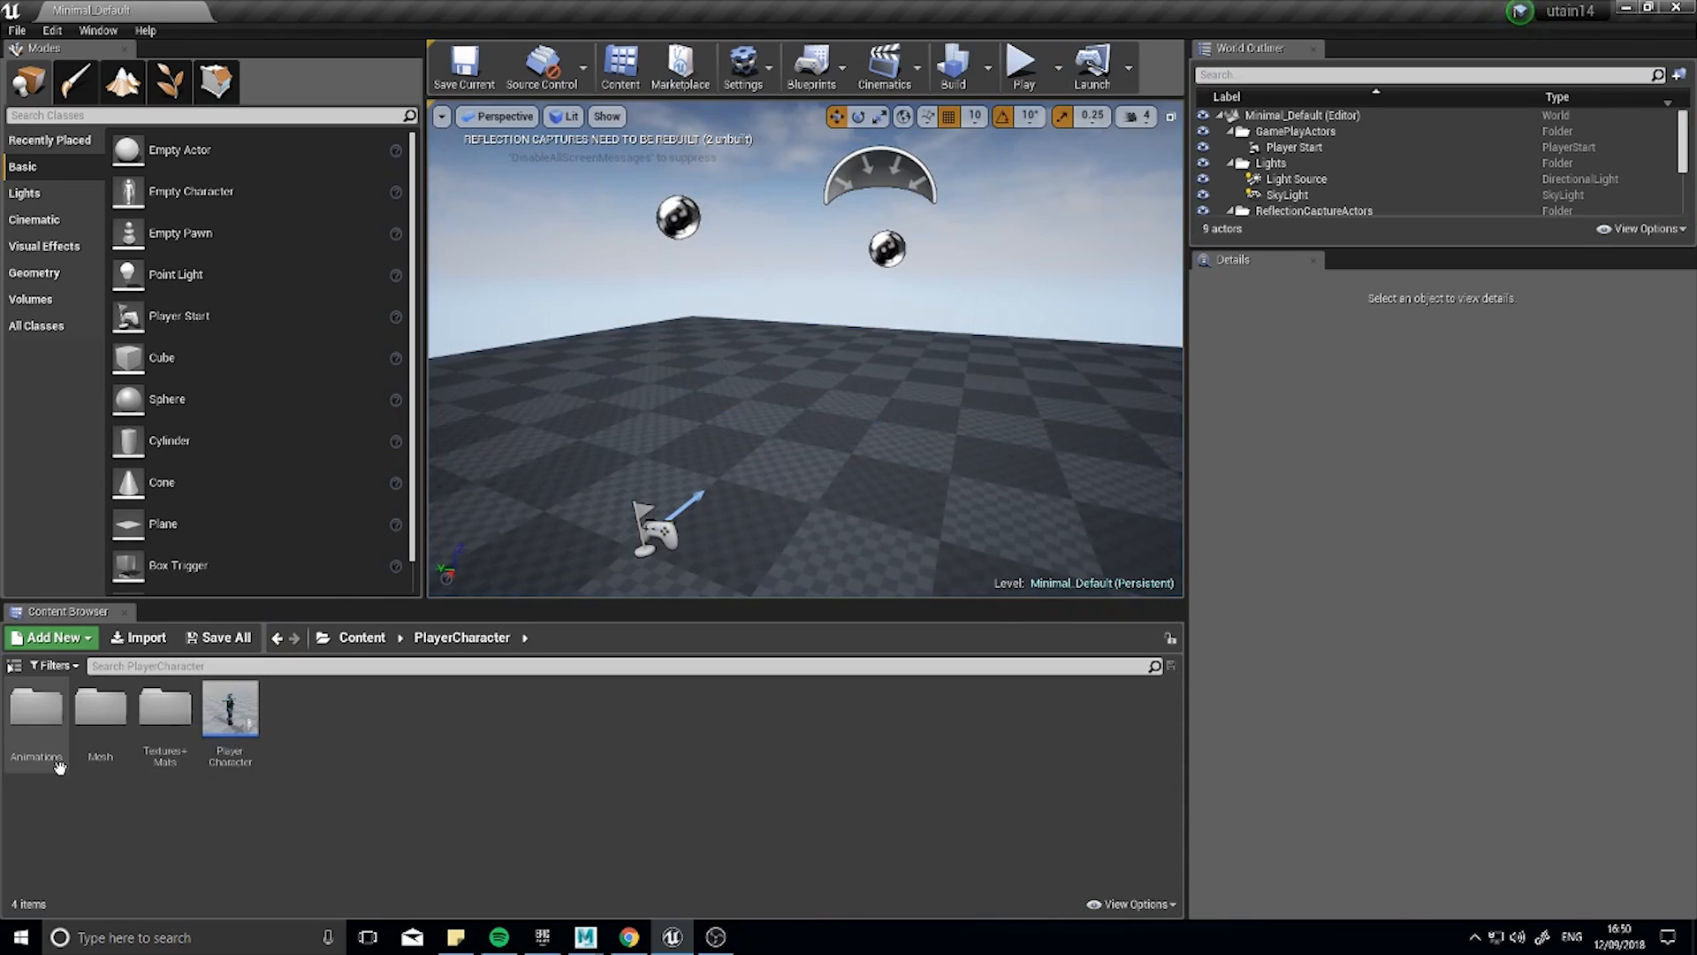
{"action": "mouse_move", "coordinate": [32, 727]}
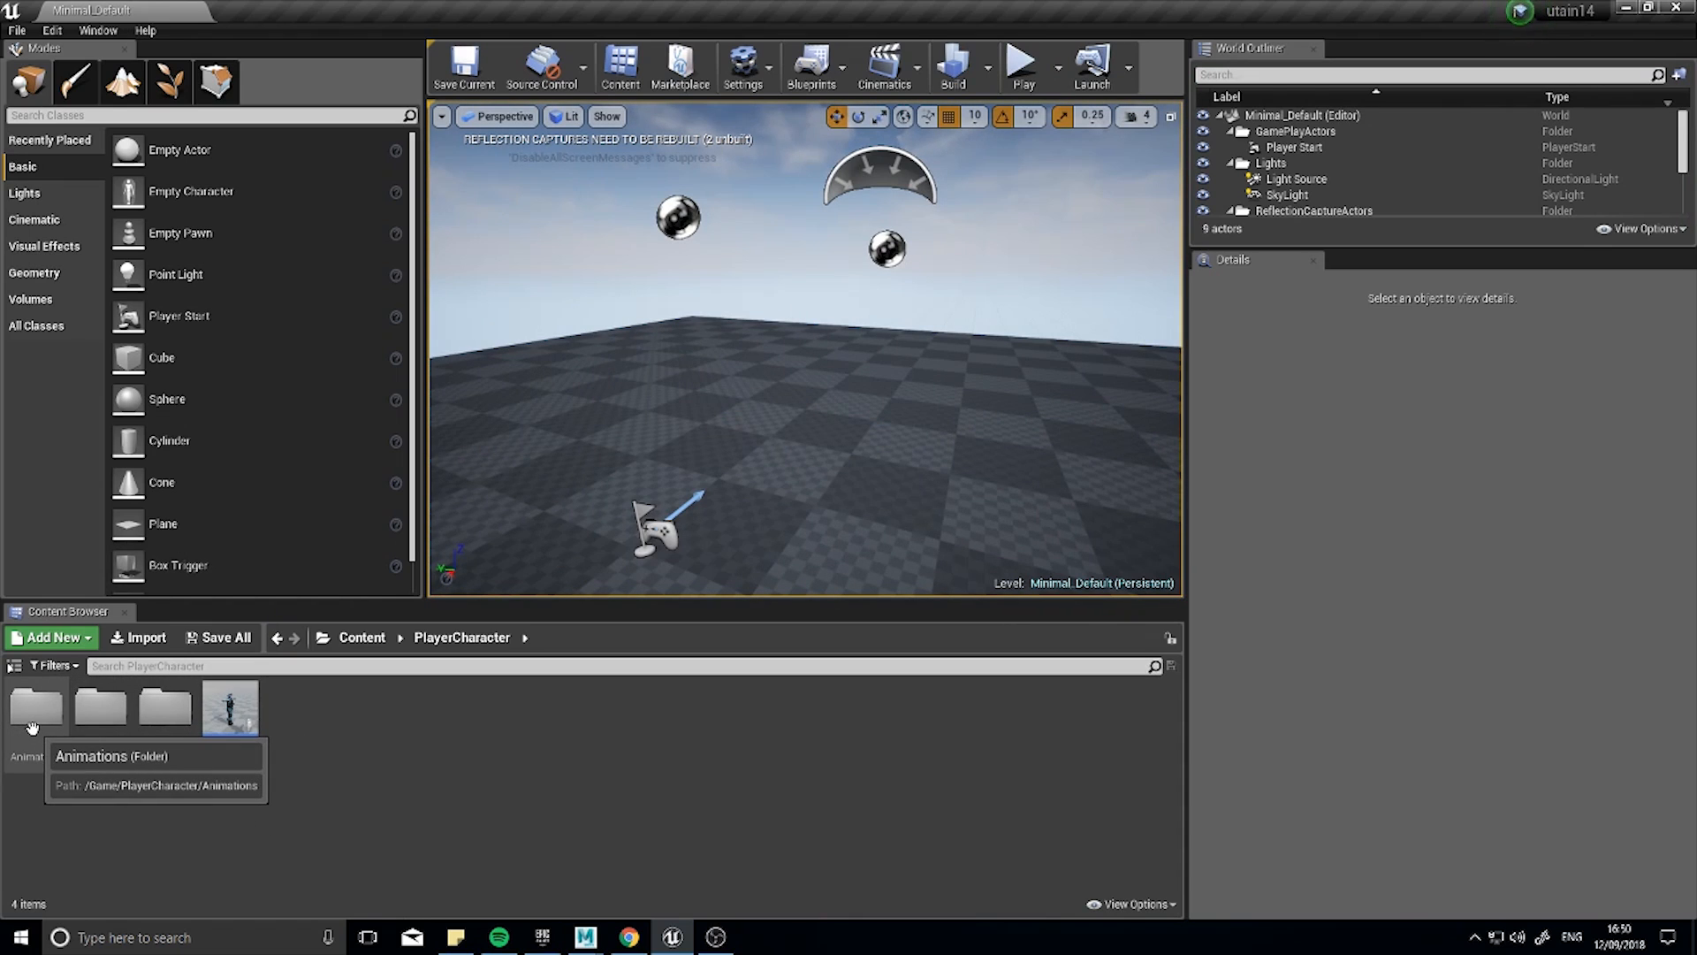
{"action": "mouse_move", "coordinate": [99, 769]}
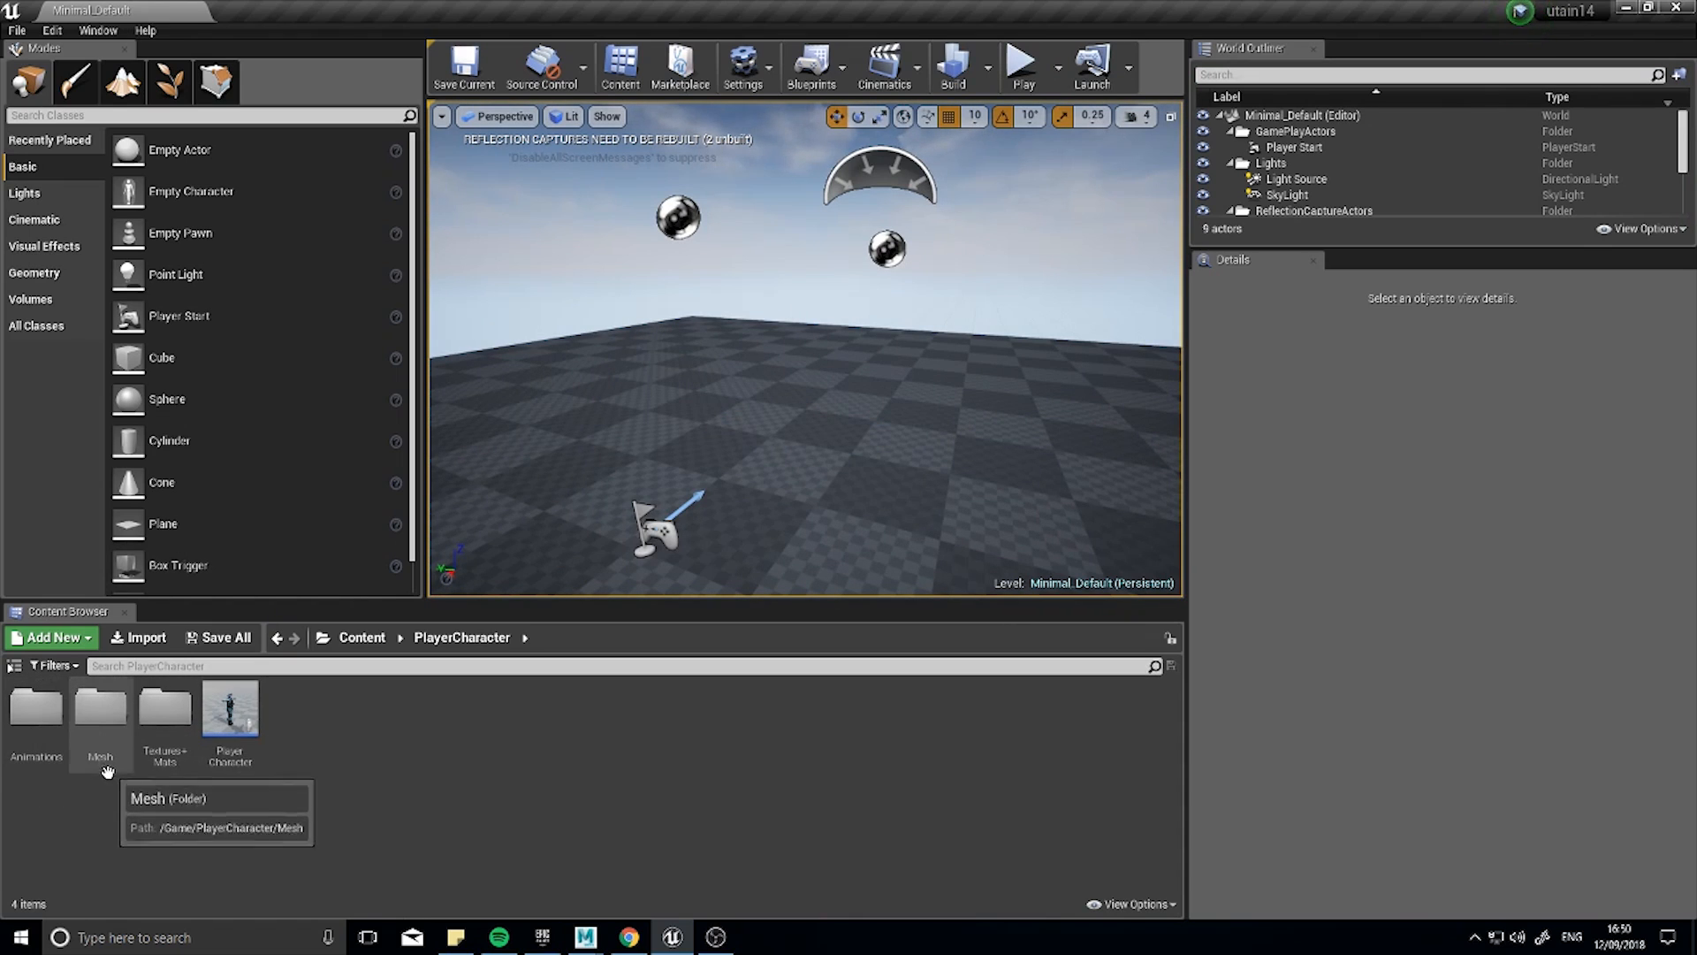
{"action": "mouse_move", "coordinate": [36, 729]}
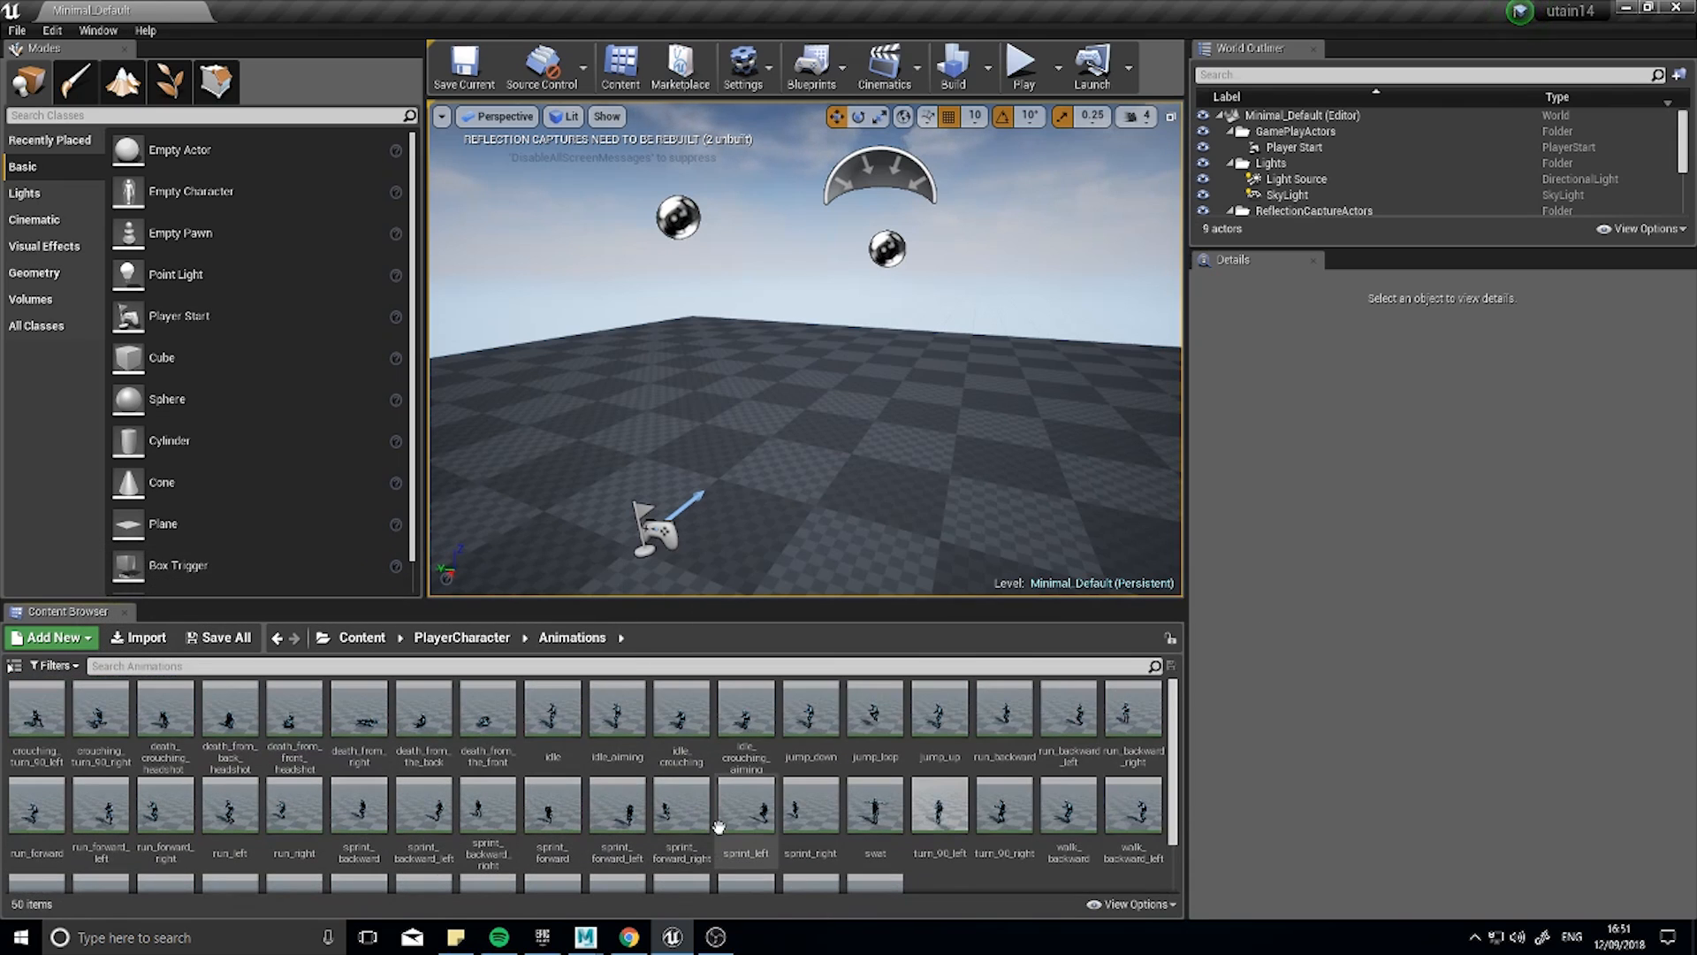
{"action": "scroll", "scroll_direction": "down", "scroll_amount": 3}
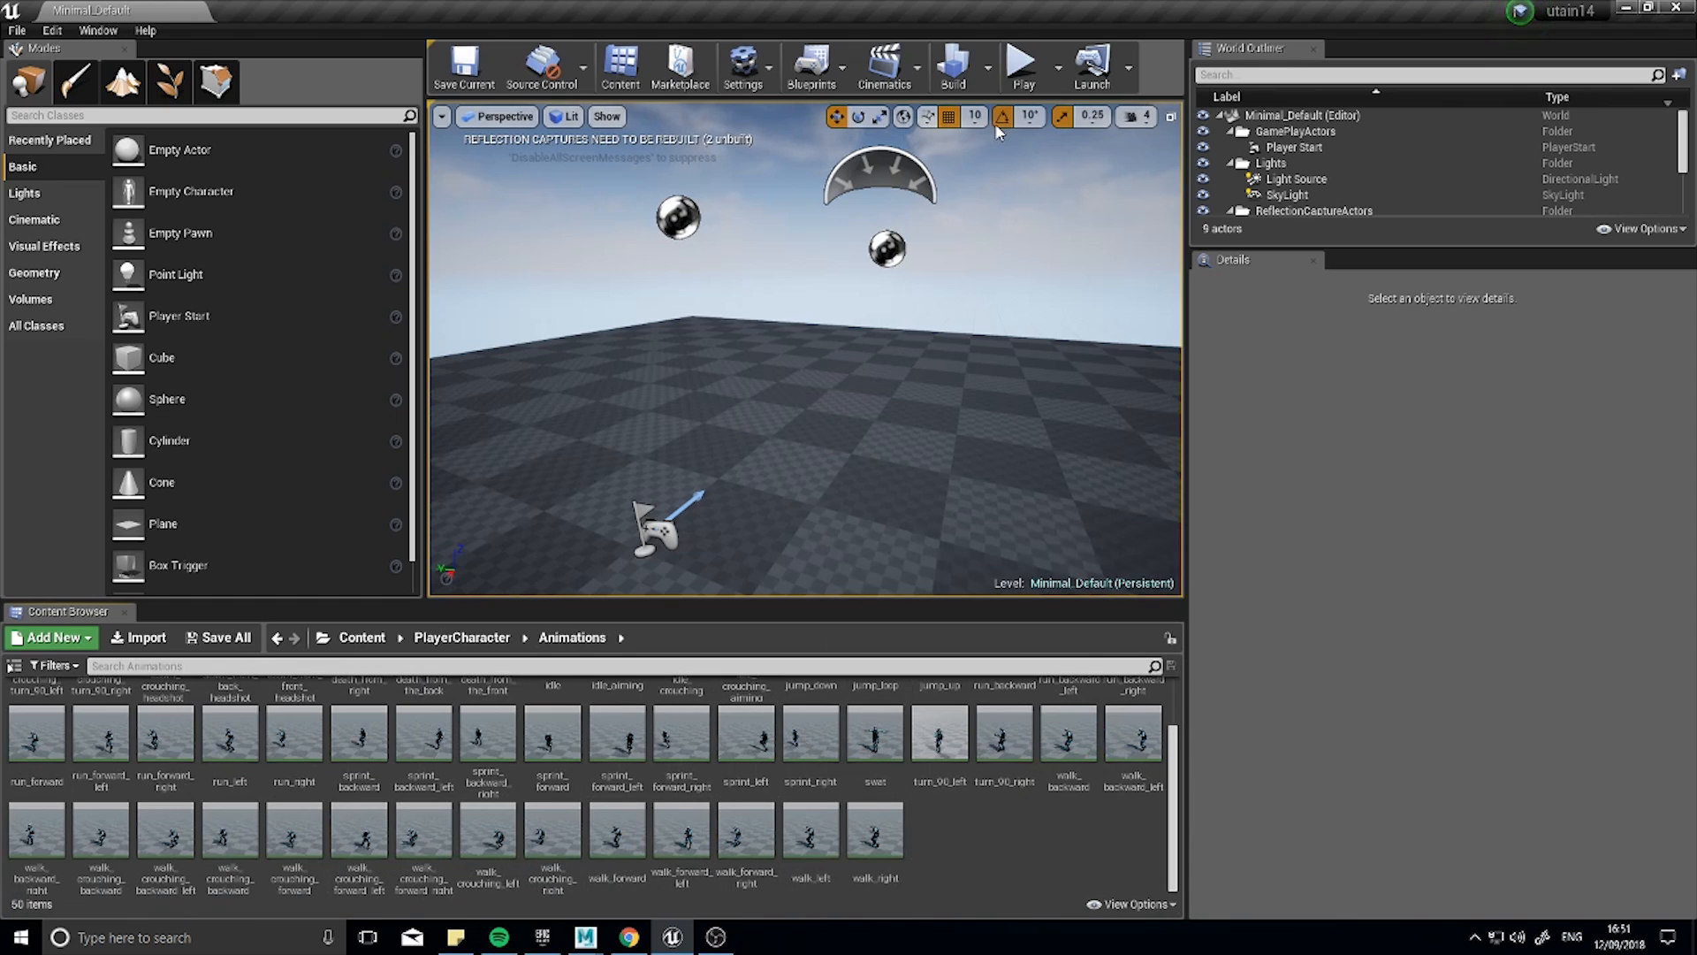
{"action": "left_click", "coordinate": [1022, 65]}
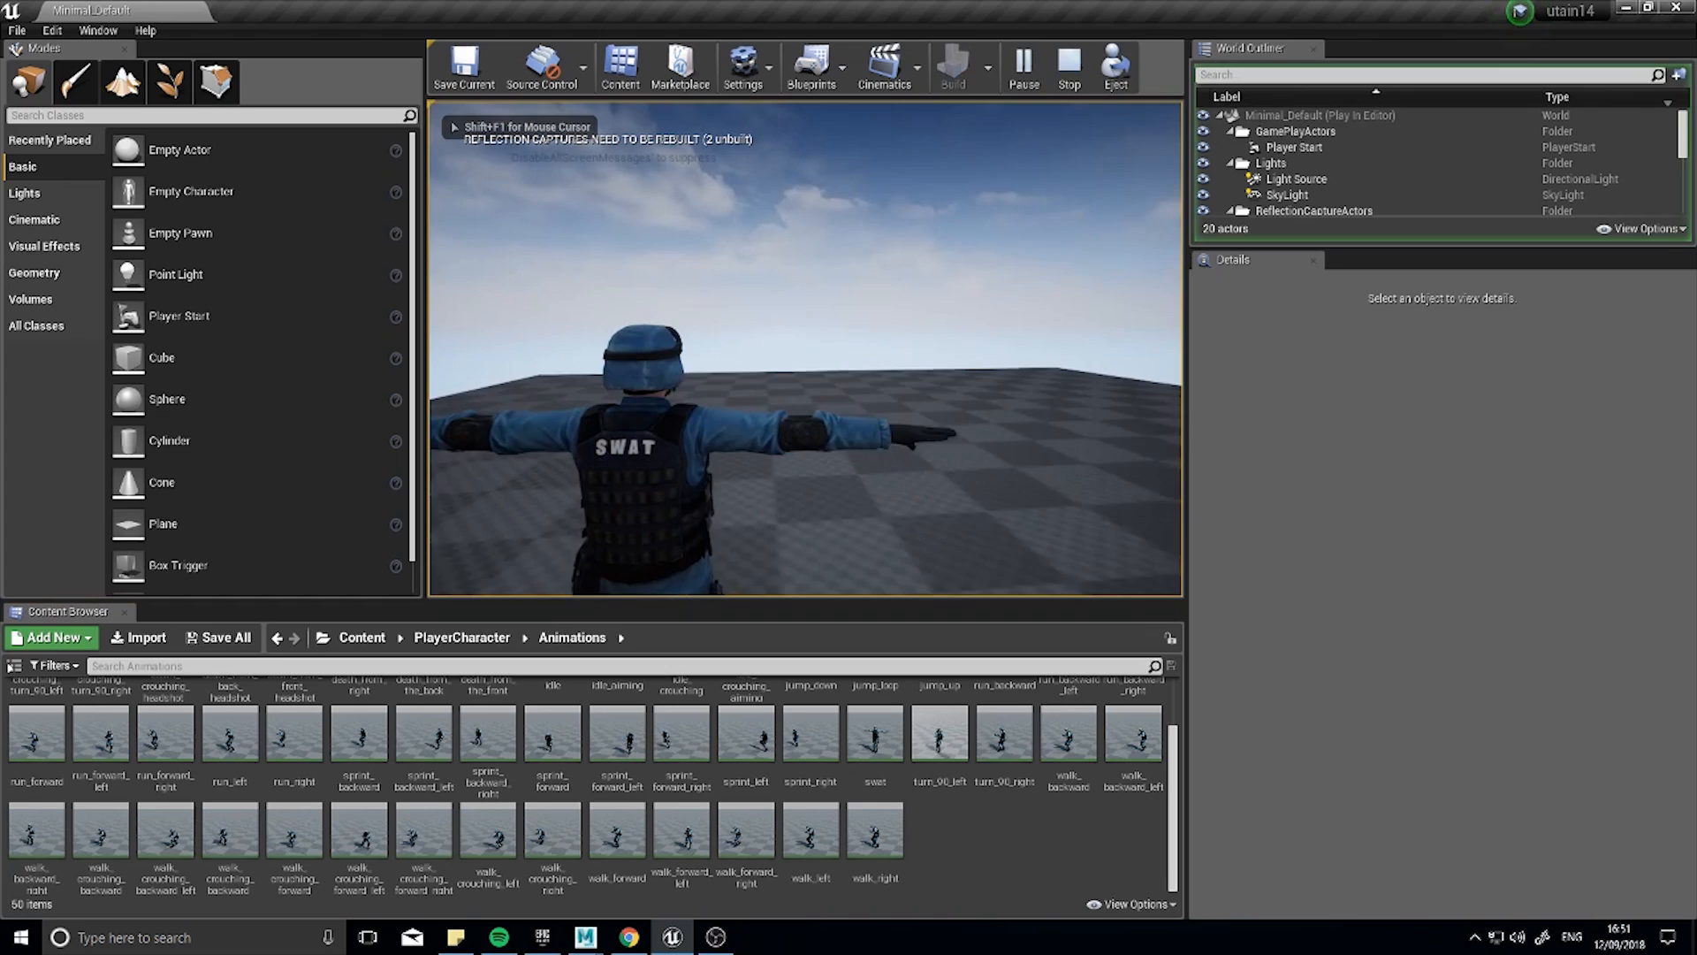
{"action": "left_click", "coordinate": [1068, 63]}
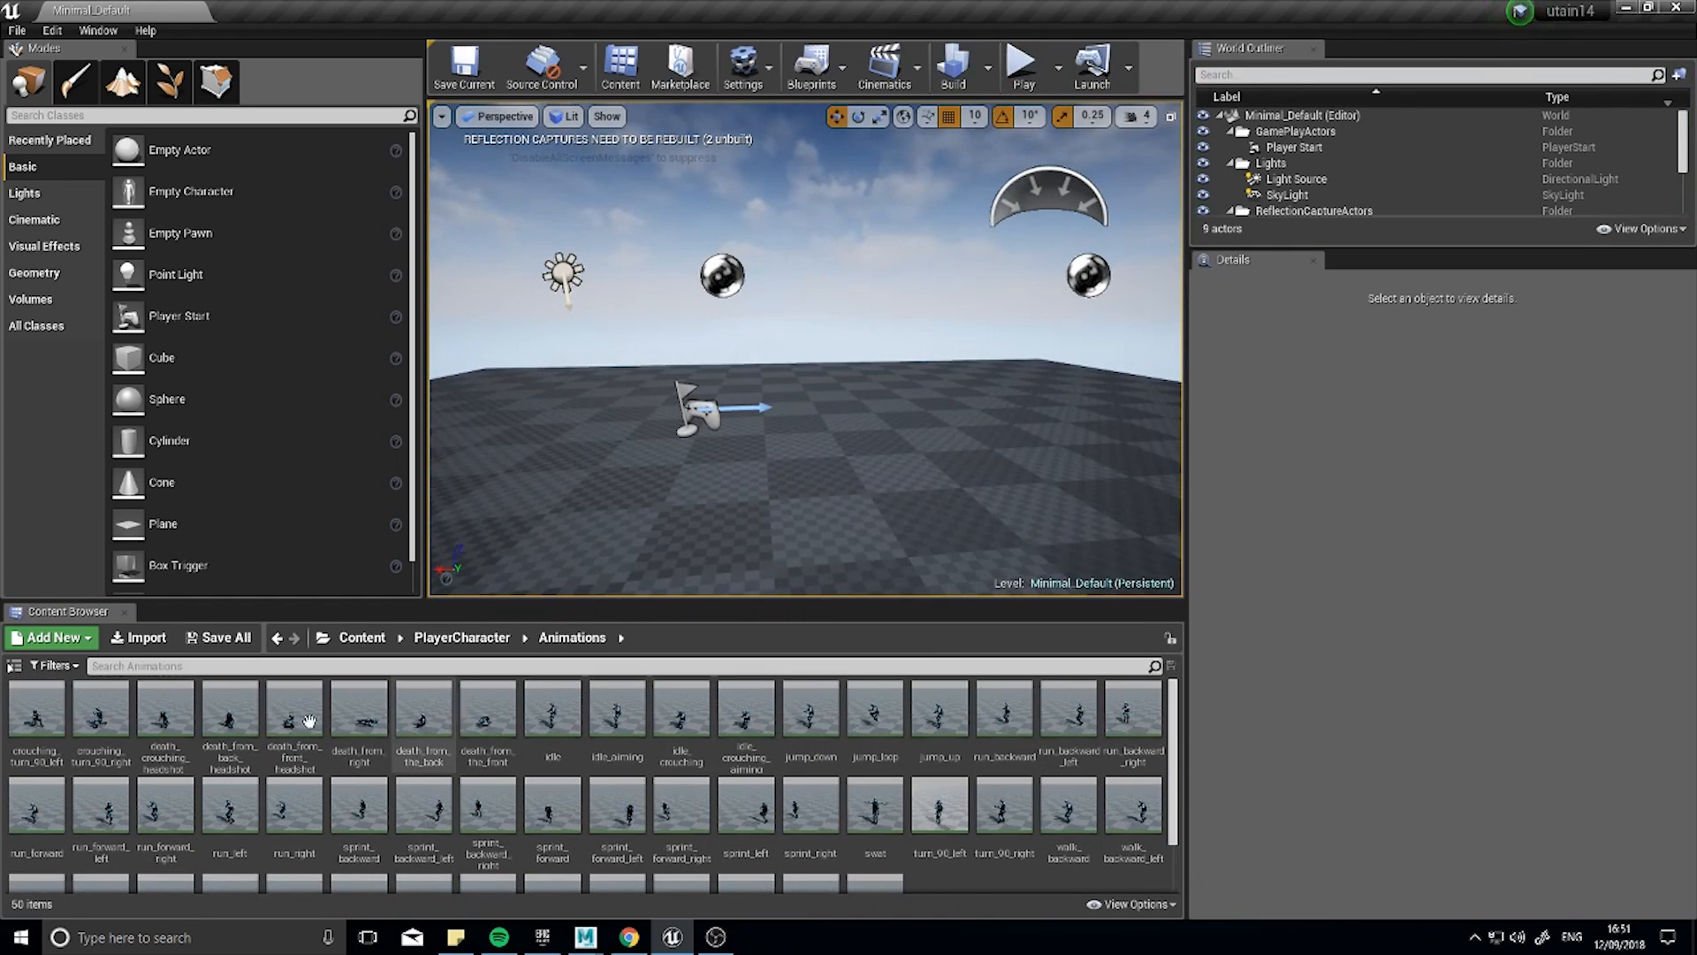
{"action": "mouse_move", "coordinate": [425, 749]}
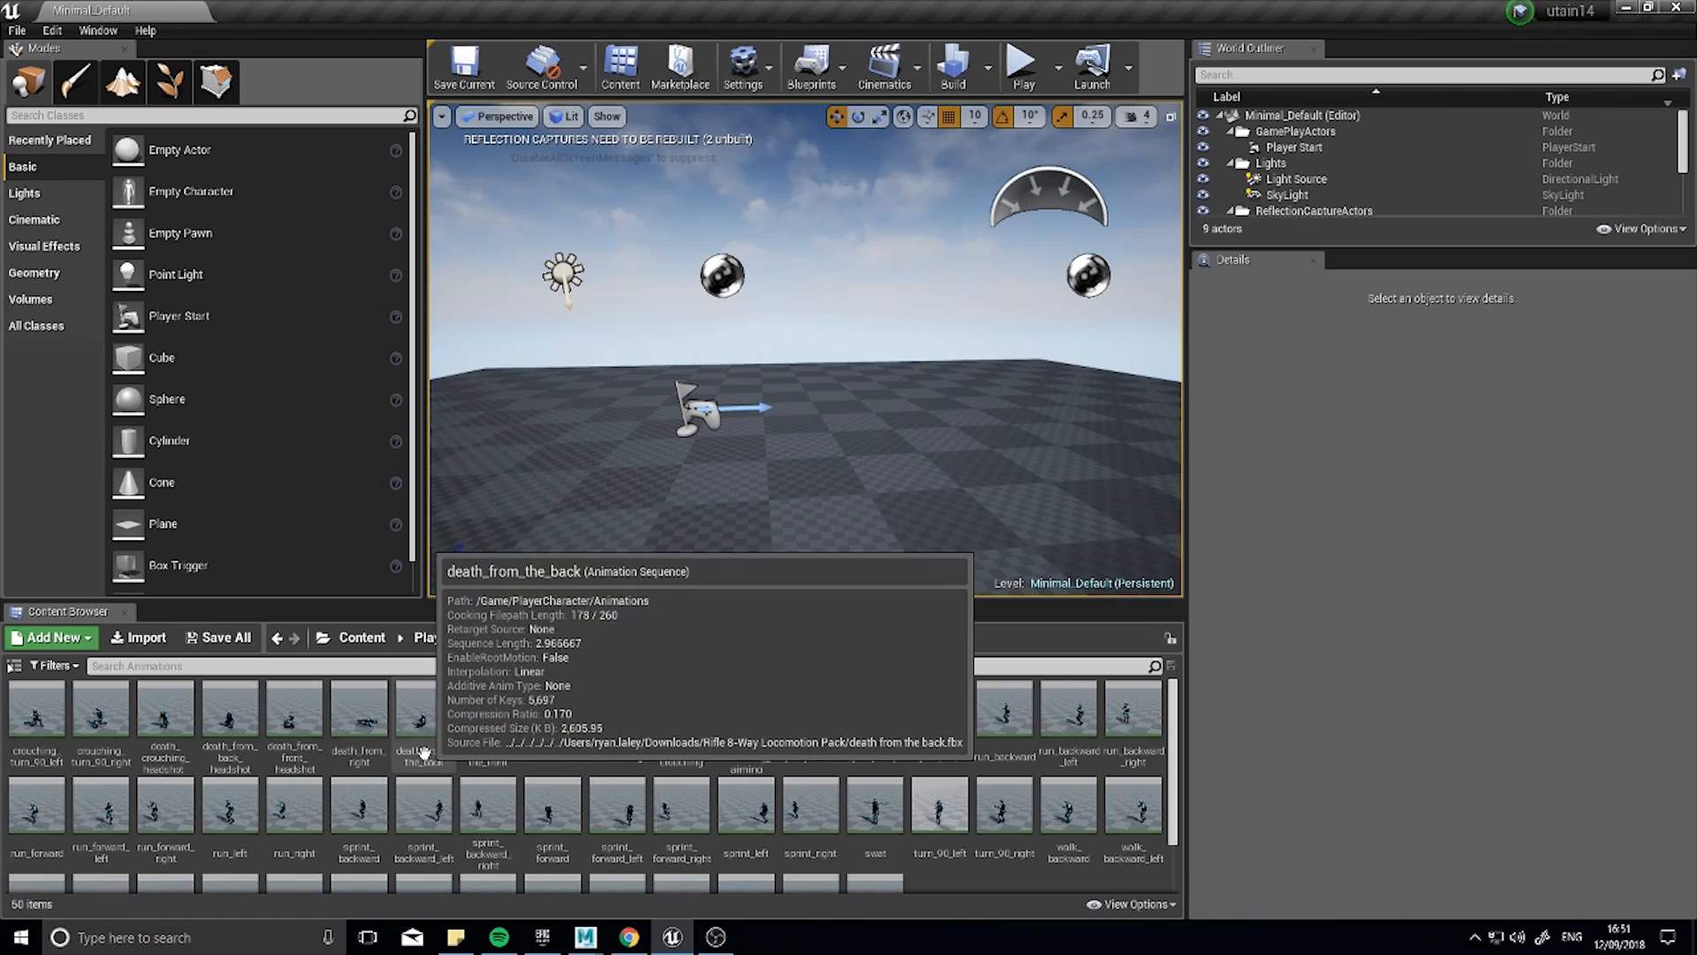
{"action": "mouse_move", "coordinate": [801, 788]}
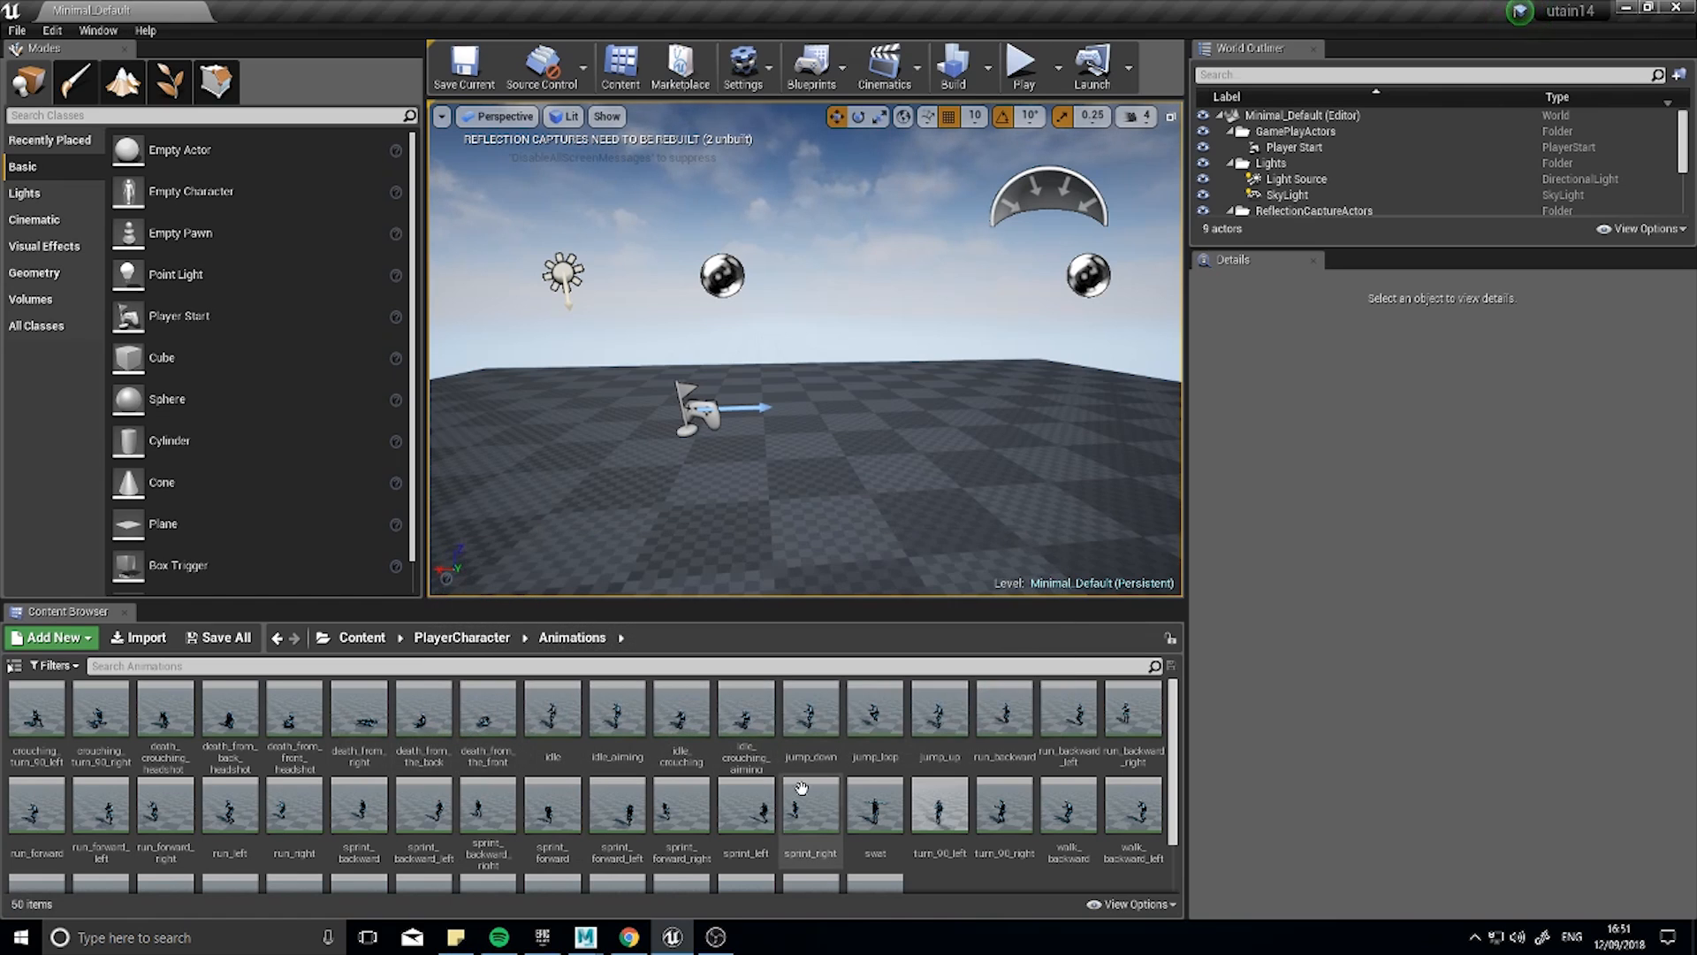
{"action": "scroll", "scroll_direction": "down", "scroll_amount": 3}
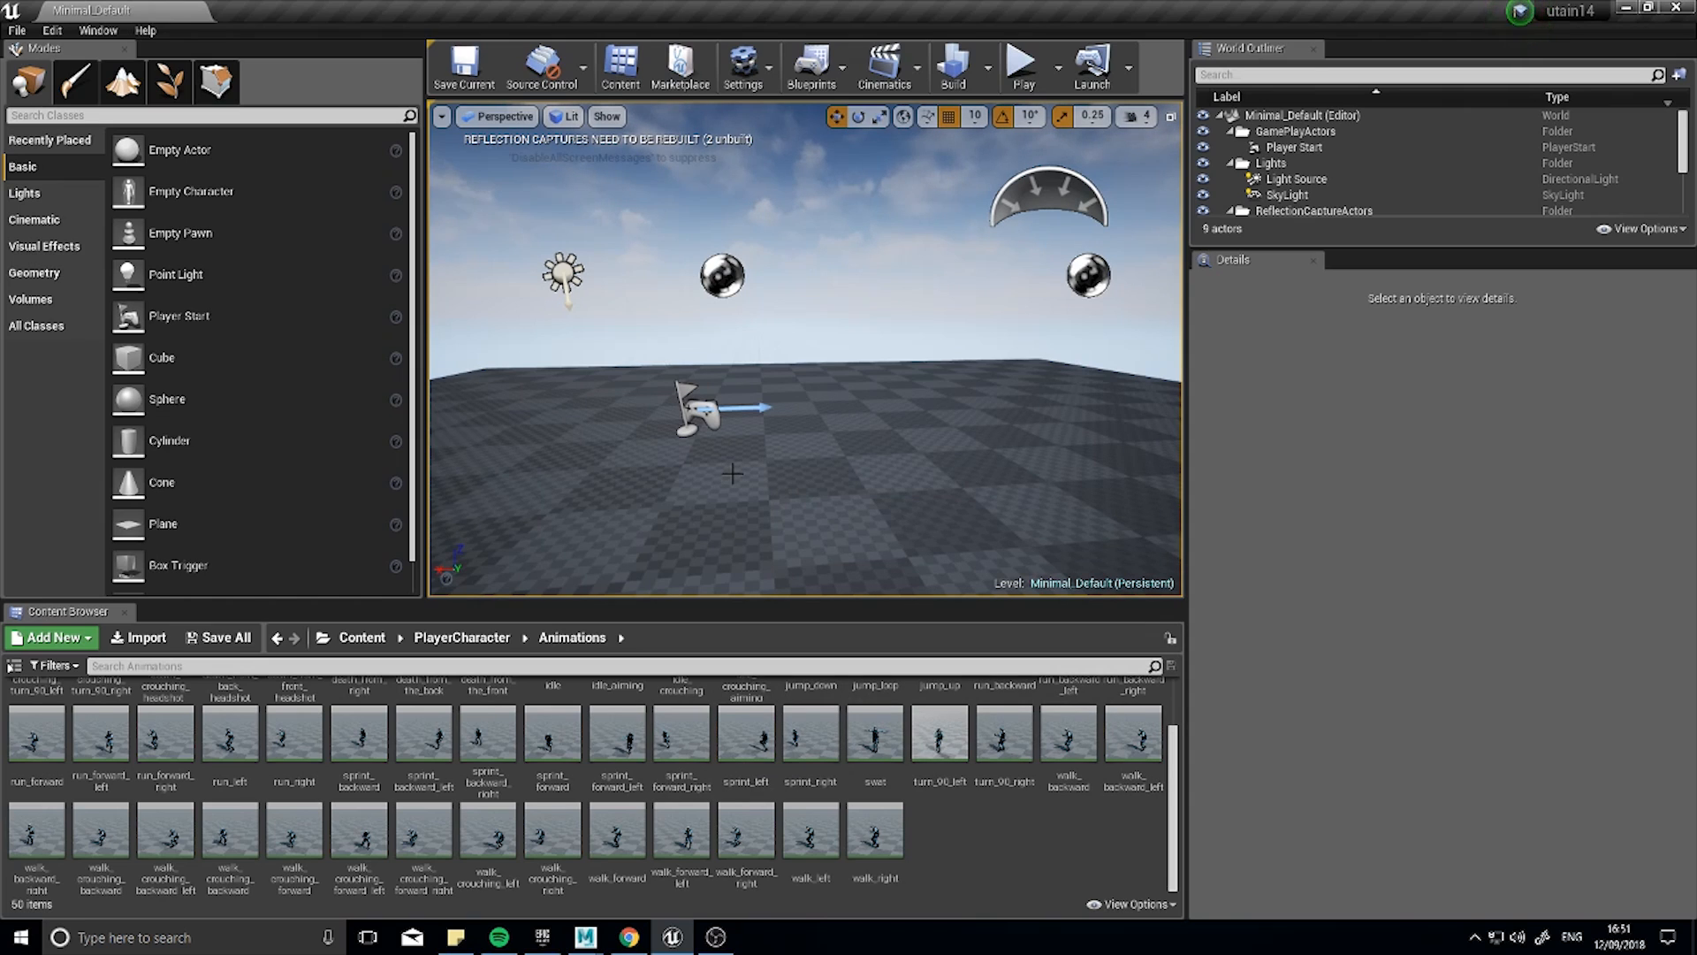
{"action": "mouse_move", "coordinate": [359, 739]}
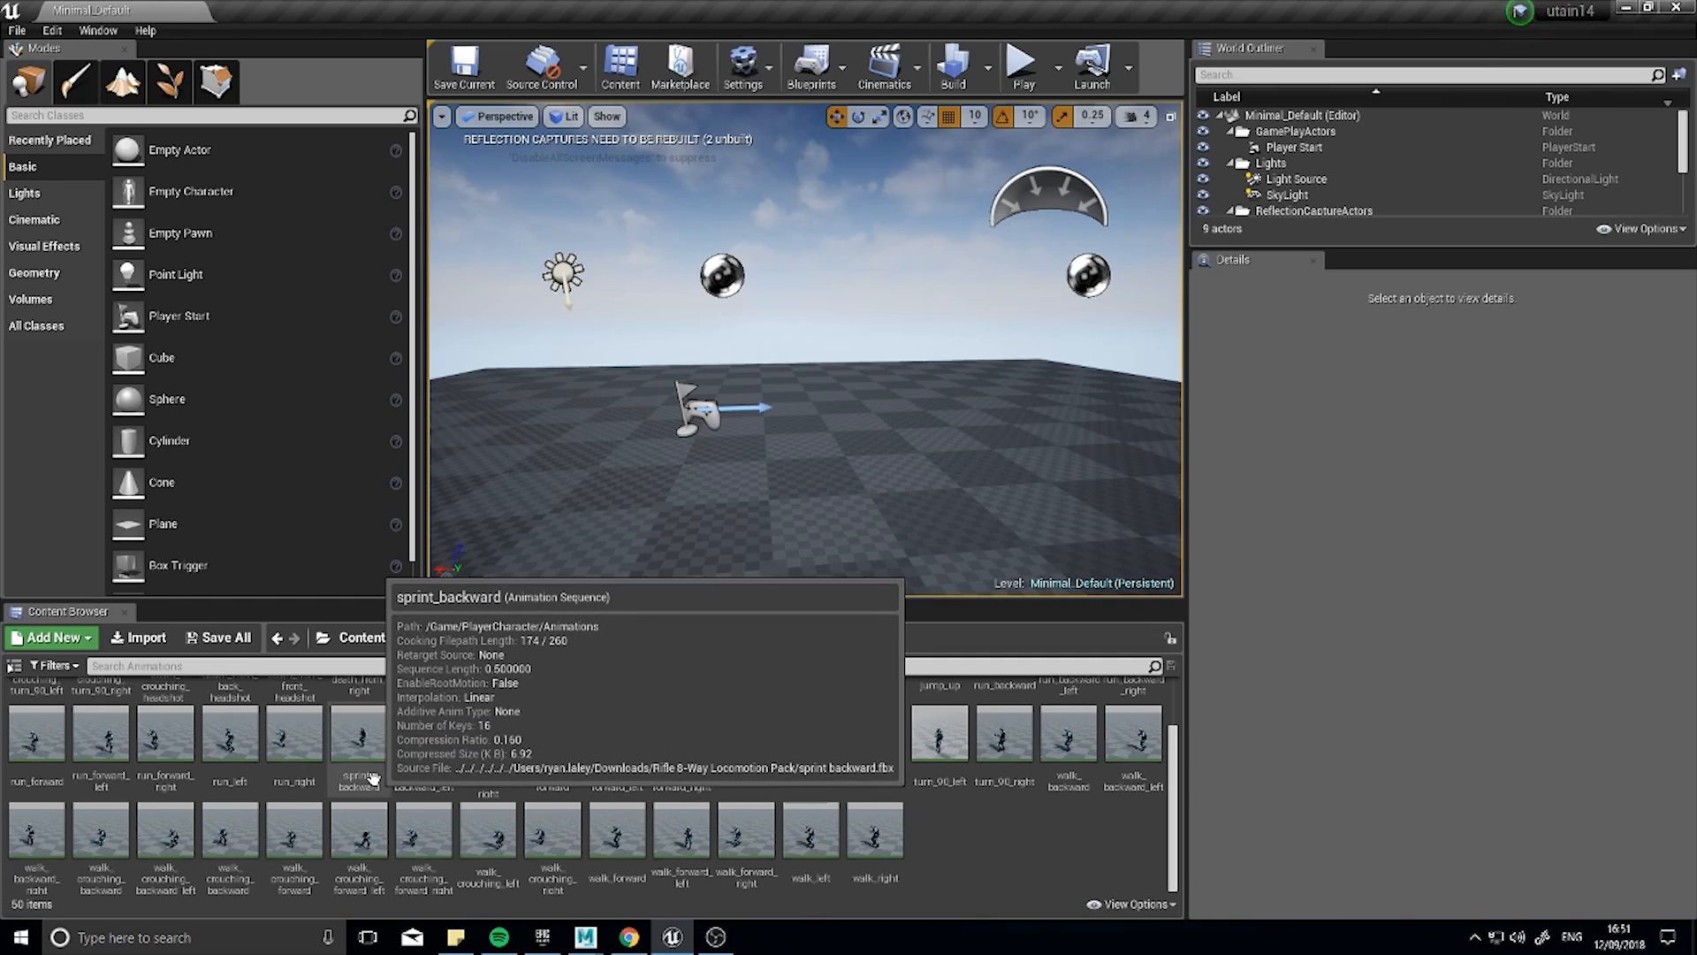
{"action": "mouse_move", "coordinate": [753, 745]}
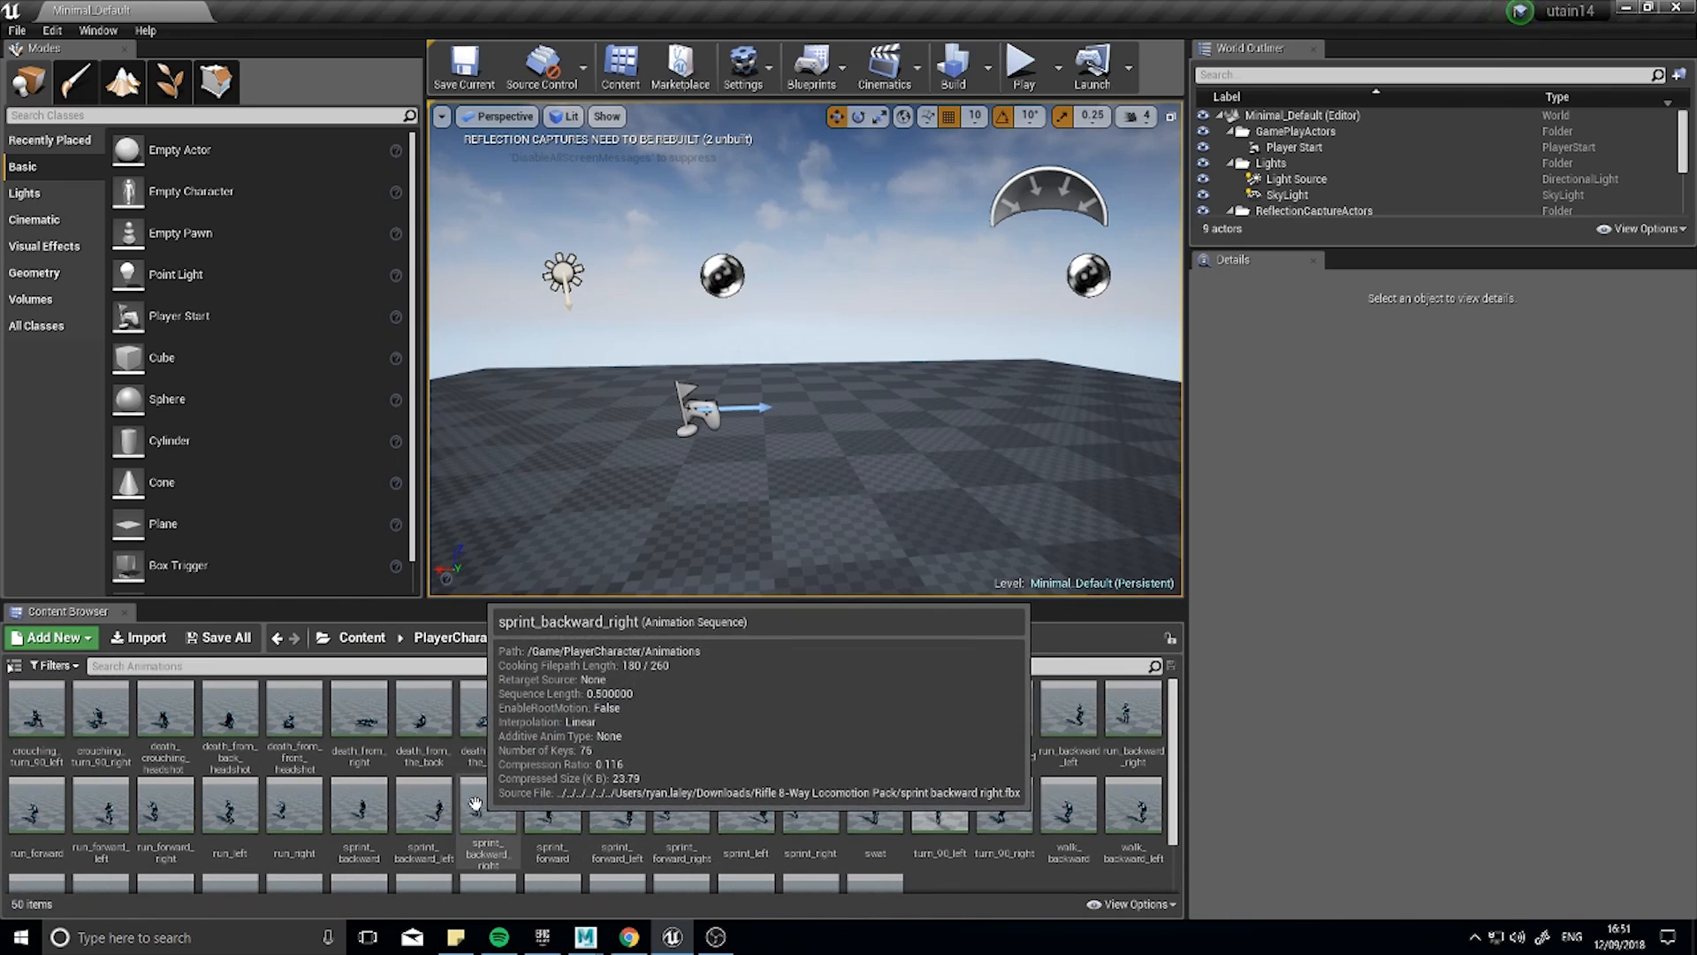
{"action": "mouse_move", "coordinate": [336, 737]}
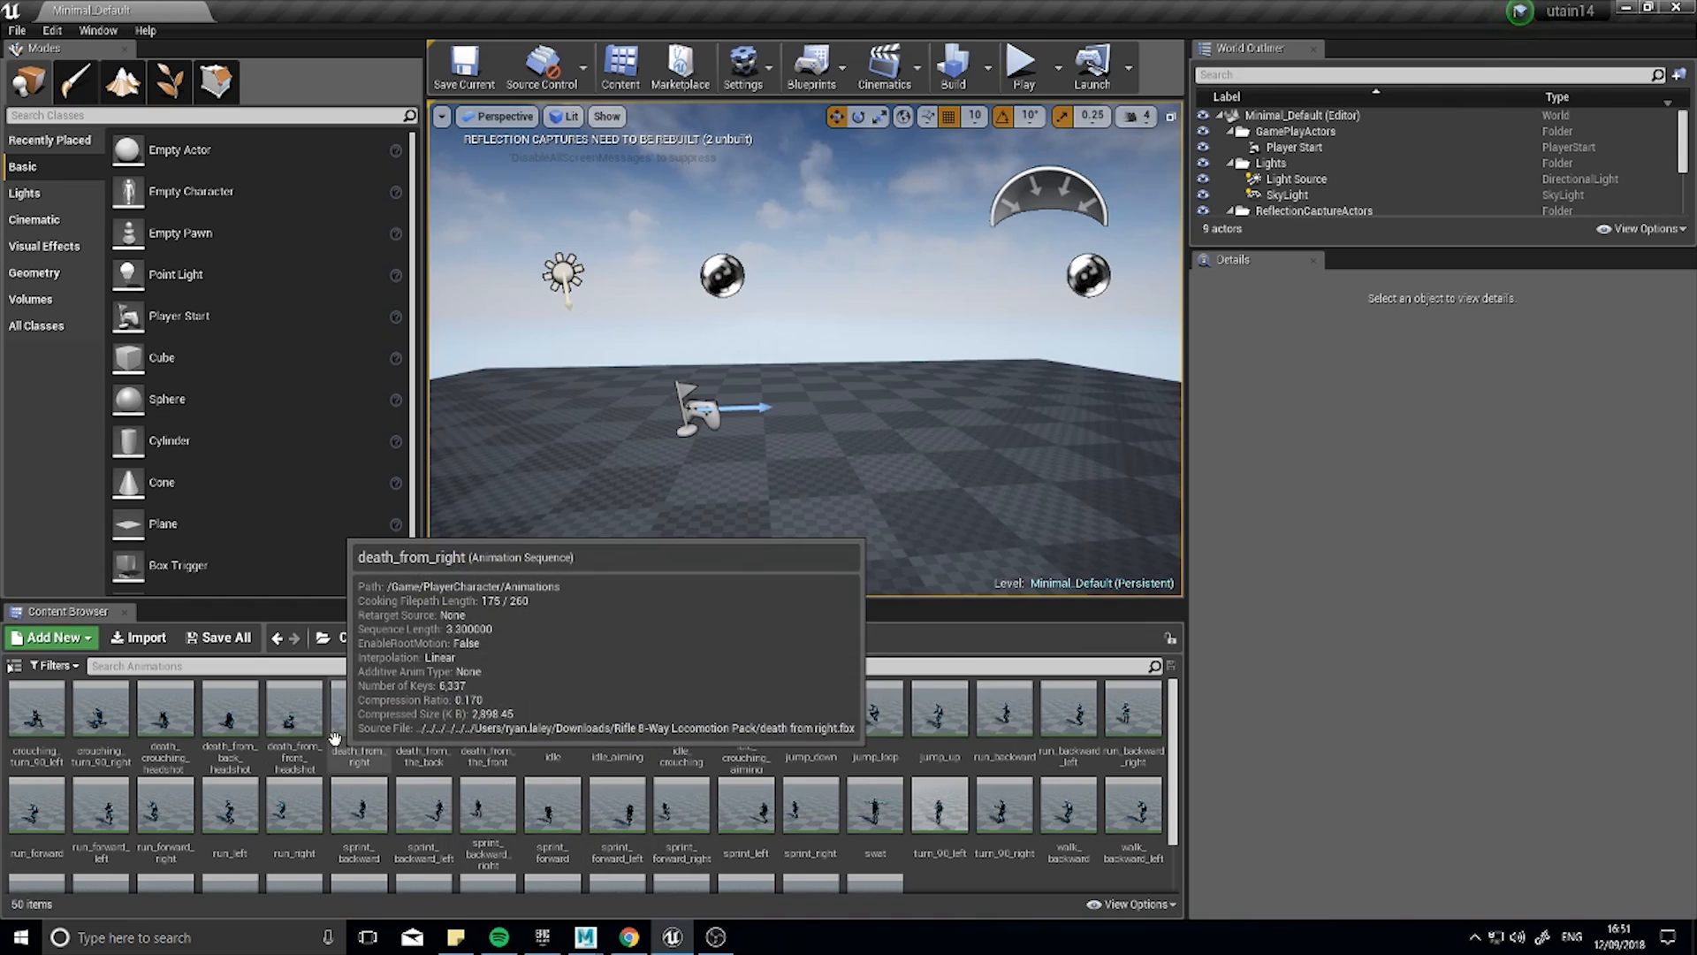
{"action": "mouse_move", "coordinate": [679, 762]}
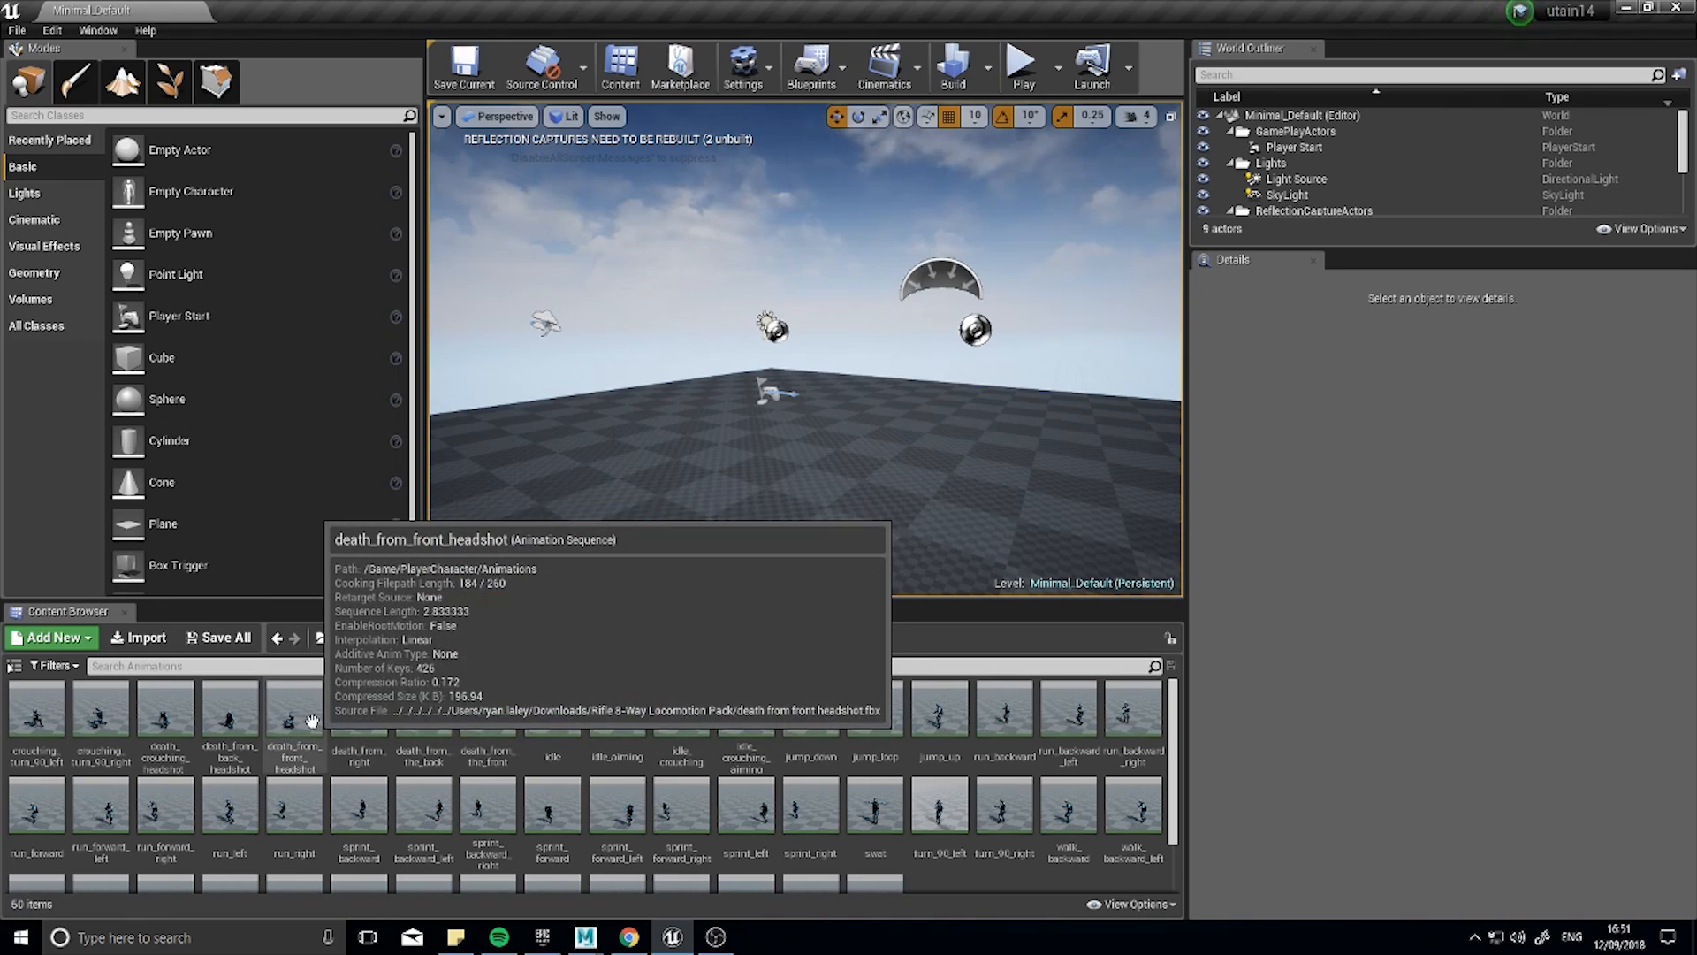
{"action": "mouse_move", "coordinate": [770, 463]}
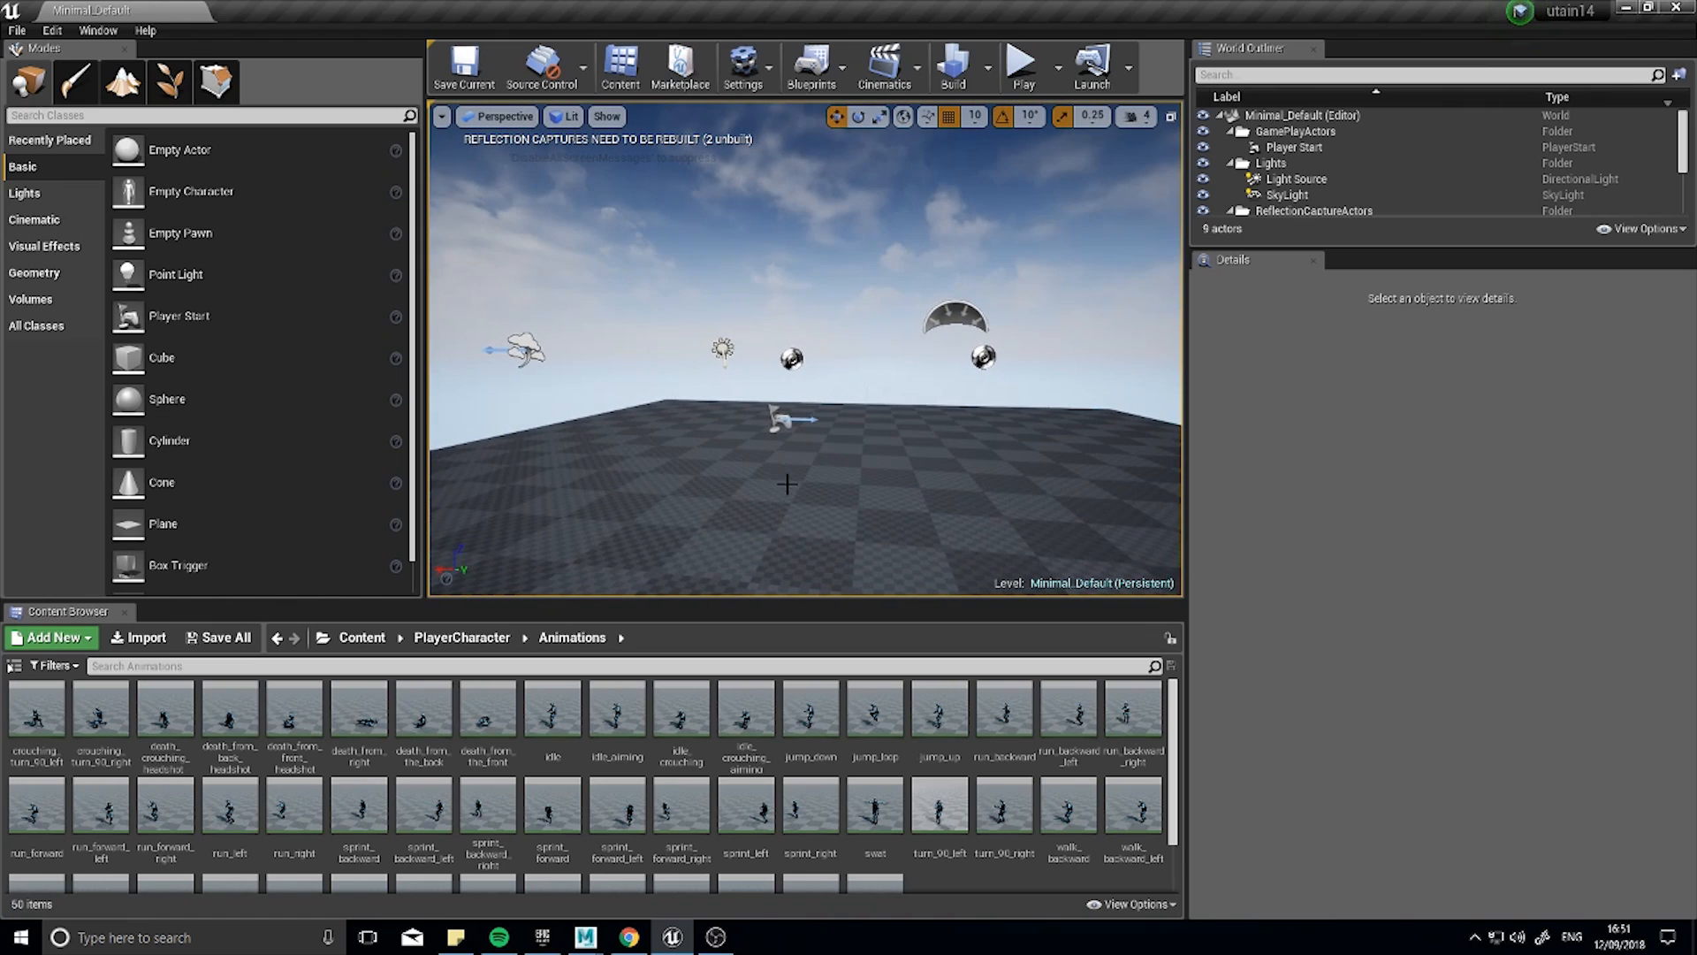
{"action": "mouse_move", "coordinate": [700, 750]}
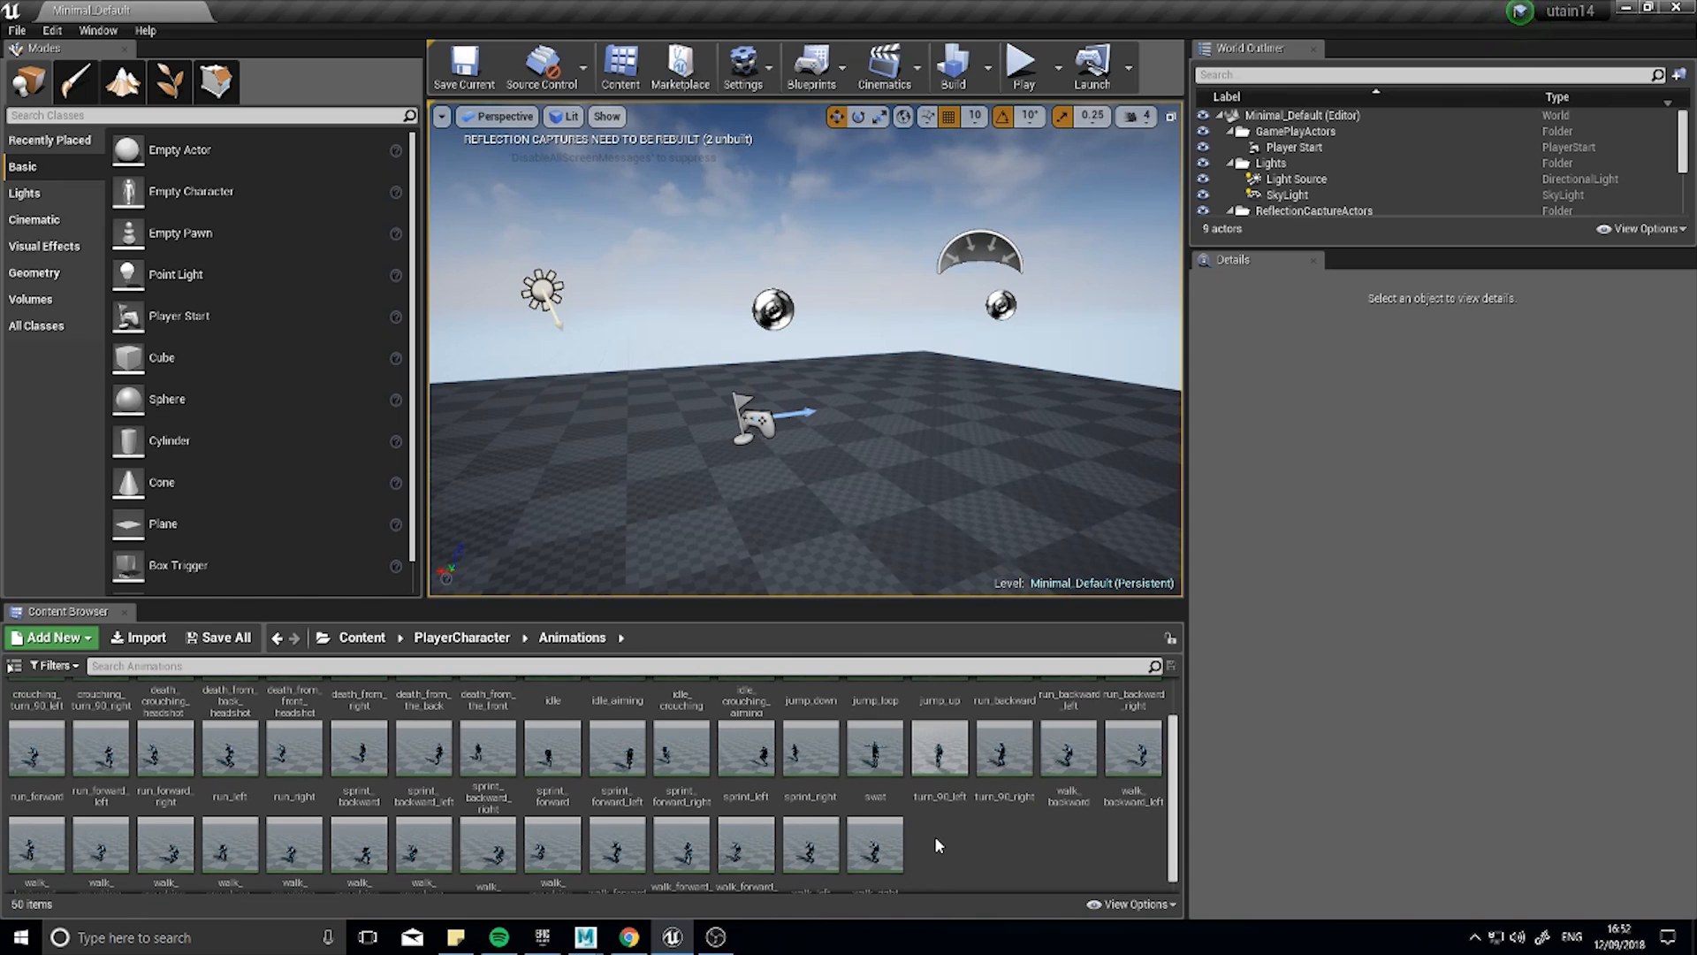
{"action": "mouse_move", "coordinate": [937, 827]}
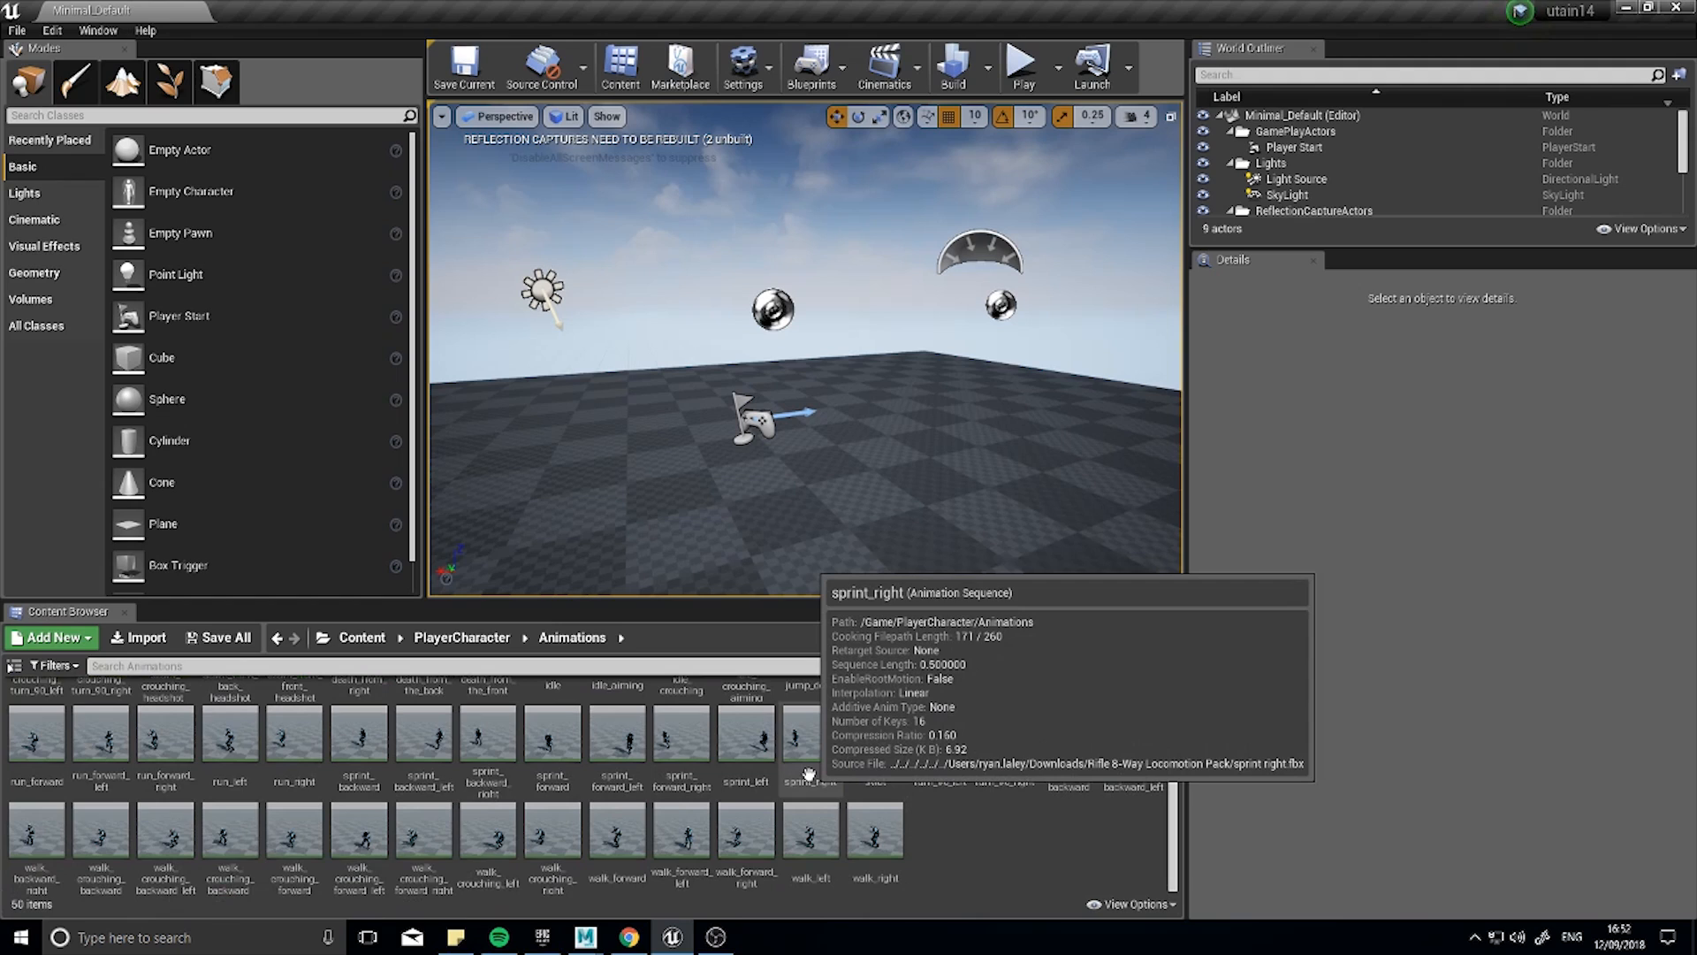
{"action": "mouse_move", "coordinate": [762, 789]}
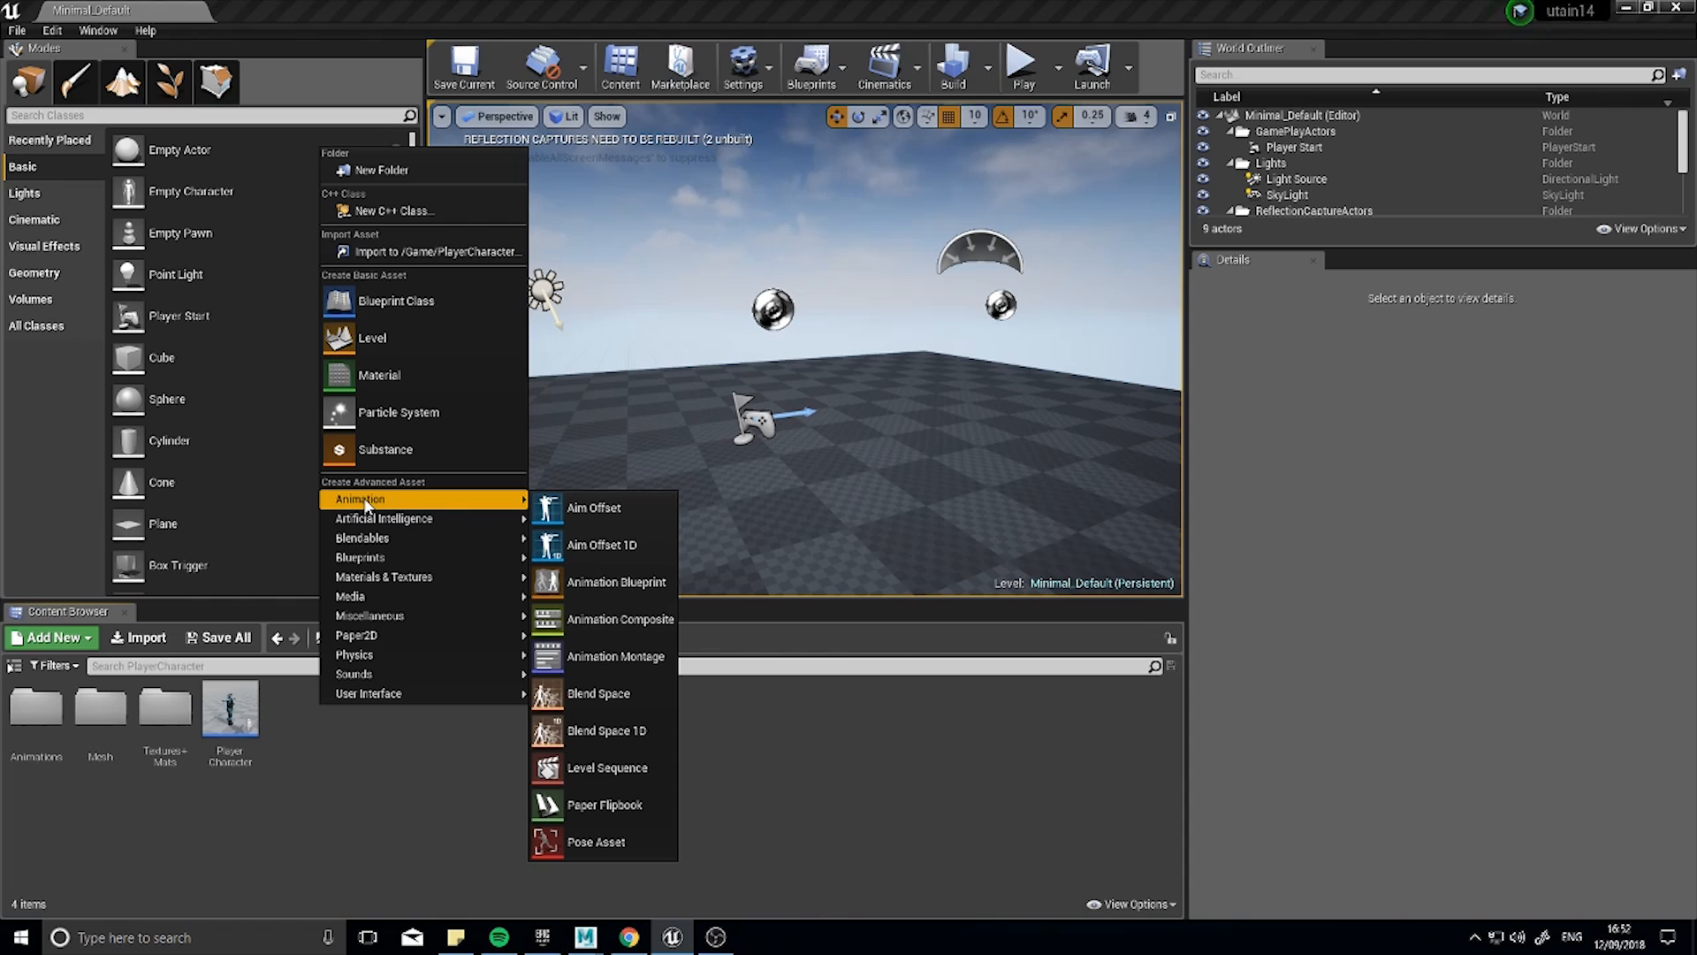
{"action": "mouse_move", "coordinate": [544, 509]}
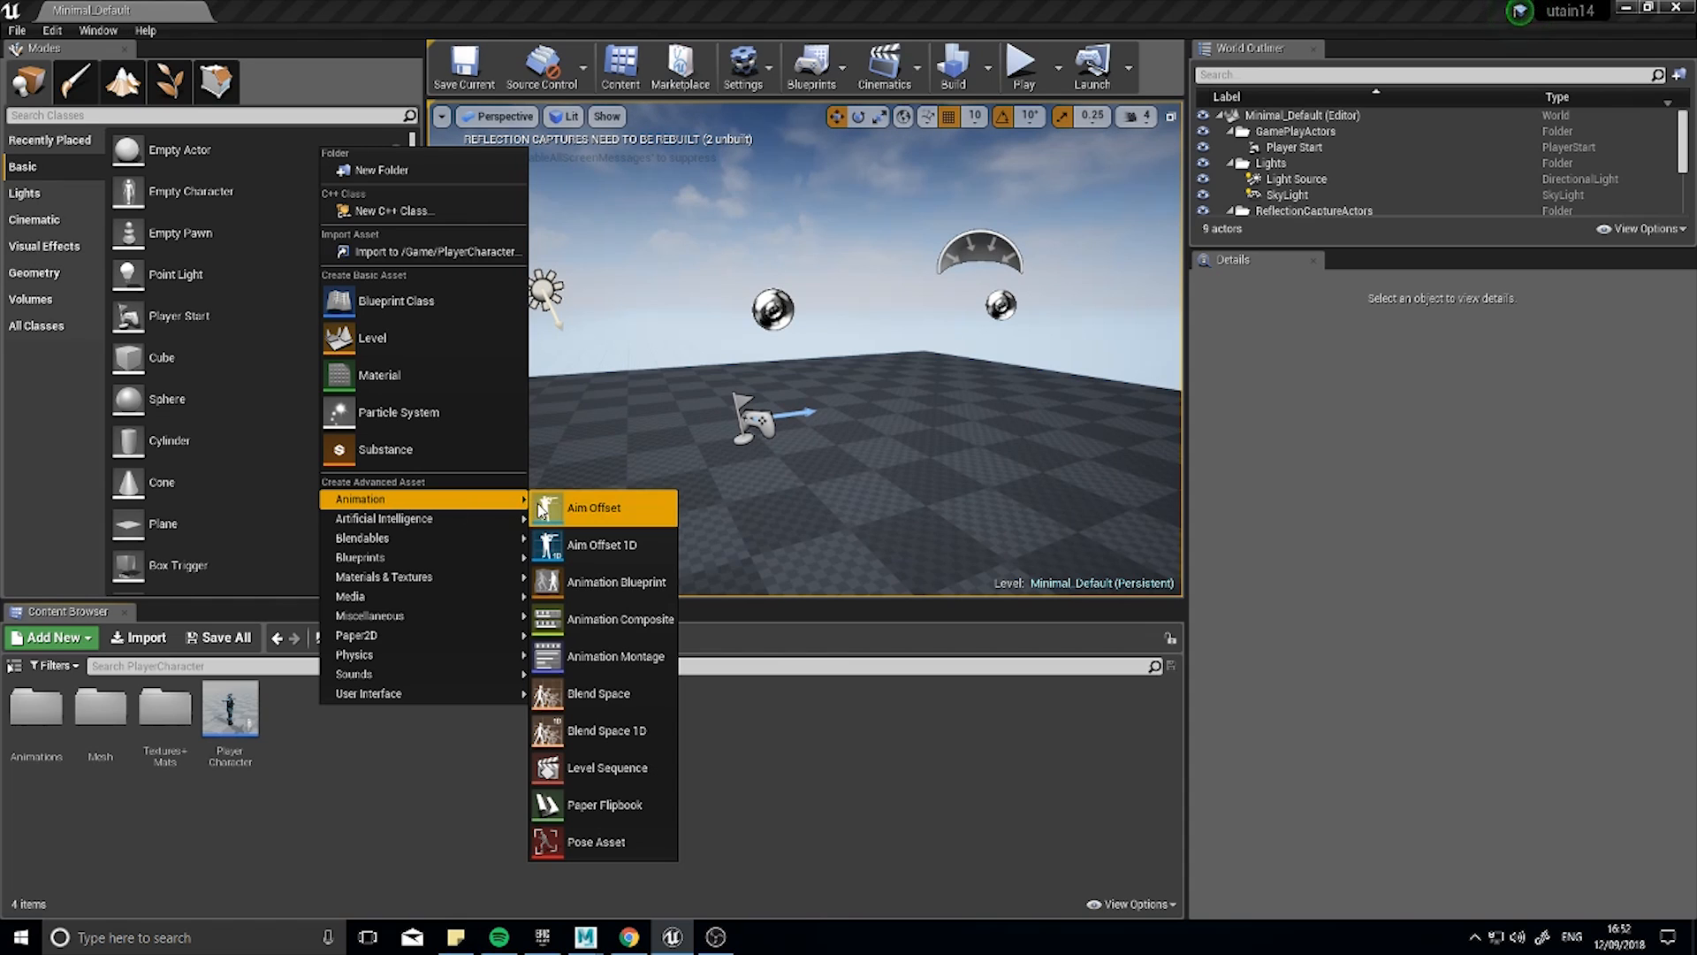
{"action": "mouse_move", "coordinate": [594, 581]}
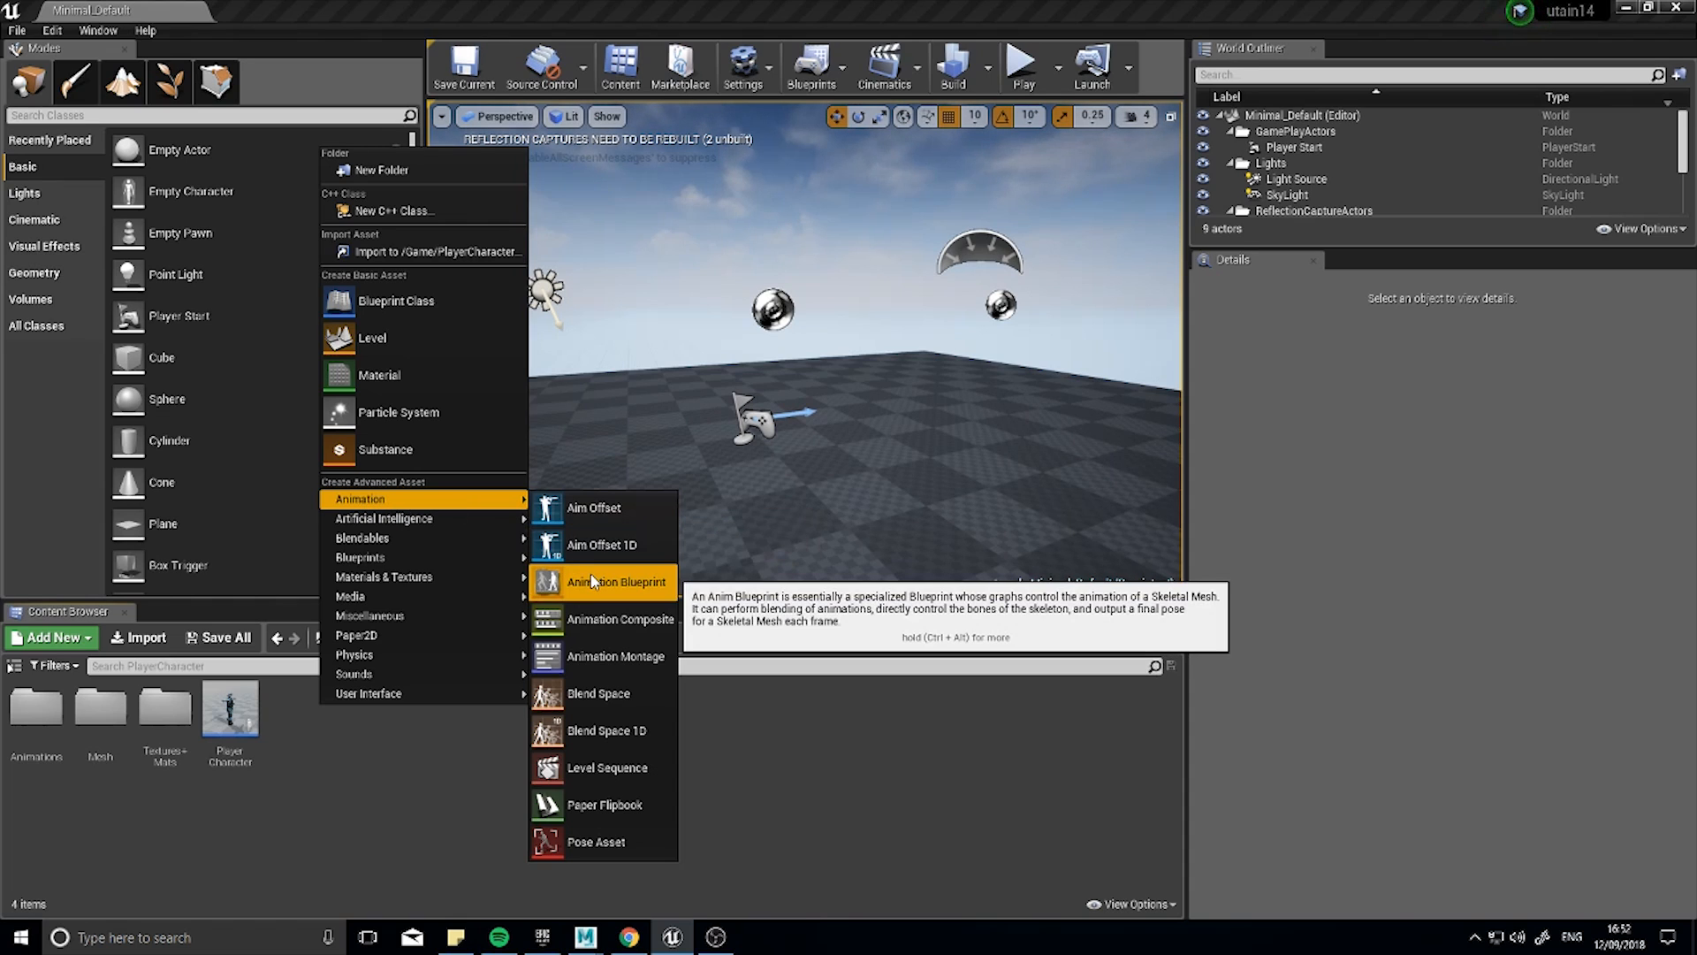
Create animation blueprint Player_AnimBP targeting Pistol_Walk_Skeleton in the PlayerCharacter folder.
{"action": "left_click", "coordinate": [617, 581]}
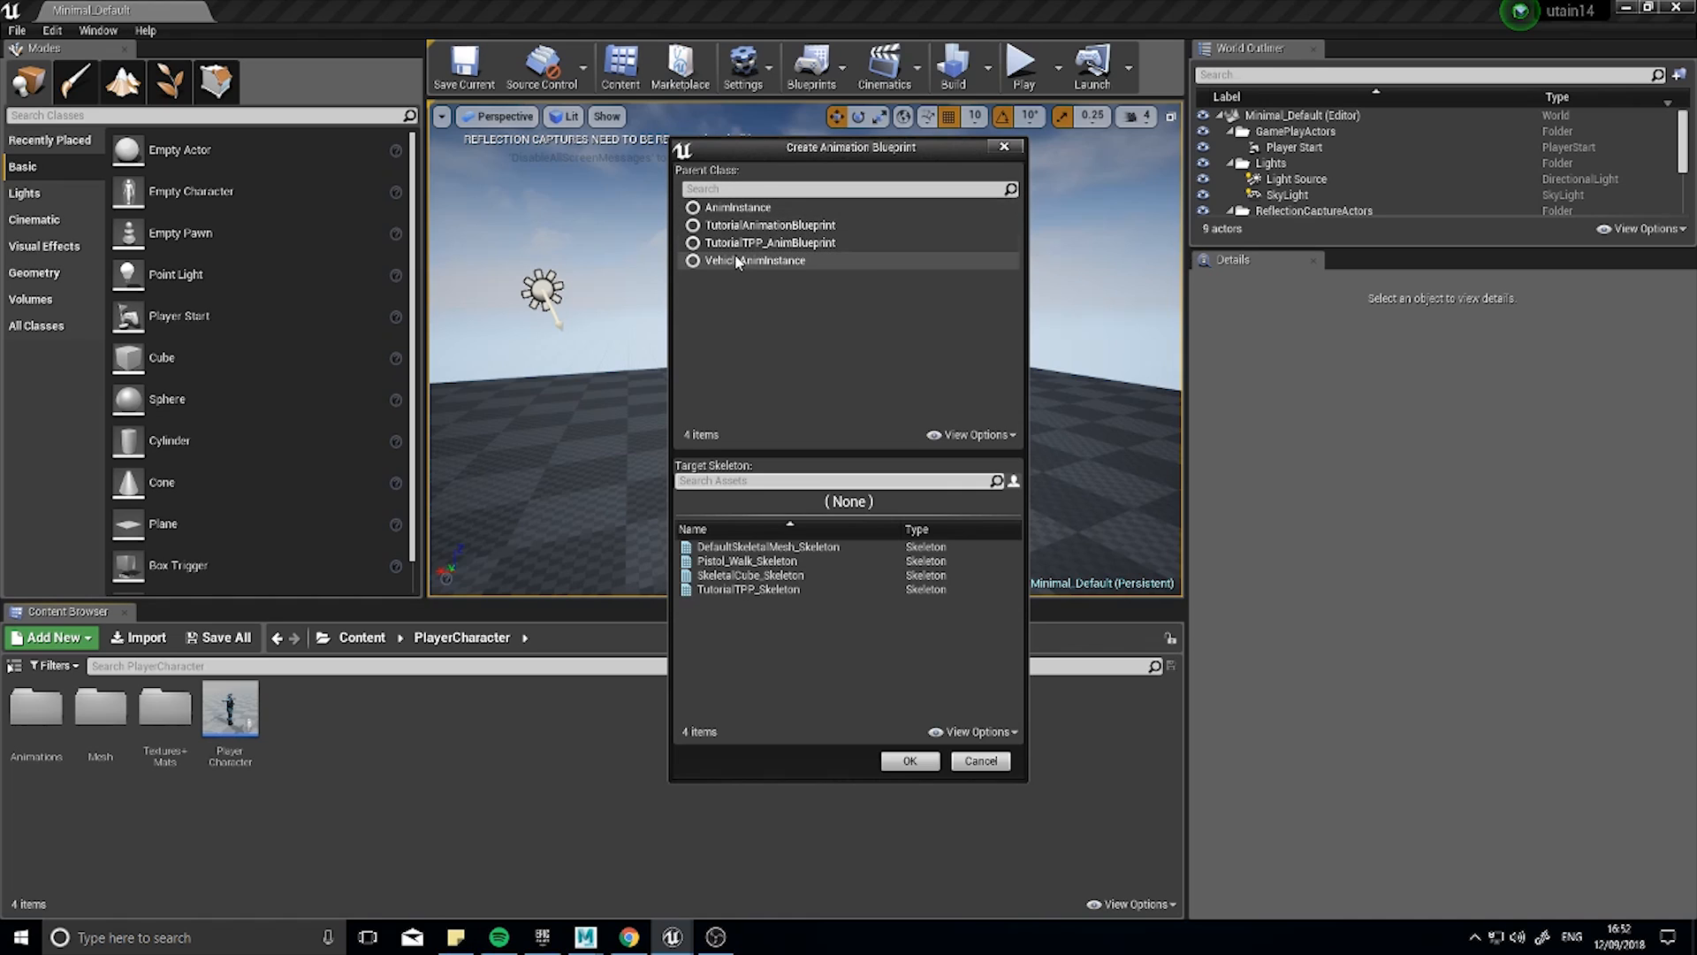
{"action": "mouse_move", "coordinate": [749, 266]}
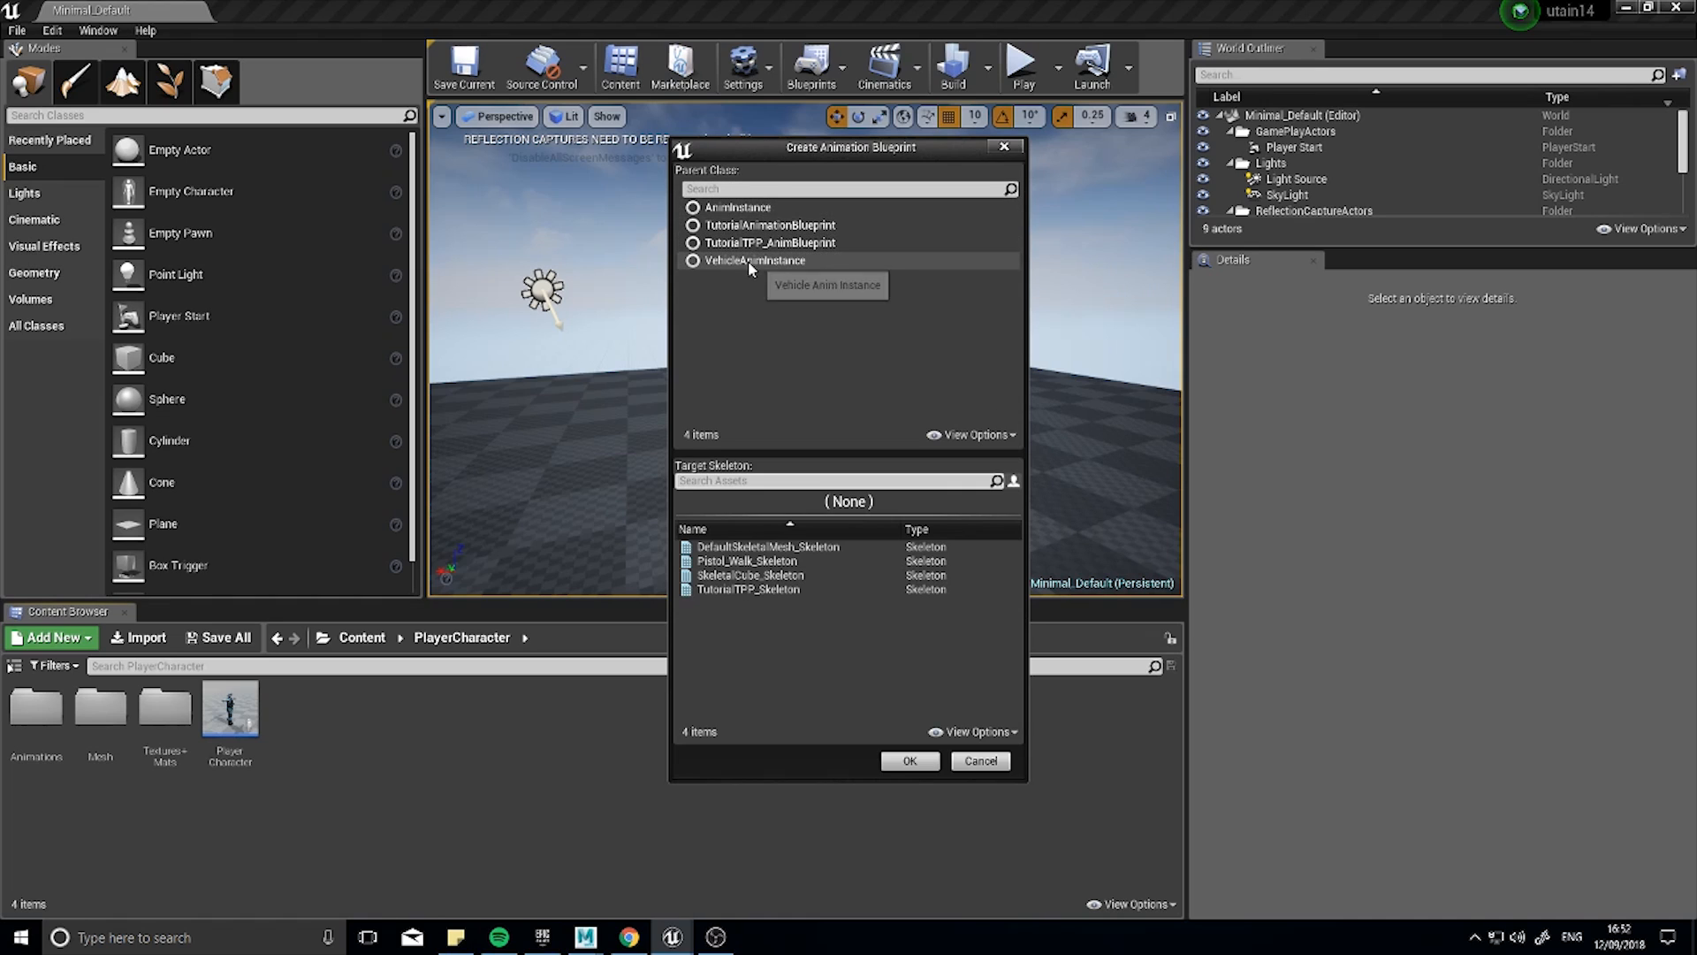
{"action": "mouse_move", "coordinate": [877, 528]}
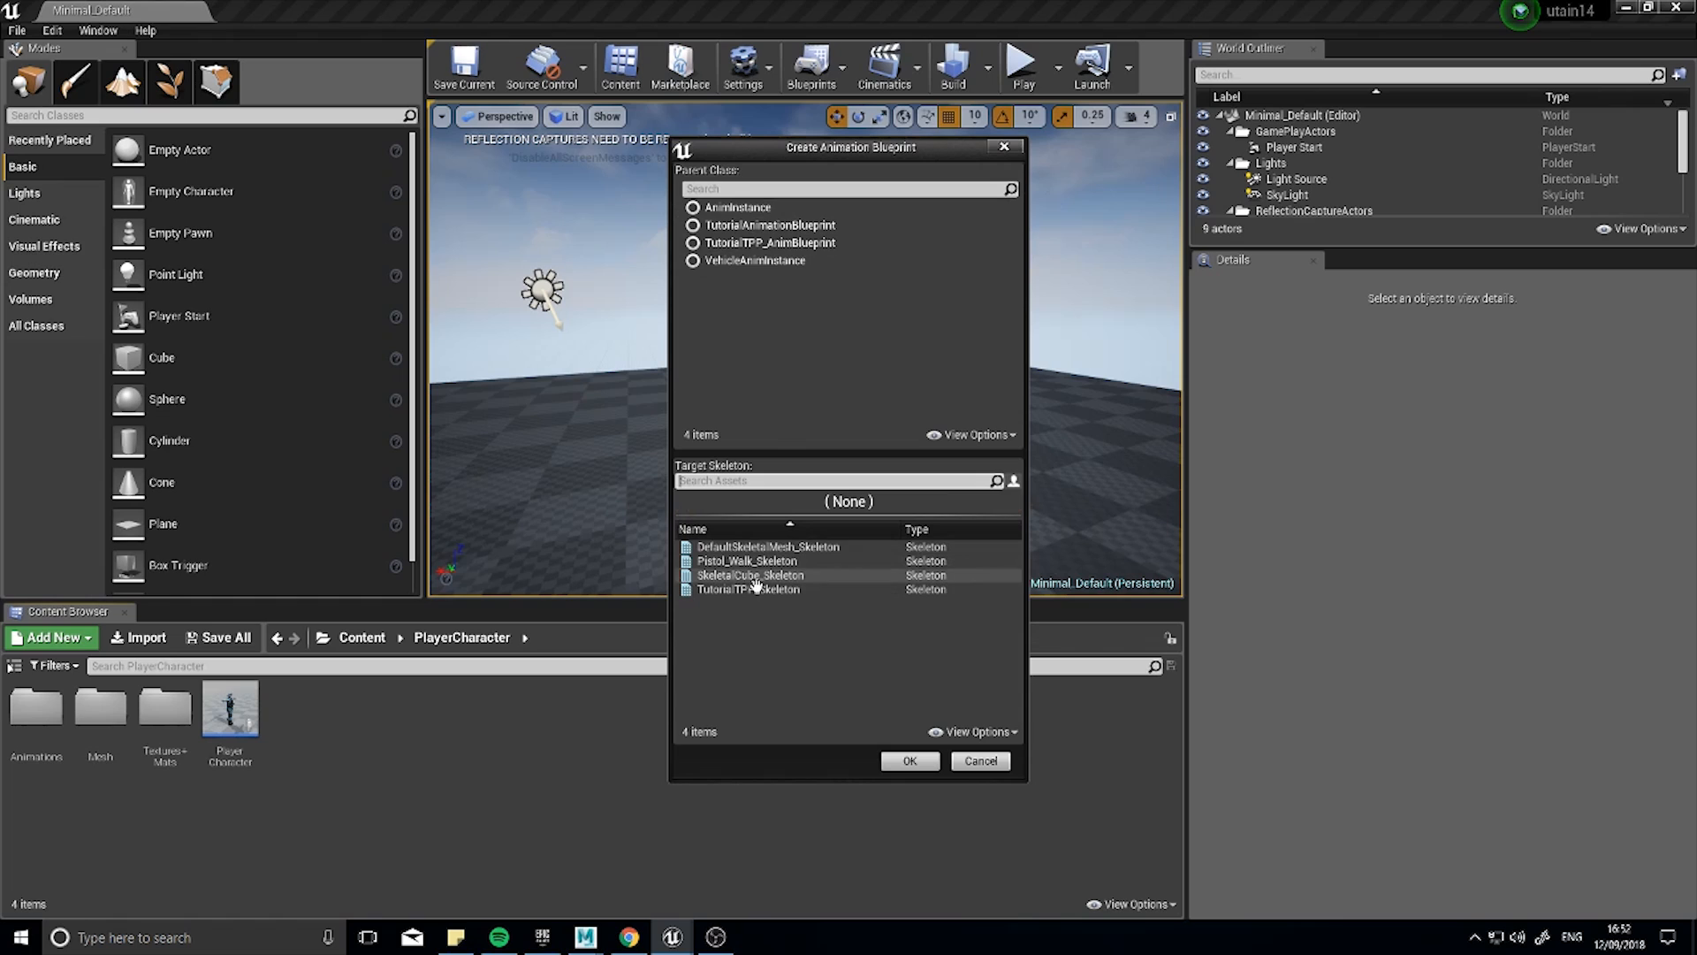
{"action": "left_click", "coordinate": [746, 560]}
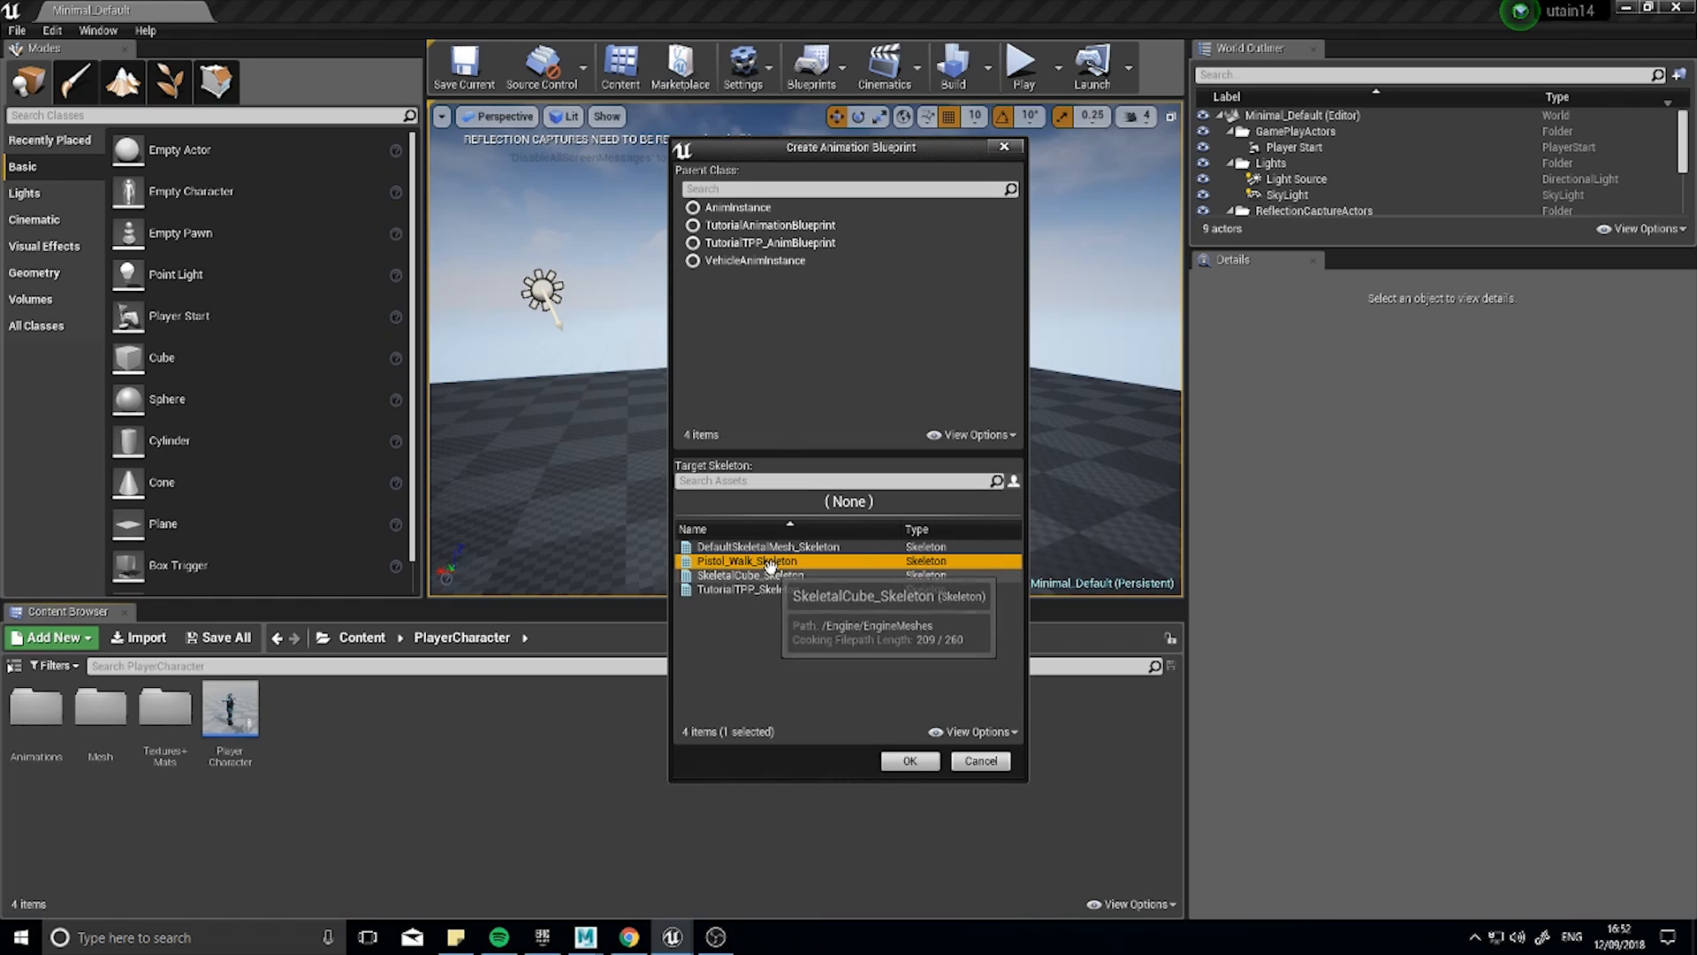
{"action": "mouse_move", "coordinate": [912, 771]}
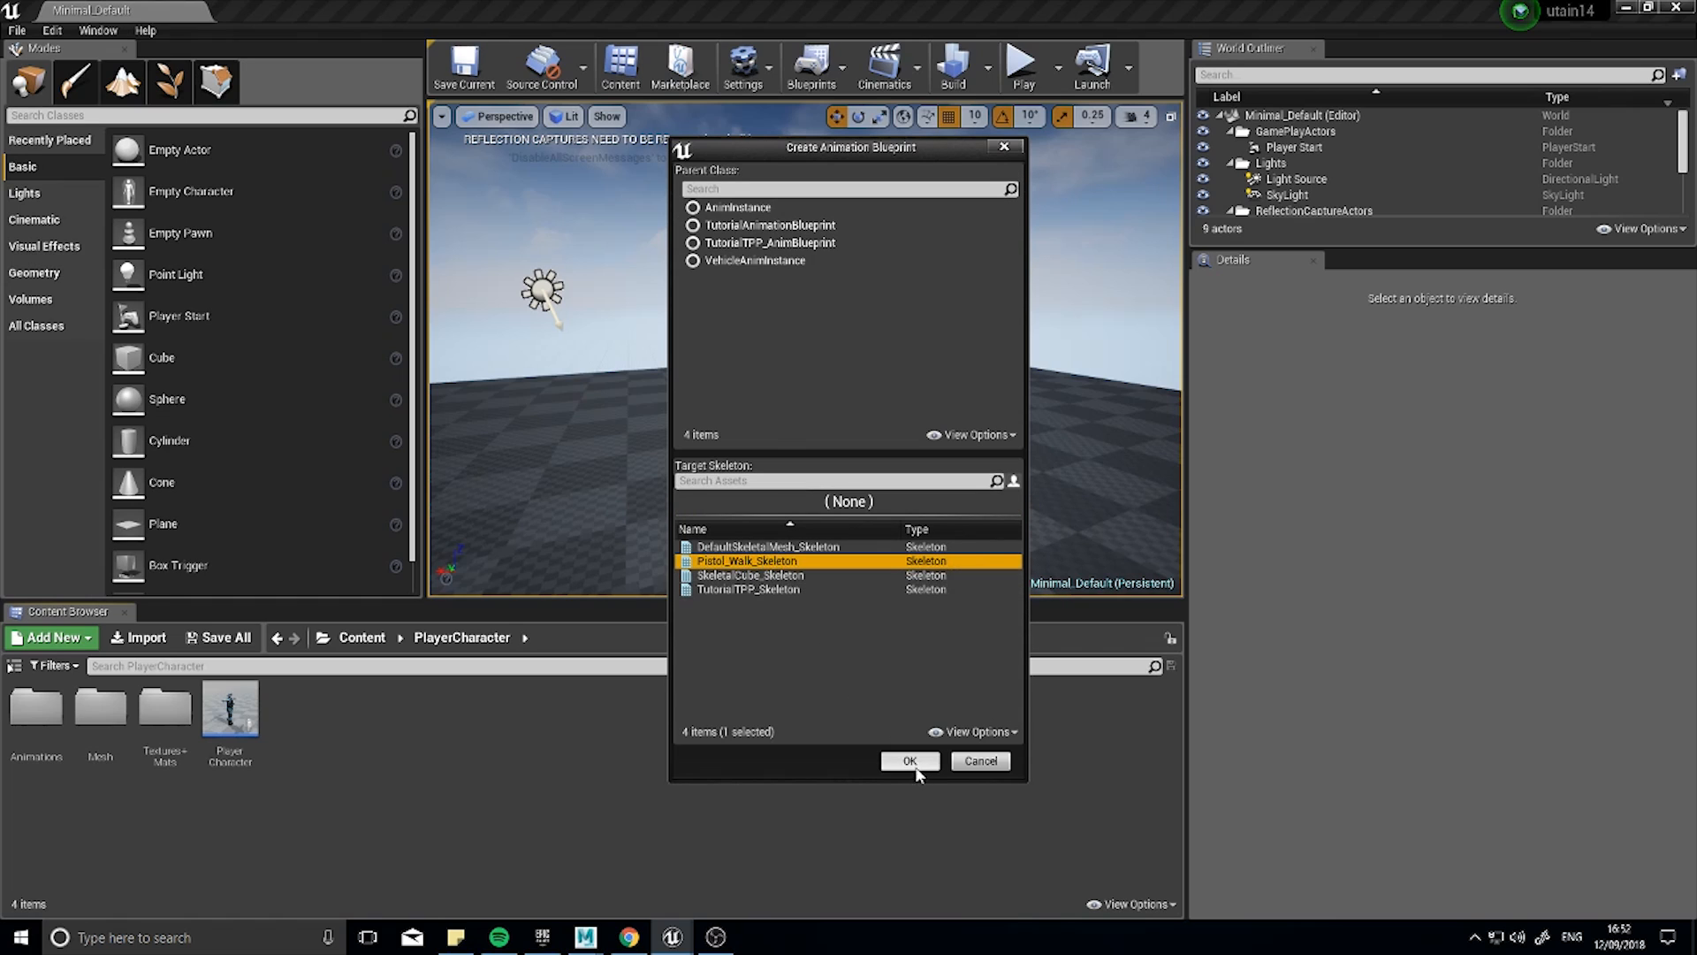
{"action": "left_click", "coordinate": [911, 760]}
{"action": "type", "text": "Player_AnimBP"}
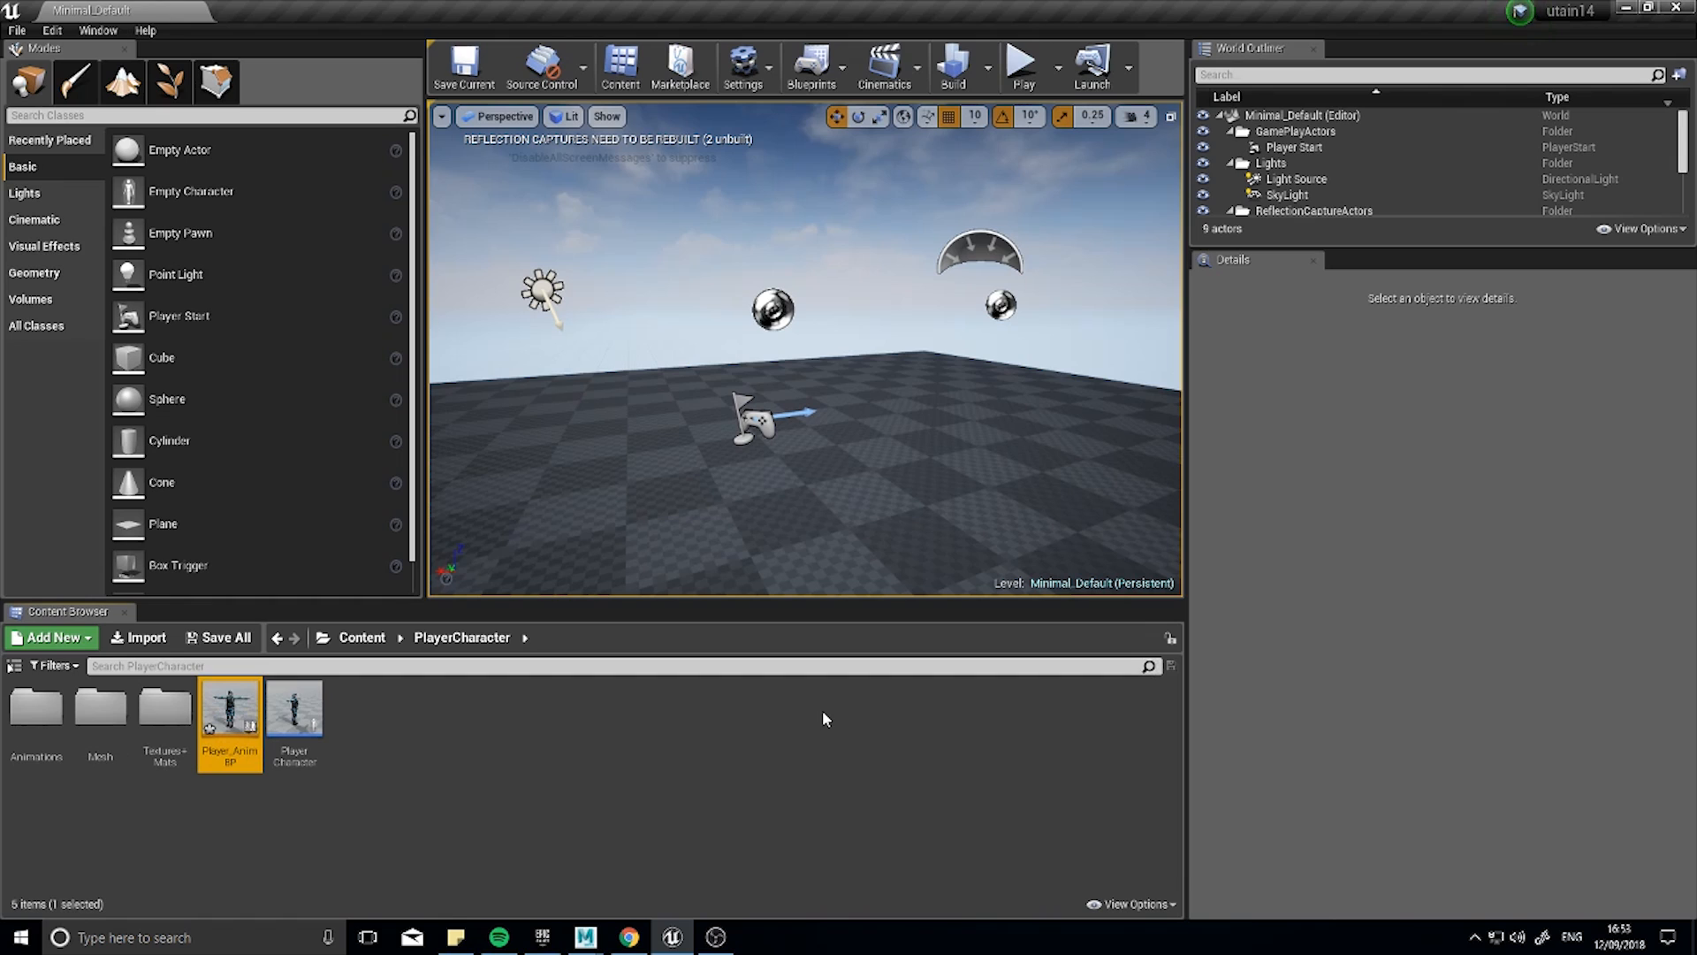
{"action": "mouse_move", "coordinate": [217, 718]}
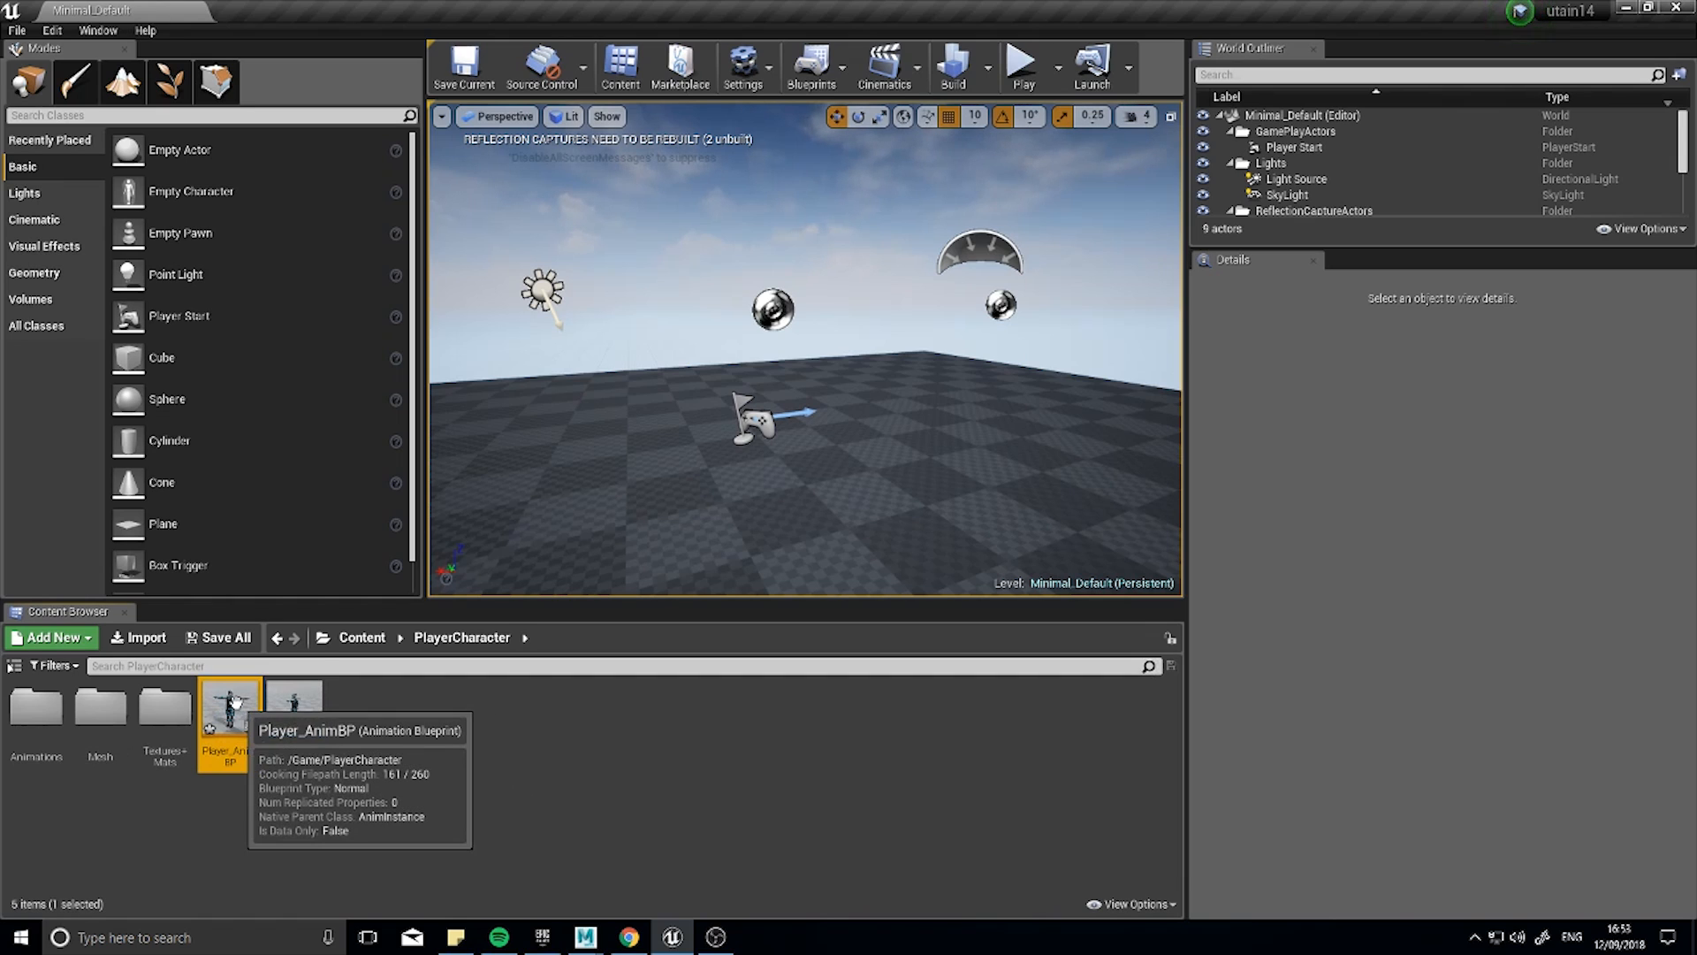
Open Player_AnimBP and move the Final Animation Pose node up and left in the Anim Graph.
{"action": "double_click", "coordinate": [230, 711]}
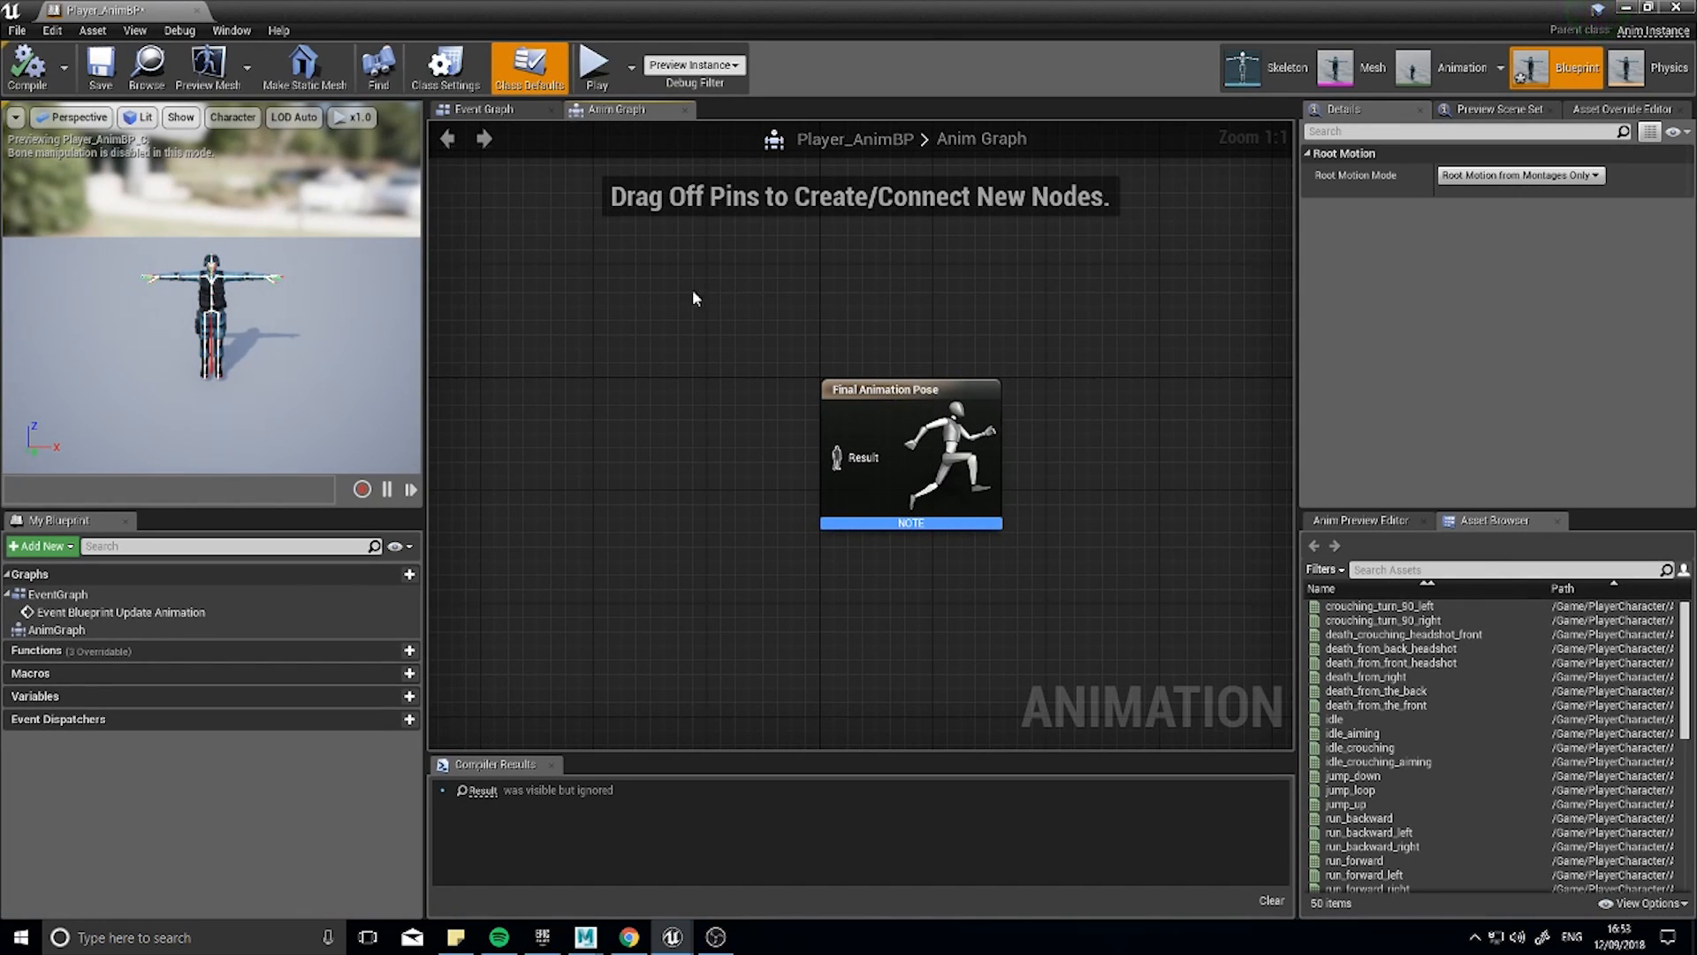
{"action": "mouse_move", "coordinate": [622, 343]}
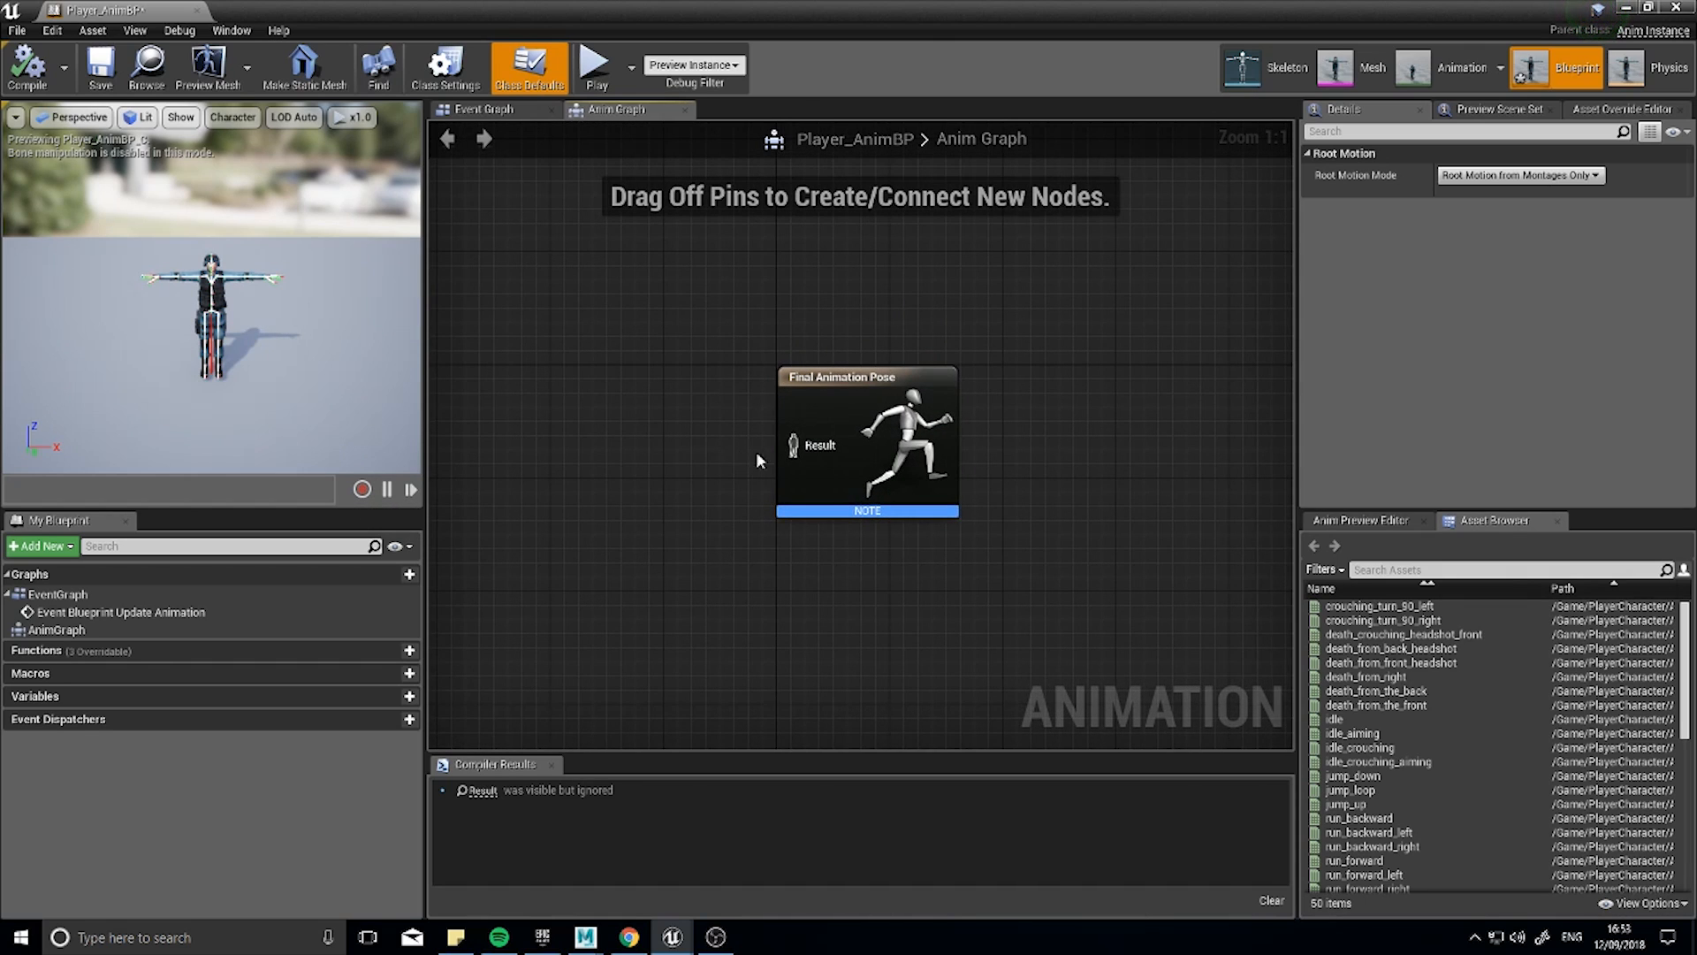
{"action": "left_click_drag", "start_coordinate": [866, 444], "coordinate": [795, 401]}
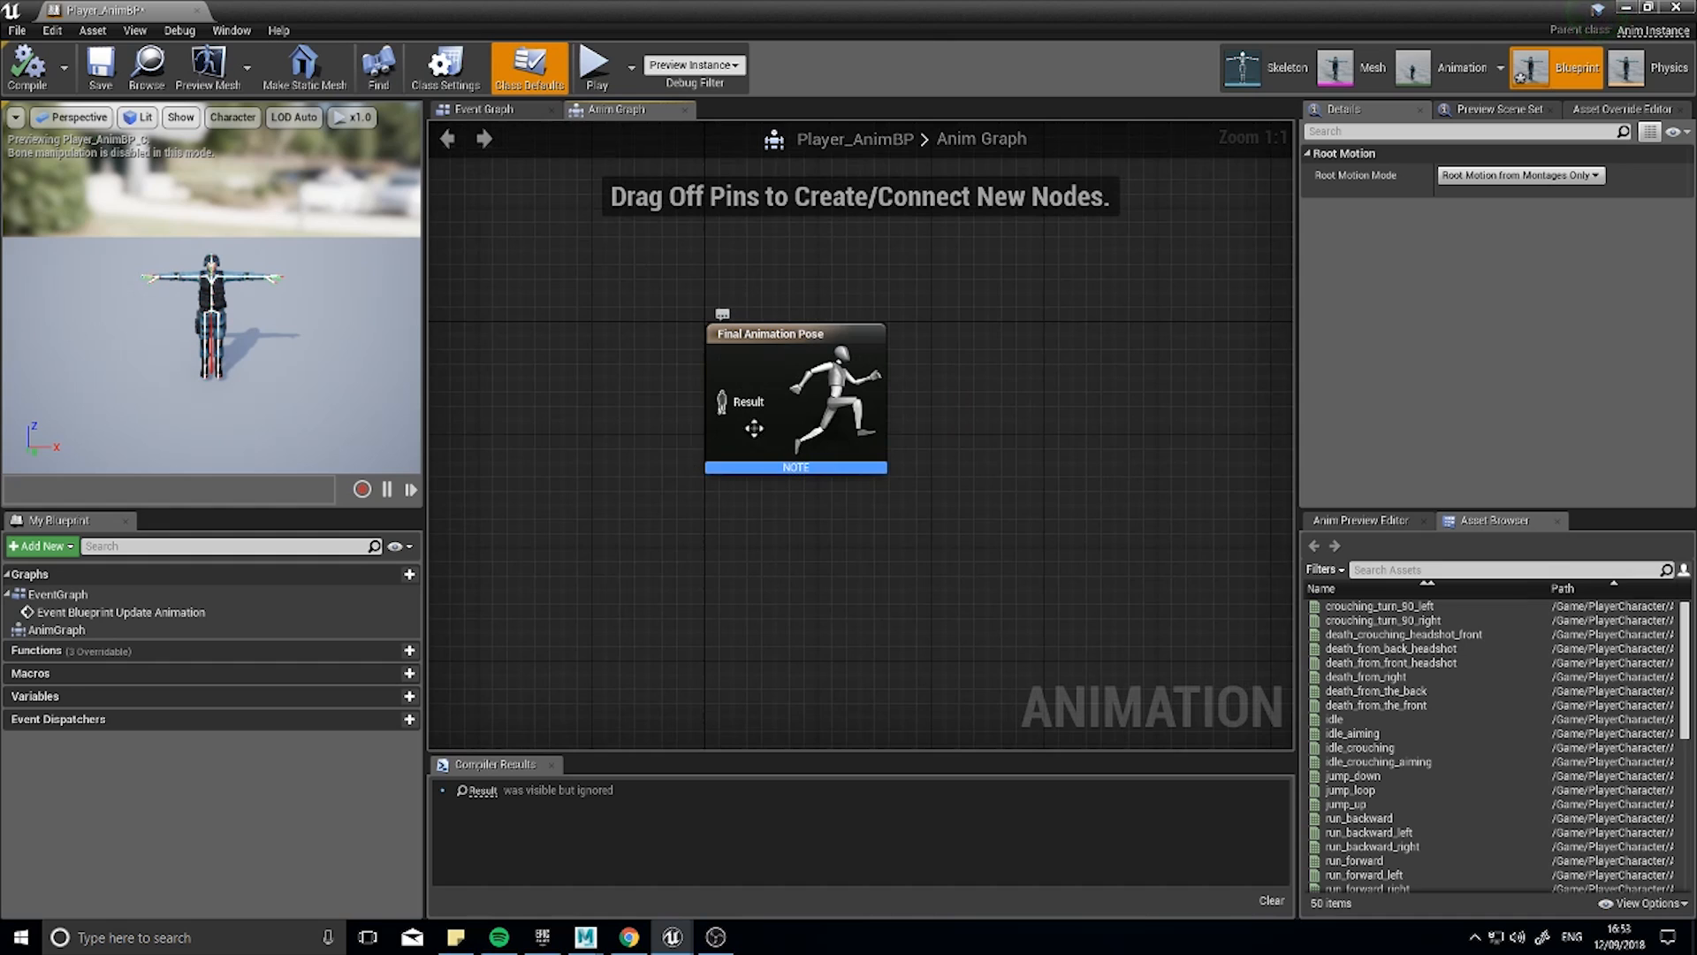
{"action": "mouse_move", "coordinate": [495, 110]}
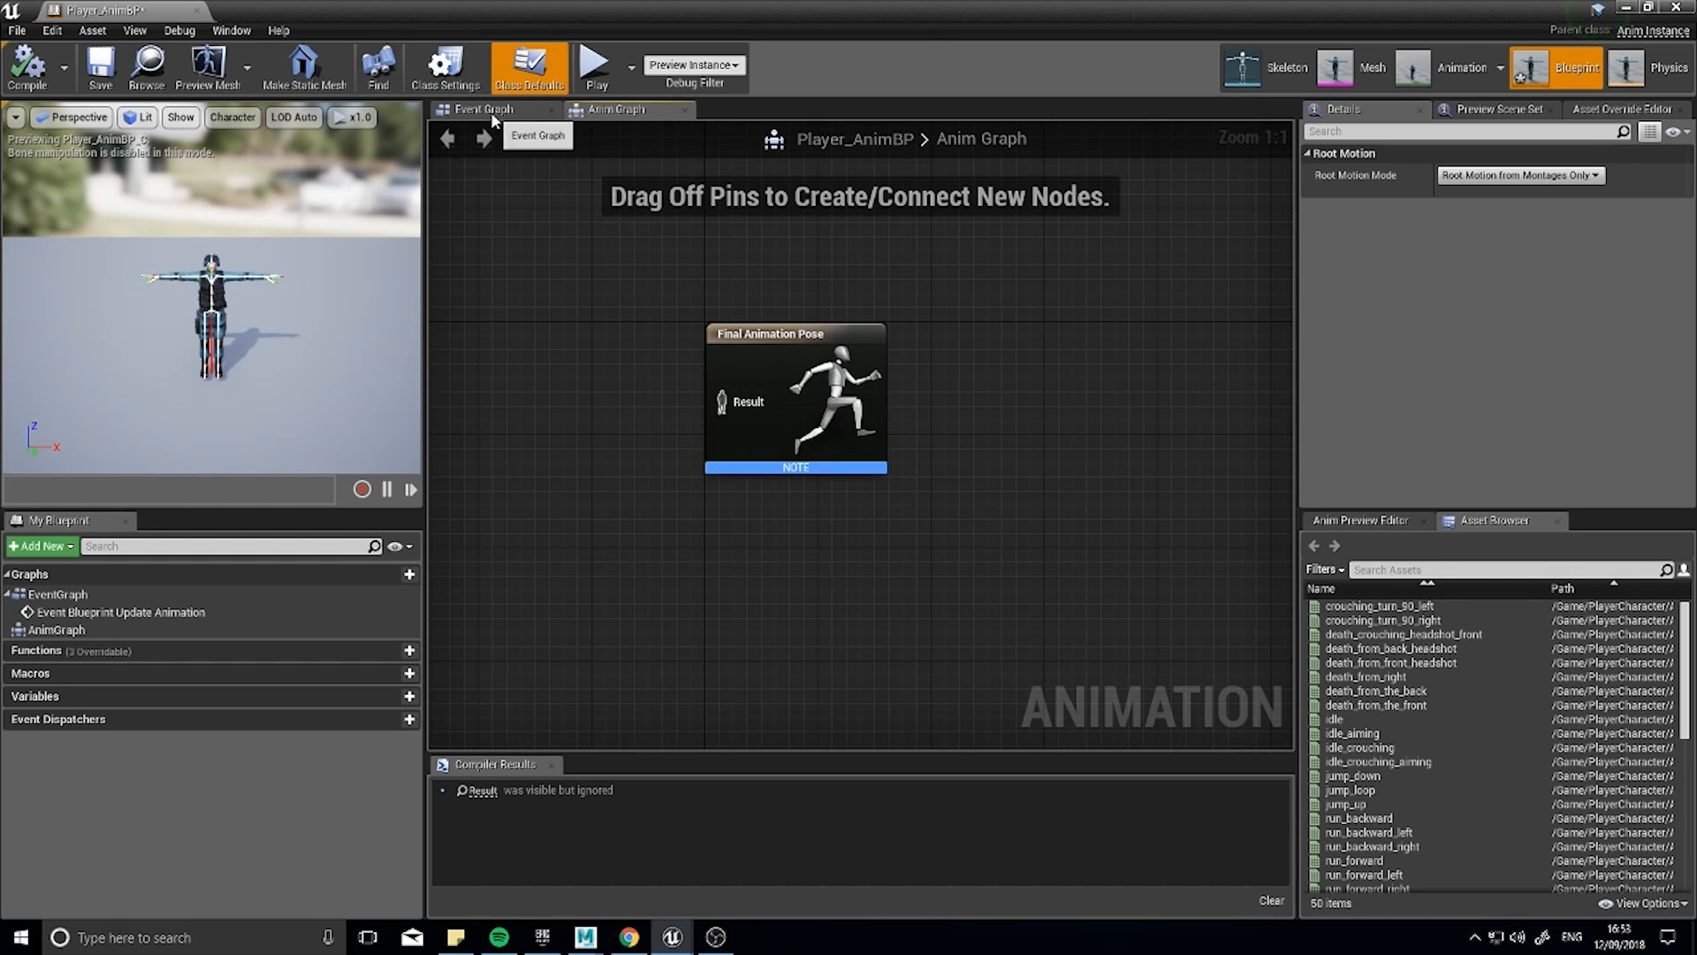
Switch to the Event Graph and select the Event Blueprint Update Animation node.
{"action": "left_click", "coordinate": [479, 109]}
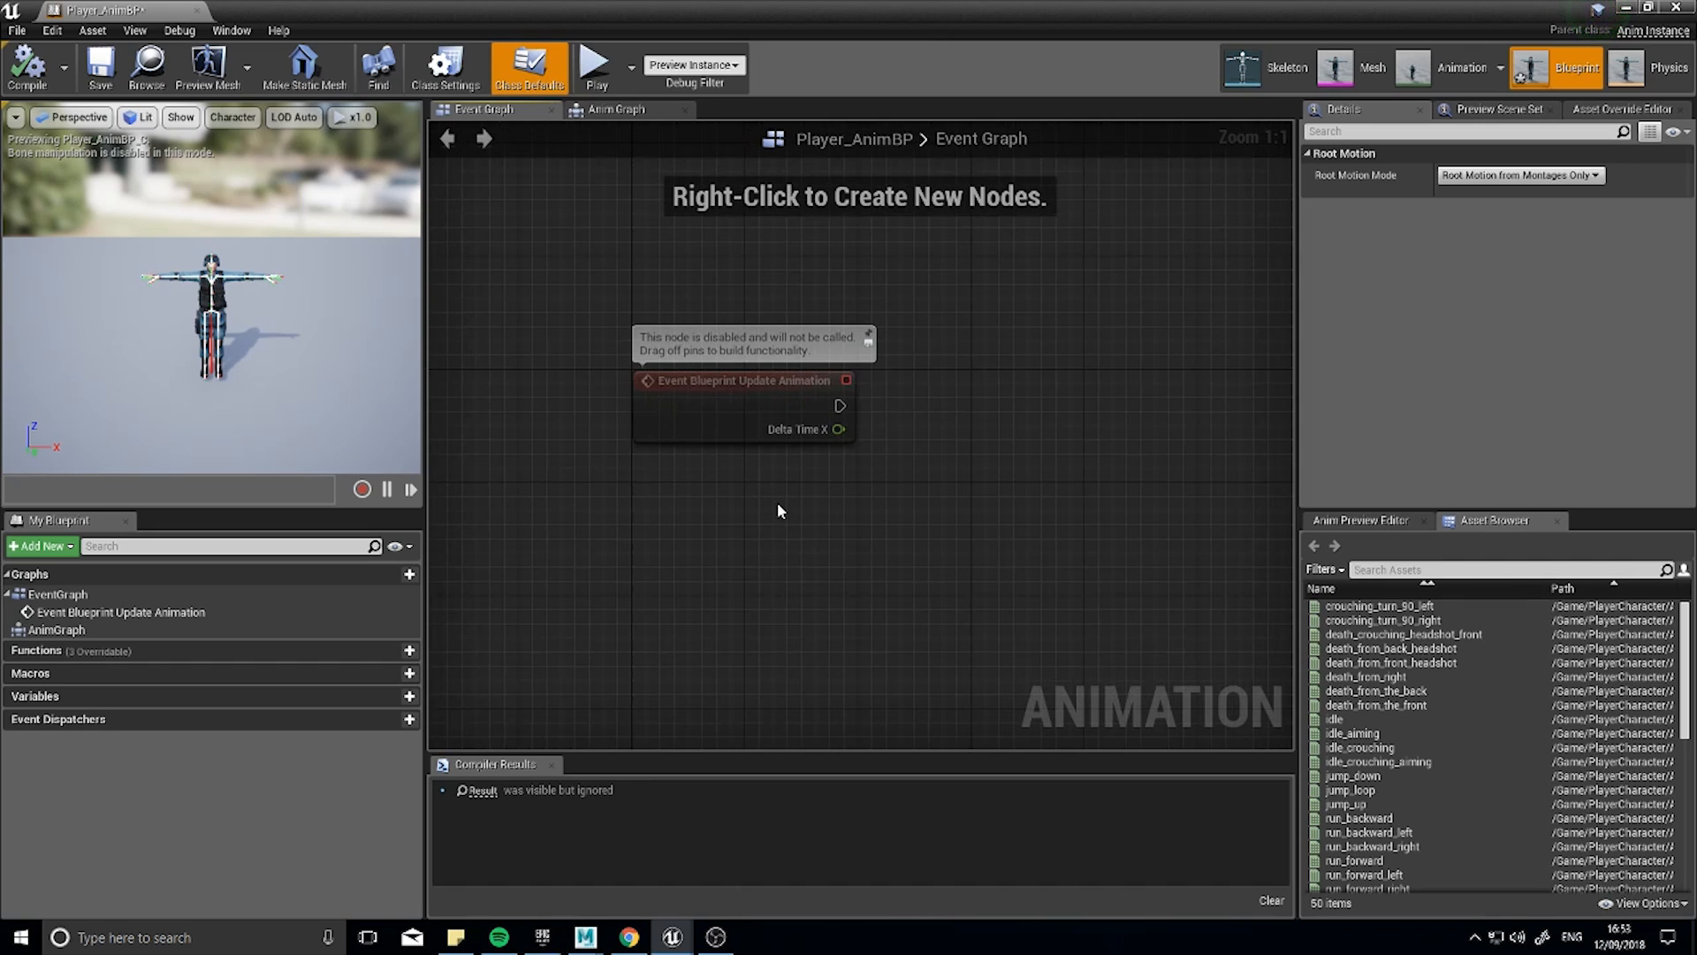
{"action": "left_click", "coordinate": [1365, 675]}
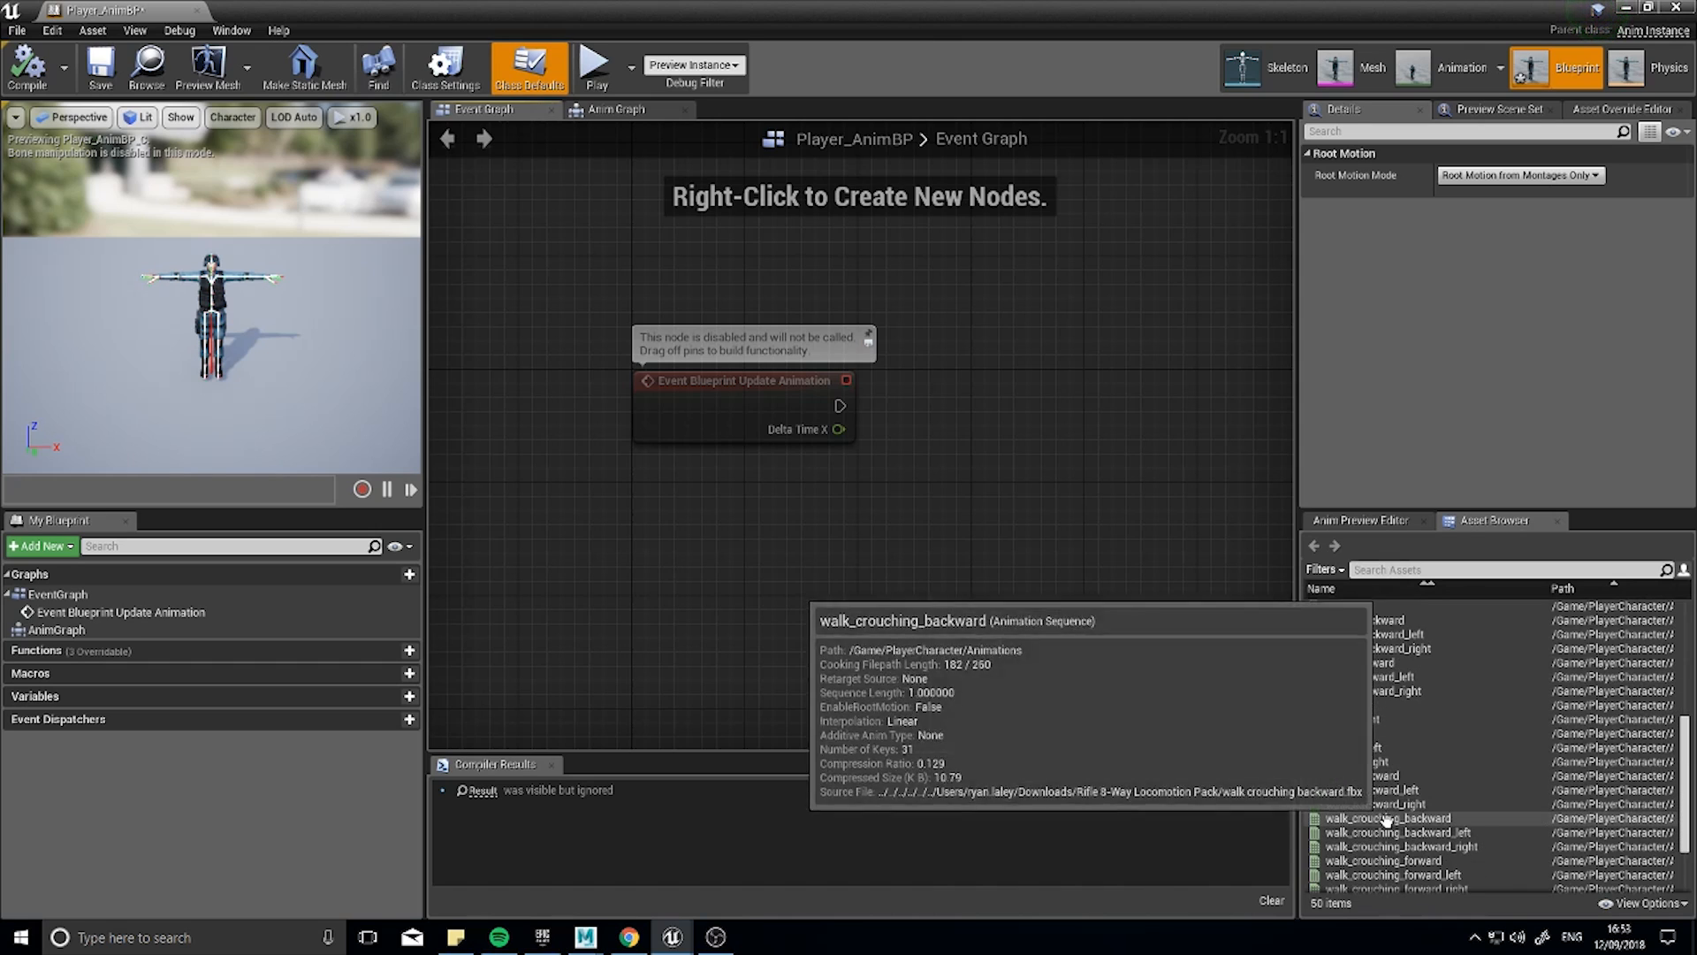
{"action": "scroll", "scroll_direction": "down", "scroll_amount": 3}
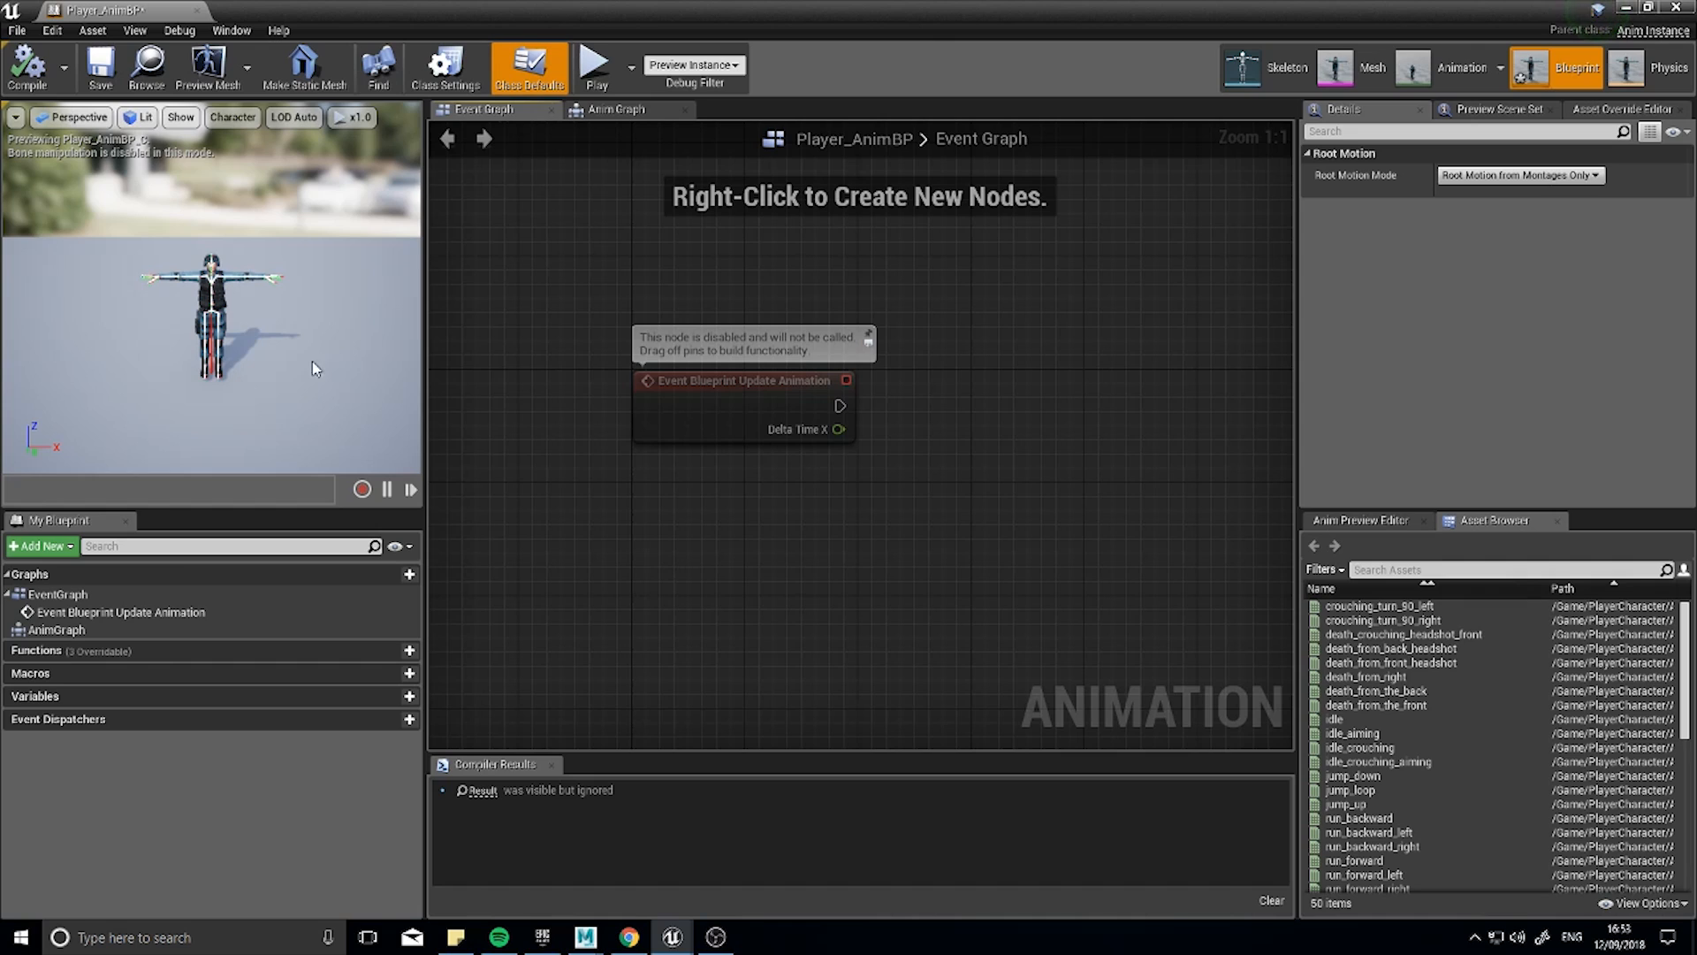
{"action": "mouse_move", "coordinate": [89, 534]}
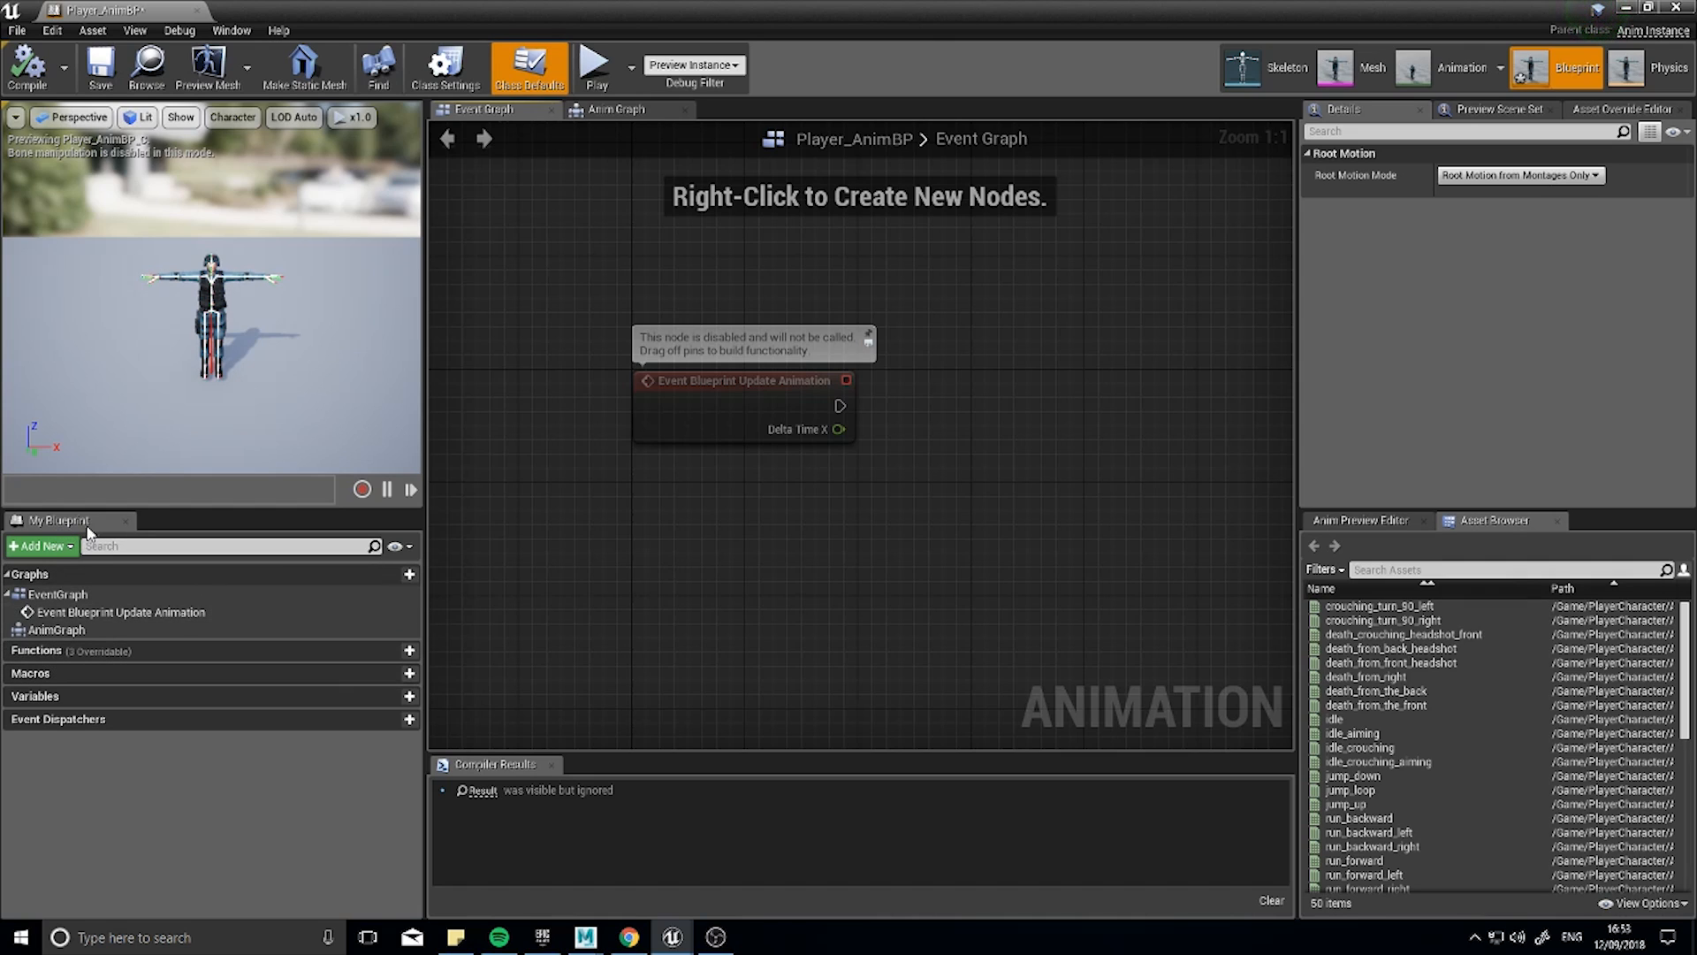
{"action": "mouse_move", "coordinate": [314, 570]}
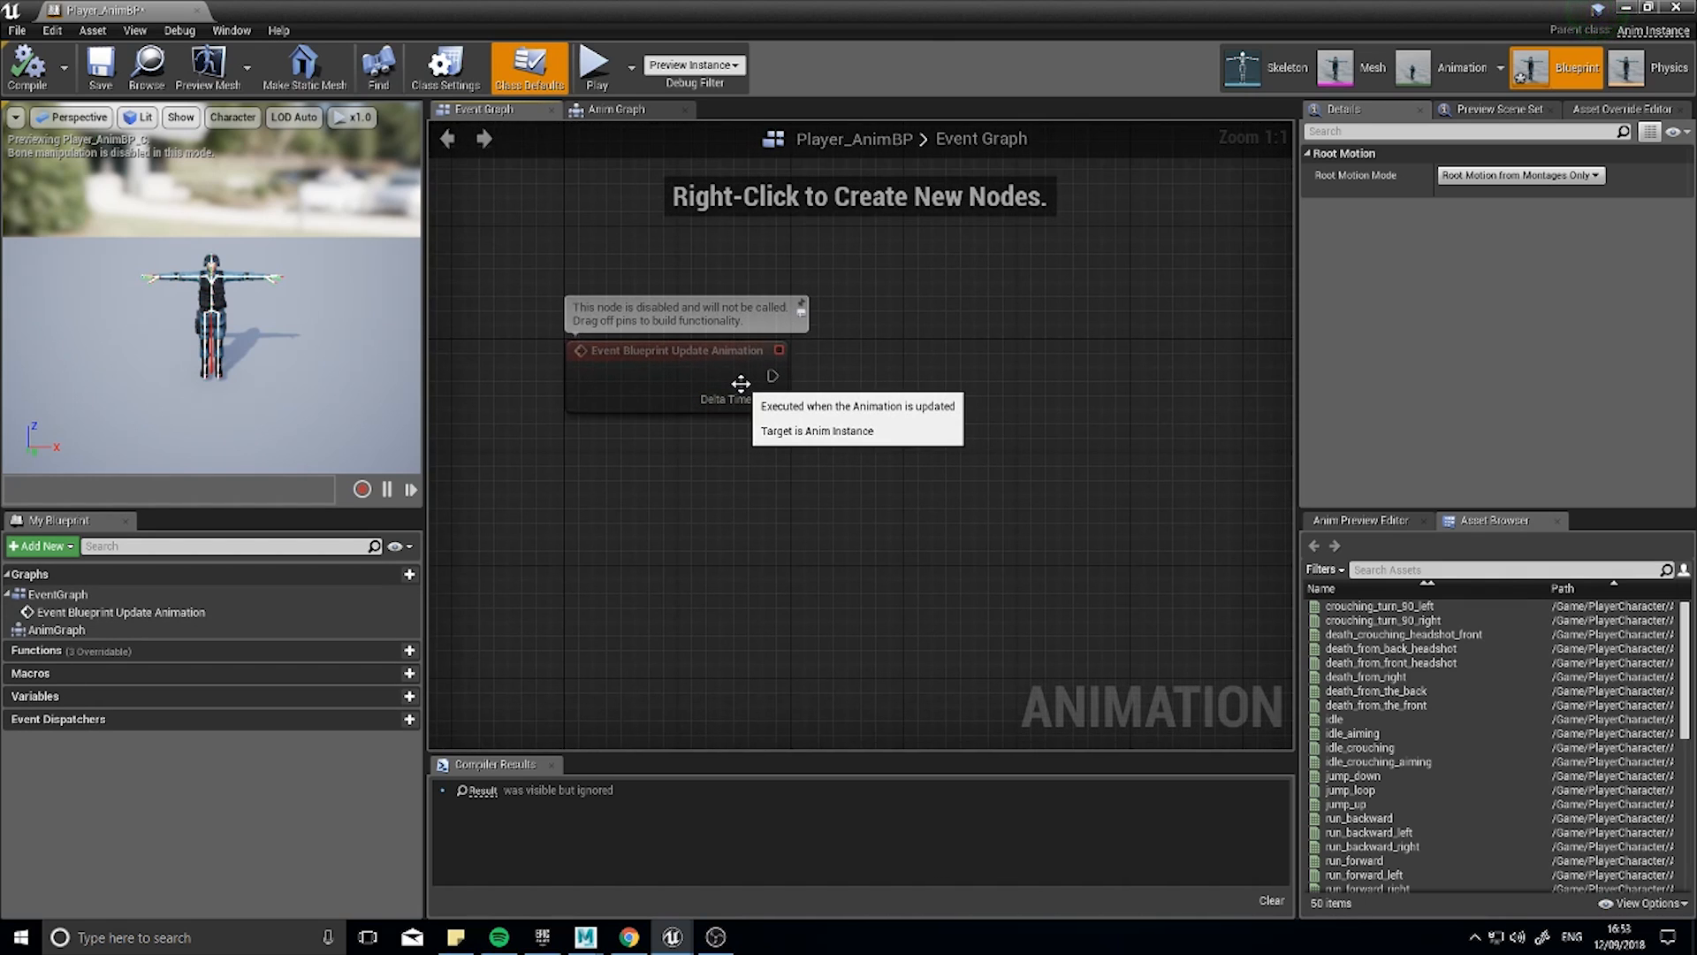
{"action": "left_click", "coordinate": [676, 350]}
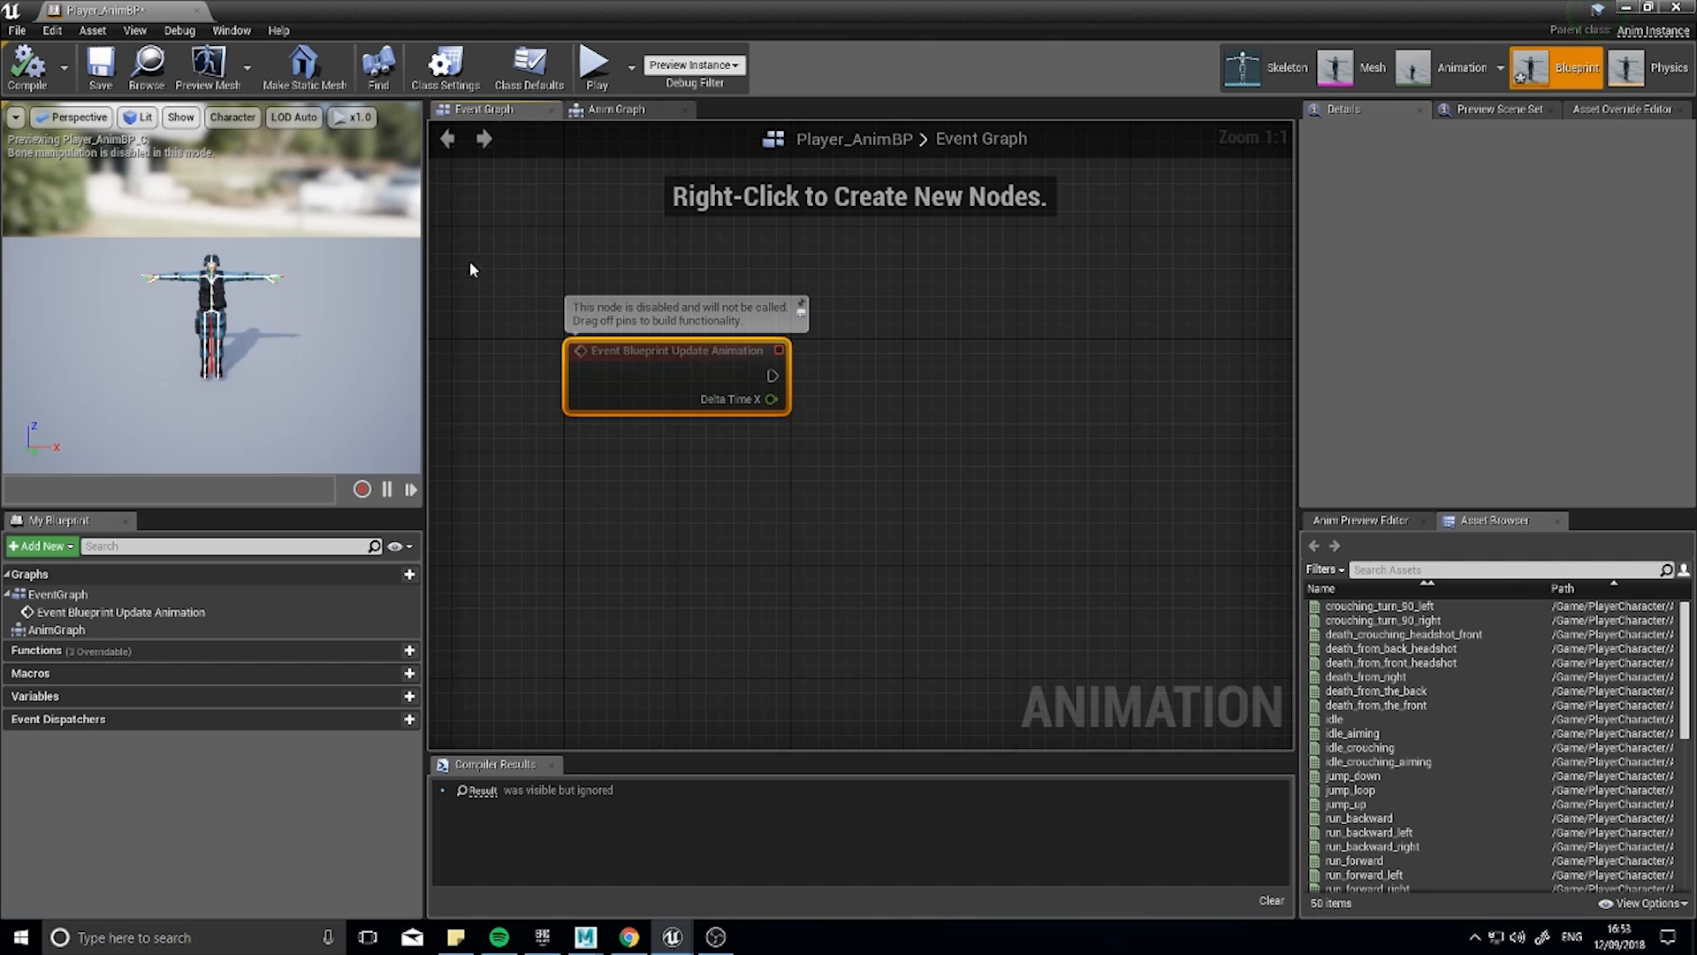
{"action": "mouse_move", "coordinate": [573, 299]}
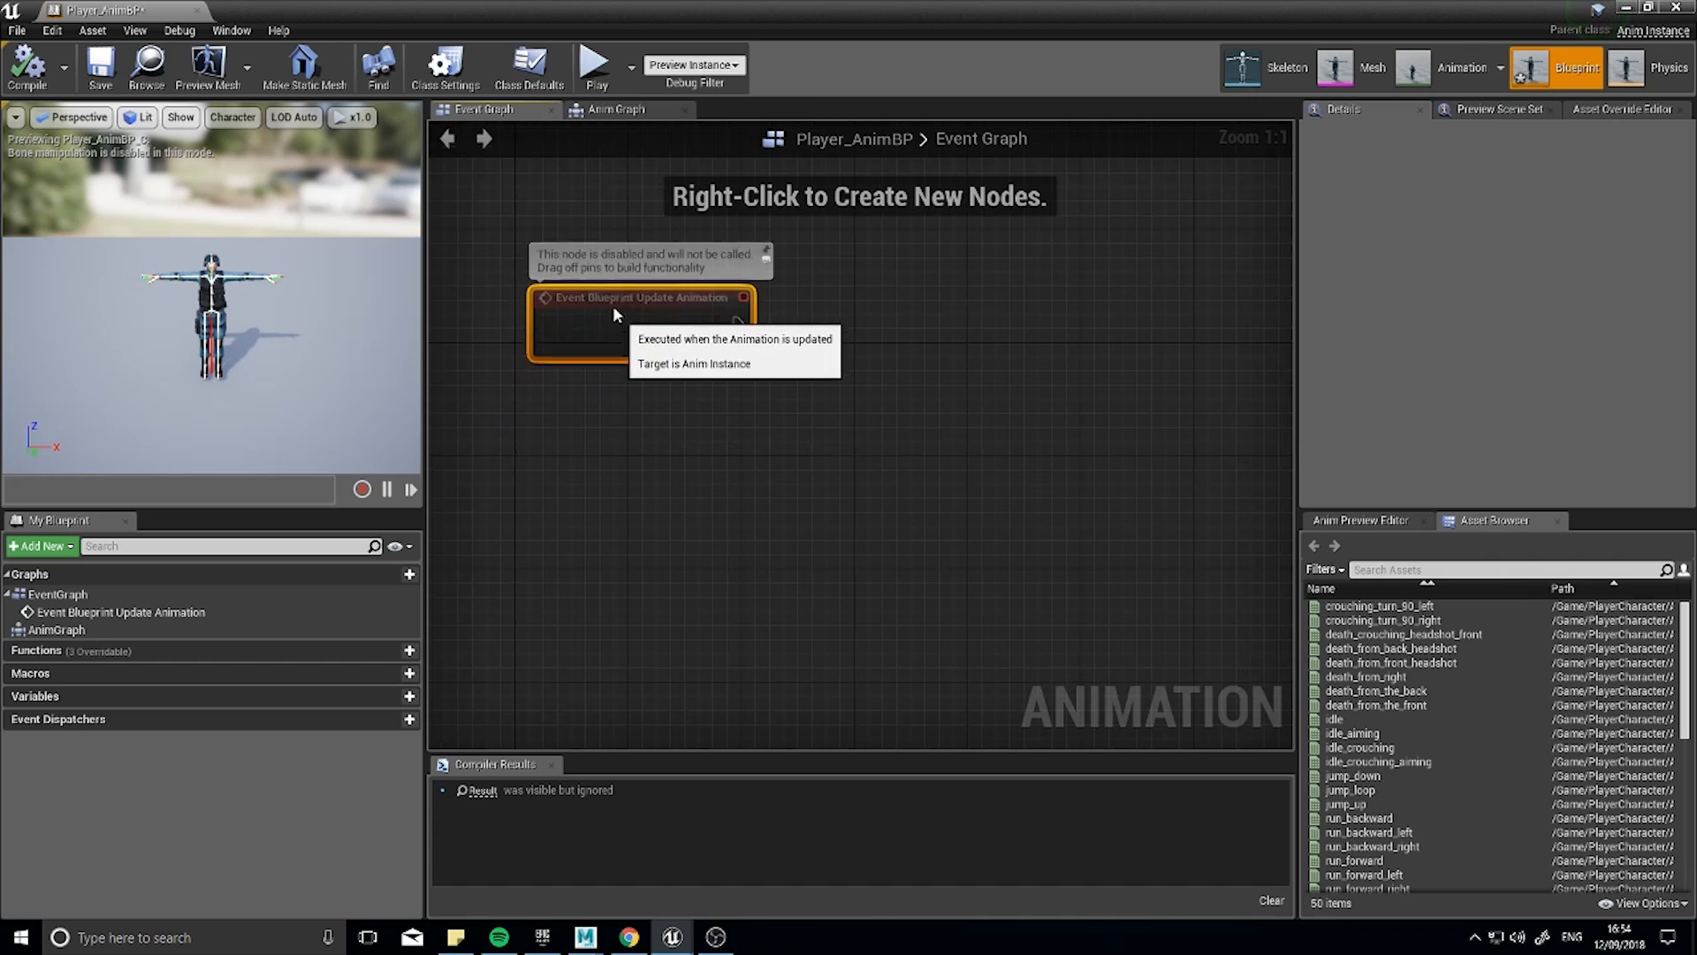
Add a Try Get Pawn Owner node and position it left of the event.
{"action": "right_click", "coordinate": [736, 409]}
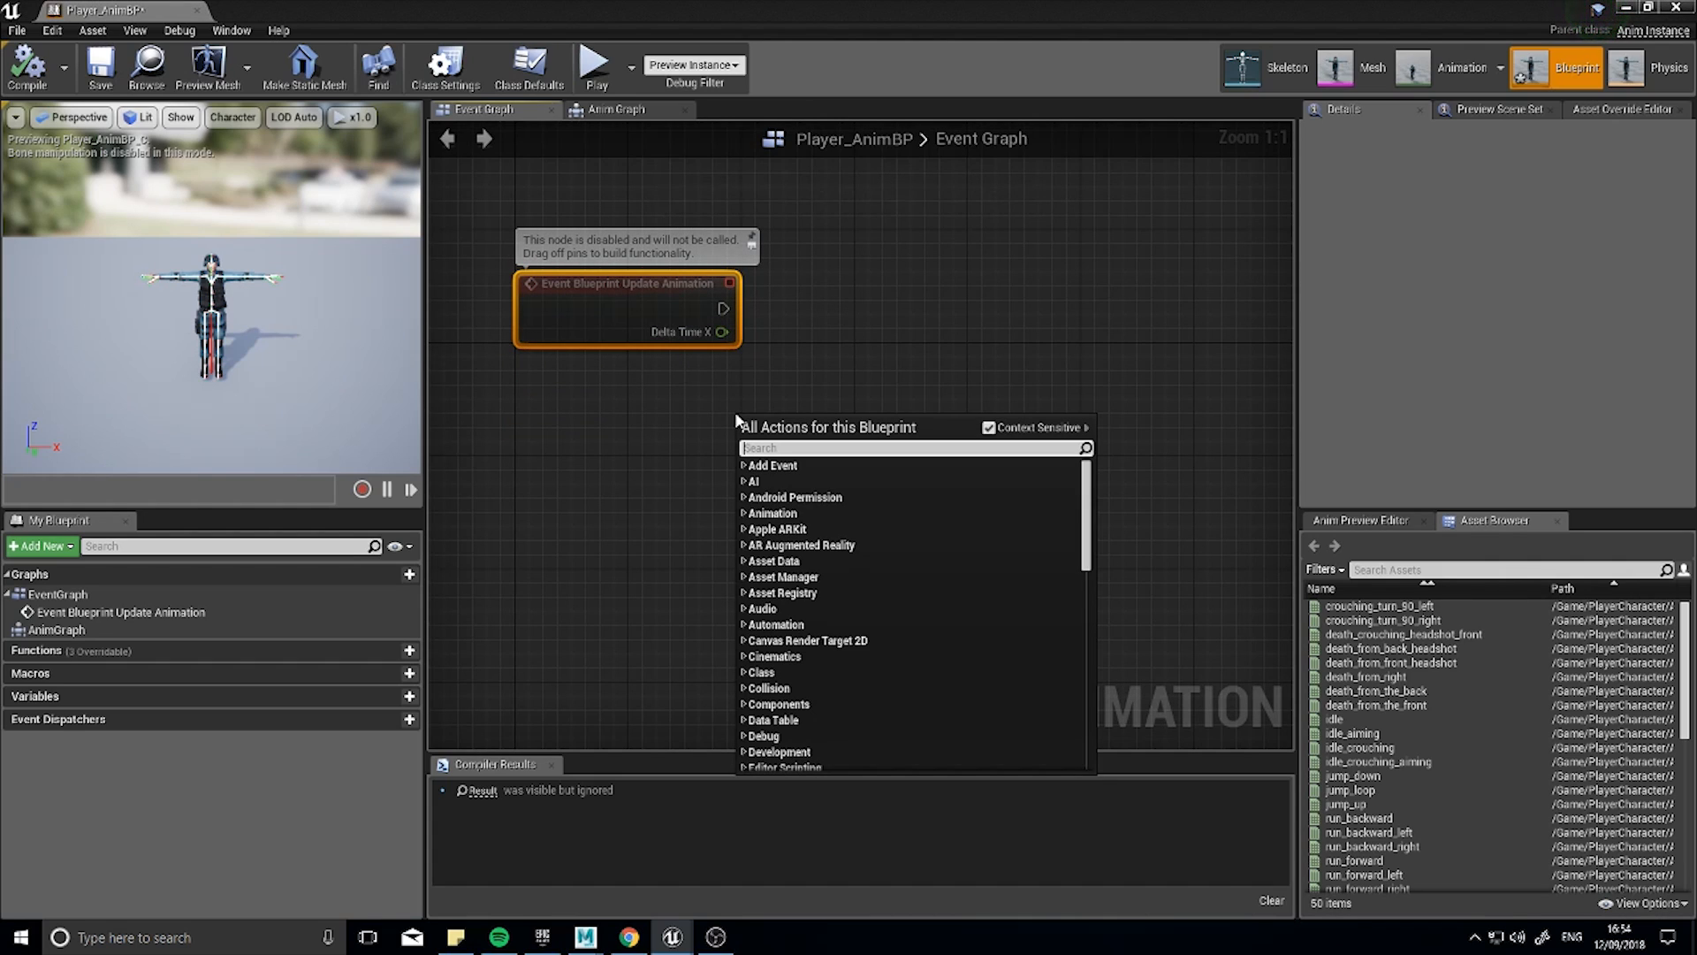
{"action": "type", "text": "try"}
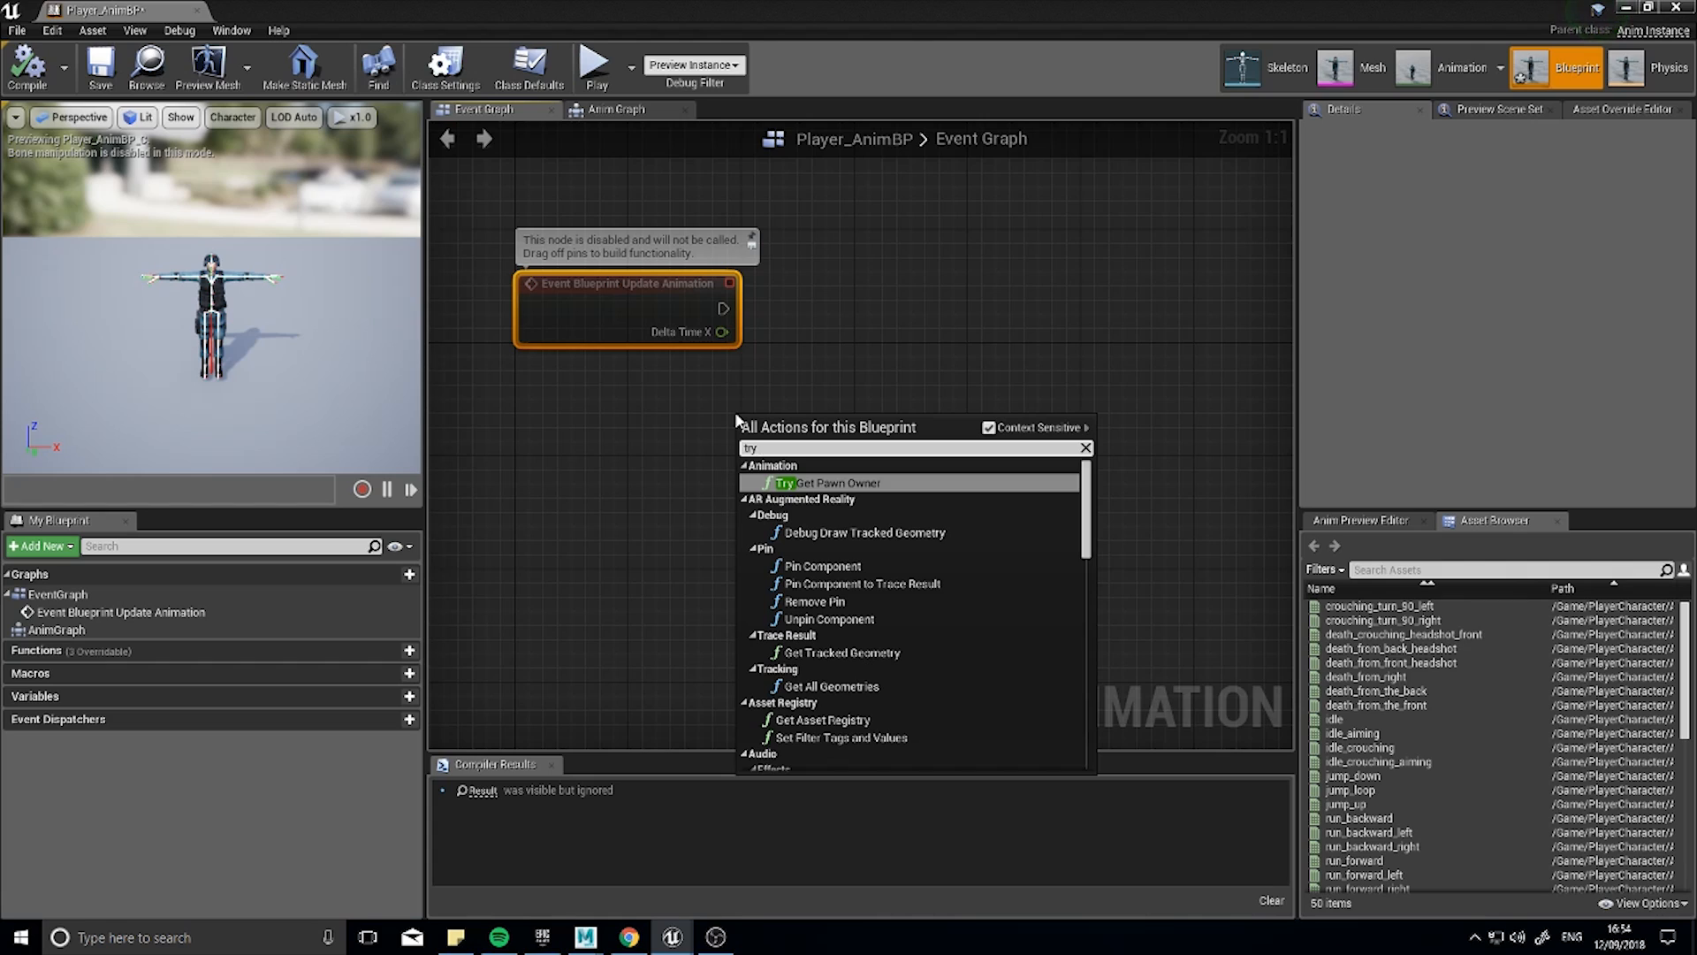
{"action": "left_click", "coordinate": [831, 481]}
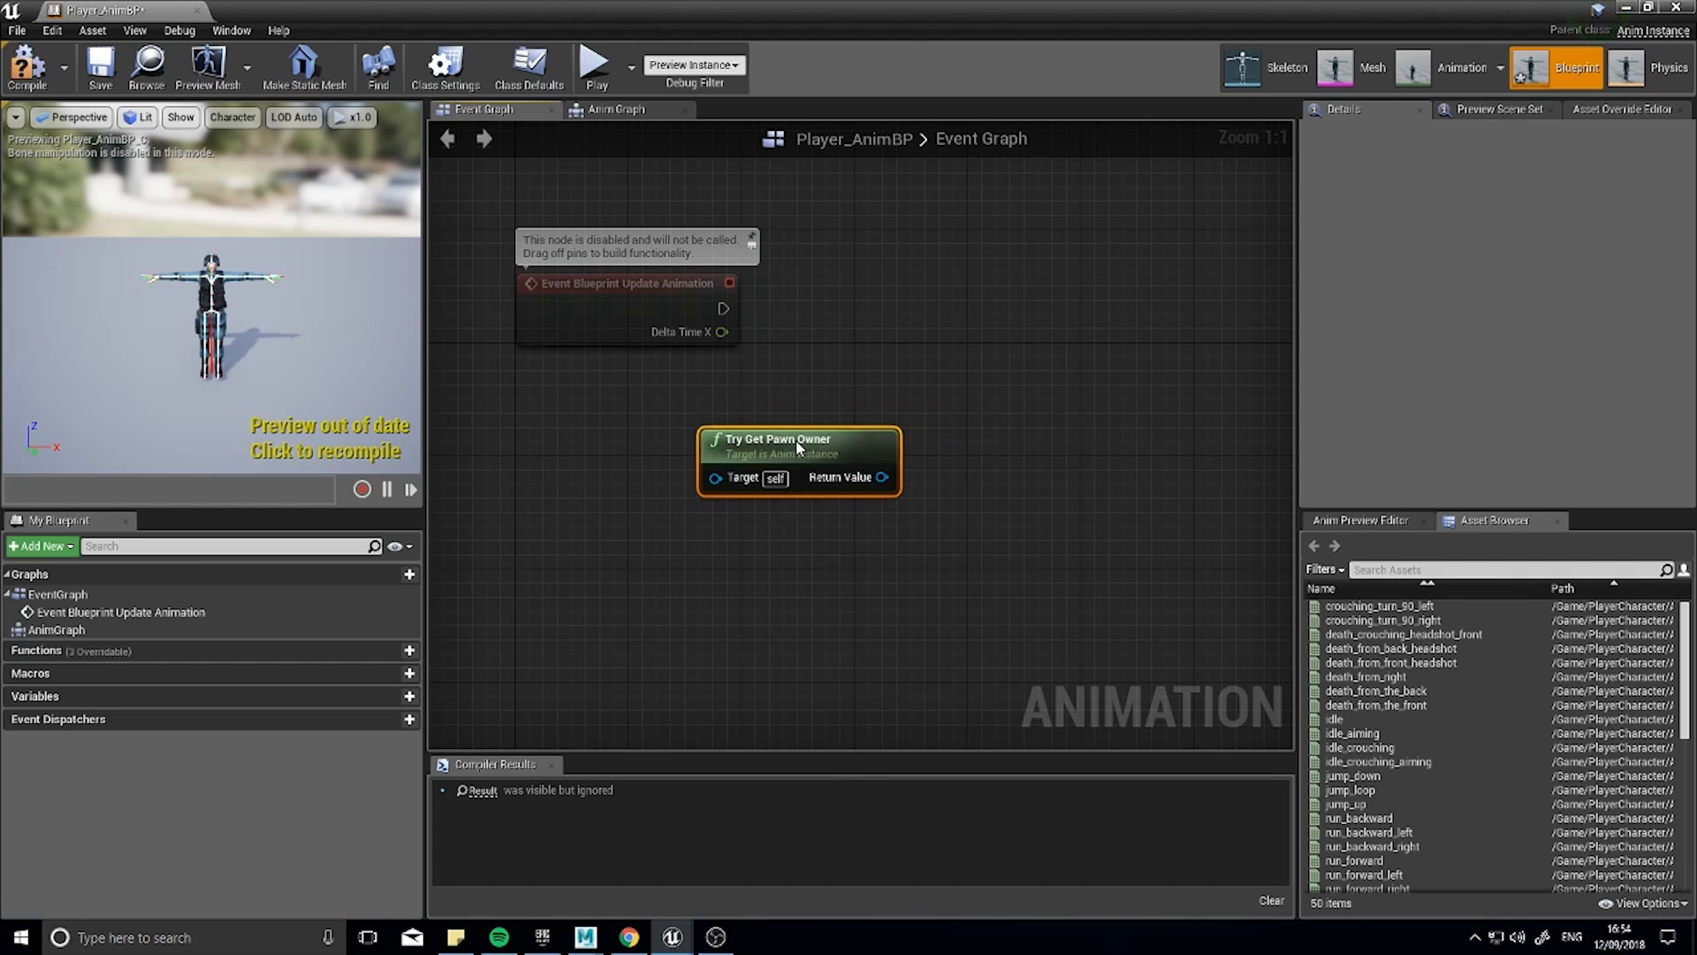
{"action": "left_click_drag", "start_coordinate": [799, 460], "coordinate": [771, 460]}
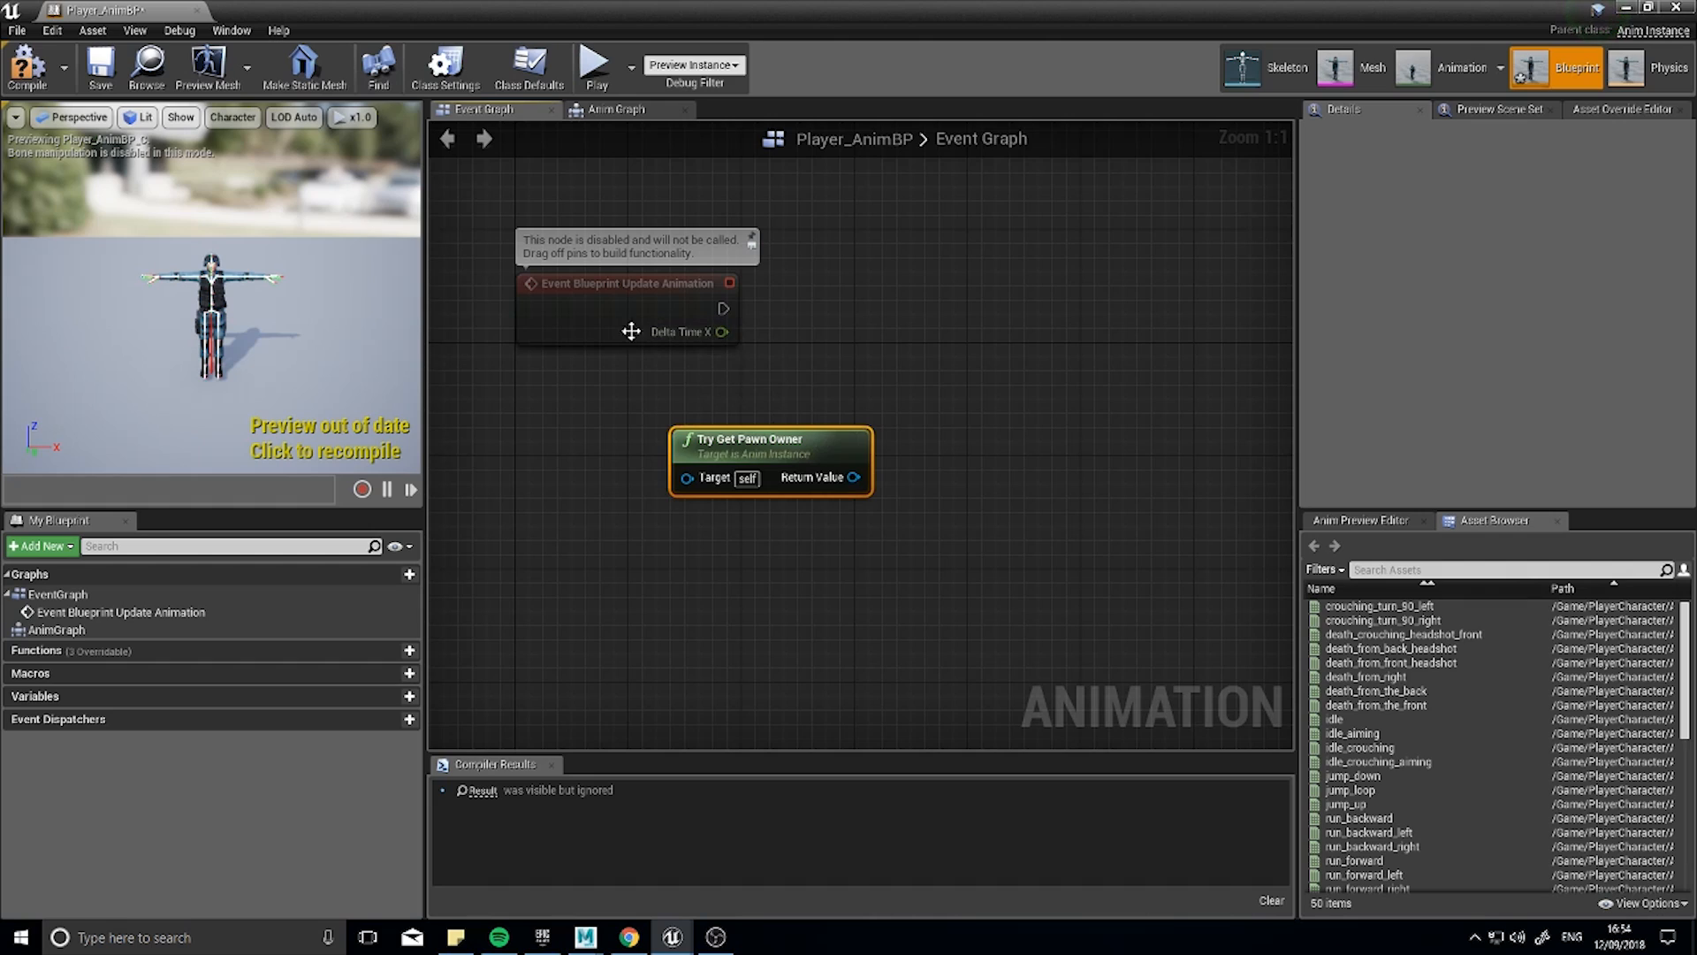
{"action": "left_click_drag", "start_coordinate": [769, 459], "coordinate": [725, 448]}
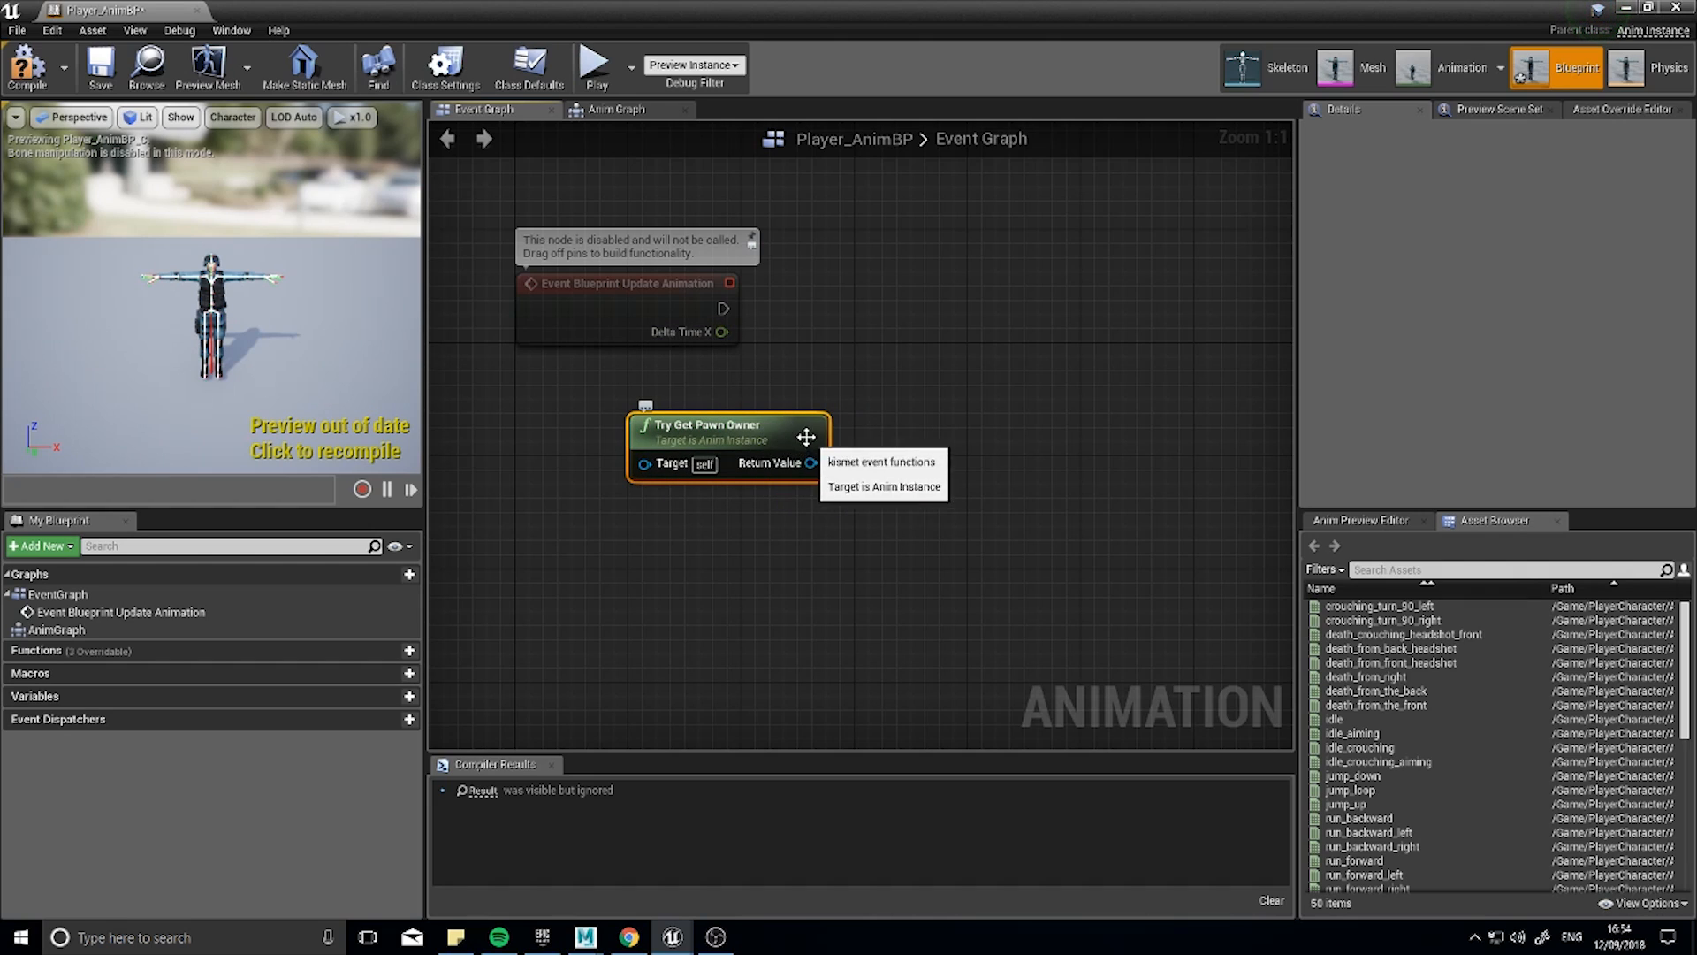
{"action": "mouse_move", "coordinate": [796, 421]}
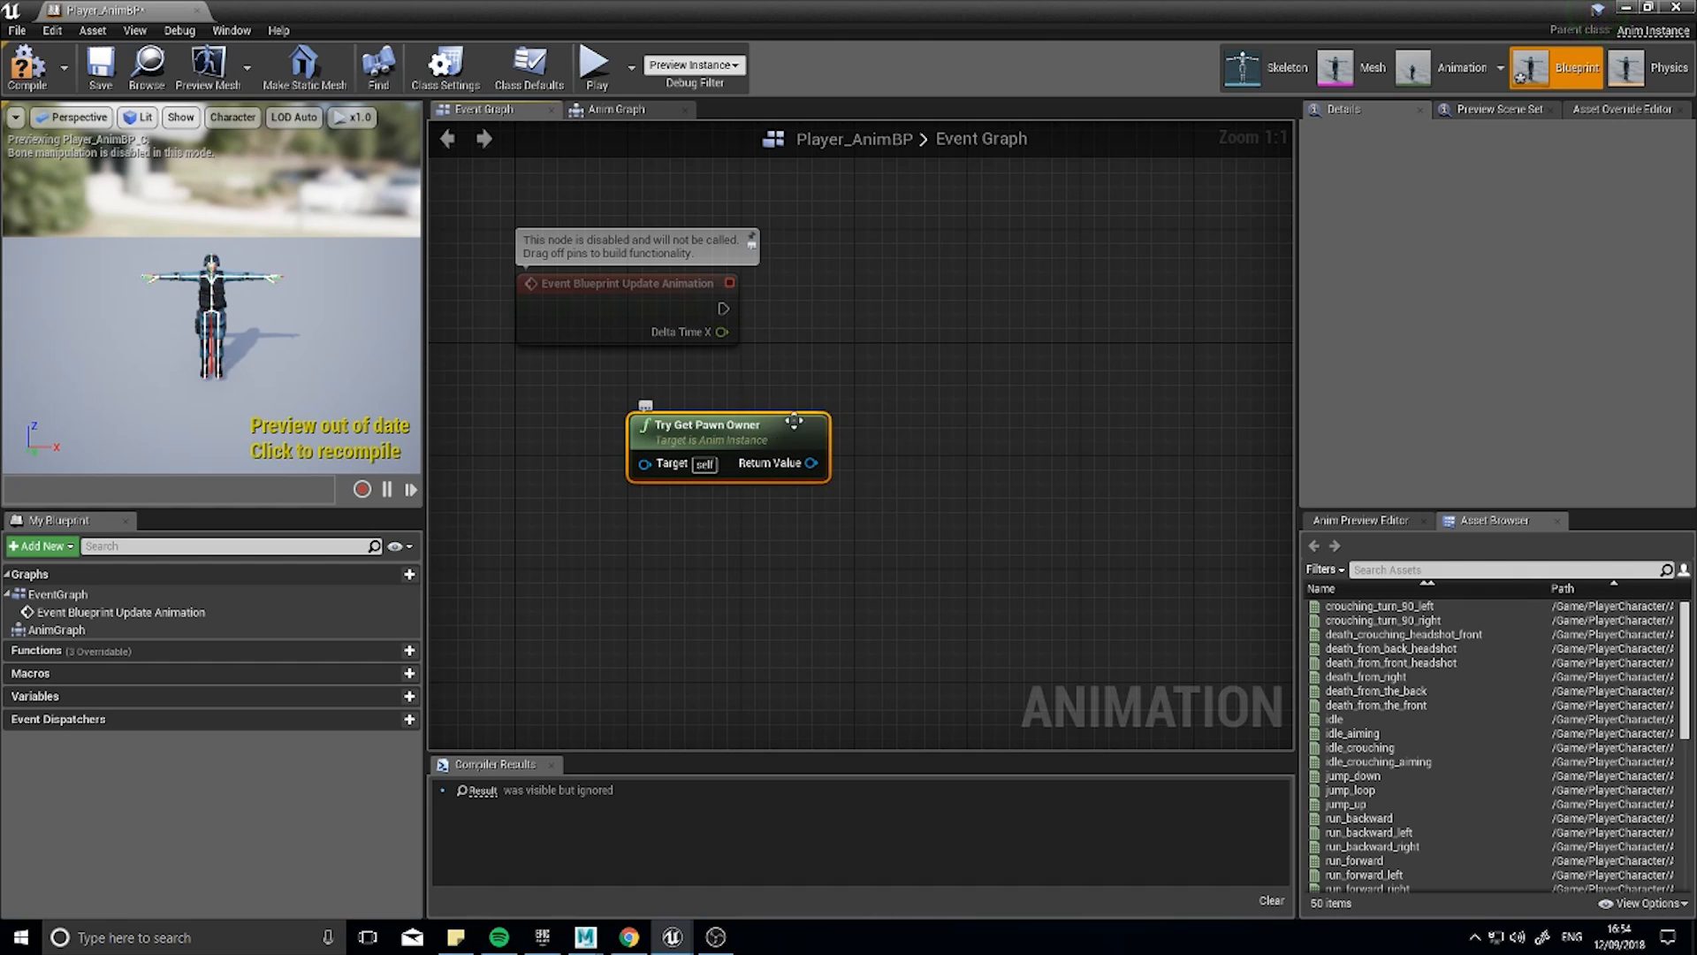
{"action": "mouse_move", "coordinate": [675, 403]}
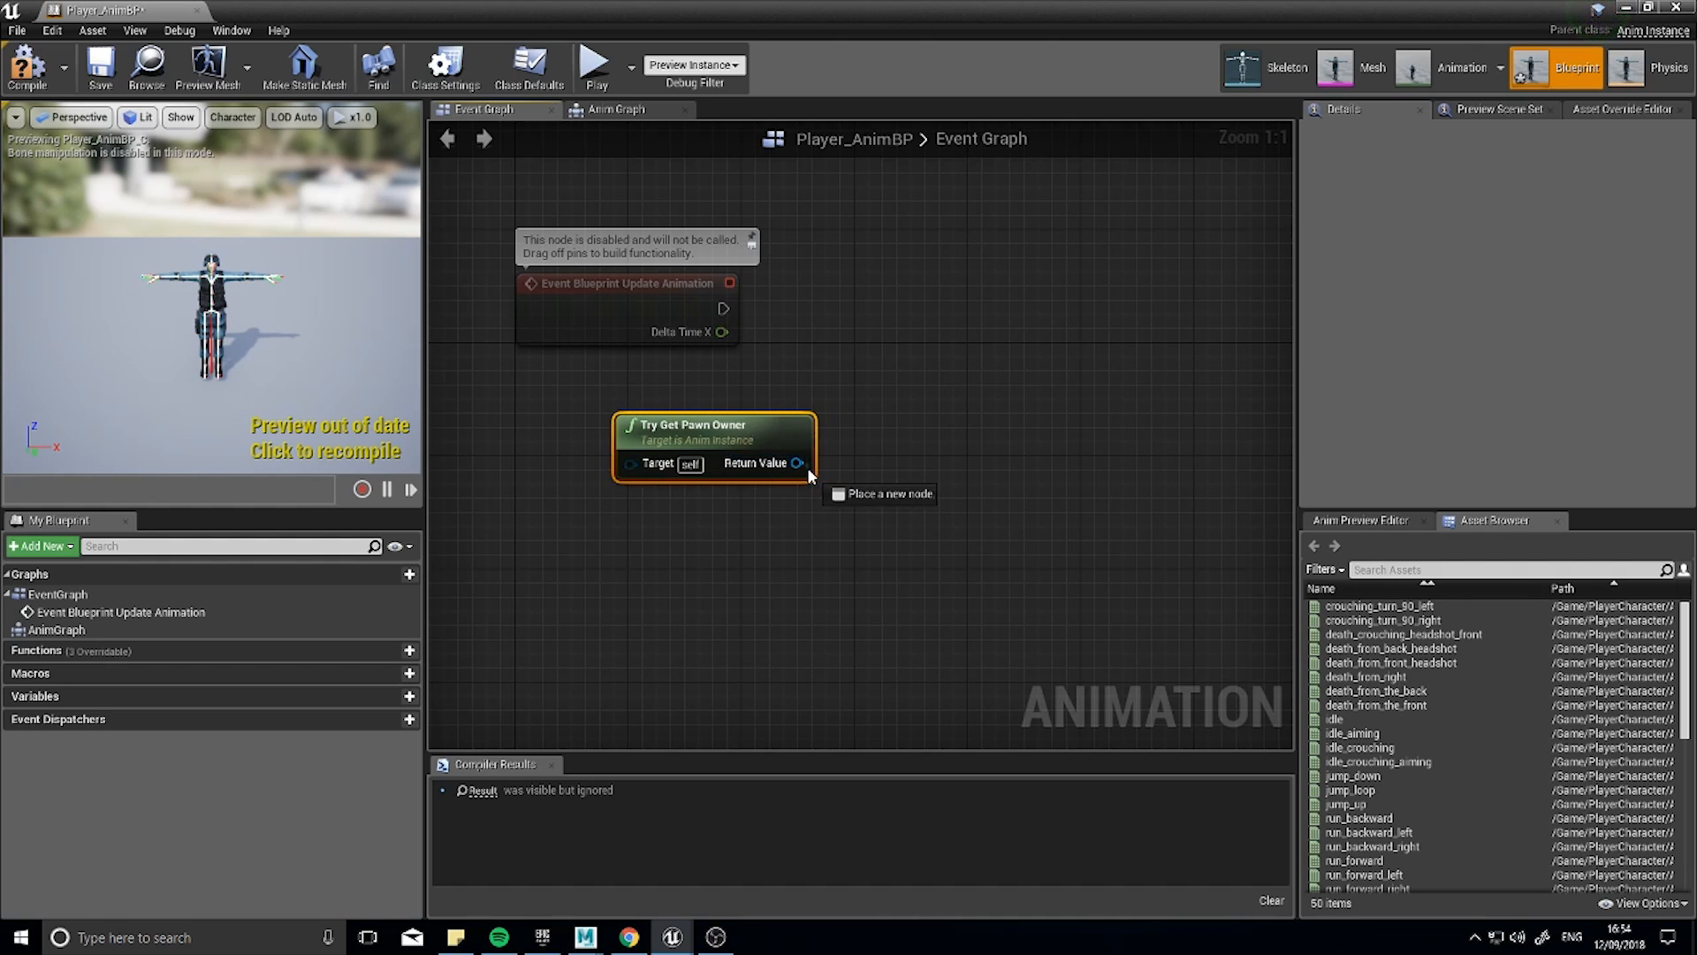
Feed the pawn owner's return value into a new Cast To PlayerCharacter node.
{"action": "left_click_drag", "start_coordinate": [799, 461], "coordinate": [888, 357]}
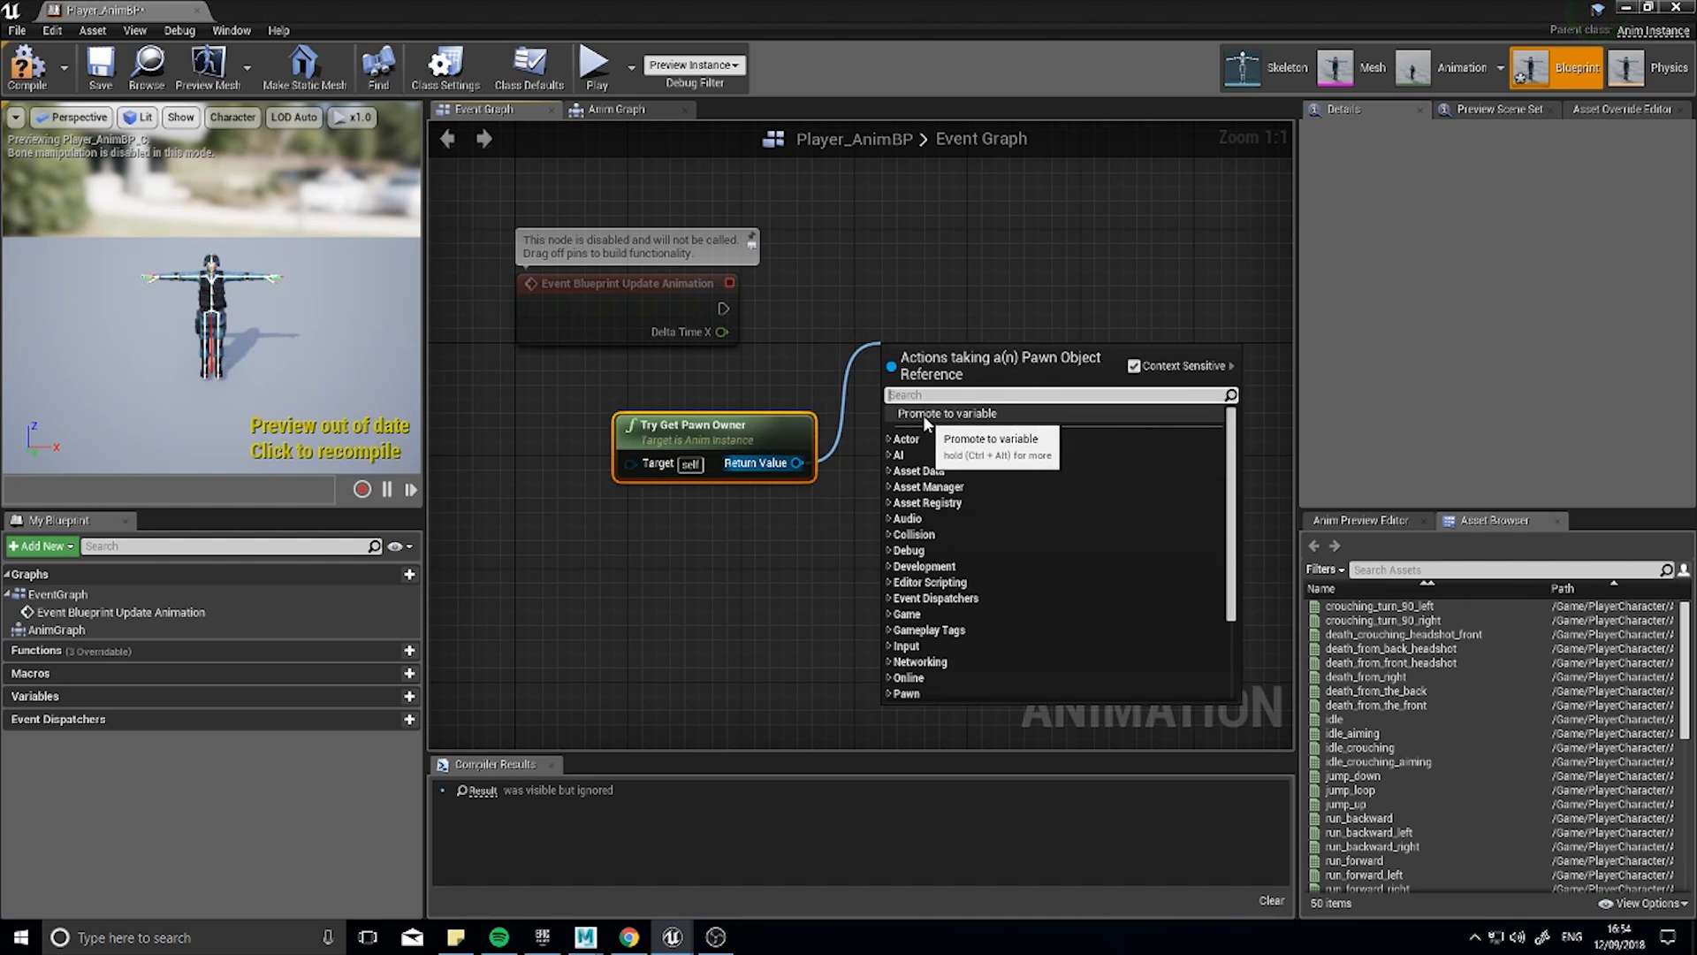
{"action": "type", "text": "cast t"}
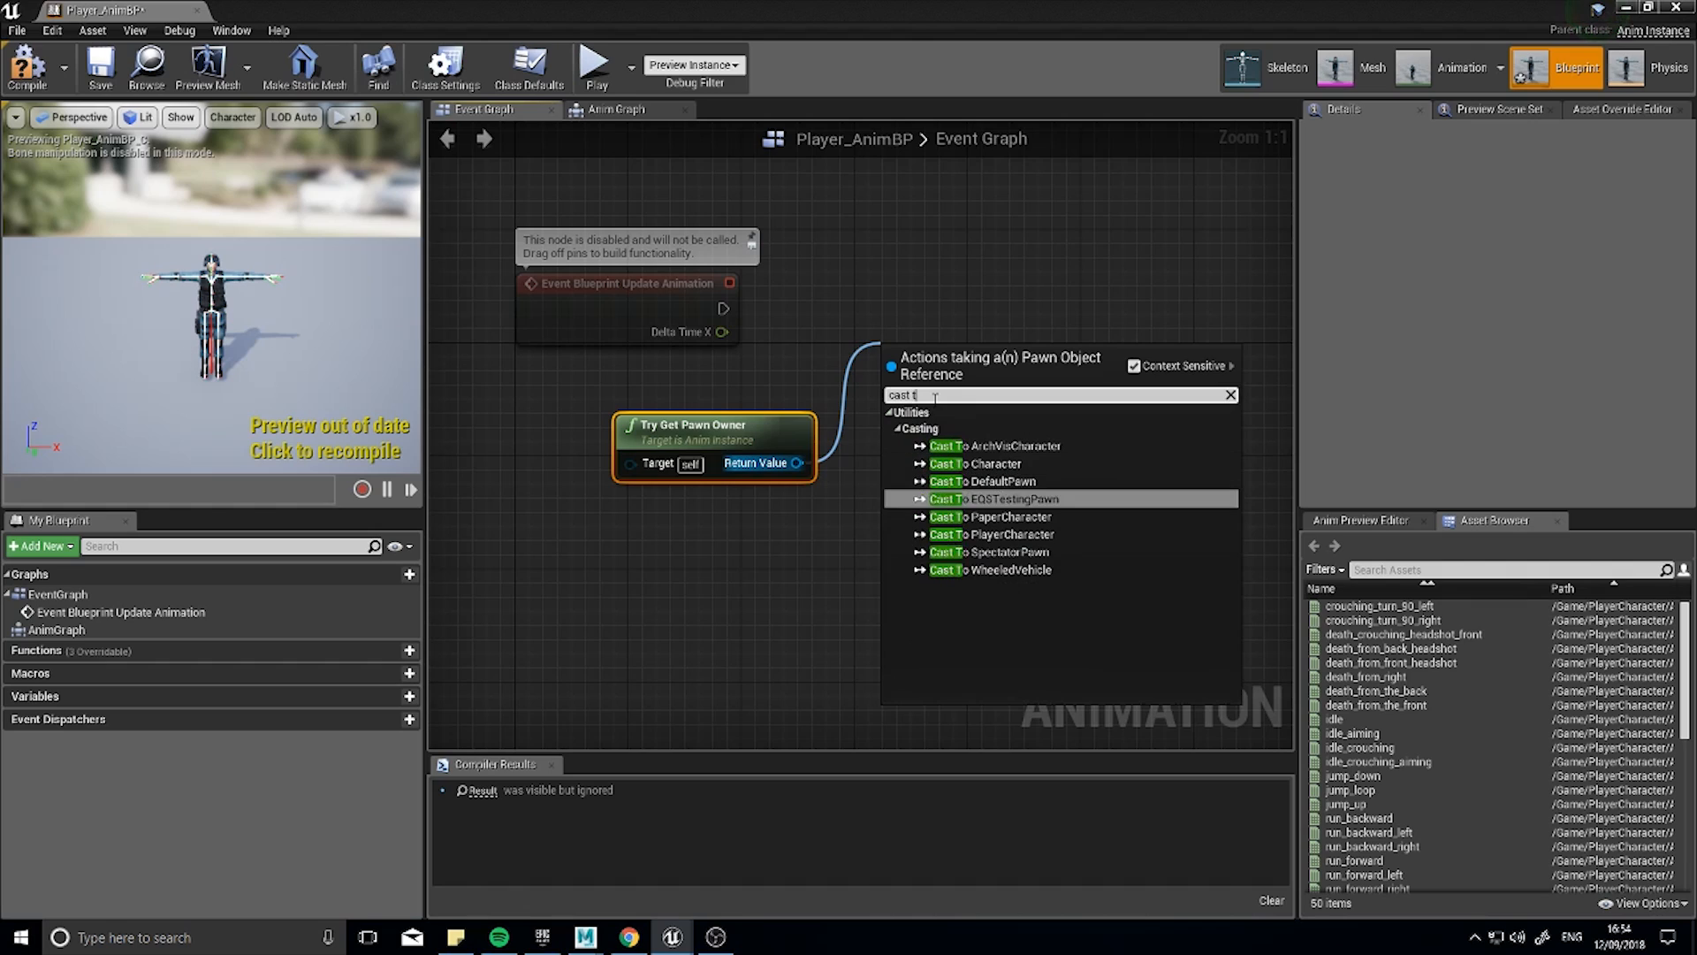
{"action": "left_click", "coordinate": [997, 534]}
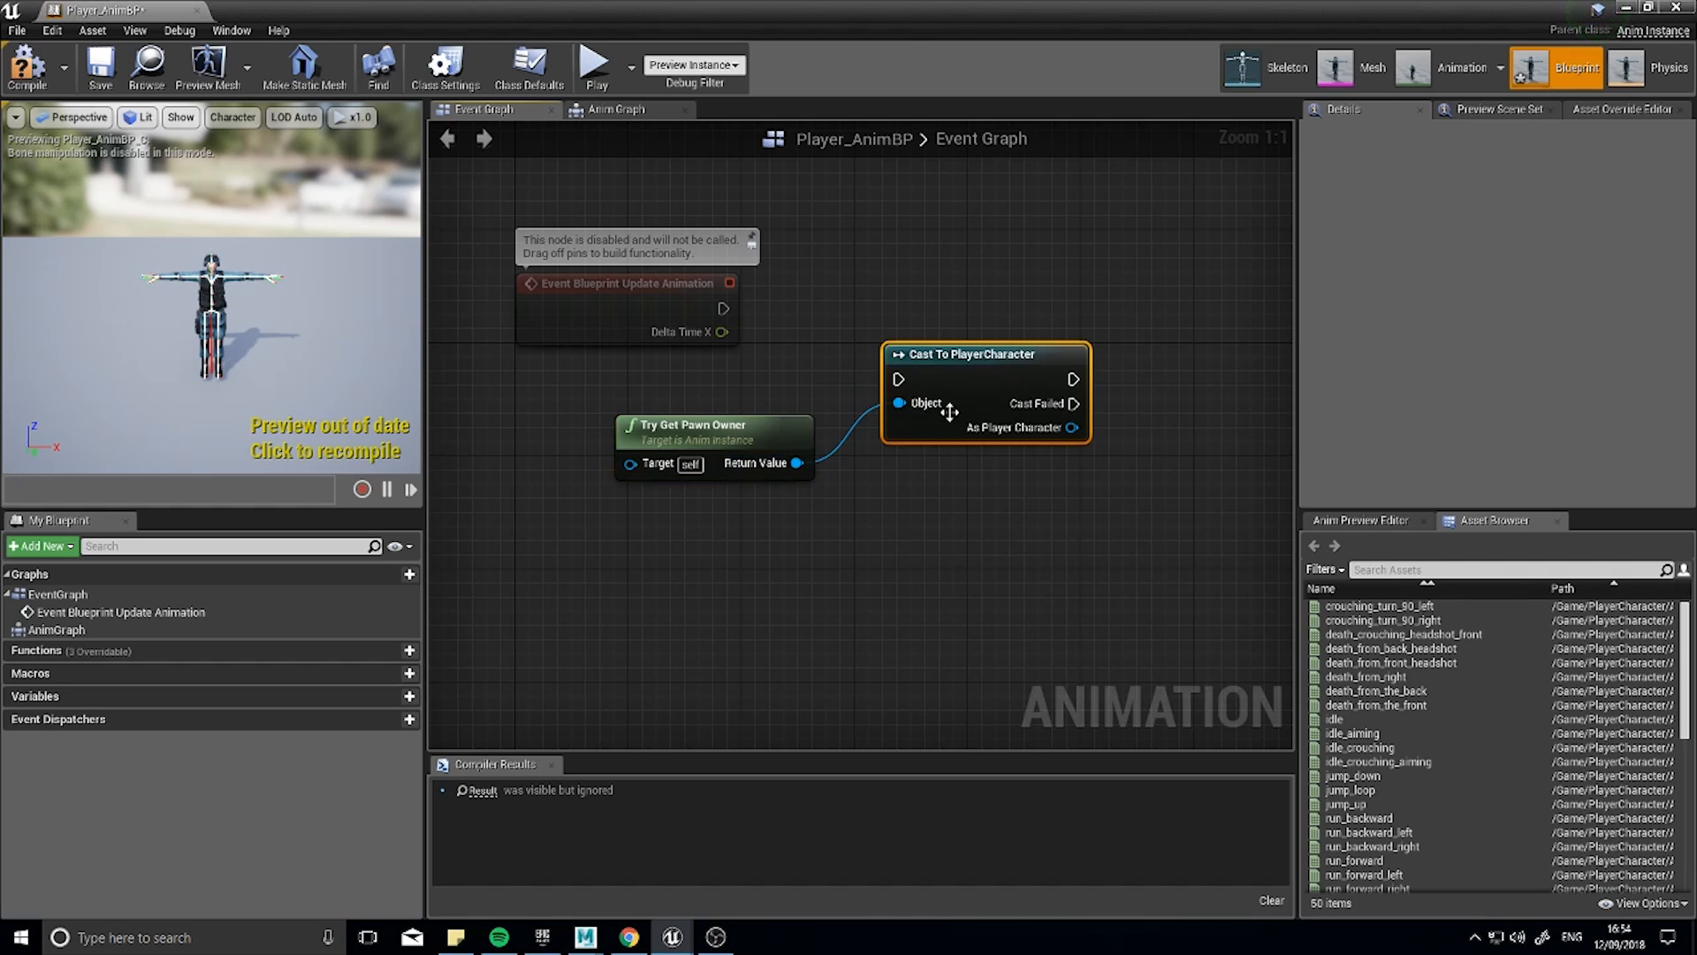
Wire Update Animation into the cast and promote As Player Character to variable NewVar_0.
{"action": "left_click_drag", "start_coordinate": [984, 353], "coordinate": [985, 283]}
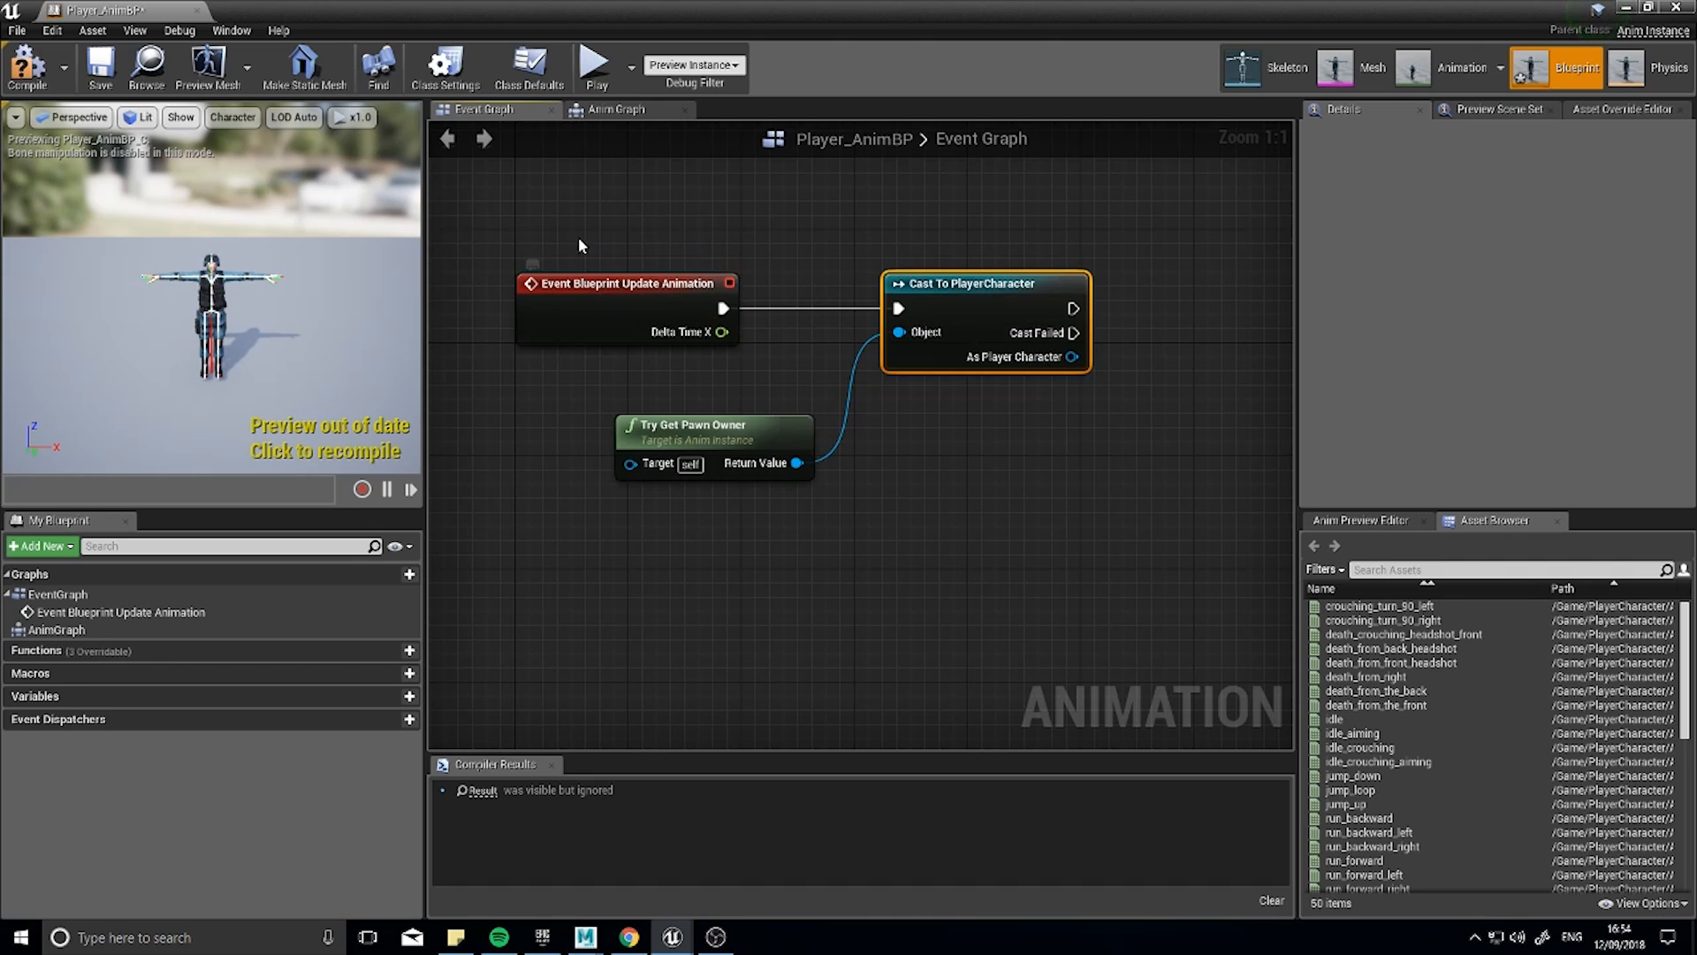
{"action": "mouse_move", "coordinate": [619, 357]}
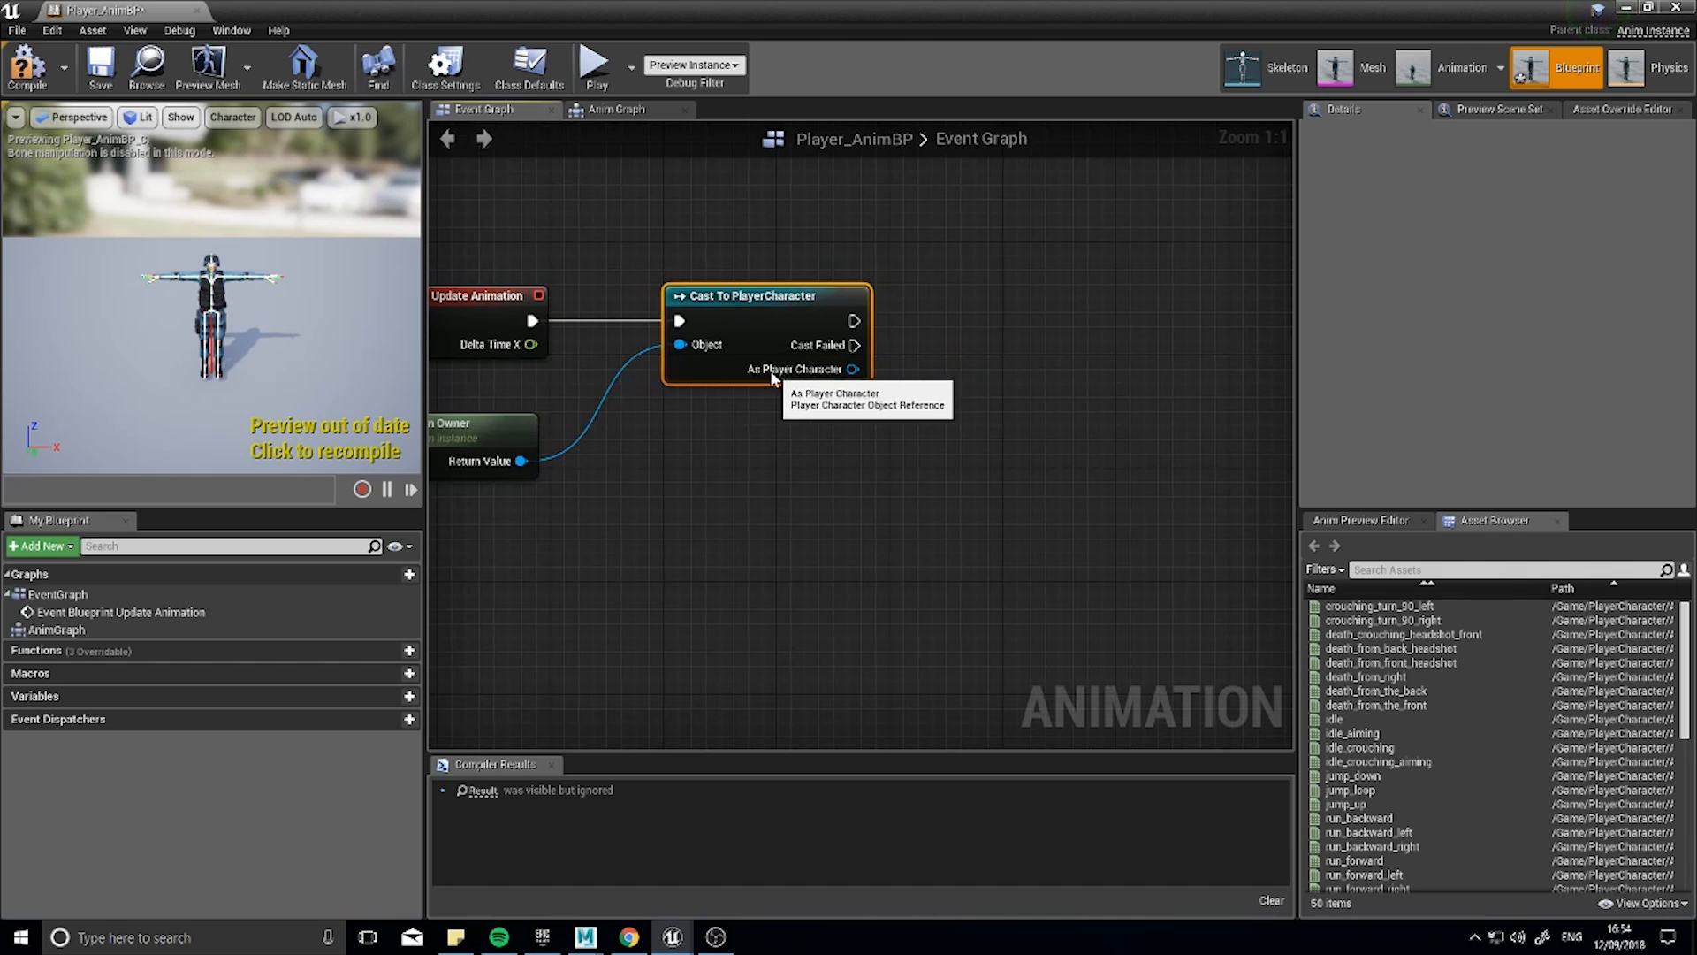
{"action": "left_click_drag", "start_coordinate": [855, 369], "coordinate": [943, 357]}
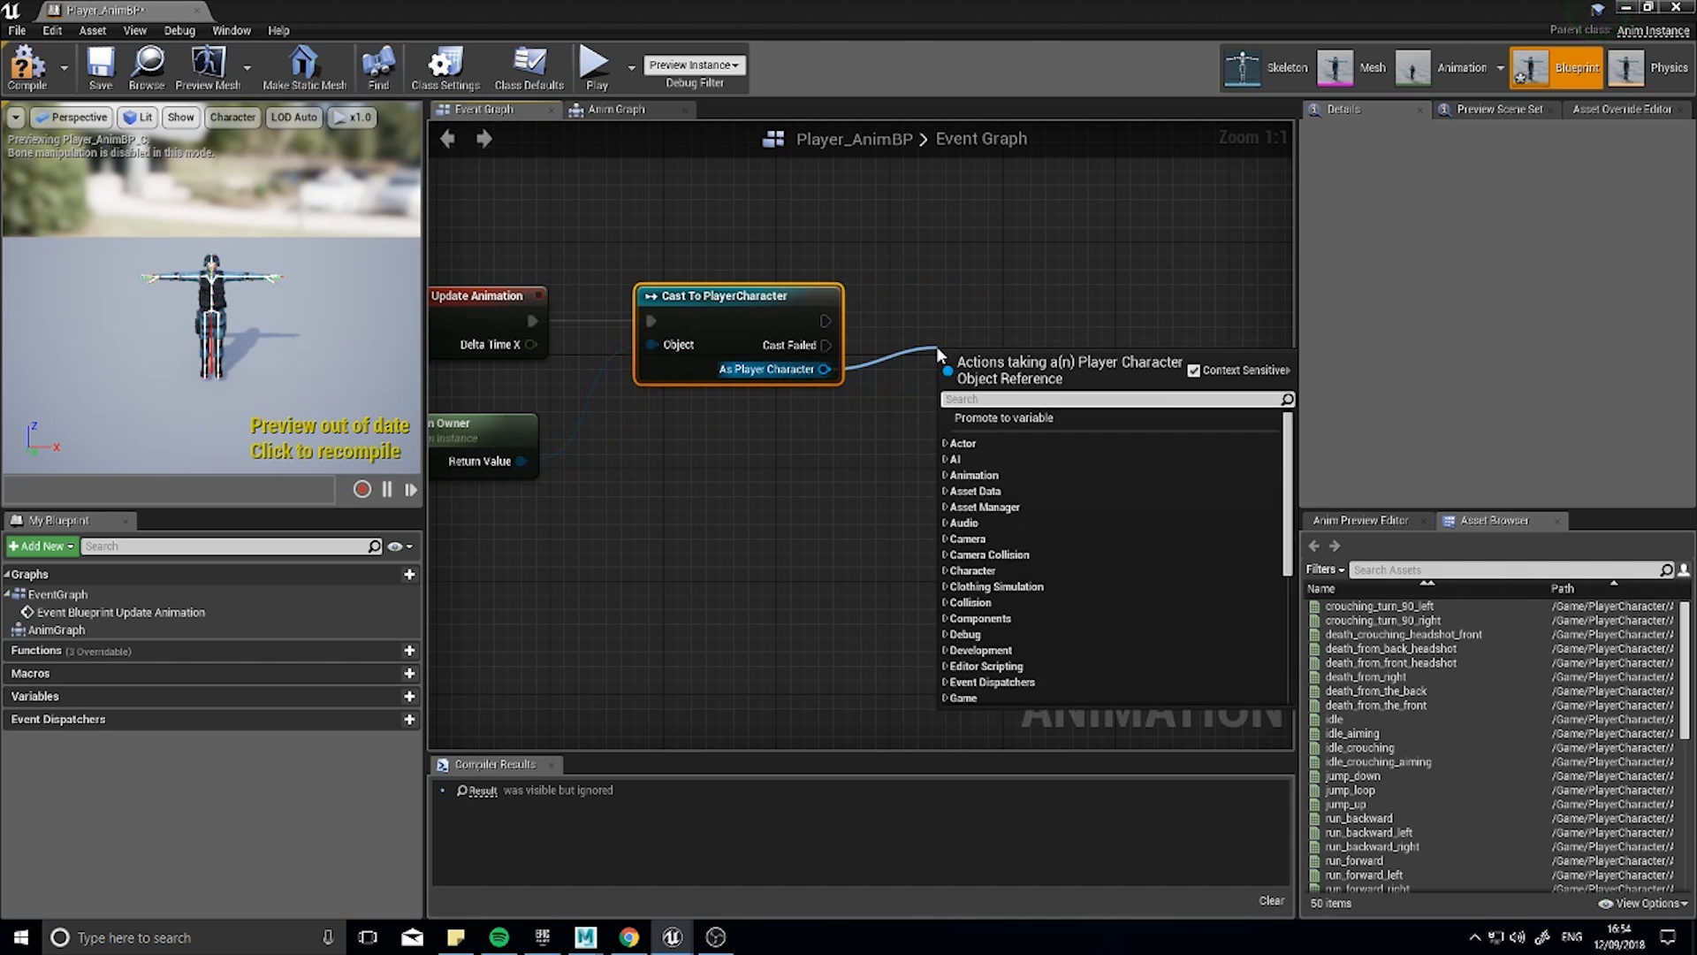
{"action": "type", "text": "ref"}
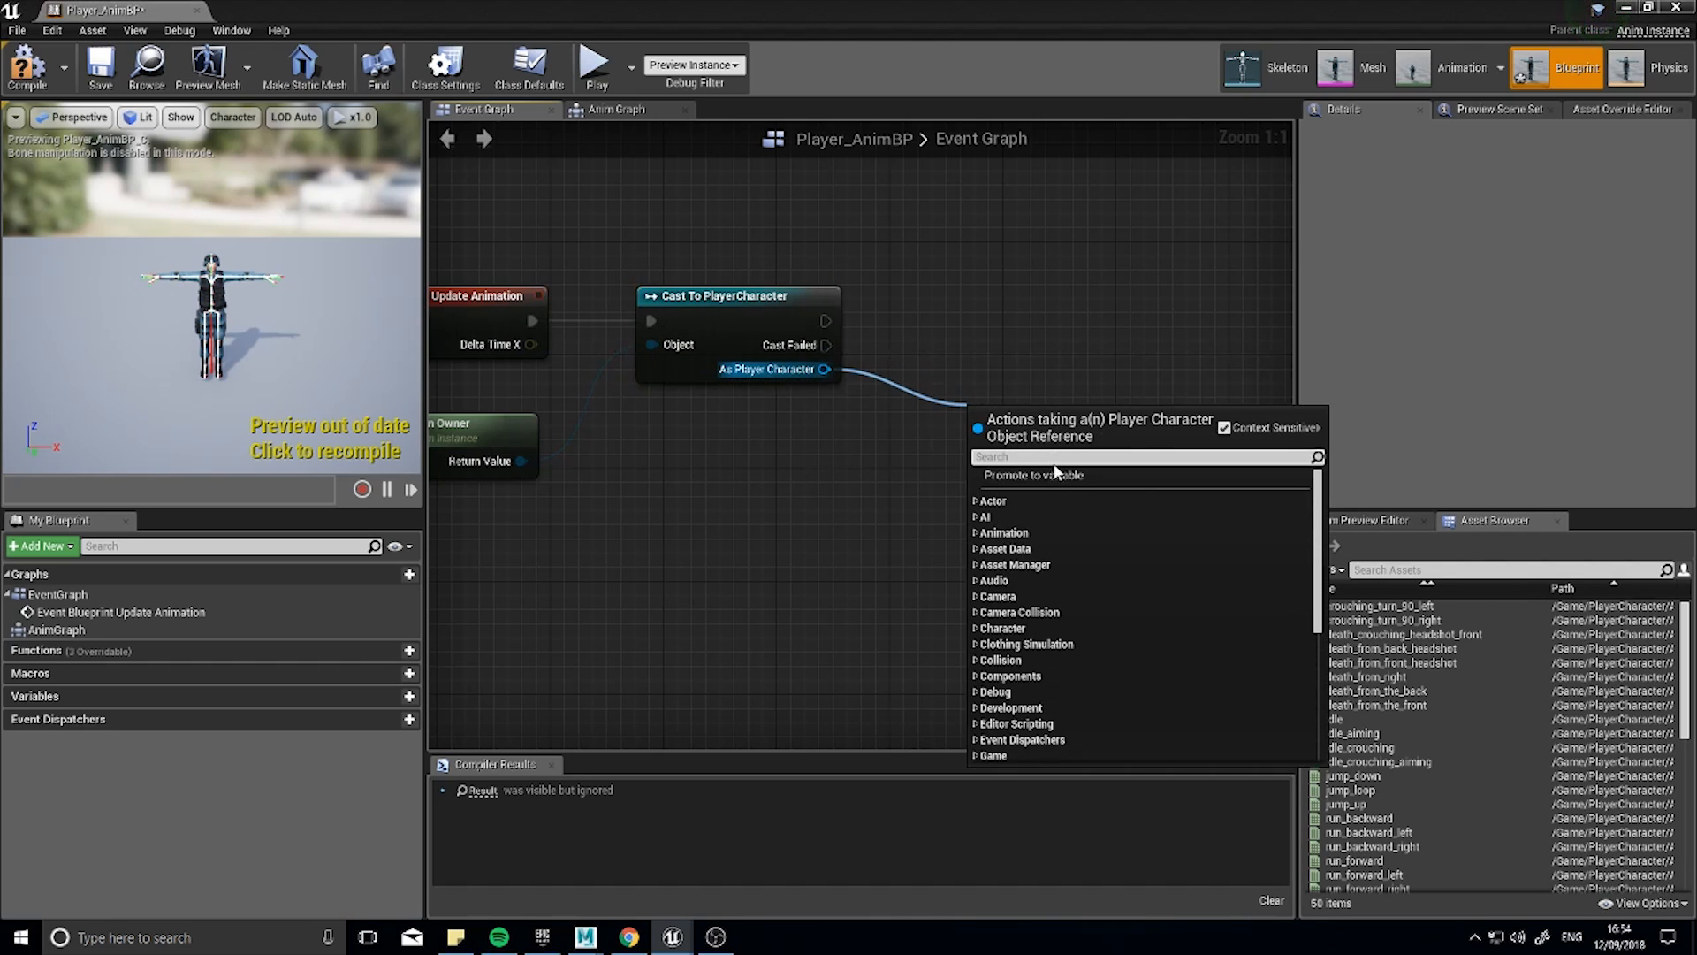
{"action": "left_click", "coordinate": [1032, 474]}
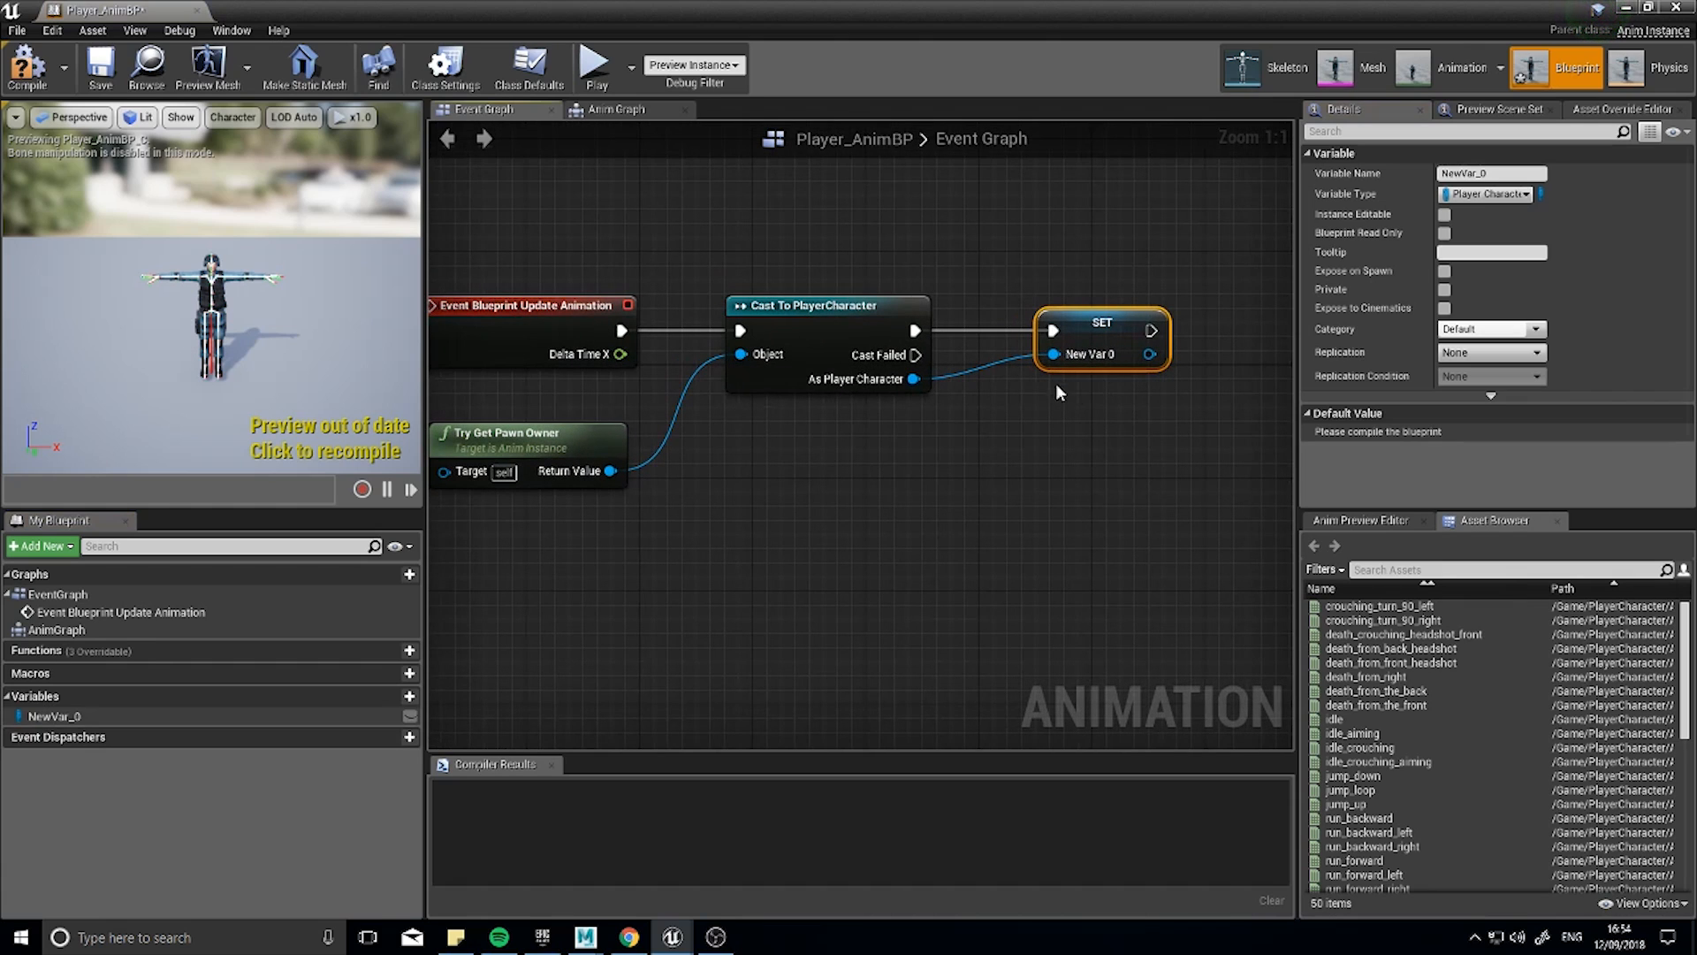
{"action": "mouse_move", "coordinate": [776, 382]}
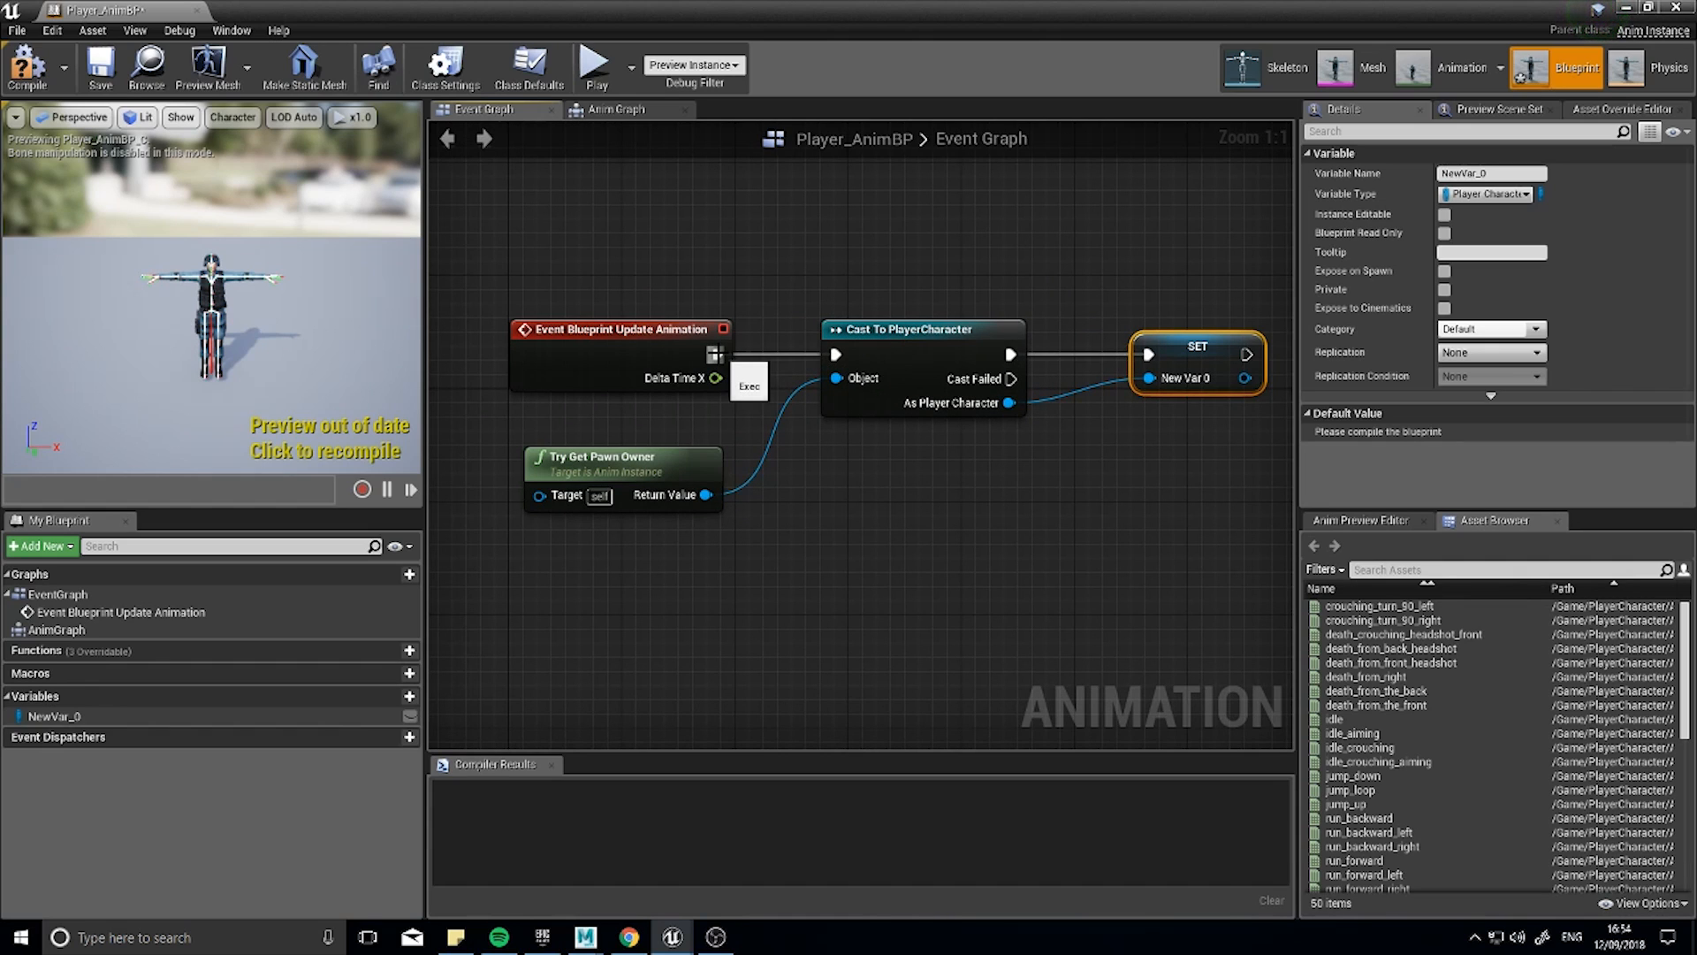
Add an Event Begin Play node to drive the cast, moving the update event lower.
{"action": "left_click_drag", "start_coordinate": [618, 328], "coordinate": [619, 583]}
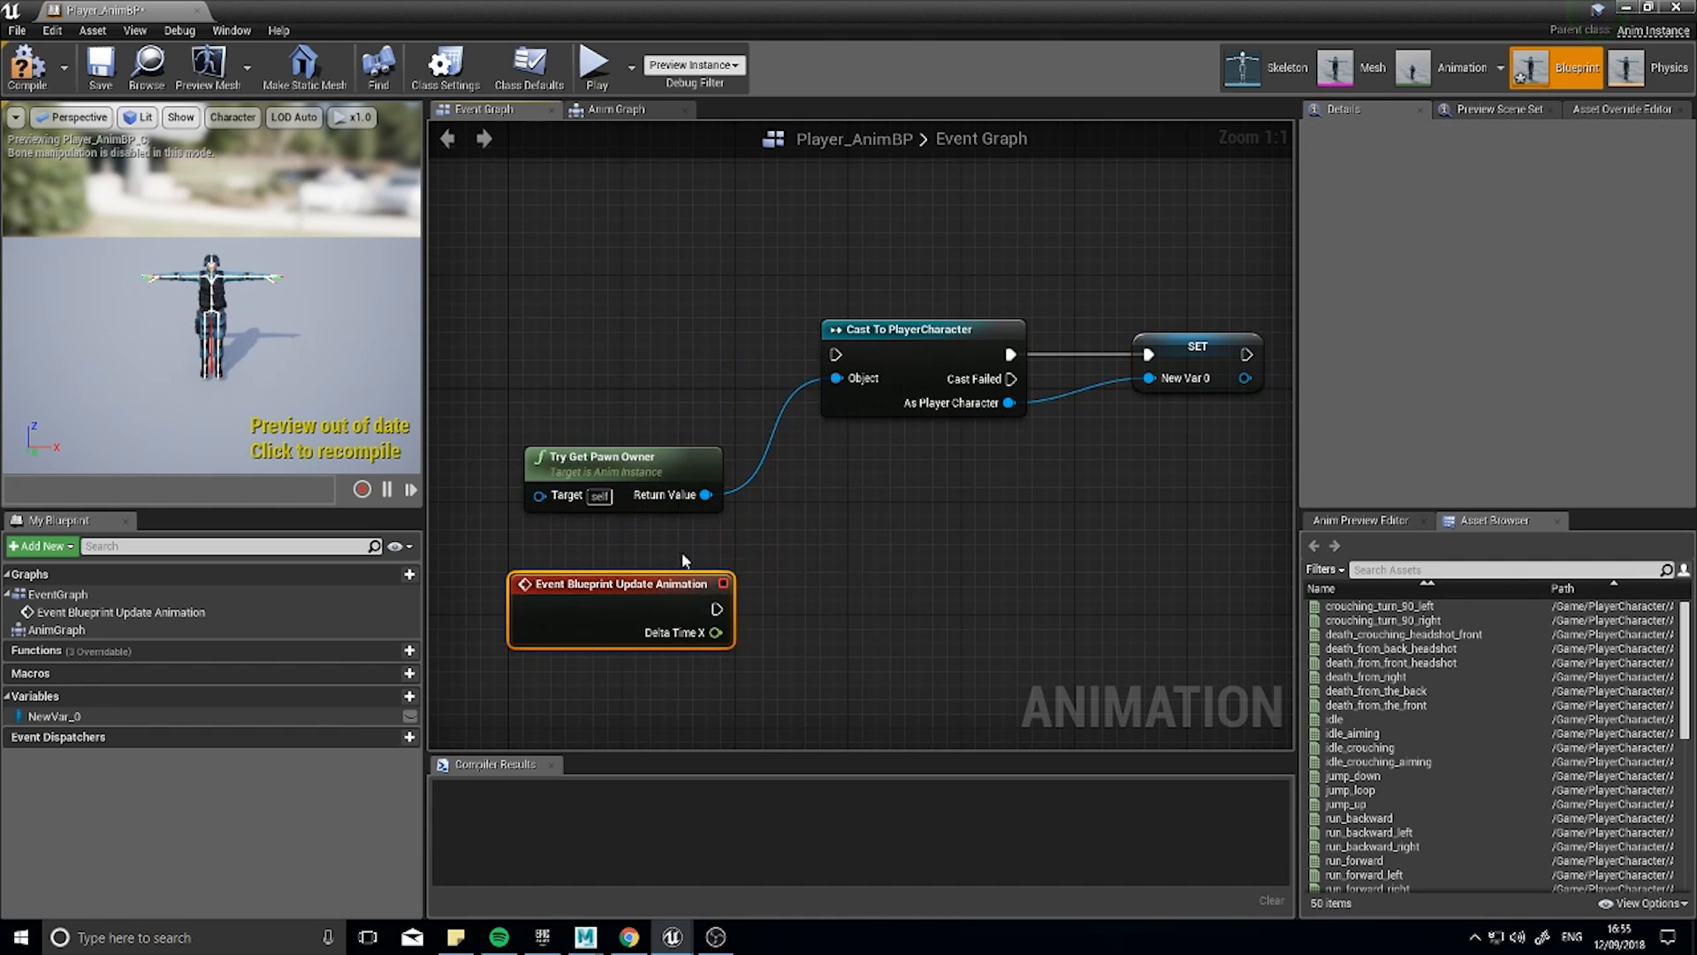
{"action": "type", "text": "beg"}
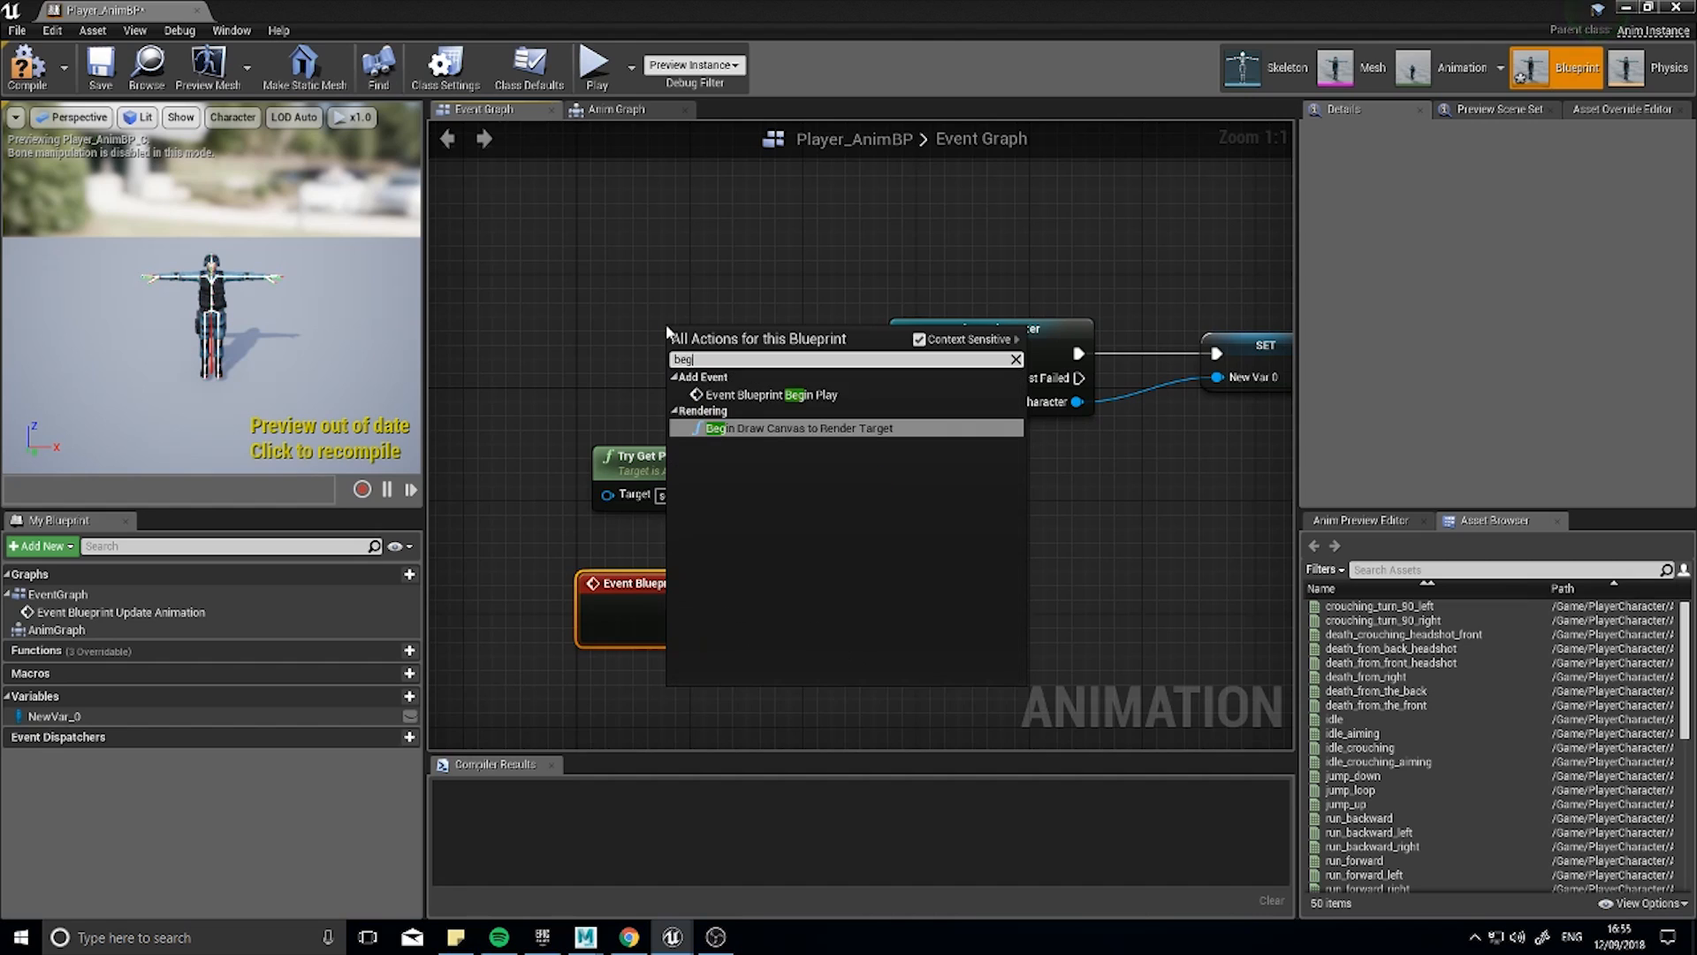
{"action": "left_click", "coordinate": [769, 395]}
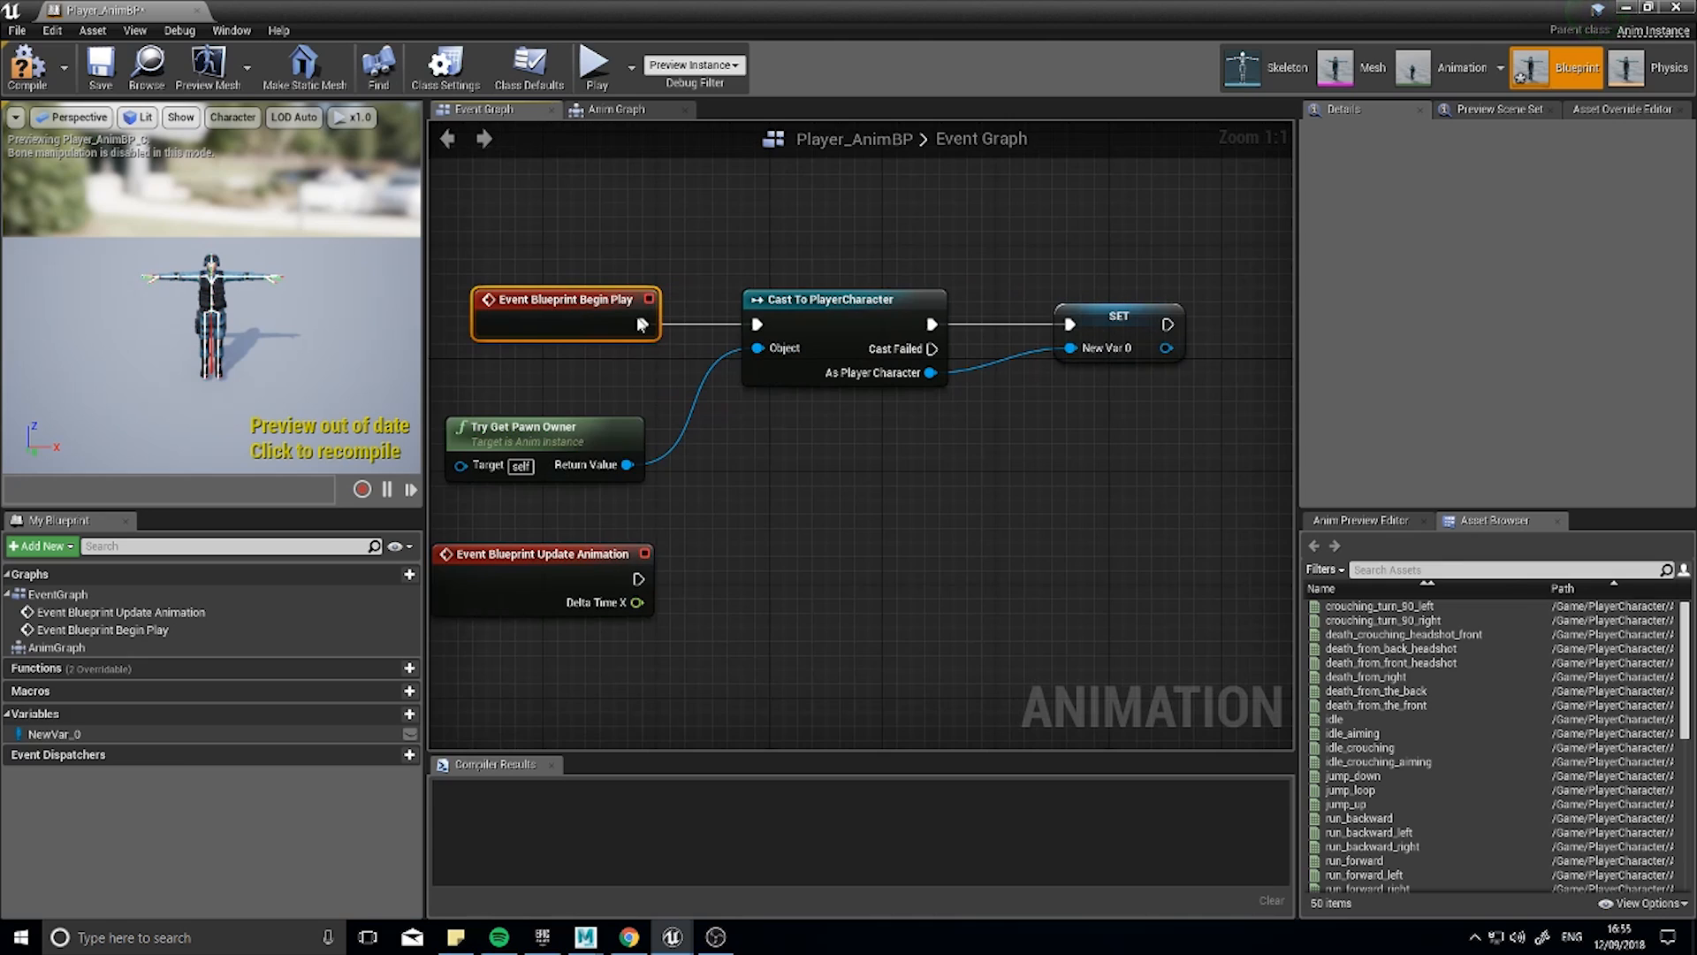
{"action": "left_click", "coordinate": [542, 553]}
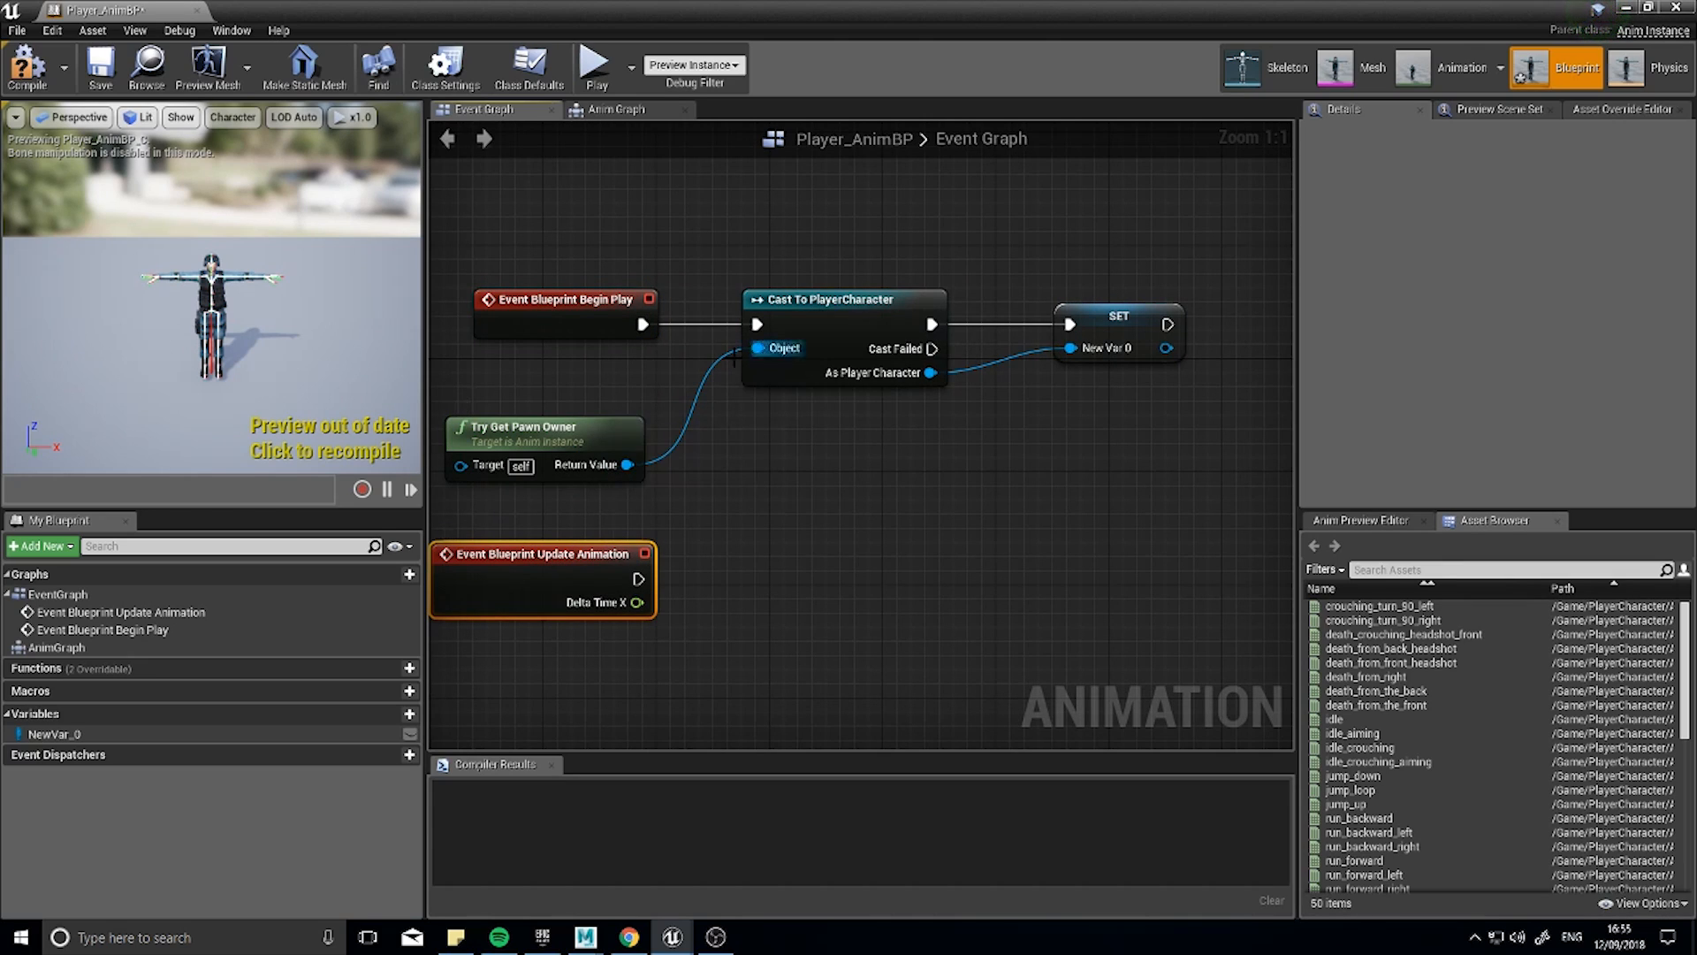
{"action": "left_click", "coordinate": [529, 426]}
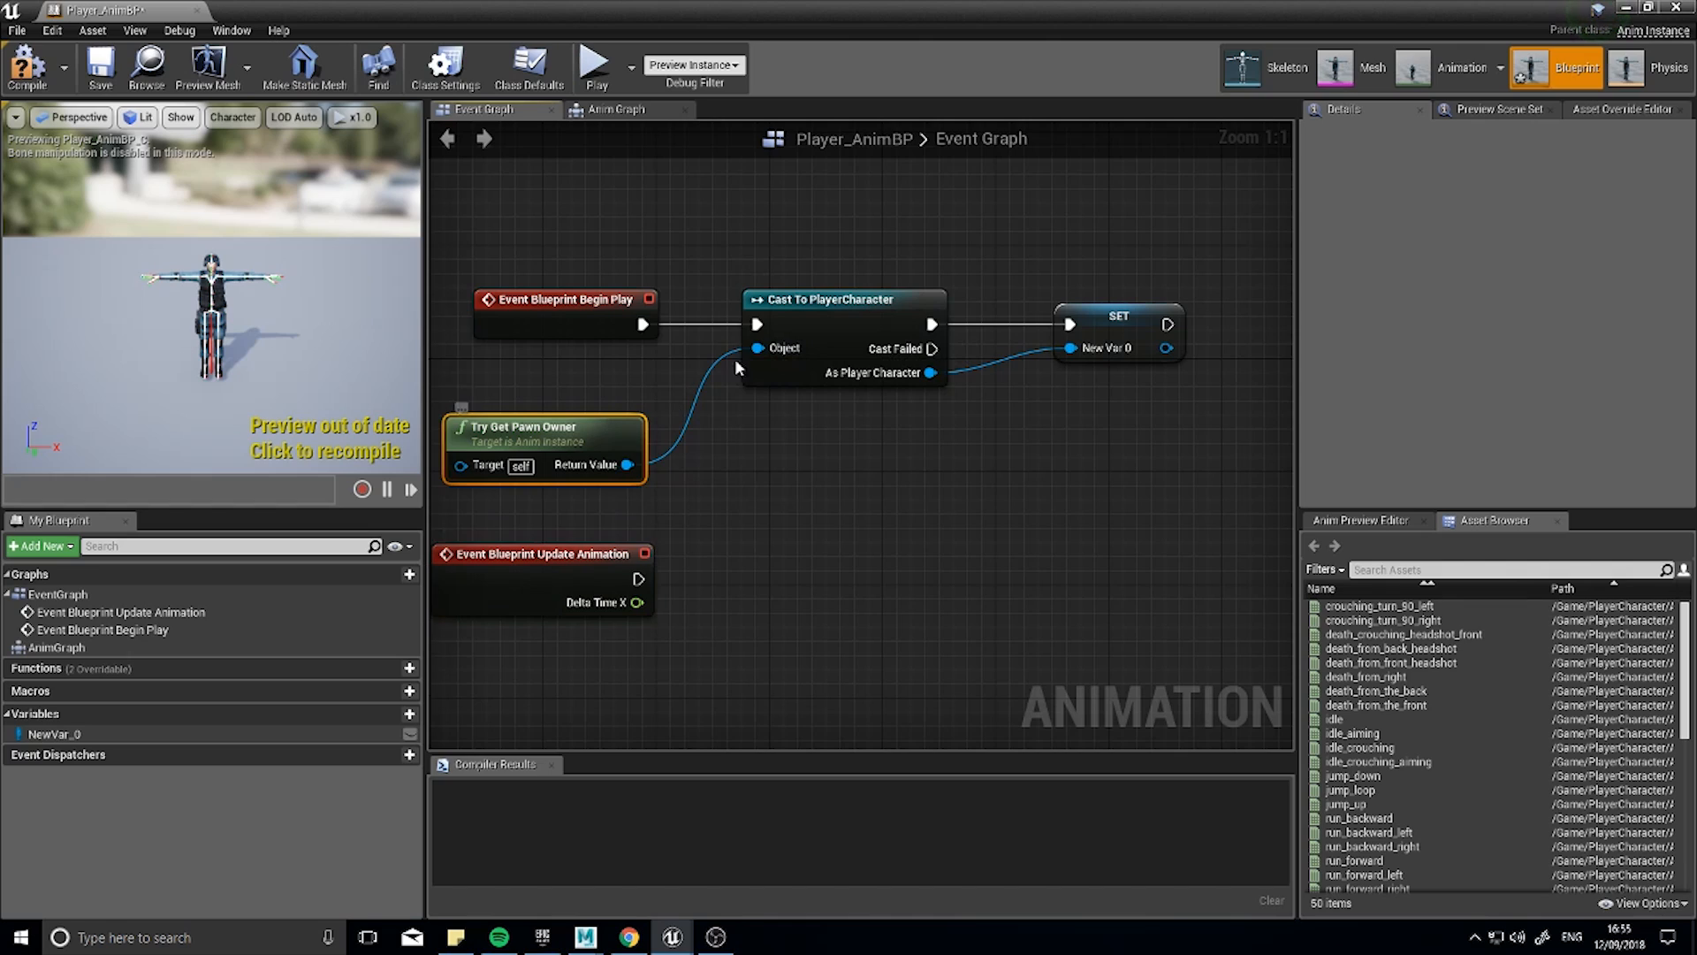
Rename the stored player character variable to MyPlayer.
{"action": "left_click", "coordinate": [1118, 316]}
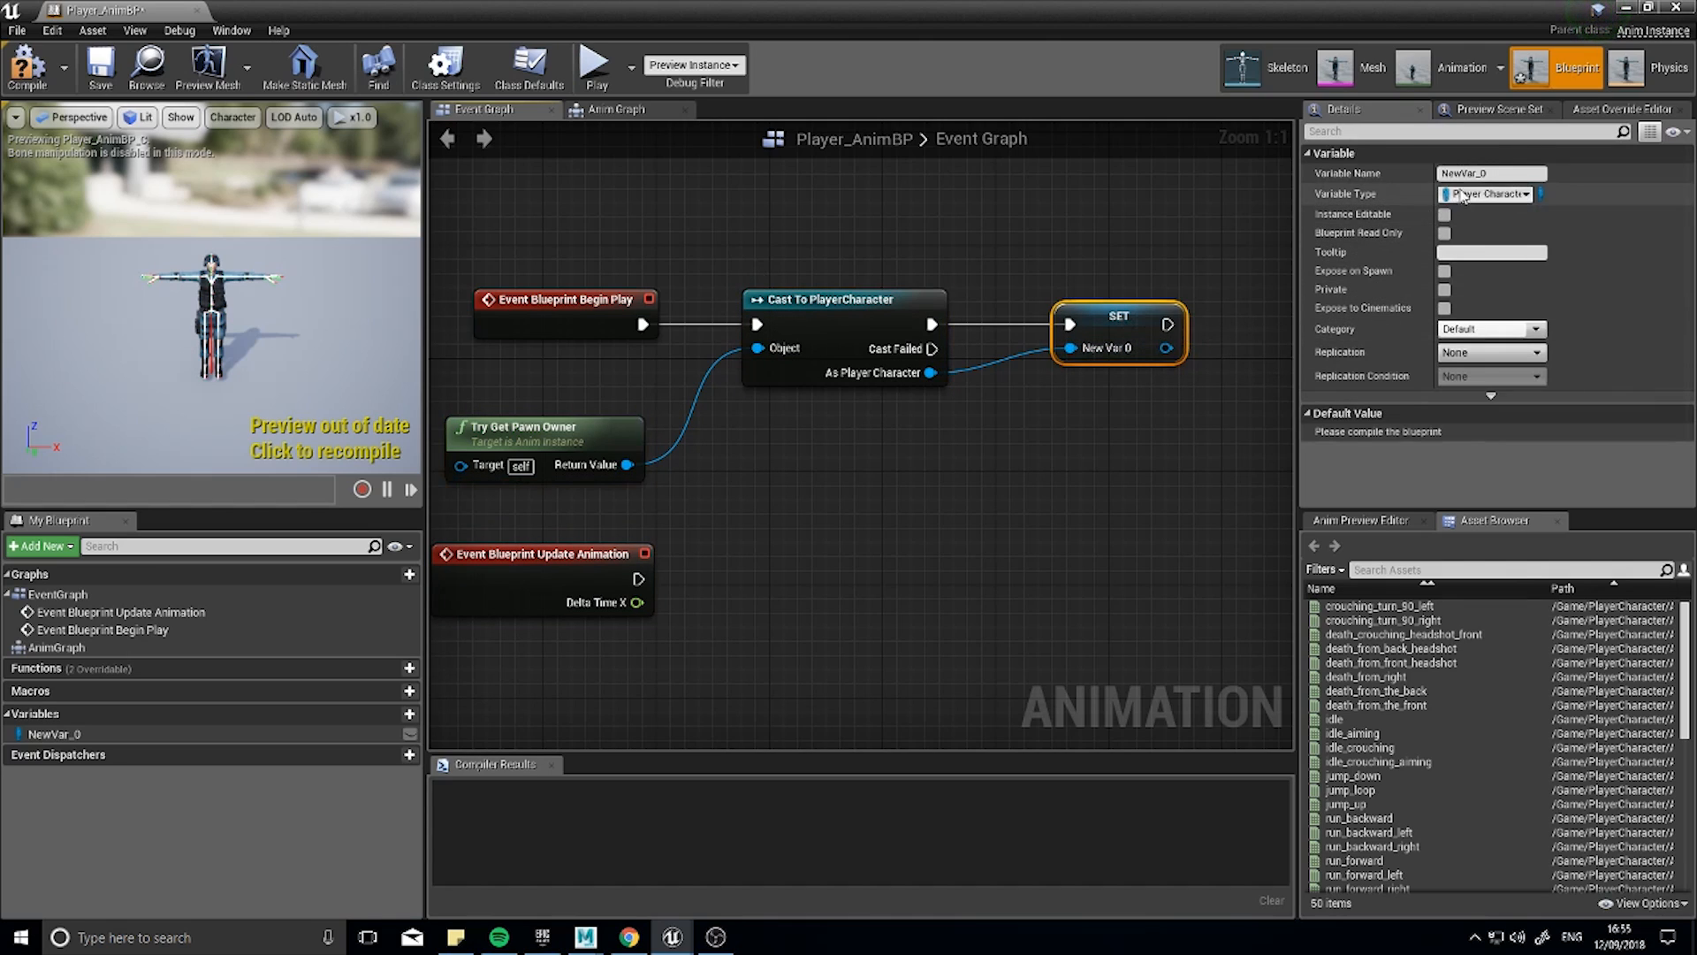
{"action": "left_click", "coordinate": [1489, 173]}
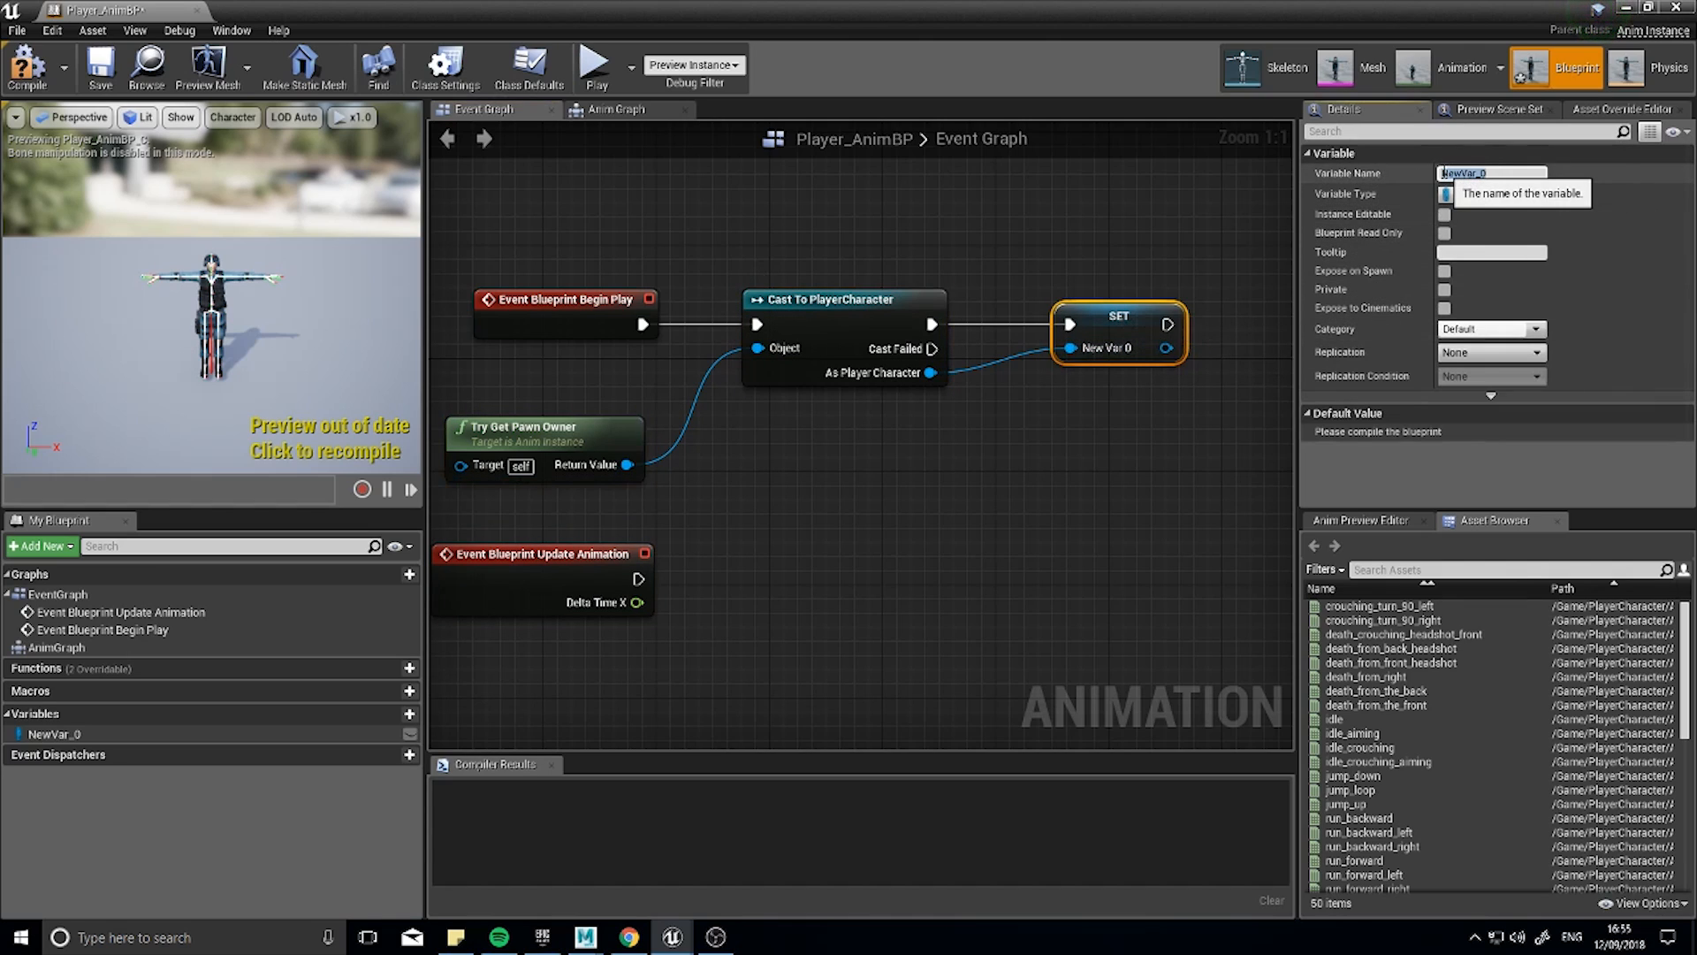
{"action": "type", "text": "MyP"}
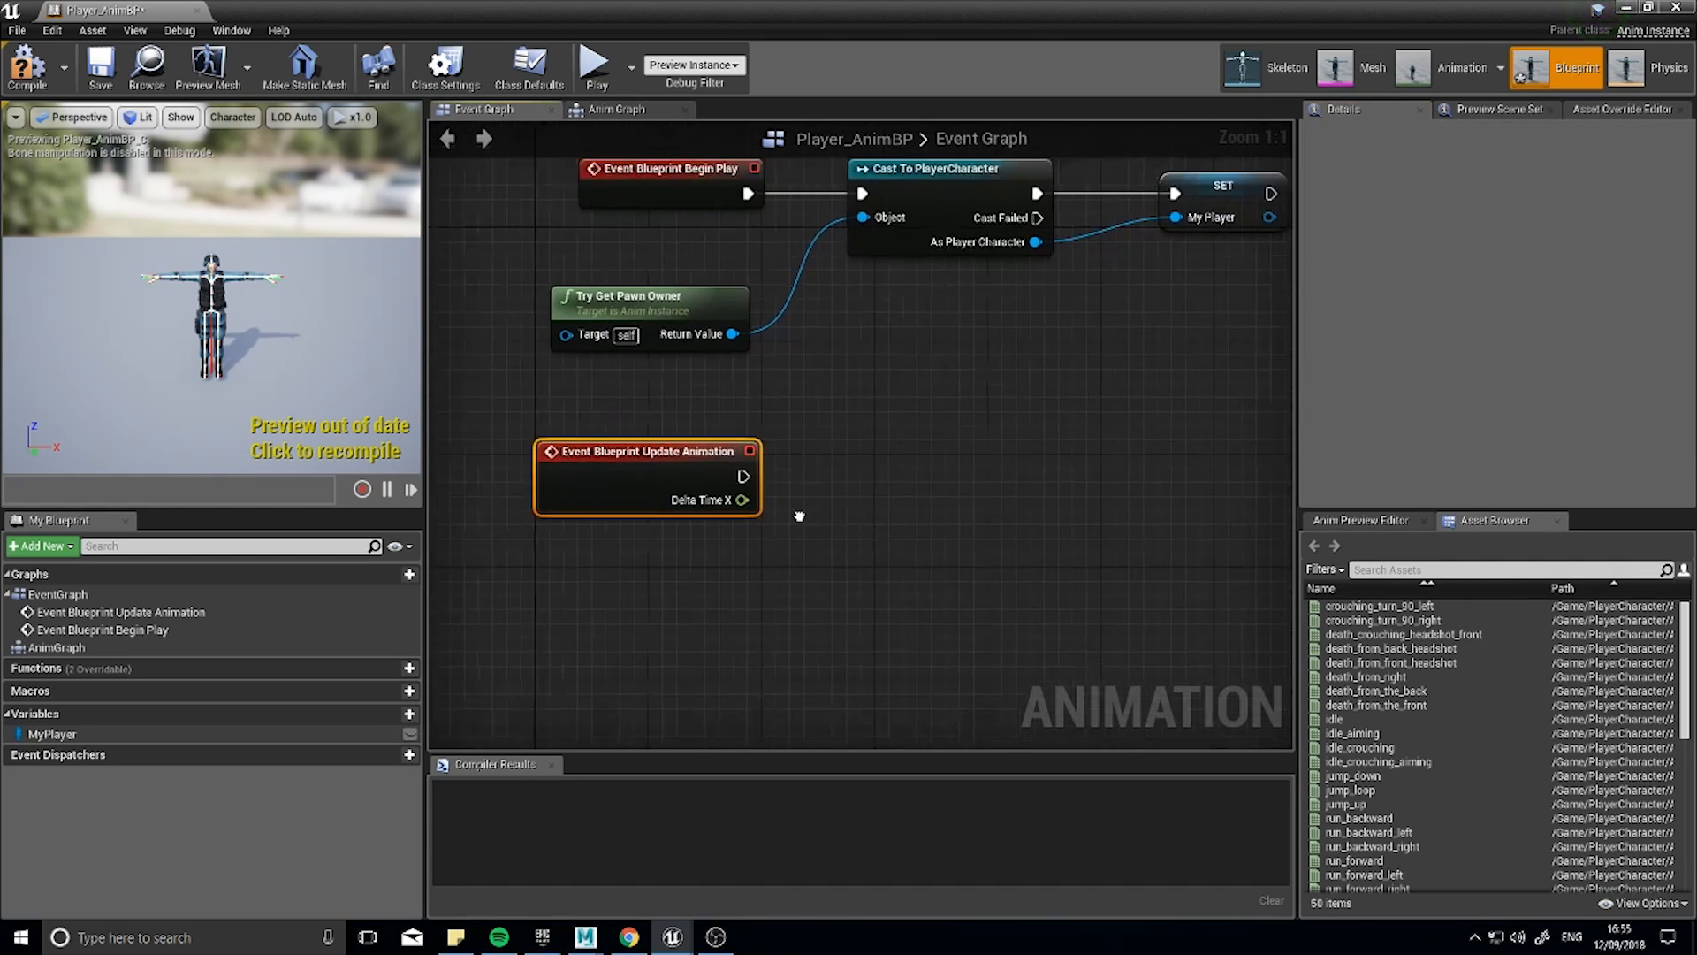
Add a validated MyPlayer getter on update and get its velocity.
{"action": "left_click", "coordinate": [43, 732]}
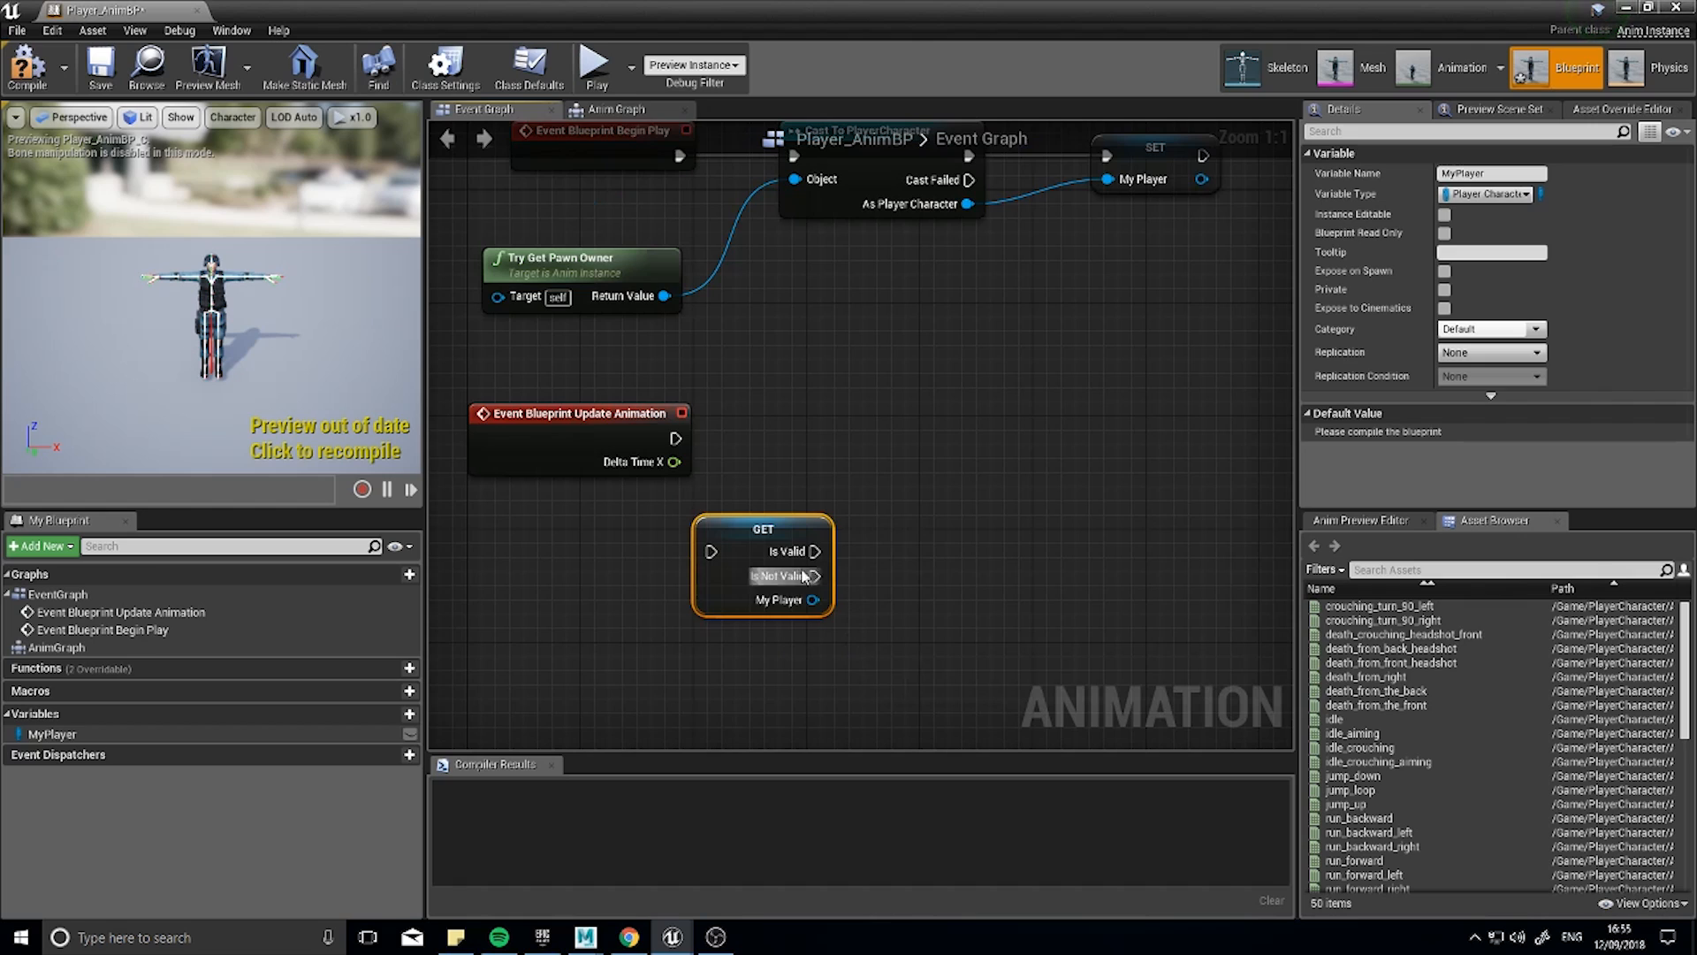
{"action": "left_click_drag", "start_coordinate": [762, 563], "coordinate": [804, 451]}
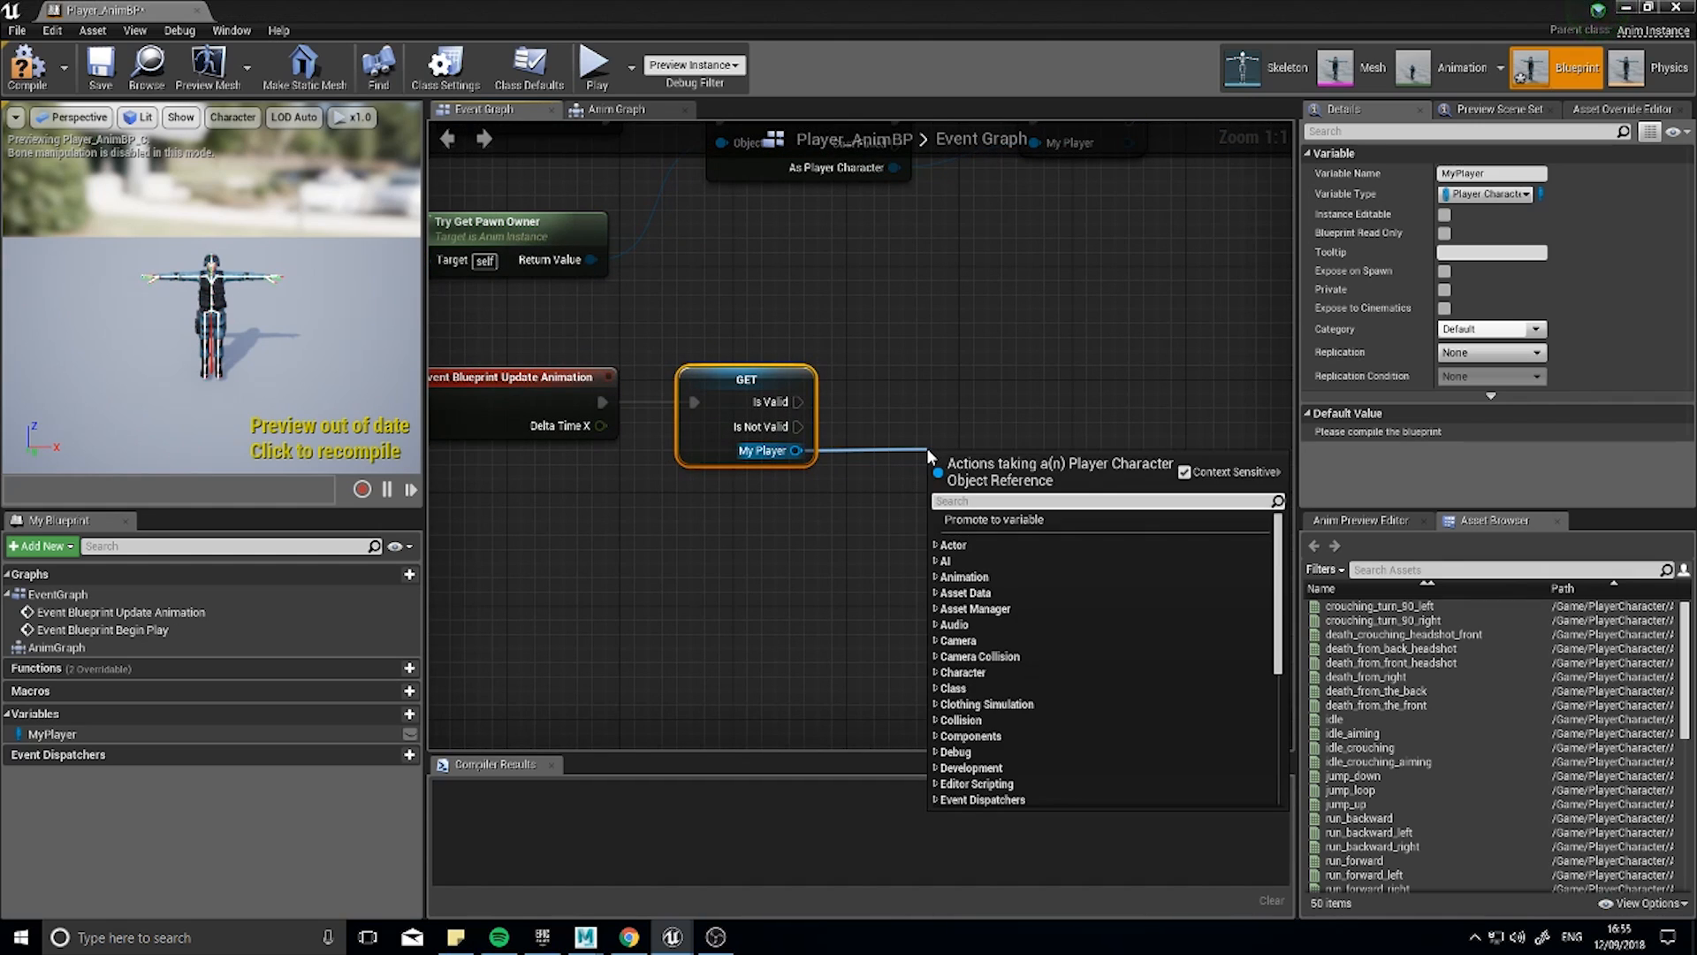
{"action": "type", "text": "speed"}
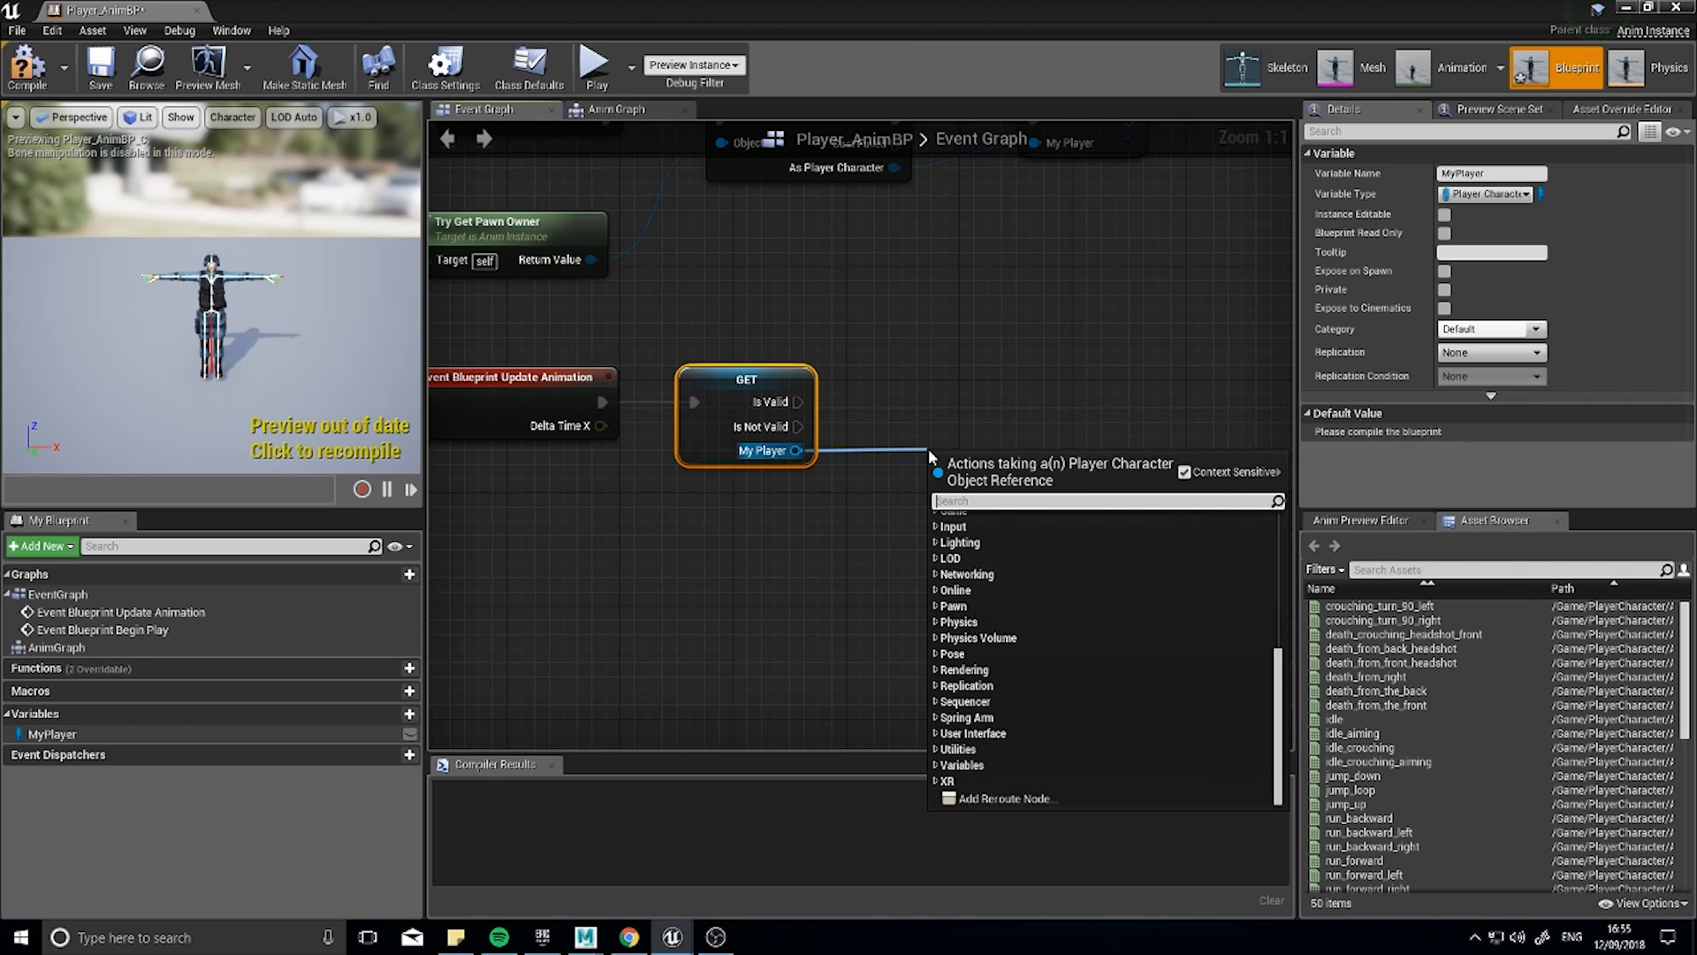
{"action": "type", "text": "velocit"}
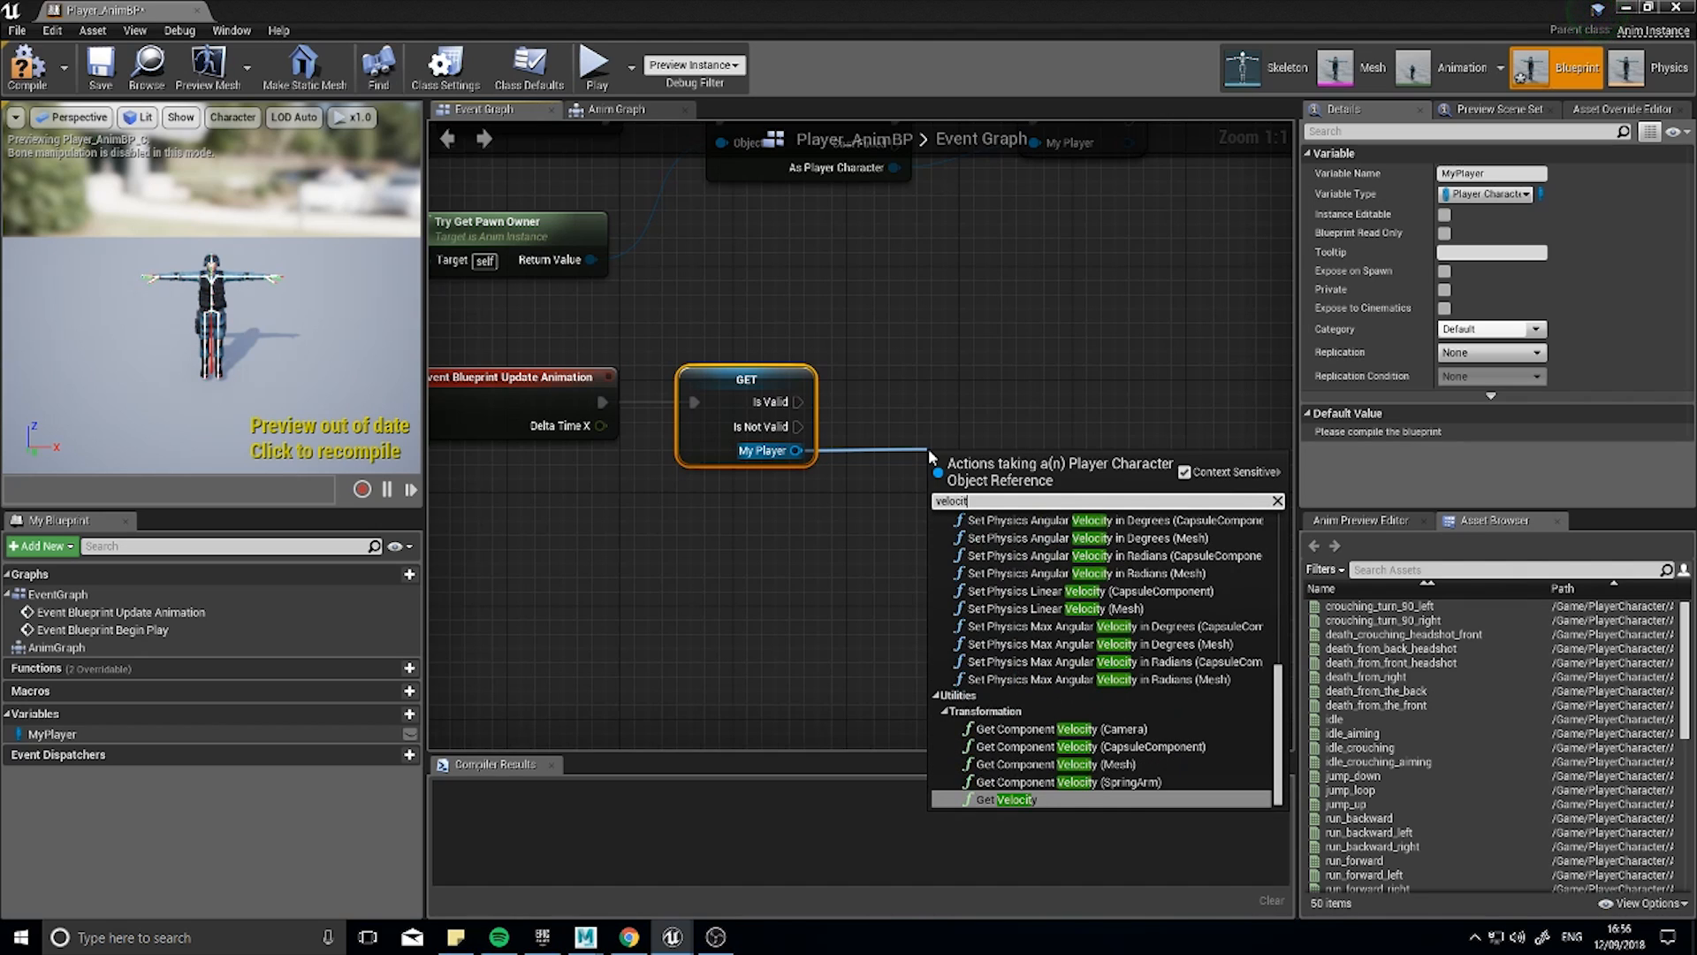
{"action": "left_click", "coordinate": [1030, 805]}
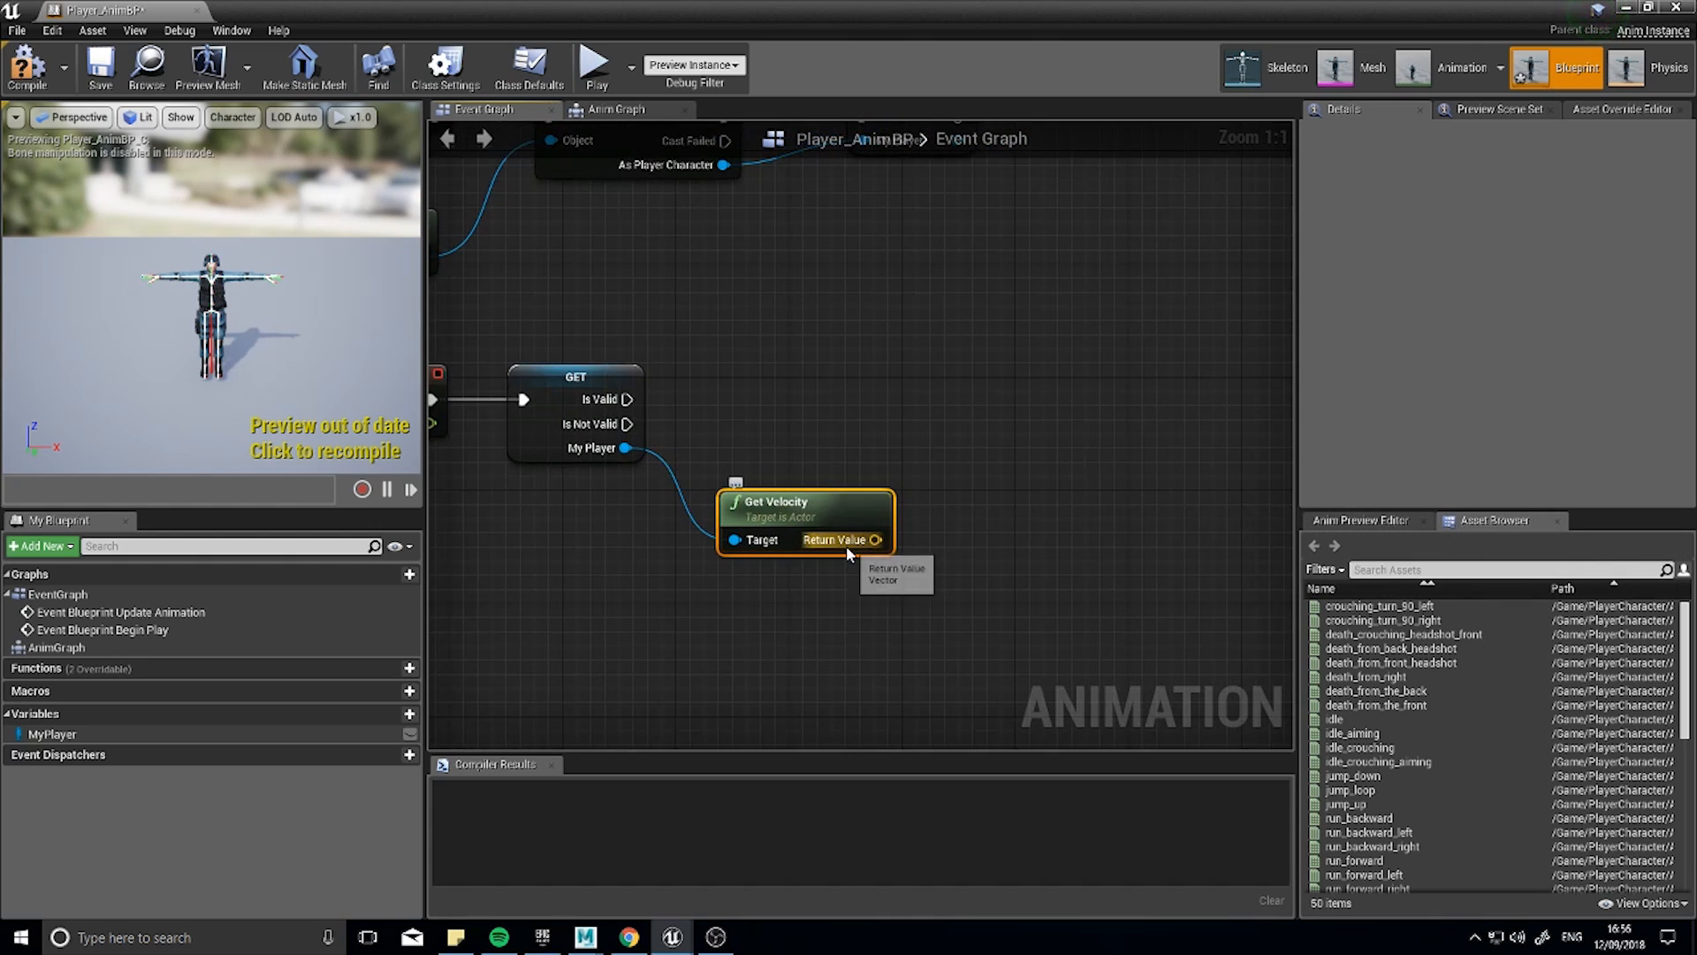
Pass velocity through VectorLength and store the result in a new float variable Speed.
{"action": "left_click_drag", "start_coordinate": [875, 539], "coordinate": [974, 541]}
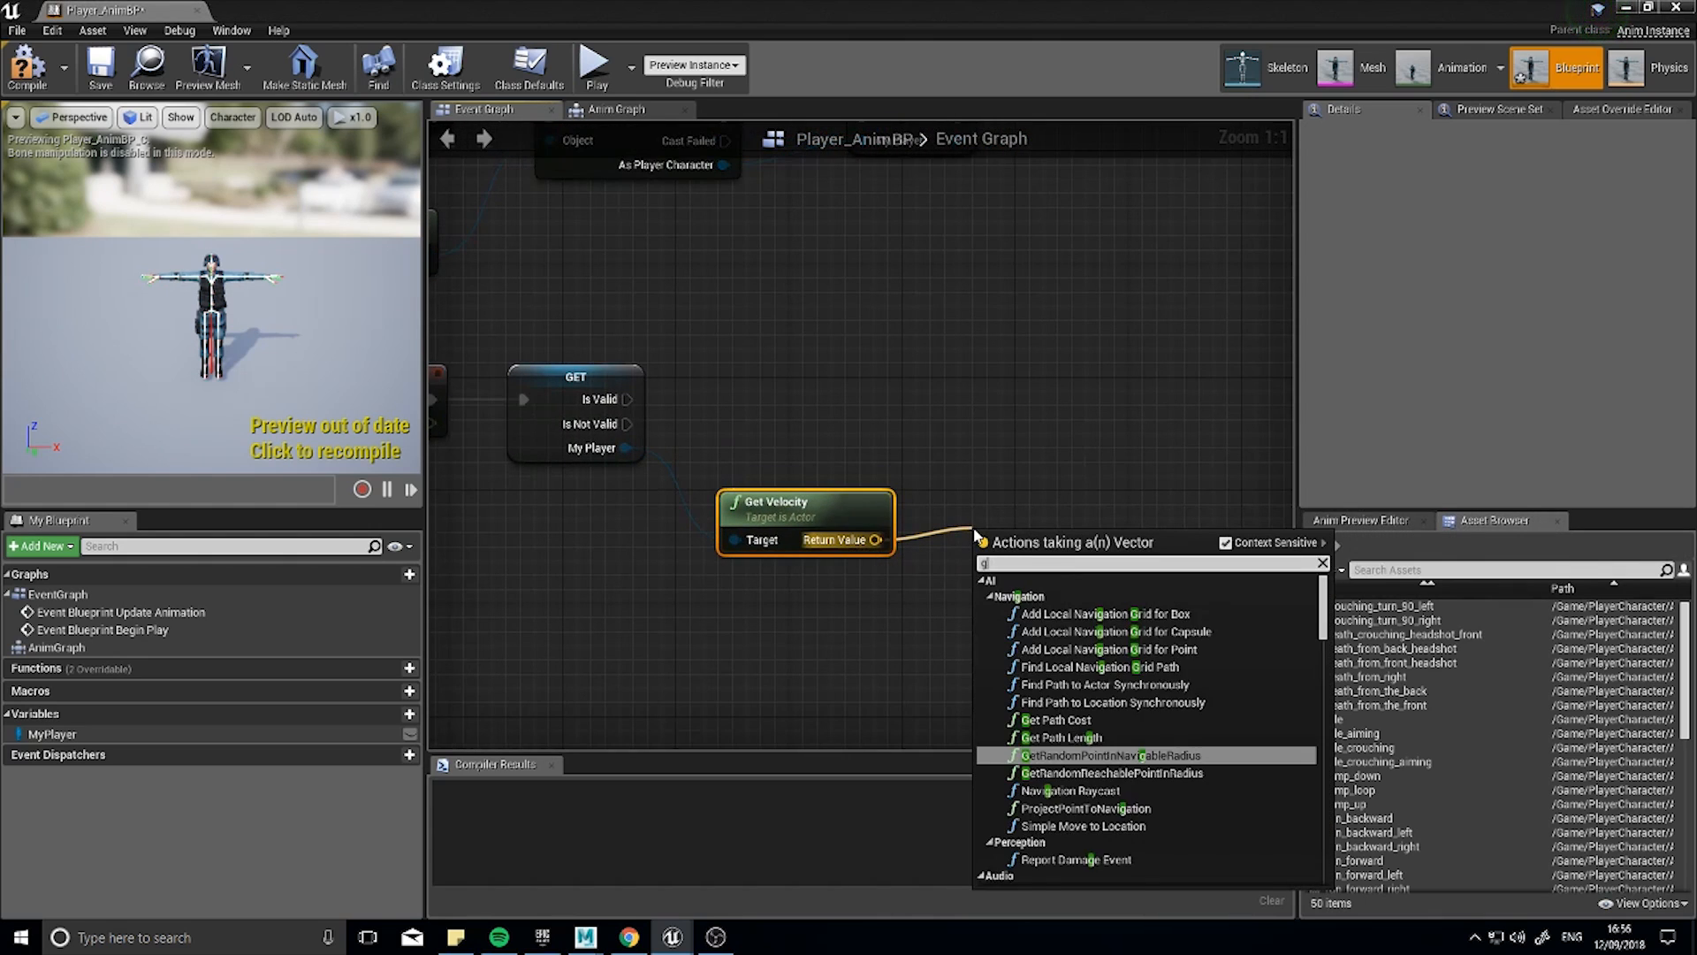
{"action": "type", "text": "getlen"}
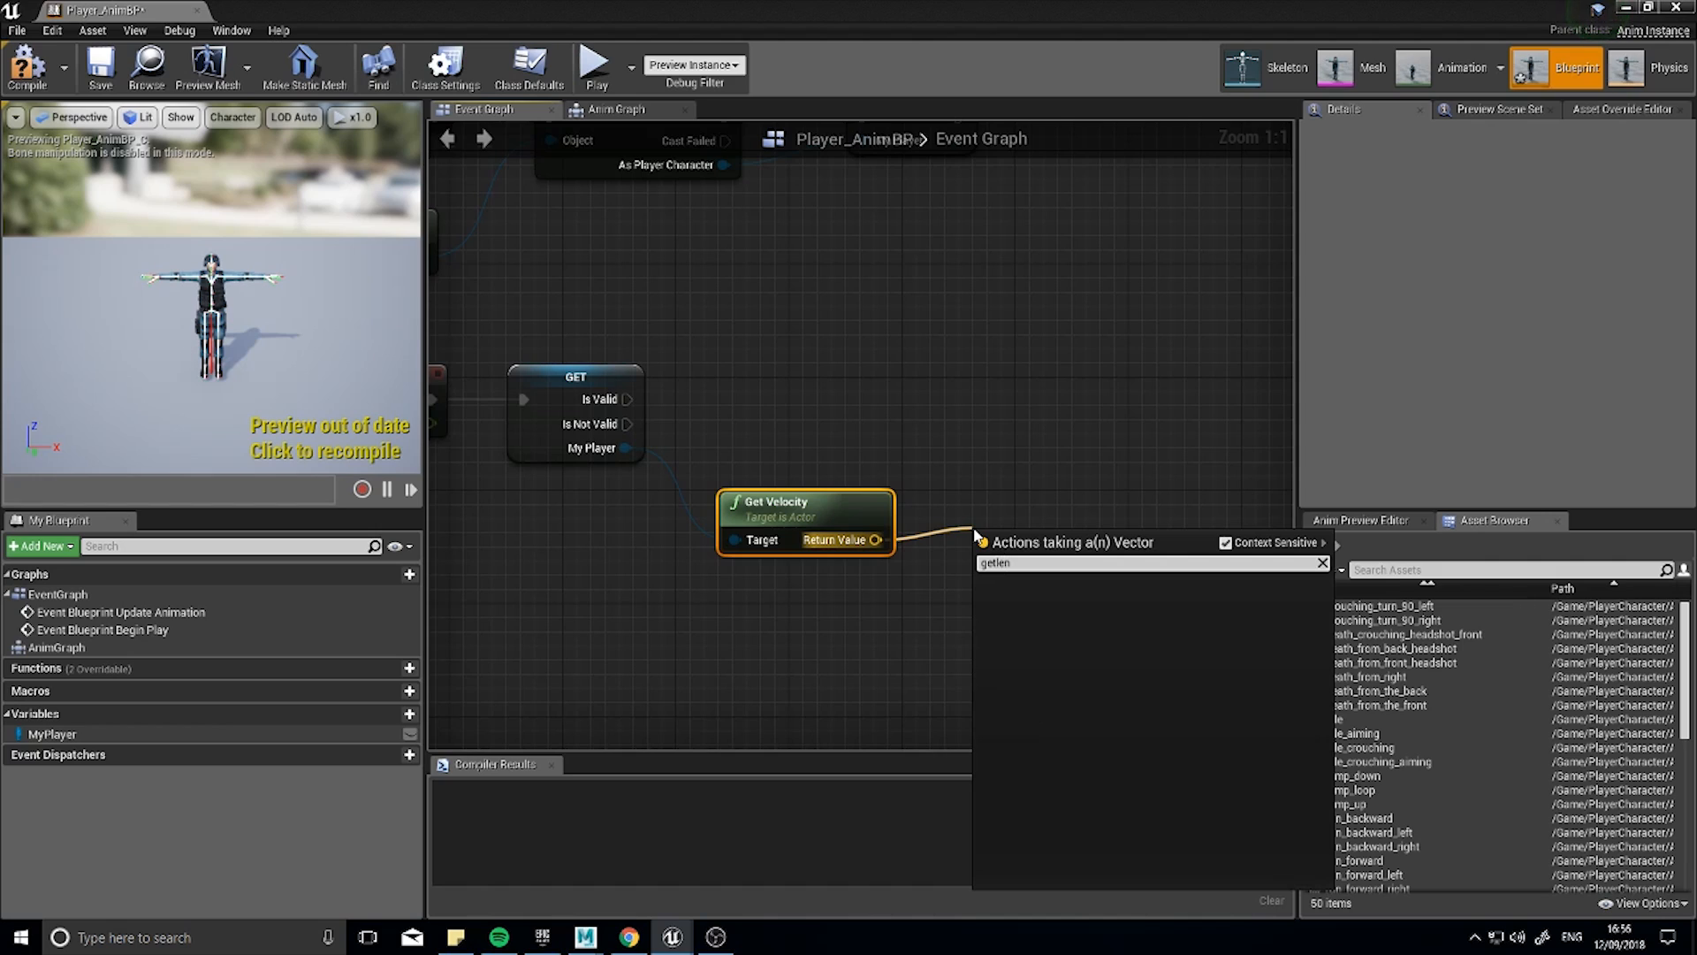
{"action": "type", "text": "ge"}
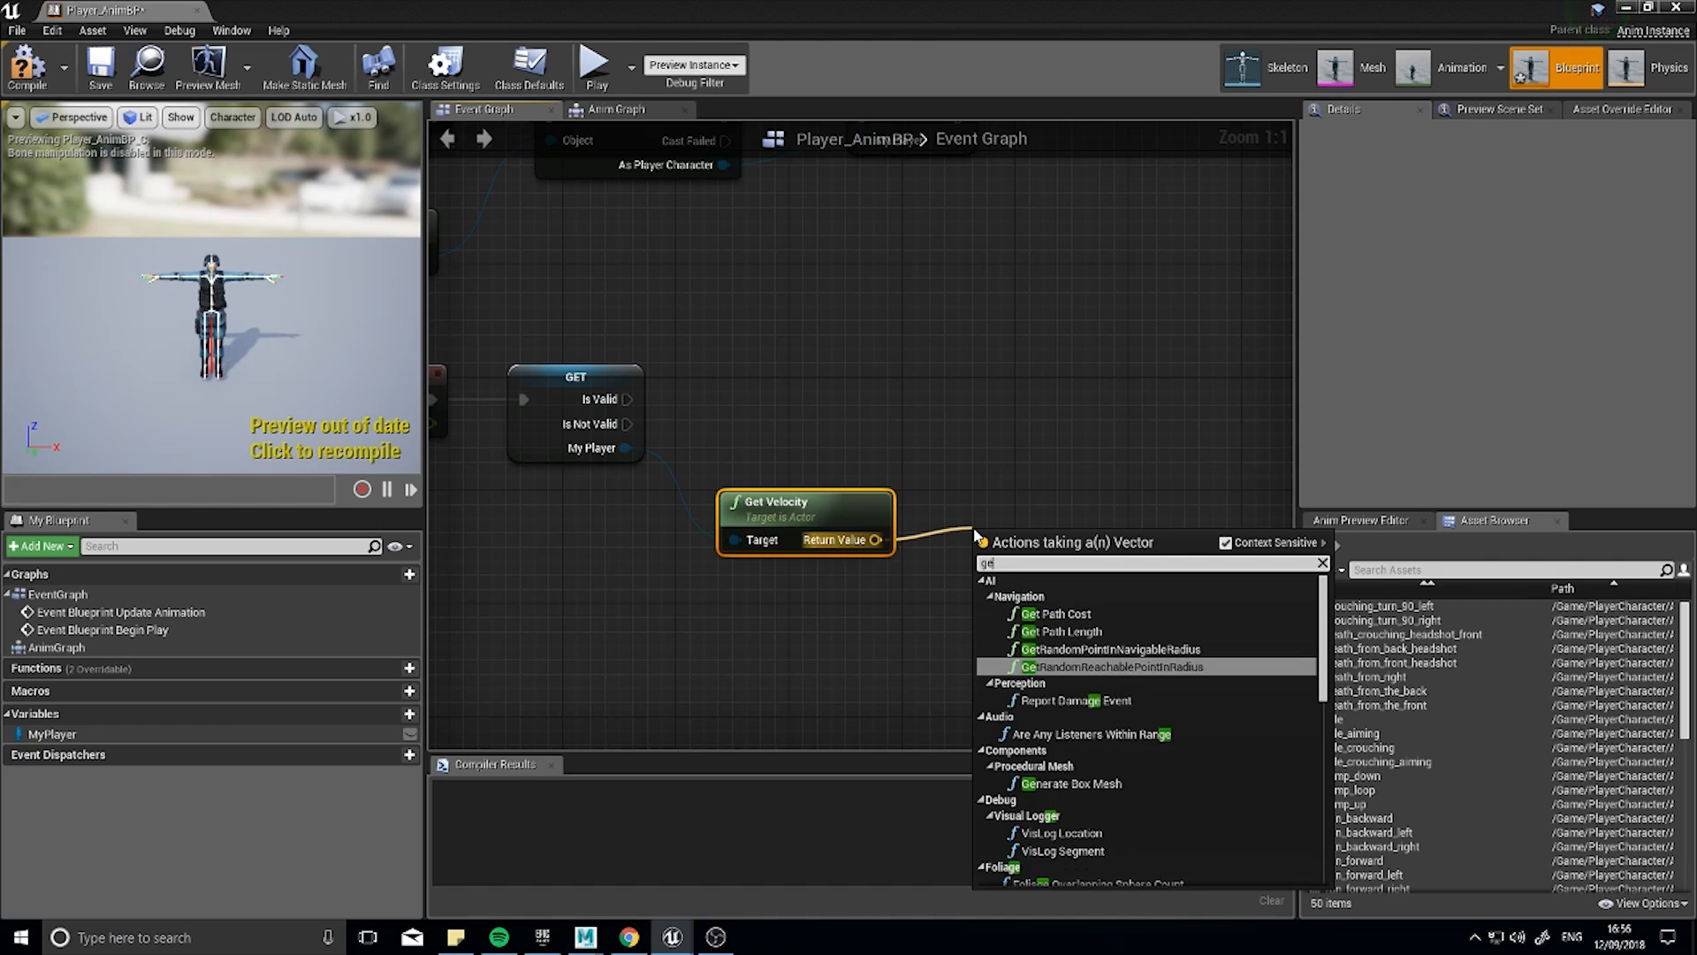
{"action": "type", "text": "vector"}
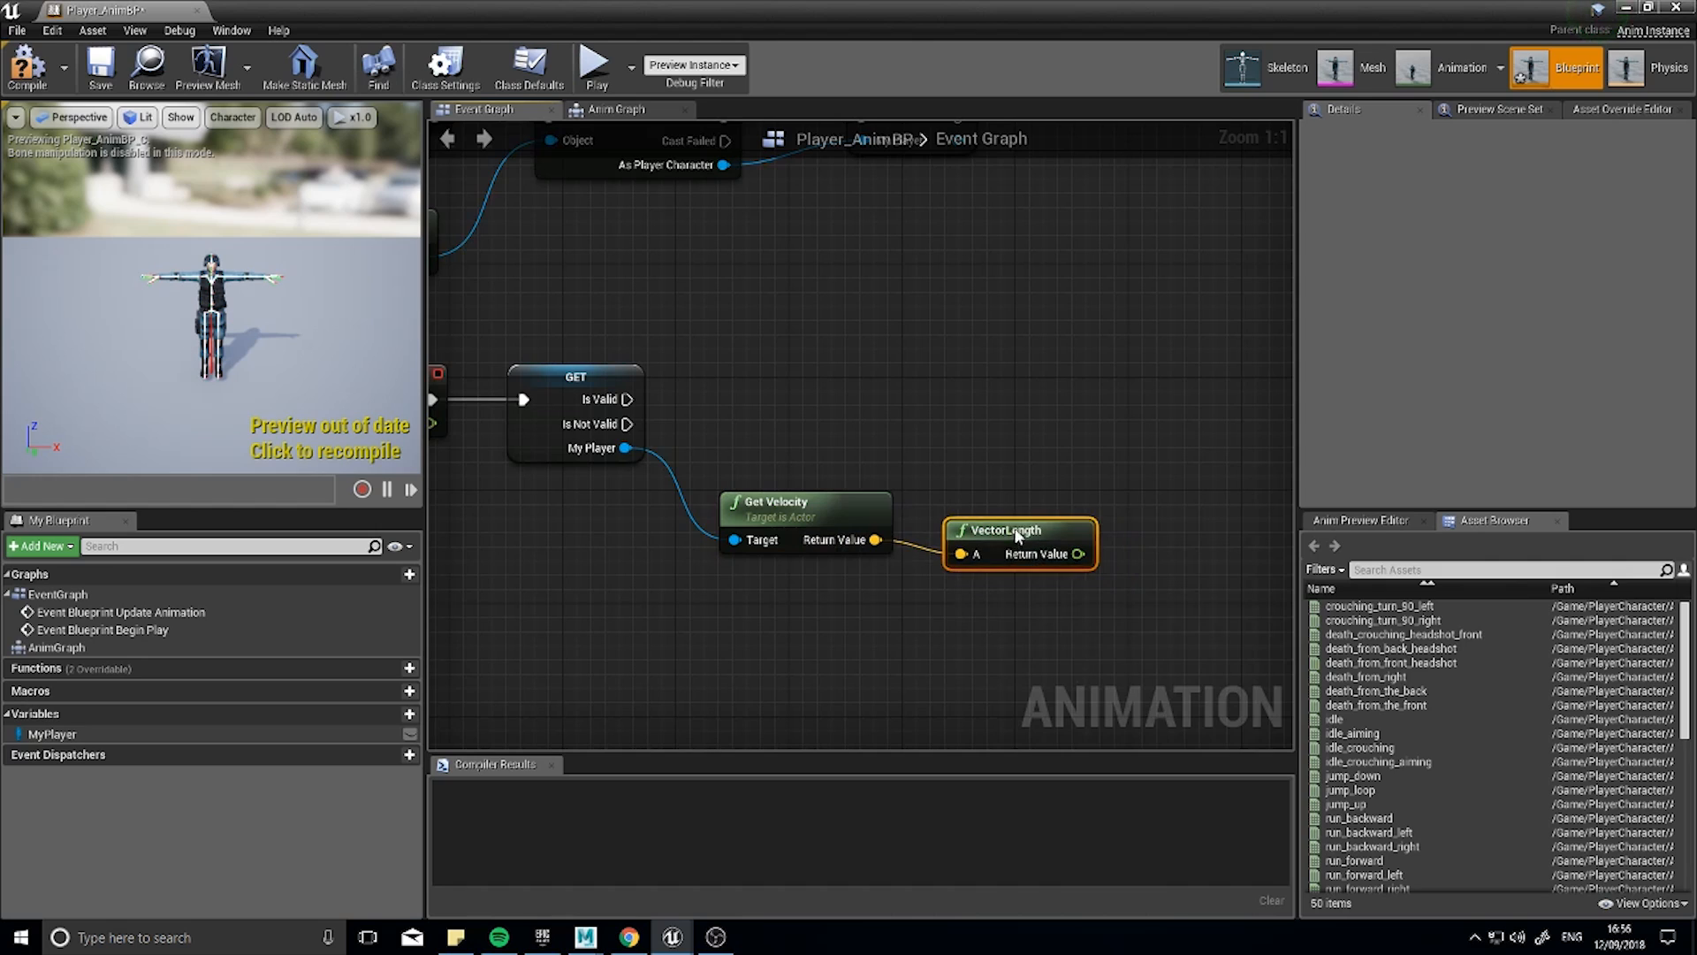
{"action": "left_click_drag", "start_coordinate": [1018, 531], "coordinate": [1034, 529]}
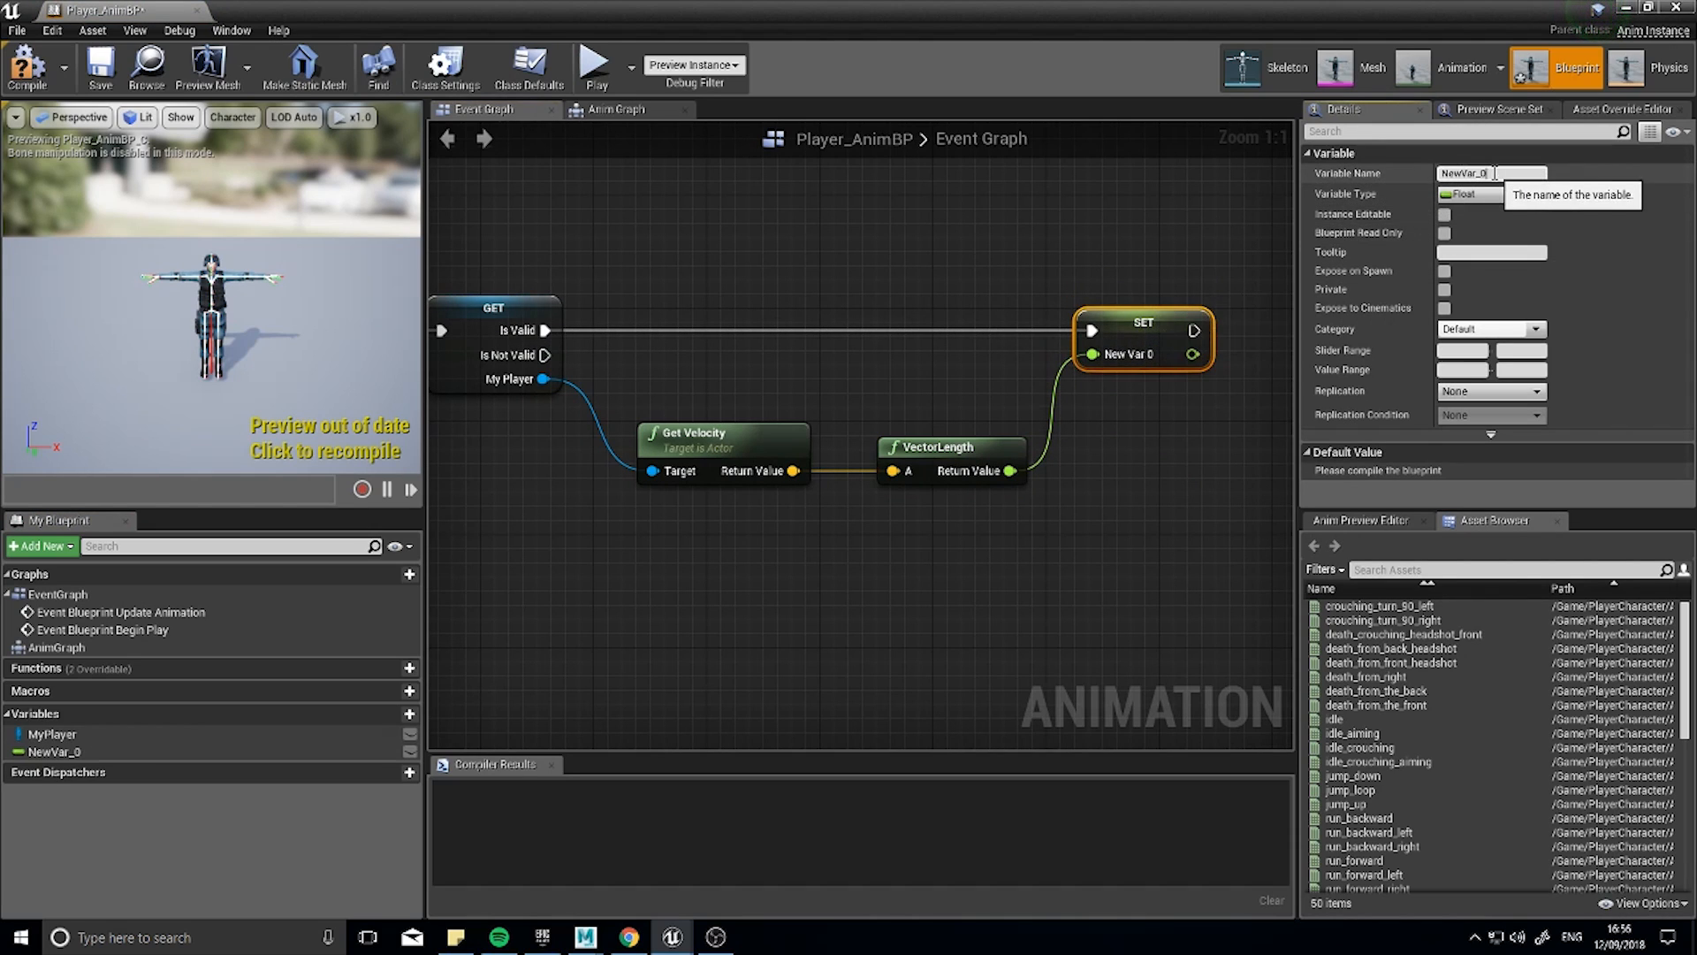
{"action": "type", "text": "Speed"}
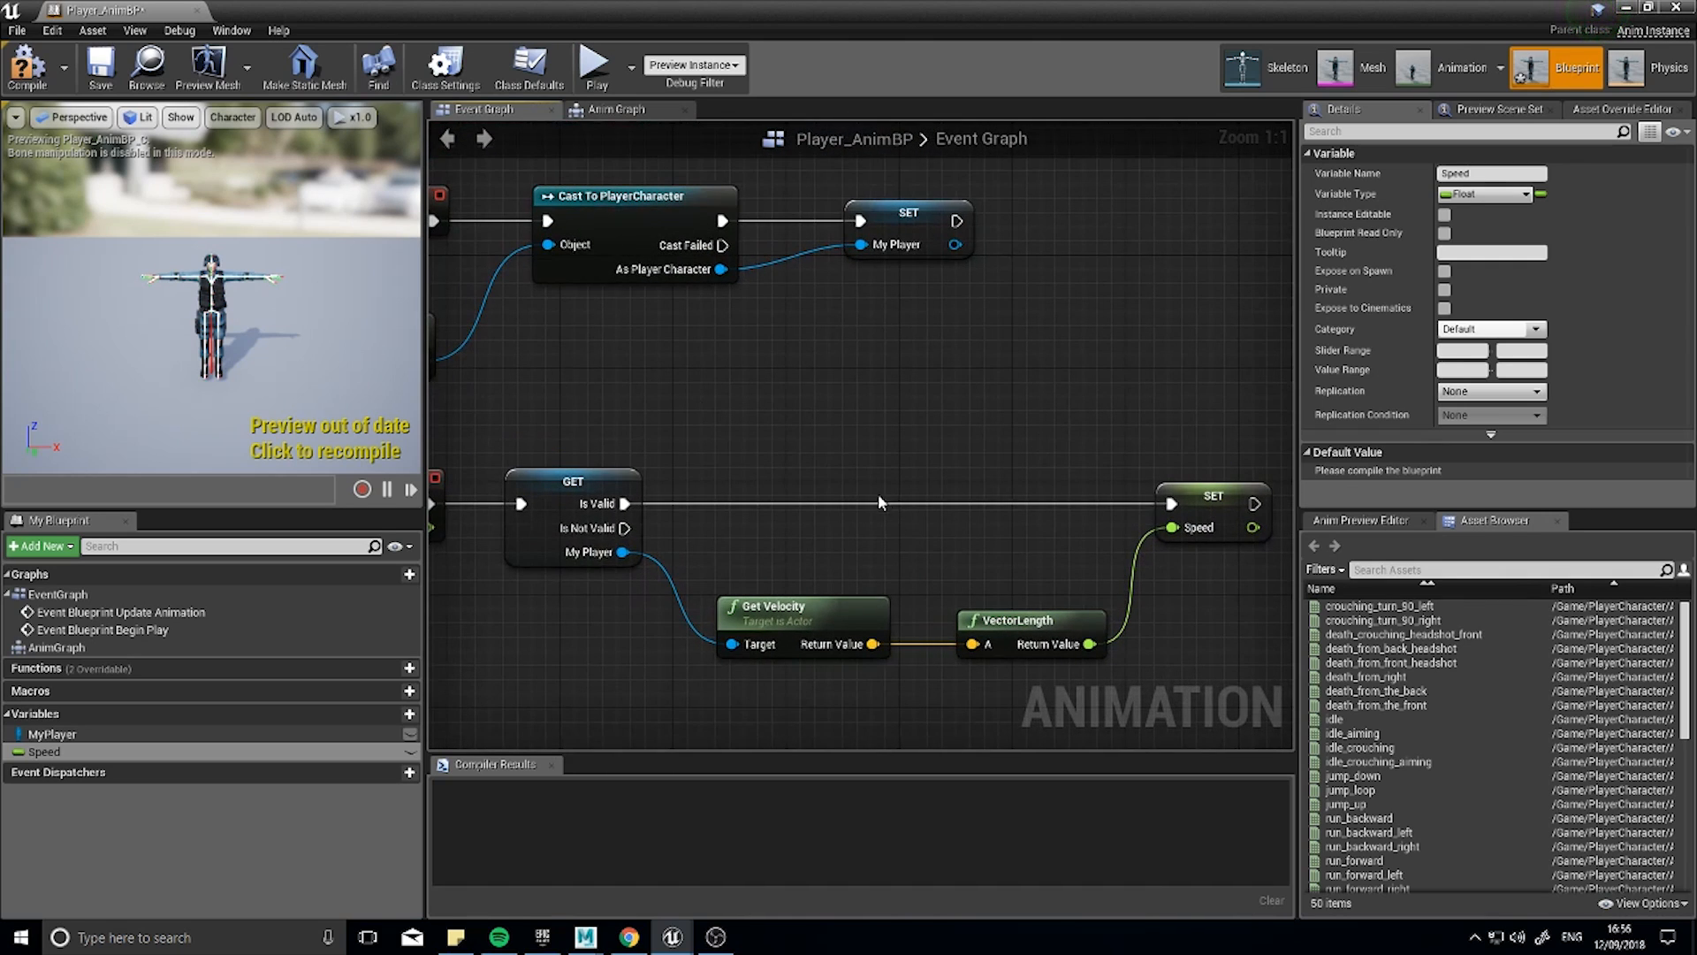
{"action": "mouse_move", "coordinate": [608, 109]}
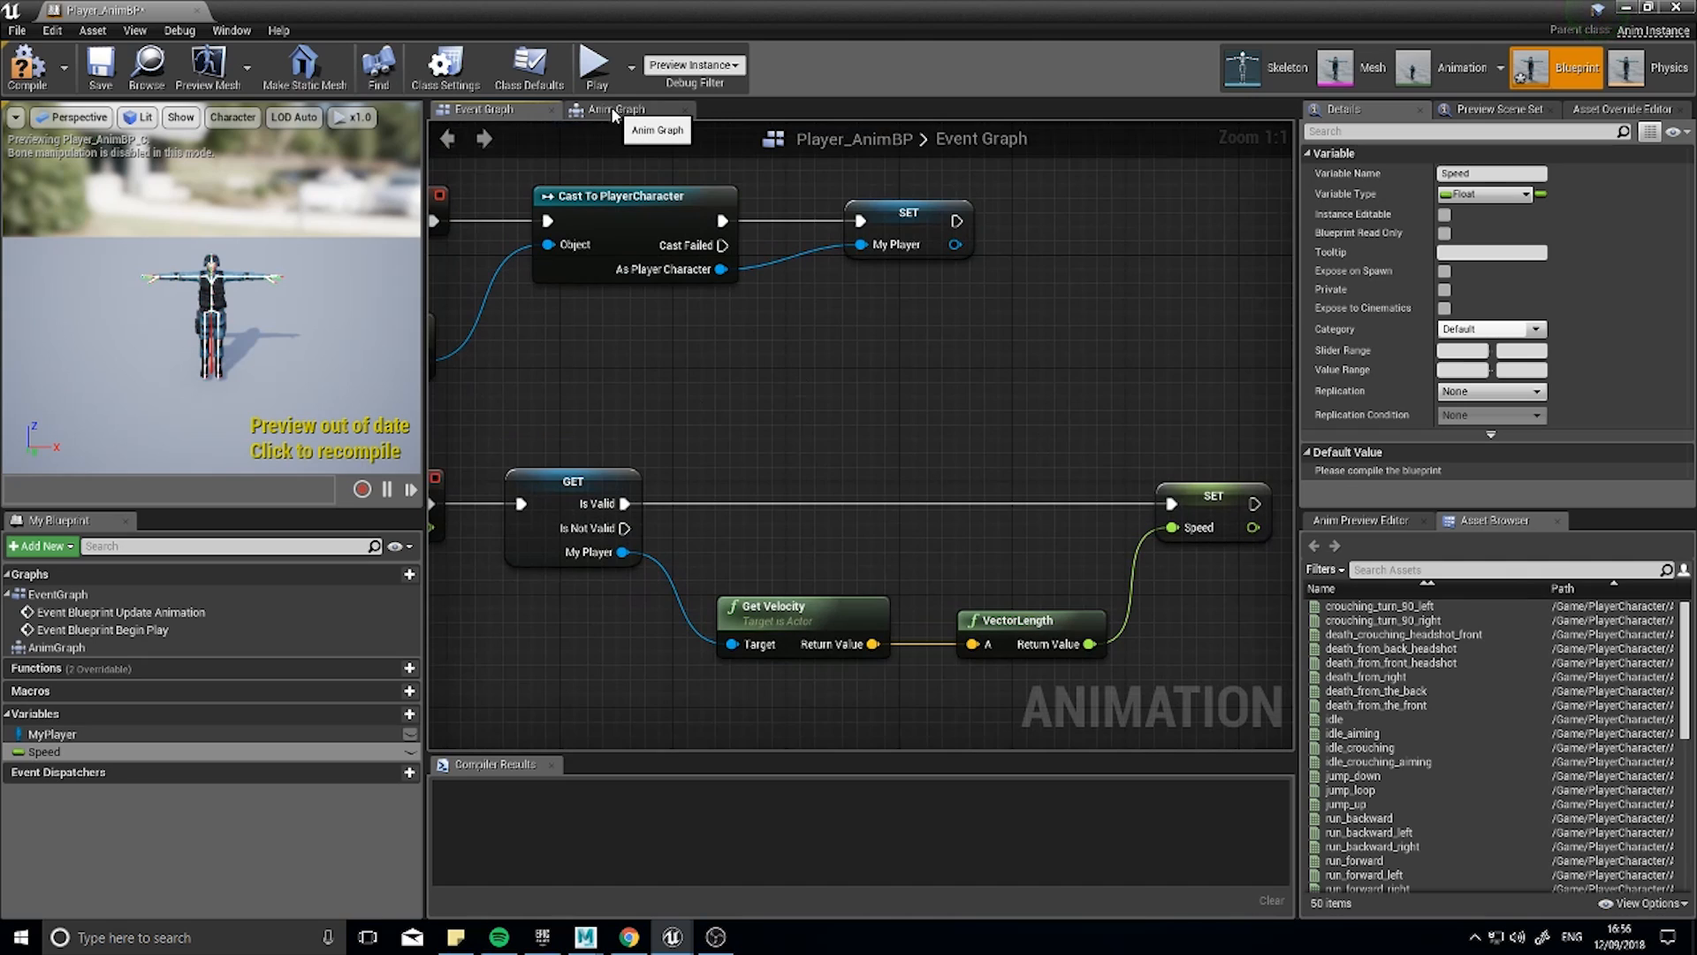
Place a Play idle node from the Asset Browser and wire it into the Final Animation Pose.
{"action": "left_click", "coordinate": [613, 110]}
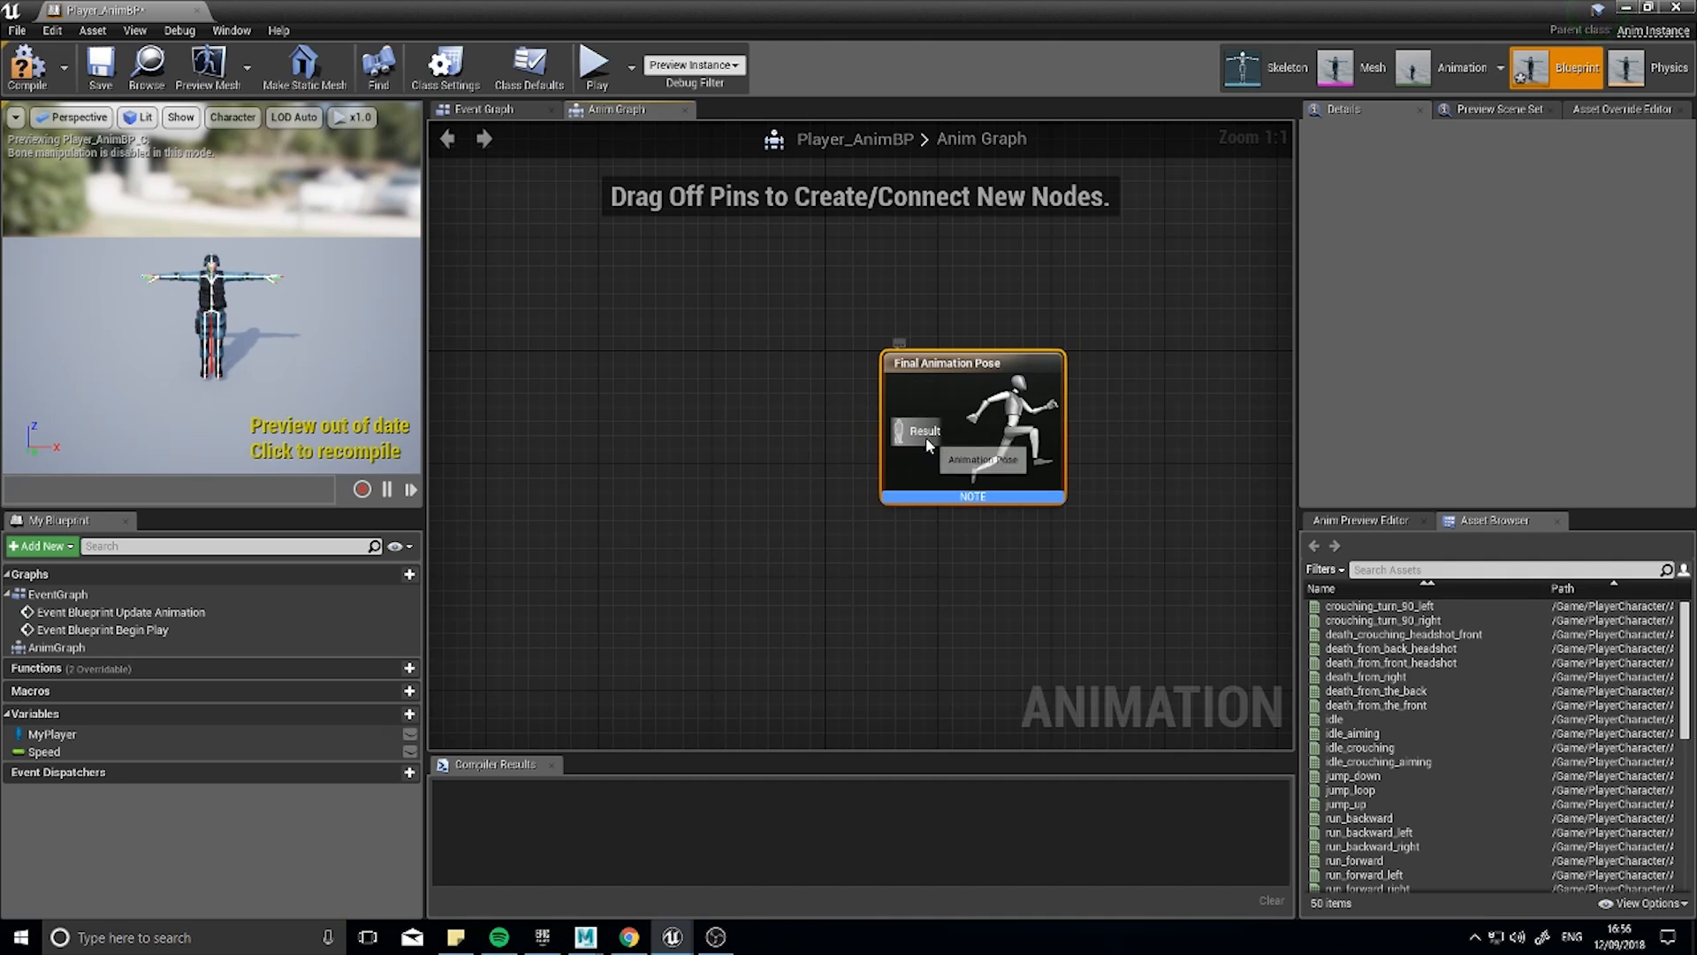
{"action": "mouse_move", "coordinate": [912, 430]}
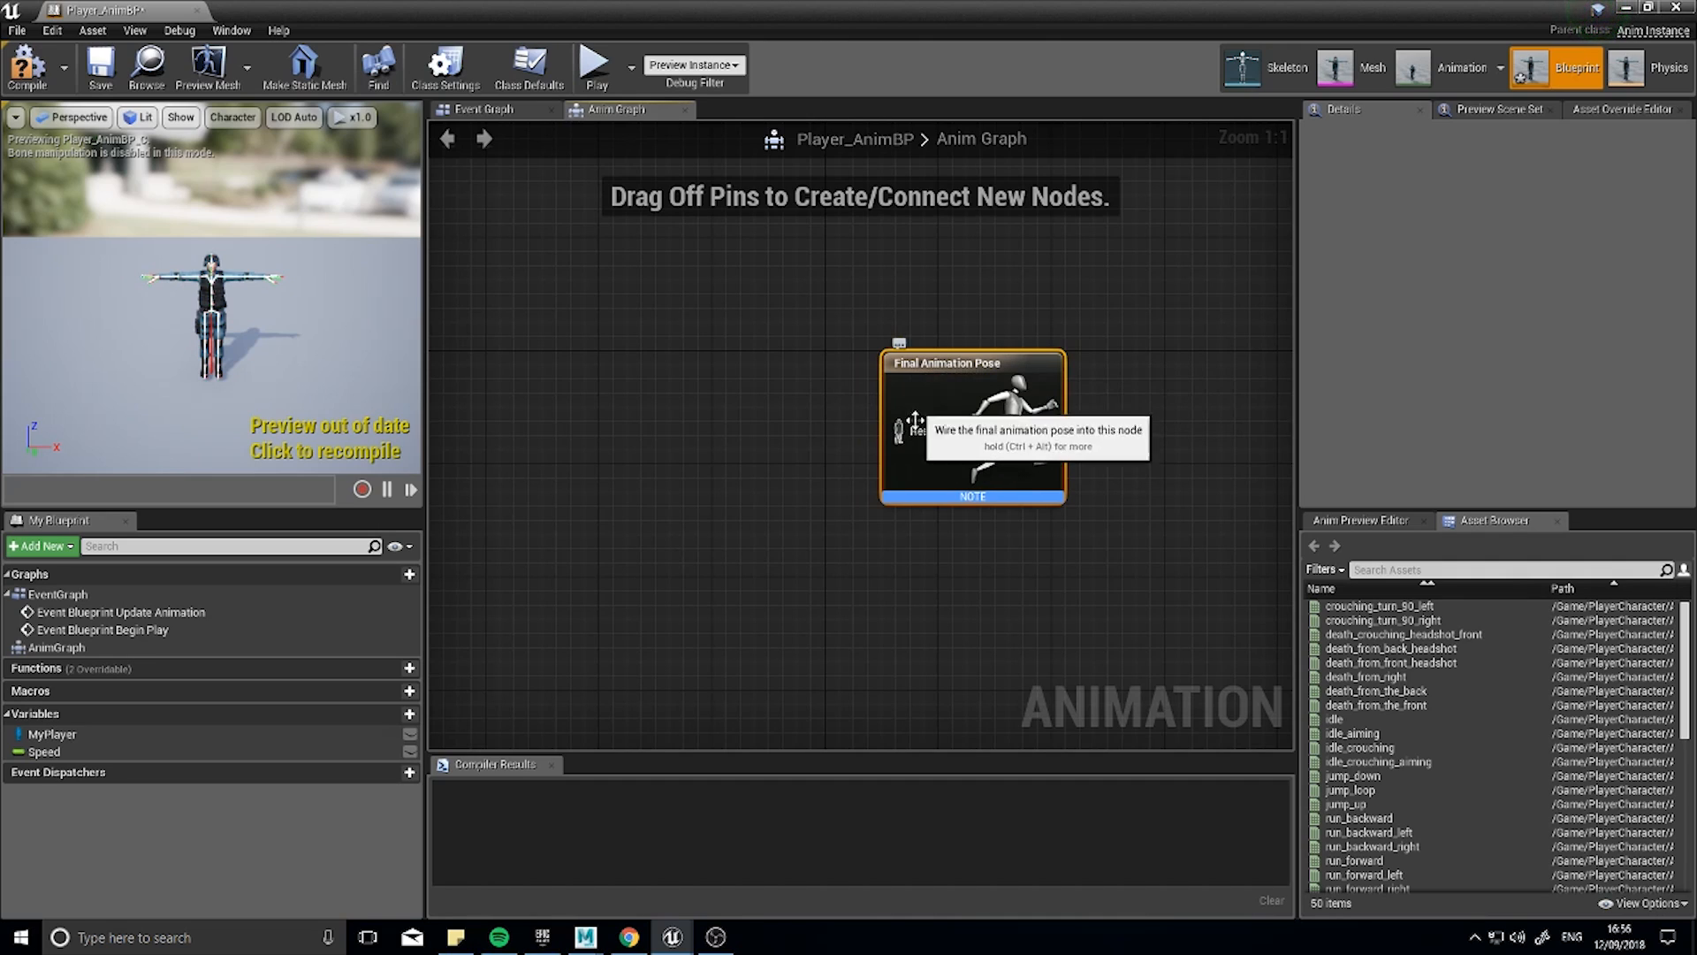
{"action": "mouse_move", "coordinate": [937, 353]}
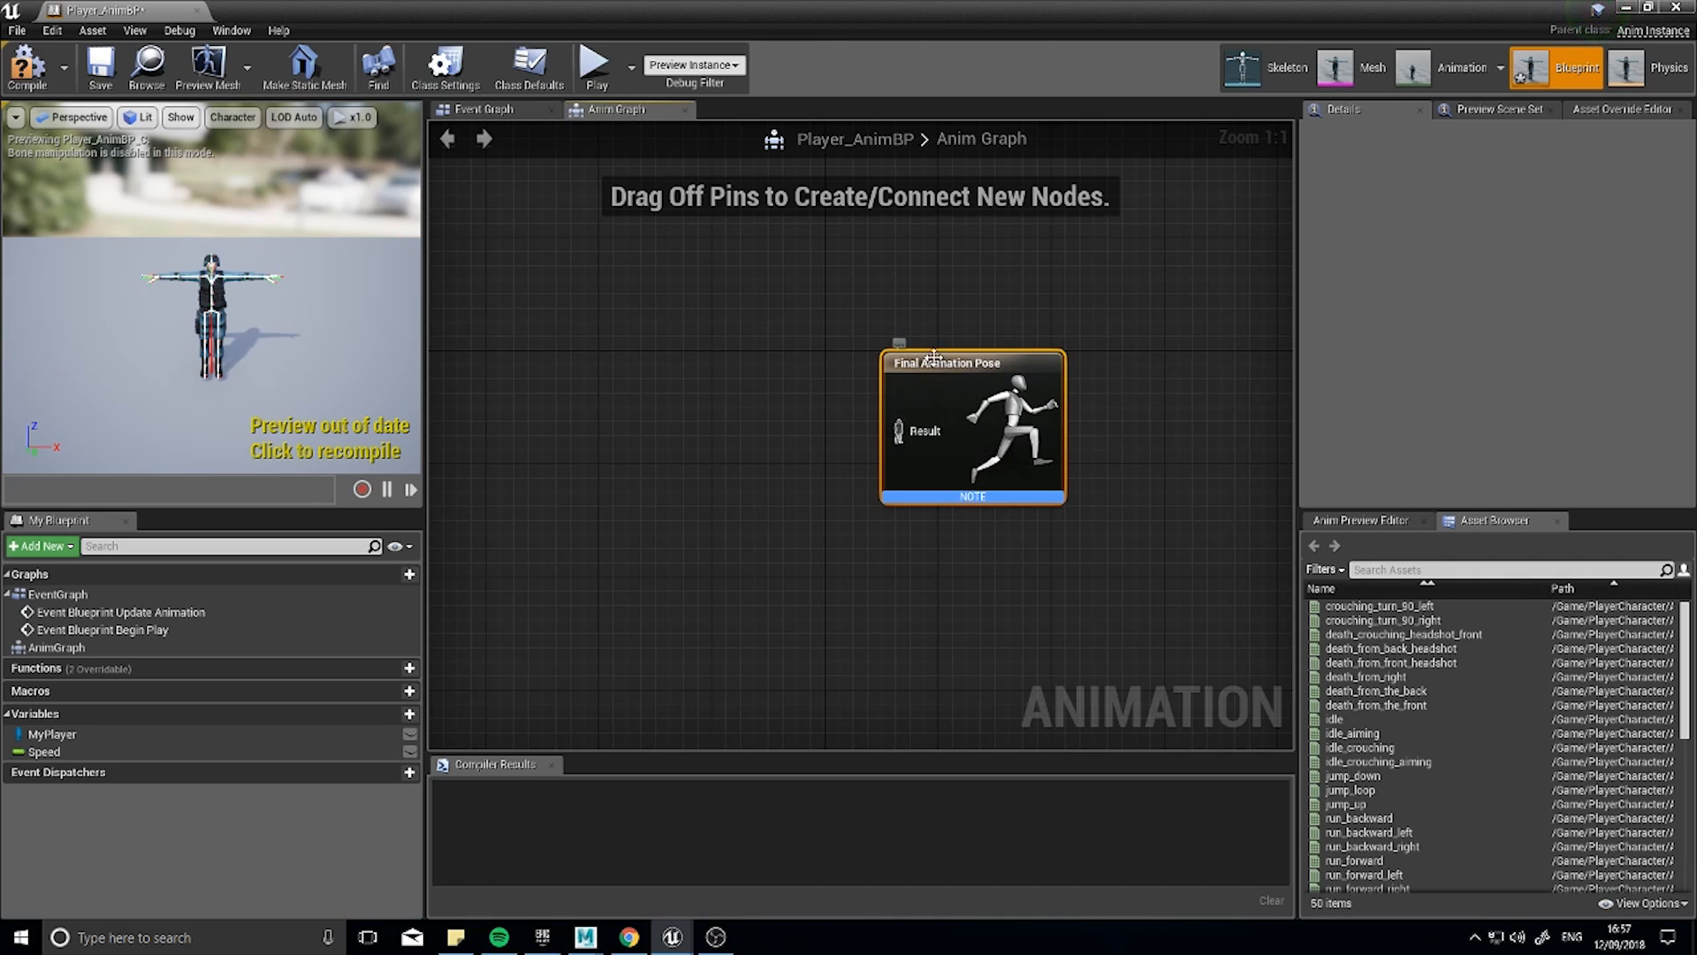
{"action": "mouse_move", "coordinate": [580, 421]}
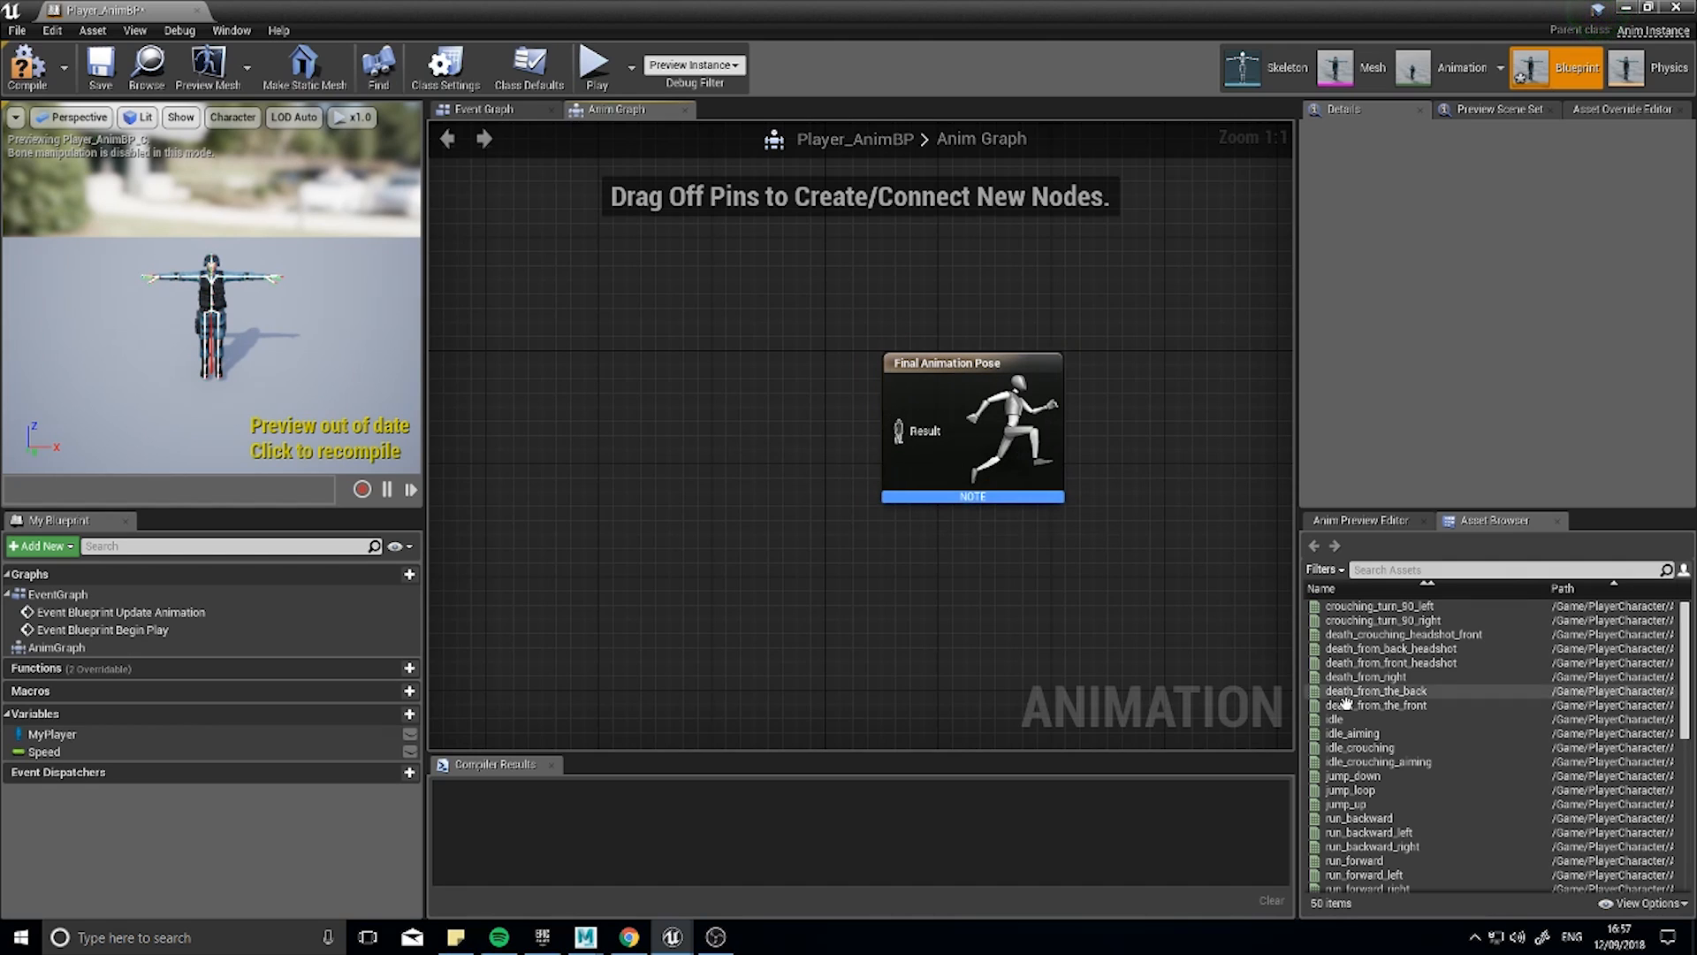
{"action": "left_click", "coordinate": [1333, 718]}
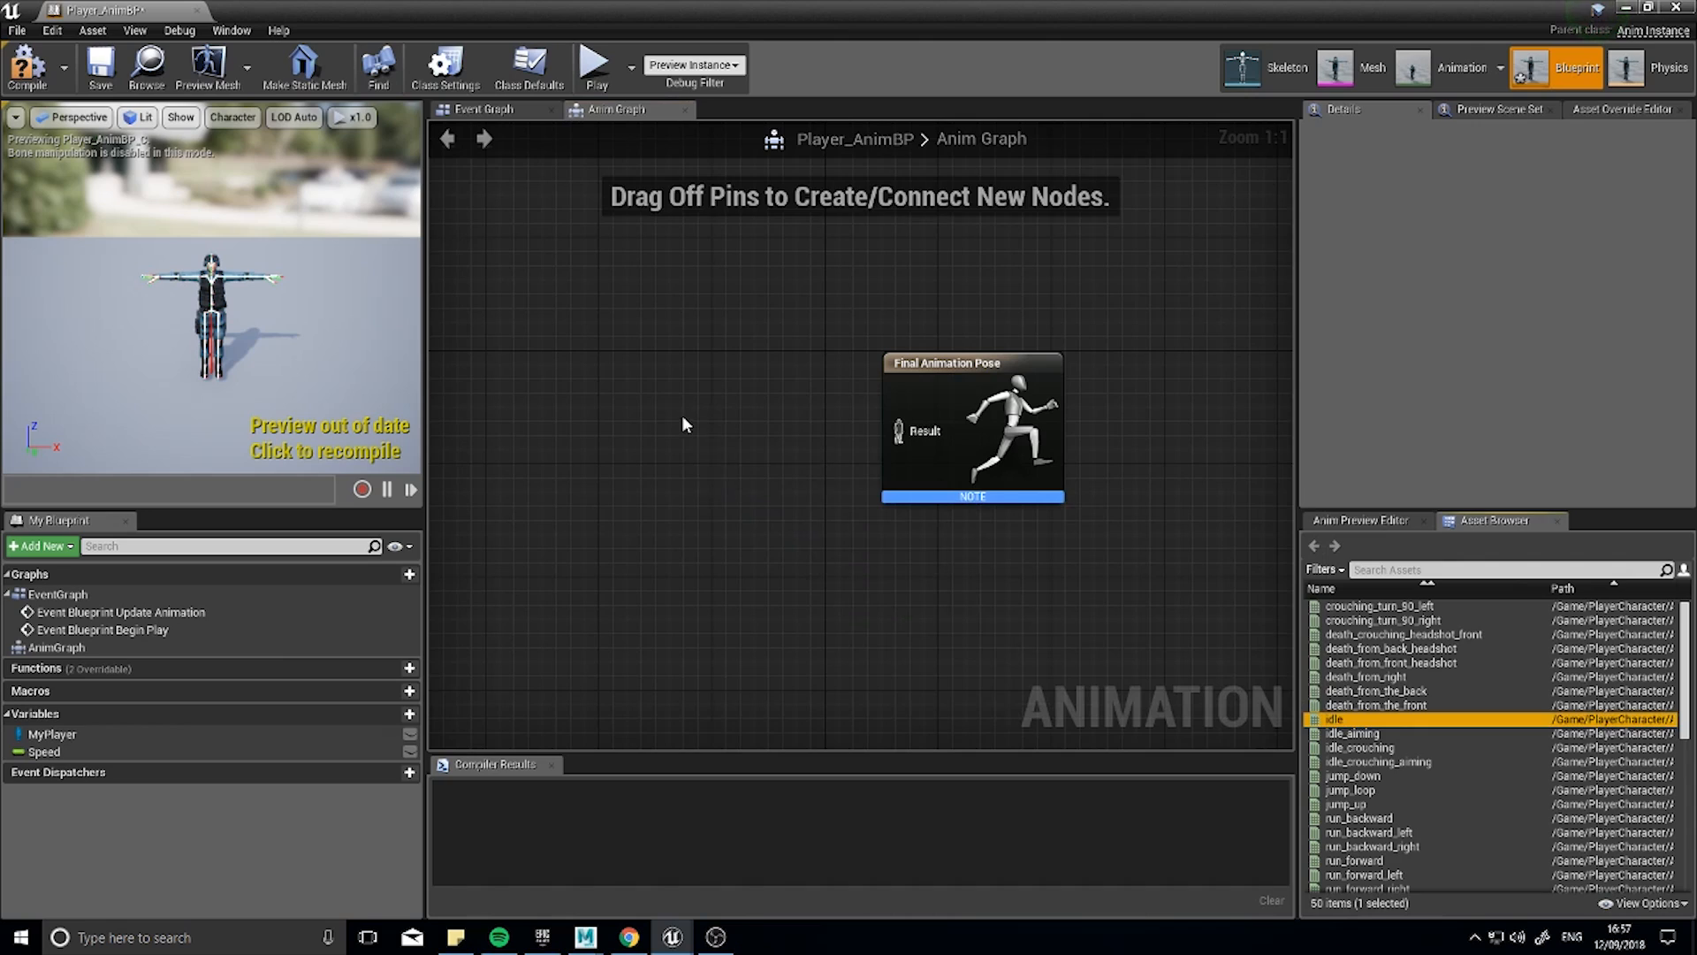
{"action": "left_click_drag", "start_coordinate": [1333, 718], "coordinate": [723, 423]}
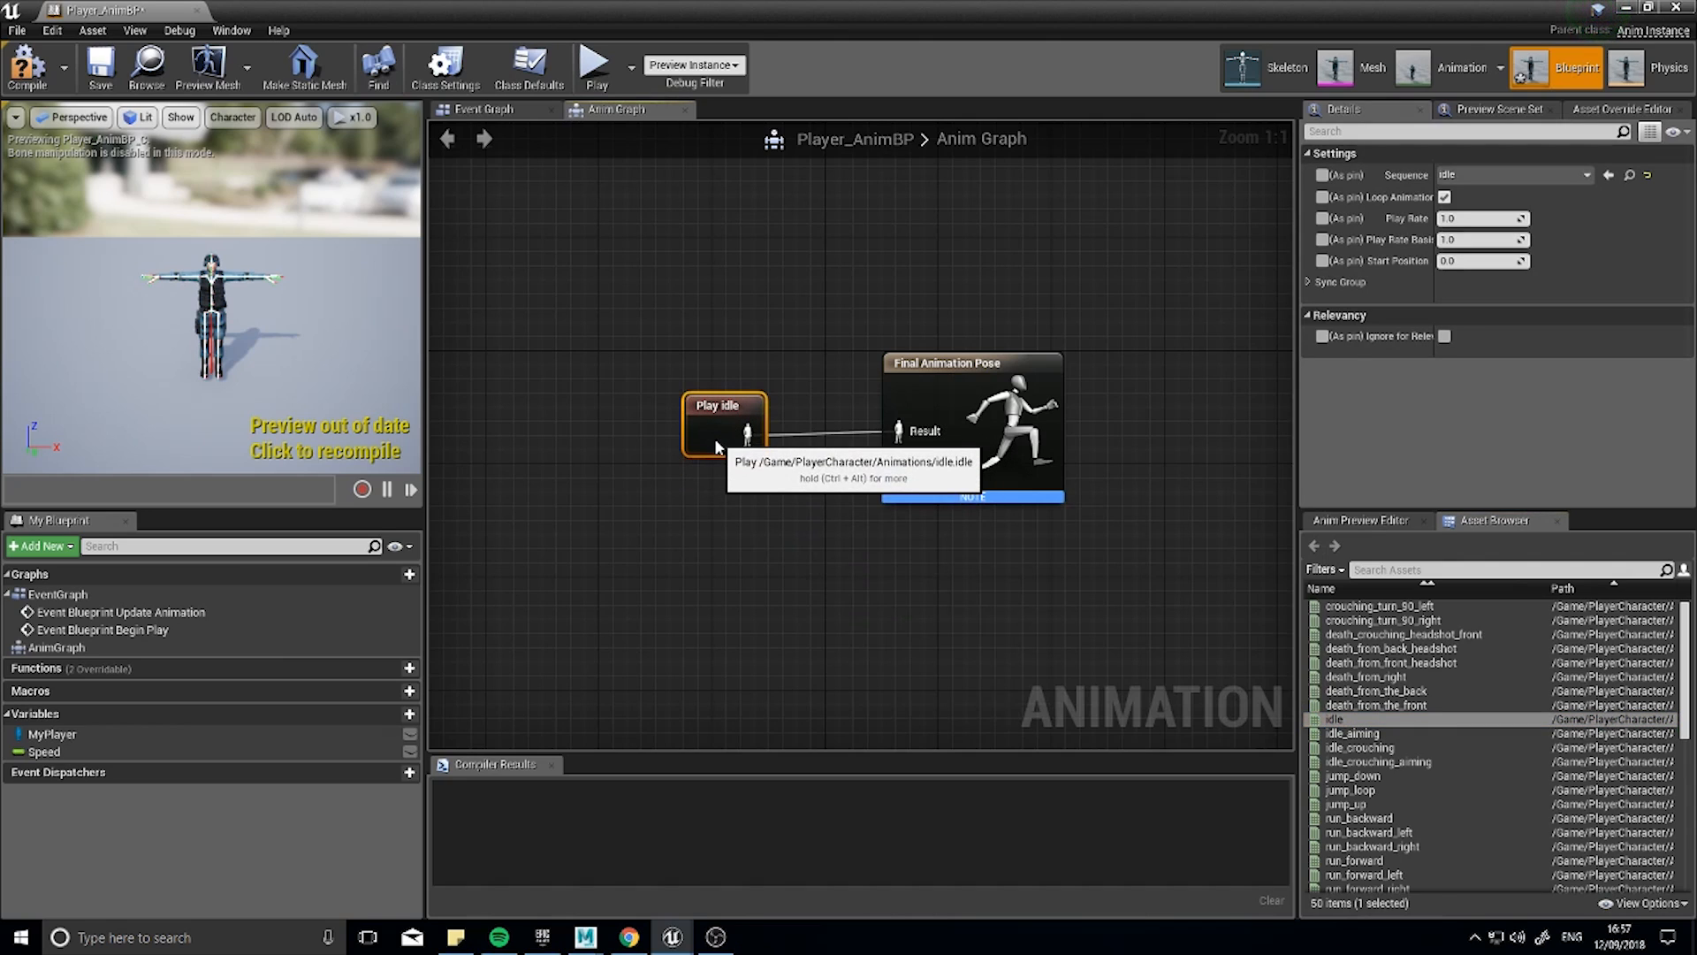
{"action": "mouse_move", "coordinate": [891, 308]}
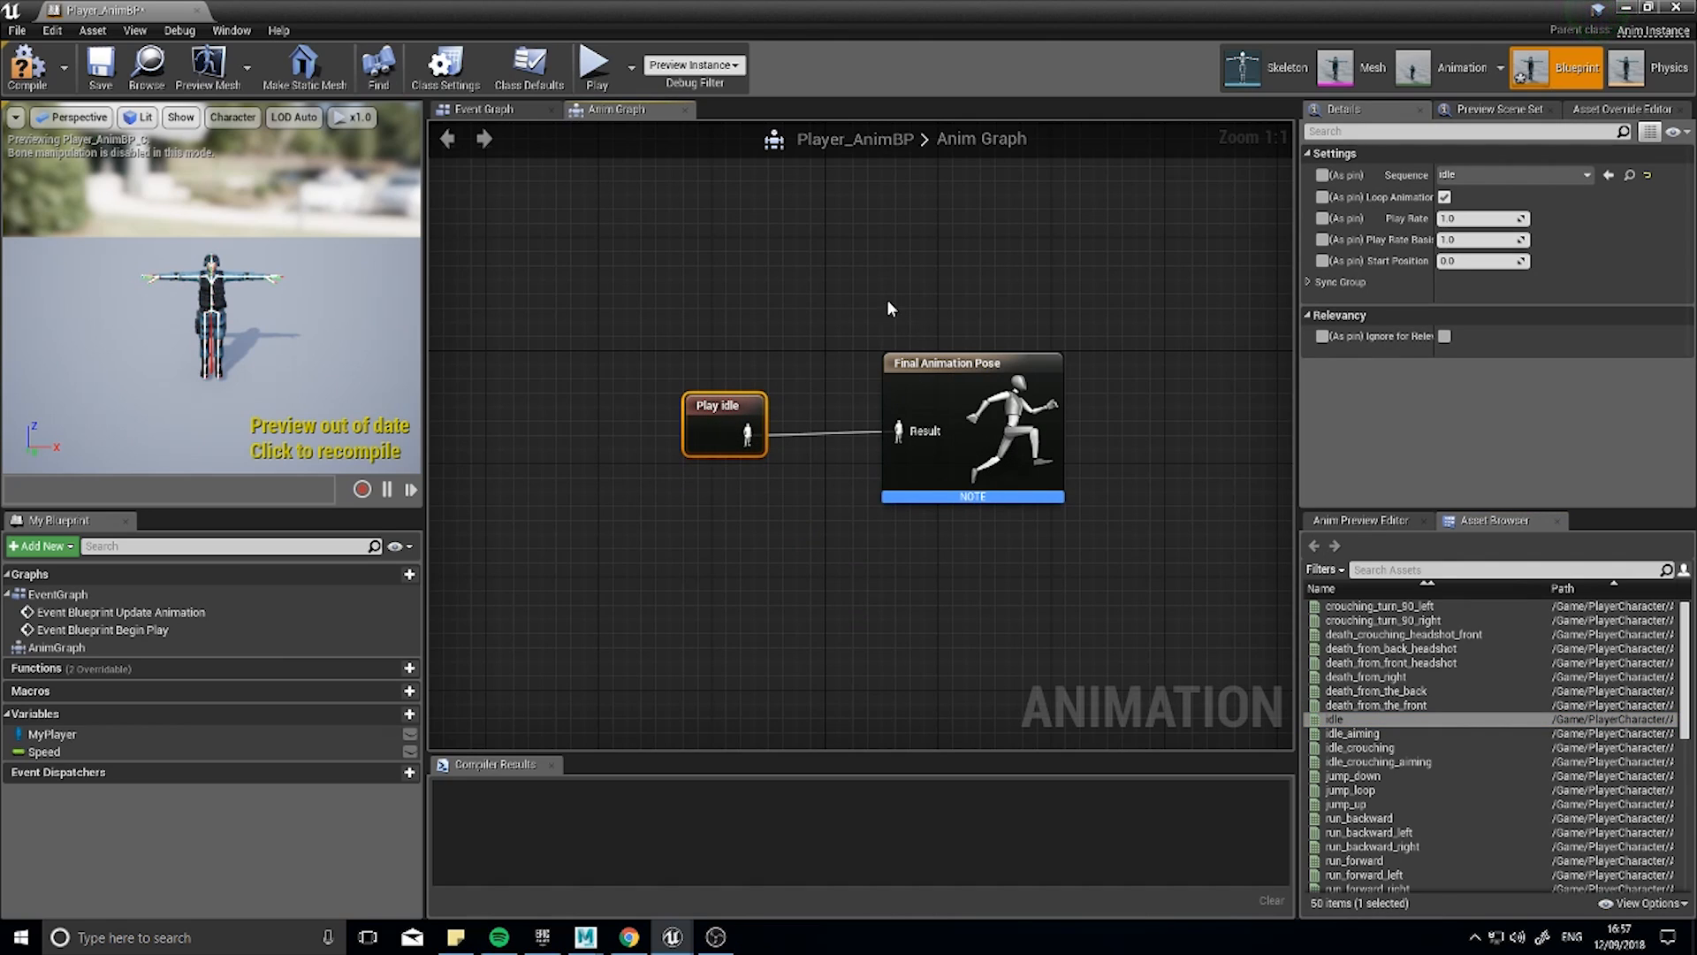
Compile Player_AnimBP, show bones for Selected Only, and nudge the Play idle node lower.
{"action": "left_click", "coordinate": [23, 67]}
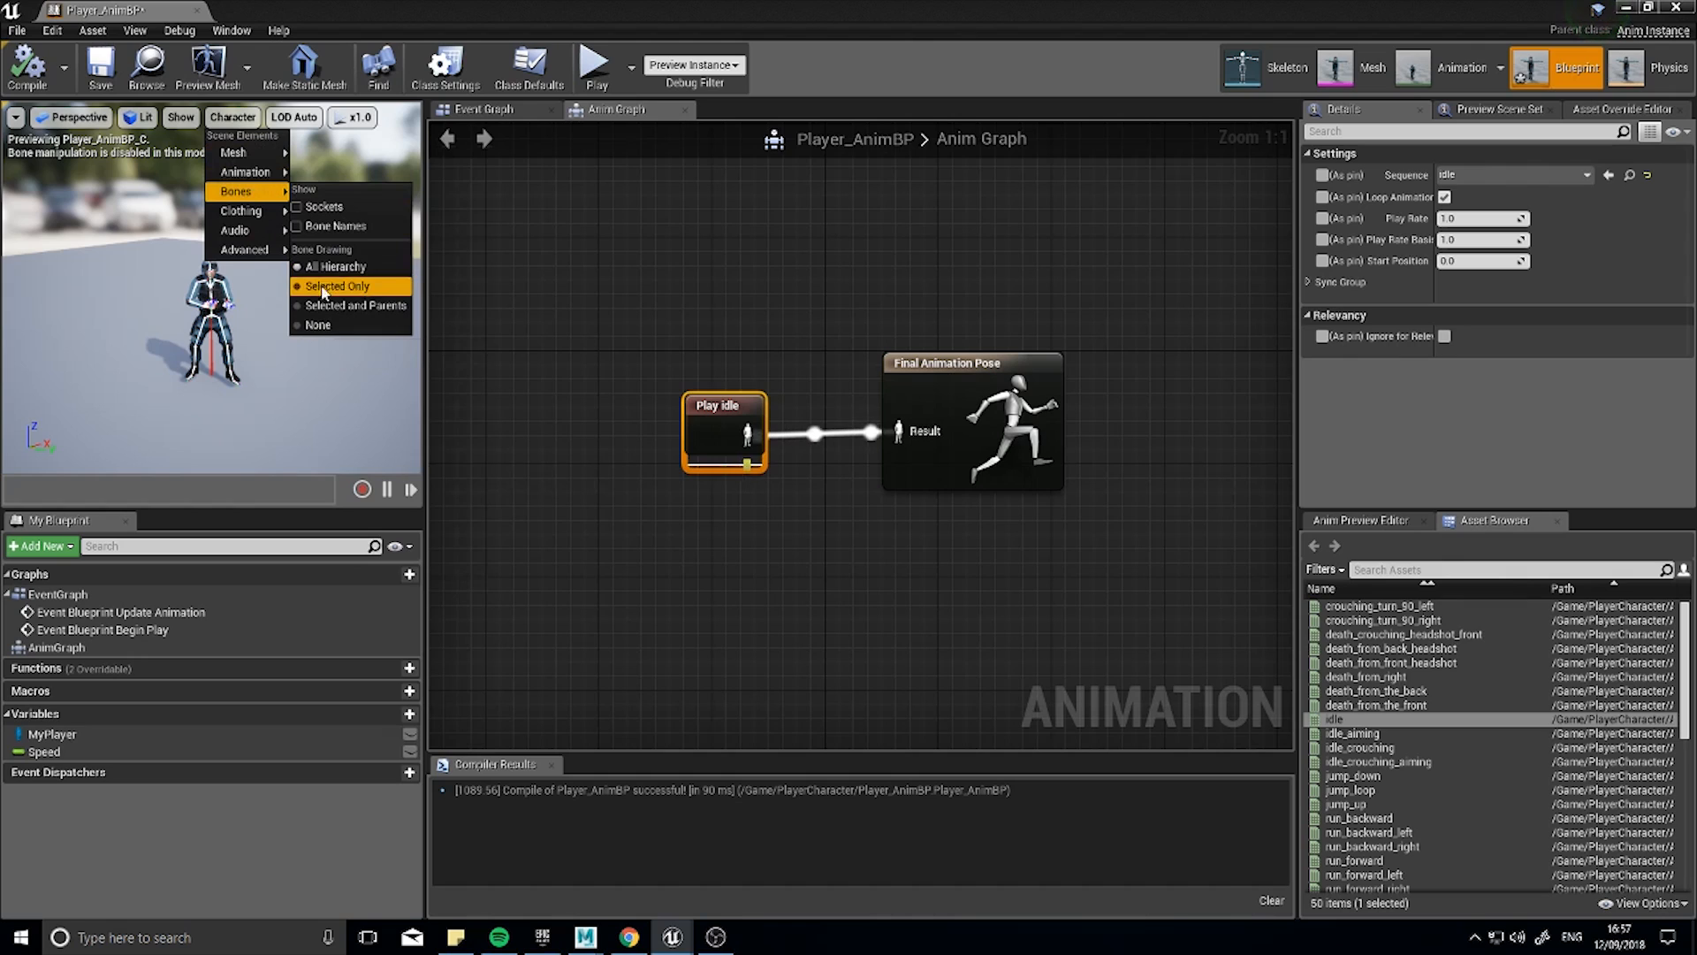
{"action": "left_click", "coordinate": [332, 286]}
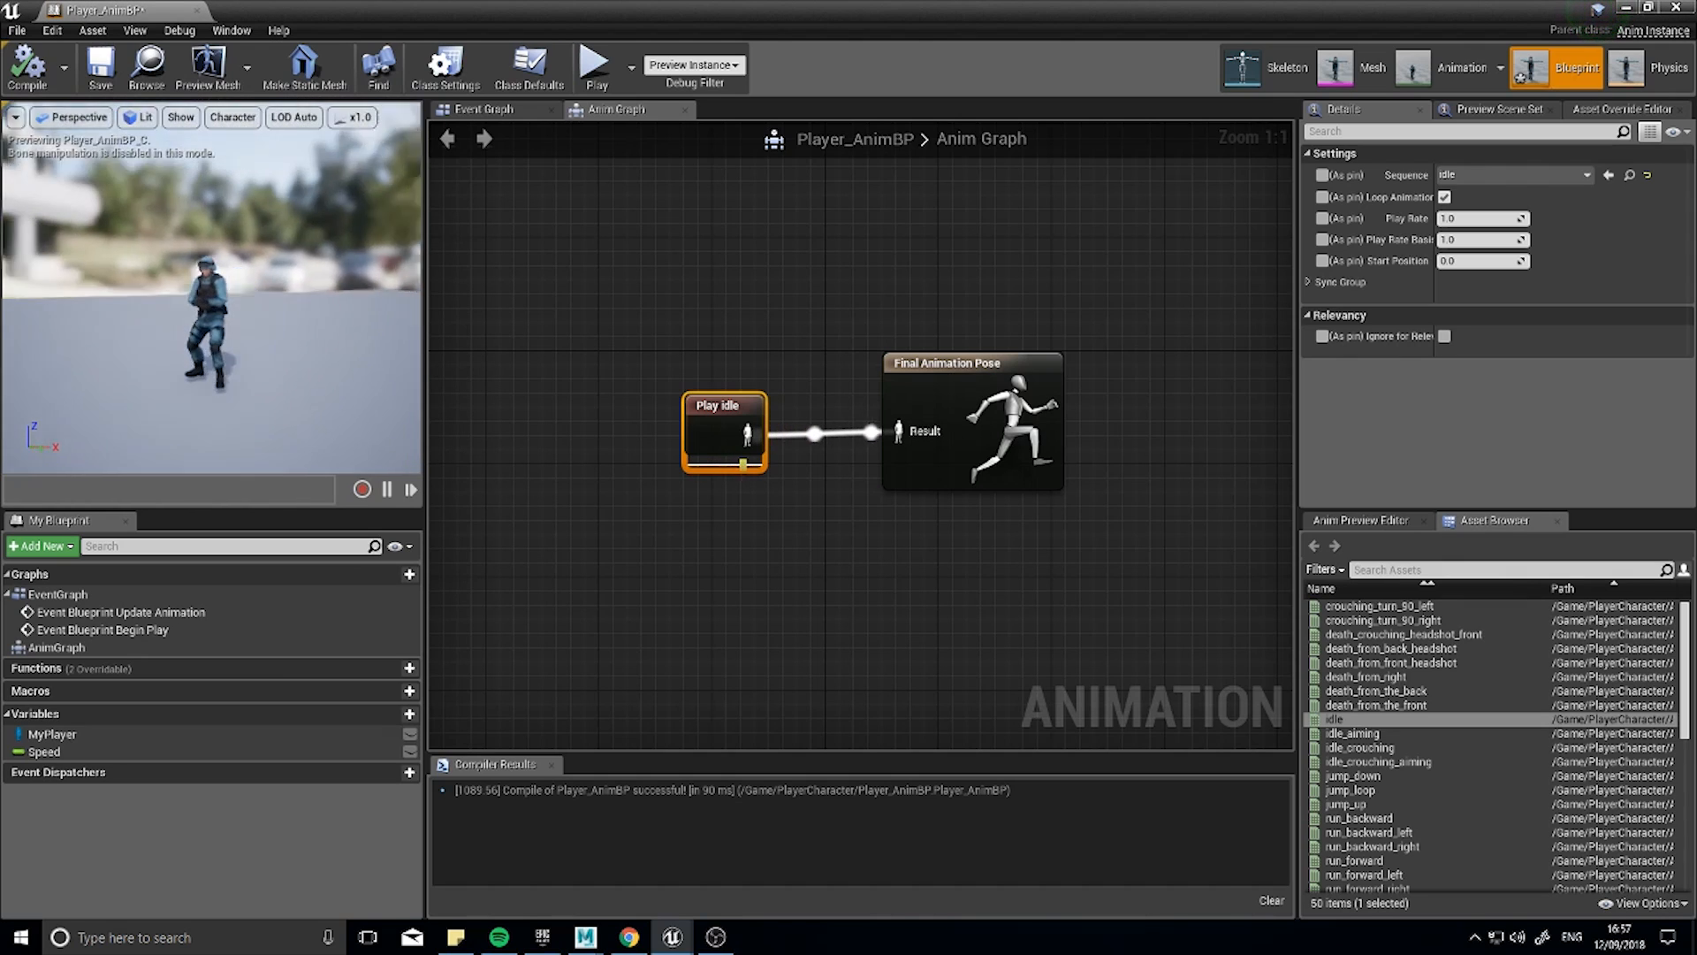
{"action": "mouse_move", "coordinate": [710, 426]}
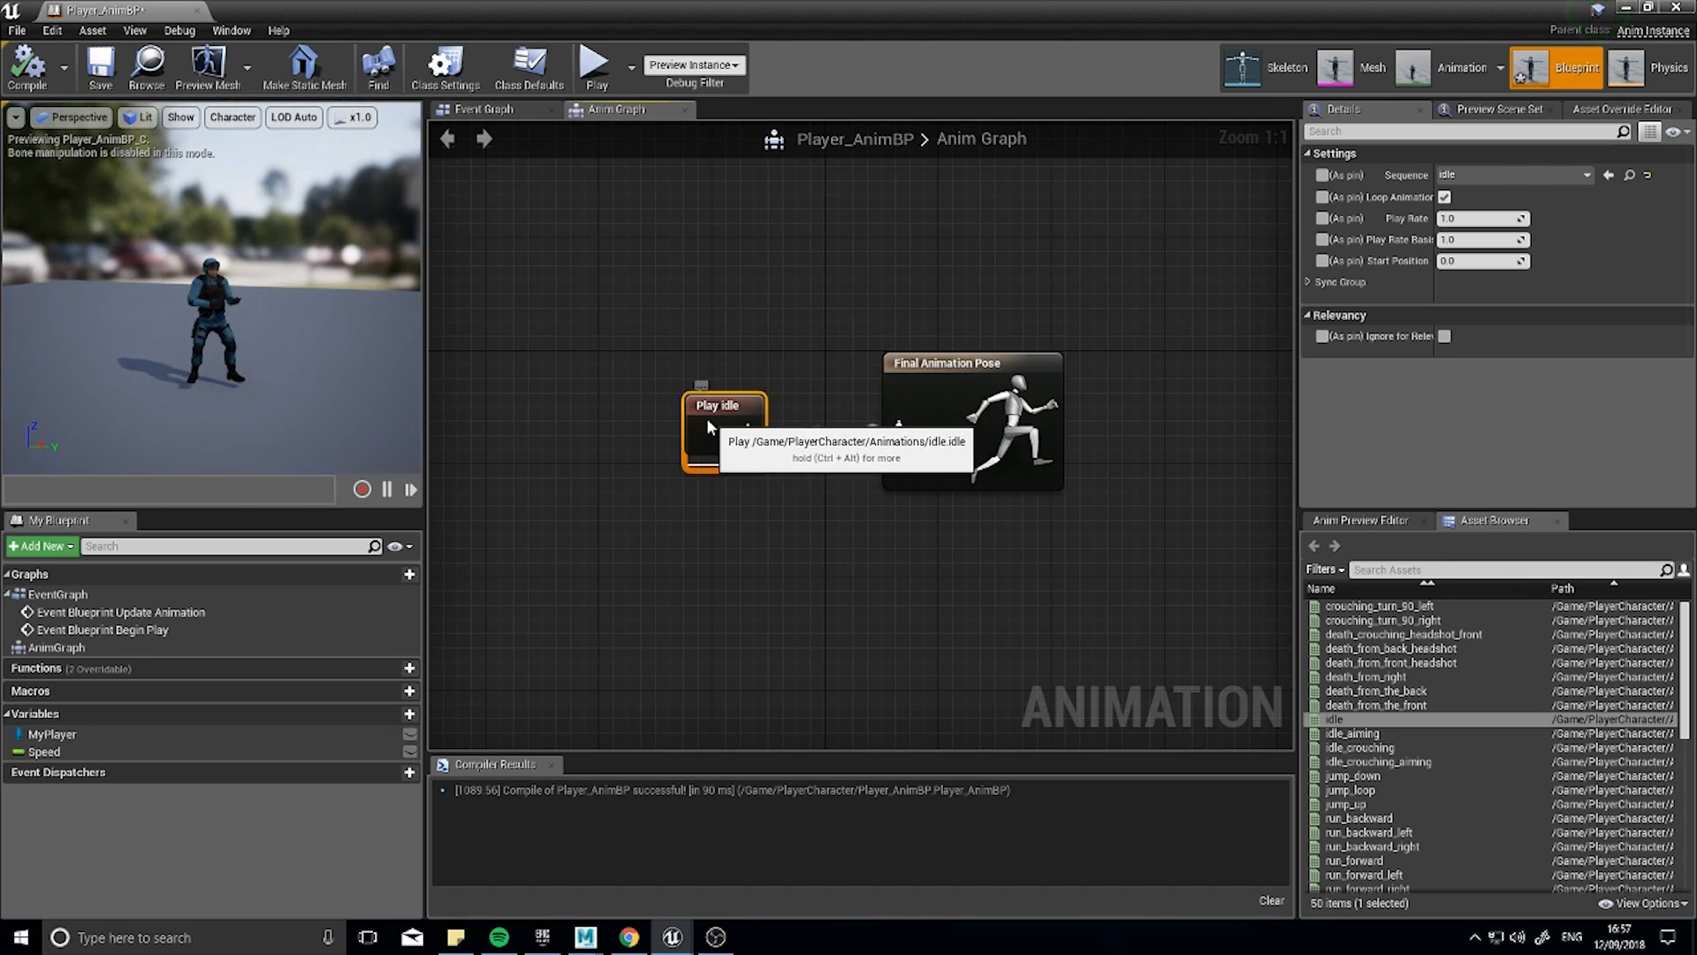
{"action": "left_click_drag", "start_coordinate": [723, 428], "coordinate": [696, 490]}
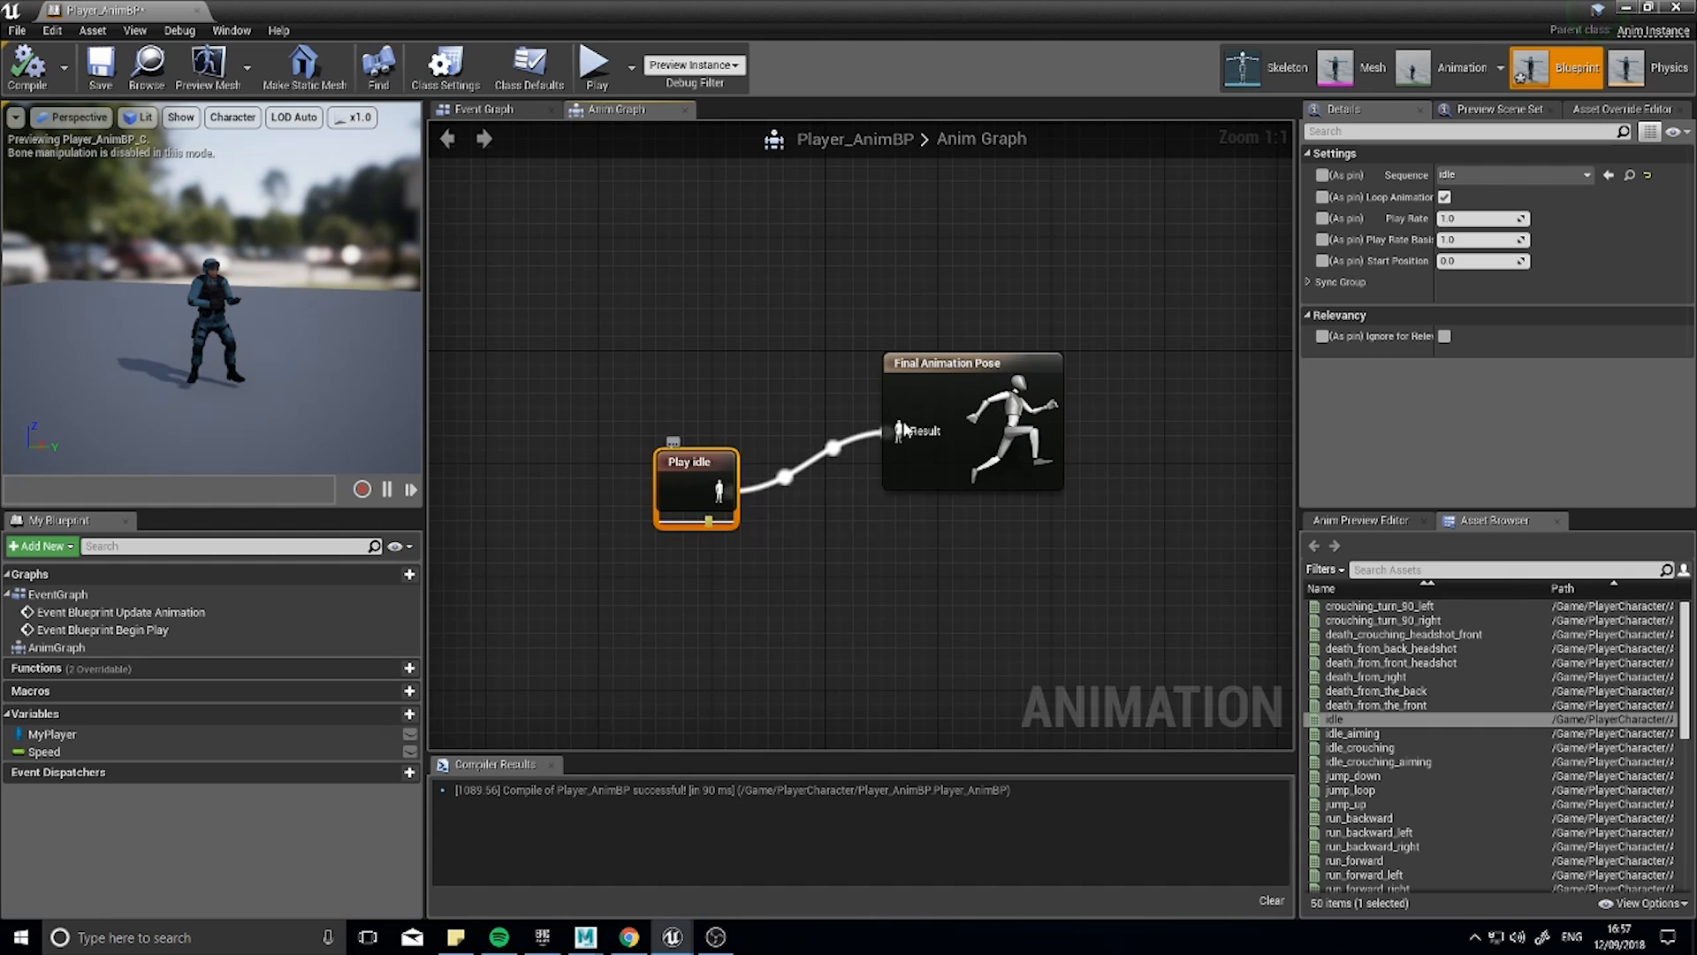
{"action": "mouse_move", "coordinate": [707, 477]}
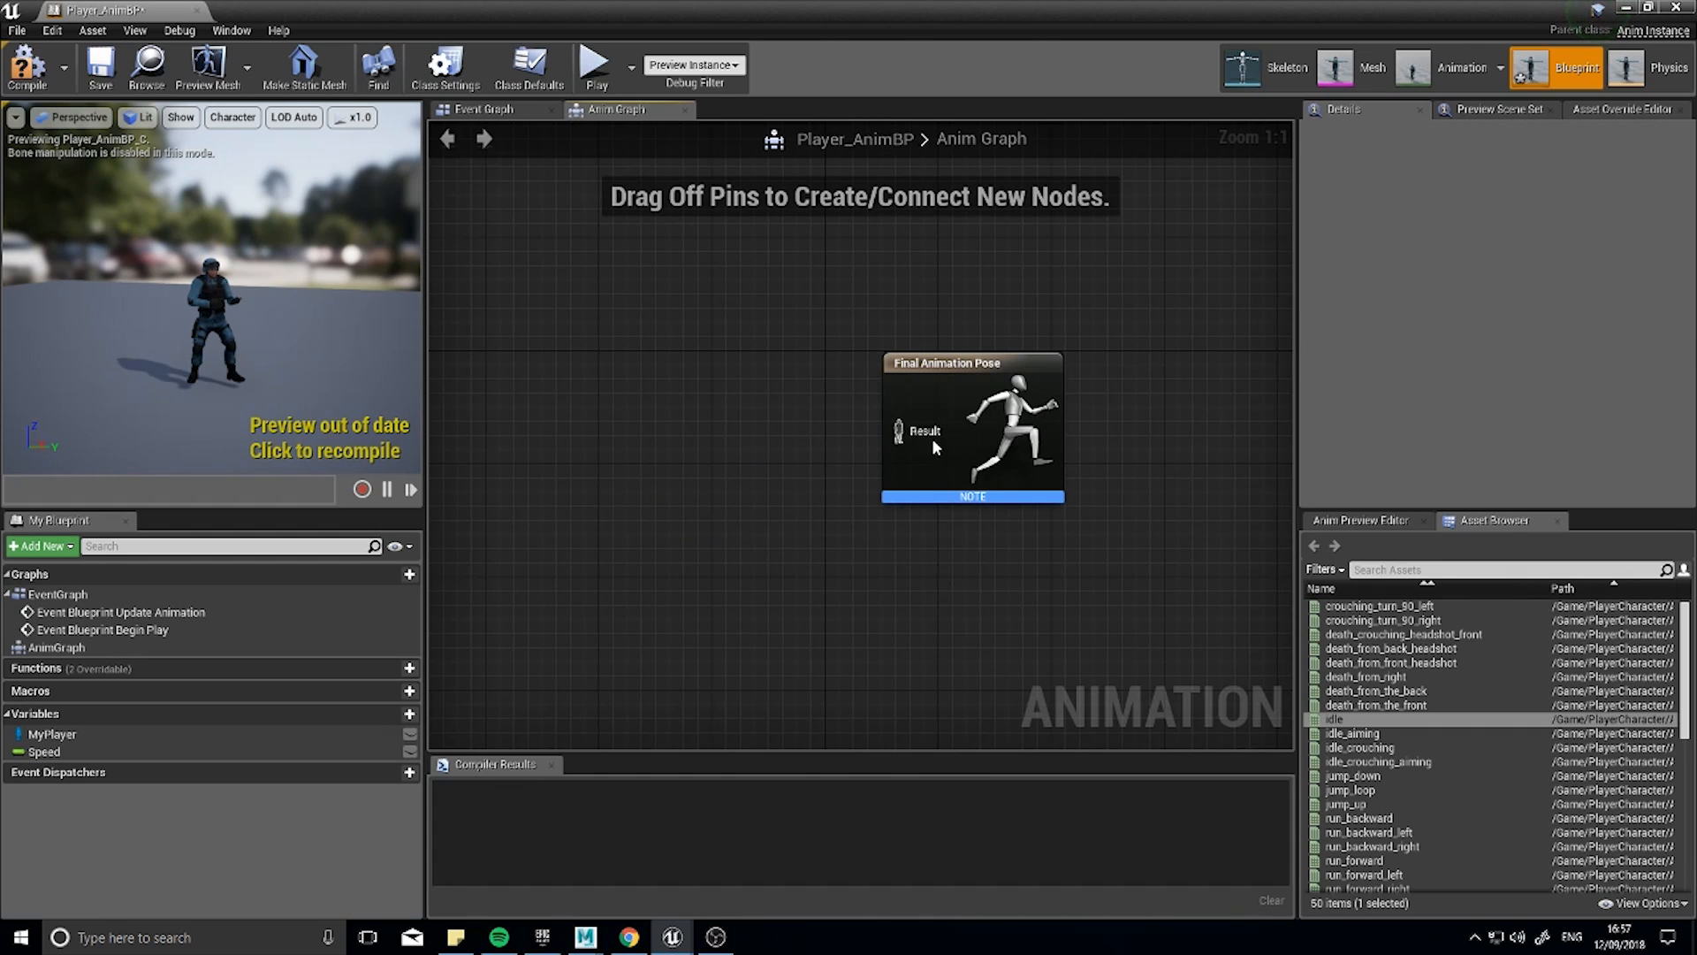
{"action": "mouse_move", "coordinate": [909, 452]}
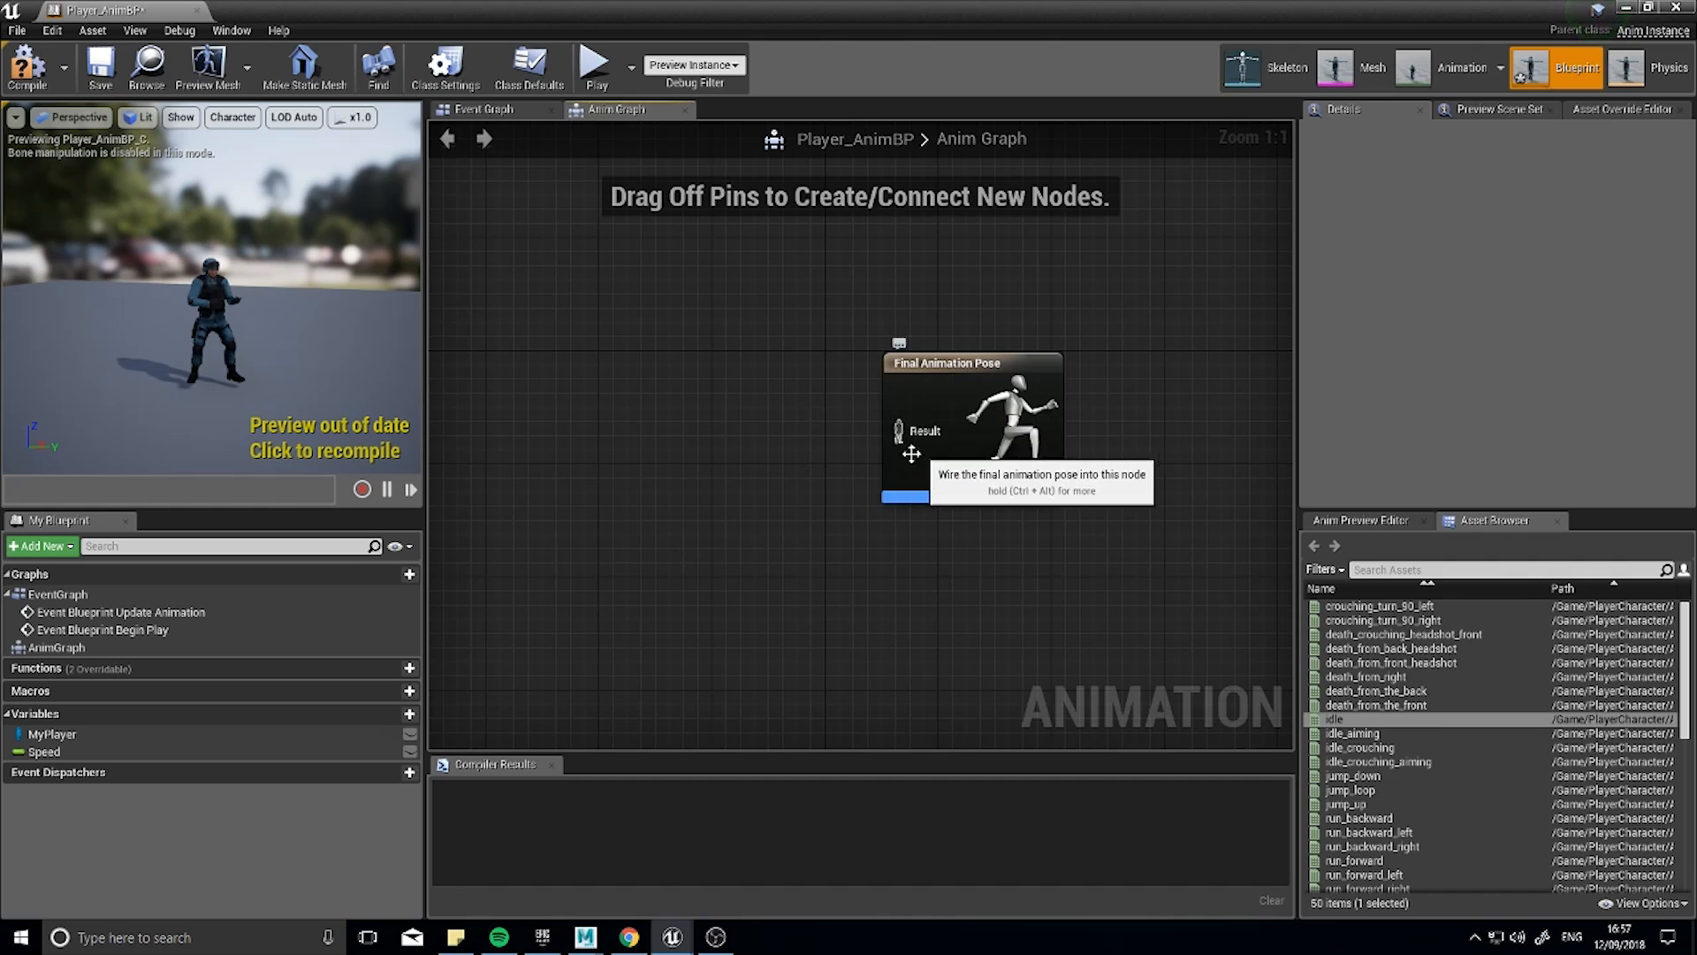
{"action": "mouse_move", "coordinate": [916, 442]}
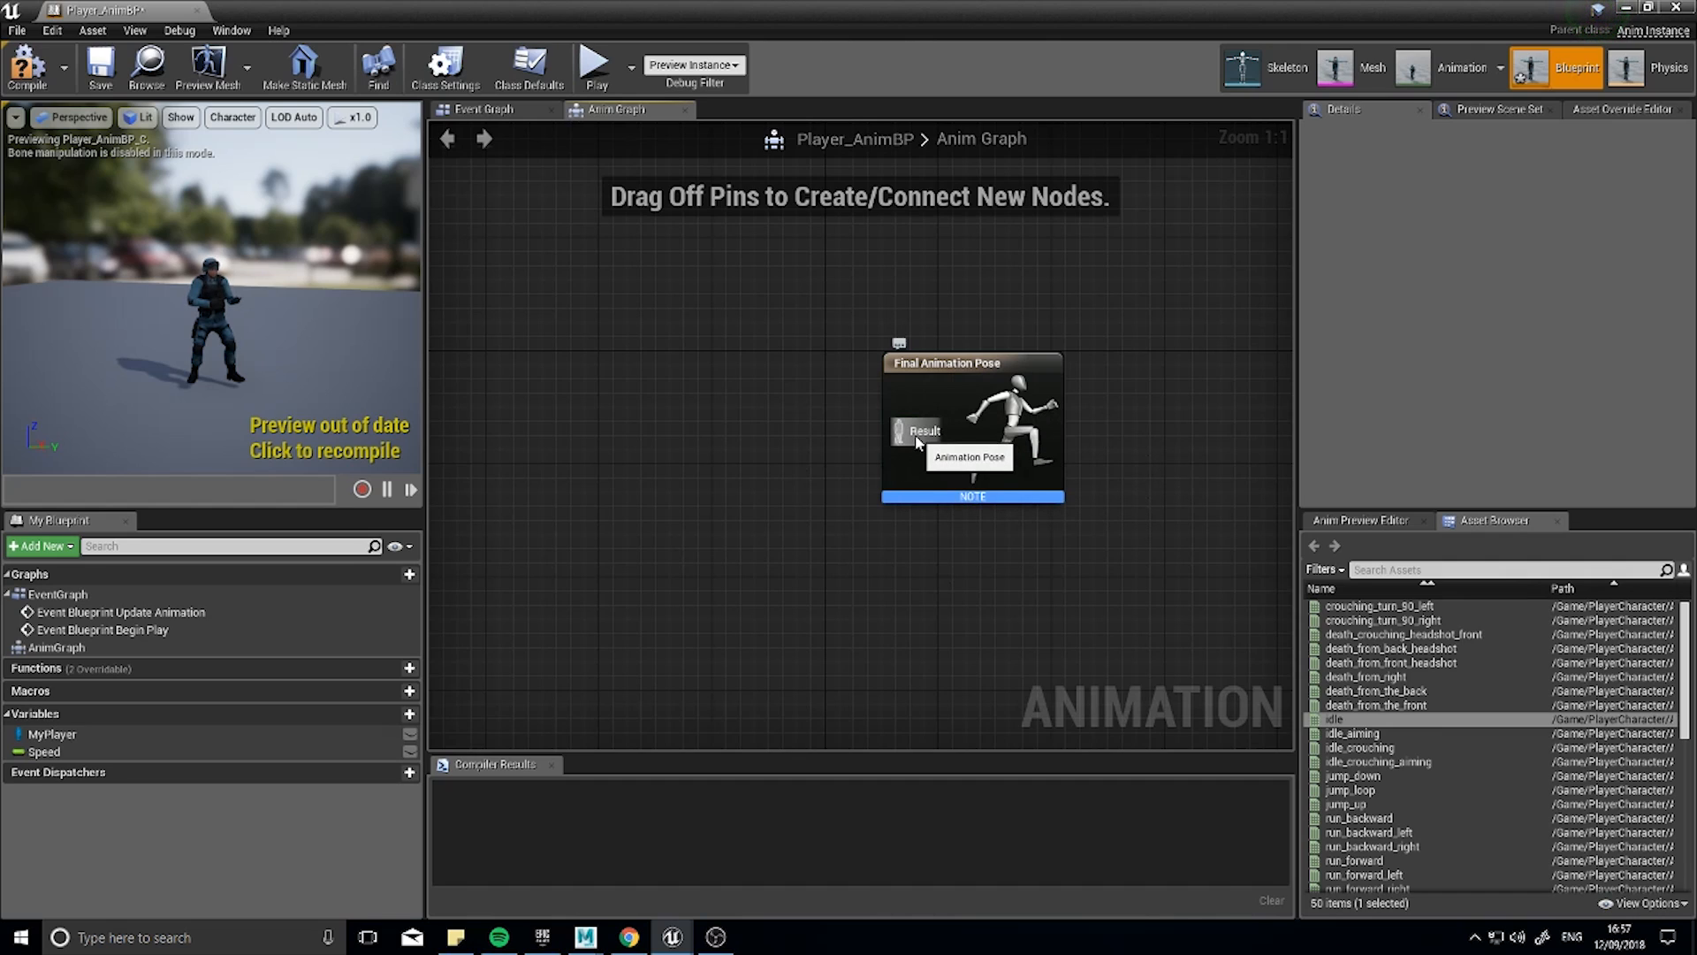
Add a New State Machine wired into the Final Animation Pose and enter its empty graph.
{"action": "left_click_drag", "start_coordinate": [904, 430], "coordinate": [758, 428]}
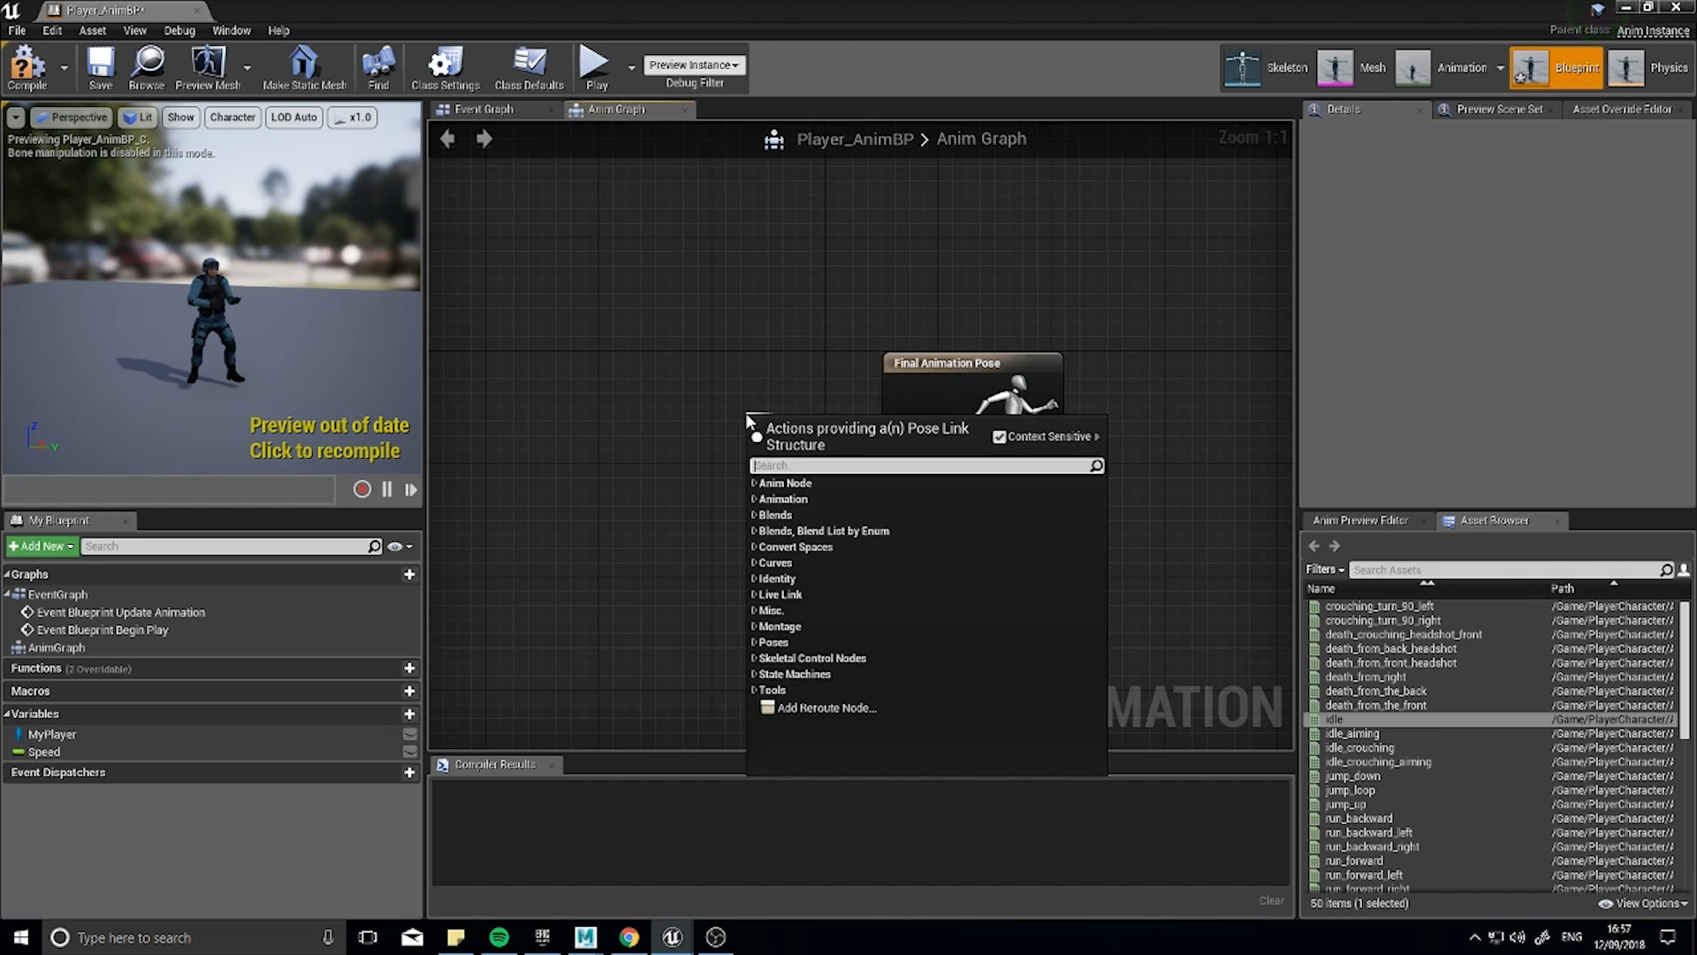
{"action": "type", "text": "state"}
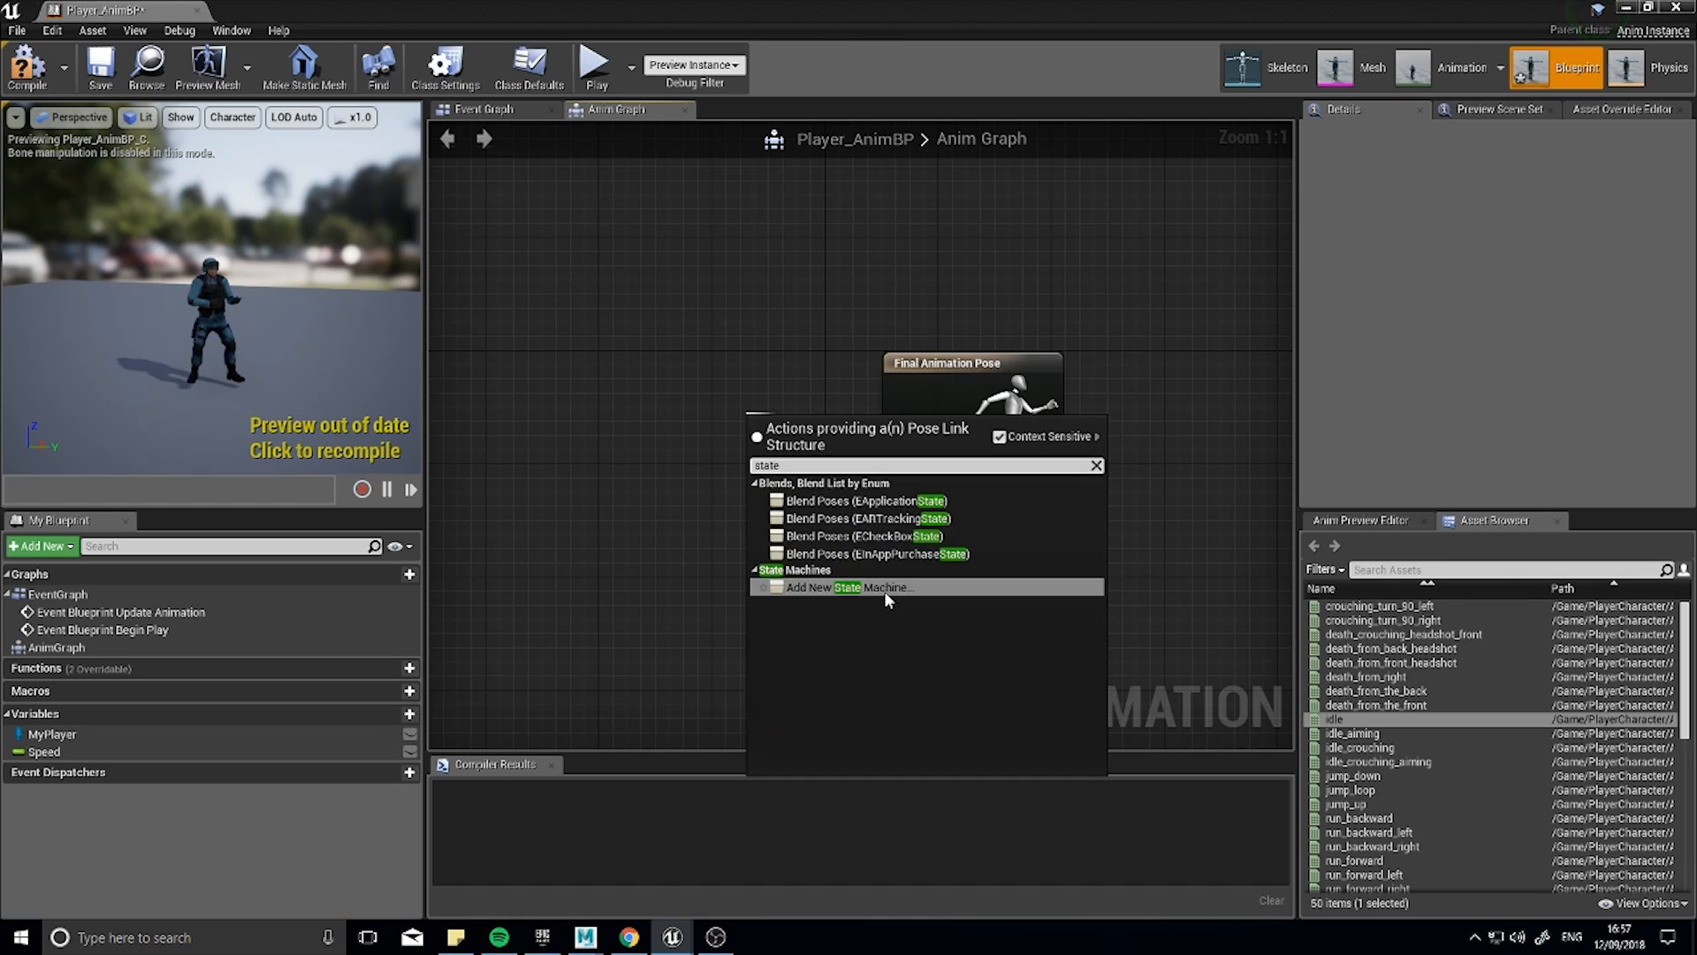
{"action": "left_click", "coordinate": [854, 587]}
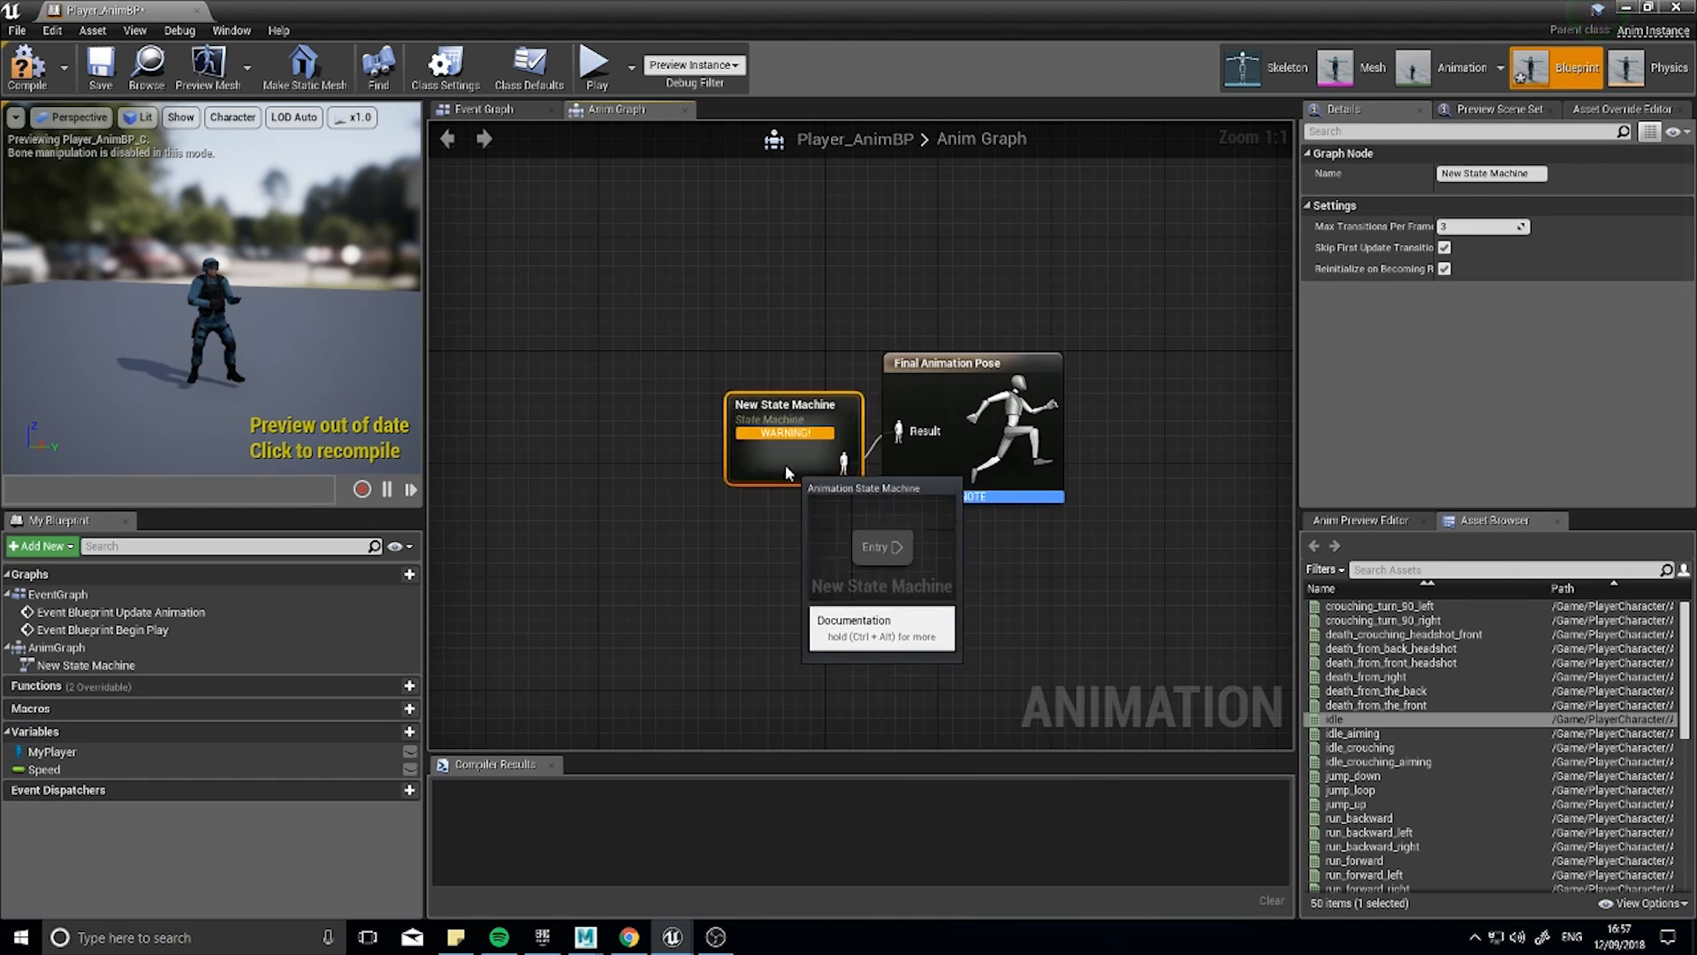
{"action": "double_click", "coordinate": [786, 417]}
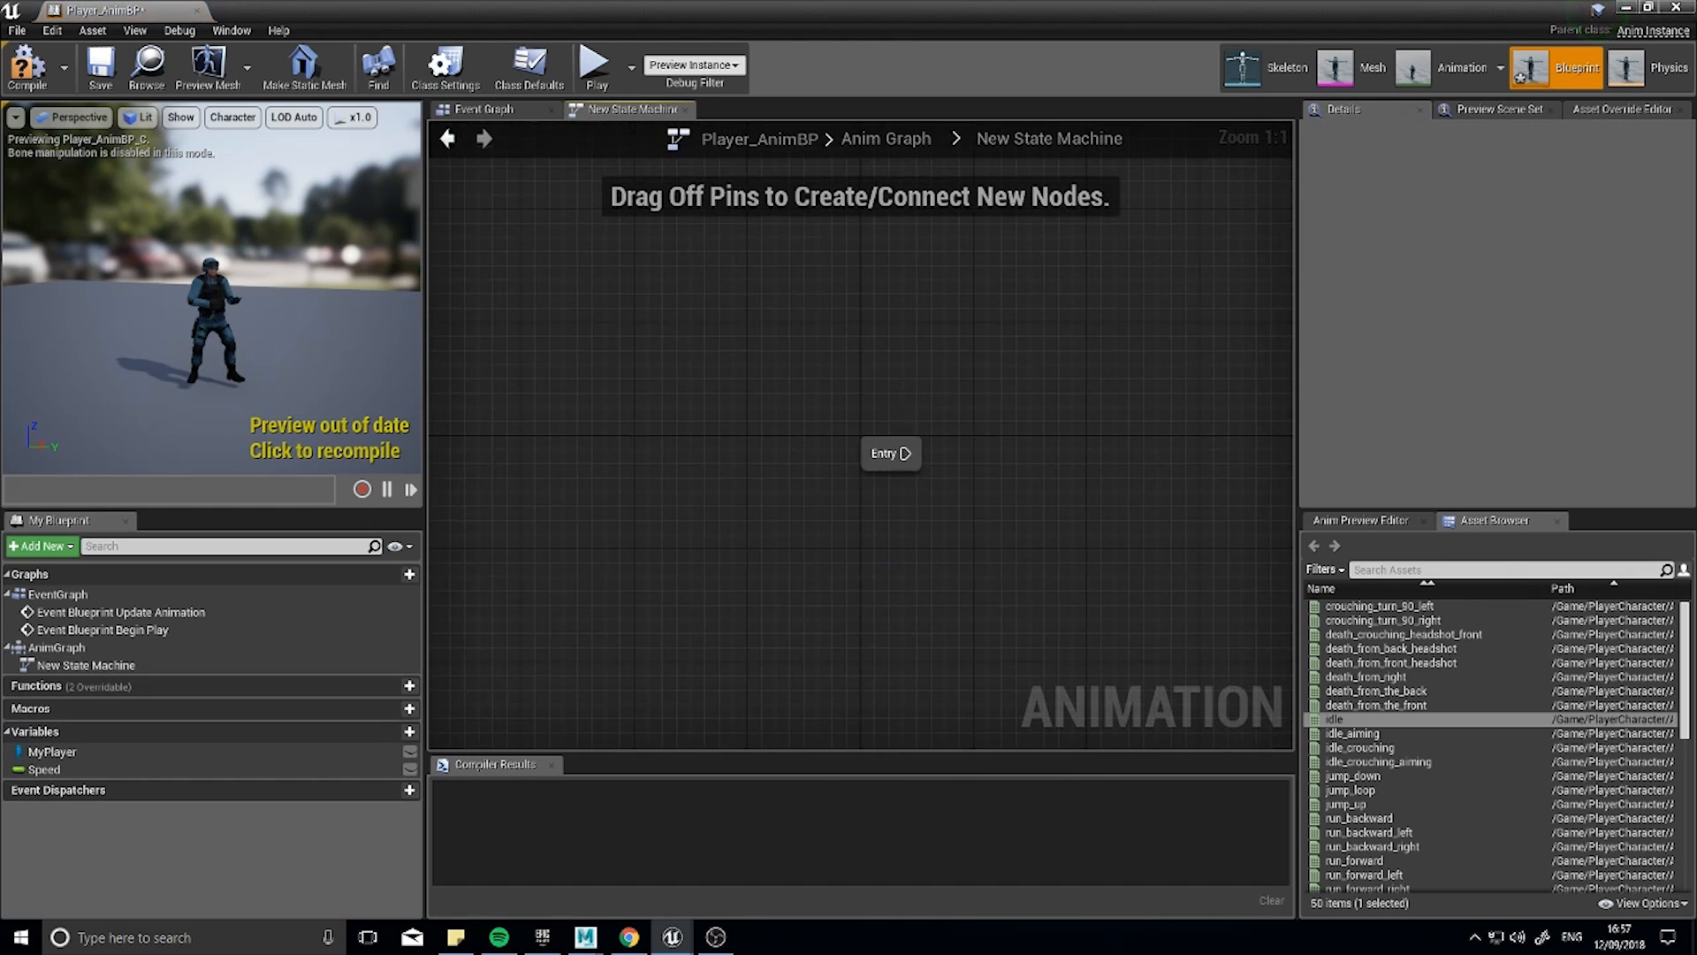
{"action": "left_click_drag", "start_coordinate": [890, 453], "coordinate": [656, 465]}
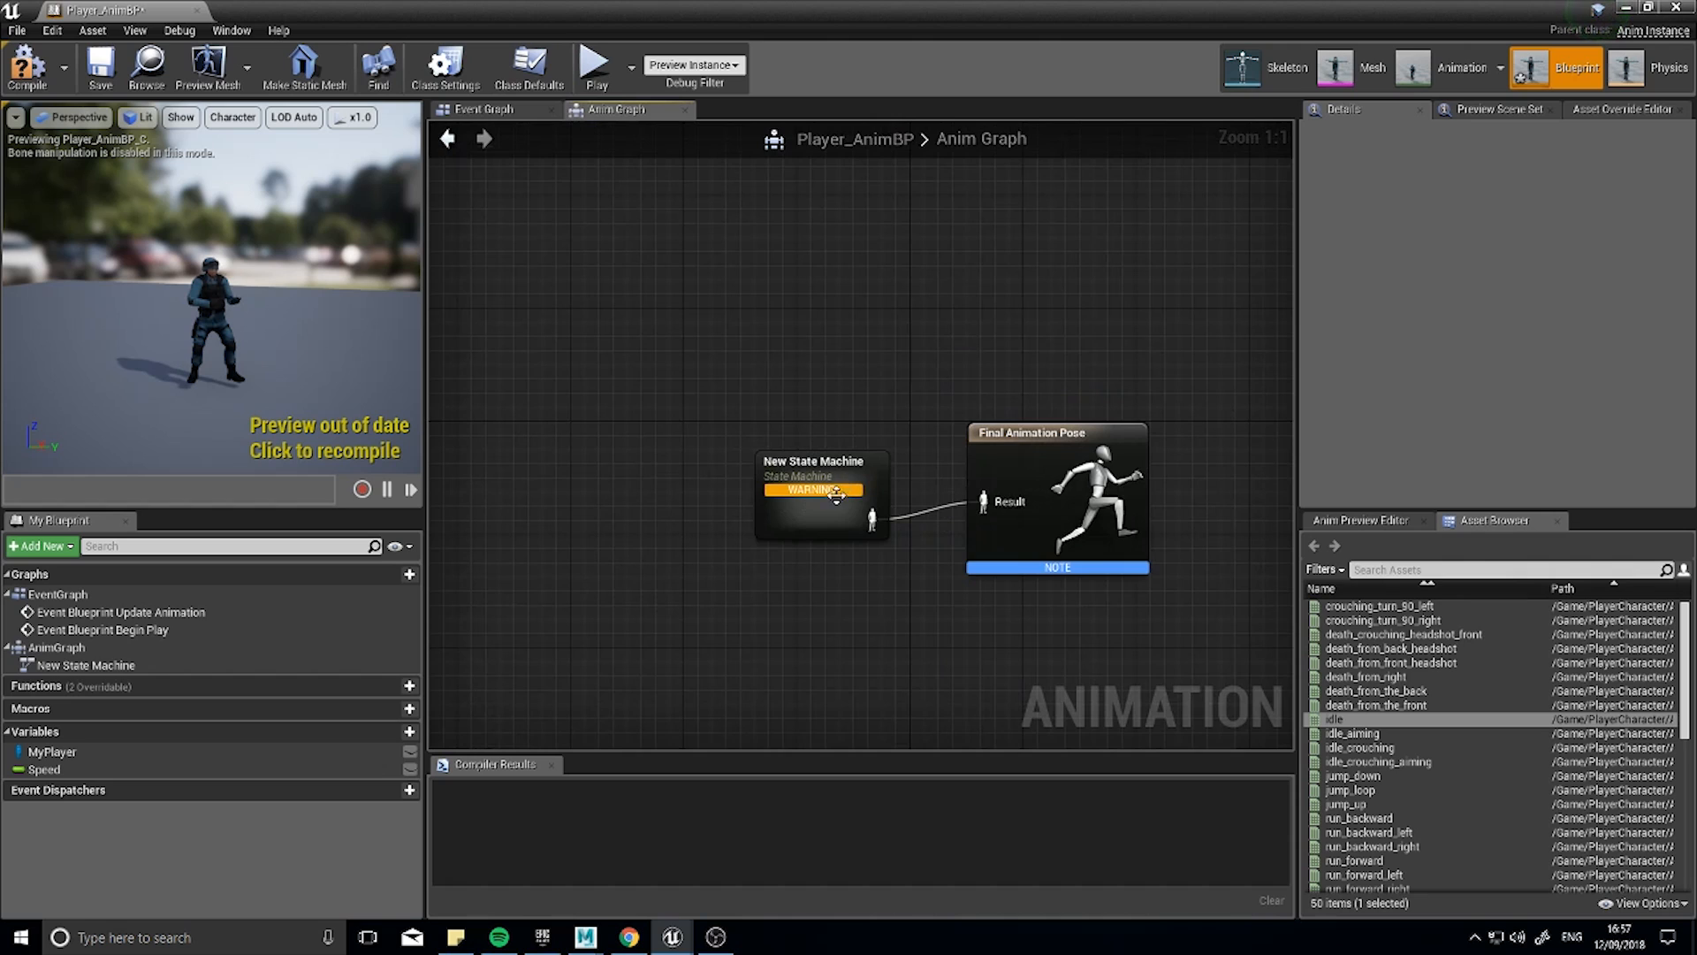
{"action": "double_click", "coordinate": [813, 495]}
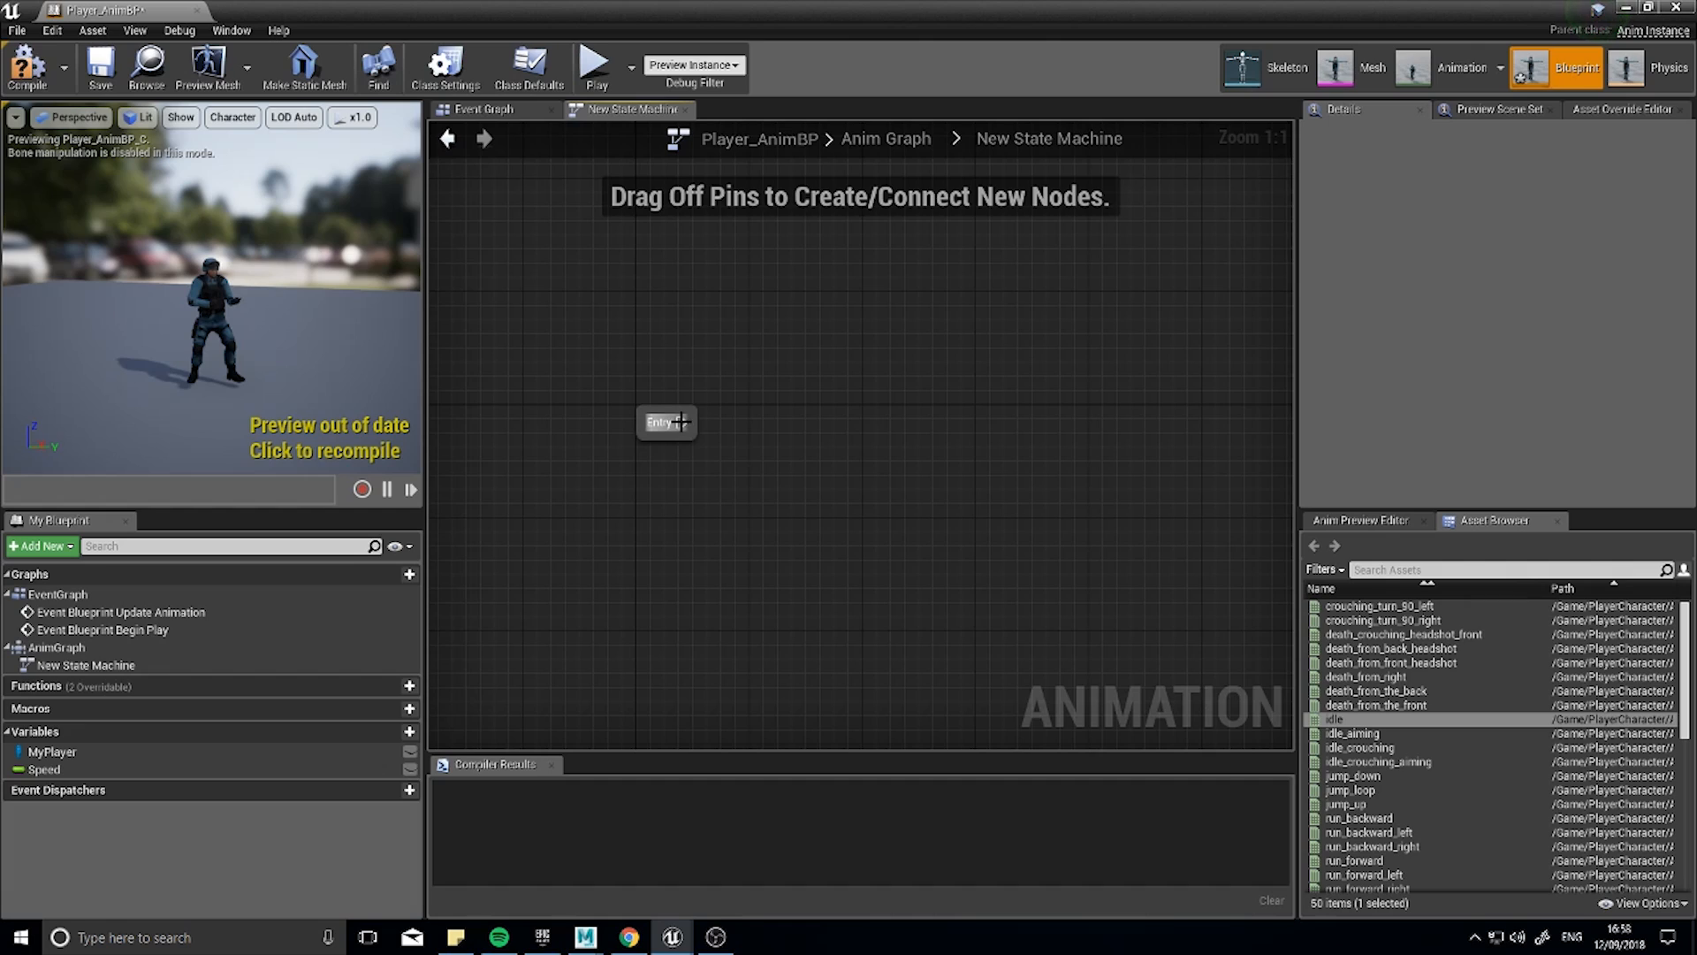
Add an Idle state after Entry and enter its pose graph.
{"action": "left_click_drag", "start_coordinate": [684, 422], "coordinate": [819, 430]}
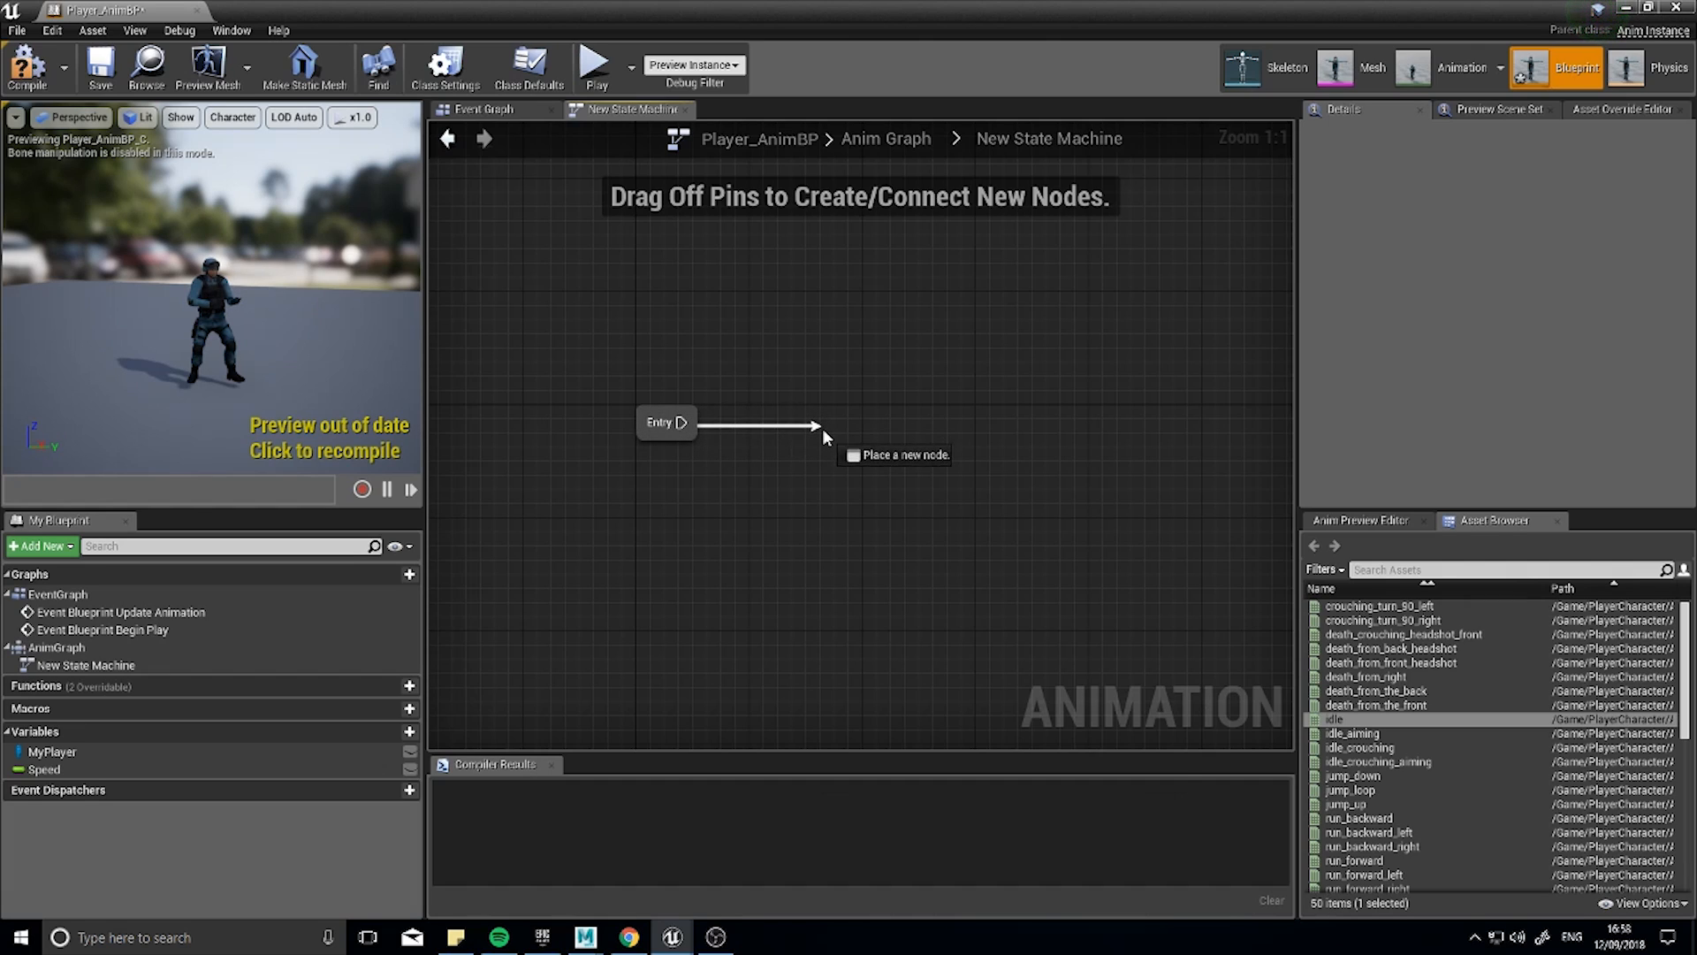
{"action": "left_click", "coordinate": [895, 456]}
{"action": "type", "text": "Idle"}
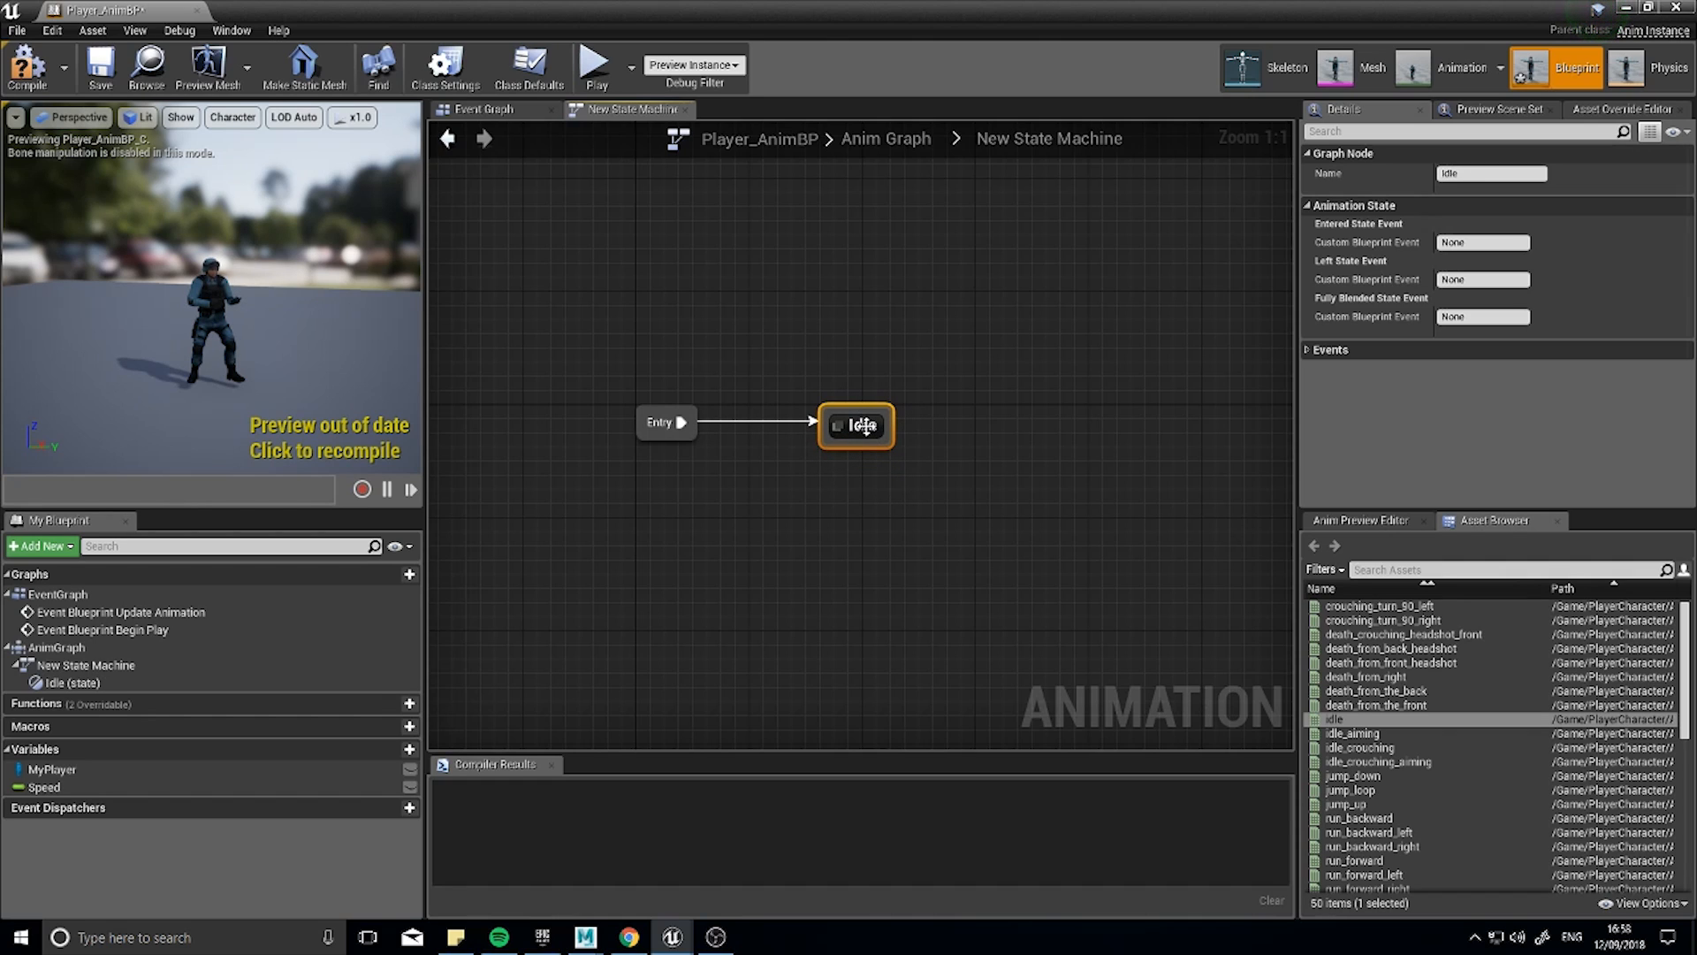
{"action": "double_click", "coordinate": [855, 424]}
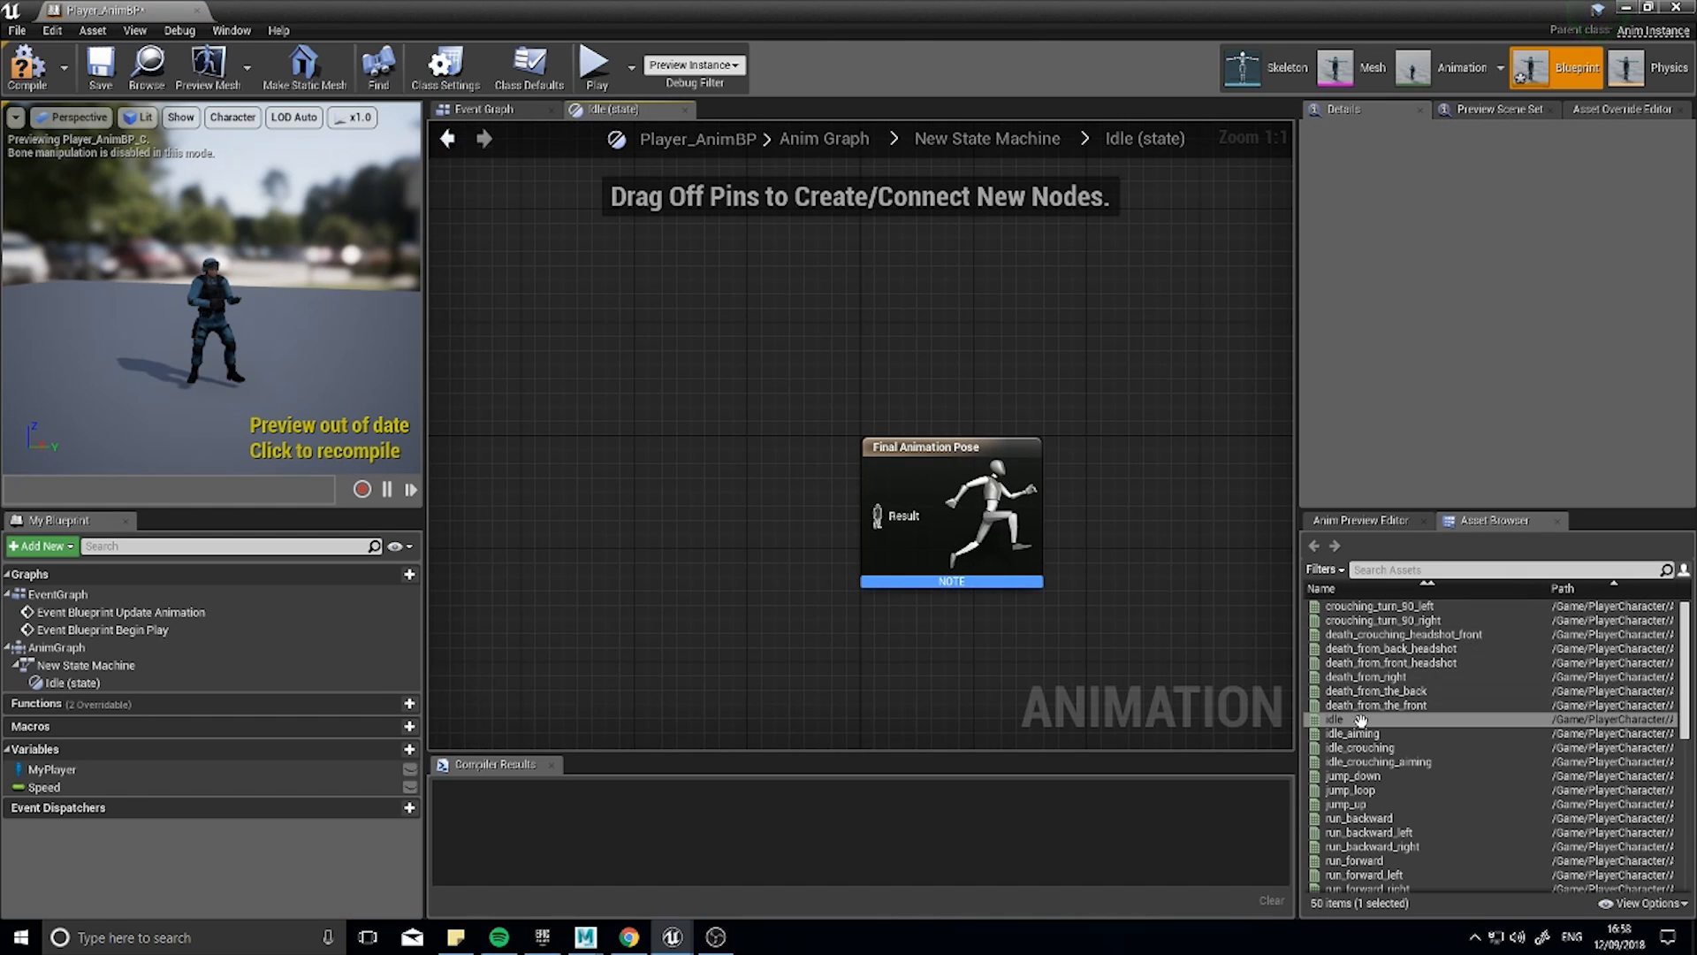
Make the Idle state play the idle animation, compile, and return to the state machine.
{"action": "left_click_drag", "start_coordinate": [1333, 718], "coordinate": [744, 524]}
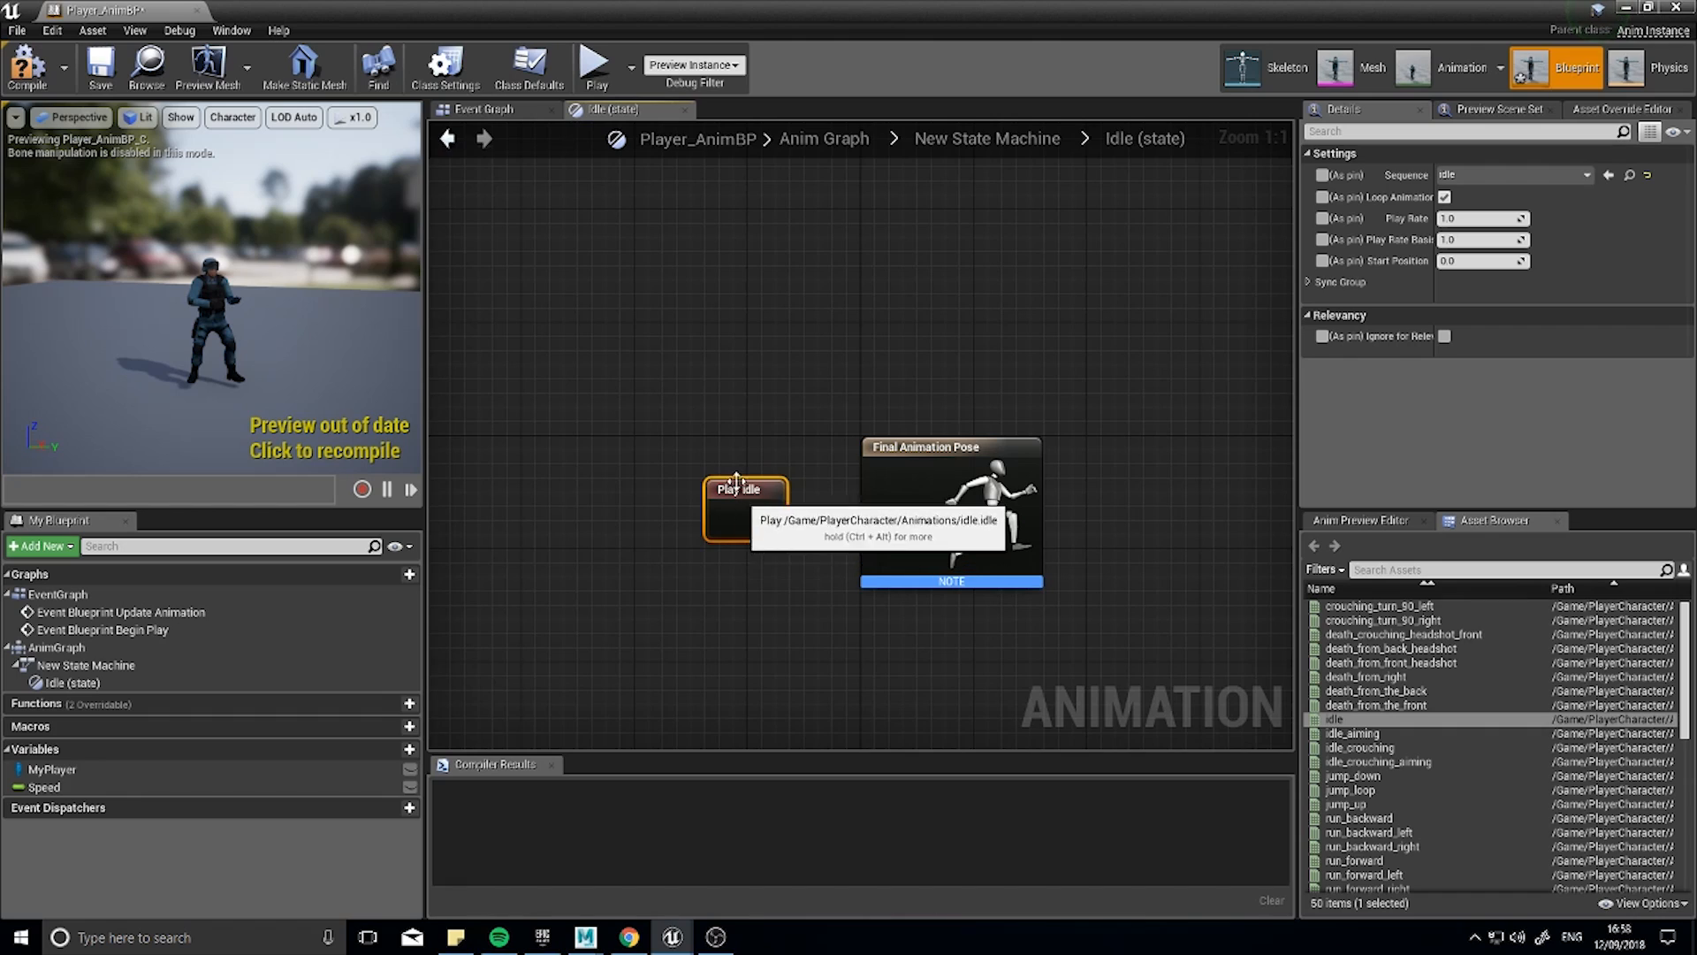
{"action": "left_click", "coordinate": [21, 80]}
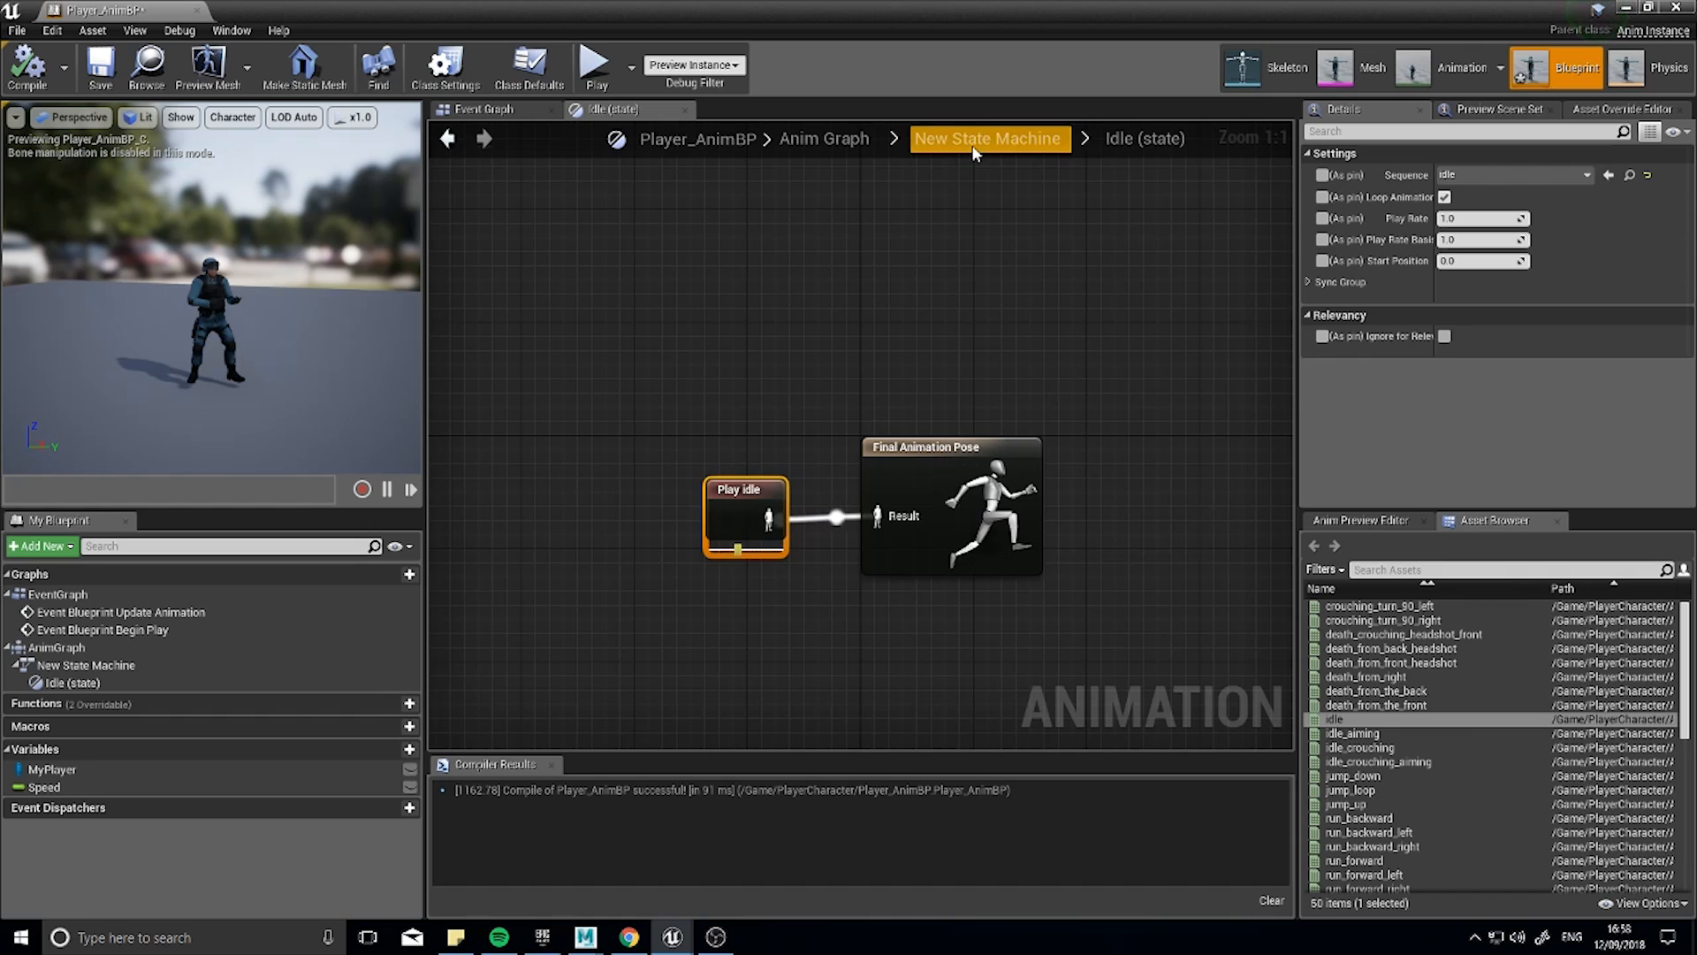
{"action": "left_click", "coordinate": [988, 138]}
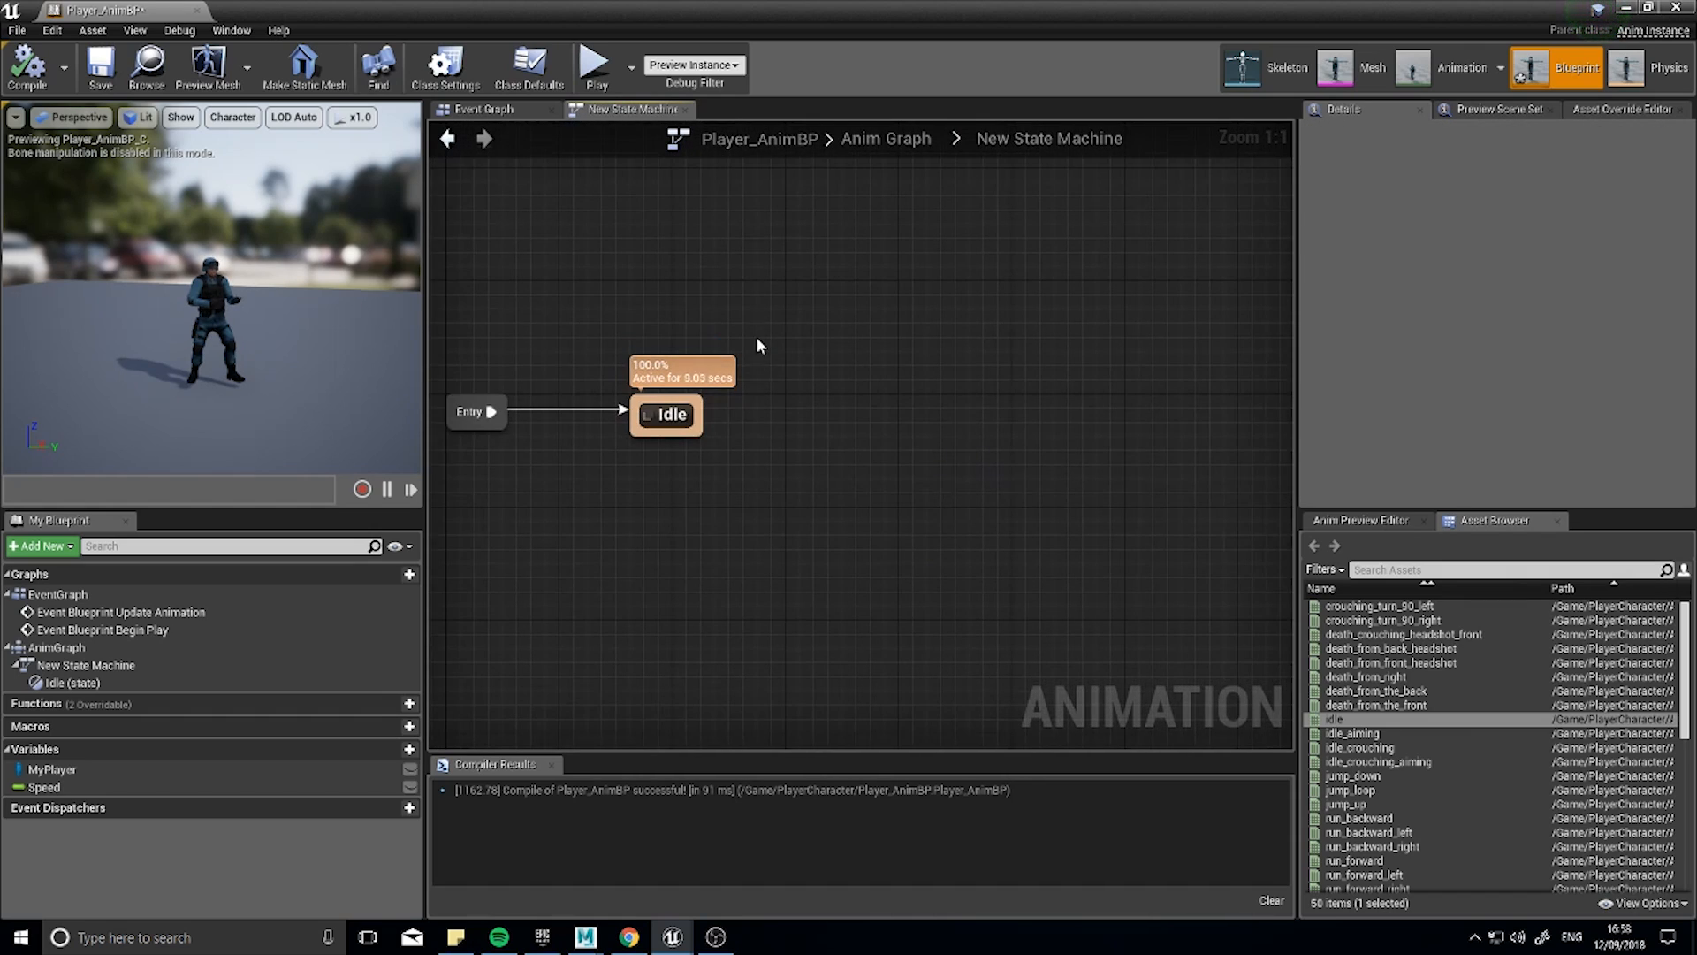
Add a Walking state reached from Idle via a transition, leaving its pose graph empty.
{"action": "left_click_drag", "start_coordinate": [698, 414], "coordinate": [845, 414]}
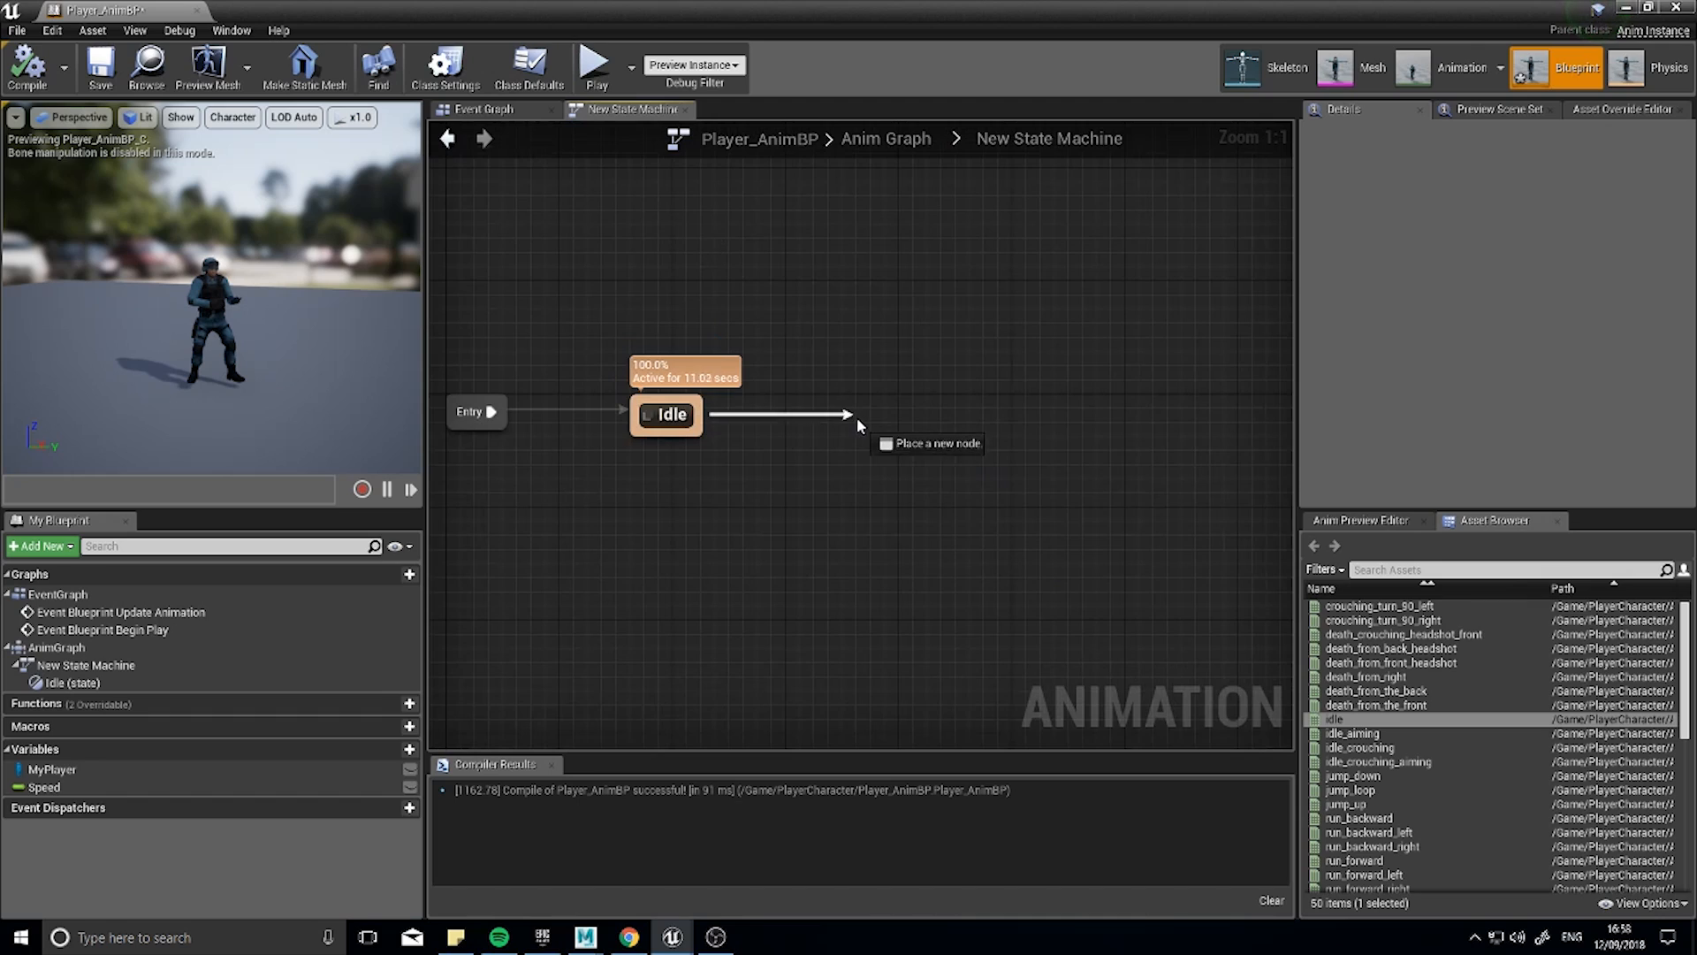
{"action": "left_click", "coordinate": [891, 439]}
{"action": "type", "text": "Walking"}
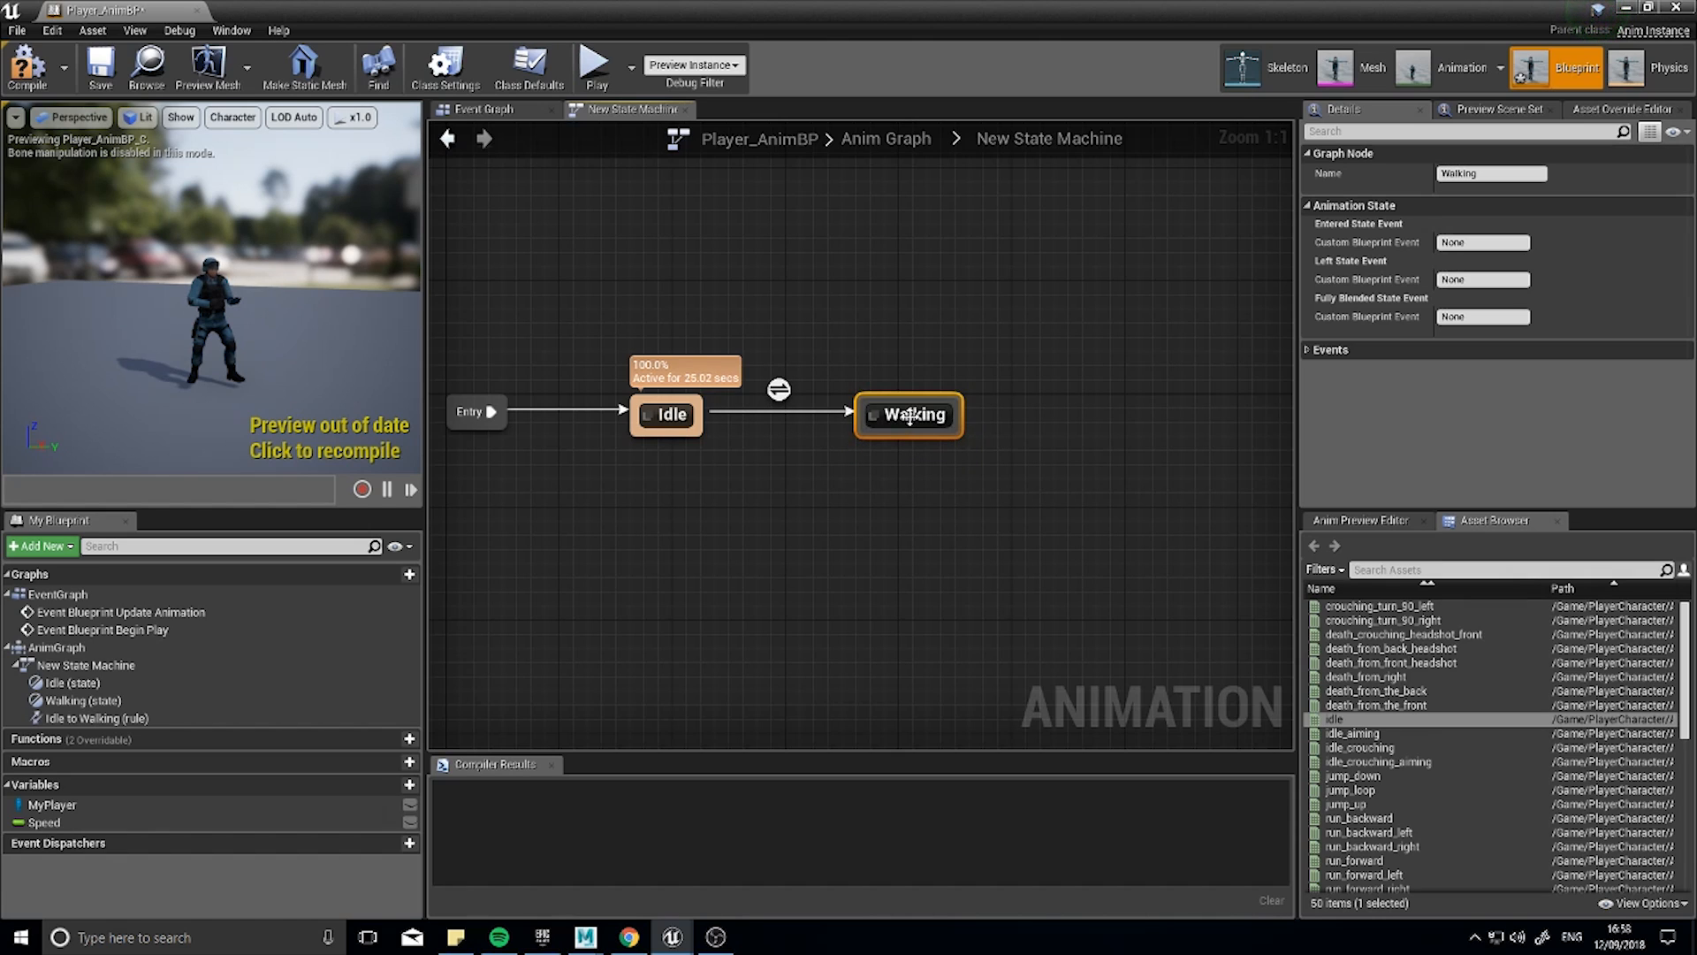
{"action": "double_click", "coordinate": [909, 416]}
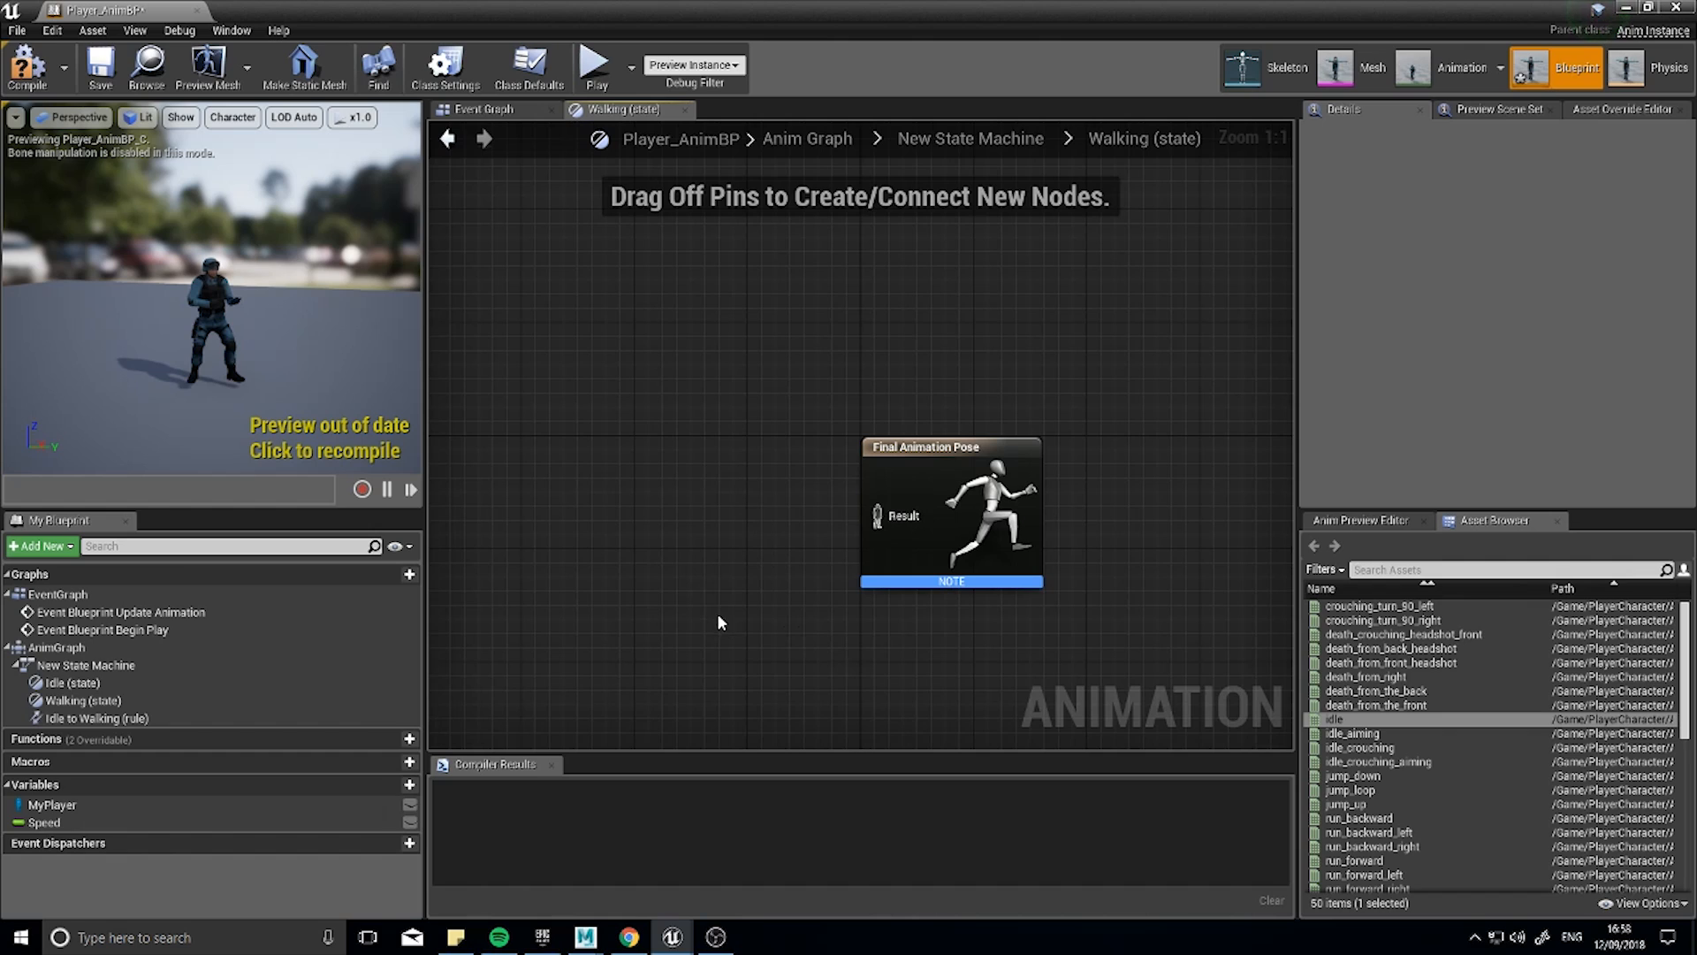
{"action": "mouse_move", "coordinate": [774, 550]}
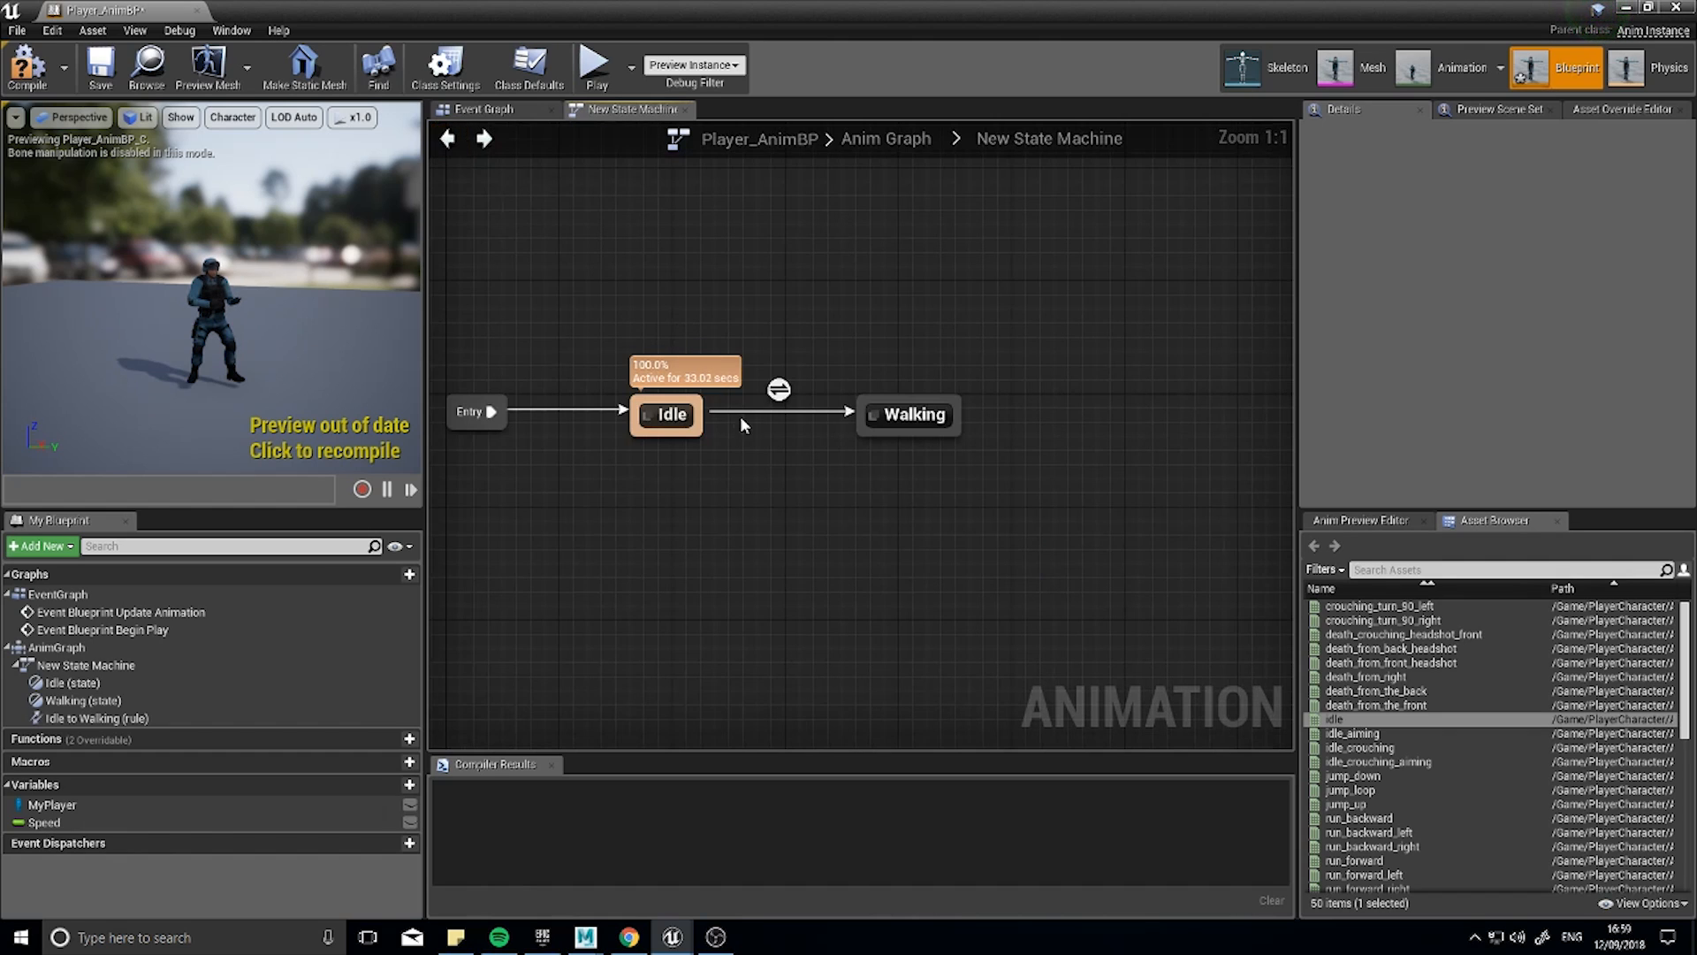
{"action": "left_click_drag", "start_coordinate": [667, 414], "coordinate": [806, 480]}
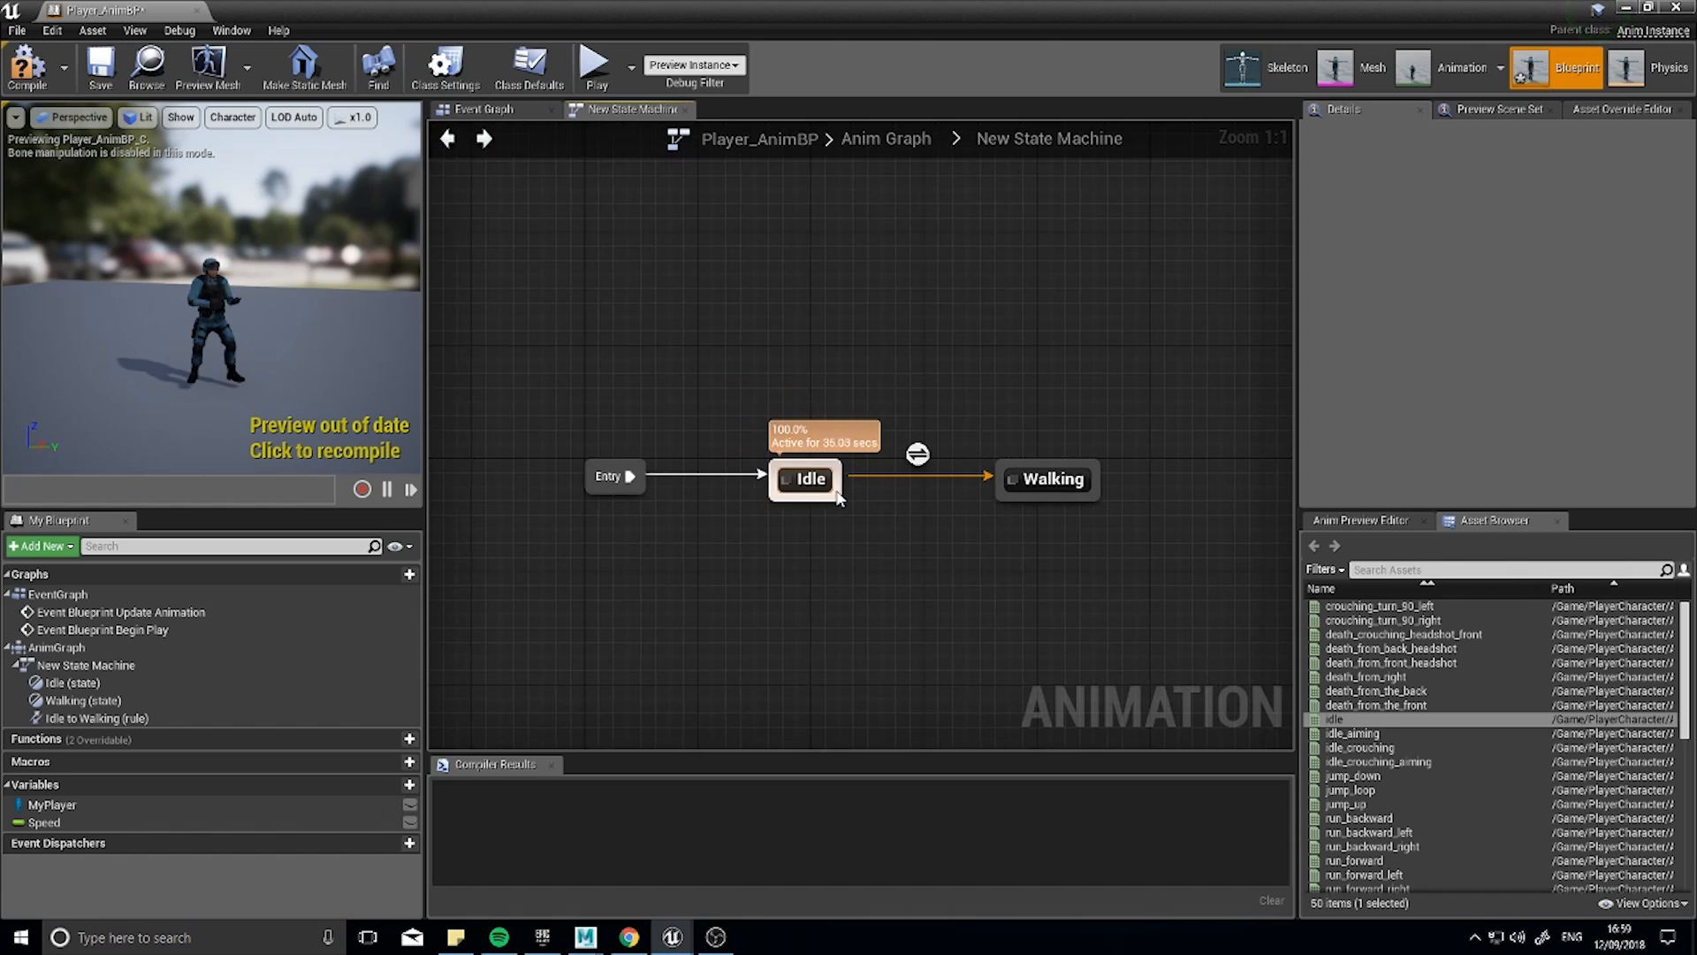
{"action": "mouse_move", "coordinate": [917, 453]}
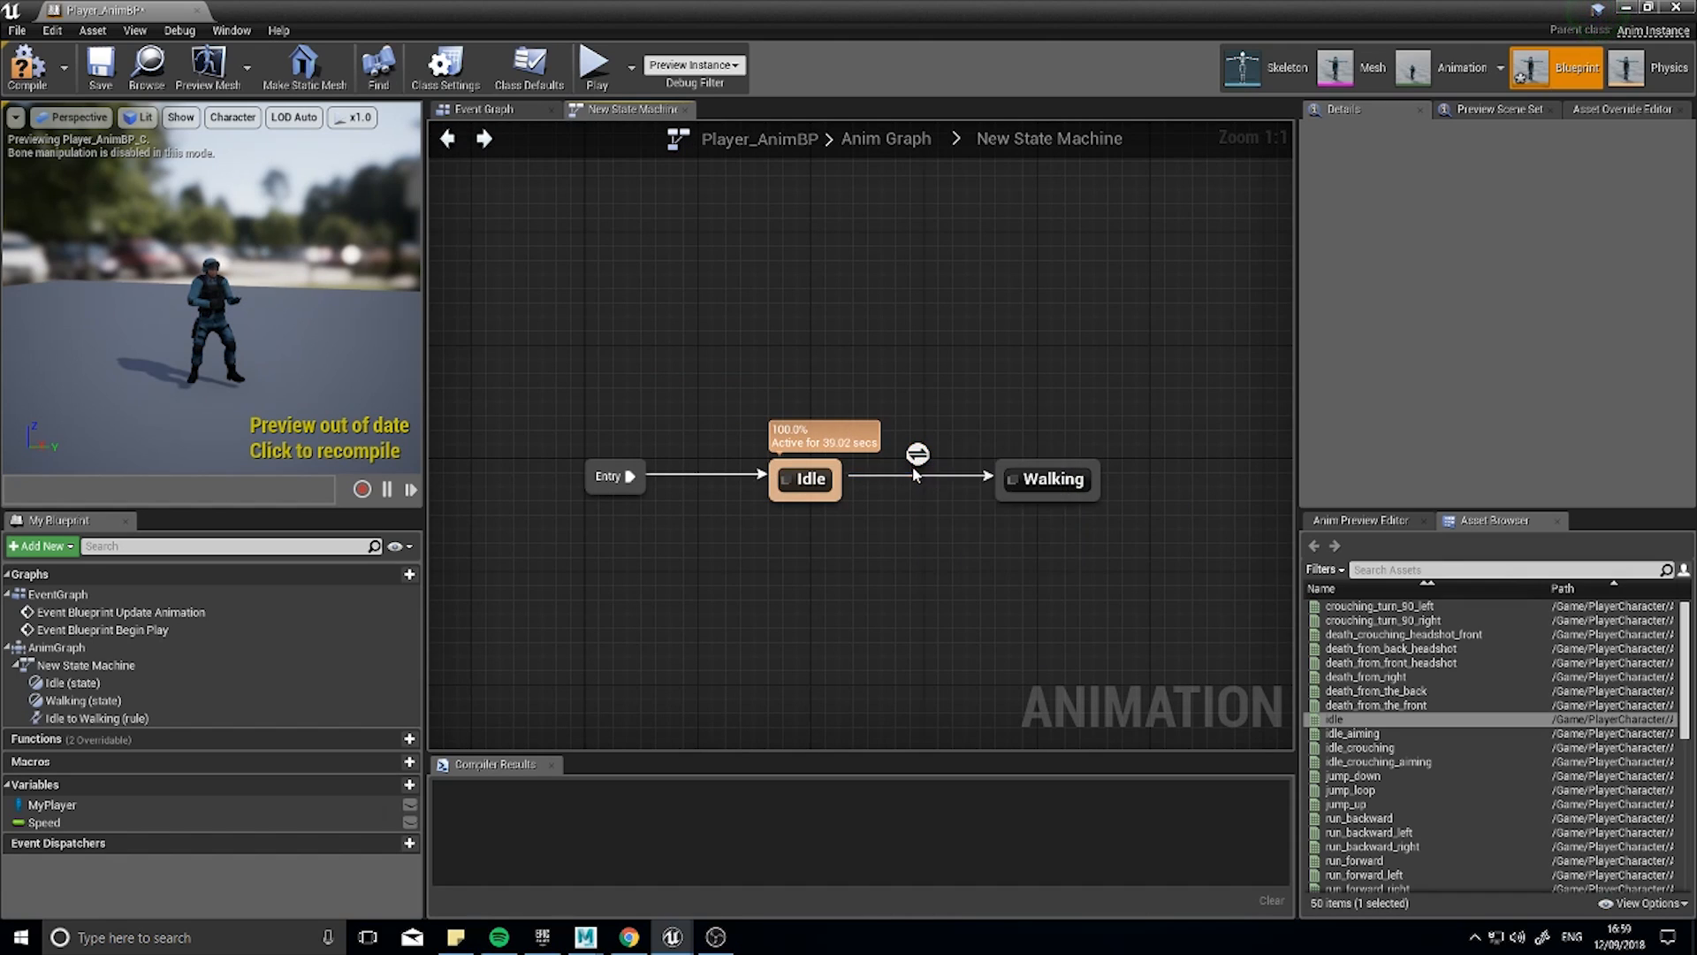
{"action": "mouse_move", "coordinate": [957, 451]}
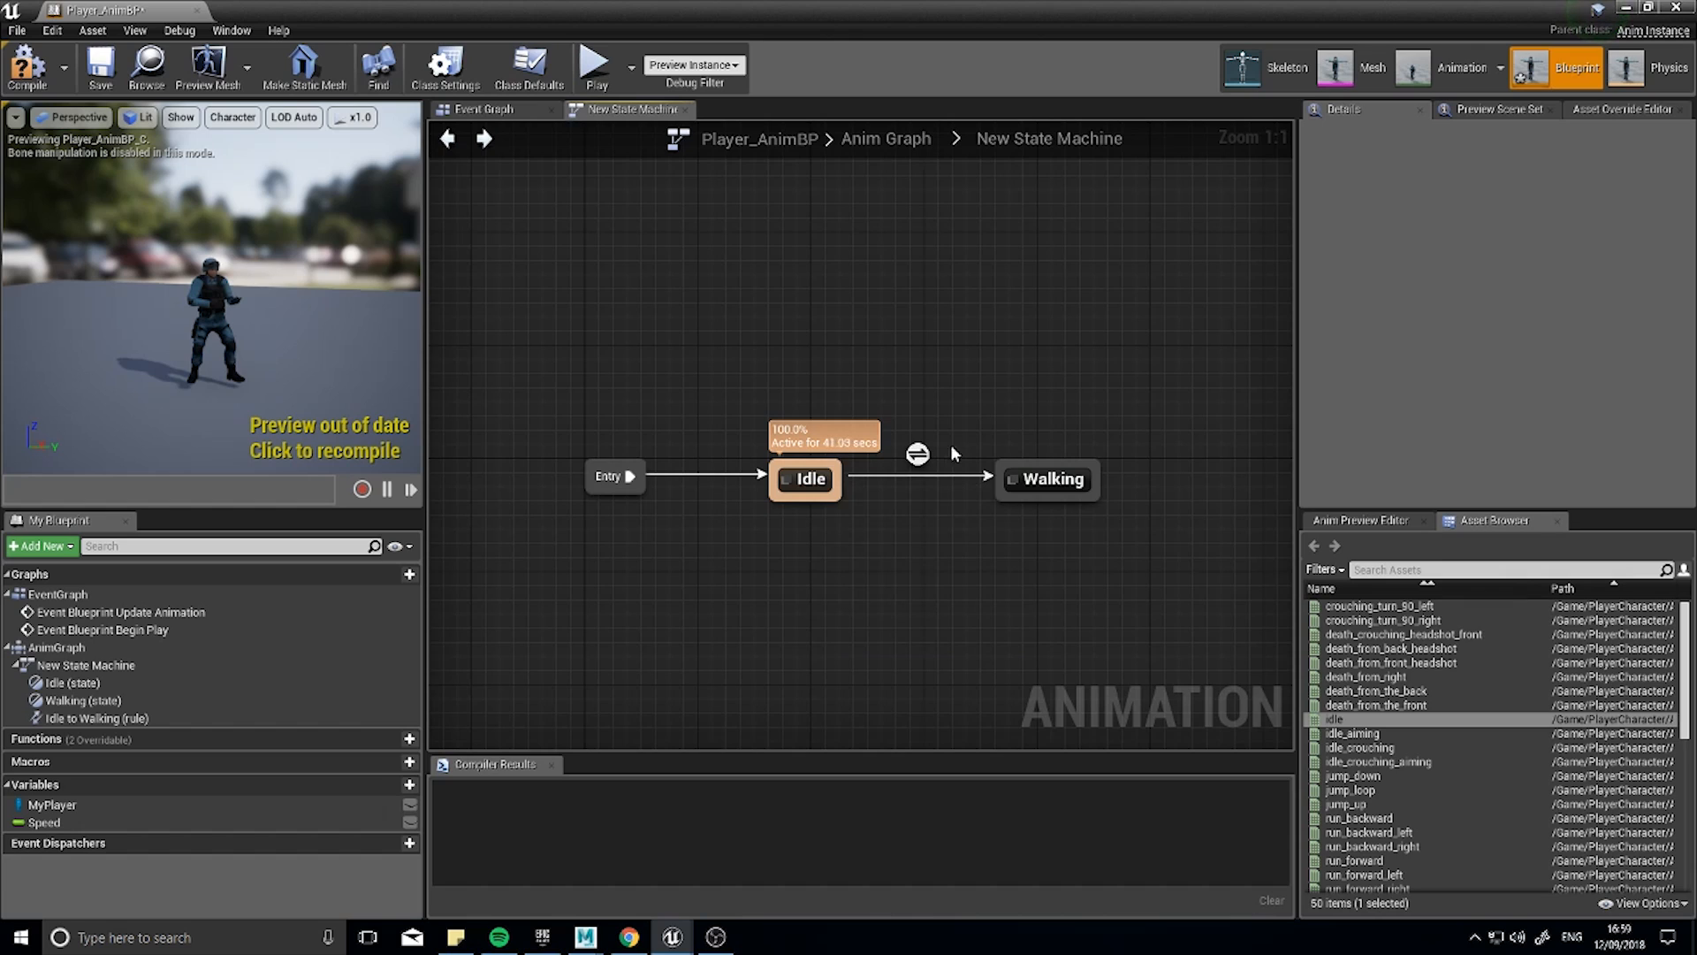
{"action": "mouse_move", "coordinate": [915, 458]}
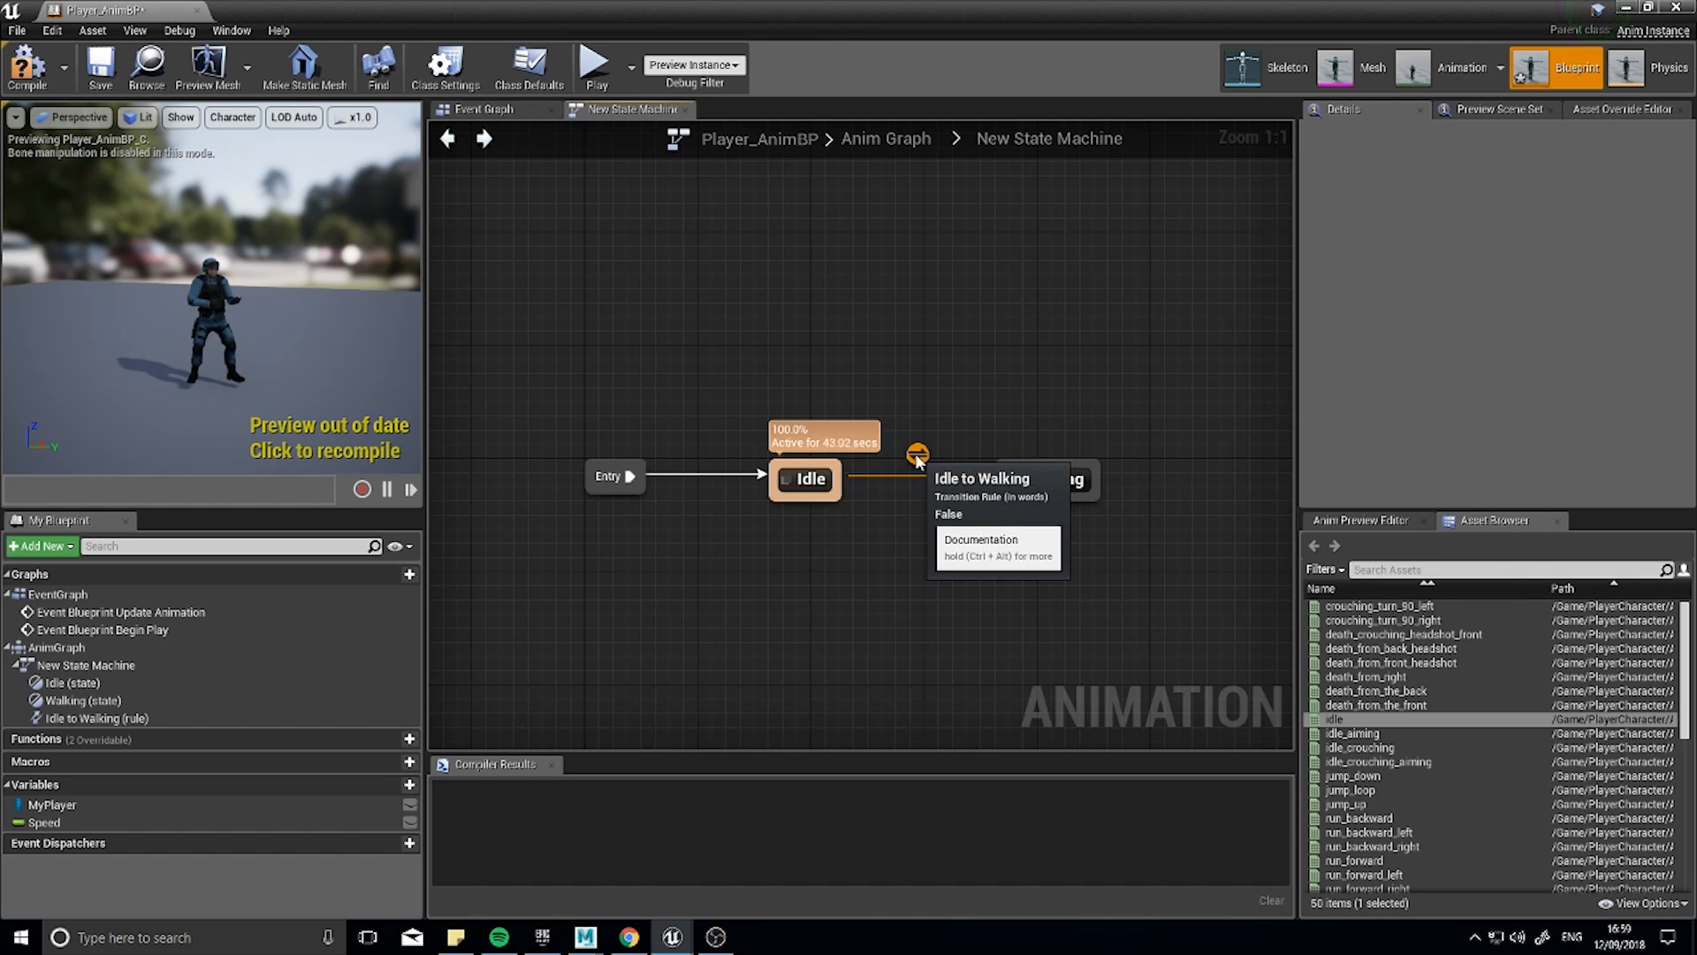
In the Idle-to-Walking rule, compare Get Speed against 0.0 with an == node.
{"action": "double_click", "coordinate": [918, 453]}
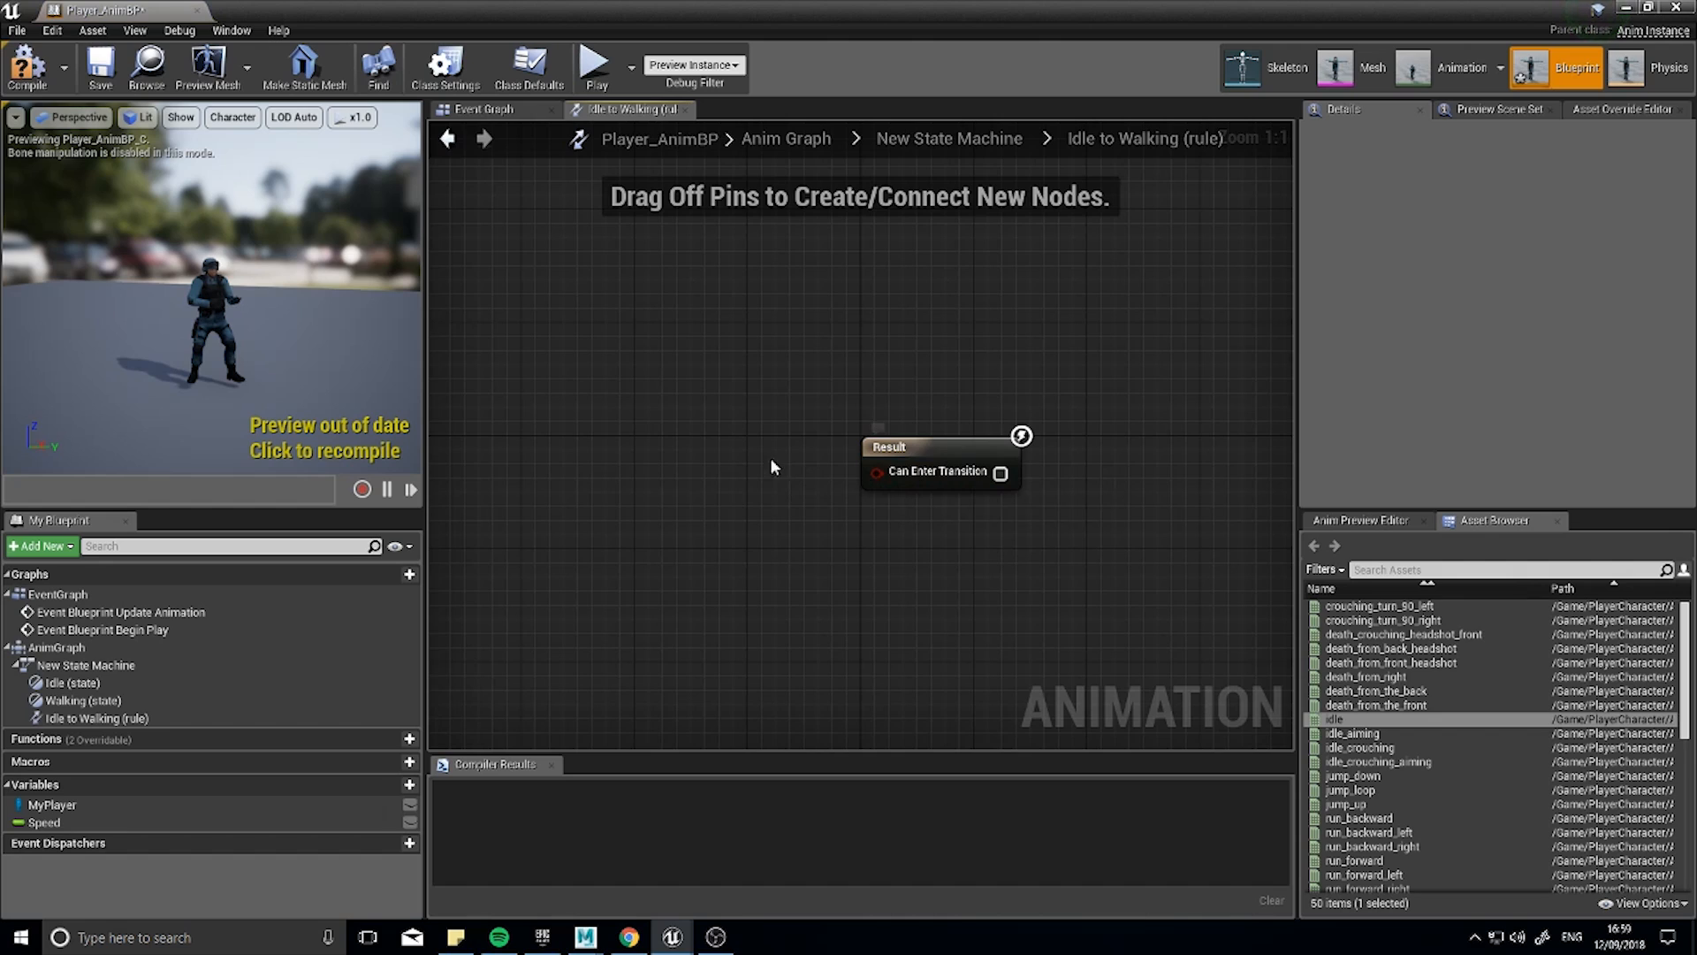
{"action": "left_click_drag", "start_coordinate": [943, 454], "coordinate": [1098, 450]}
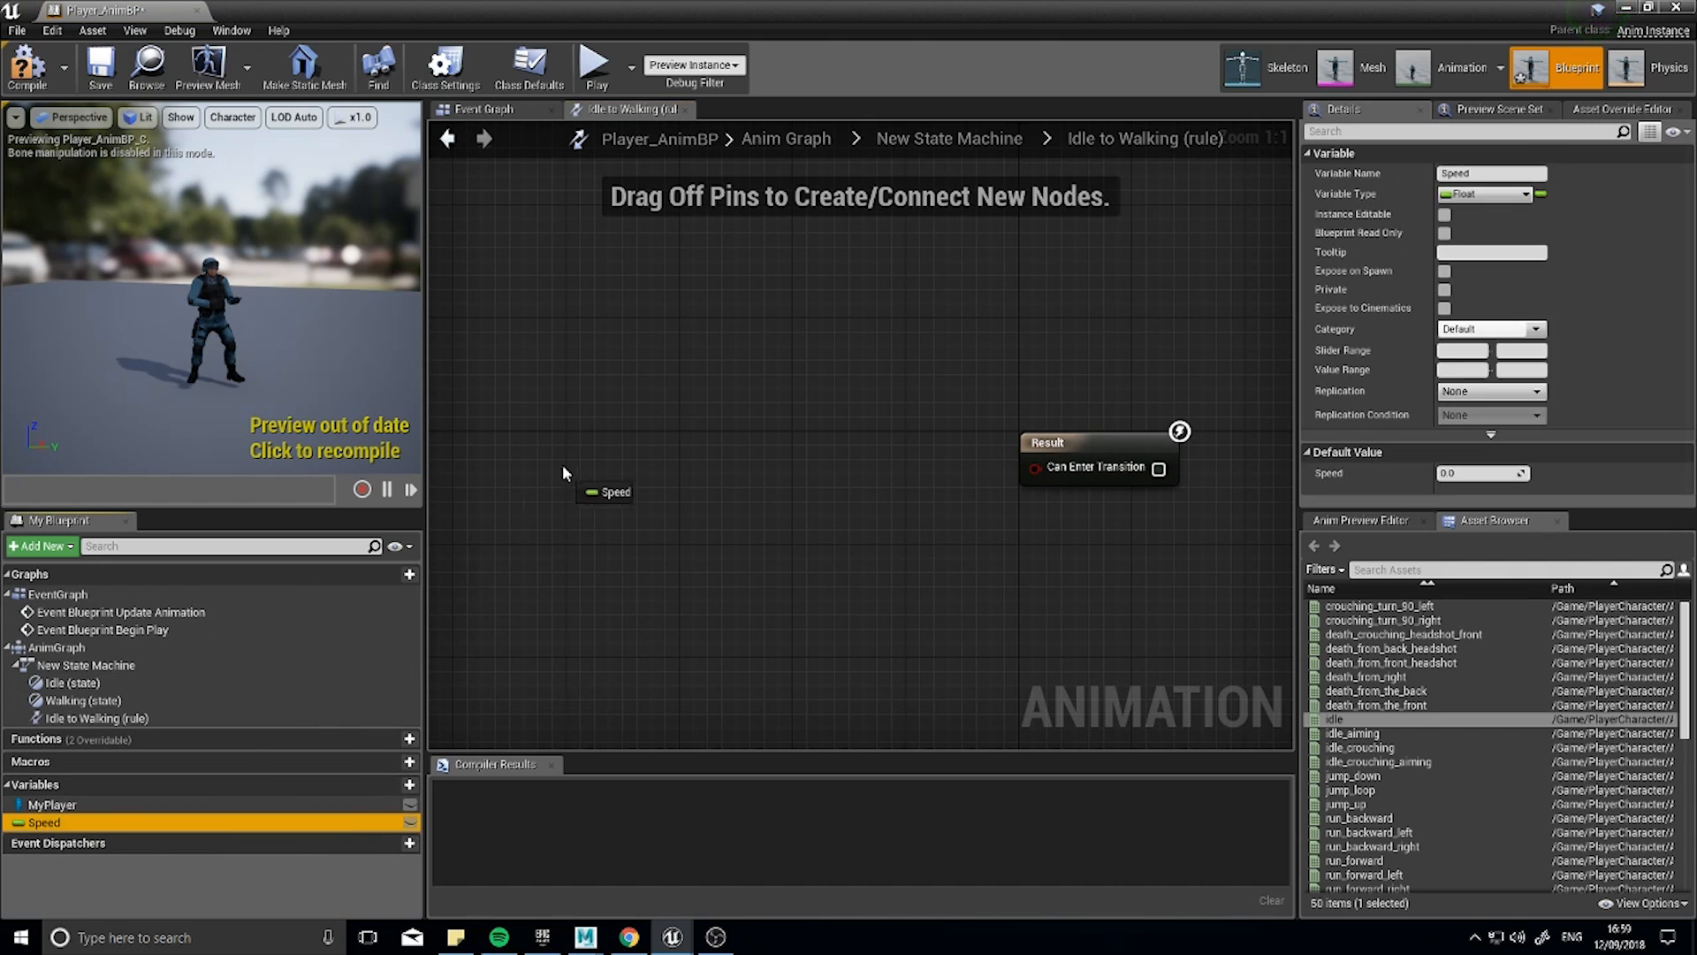
{"action": "left_click", "coordinate": [608, 492]}
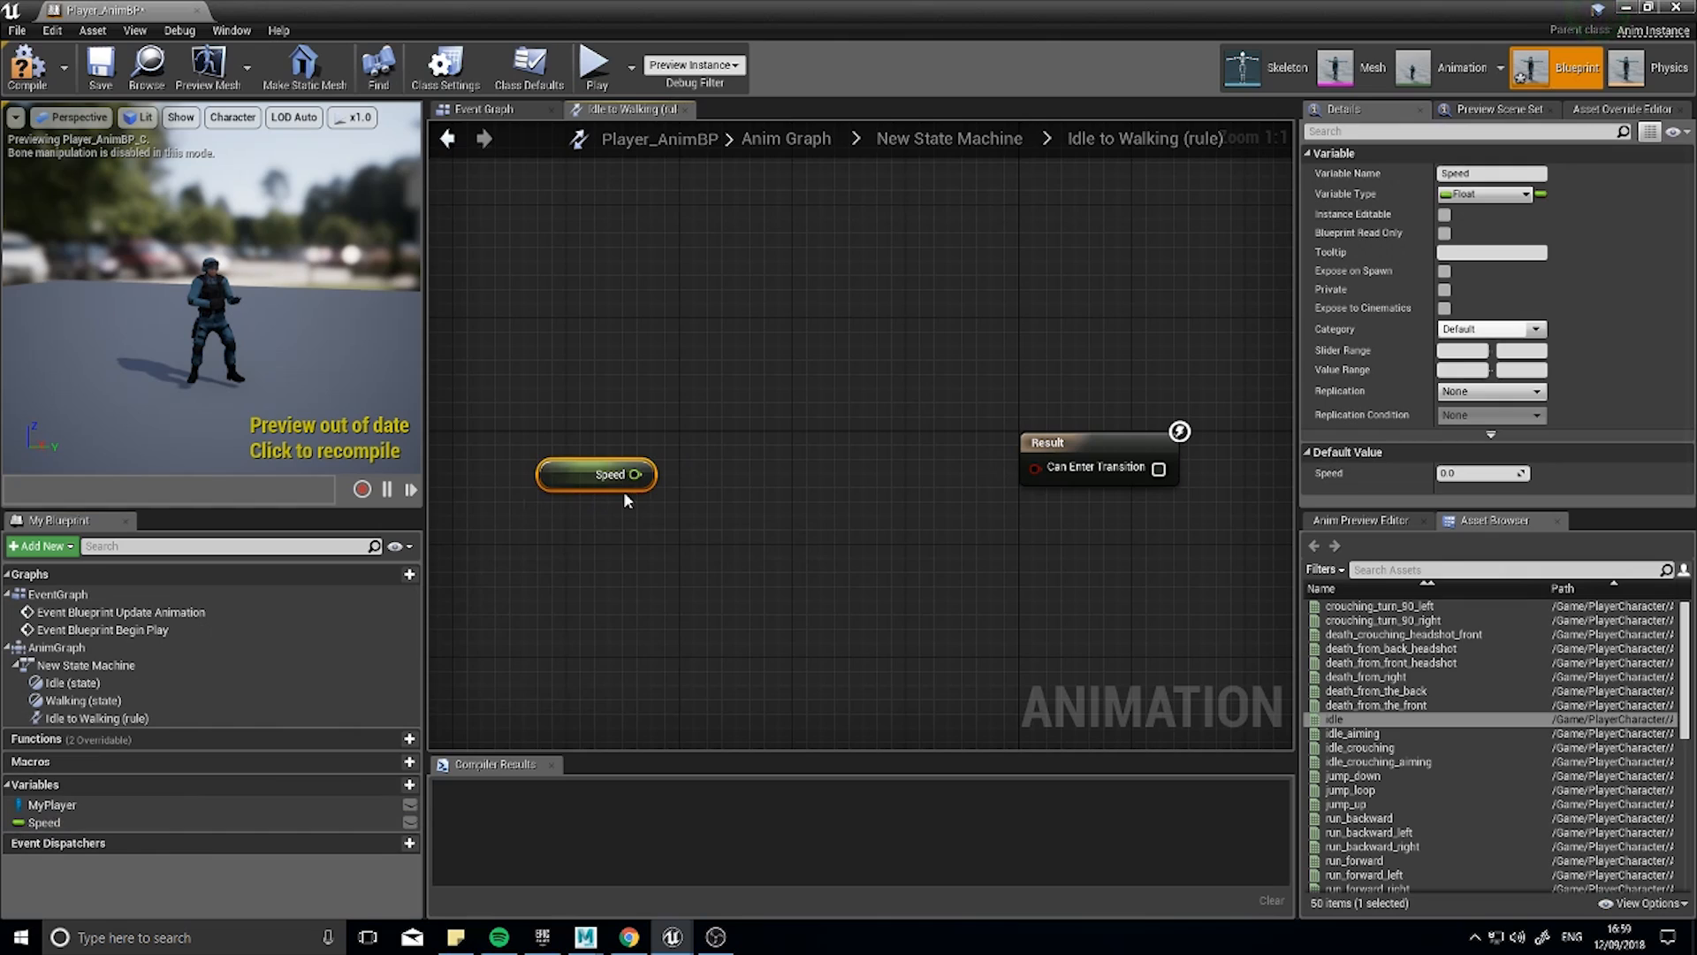
{"action": "left_click_drag", "start_coordinate": [636, 474], "coordinate": [750, 475]}
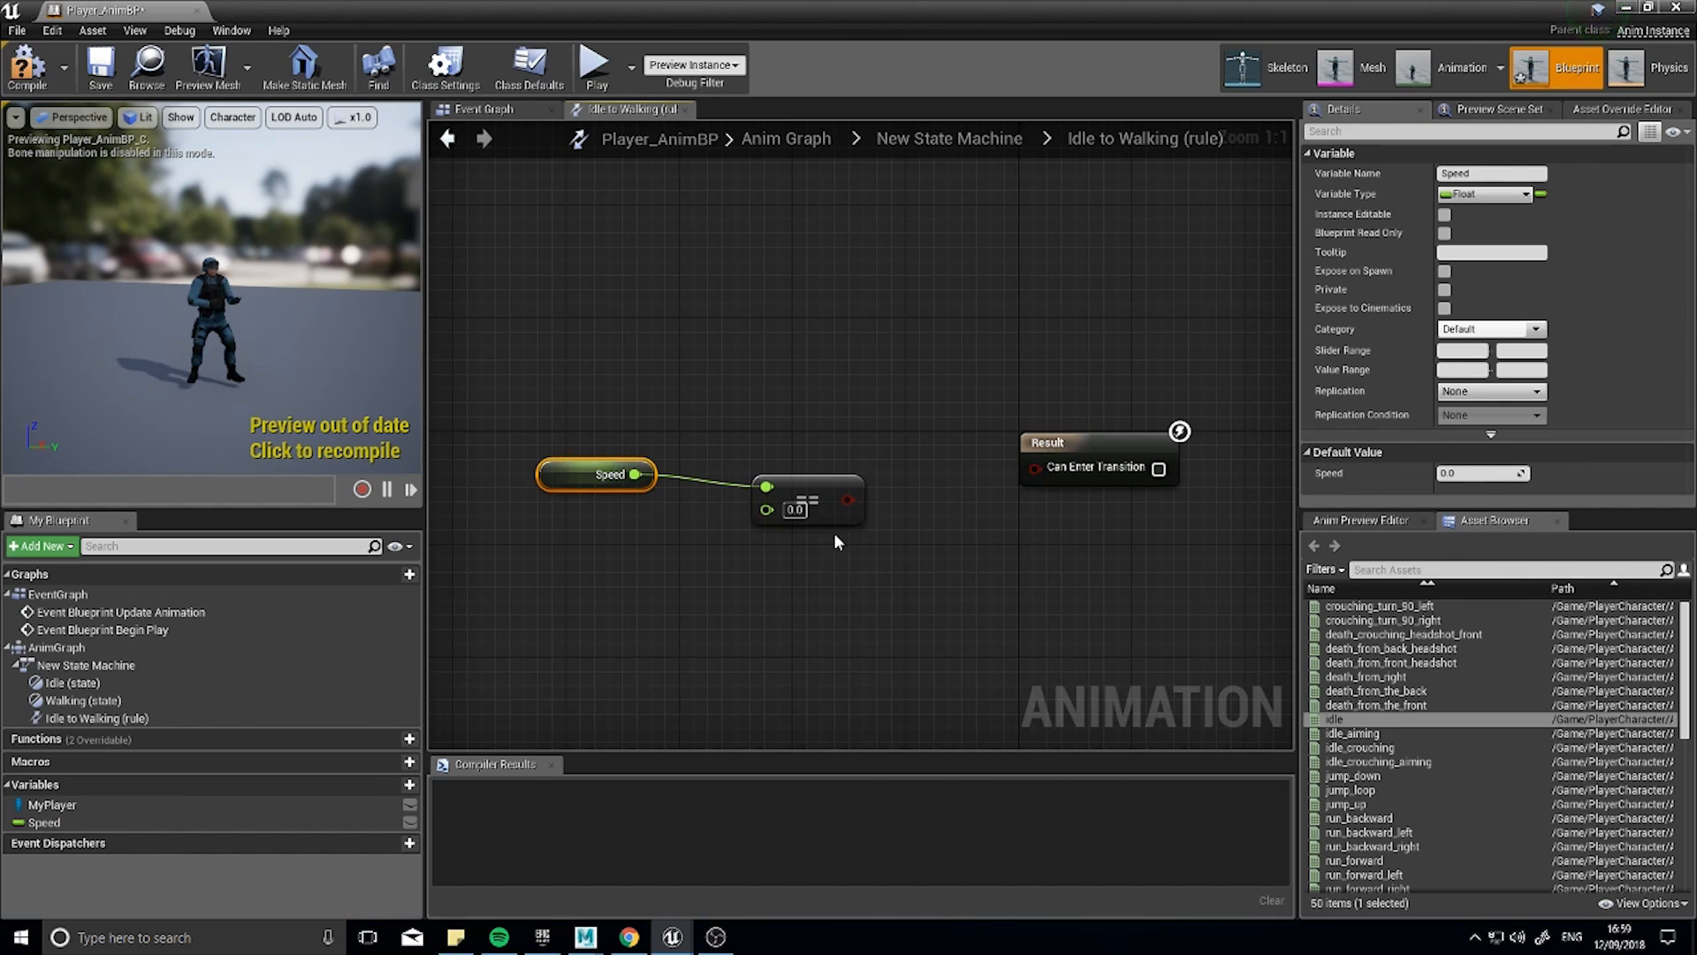
Invert the comparison with a NOT Boolean feeding Can Enter Transition.
{"action": "left_click_drag", "start_coordinate": [847, 501], "coordinate": [902, 493]}
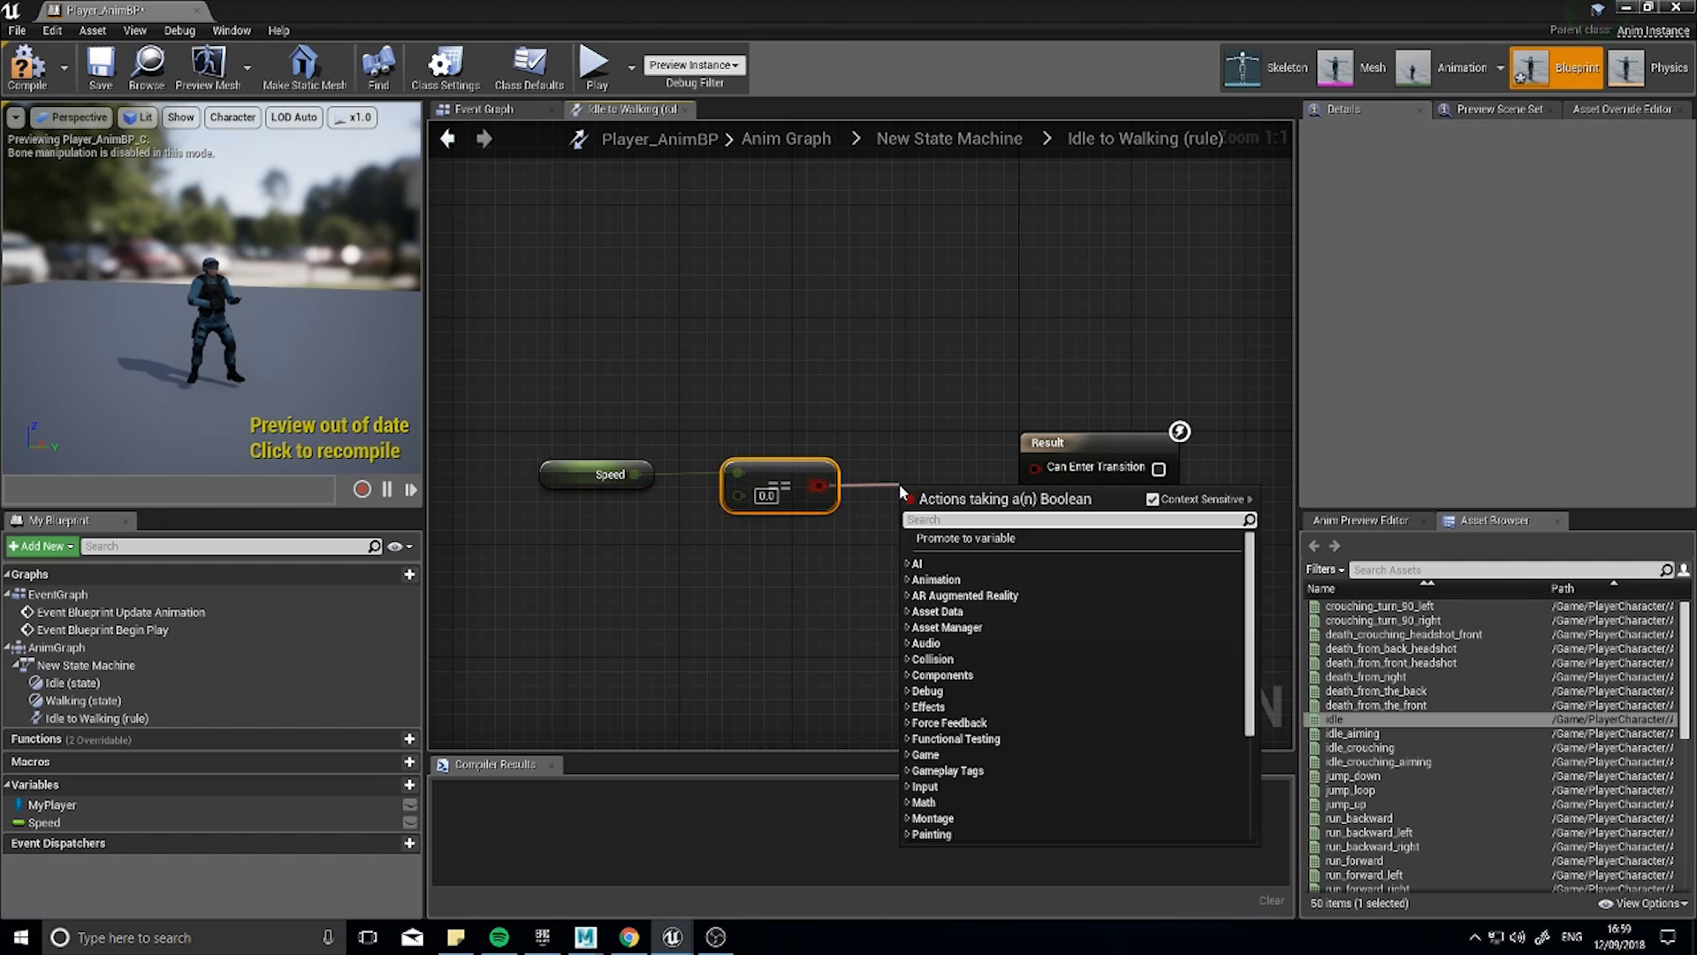
{"action": "type", "text": "not"}
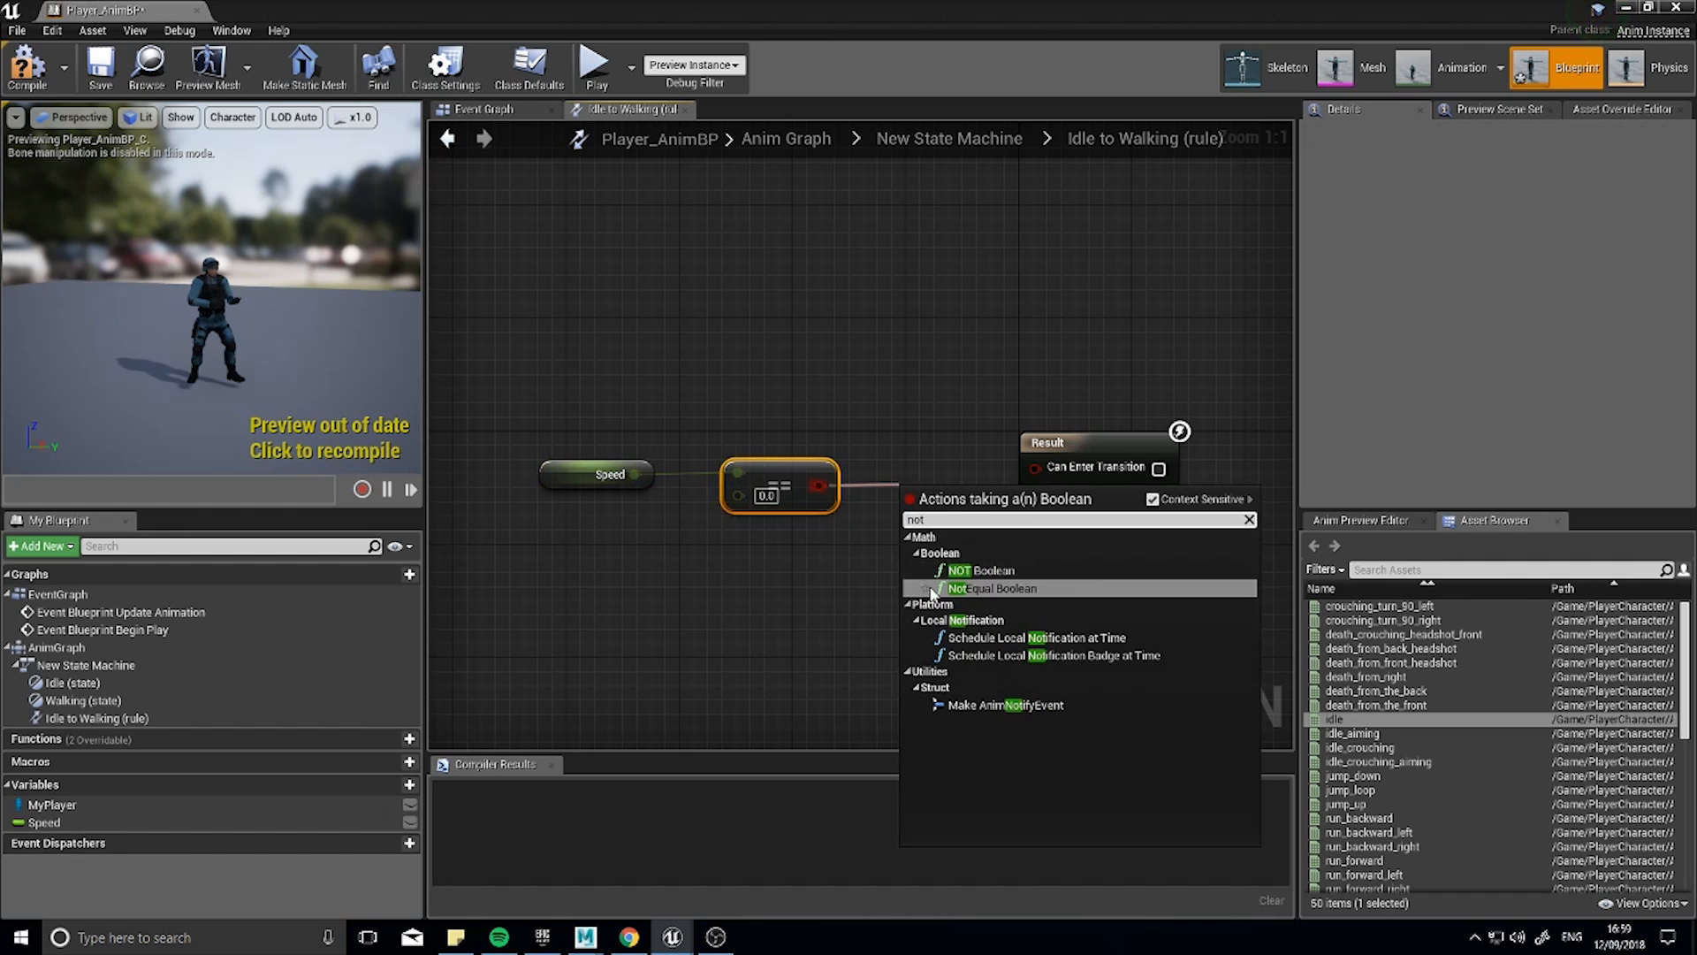
{"action": "left_click", "coordinate": [962, 569]}
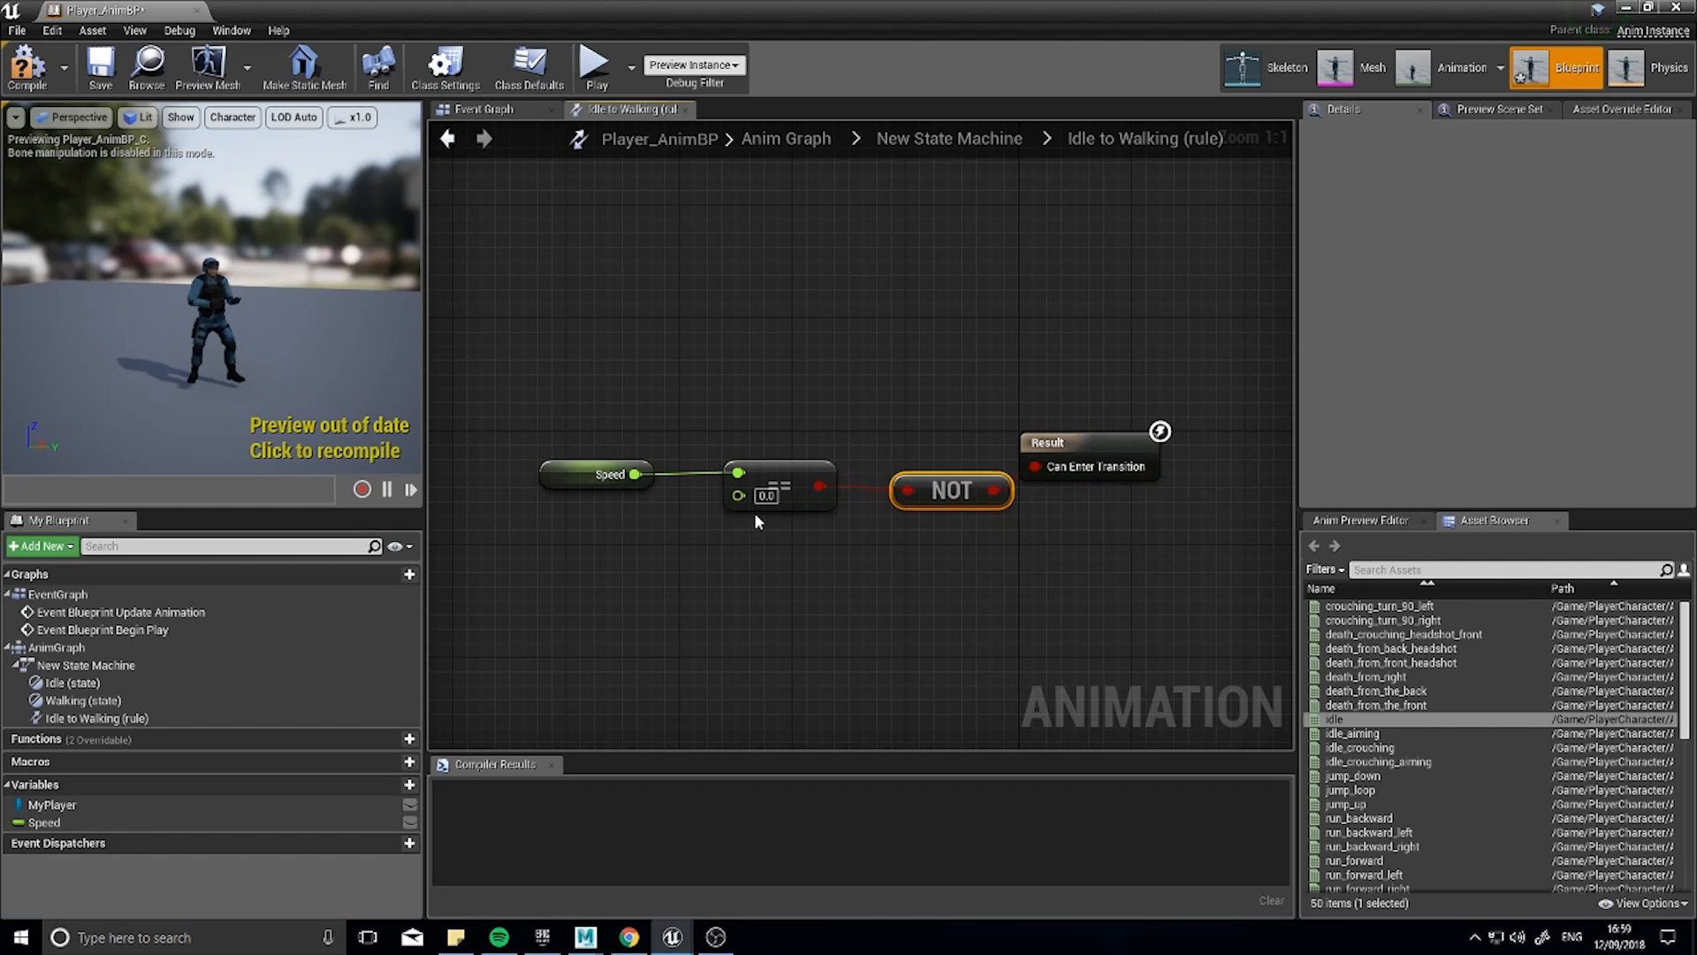
{"action": "mouse_move", "coordinate": [919, 495]}
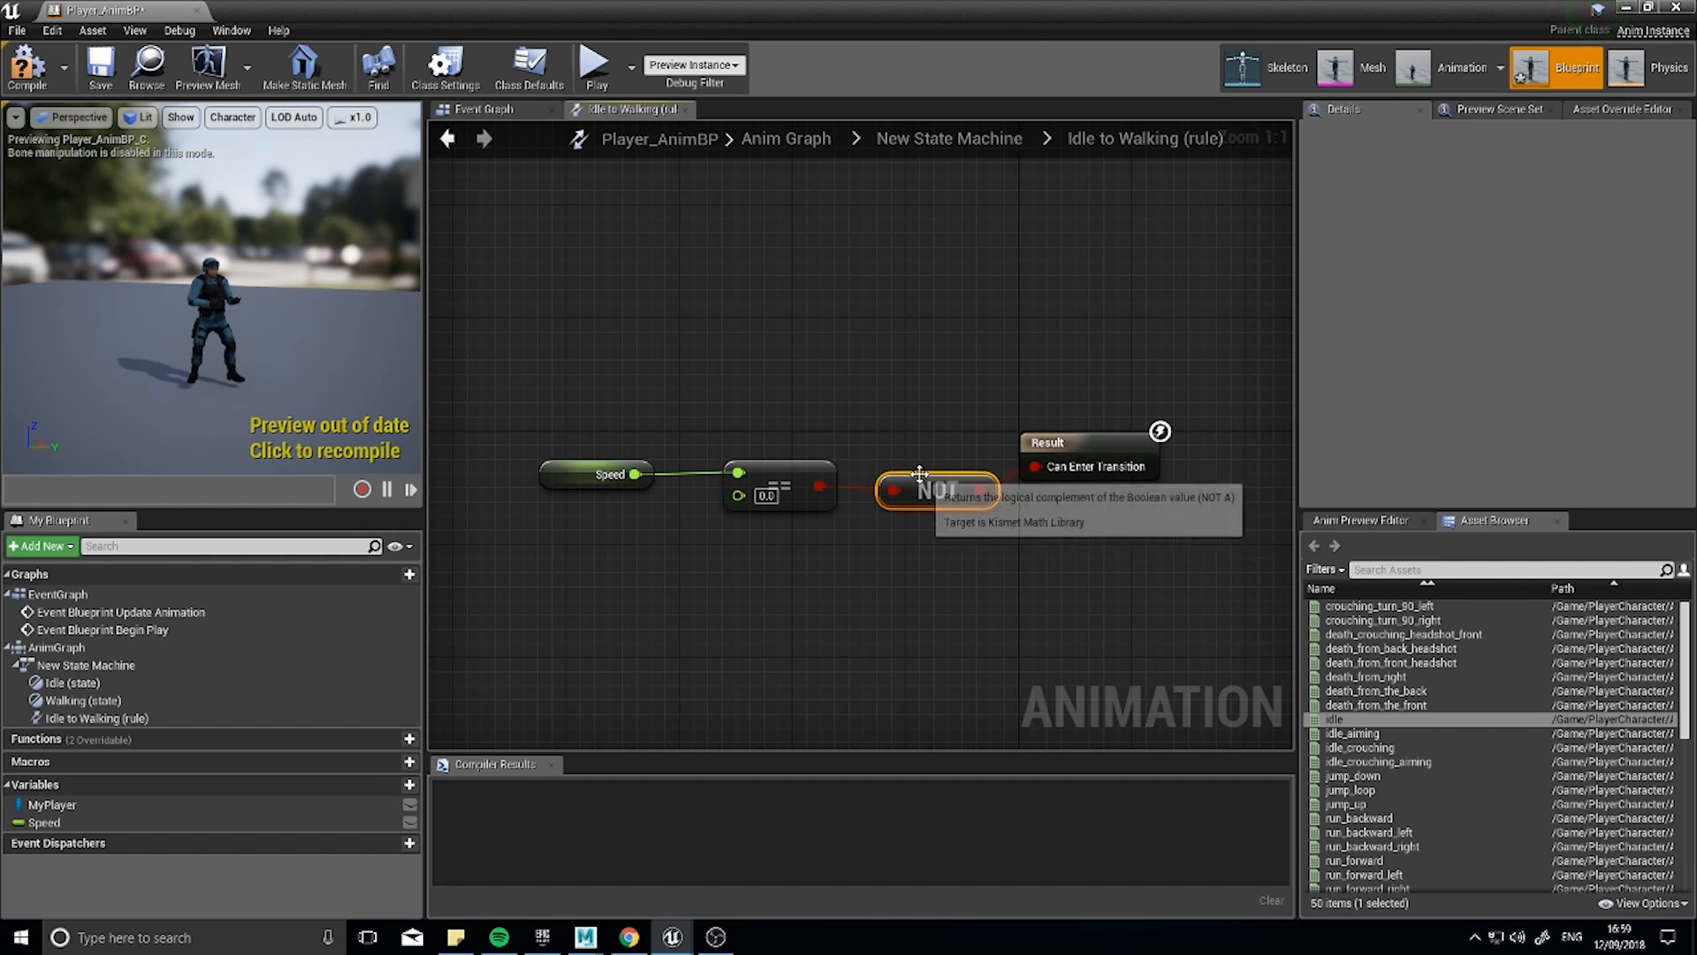
{"action": "mouse_move", "coordinate": [956, 523]}
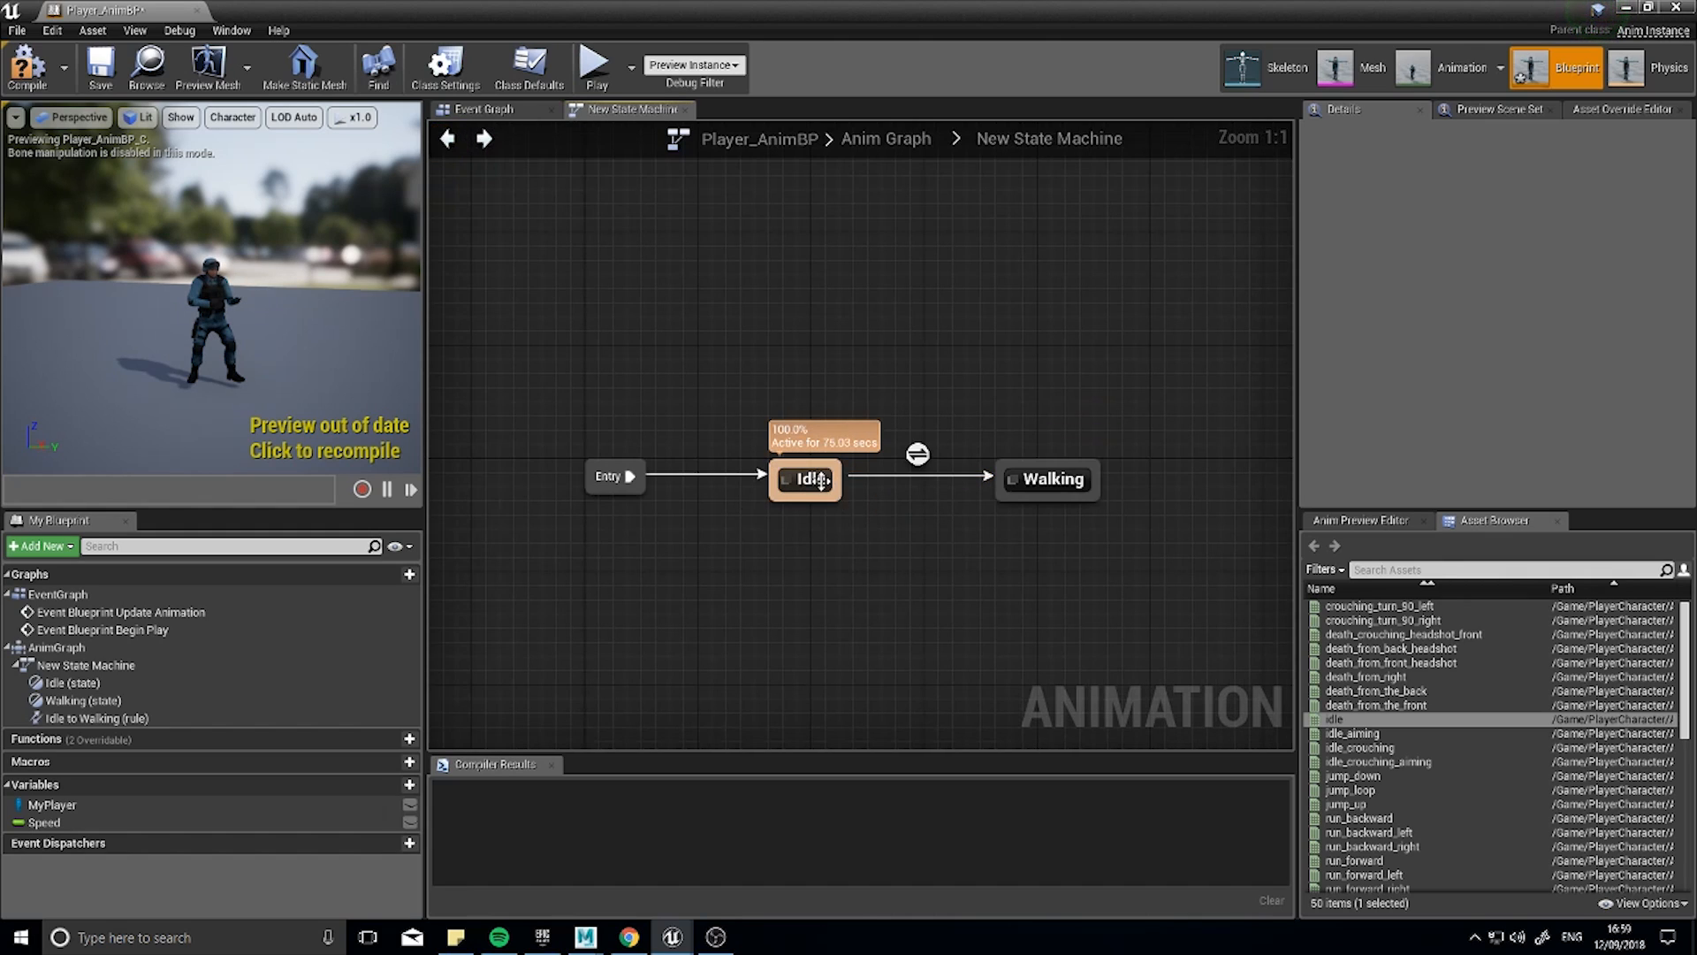
{"action": "mouse_move", "coordinate": [1044, 481]}
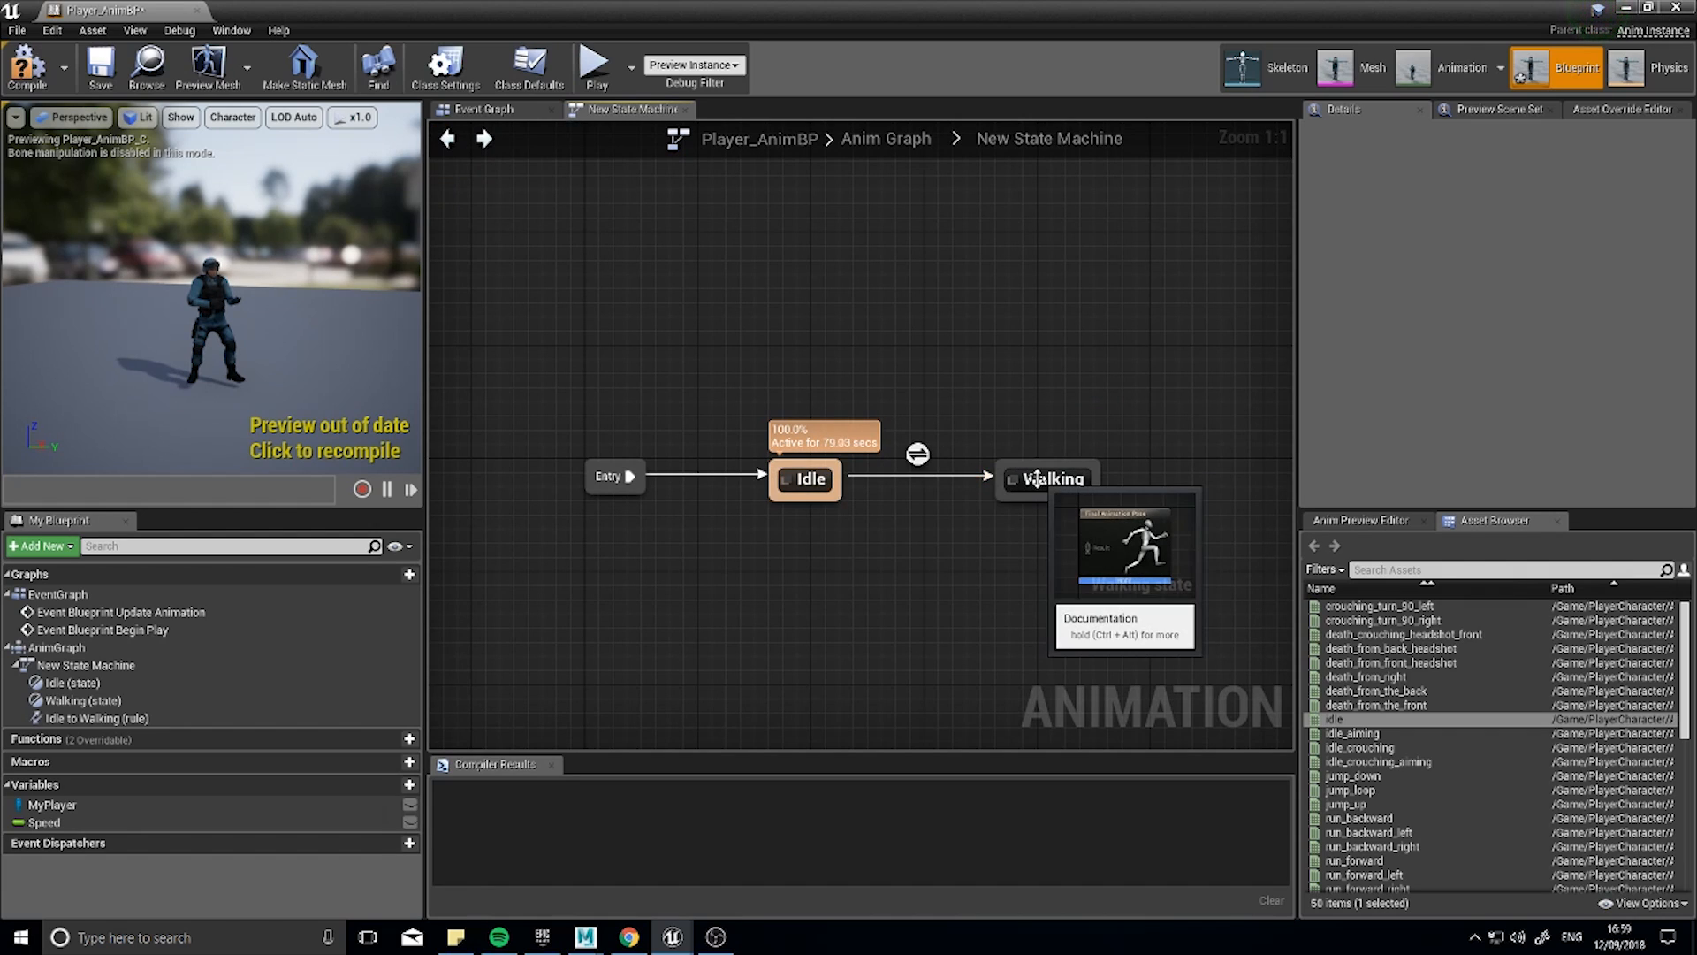
{"action": "mouse_move", "coordinate": [919, 453]}
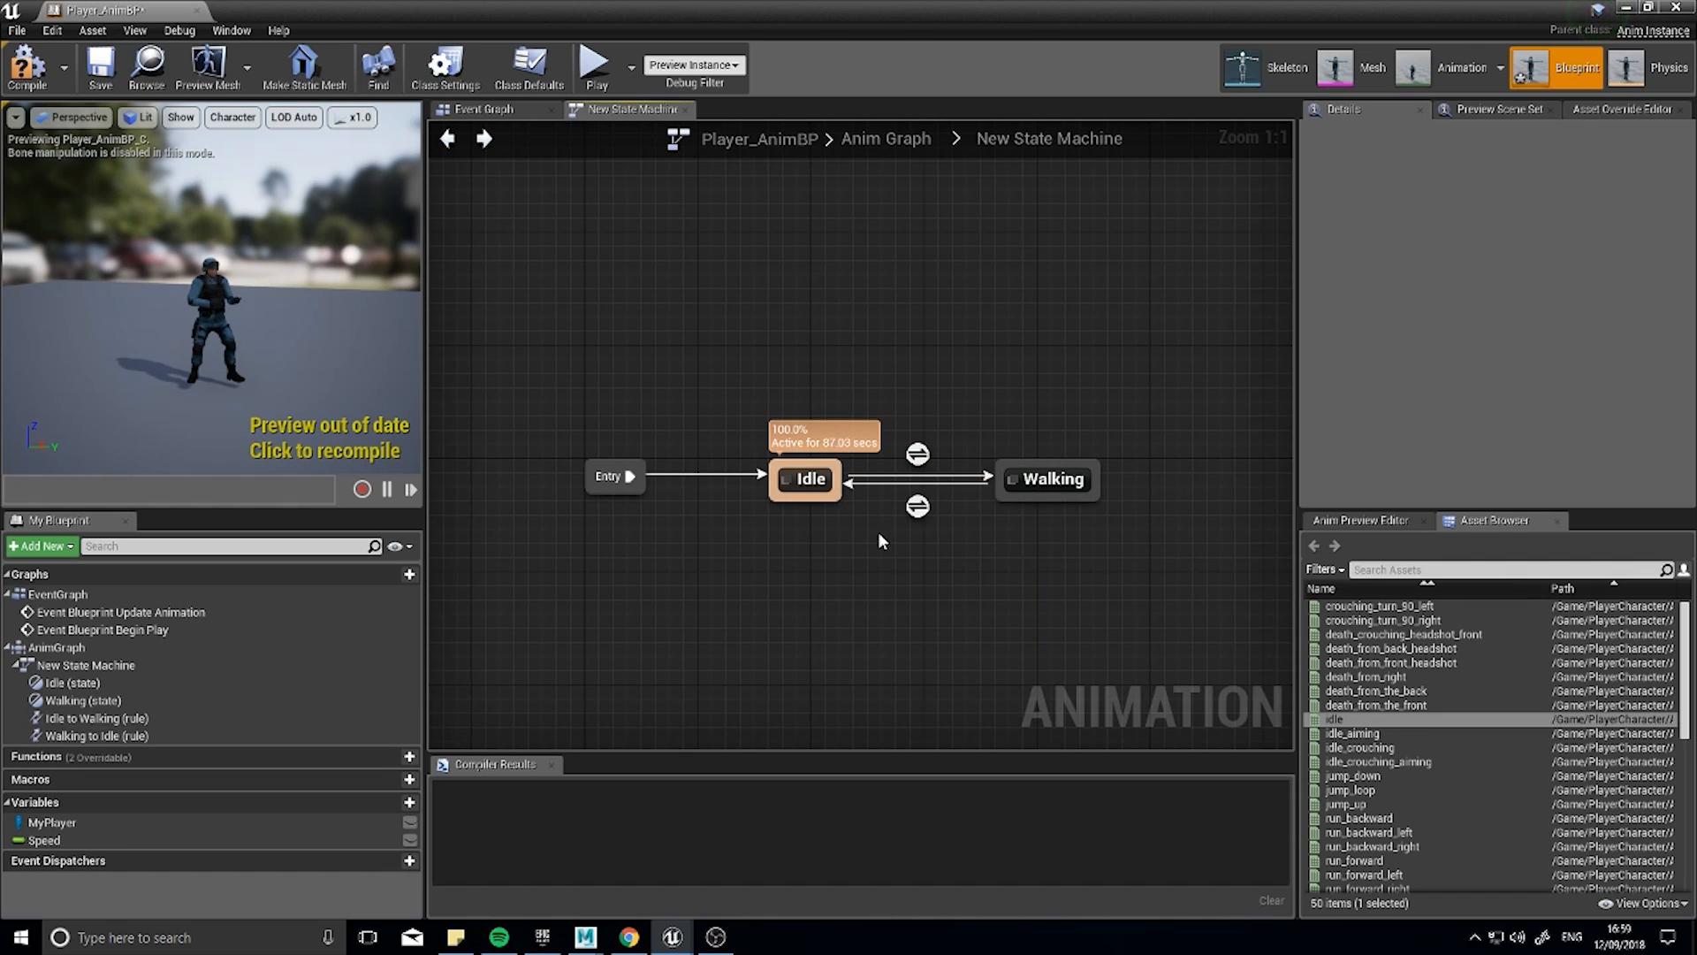
Make the Walking-to-Idle rule pass when Speed equals 0.0 and compile.
{"action": "double_click", "coordinate": [915, 527]}
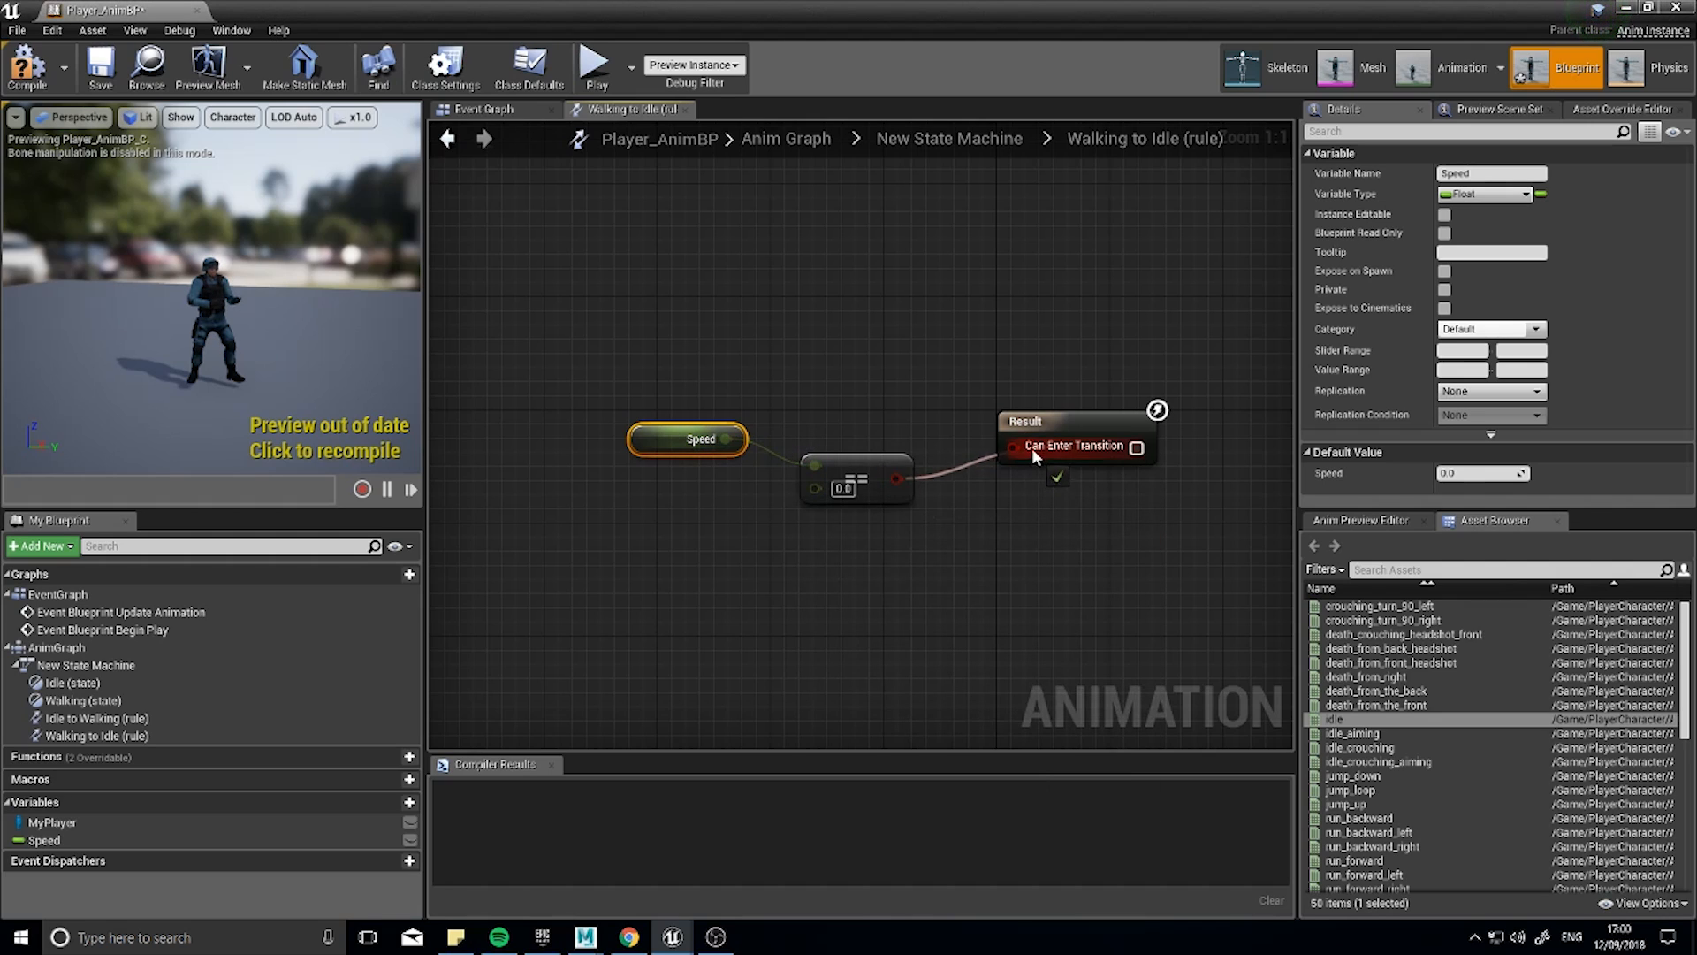
{"action": "left_click", "coordinate": [857, 476]}
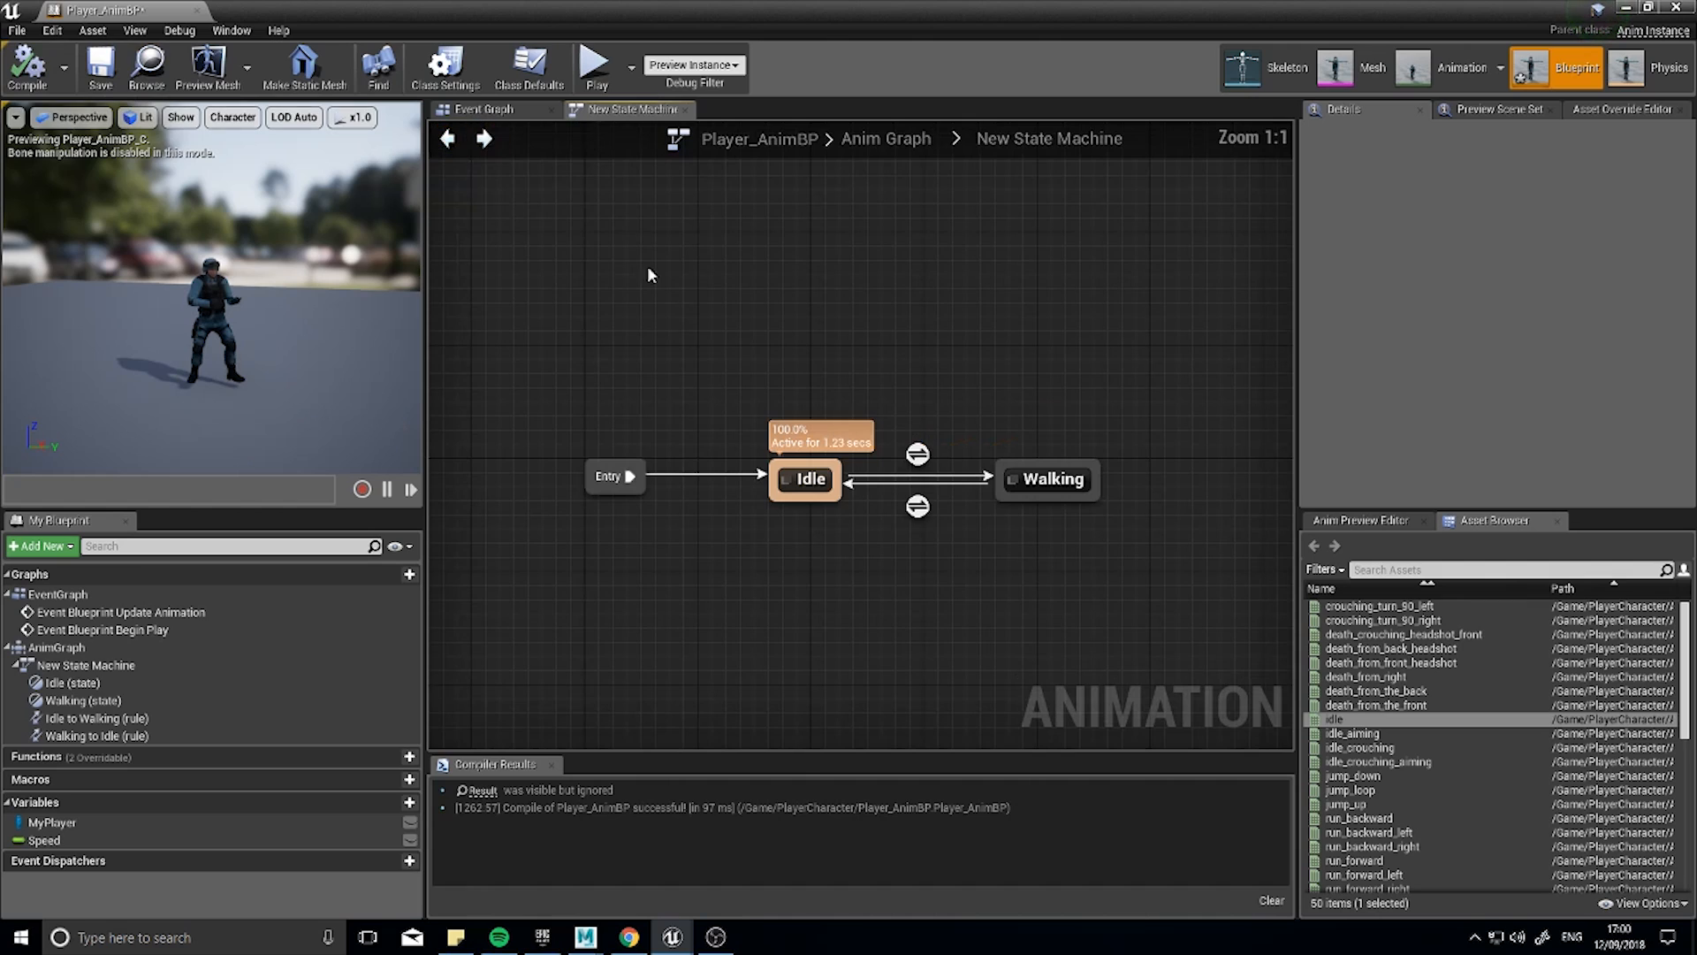
{"action": "mouse_move", "coordinate": [1050, 464]}
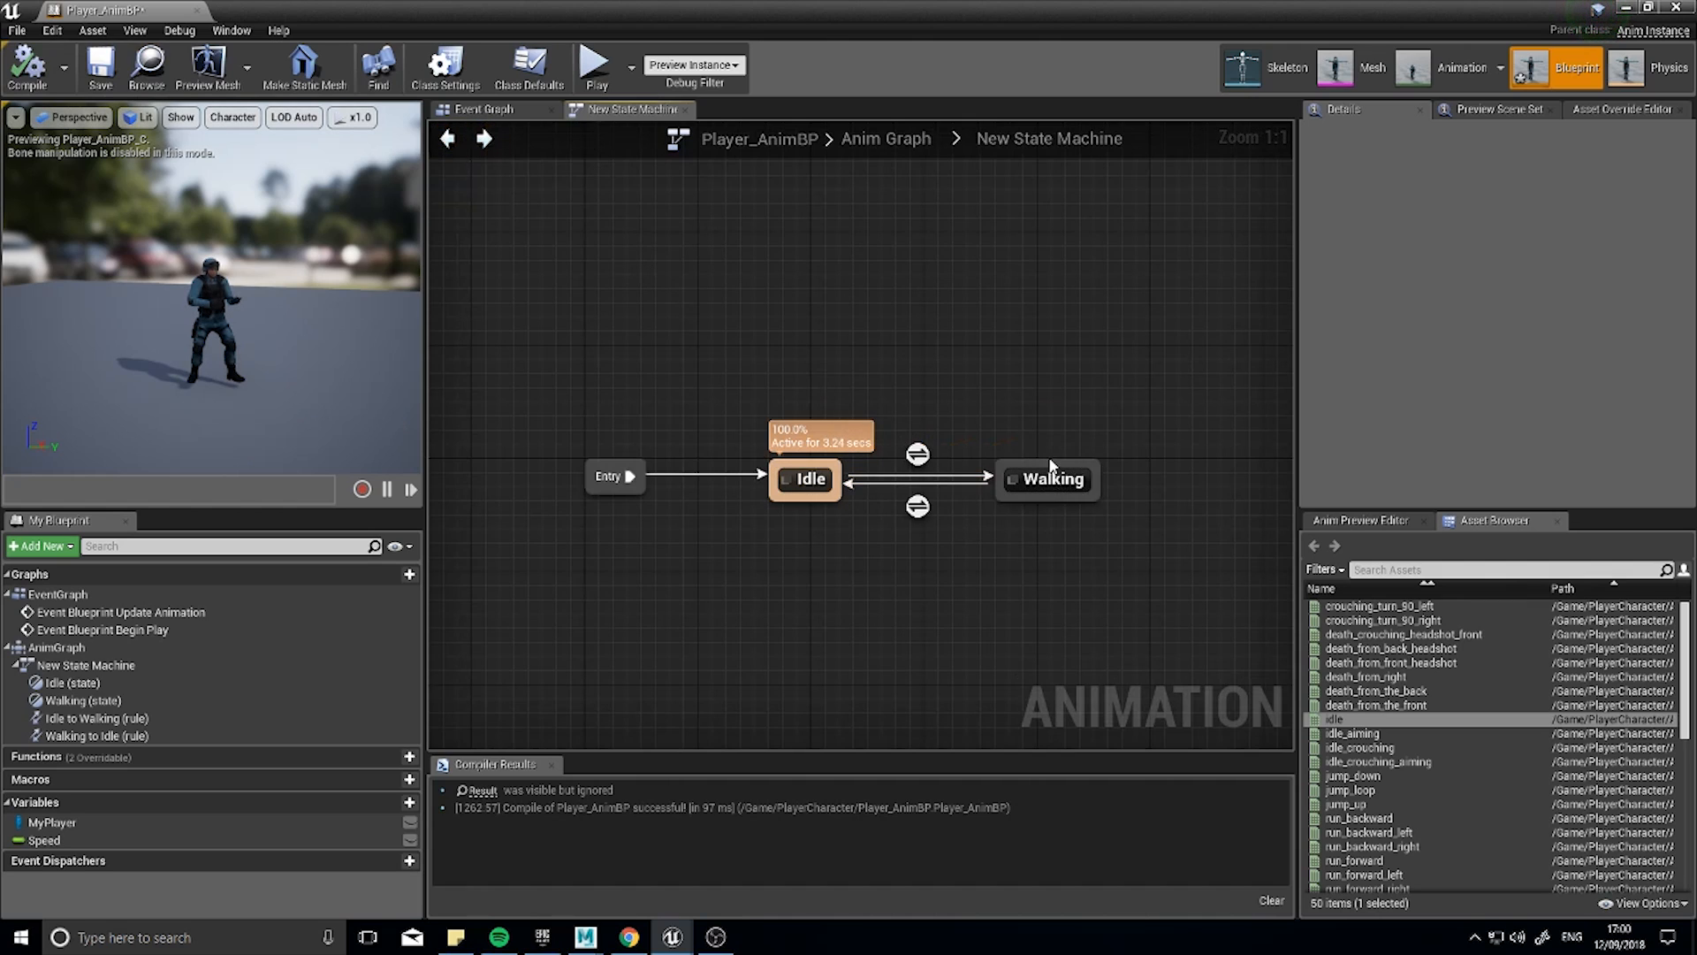
{"action": "mouse_move", "coordinate": [1039, 480]}
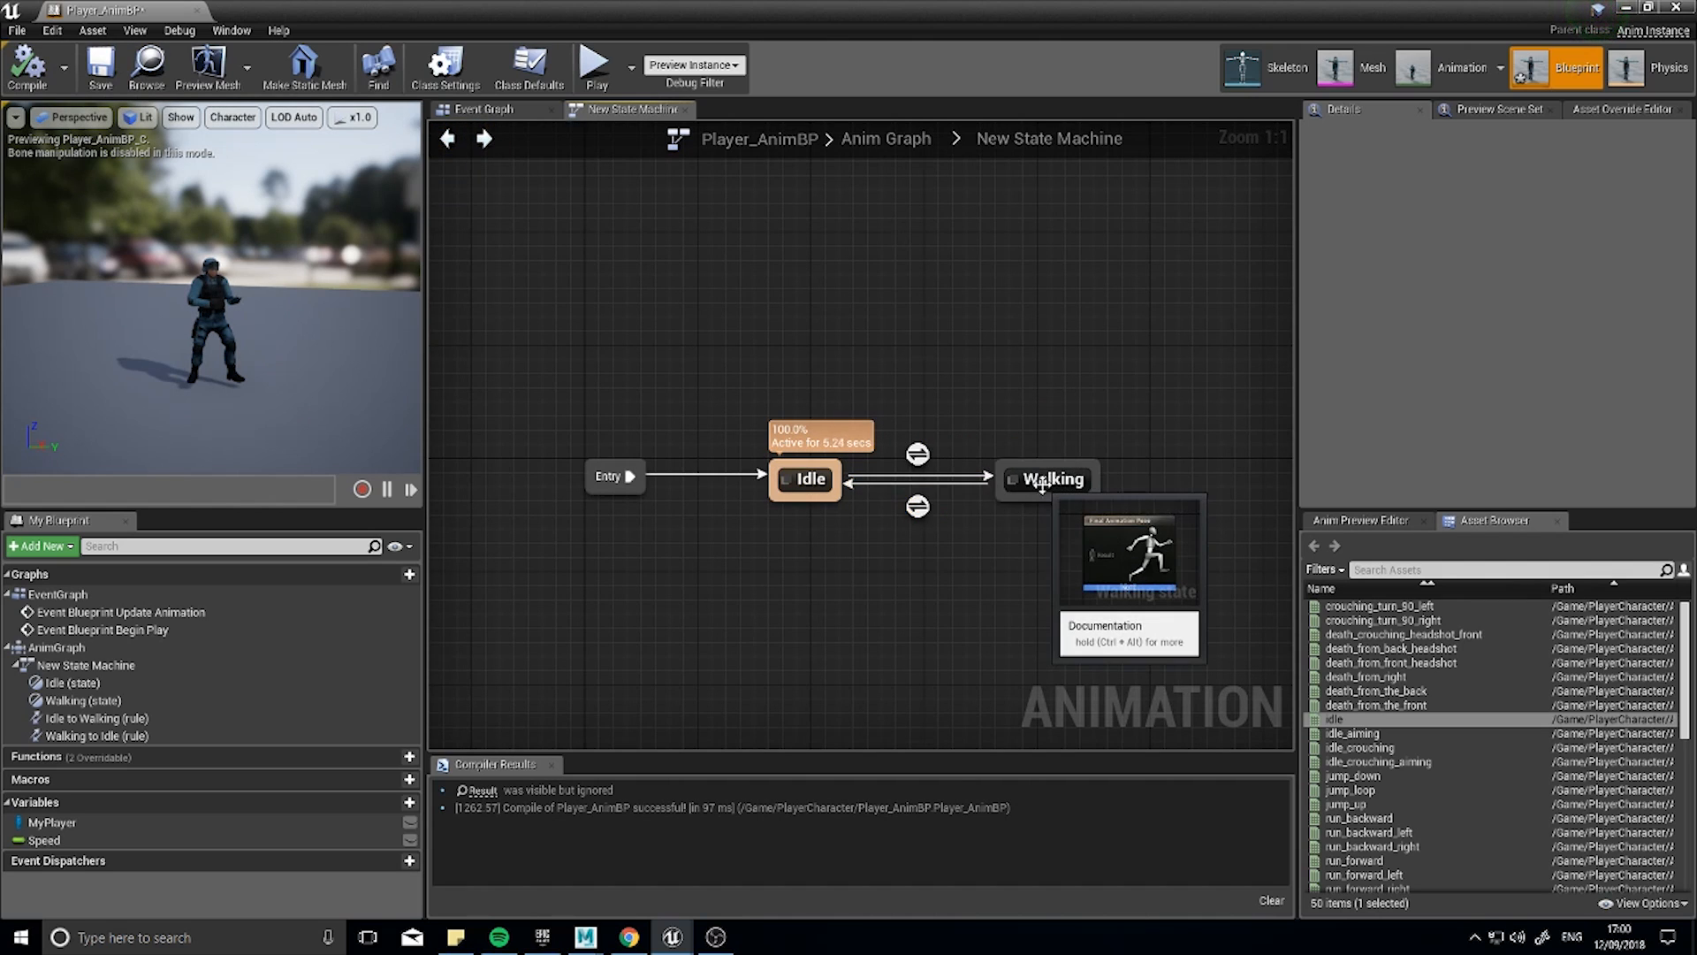
Make the Walking state play walk_forward into its final pose, compile, and close the editor.
{"action": "double_click", "coordinate": [1046, 479]}
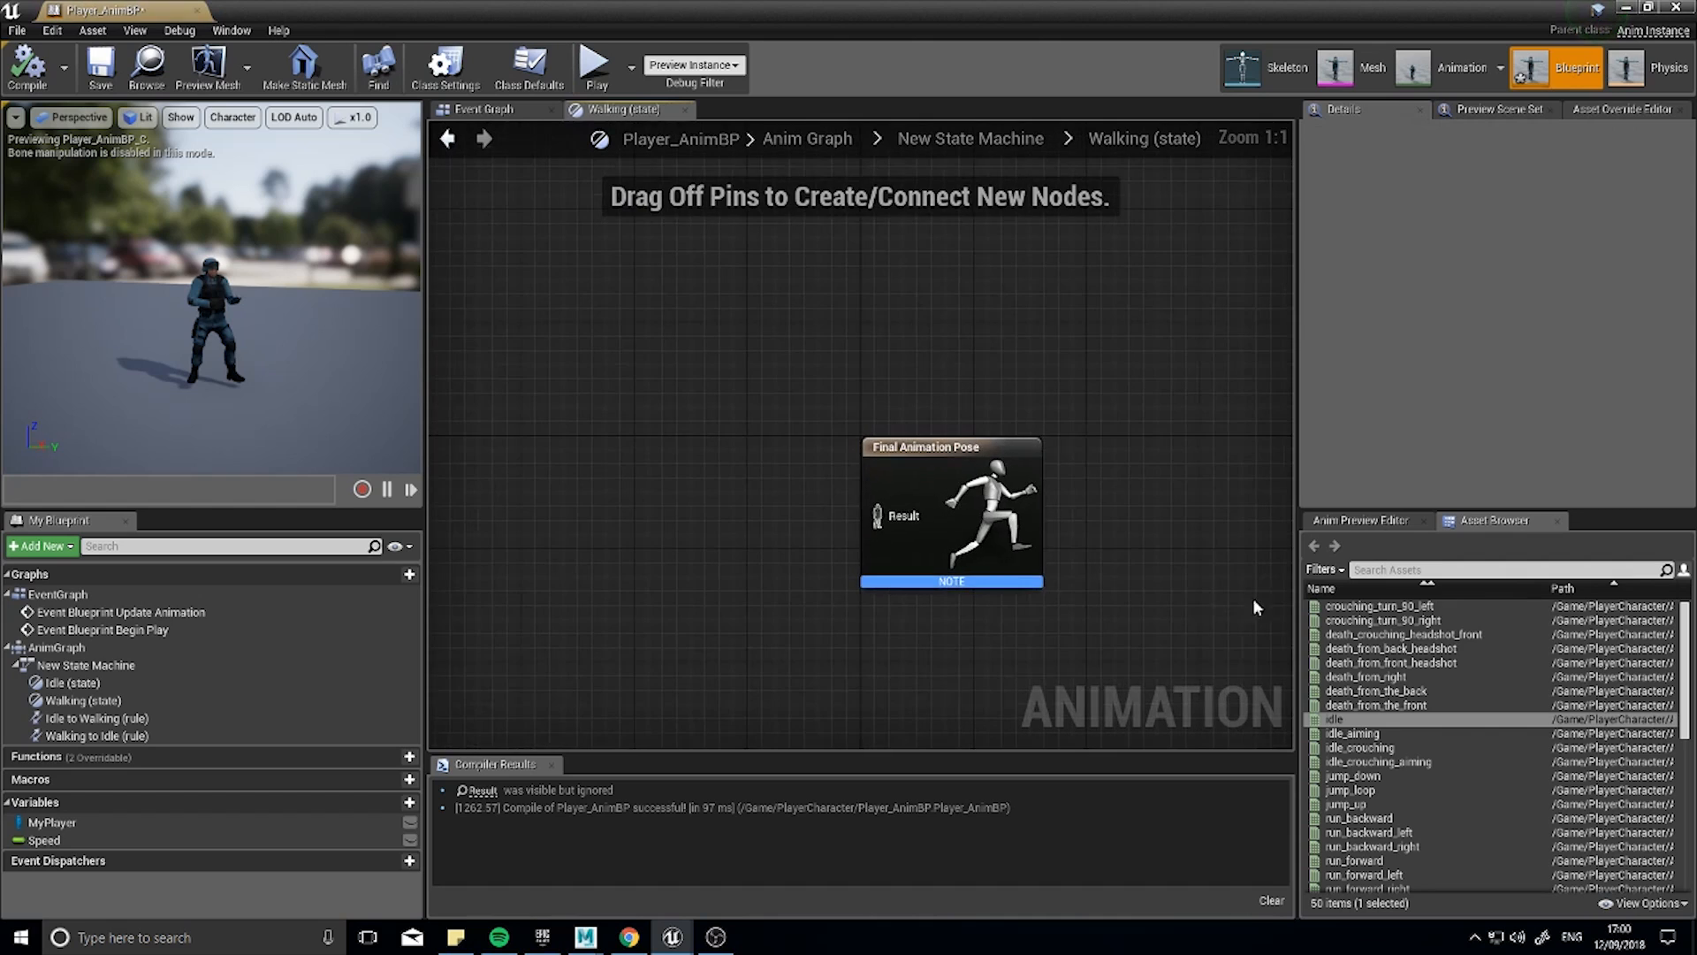
{"action": "scroll", "scroll_direction": "down", "scroll_amount": 3}
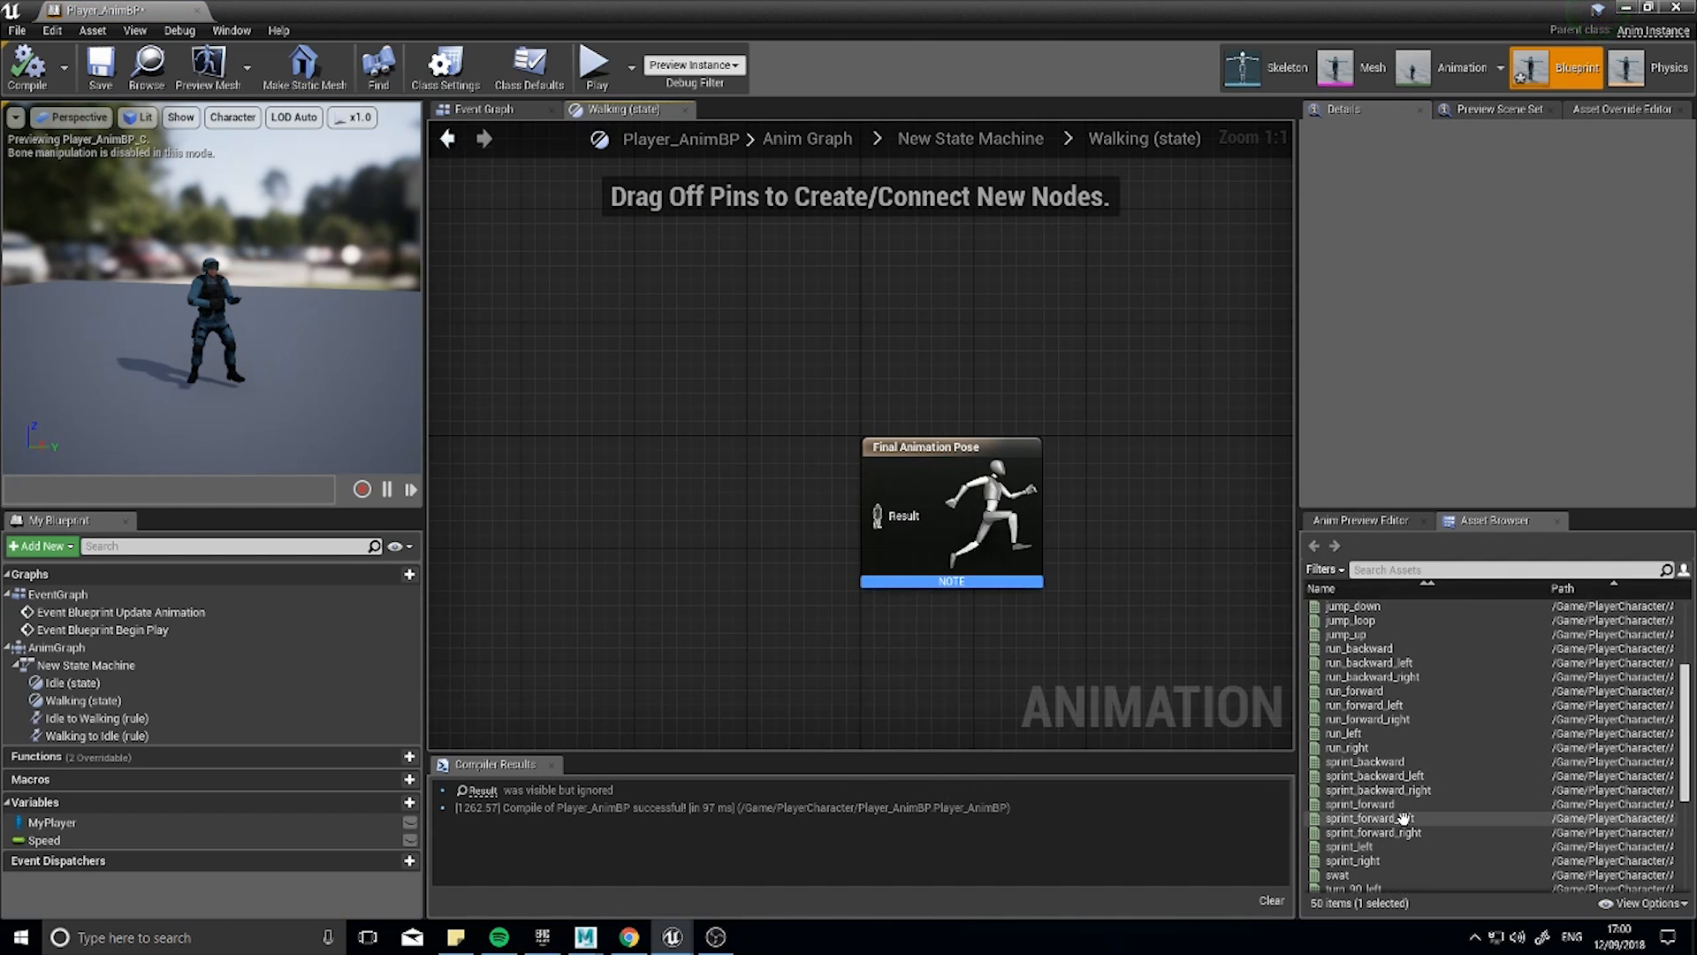
{"action": "scroll", "scroll_direction": "down", "scroll_amount": 3}
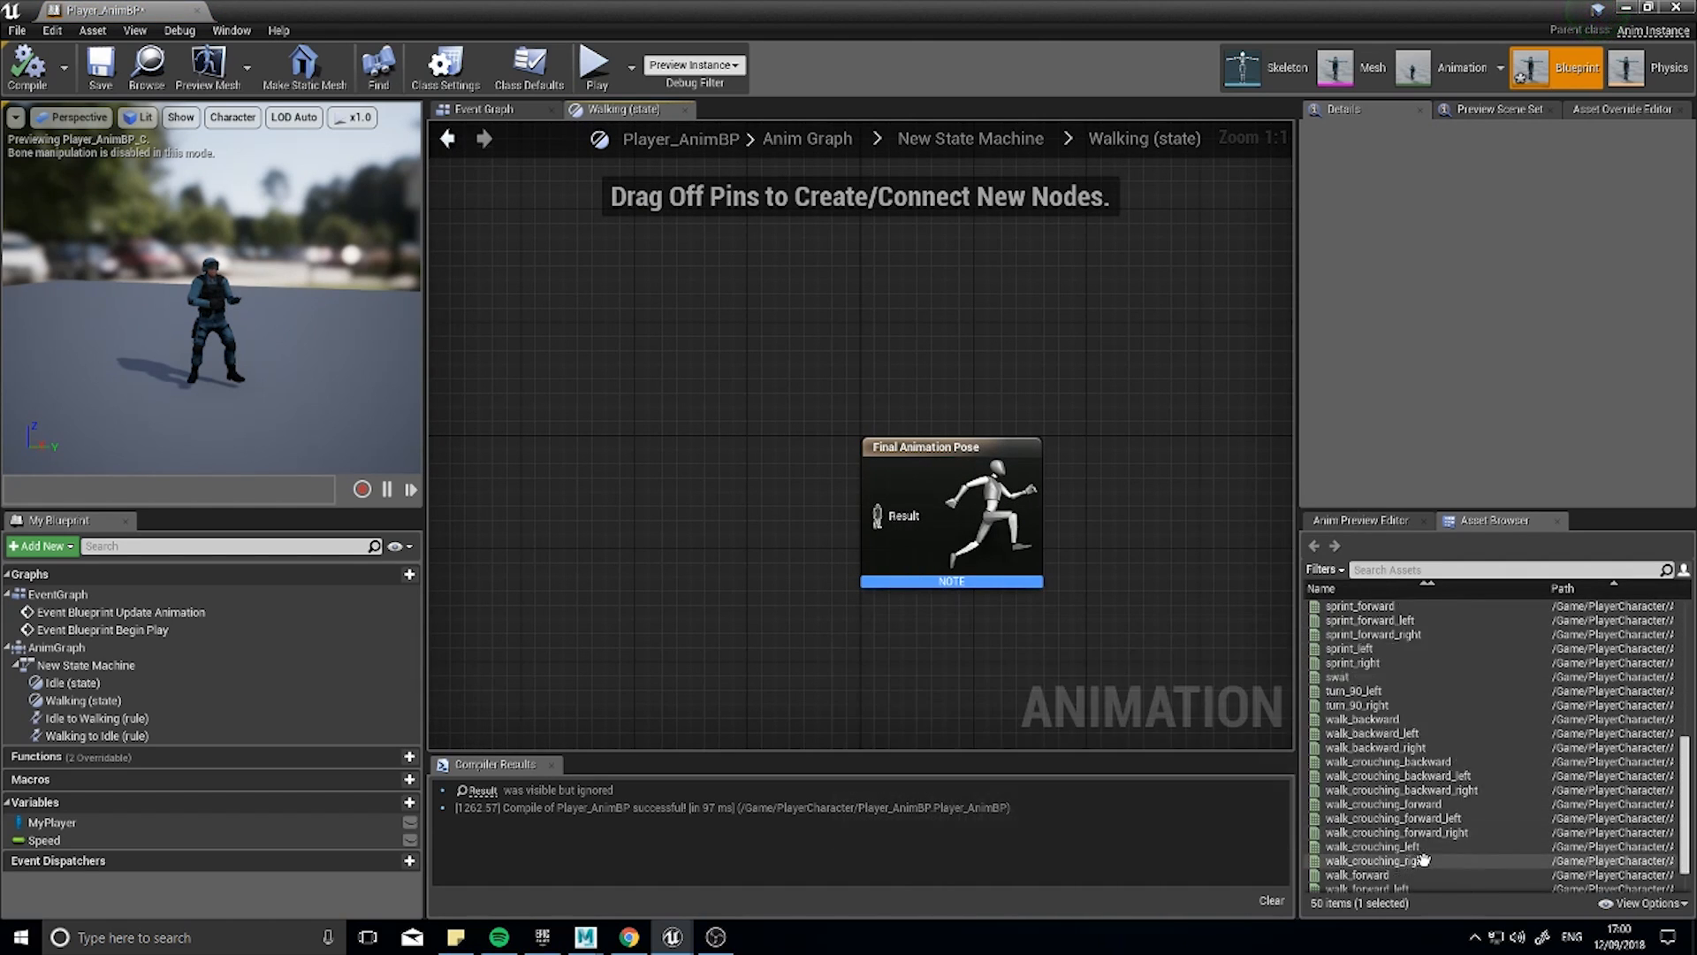
{"action": "left_click_drag", "start_coordinate": [1356, 828], "coordinate": [741, 520]}
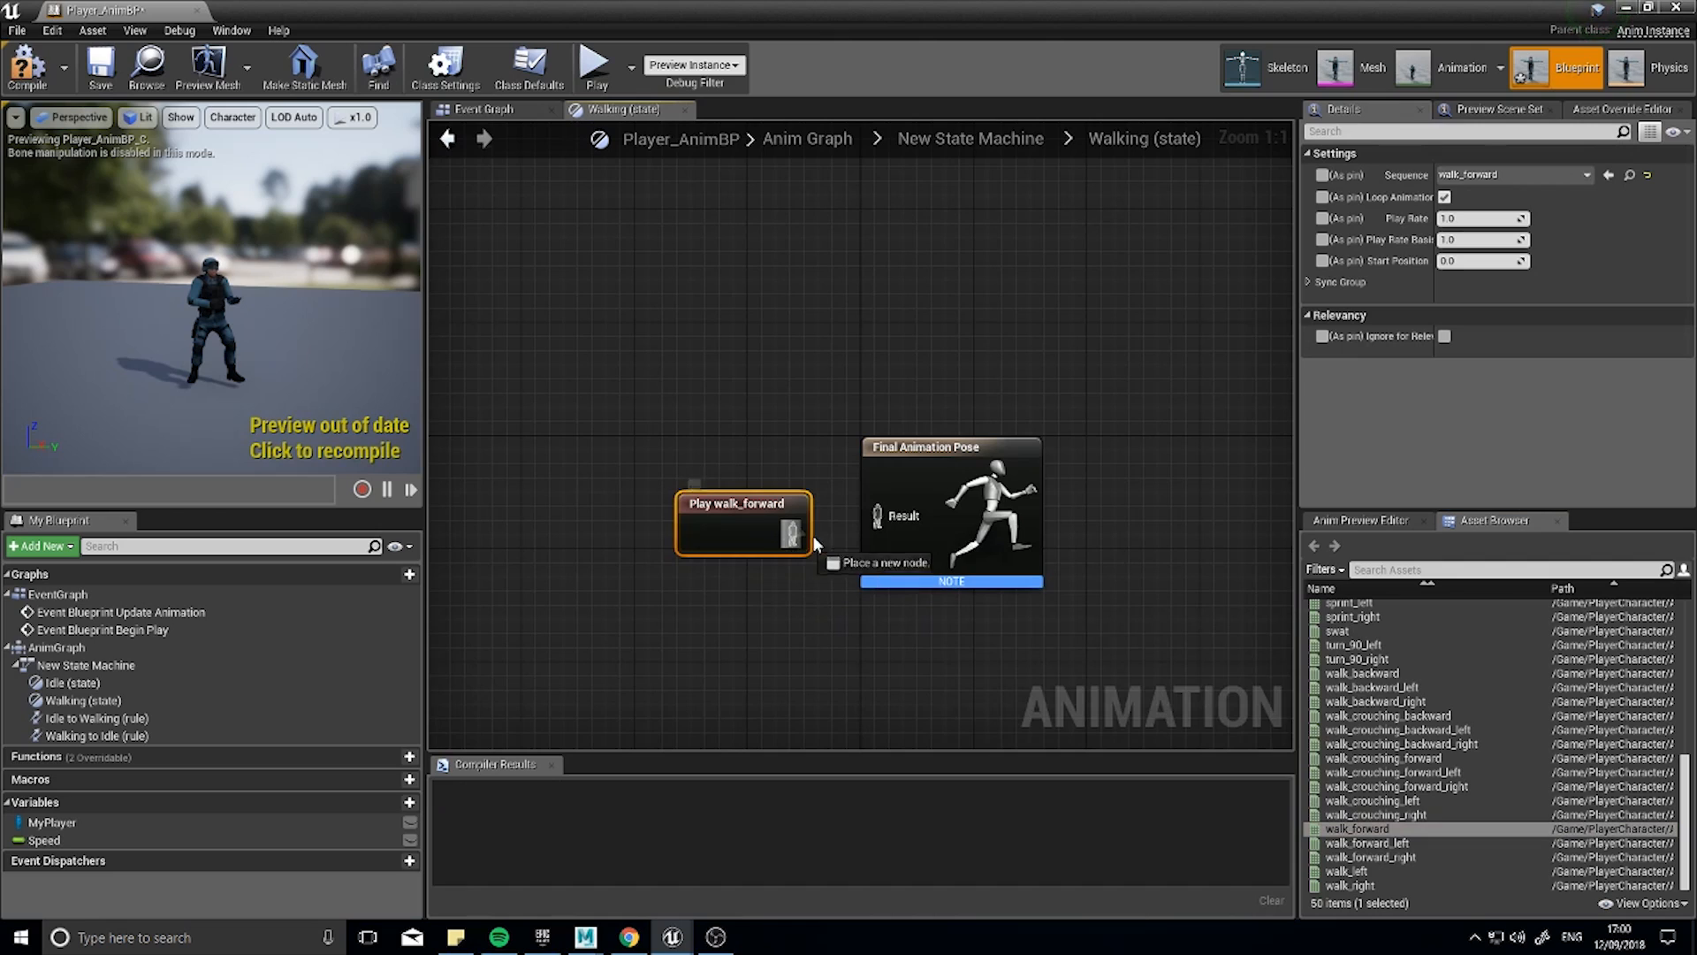
{"action": "left_click", "coordinate": [25, 62]}
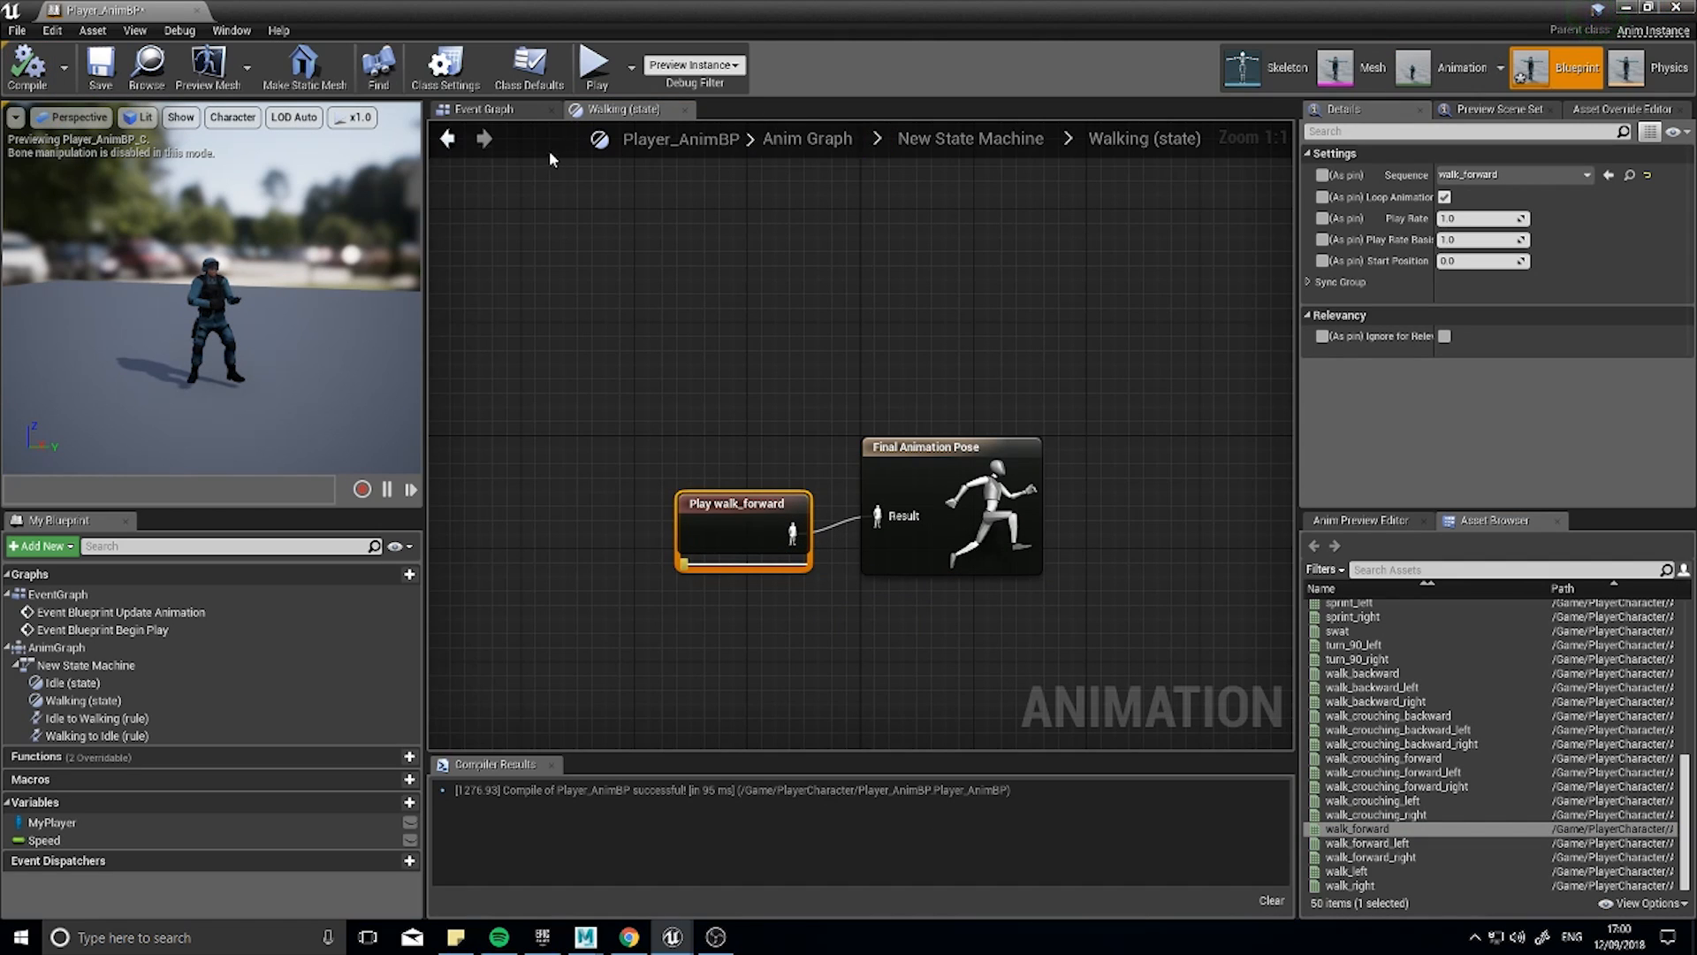
{"action": "left_click", "coordinate": [449, 140]}
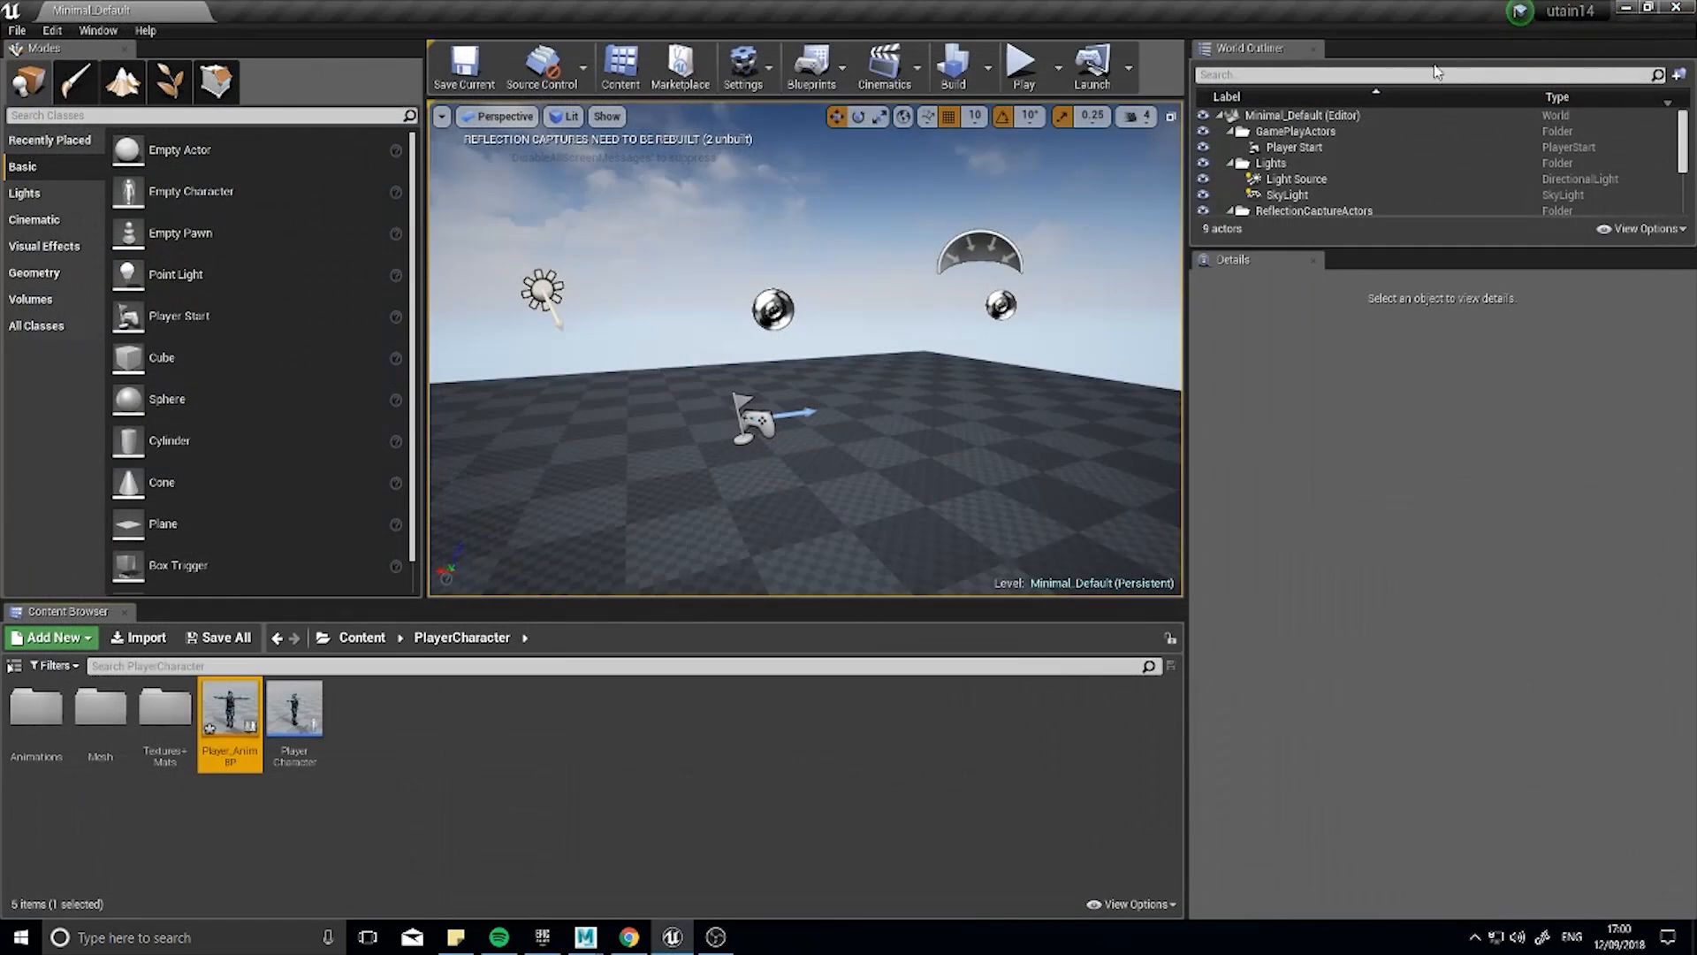
Set PlayerCharacter's Mesh Anim Class to Player_AnimBP_C, compile, and close the blueprint.
{"action": "double_click", "coordinate": [294, 722]}
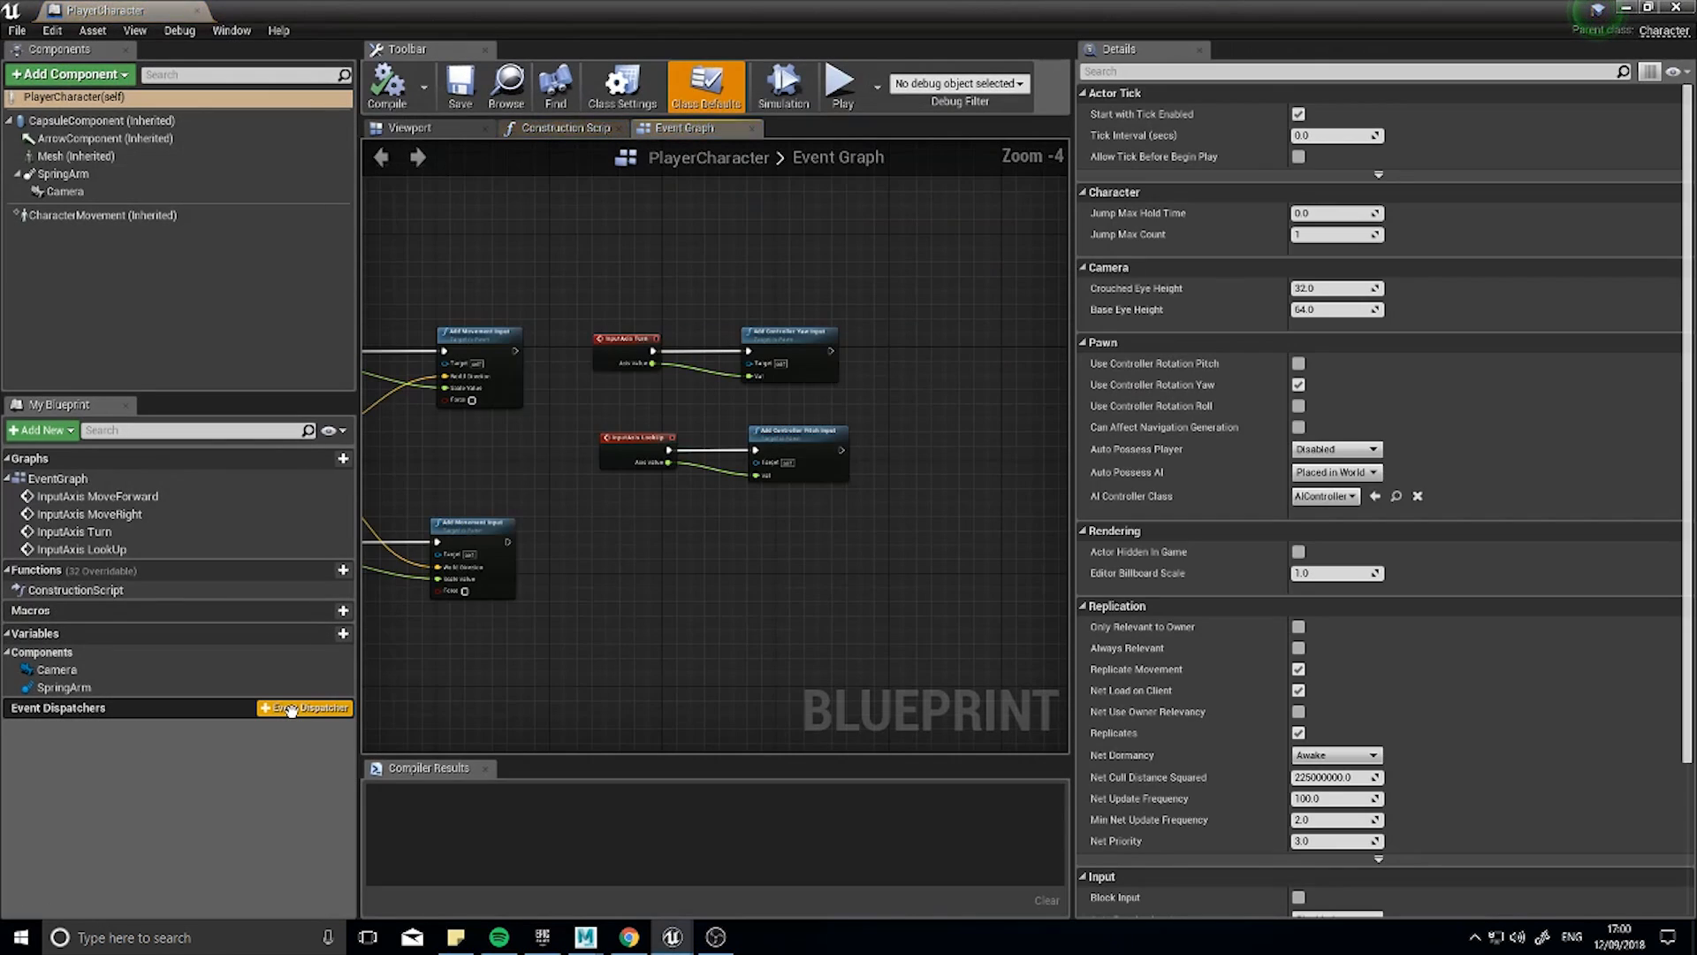
{"action": "left_click", "coordinate": [62, 158]}
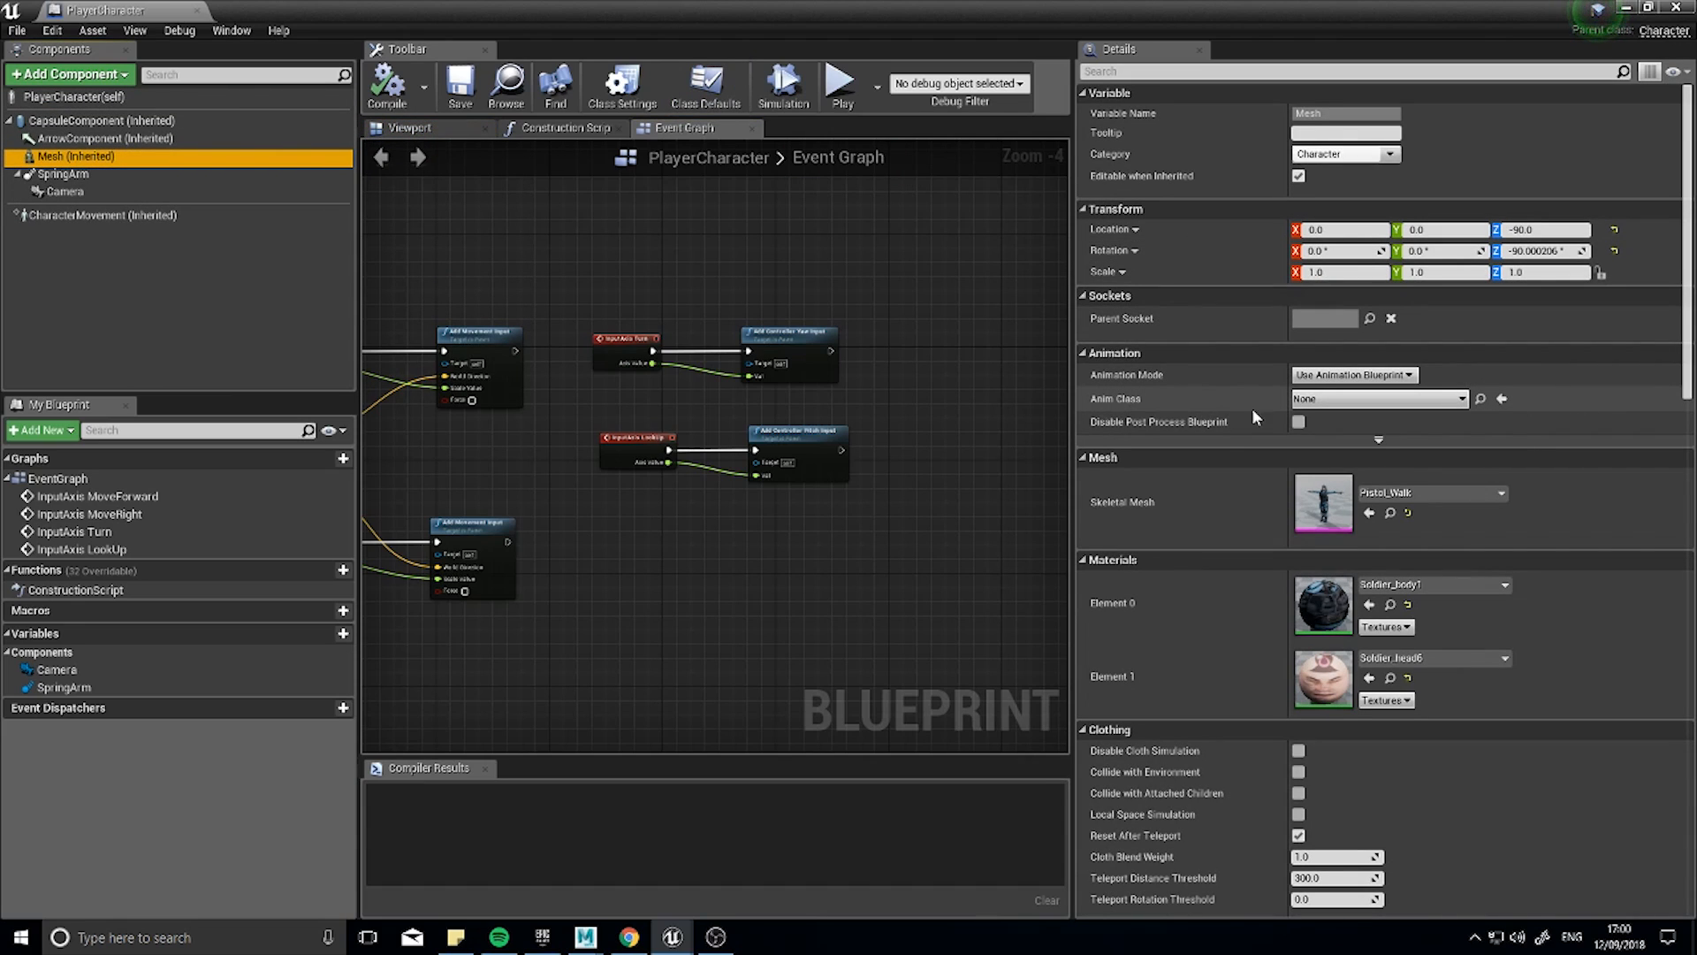
{"action": "left_click", "coordinate": [1461, 400]}
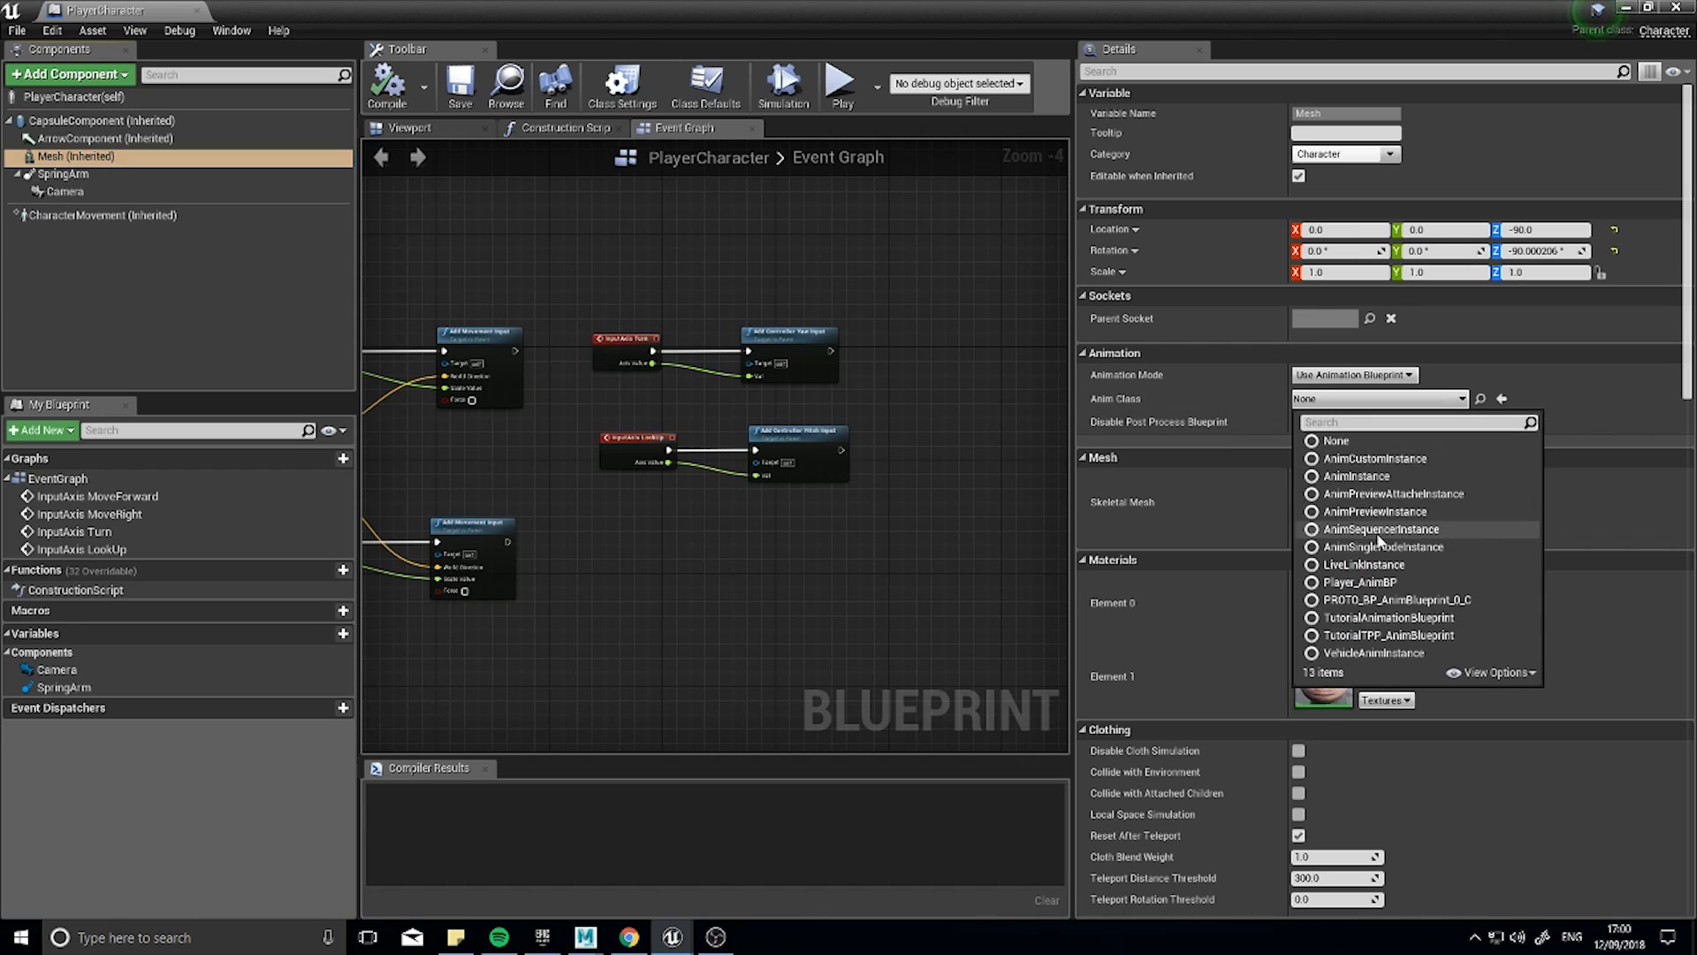
{"action": "left_click", "coordinate": [1361, 582]}
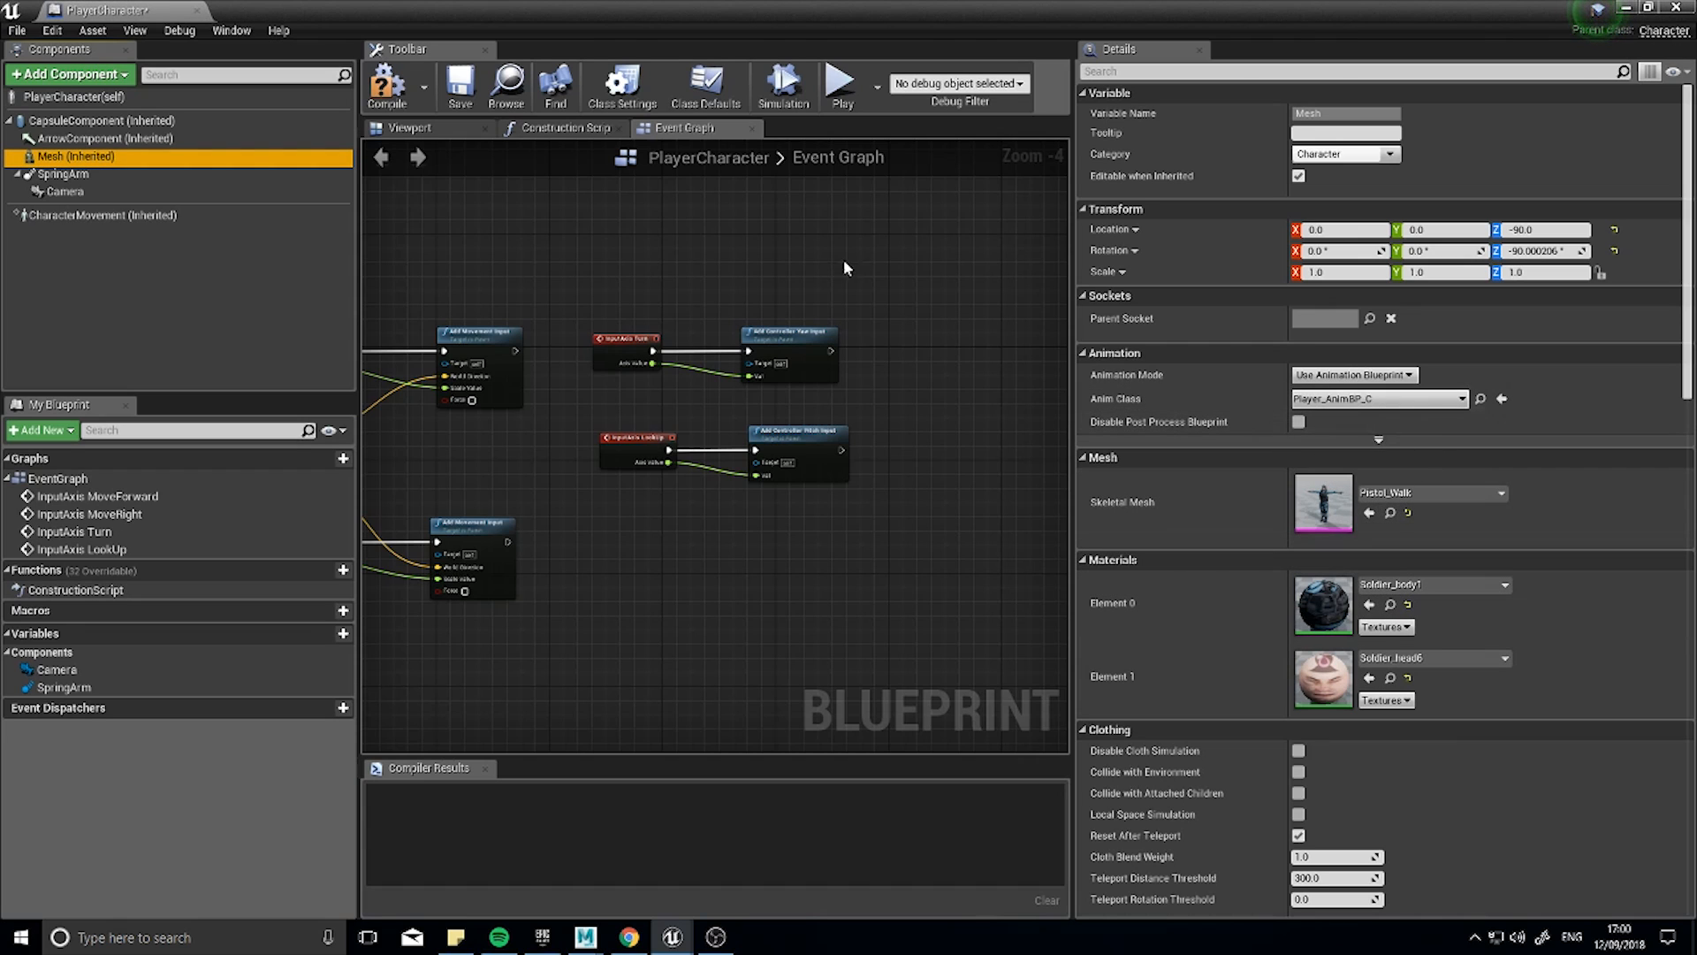
{"action": "left_click", "coordinate": [396, 87]}
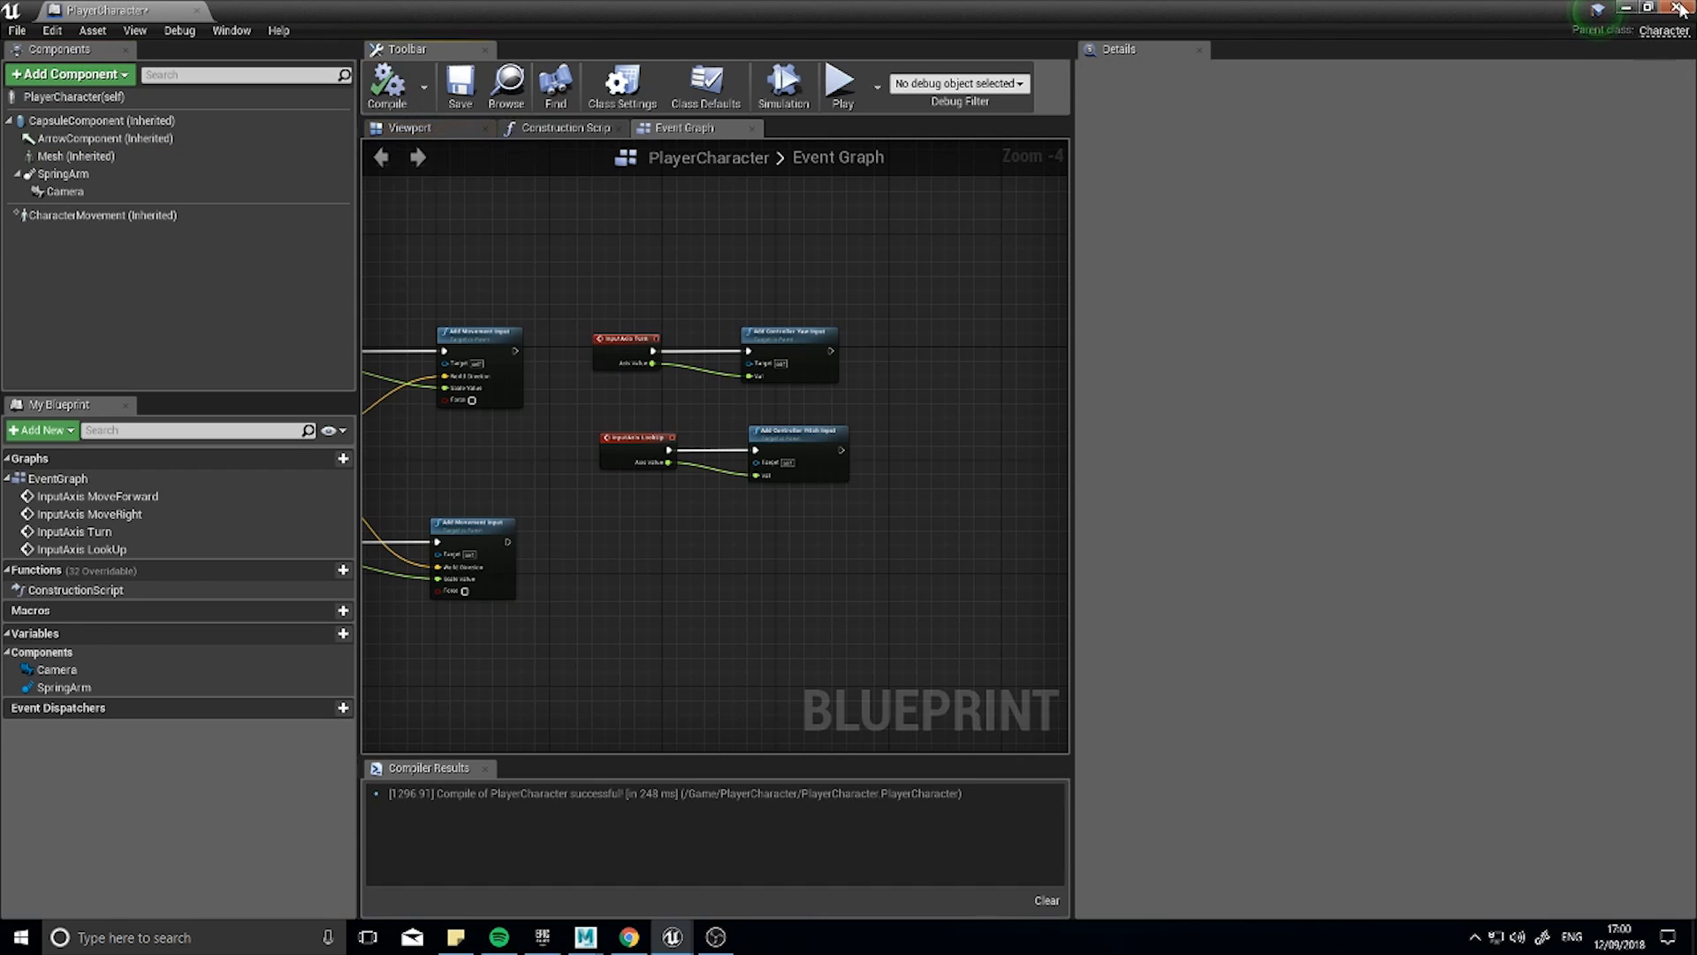
{"action": "left_click", "coordinate": [842, 83]}
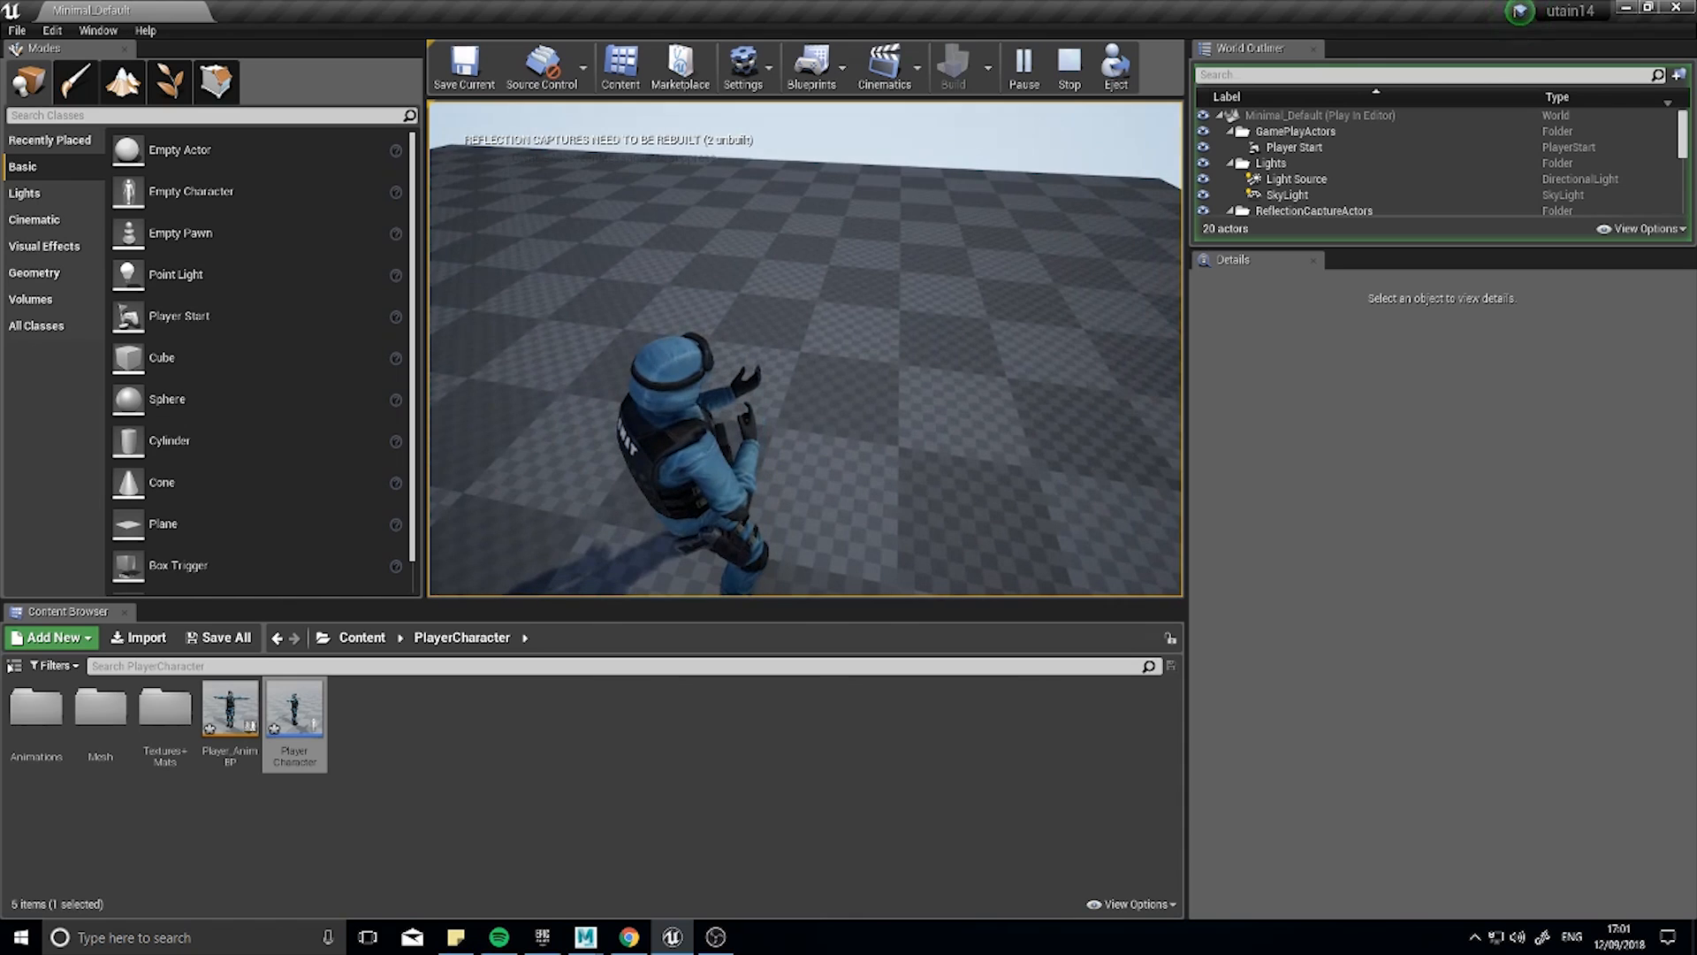
{"action": "left_click", "coordinate": [1069, 64]}
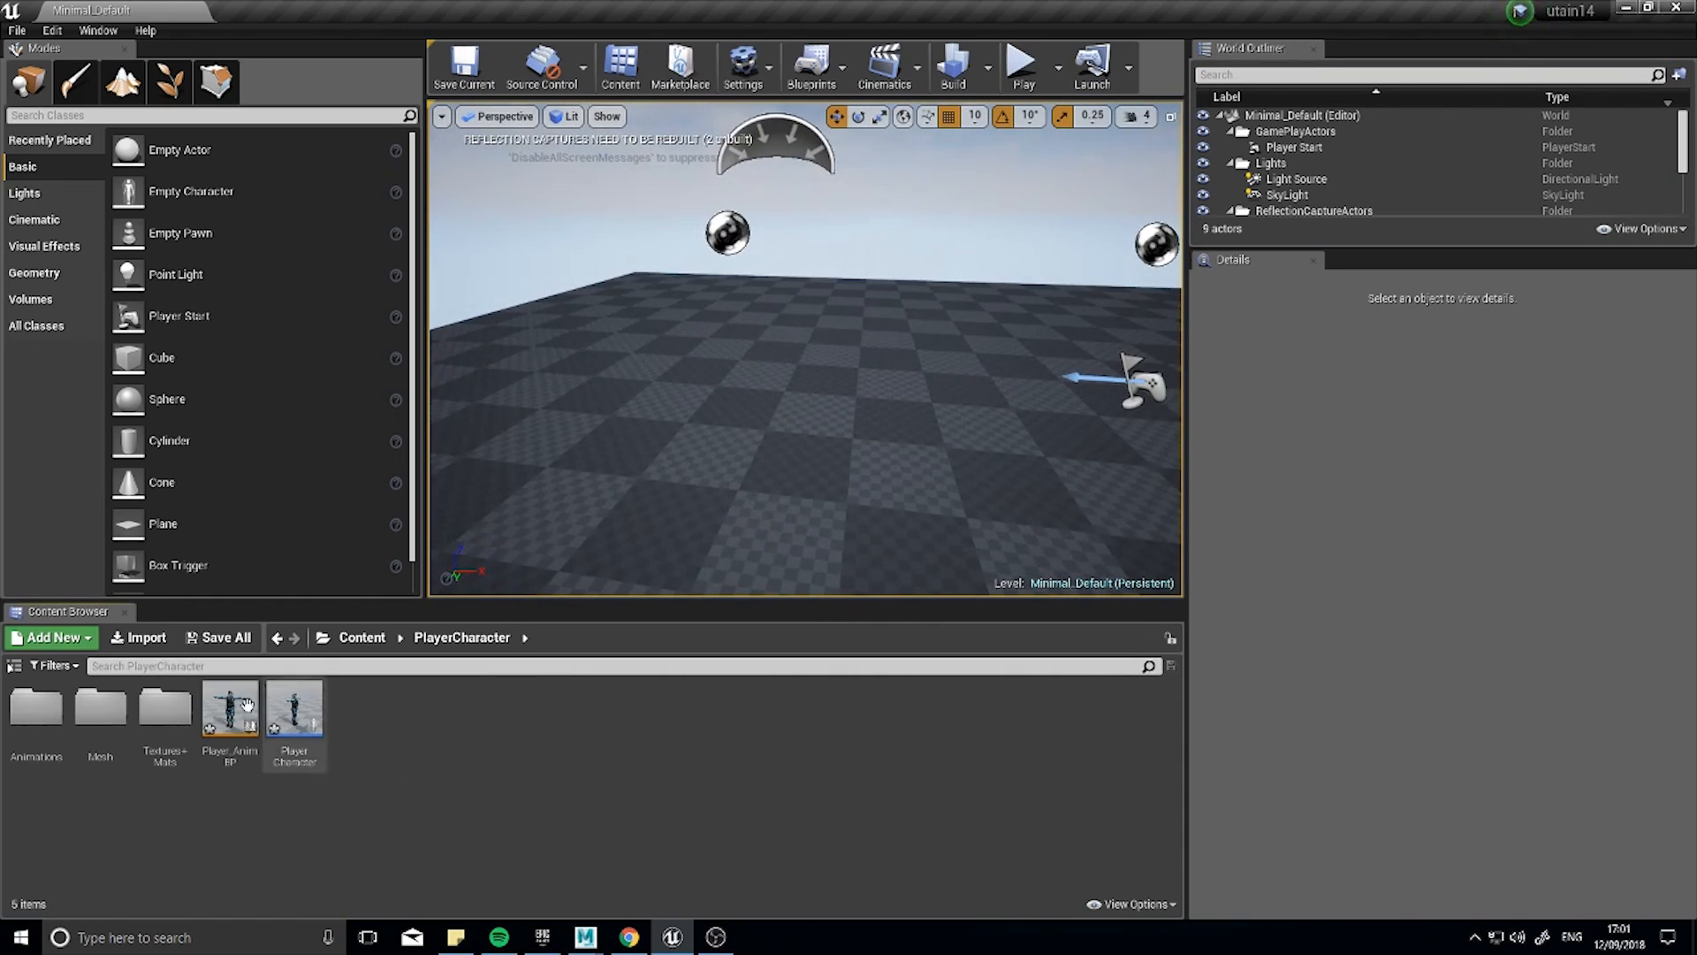
Create a Blend Space on Pistol_Walk_Skeleton named Movement_Blend and enter its editor.
{"action": "left_click", "coordinate": [46, 636]}
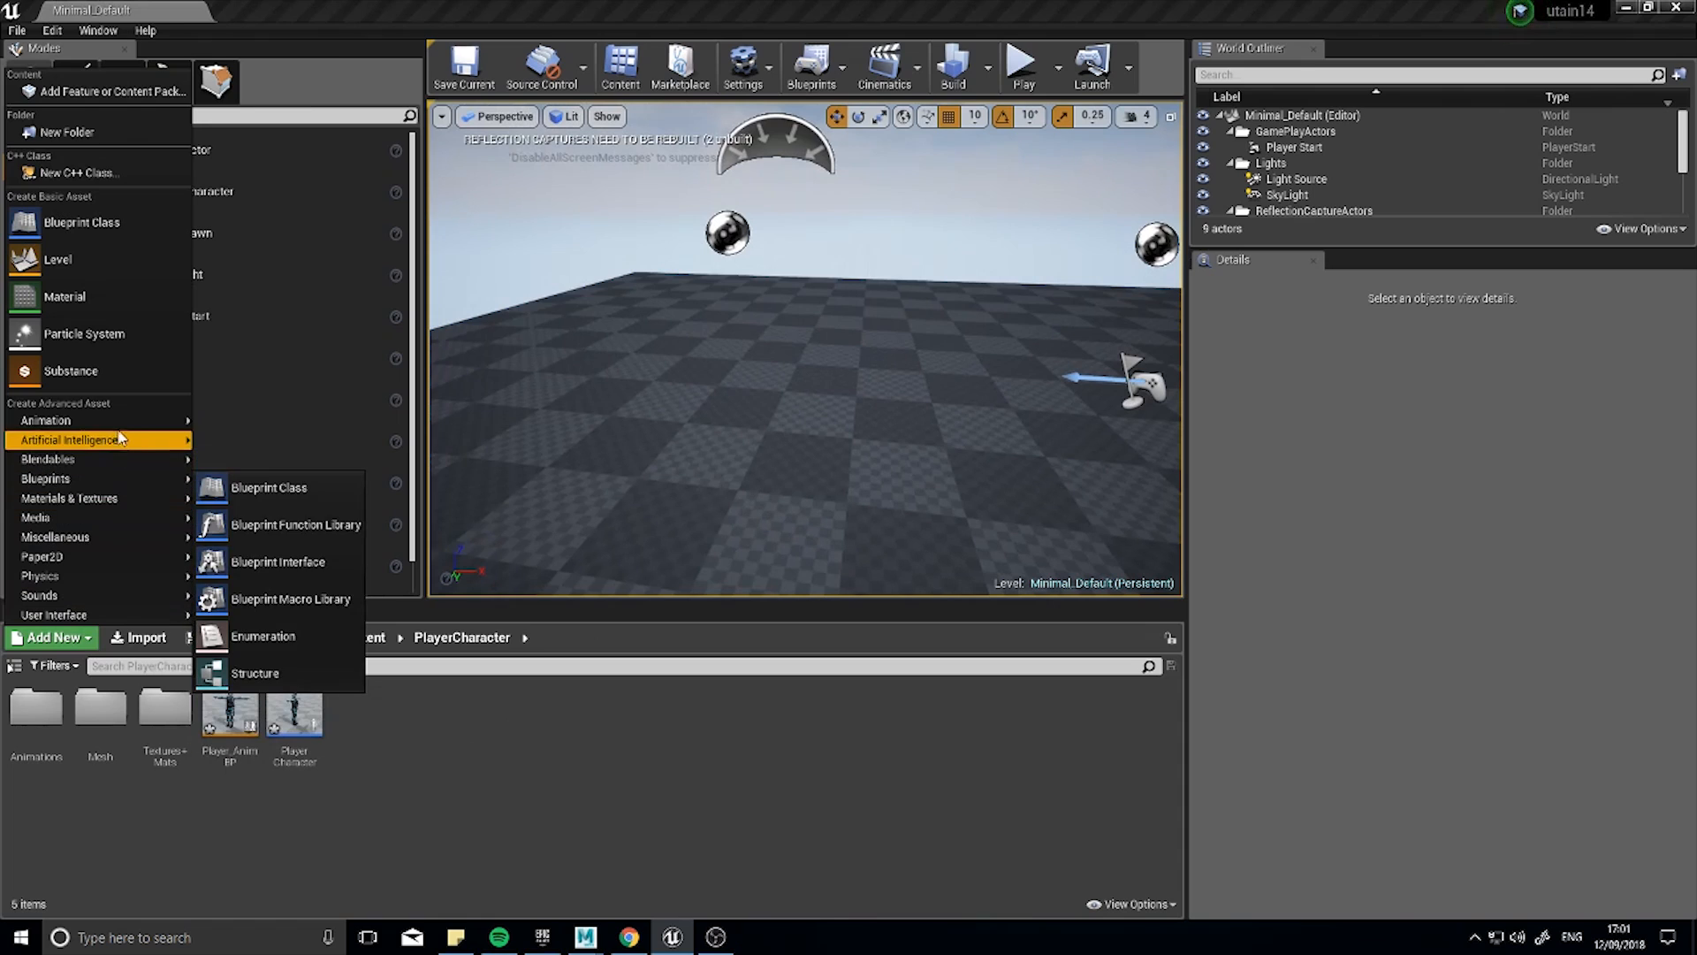
{"action": "mouse_move", "coordinate": [46, 421]}
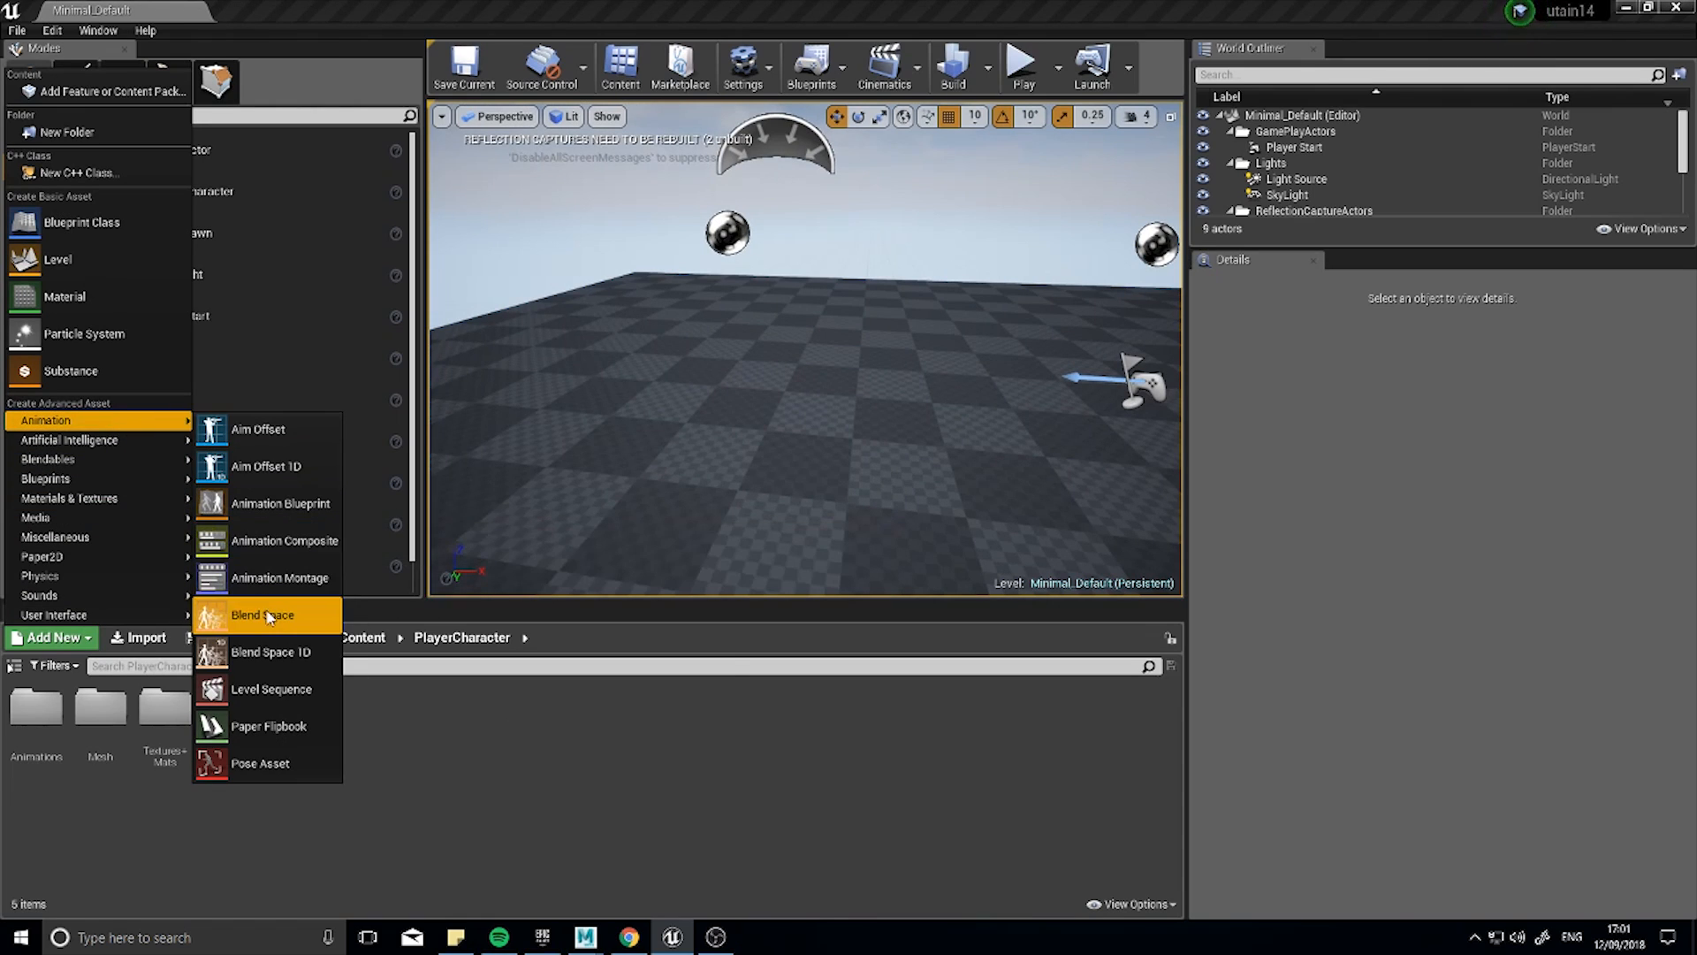
{"action": "left_click", "coordinate": [262, 615]}
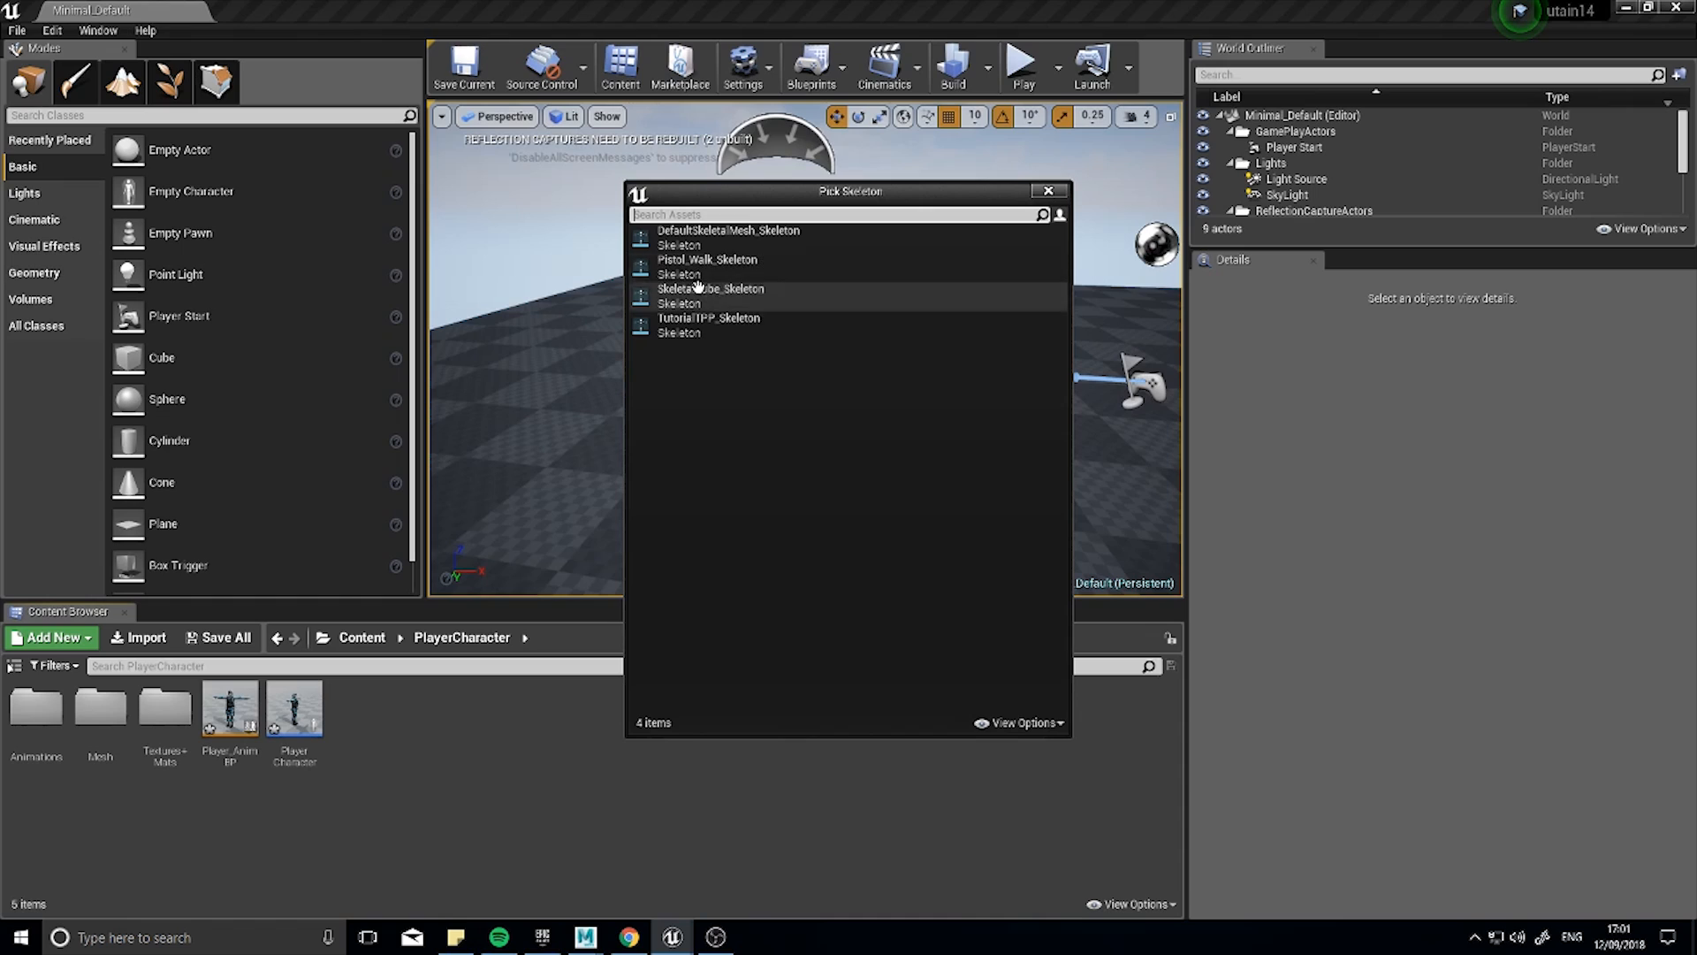
{"action": "mouse_move", "coordinate": [735, 275]}
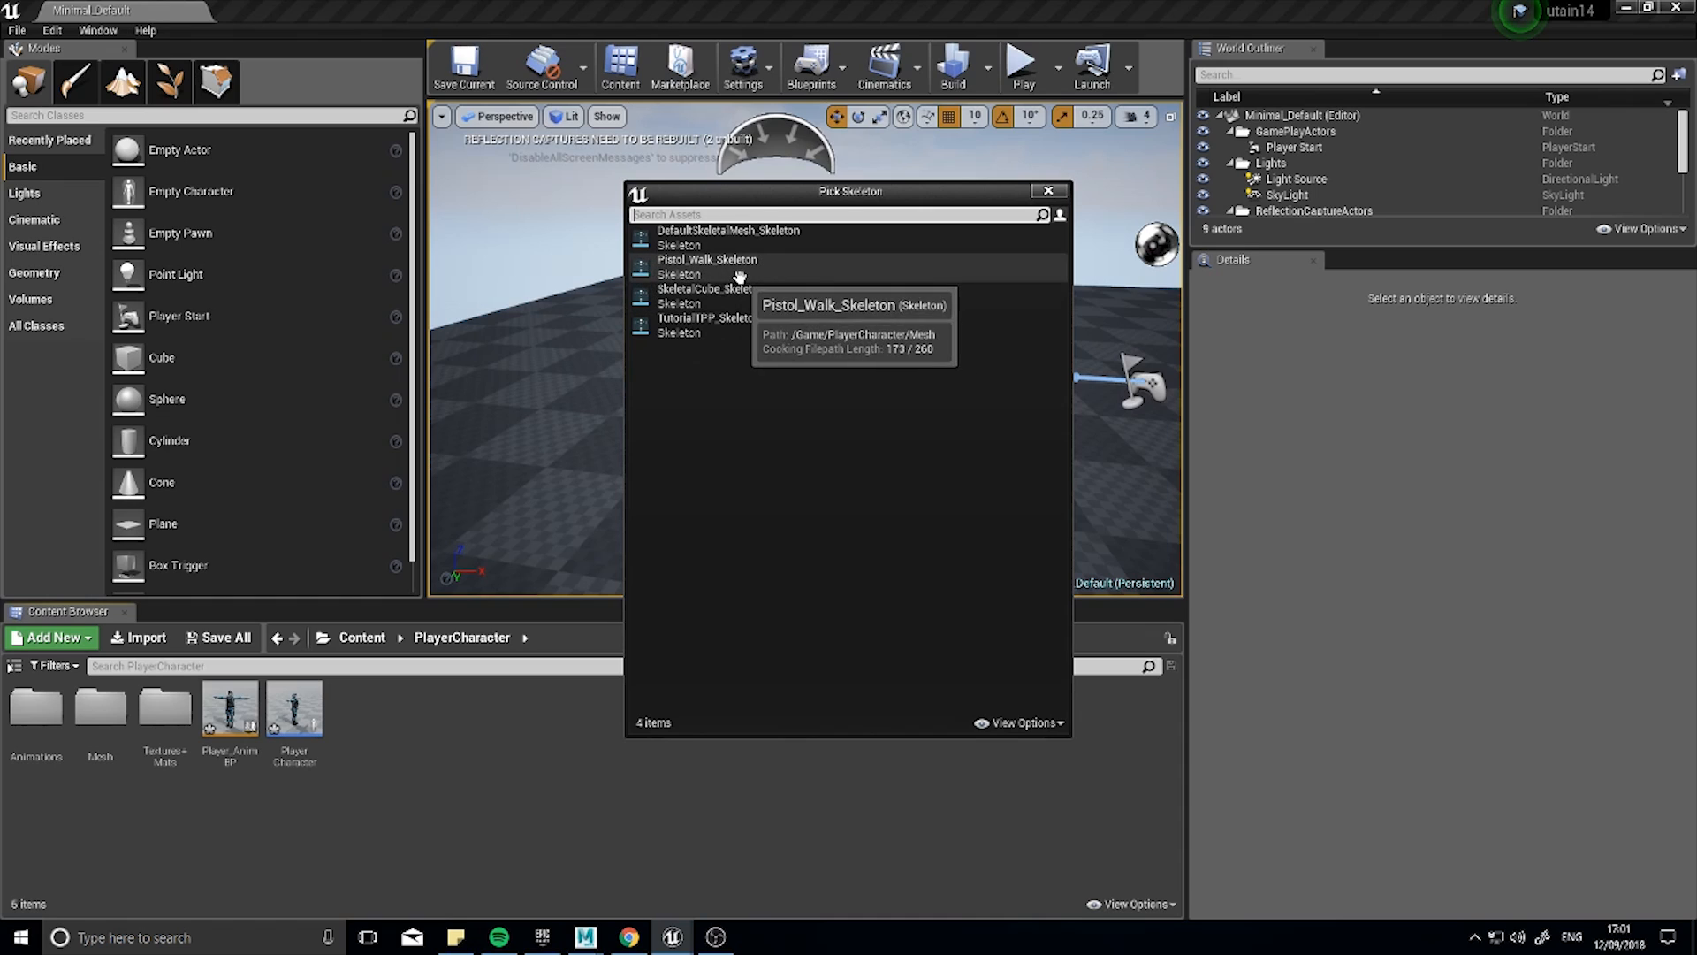
{"action": "mouse_move", "coordinate": [746, 271]}
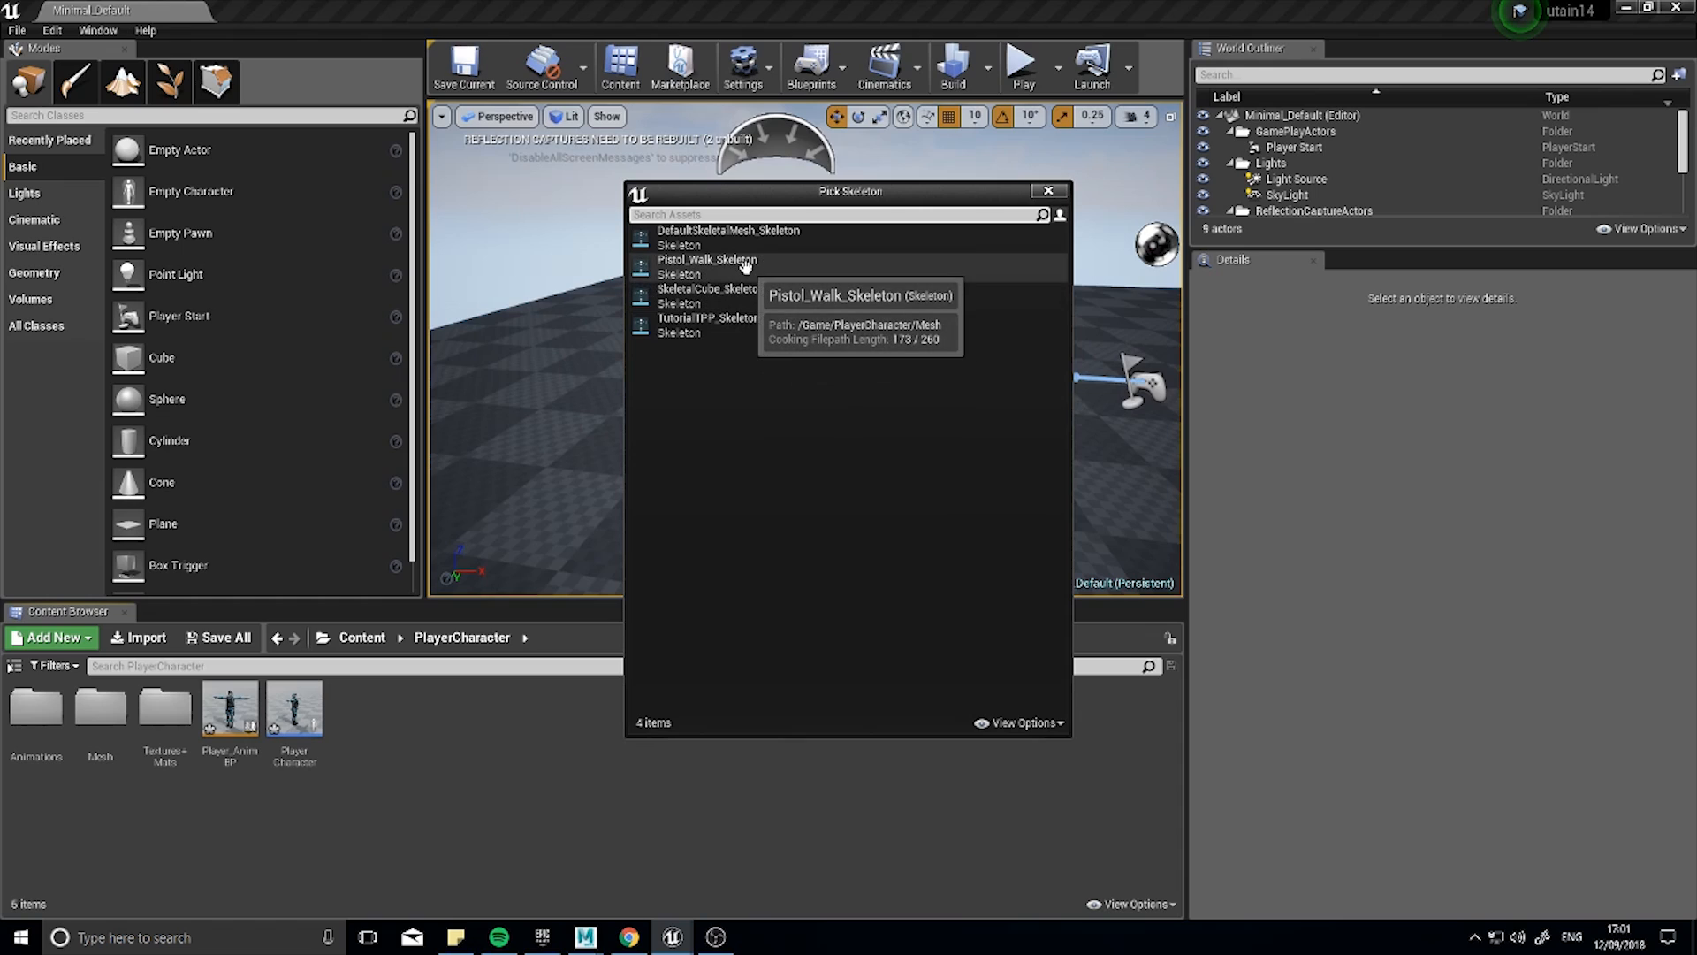
{"action": "left_click", "coordinate": [703, 260]}
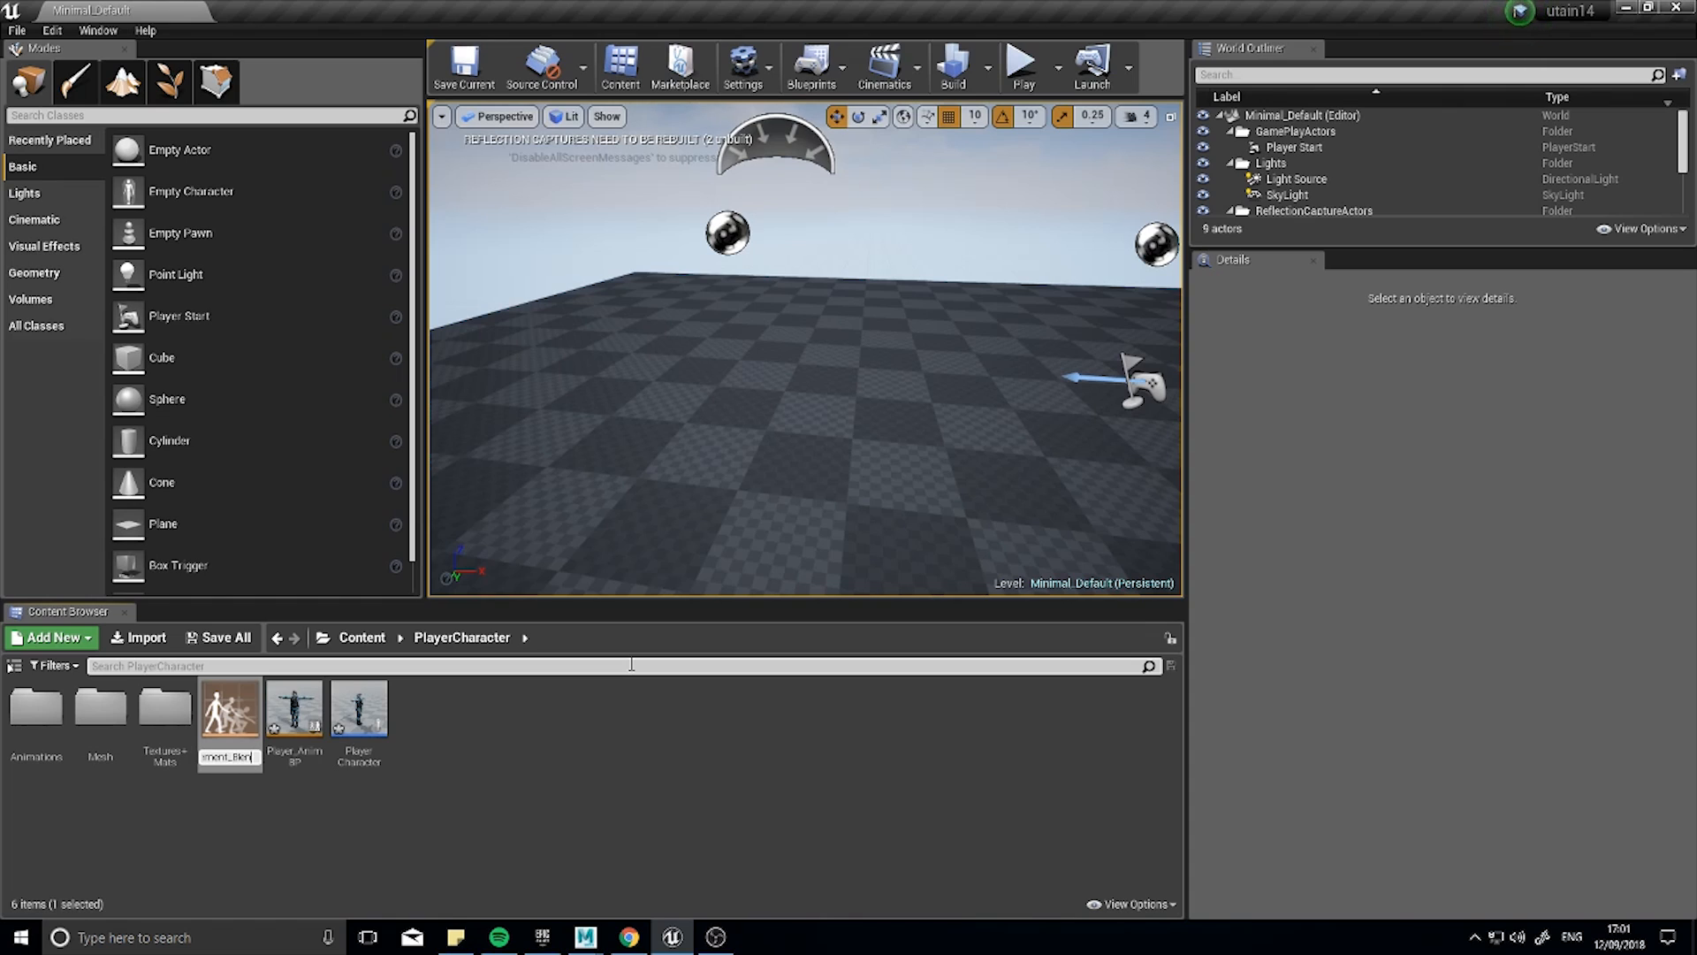
{"action": "double_click", "coordinate": [225, 709]}
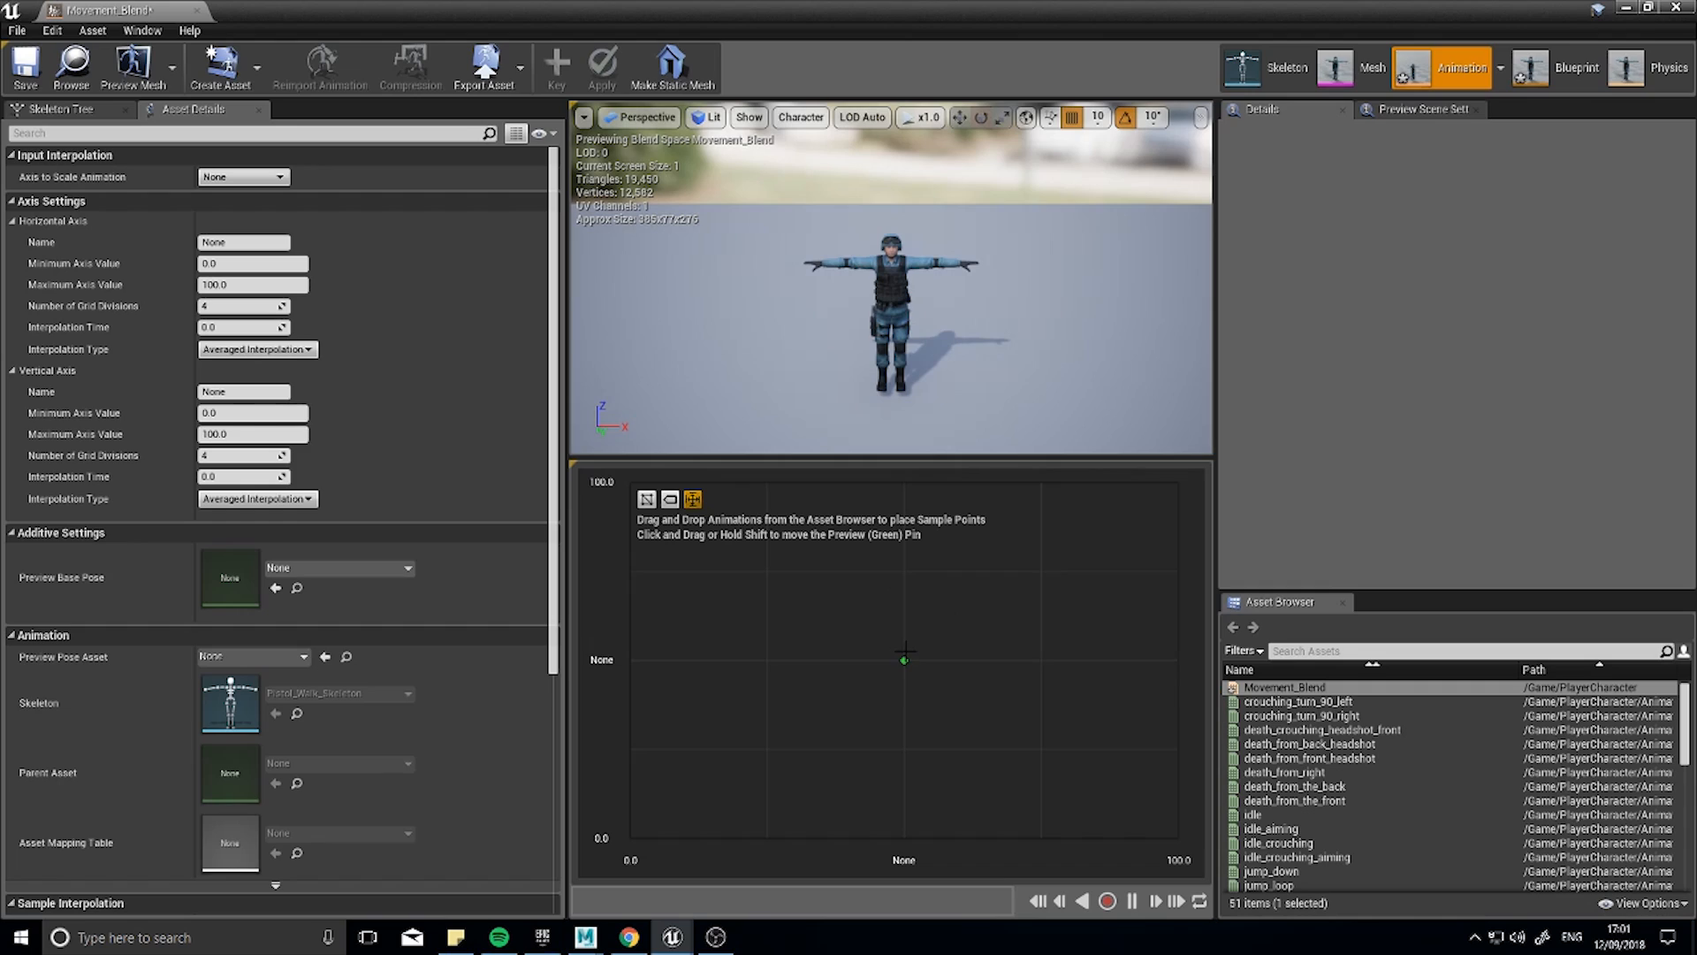
{"action": "mouse_move", "coordinate": [1013, 715]}
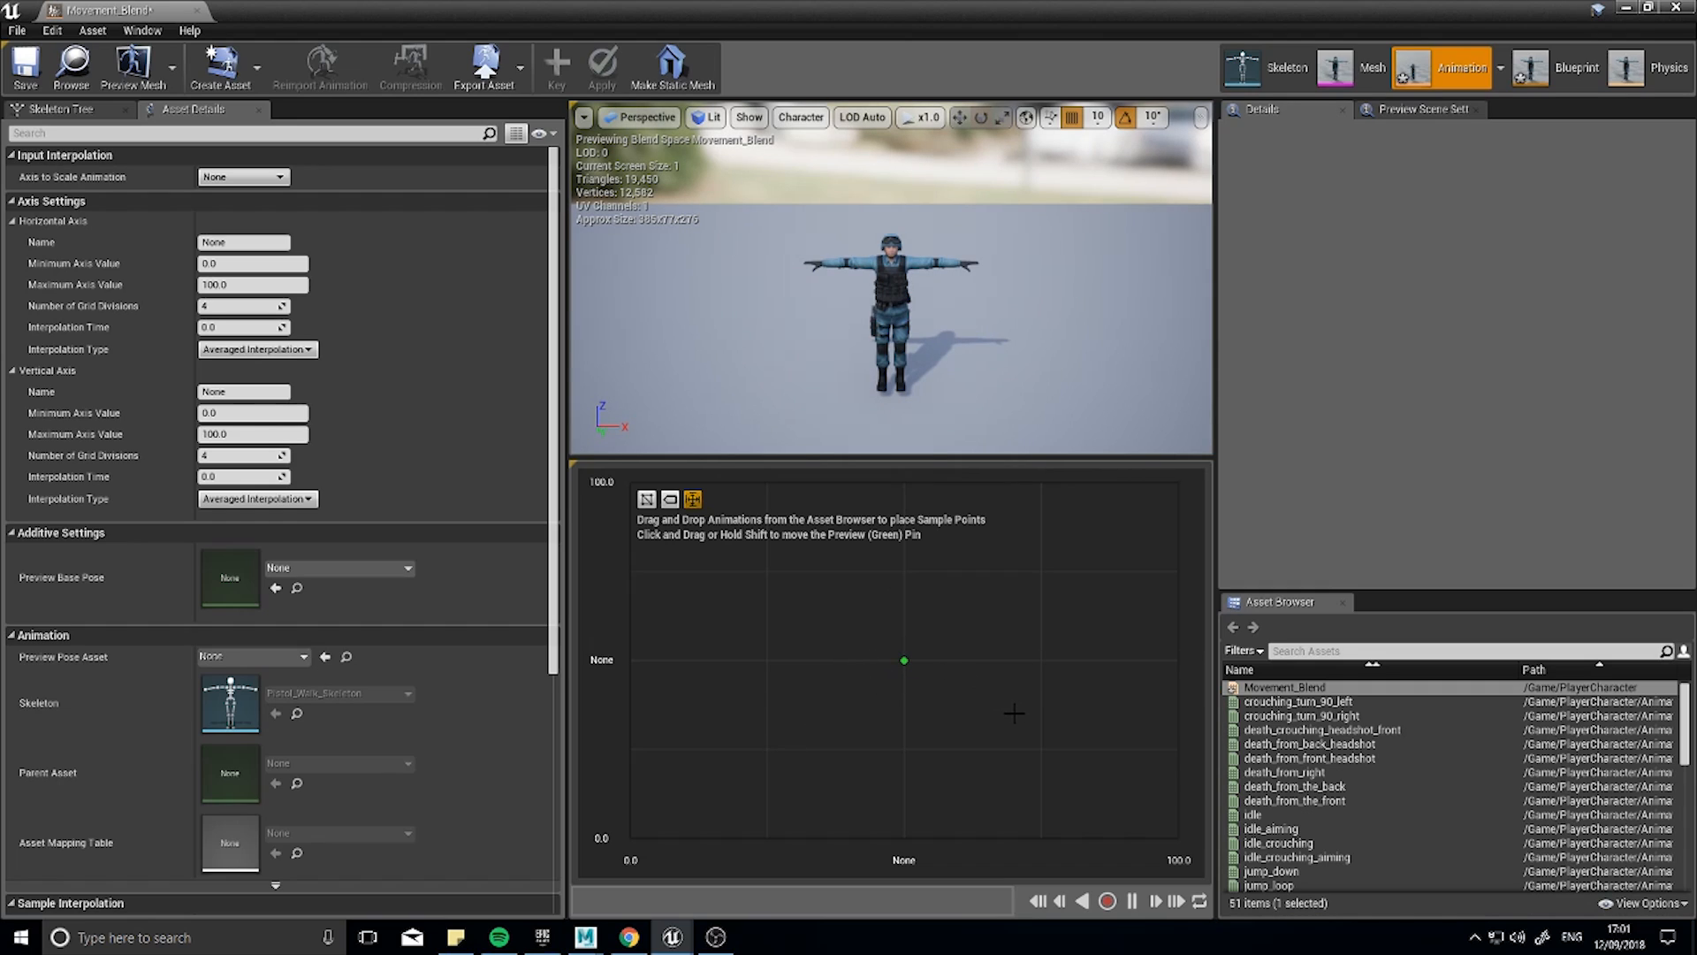
{"action": "mouse_move", "coordinate": [748, 732]}
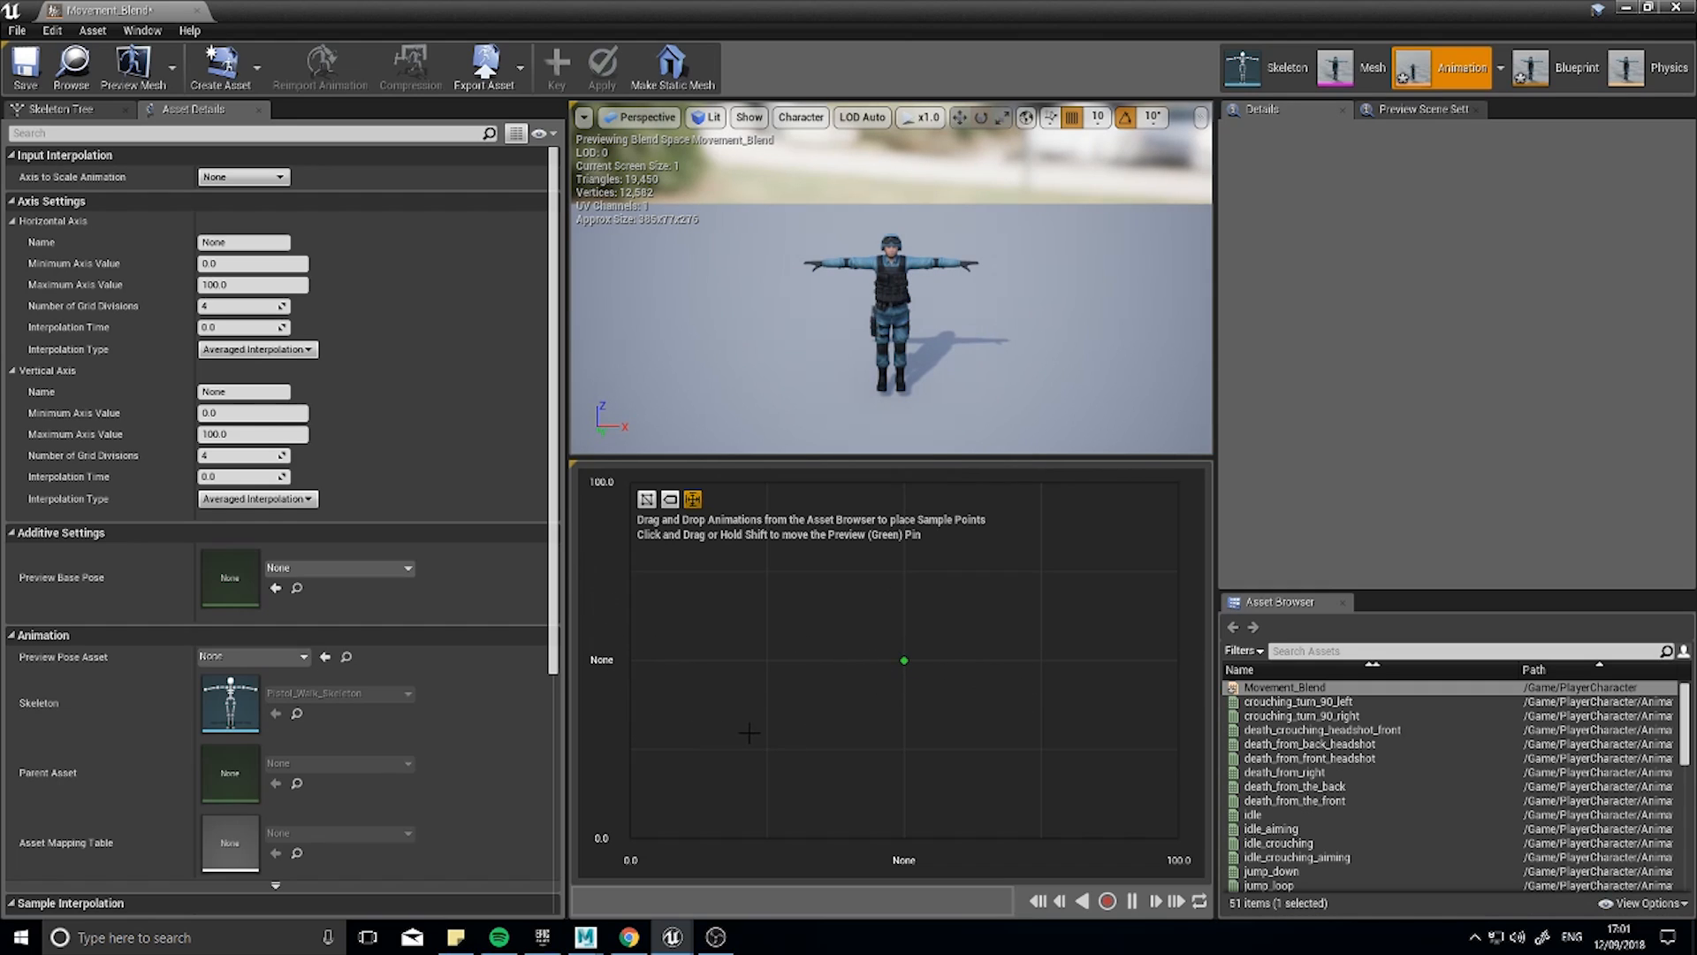
{"action": "mouse_move", "coordinate": [623, 847]}
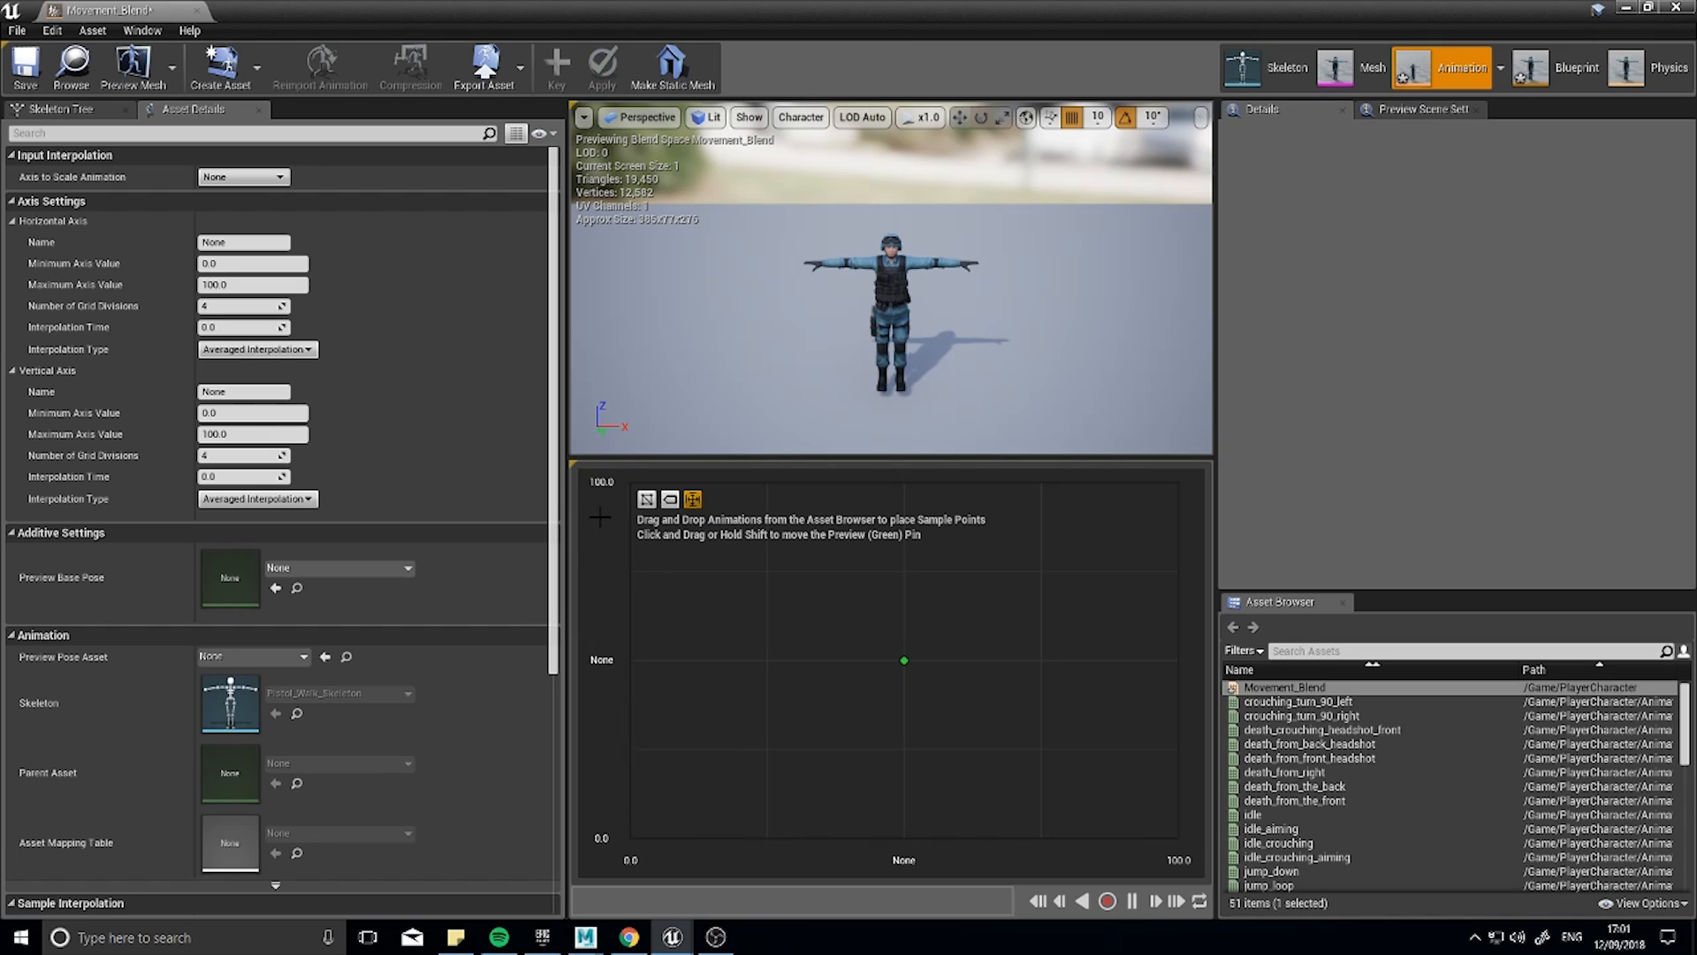
{"action": "mouse_move", "coordinate": [1059, 862]}
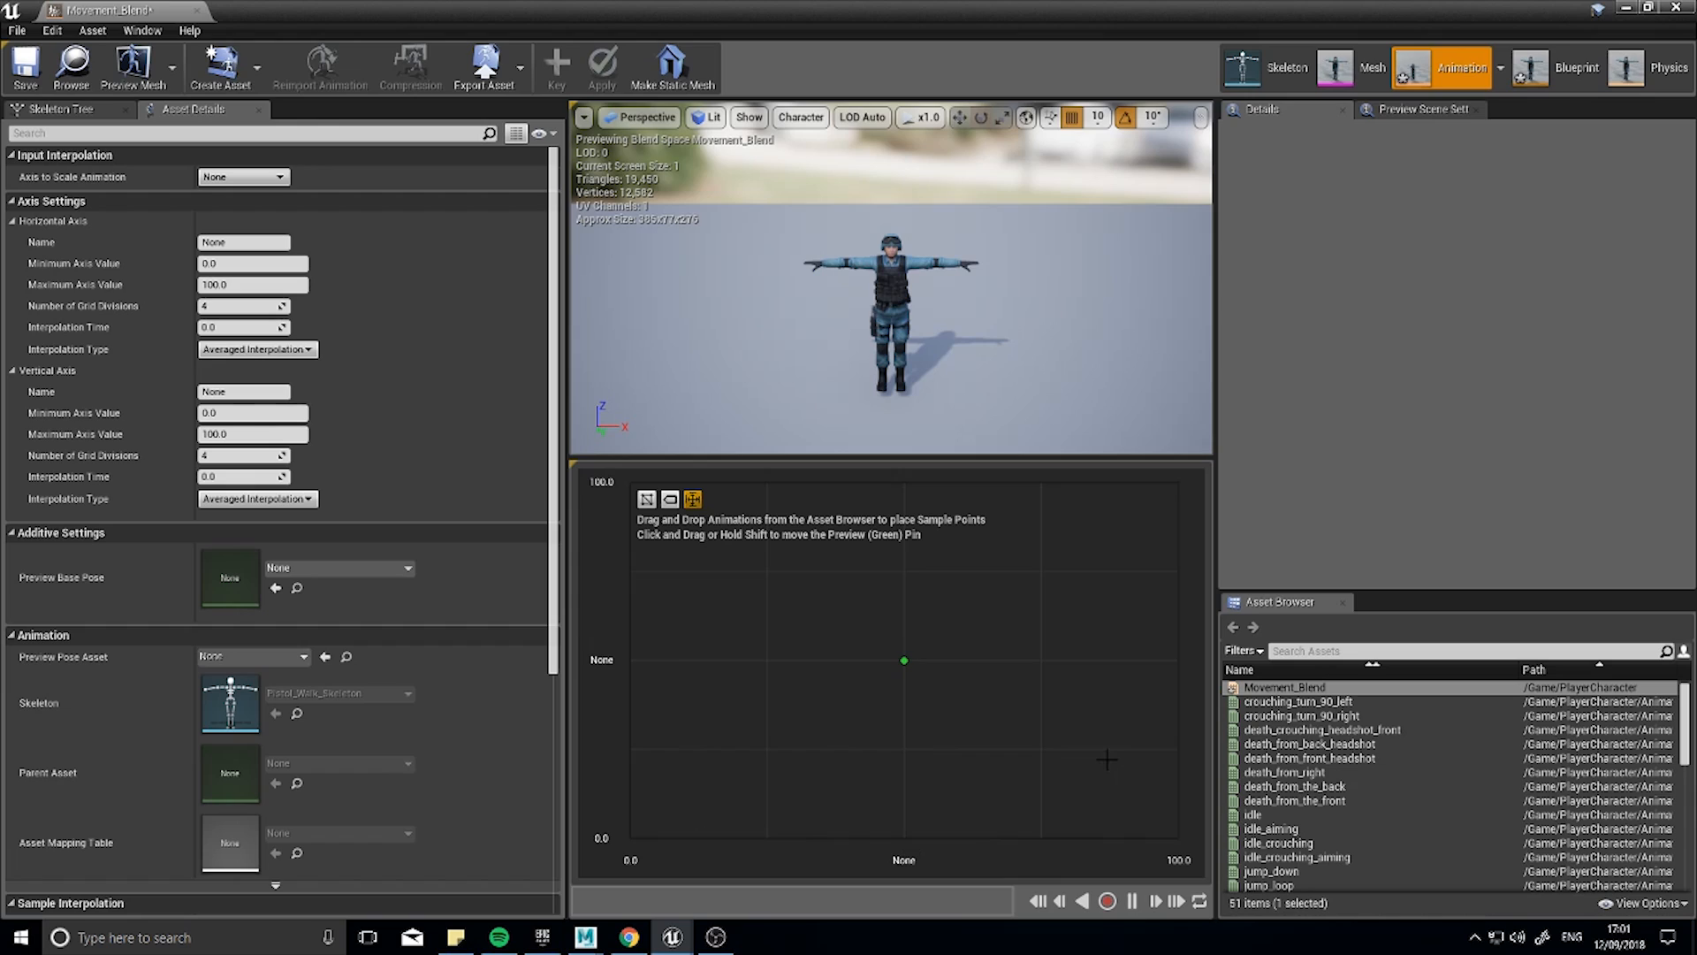
{"action": "mouse_move", "coordinate": [973, 661]}
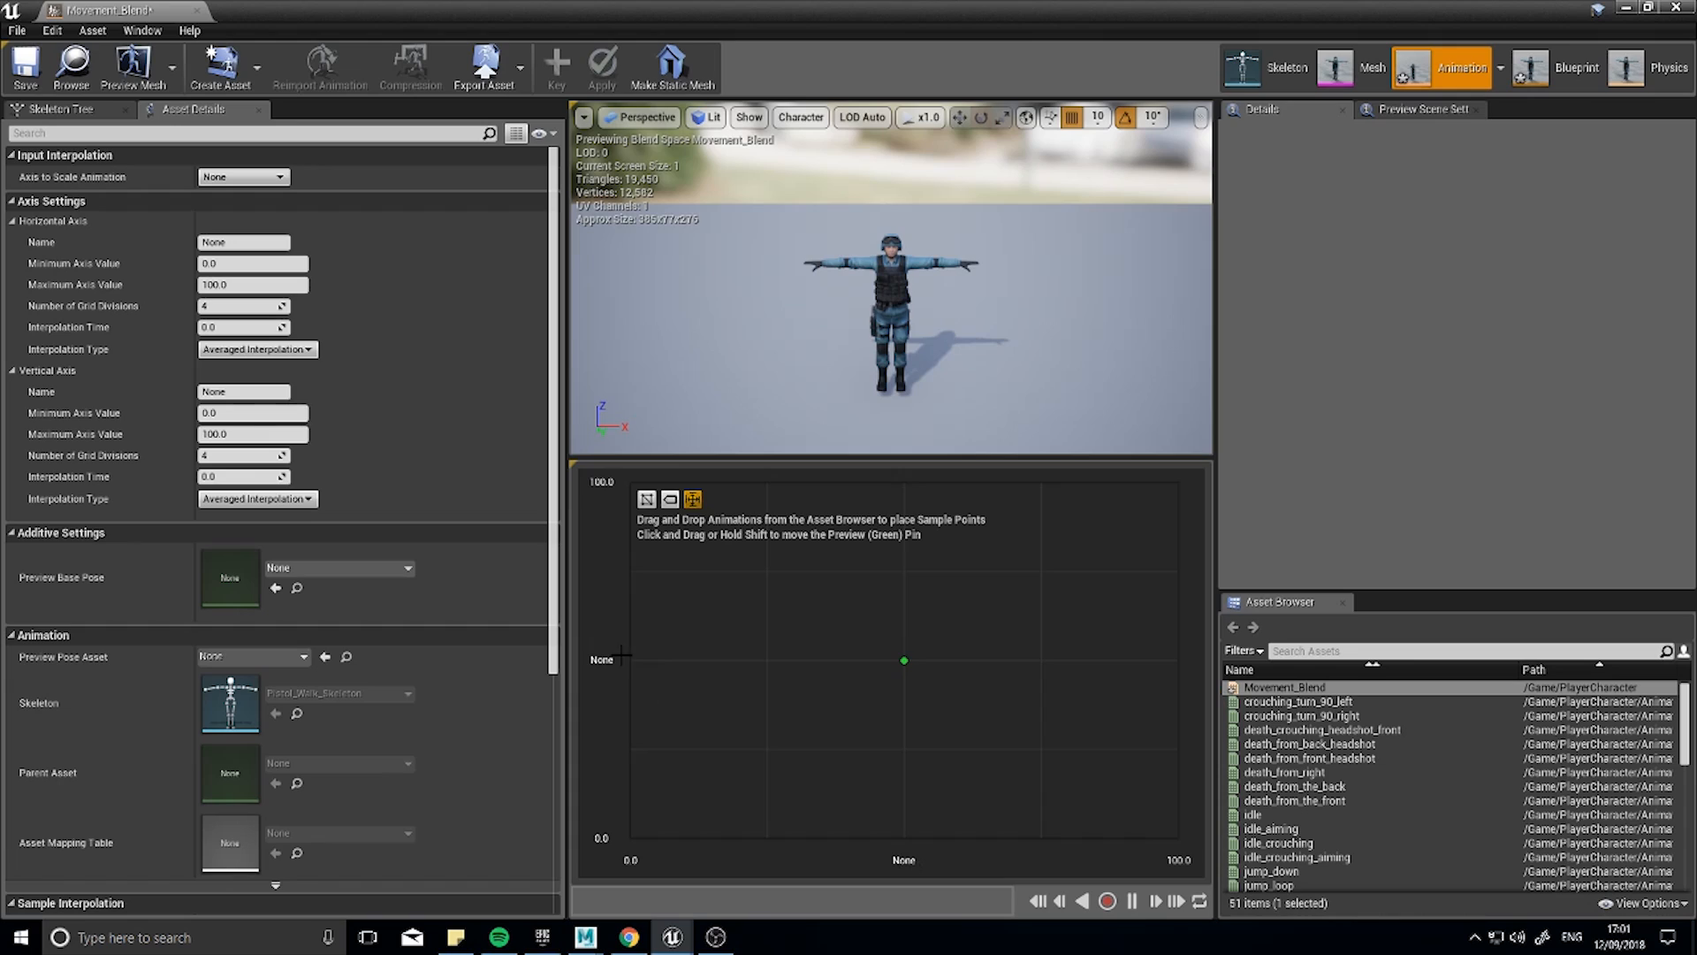
{"action": "mouse_move", "coordinate": [702, 702]}
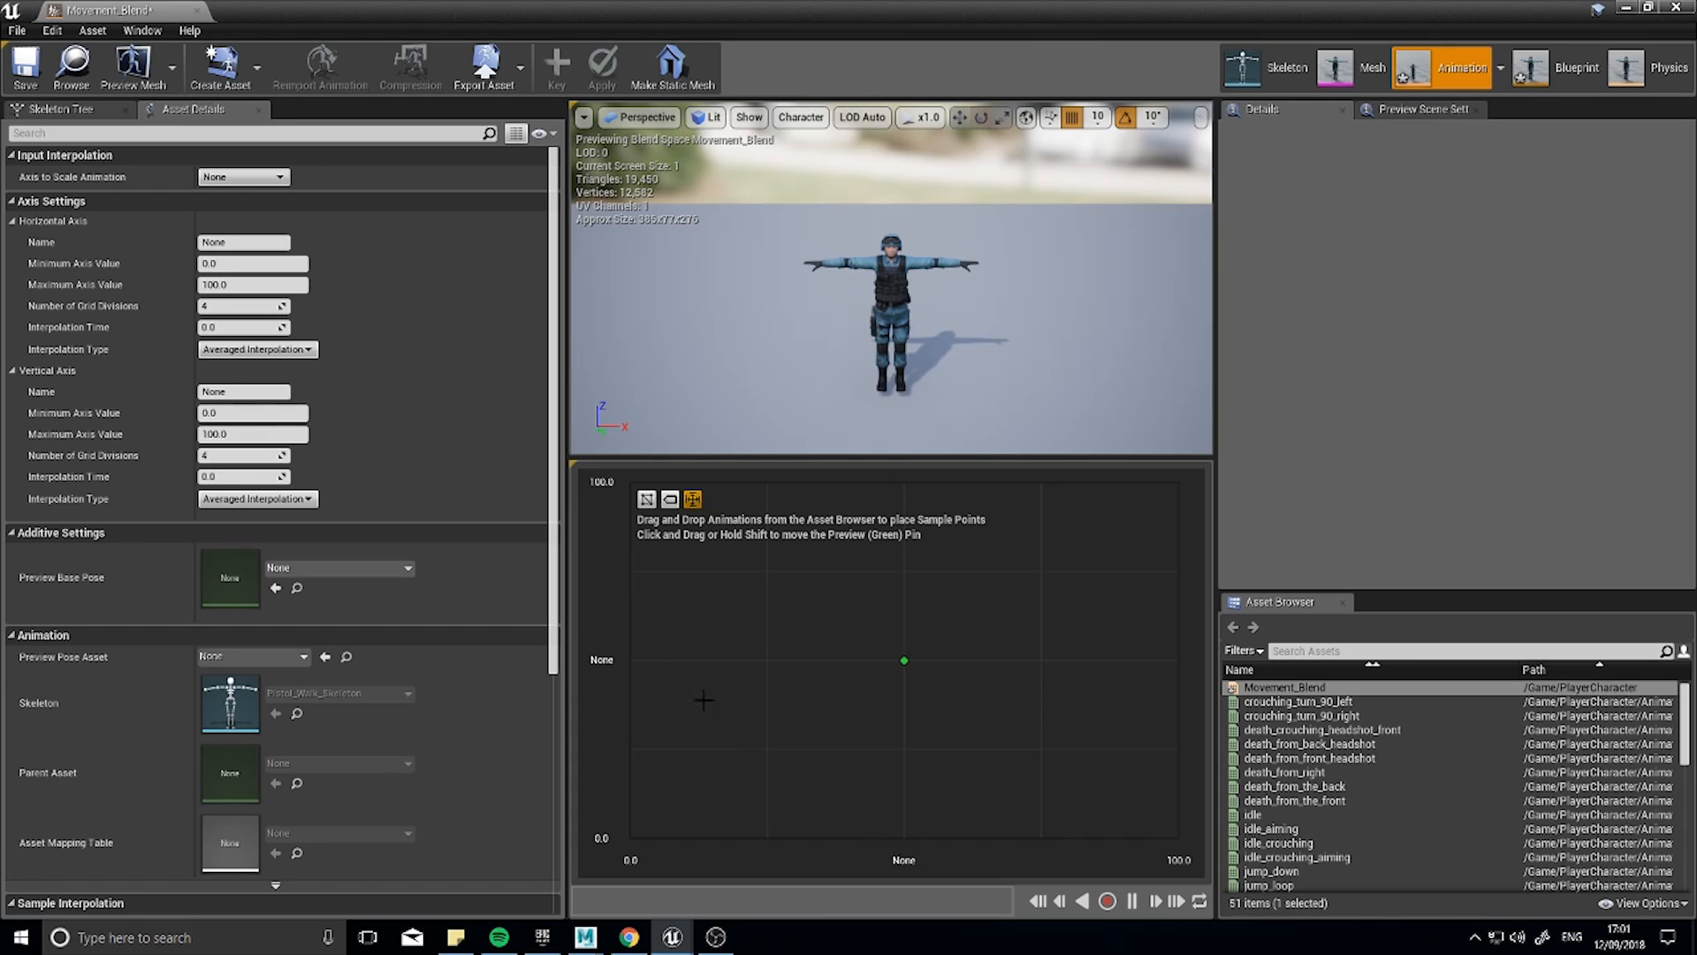
{"action": "mouse_move", "coordinate": [760, 871]}
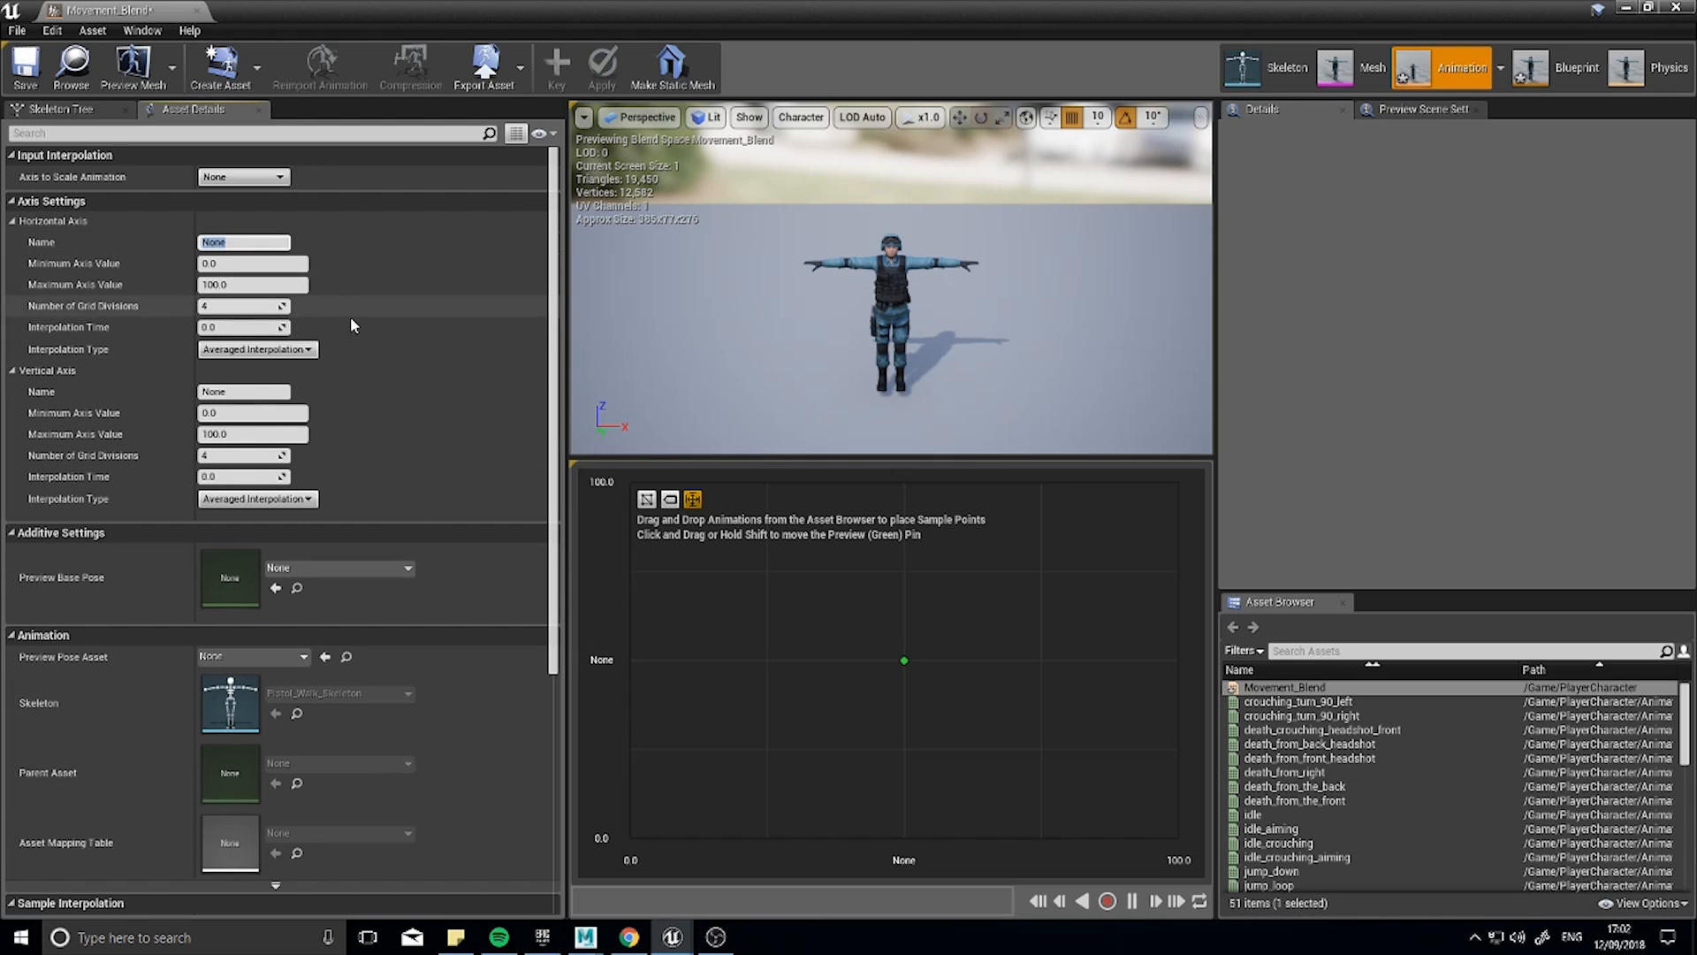
Name the horizontal axis Direction and the vertical axis Speed.
{"action": "type", "text": "Directi"}
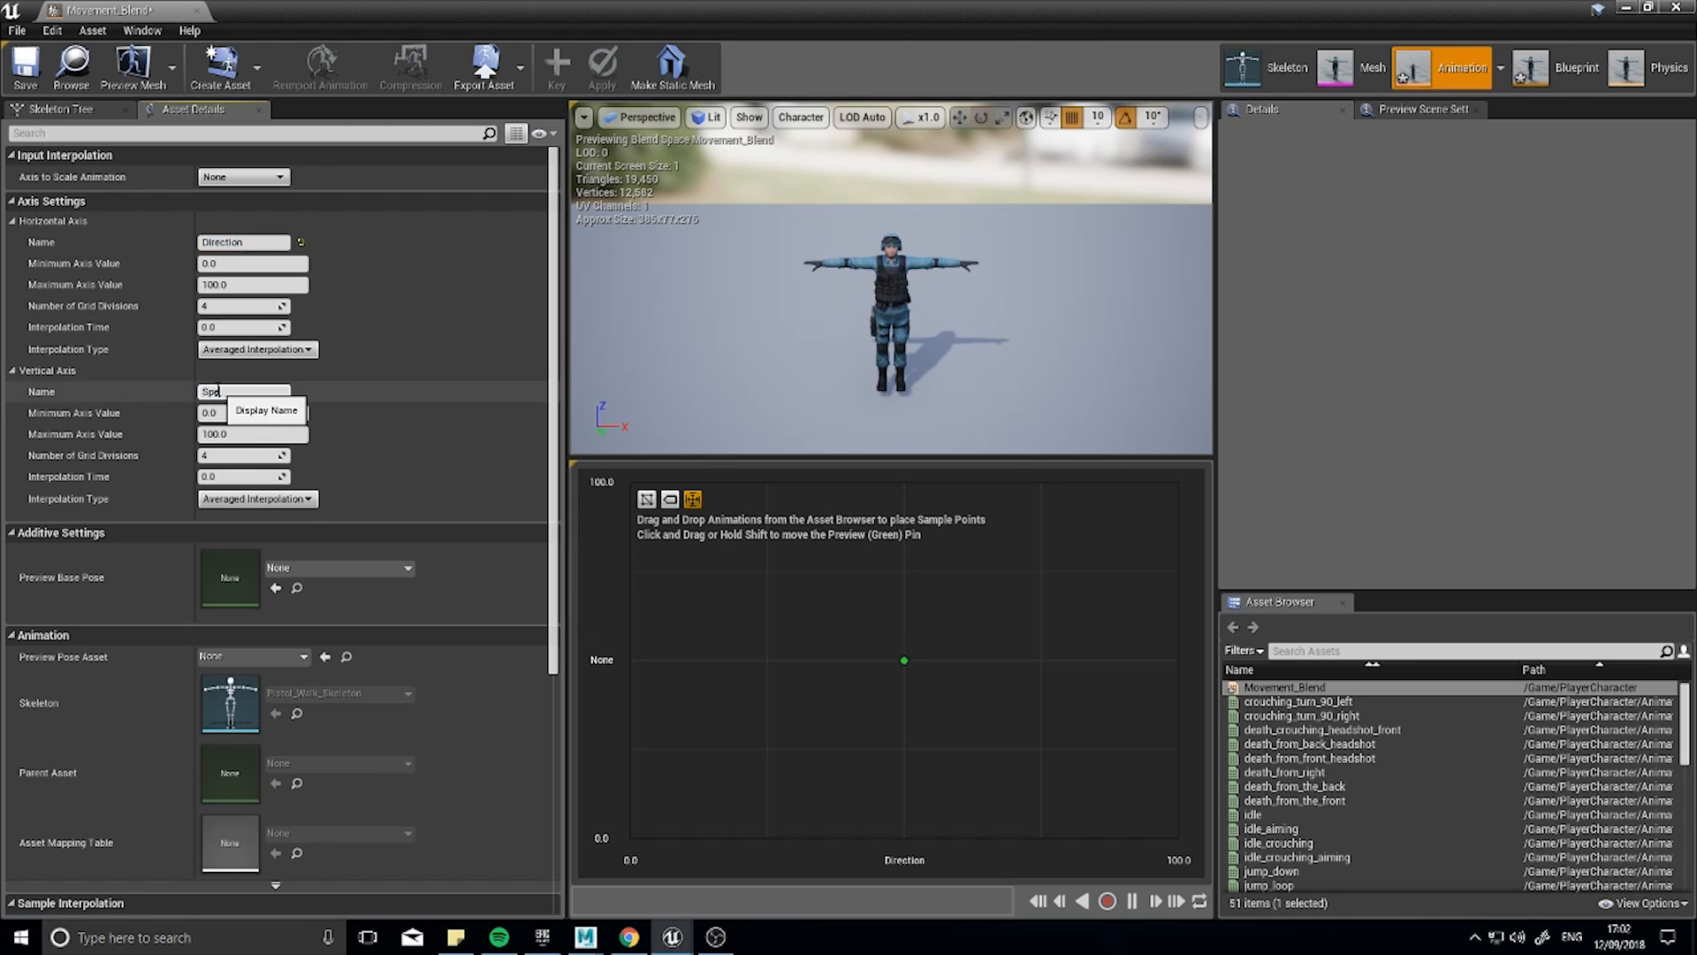
{"action": "type", "text": "Speed"}
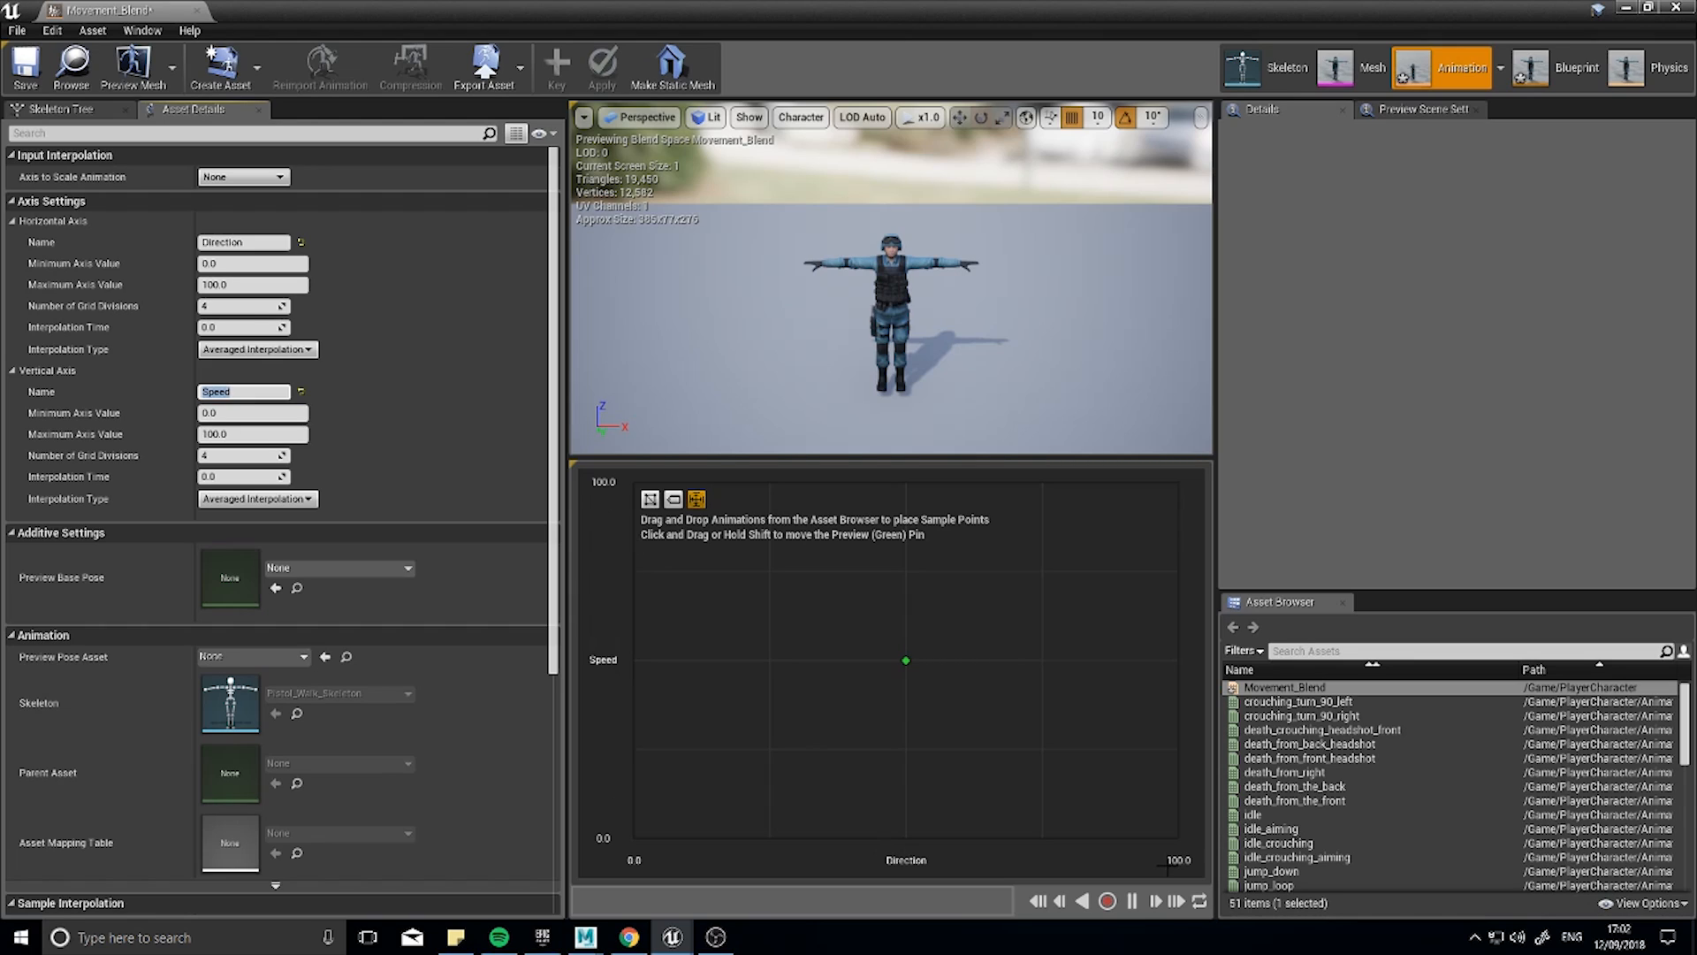
{"action": "mouse_move", "coordinate": [1002, 849]}
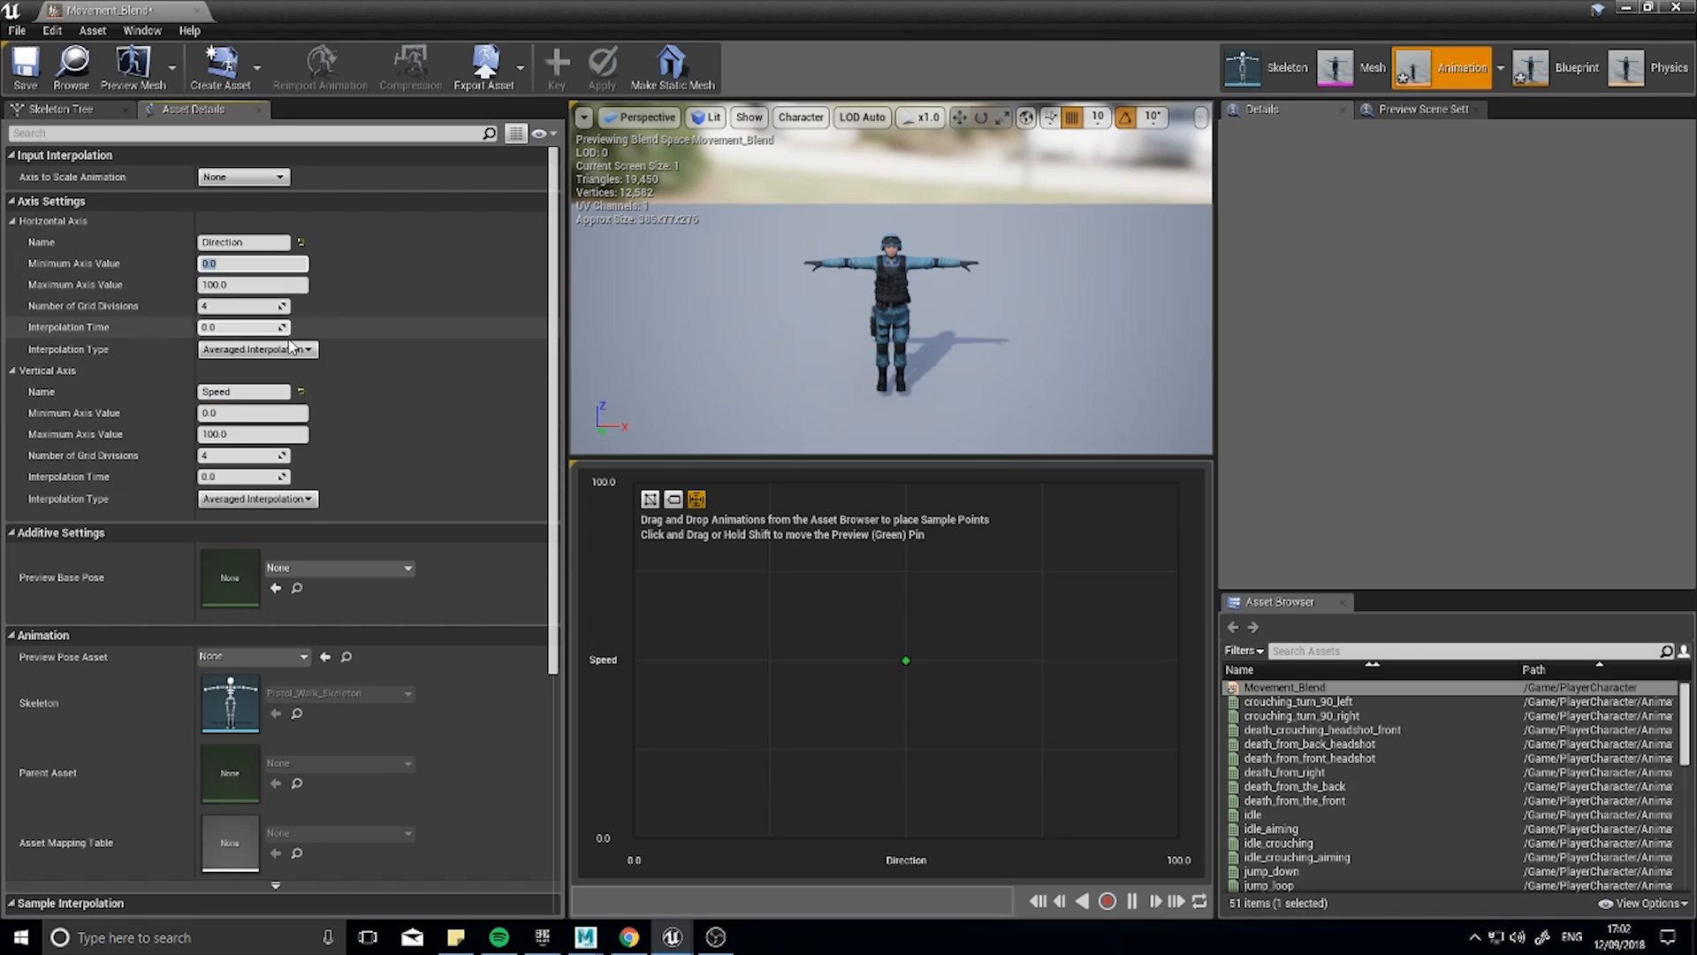
Set Direction to range -180 to 180 and Speed maximum to 450.
{"action": "left_click", "coordinate": [242, 240]}
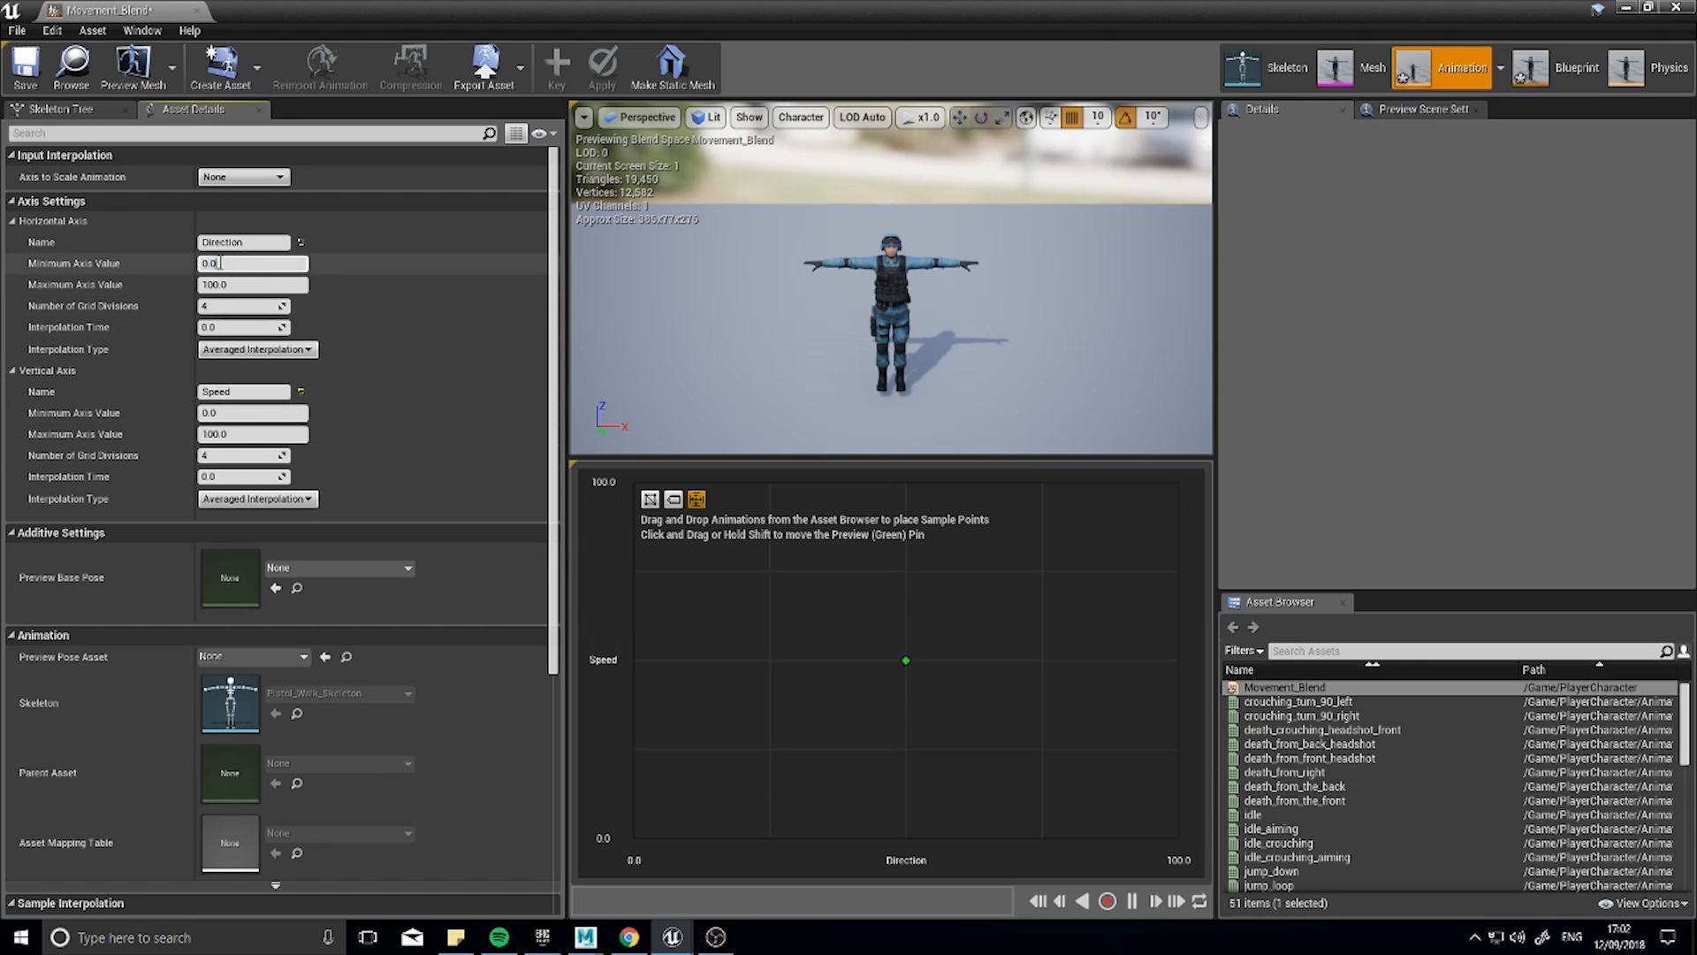
{"action": "type", "text": "-18"}
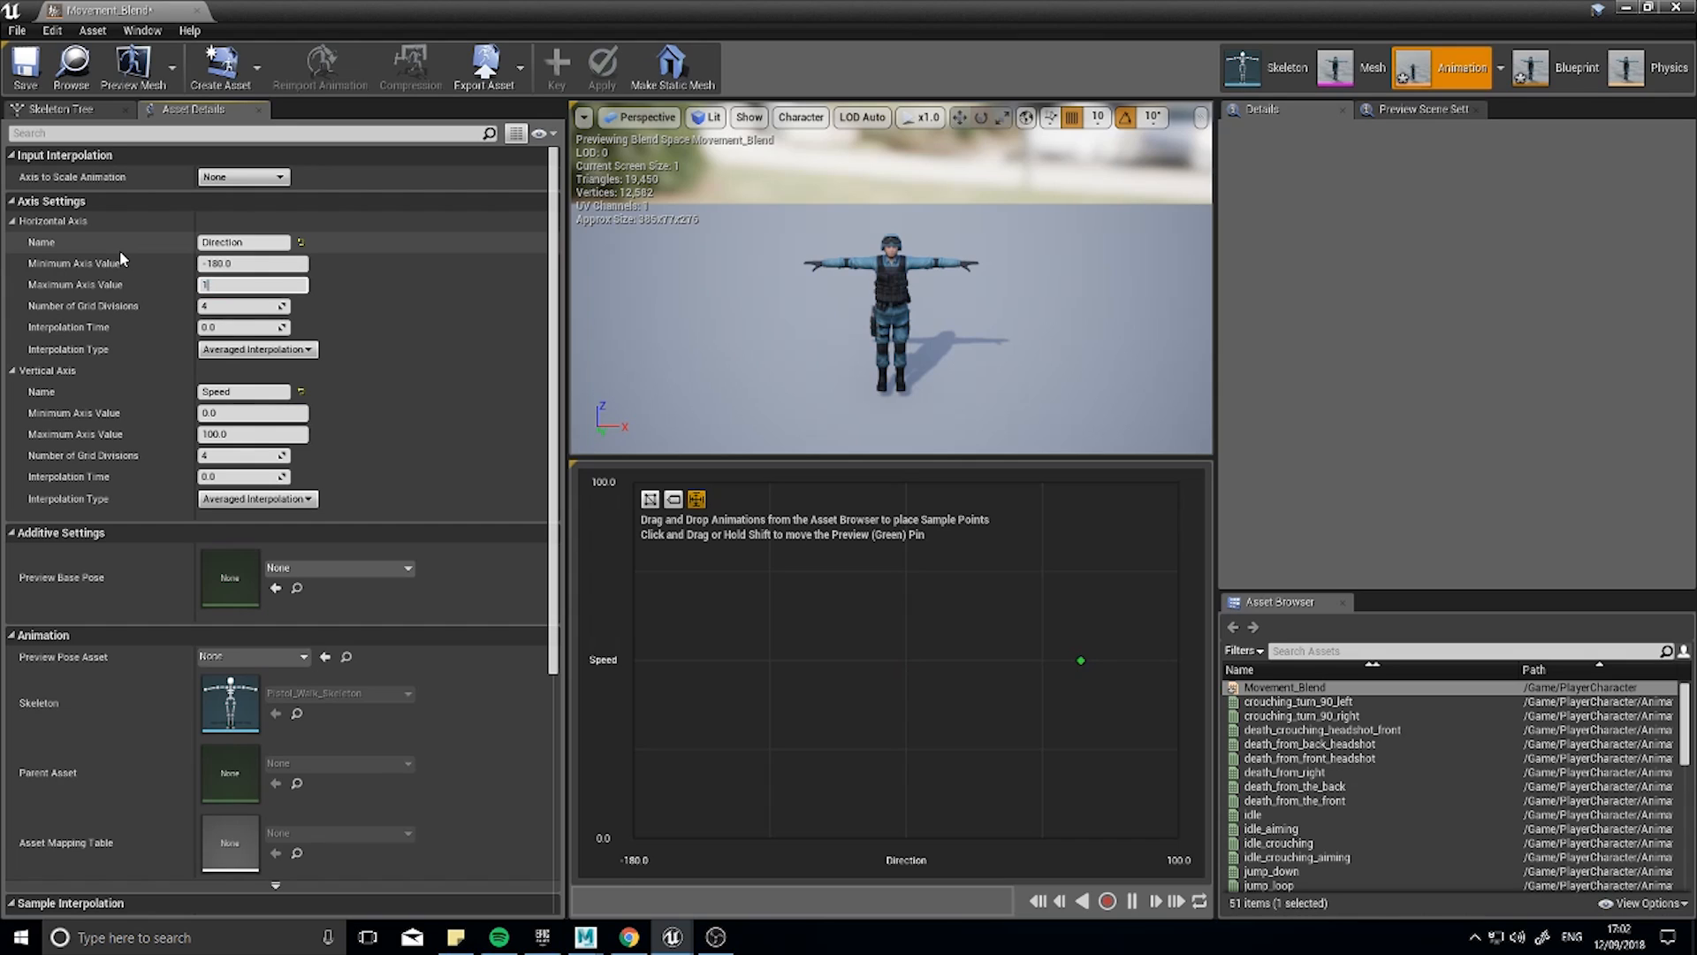
{"action": "type", "text": "180.0"}
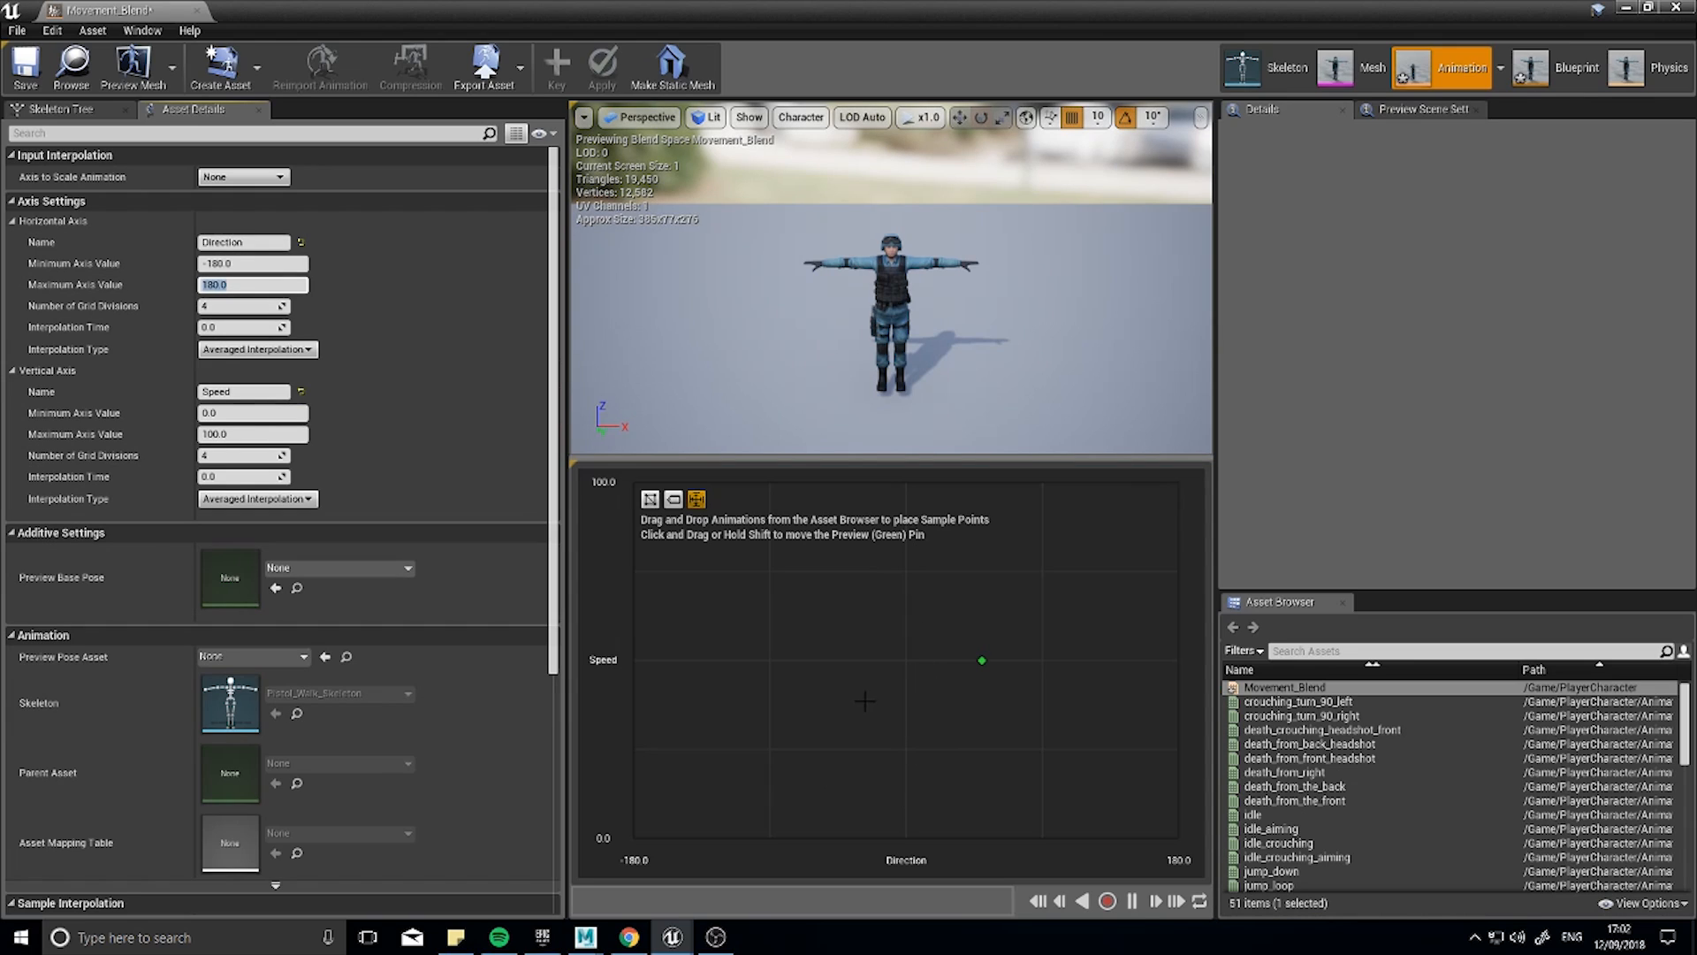
{"action": "mouse_move", "coordinate": [1026, 801]}
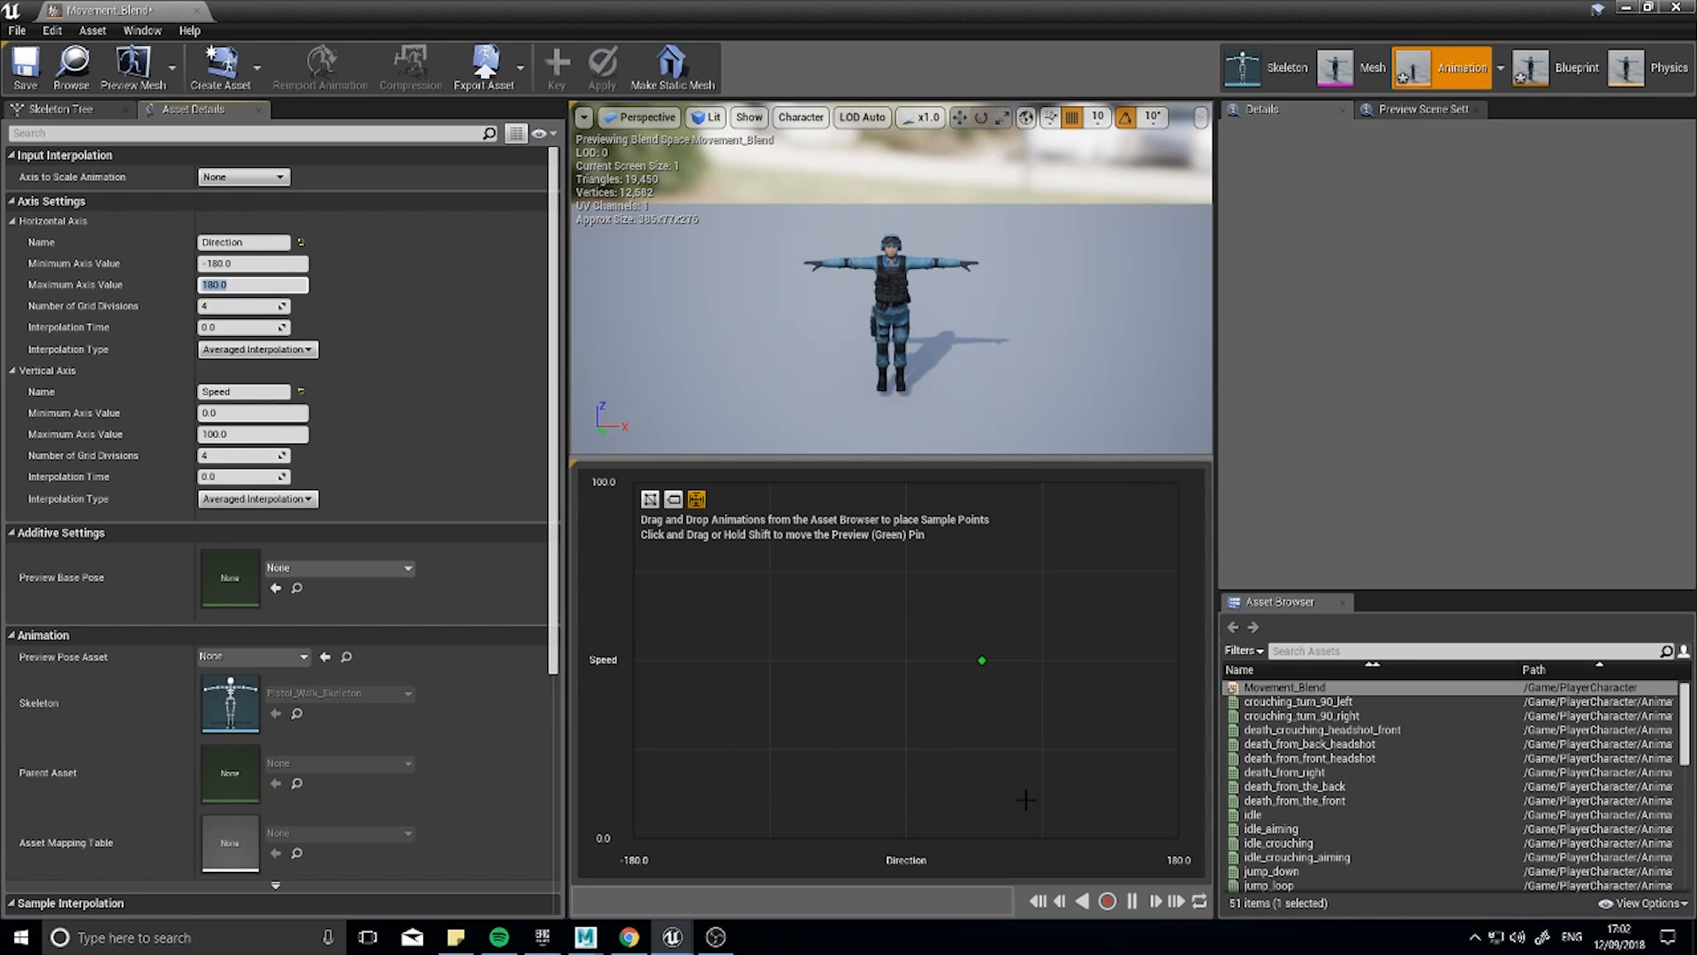
{"action": "mouse_move", "coordinate": [817, 741]}
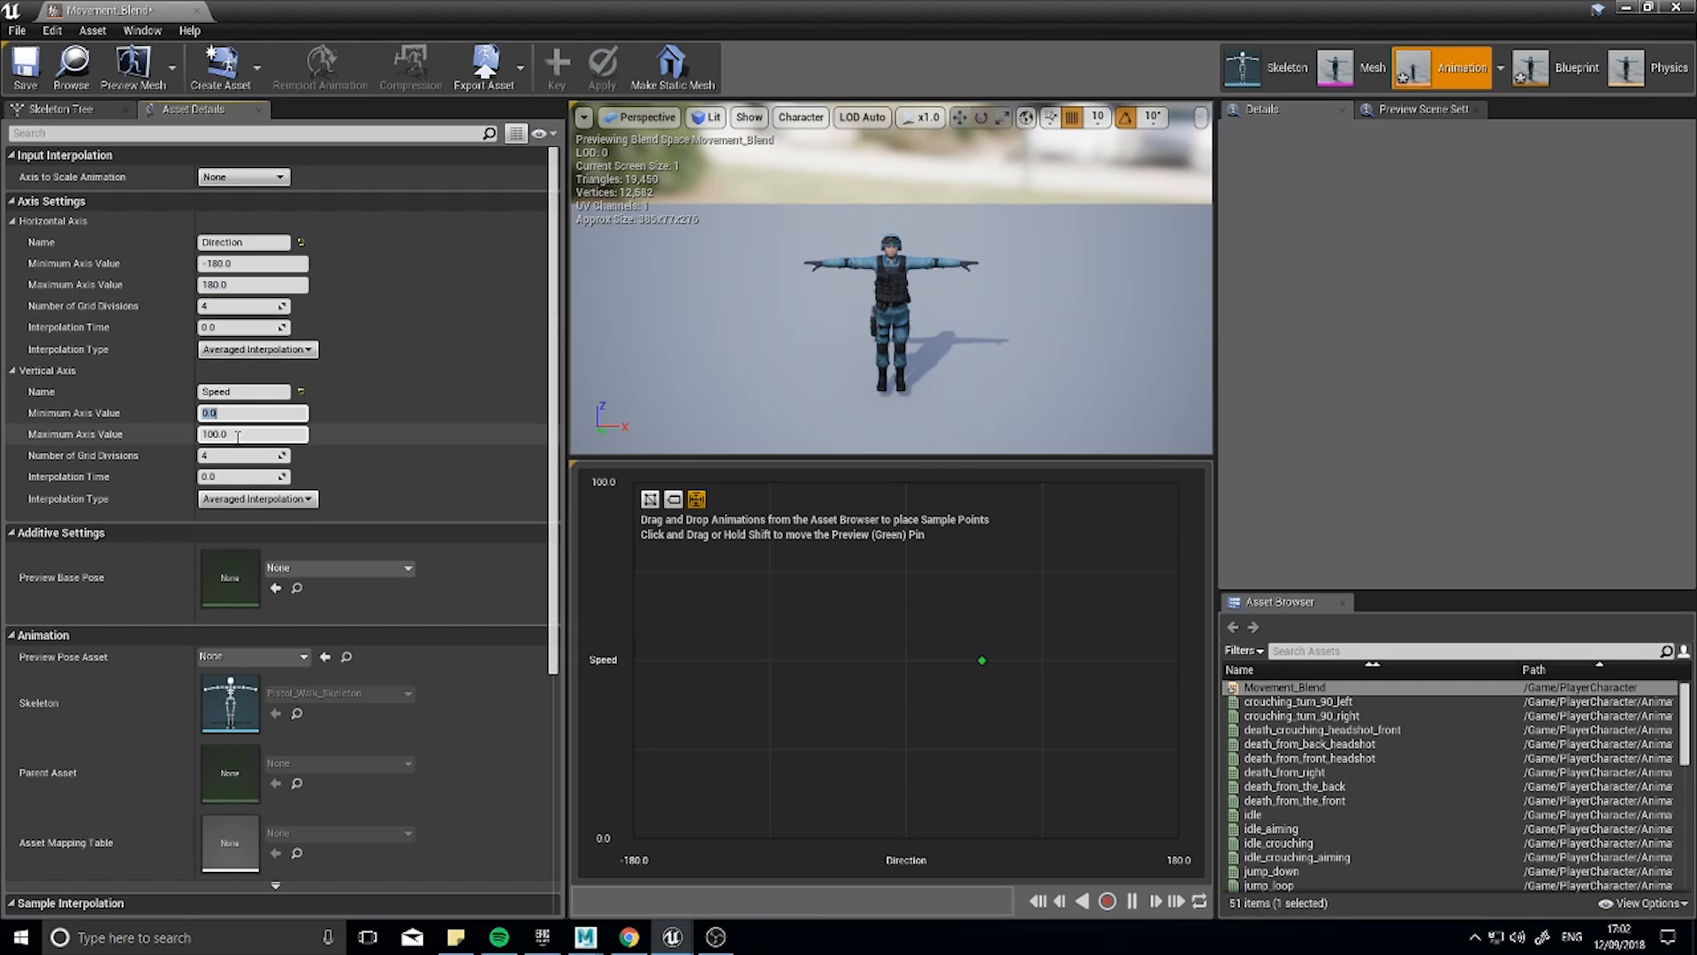
{"action": "type", "text": "450.0"}
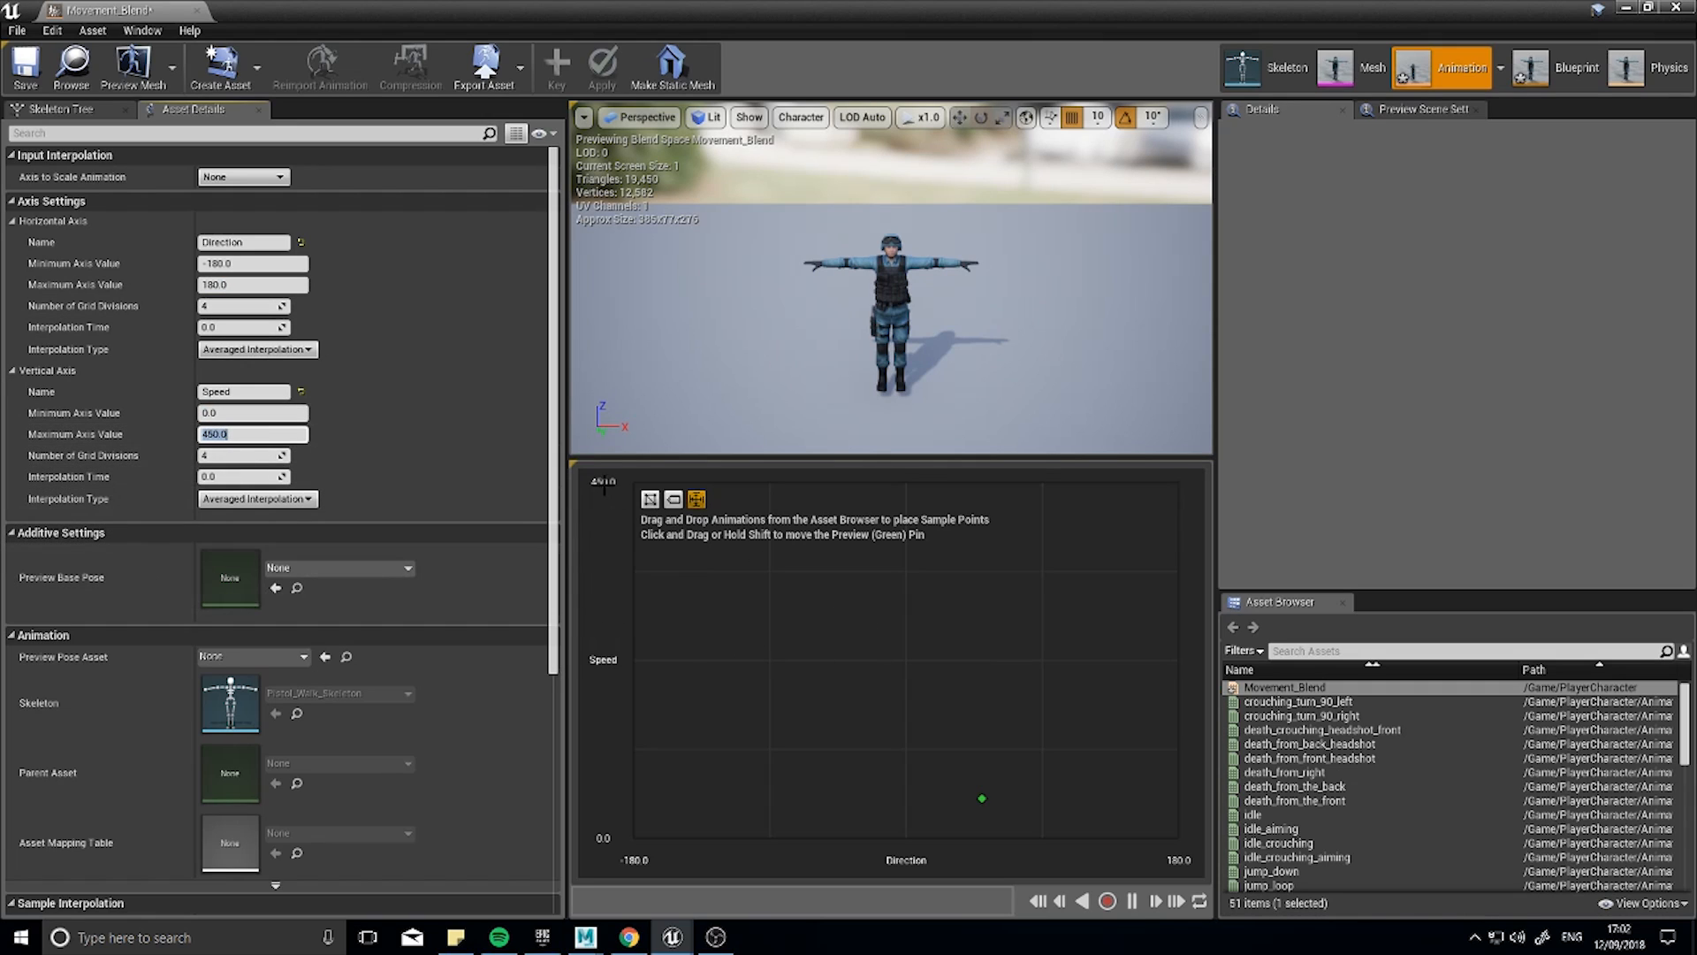
{"action": "mouse_move", "coordinate": [927, 766]}
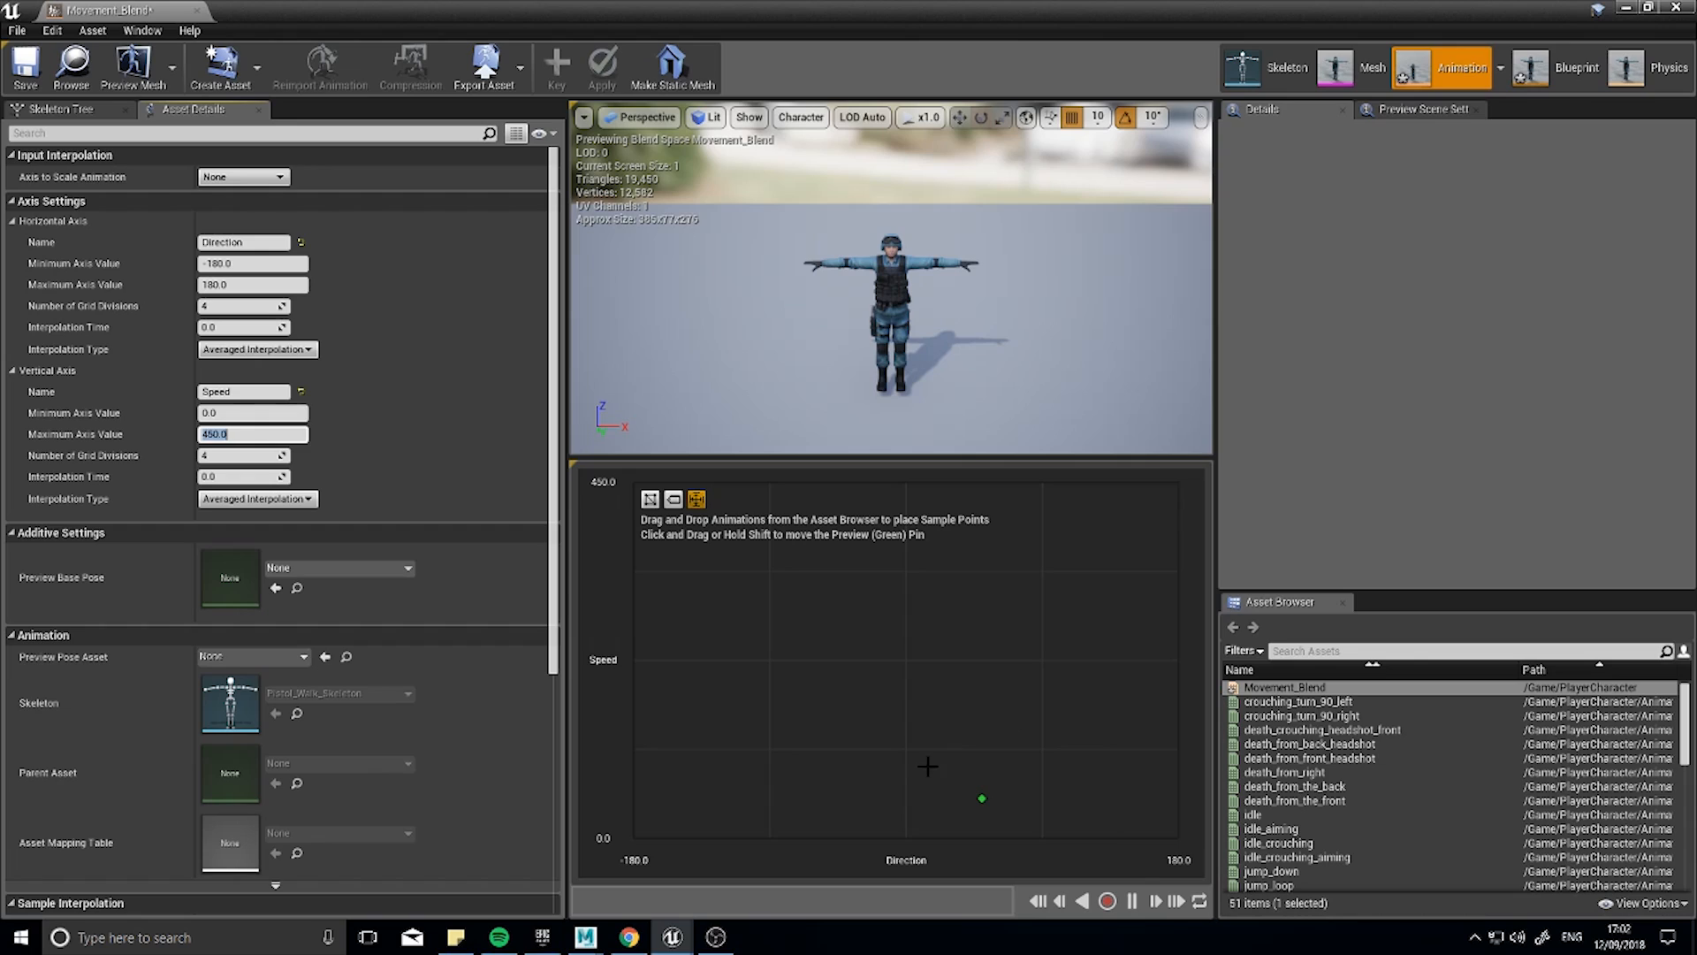
{"action": "mouse_move", "coordinate": [842, 741]}
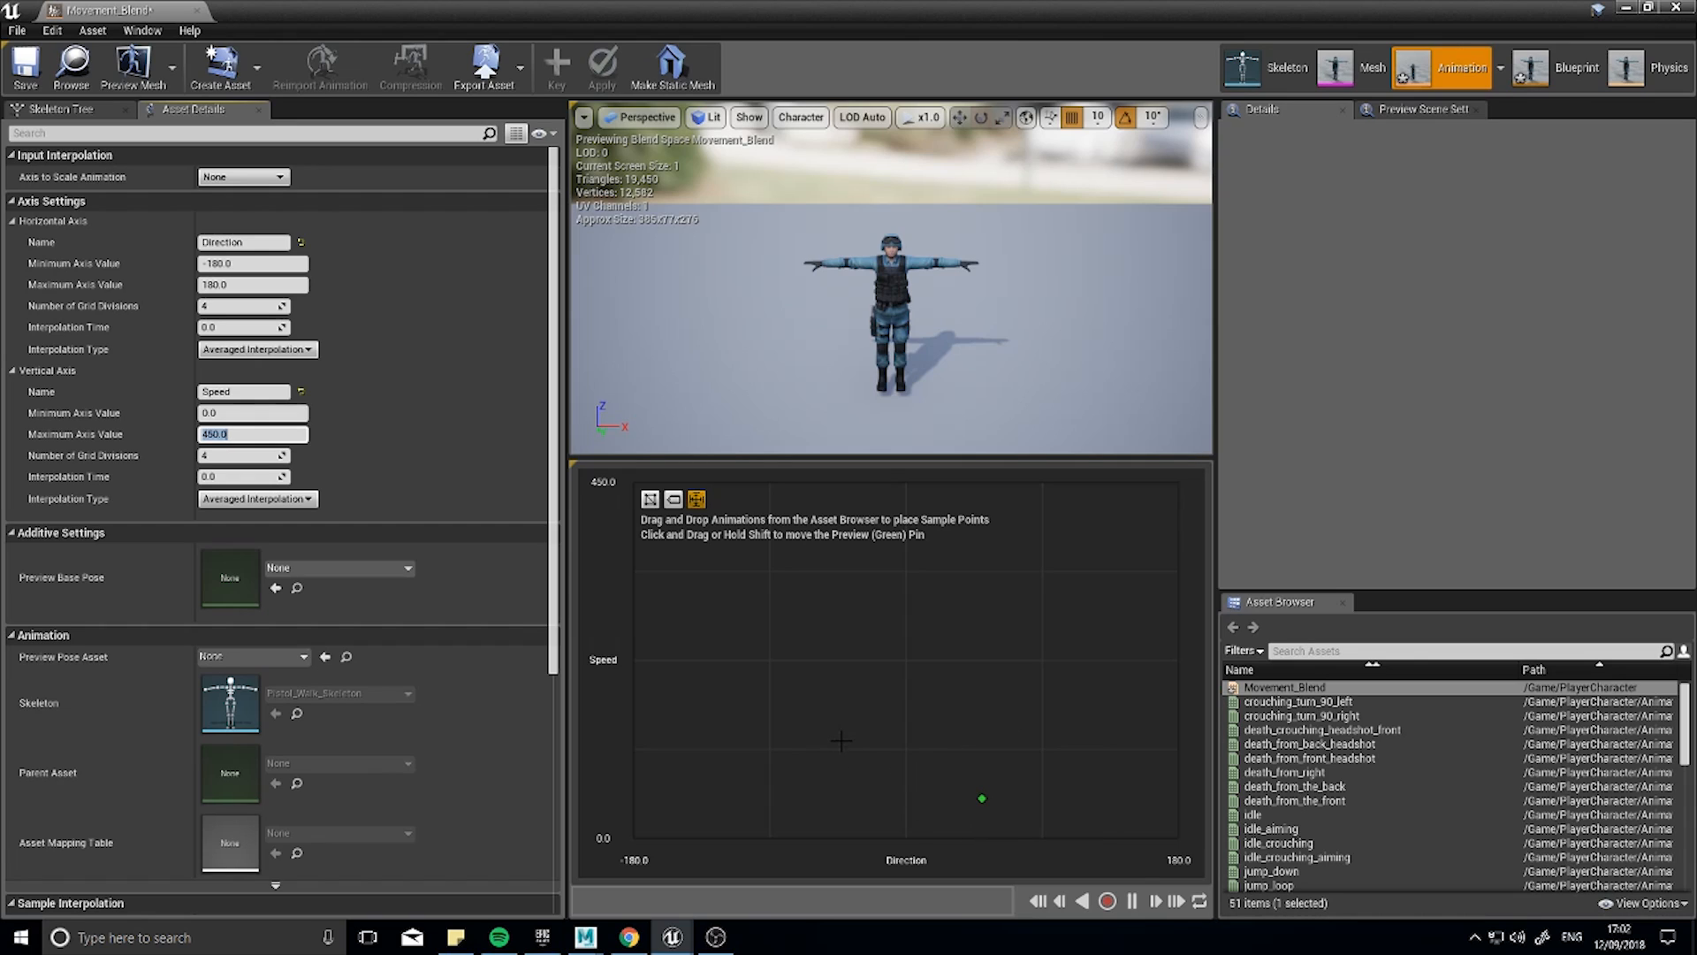
{"action": "mouse_move", "coordinate": [990, 771]}
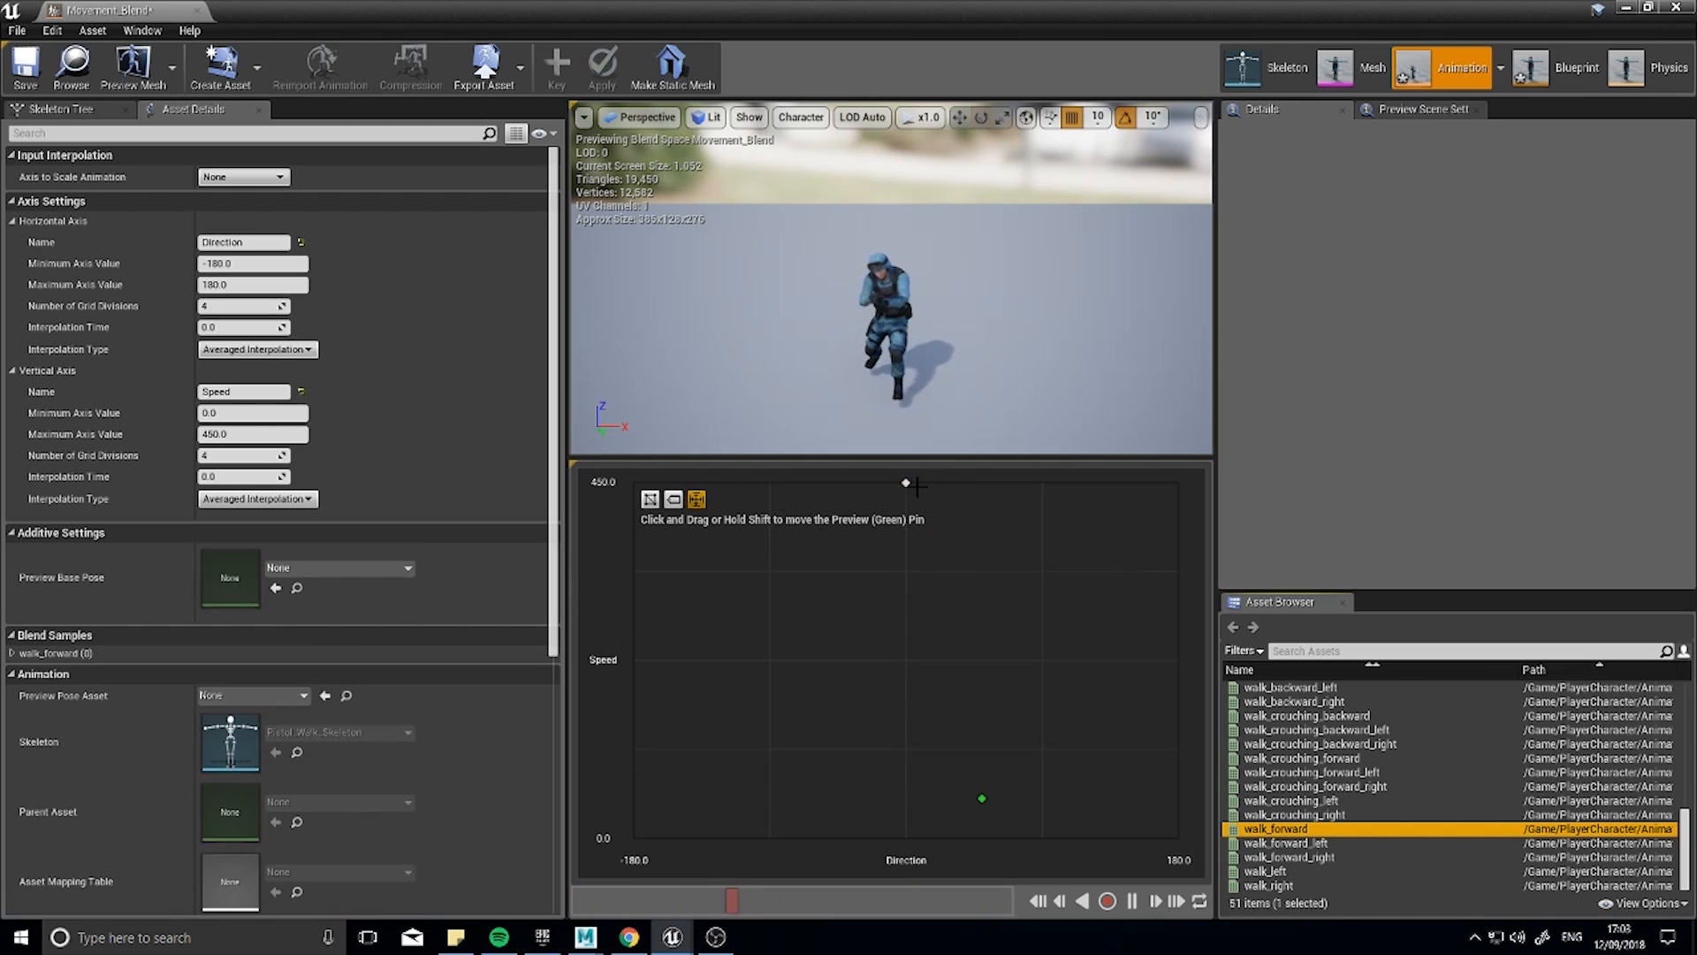
{"action": "mouse_move", "coordinate": [1308, 829]}
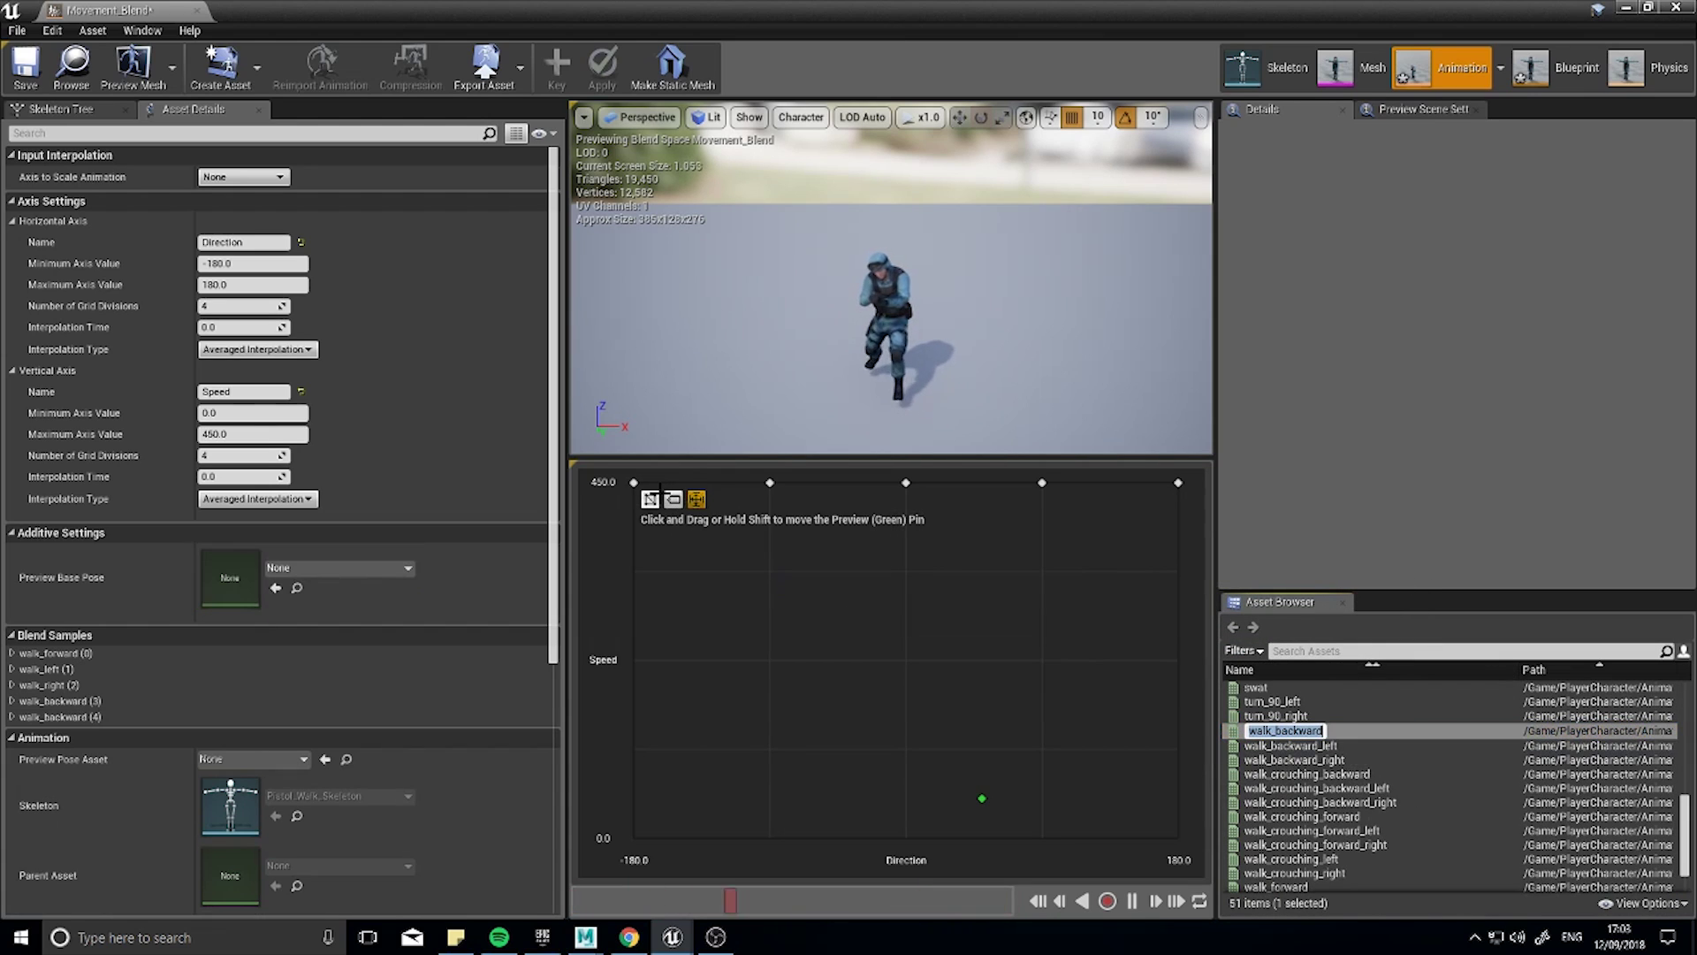
{"action": "mouse_move", "coordinate": [984, 822]}
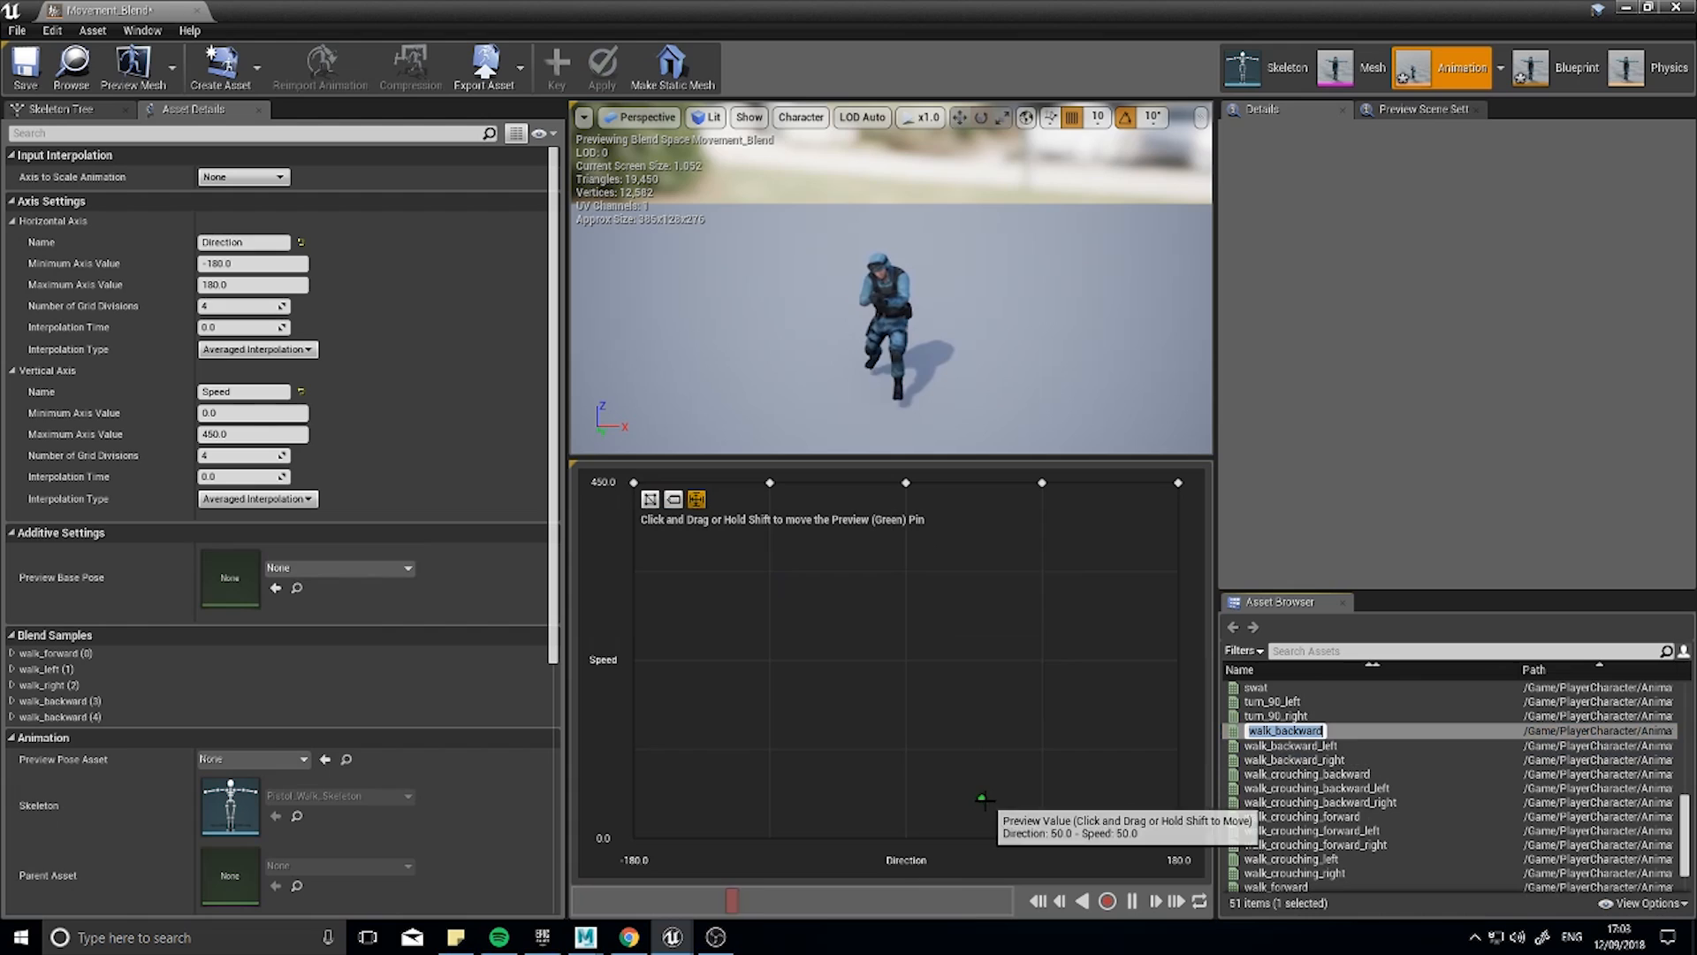
Move the preview point to test the blend between the placed walk samples.
{"action": "left_click", "coordinate": [1284, 729]}
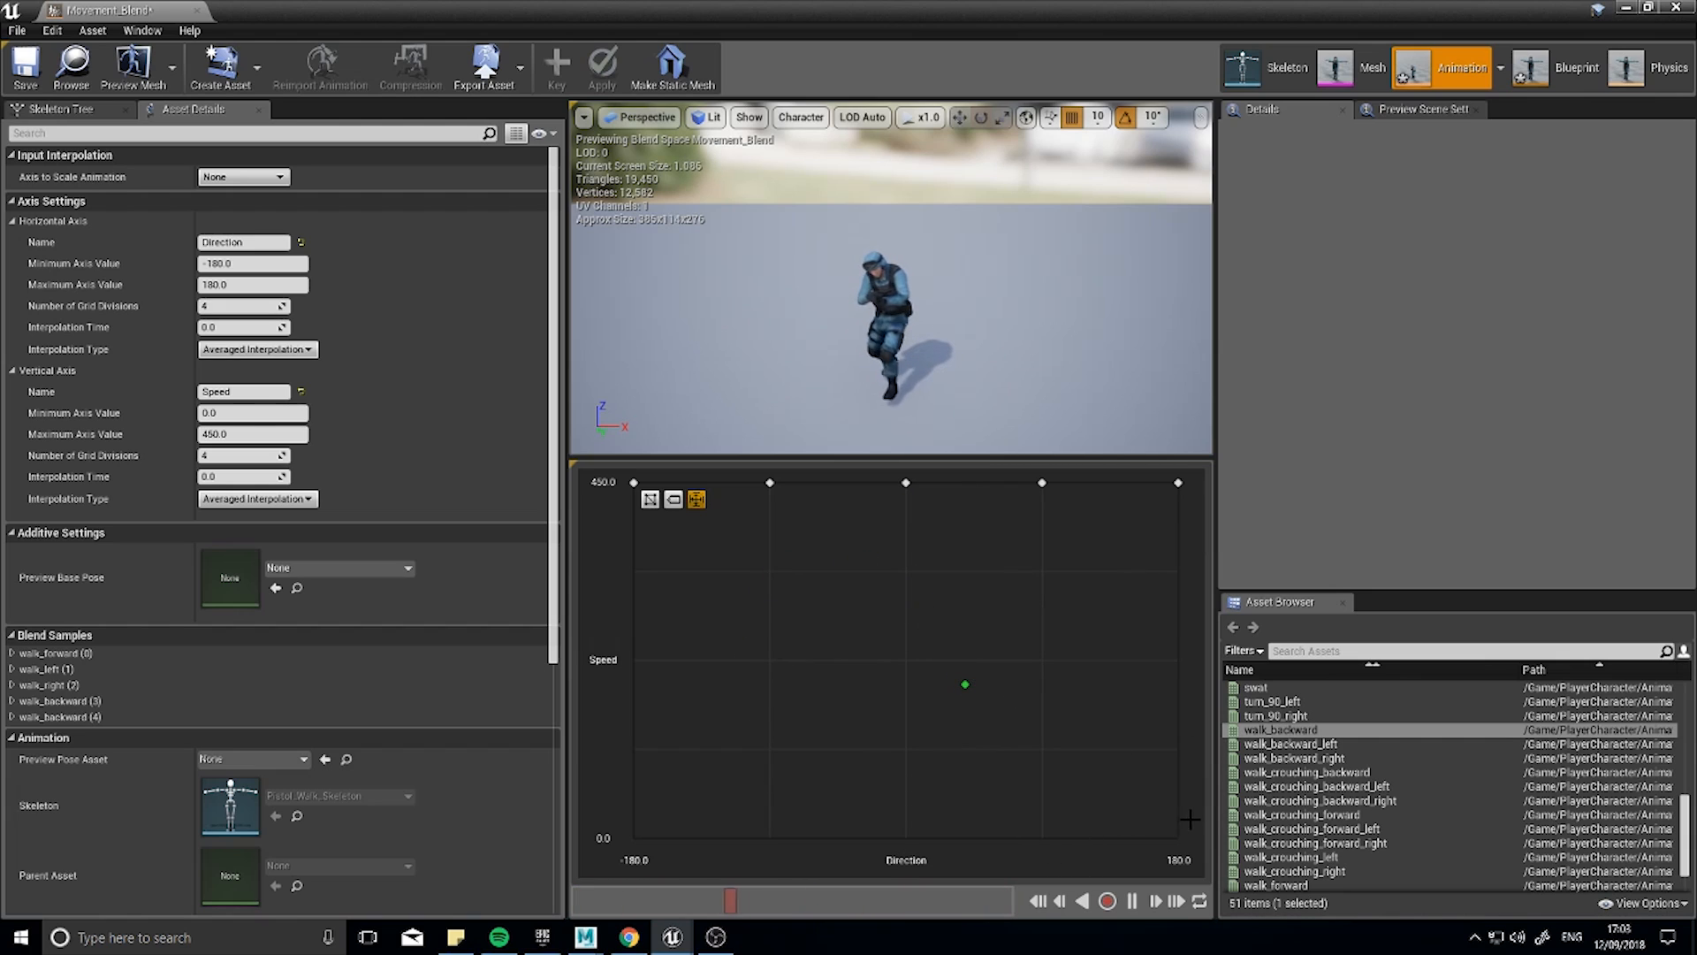
Add the idle sample at zero Speed and save Movement_Blend.
{"action": "scroll", "scroll_direction": "down", "scroll_amount": 3}
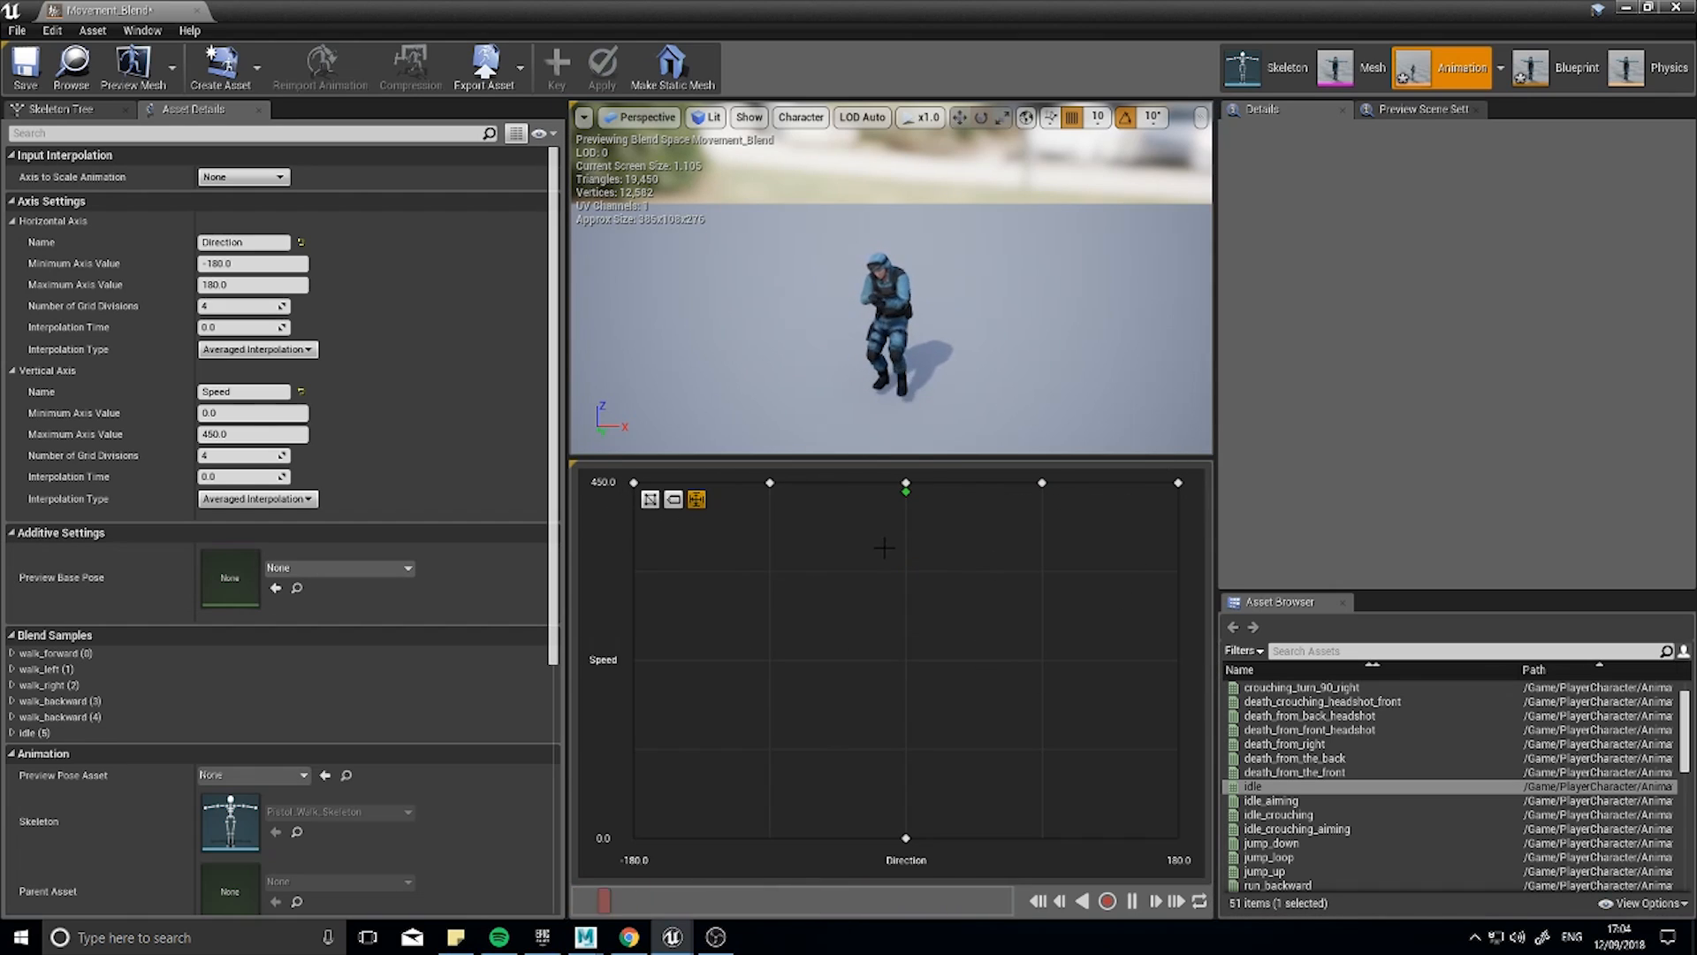
{"action": "mouse_move", "coordinate": [22, 74]}
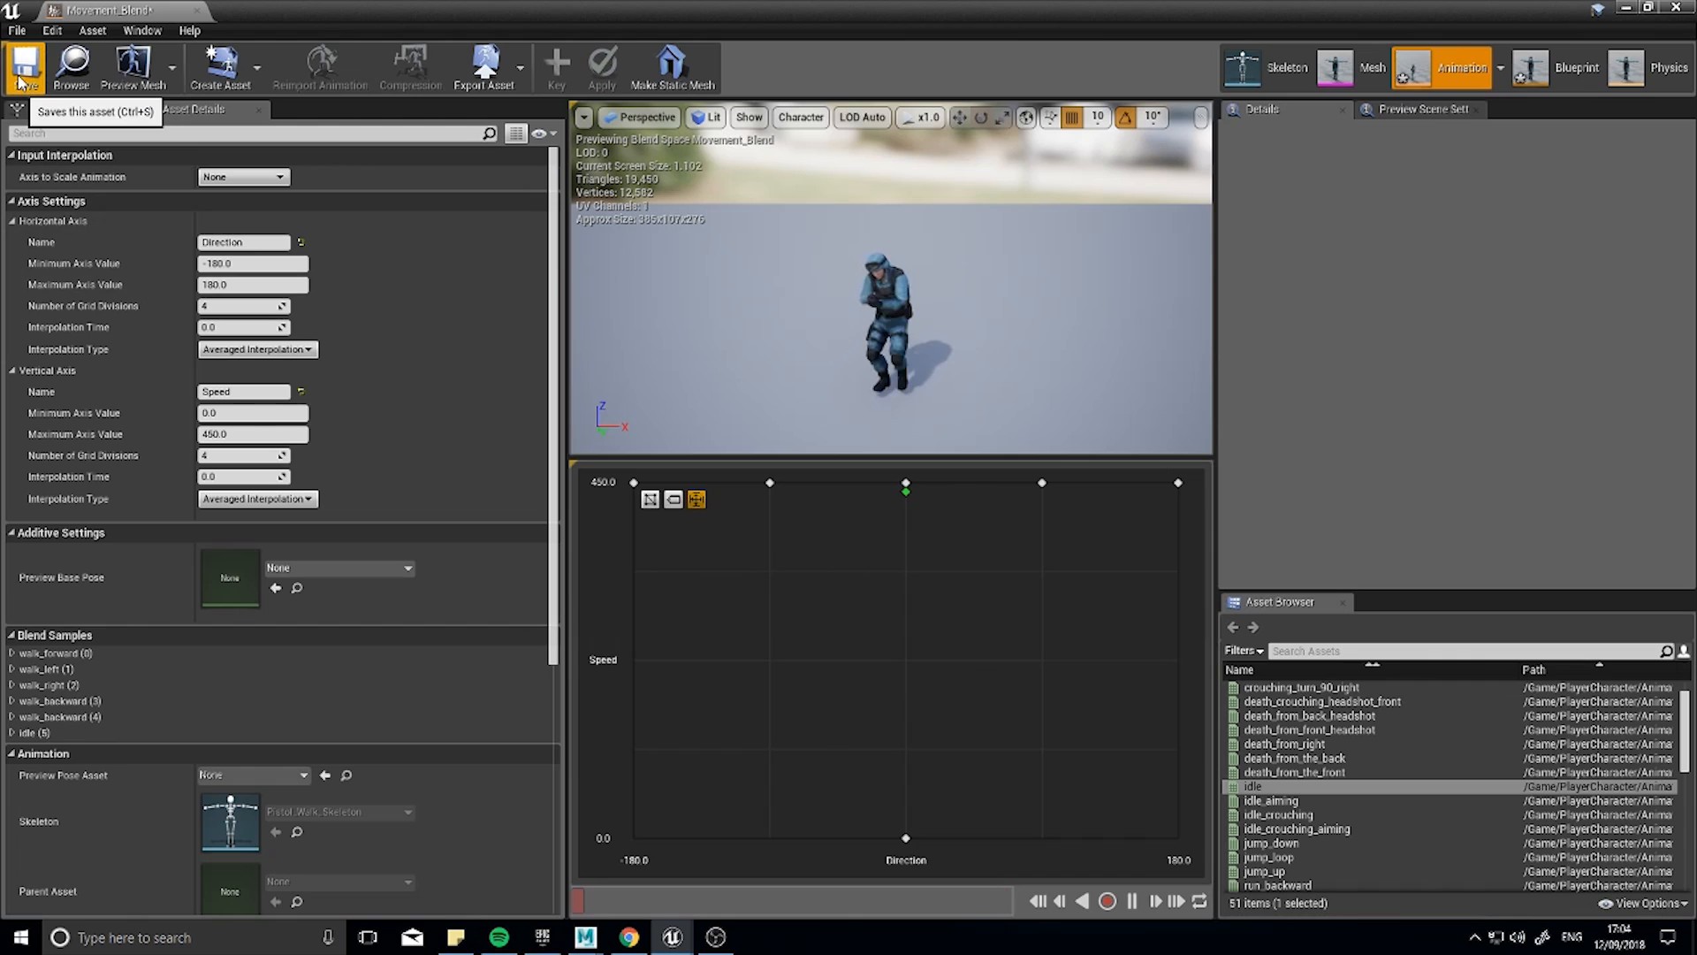
{"action": "left_click", "coordinate": [19, 69]}
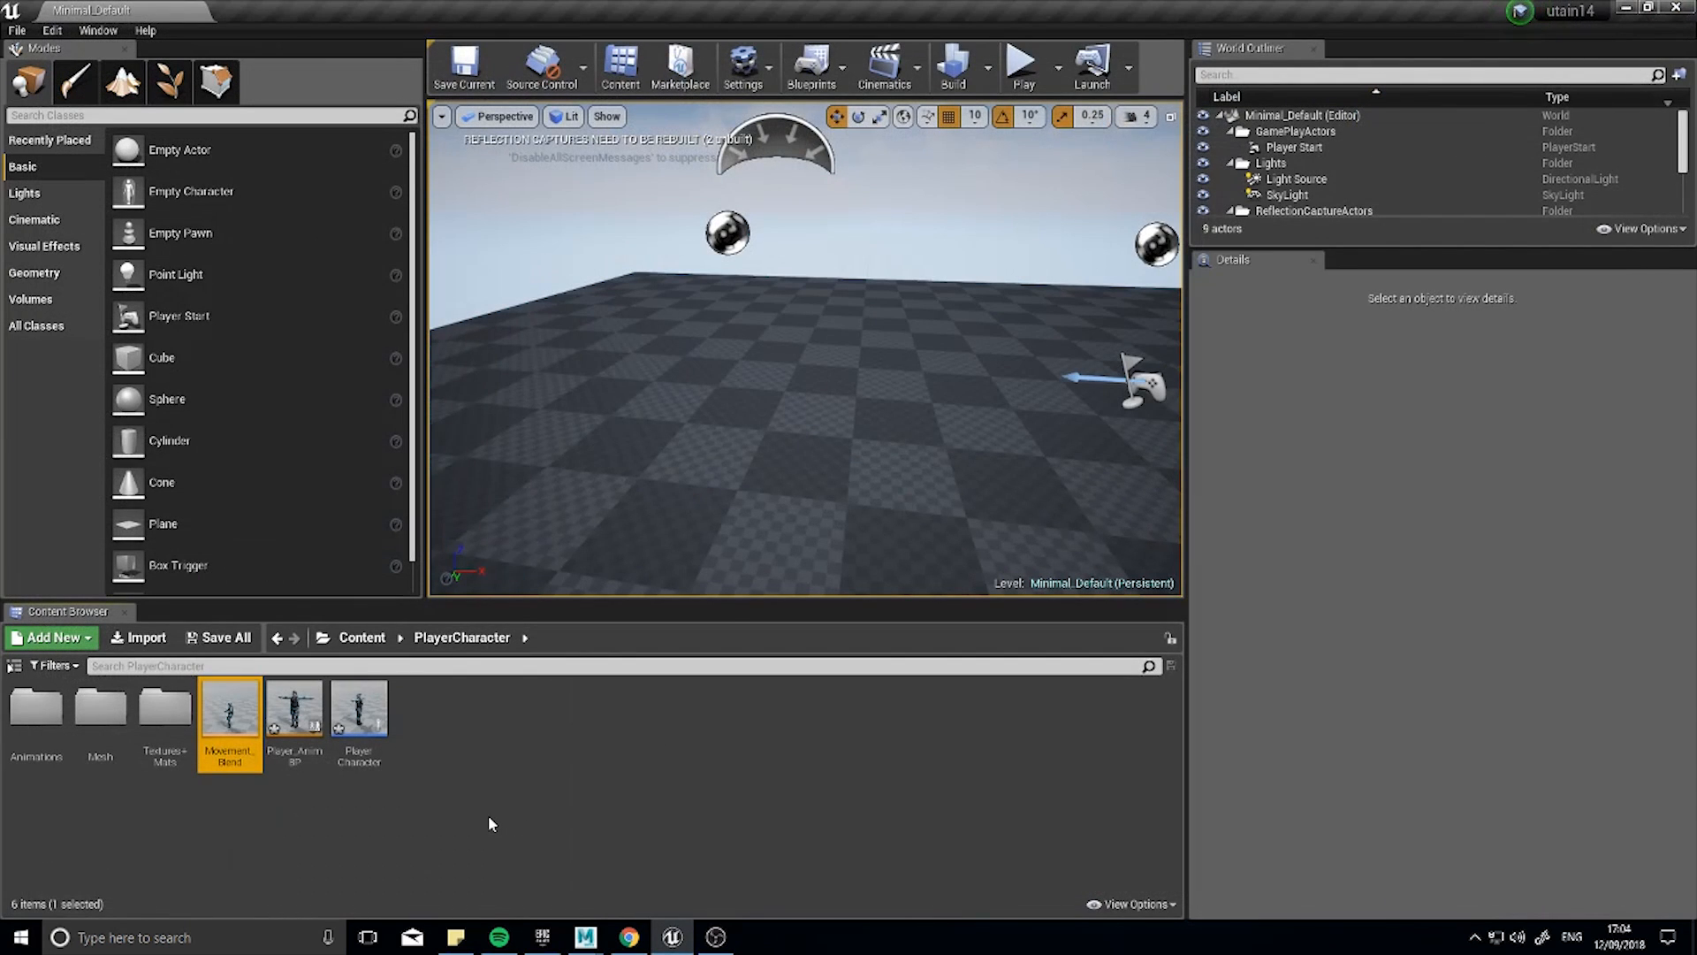
{"action": "mouse_move", "coordinate": [292, 707]}
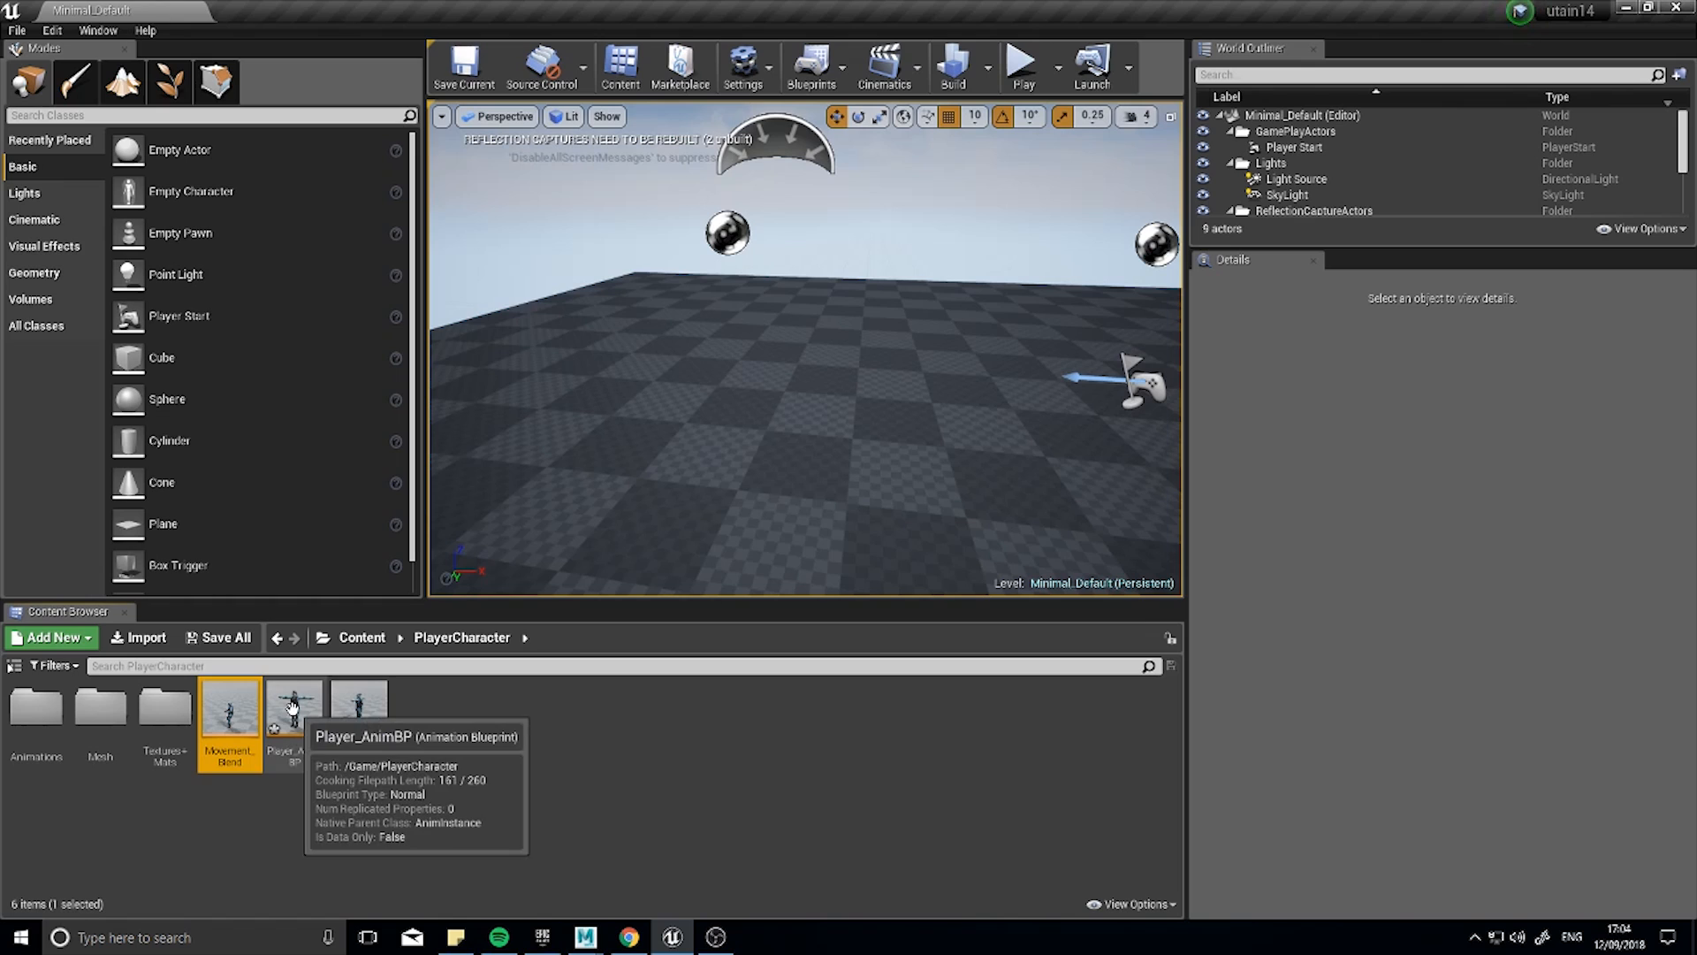
Enter the Walking state graph of Player_AnimBP.
{"action": "double_click", "coordinate": [292, 707]}
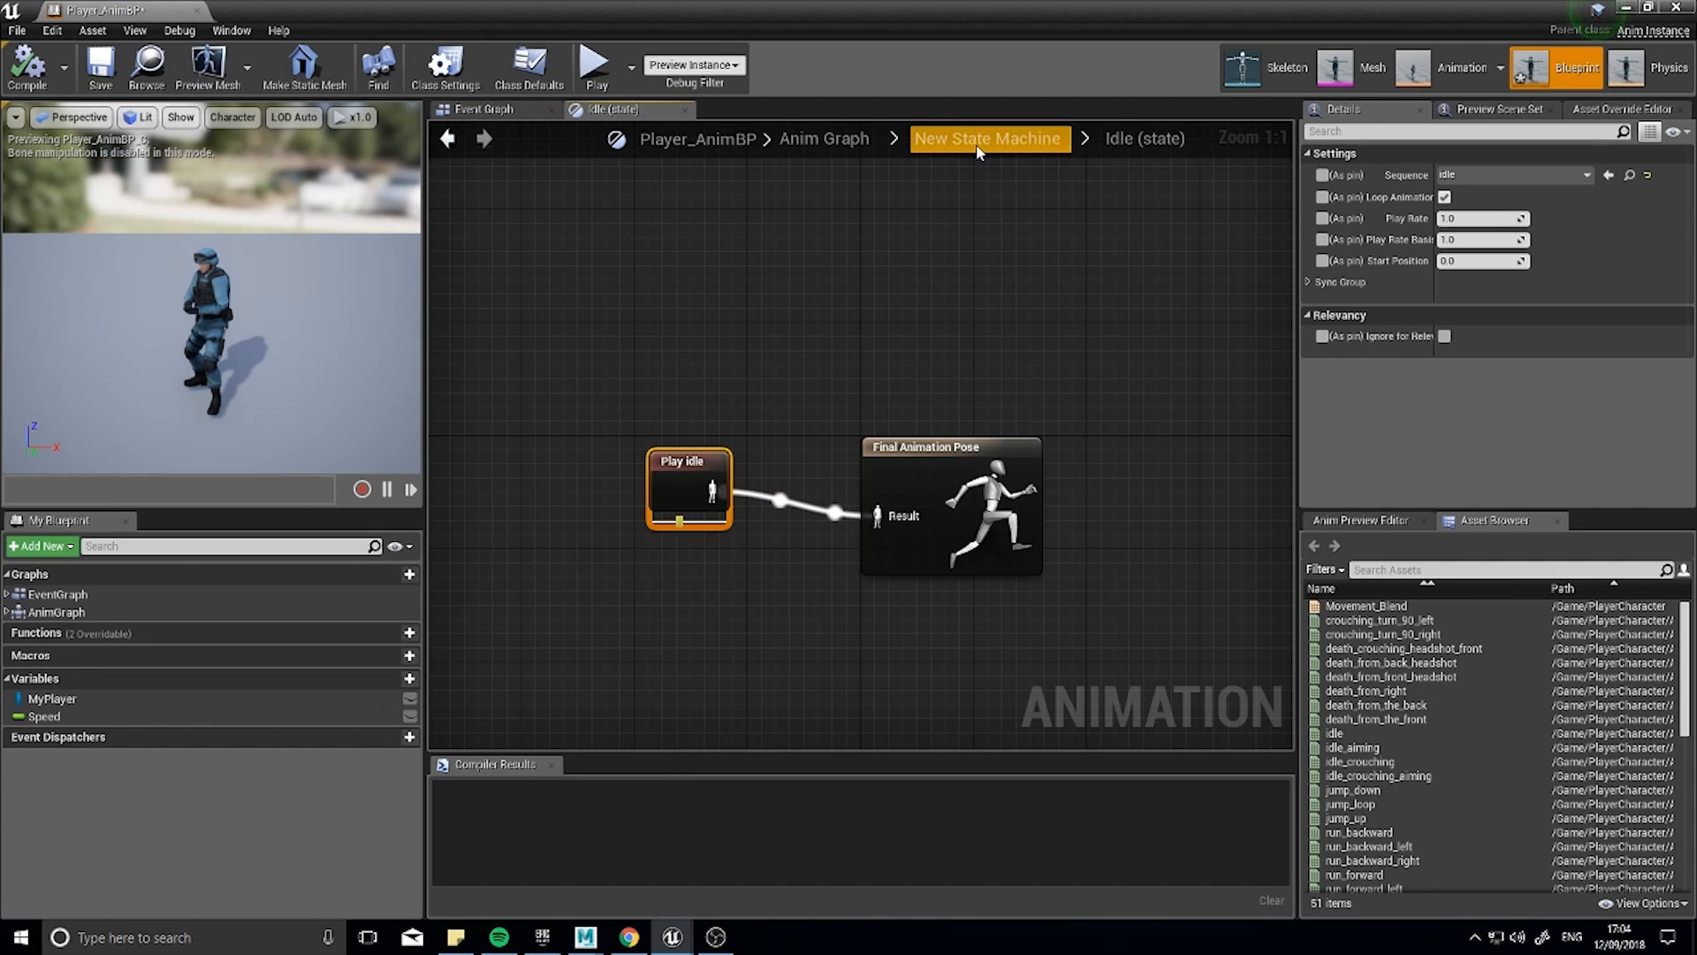
{"action": "left_click", "coordinate": [990, 138]}
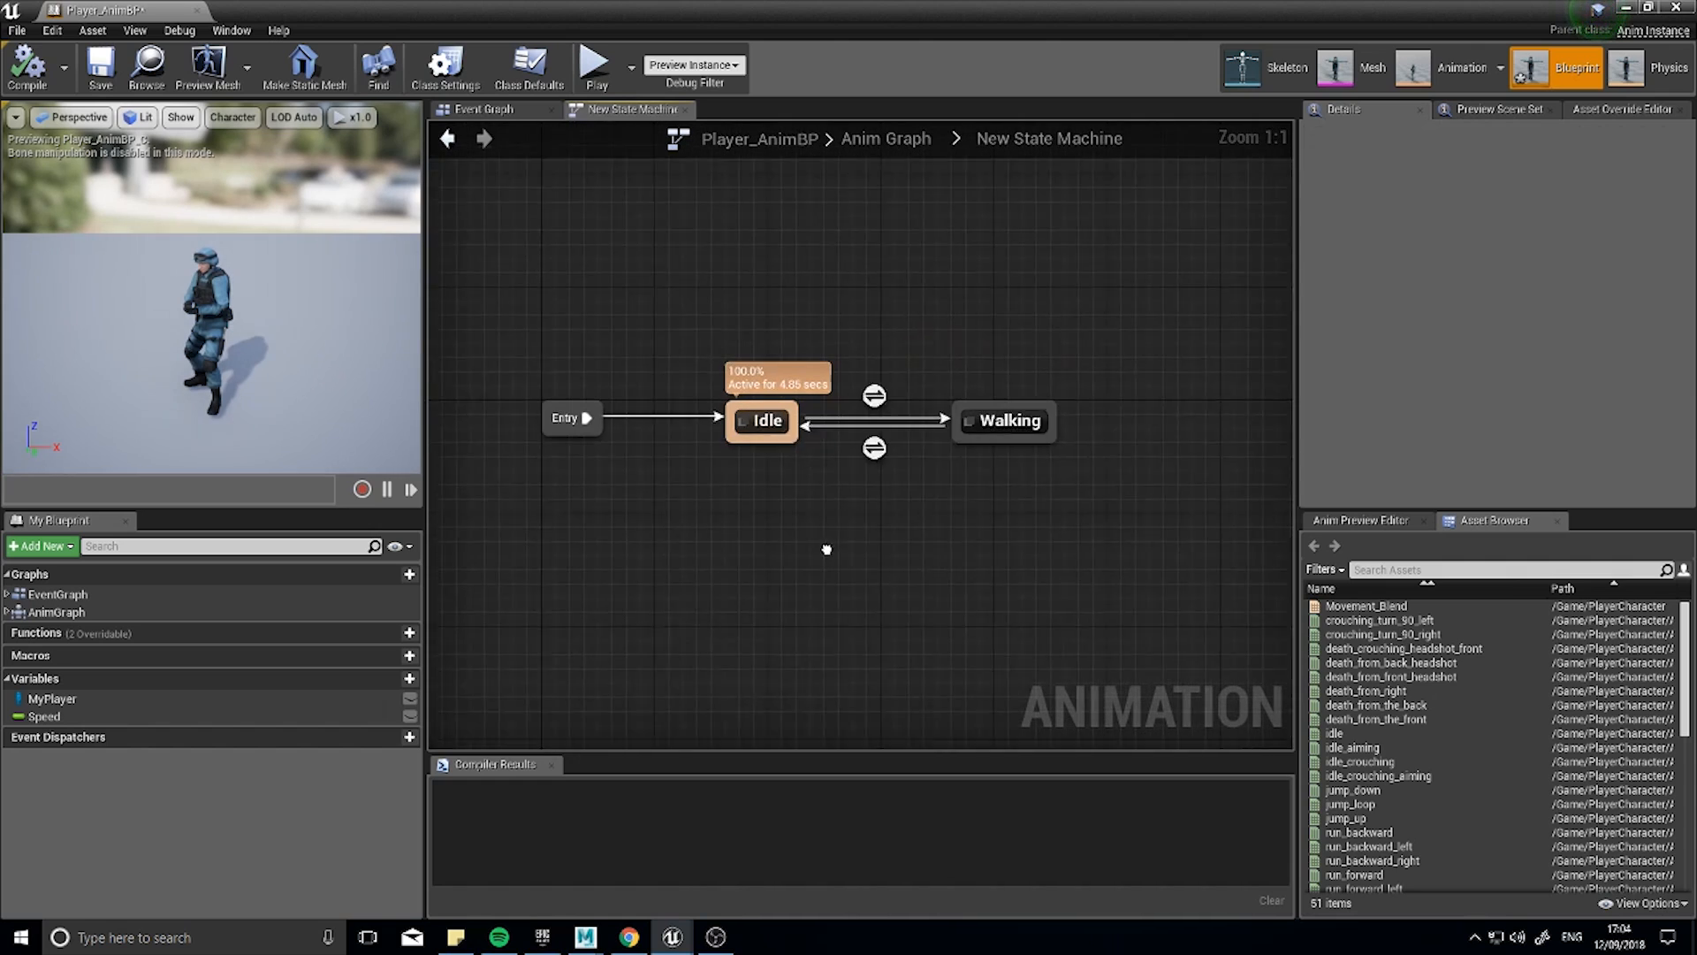
{"action": "double_click", "coordinate": [1002, 420]}
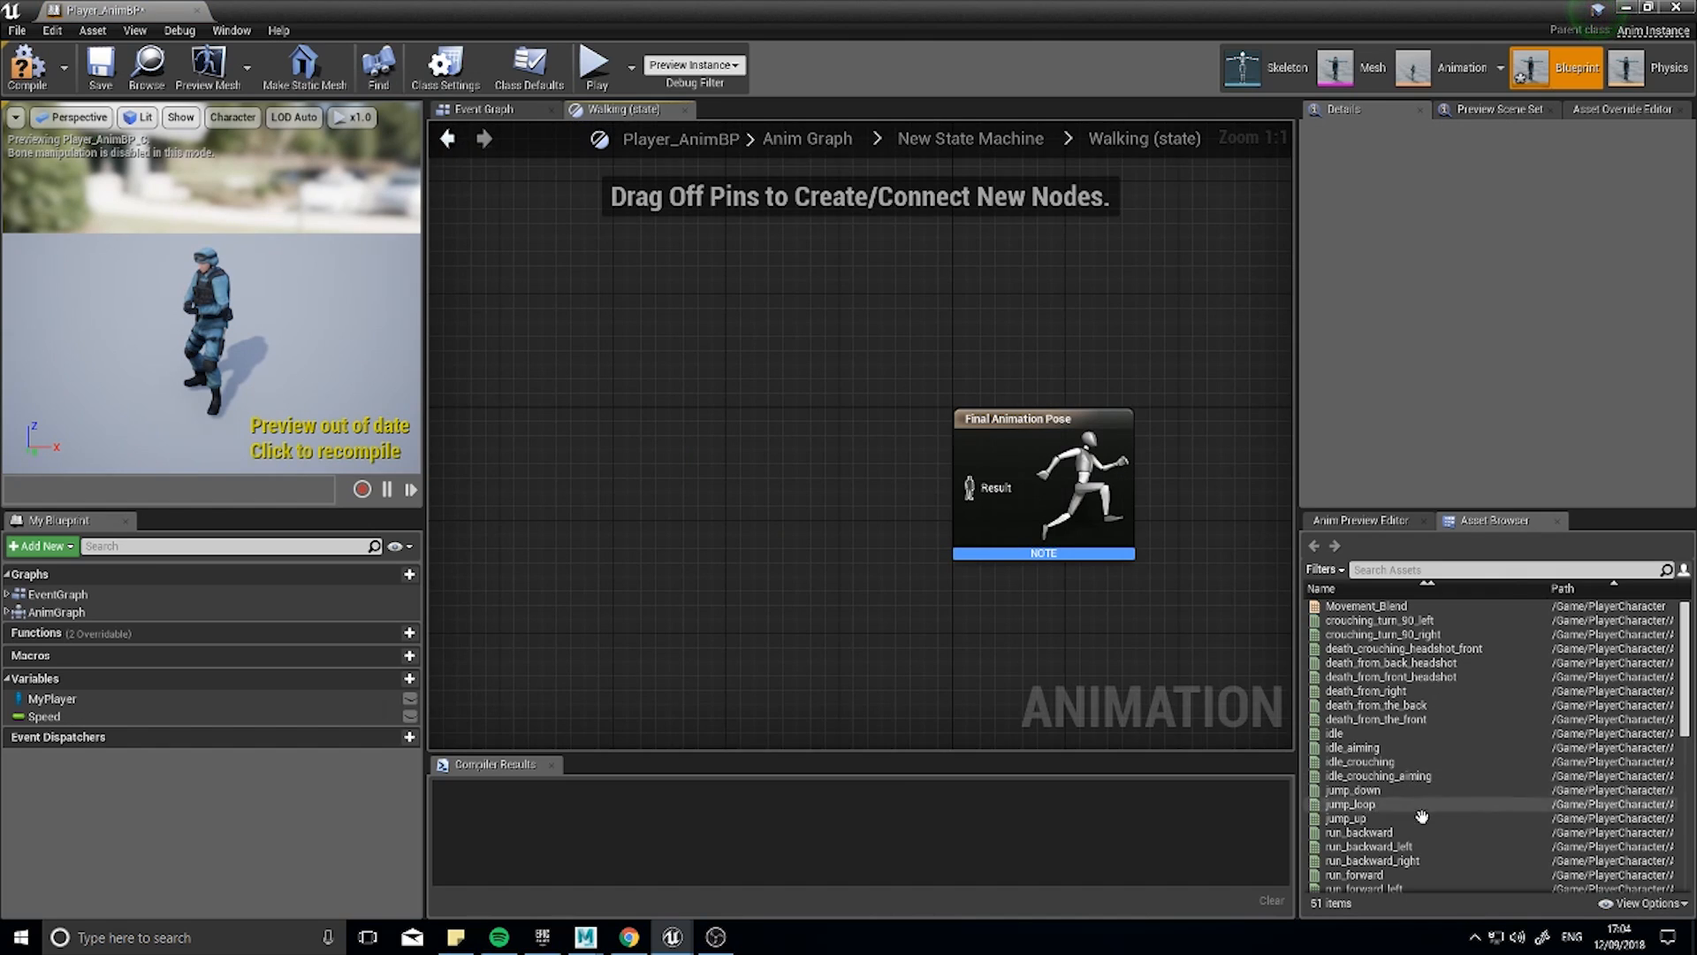
Play Movement_Blend into Final Animation Pose with Speed wired in, and compile.
{"action": "scroll", "scroll_direction": "down", "scroll_amount": 3}
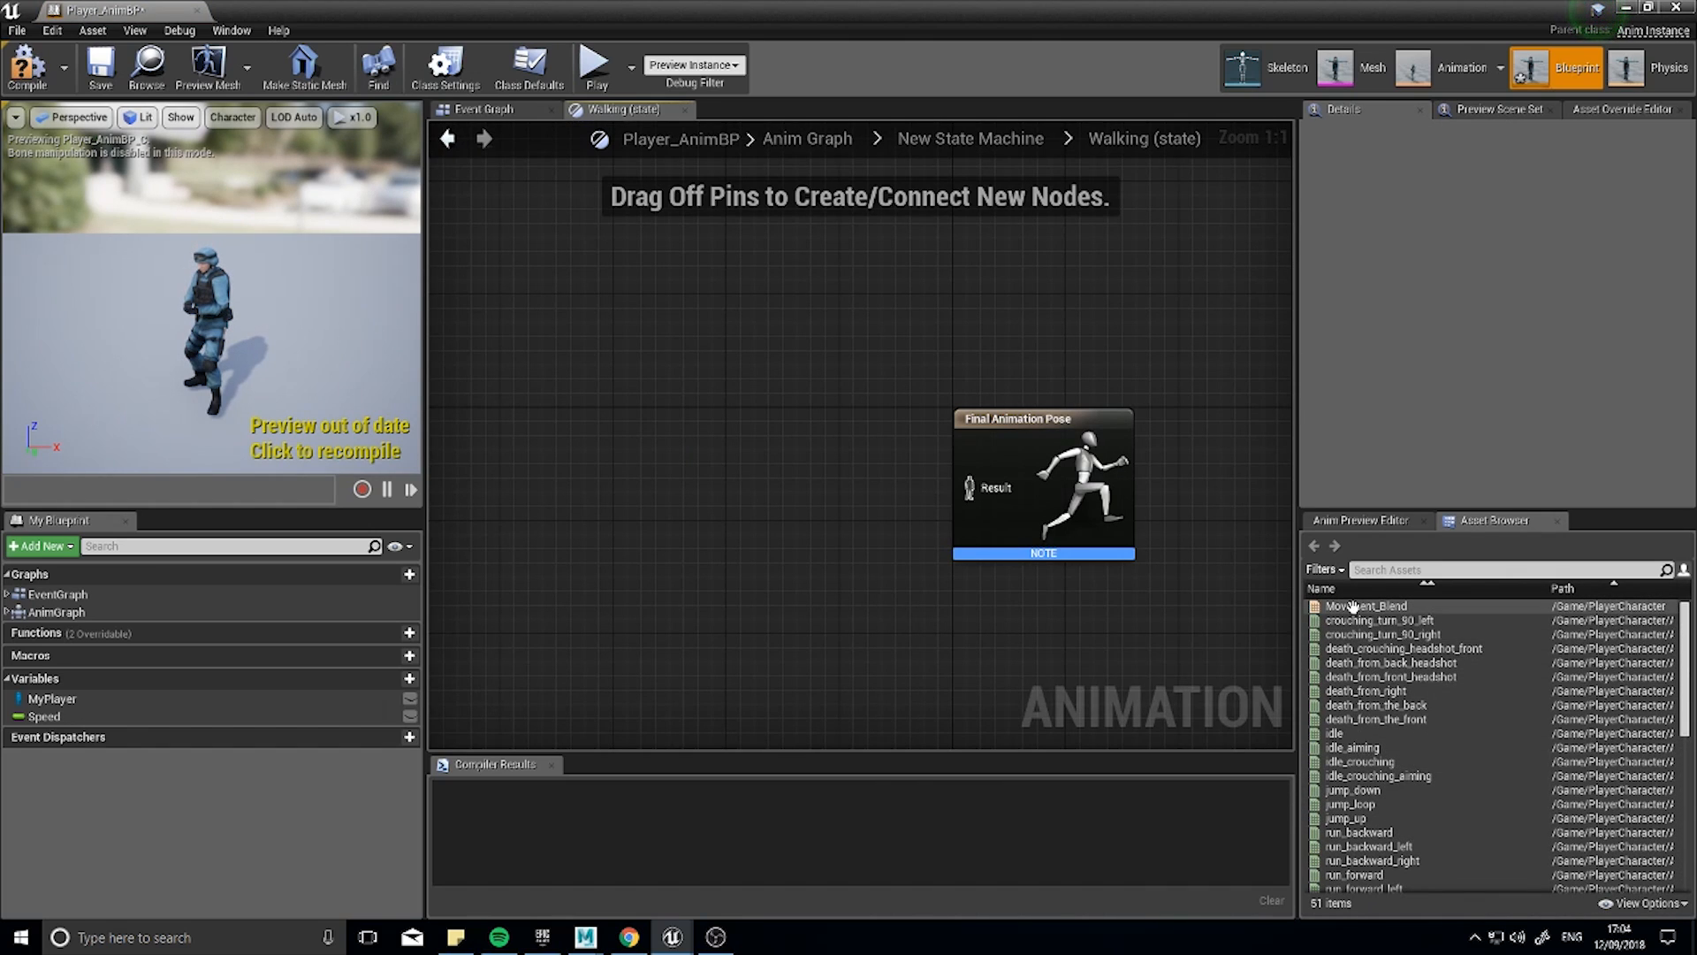
{"action": "left_click_drag", "start_coordinate": [1365, 604], "coordinate": [759, 511]}
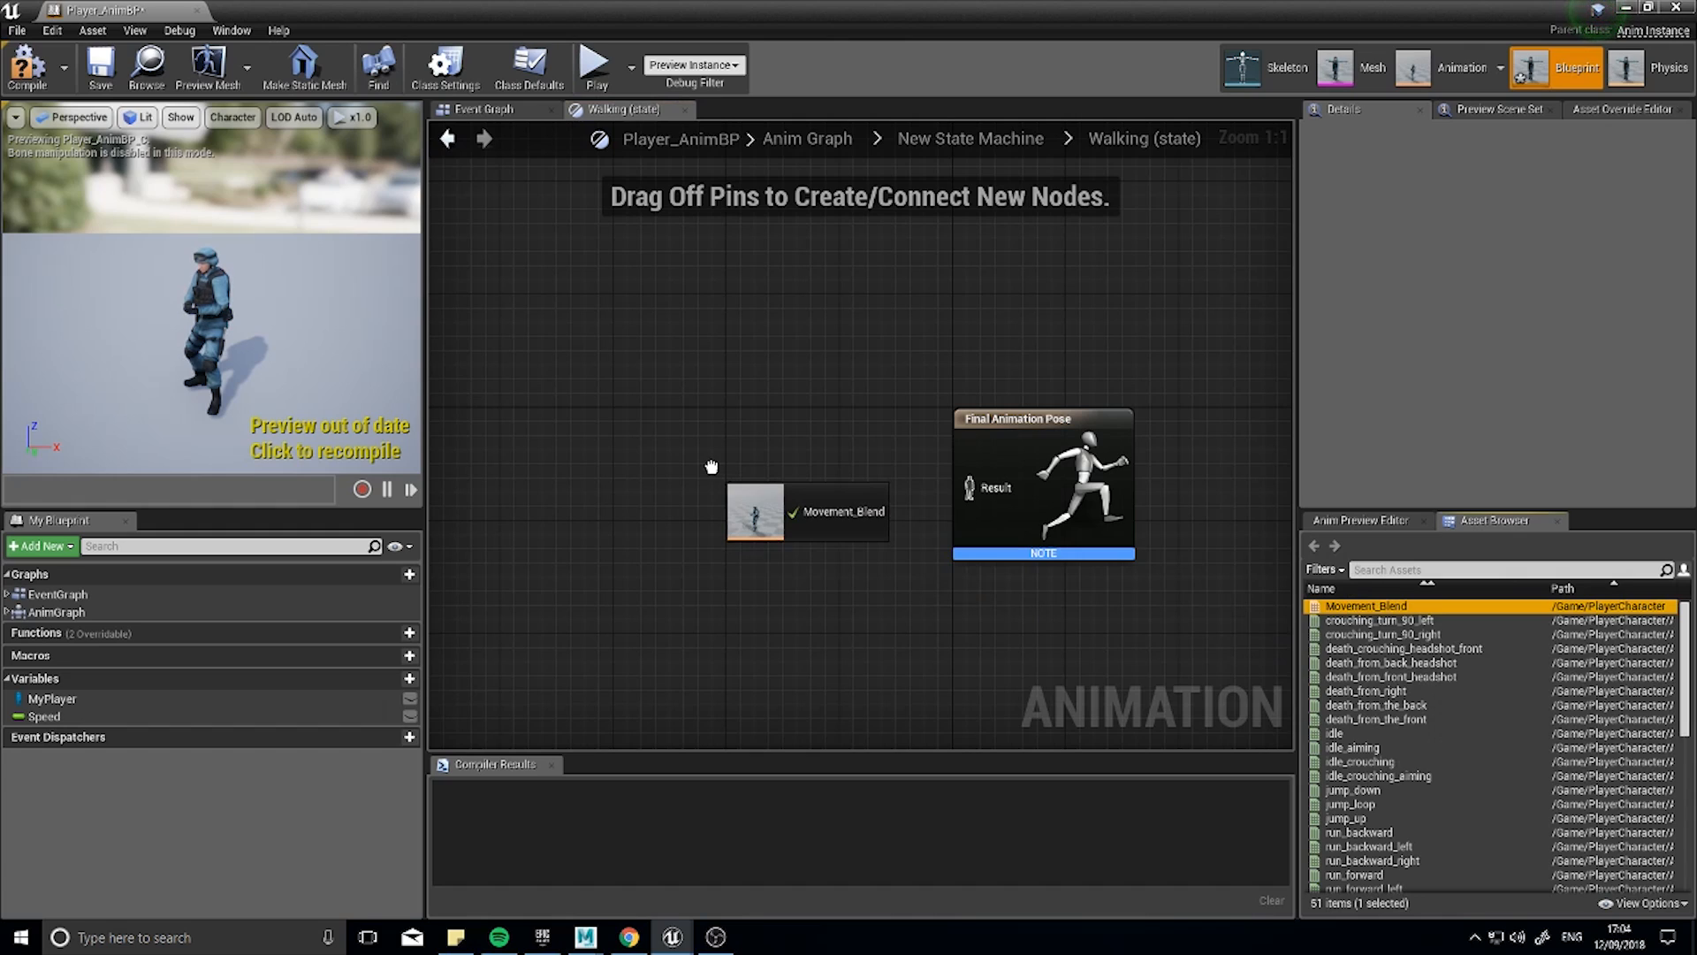
{"action": "left_click", "coordinate": [810, 513]}
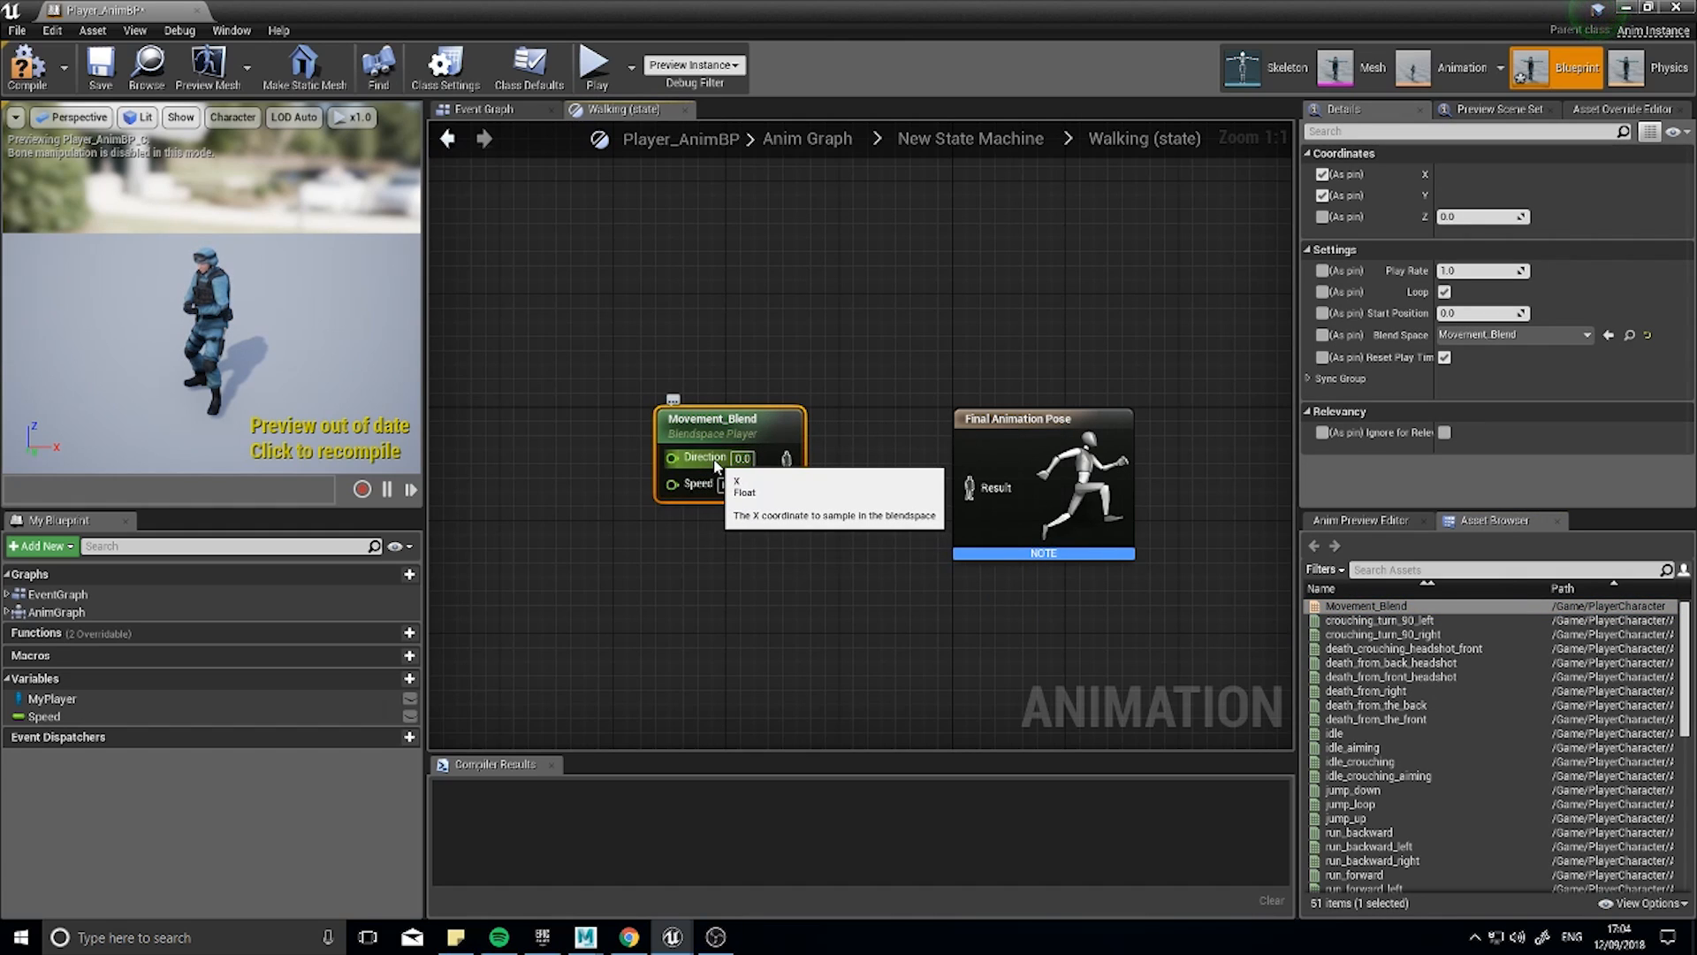
{"action": "mouse_move", "coordinate": [782, 465]}
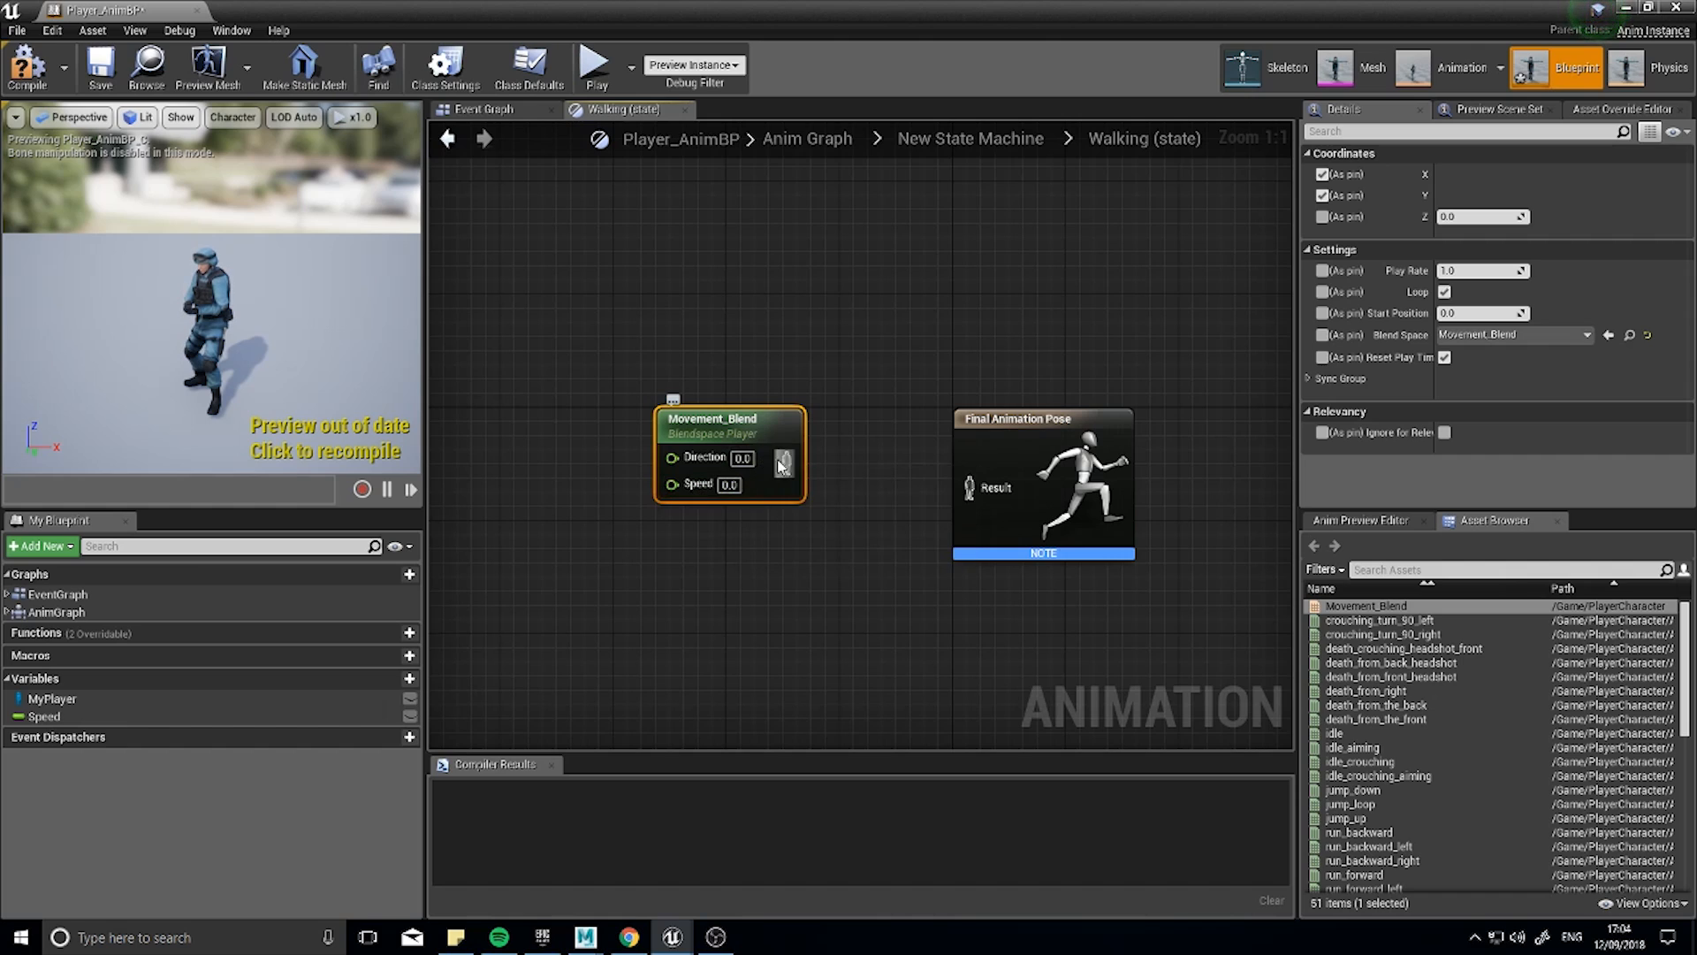
{"action": "mouse_move", "coordinate": [750, 444]}
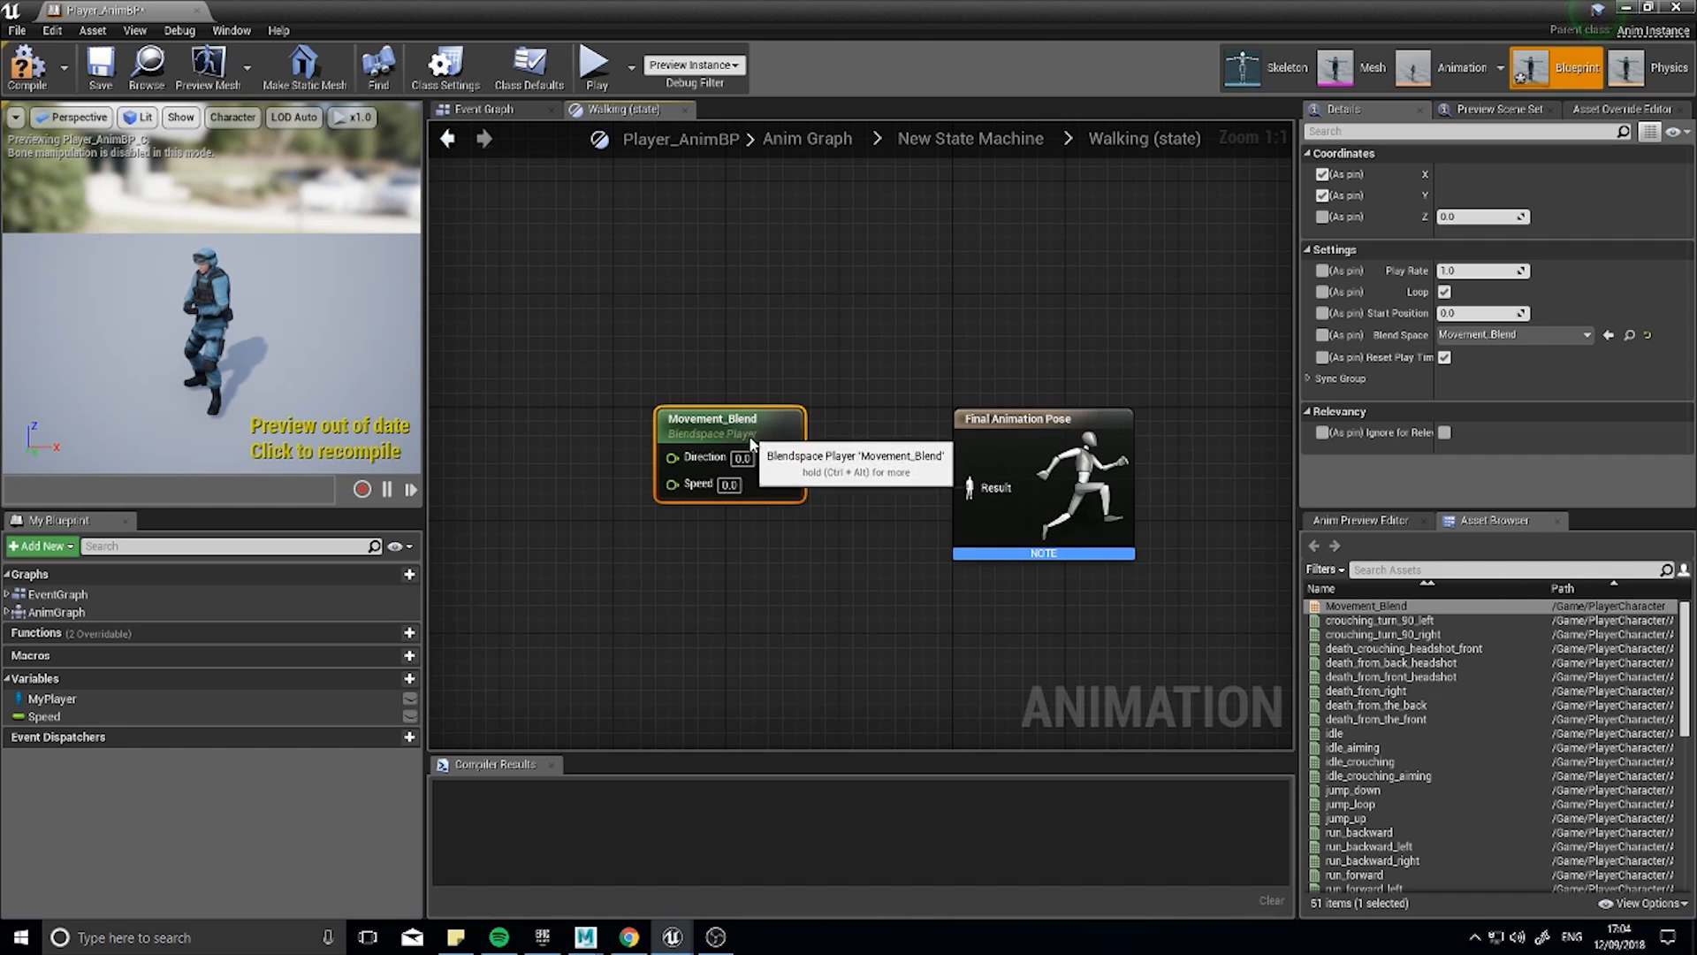
{"action": "left_click_drag", "start_coordinate": [731, 449], "coordinate": [947, 454]}
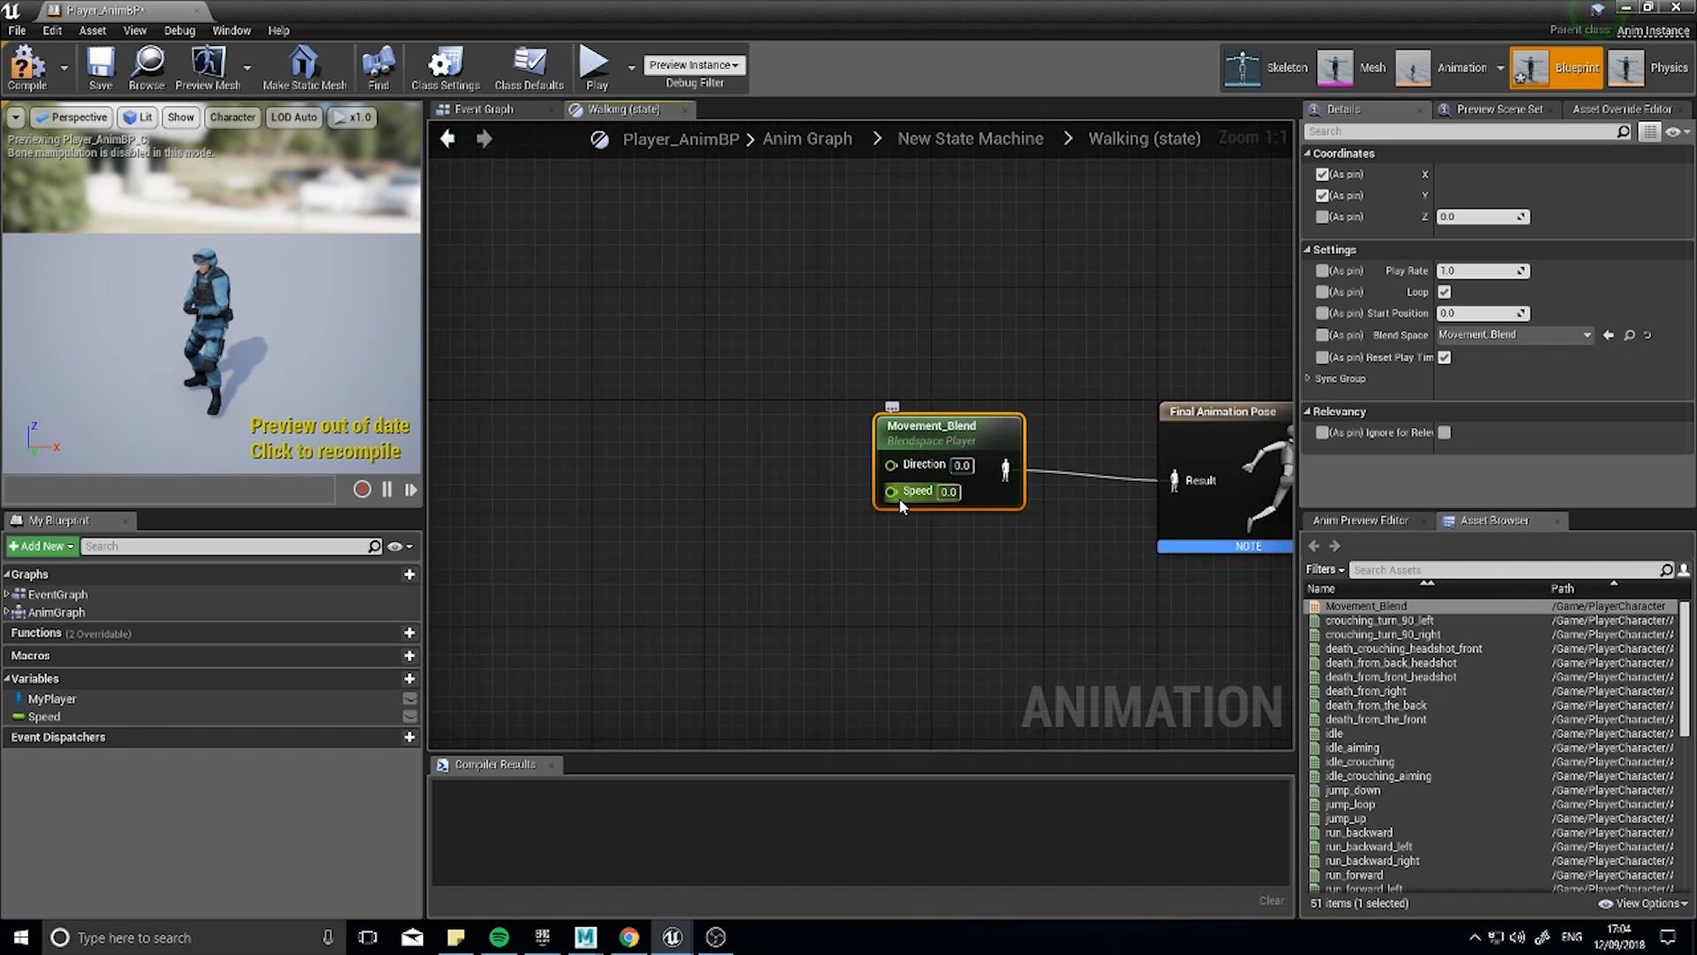
{"action": "mouse_move", "coordinate": [913, 492]}
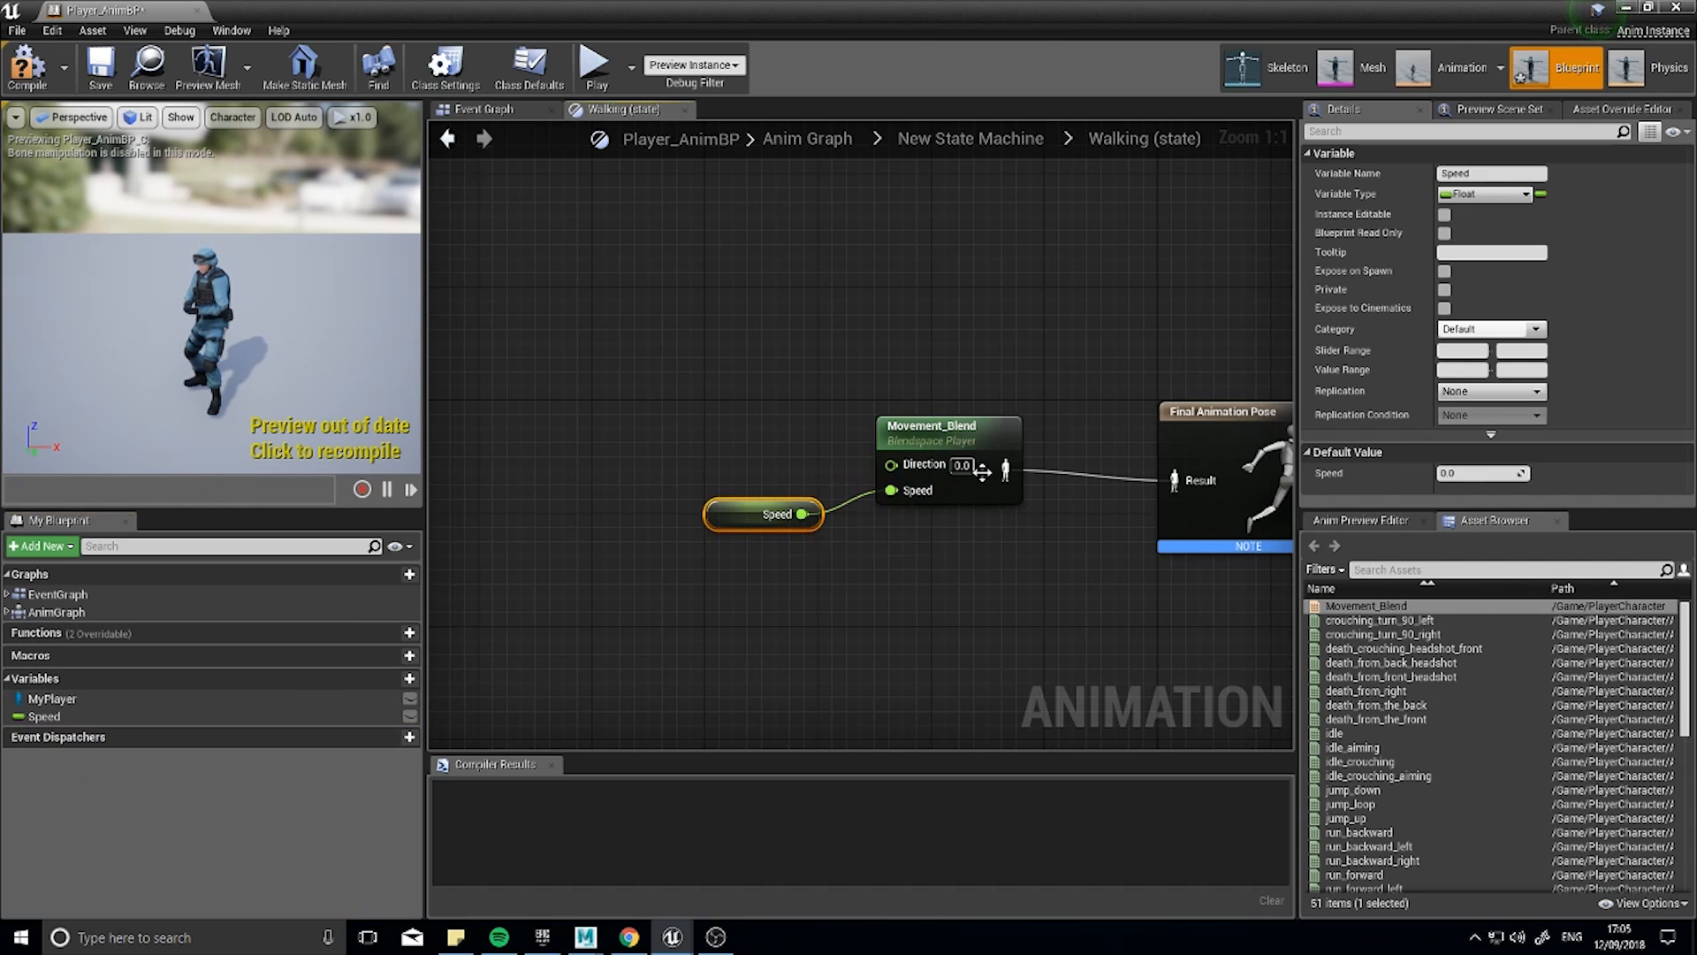
{"action": "left_click_drag", "start_coordinate": [761, 512], "coordinate": [747, 542]}
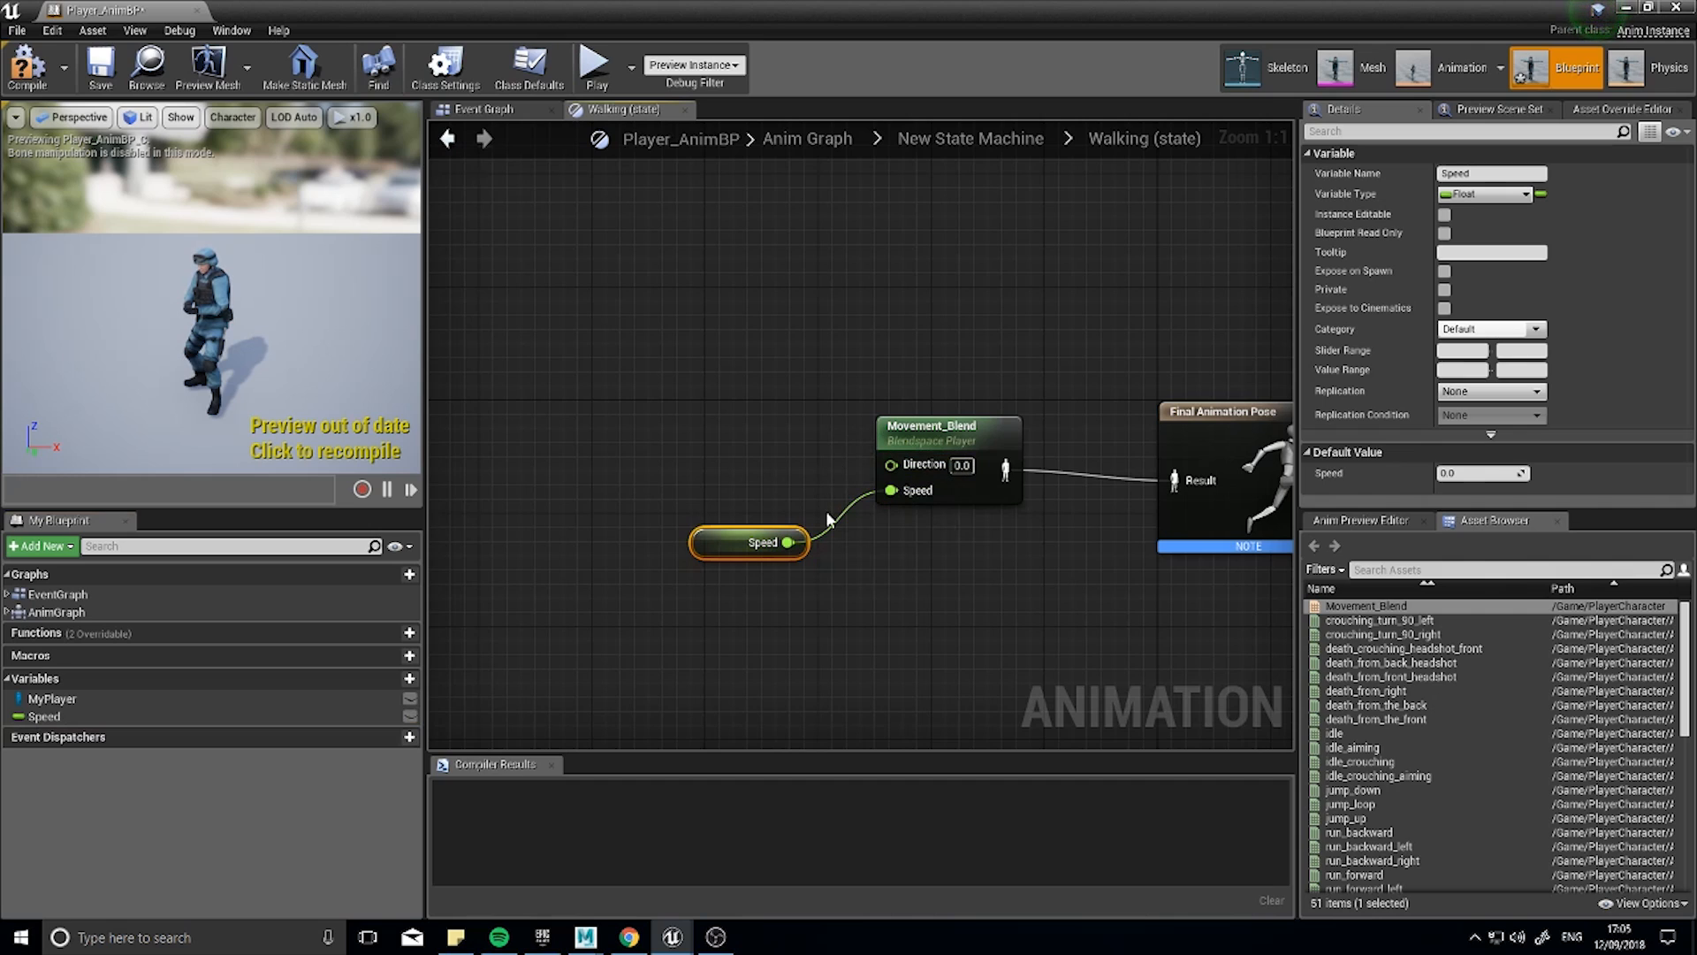
{"action": "left_click", "coordinate": [25, 69]}
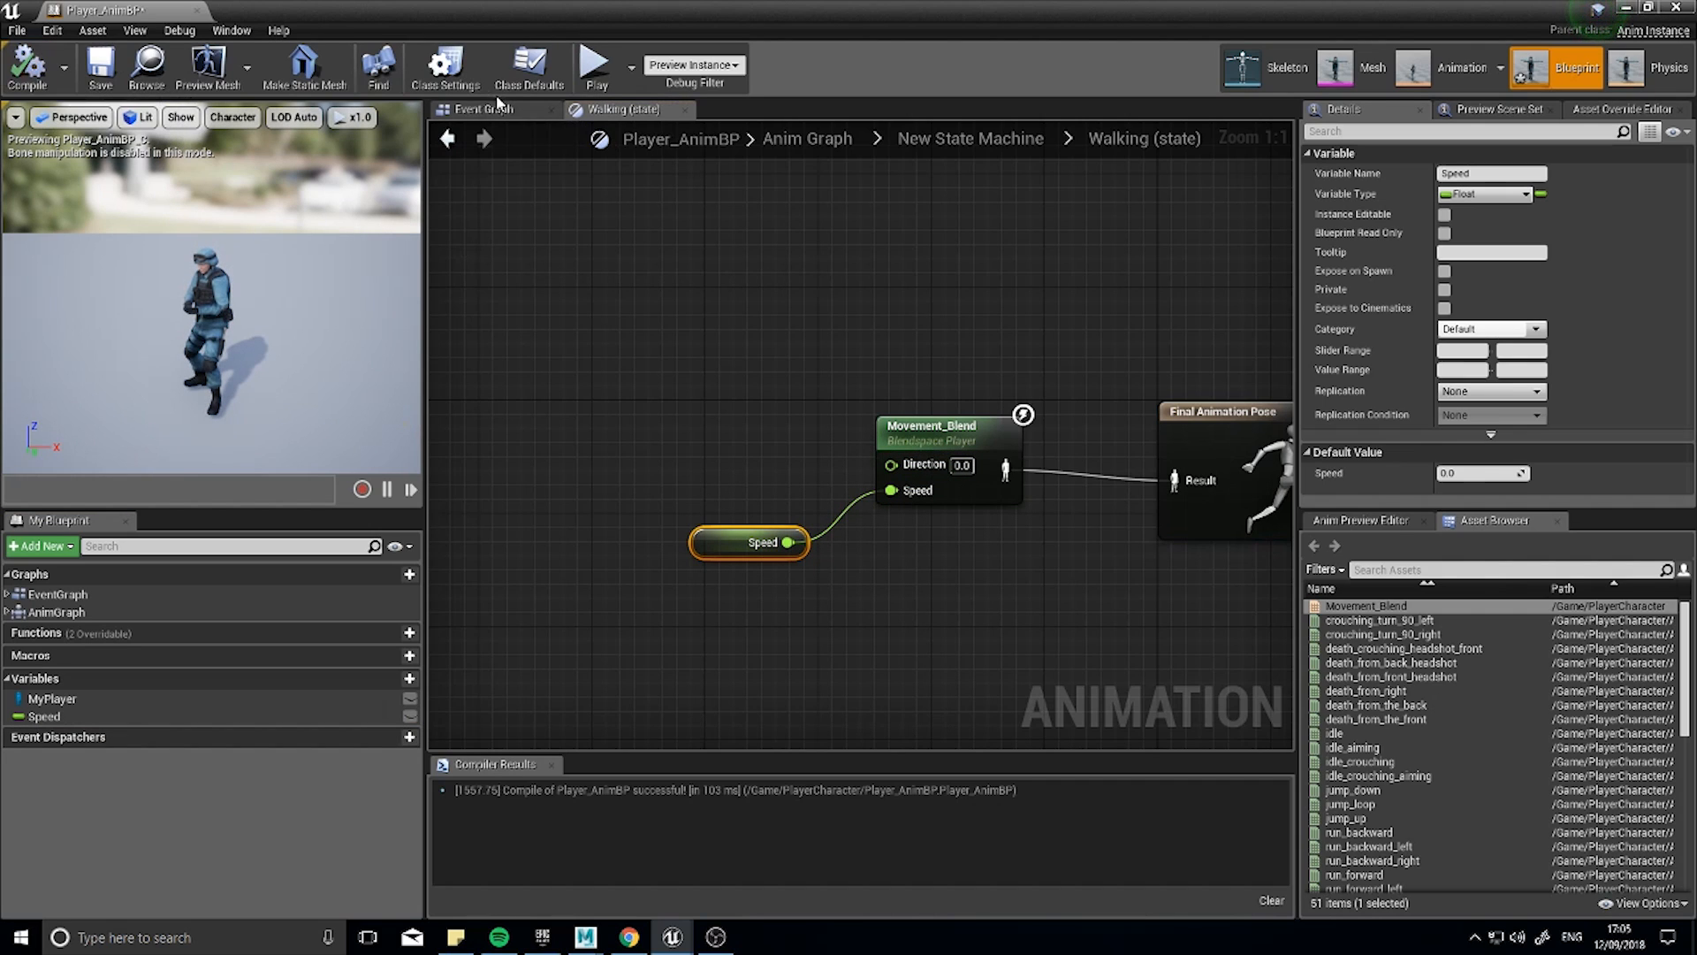
Add a Calculate Direction node after the Speed setter in the Event Graph.
{"action": "left_click", "coordinate": [482, 109]}
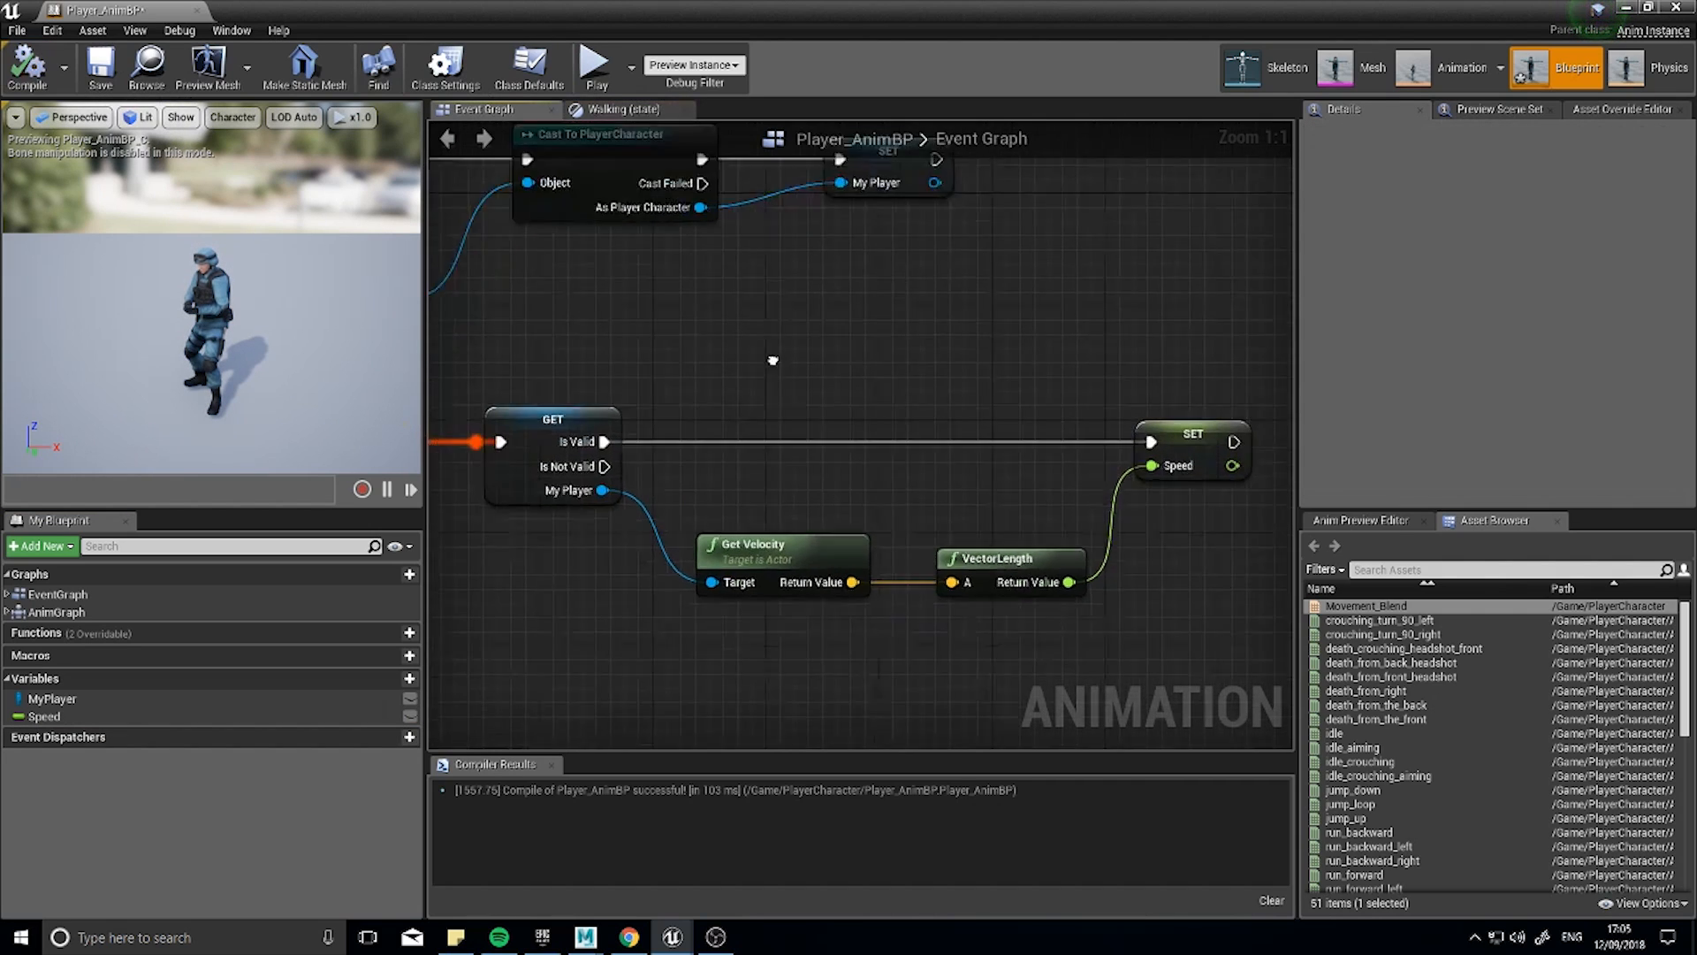
{"action": "scroll", "scroll_direction": "down", "scroll_amount": 3}
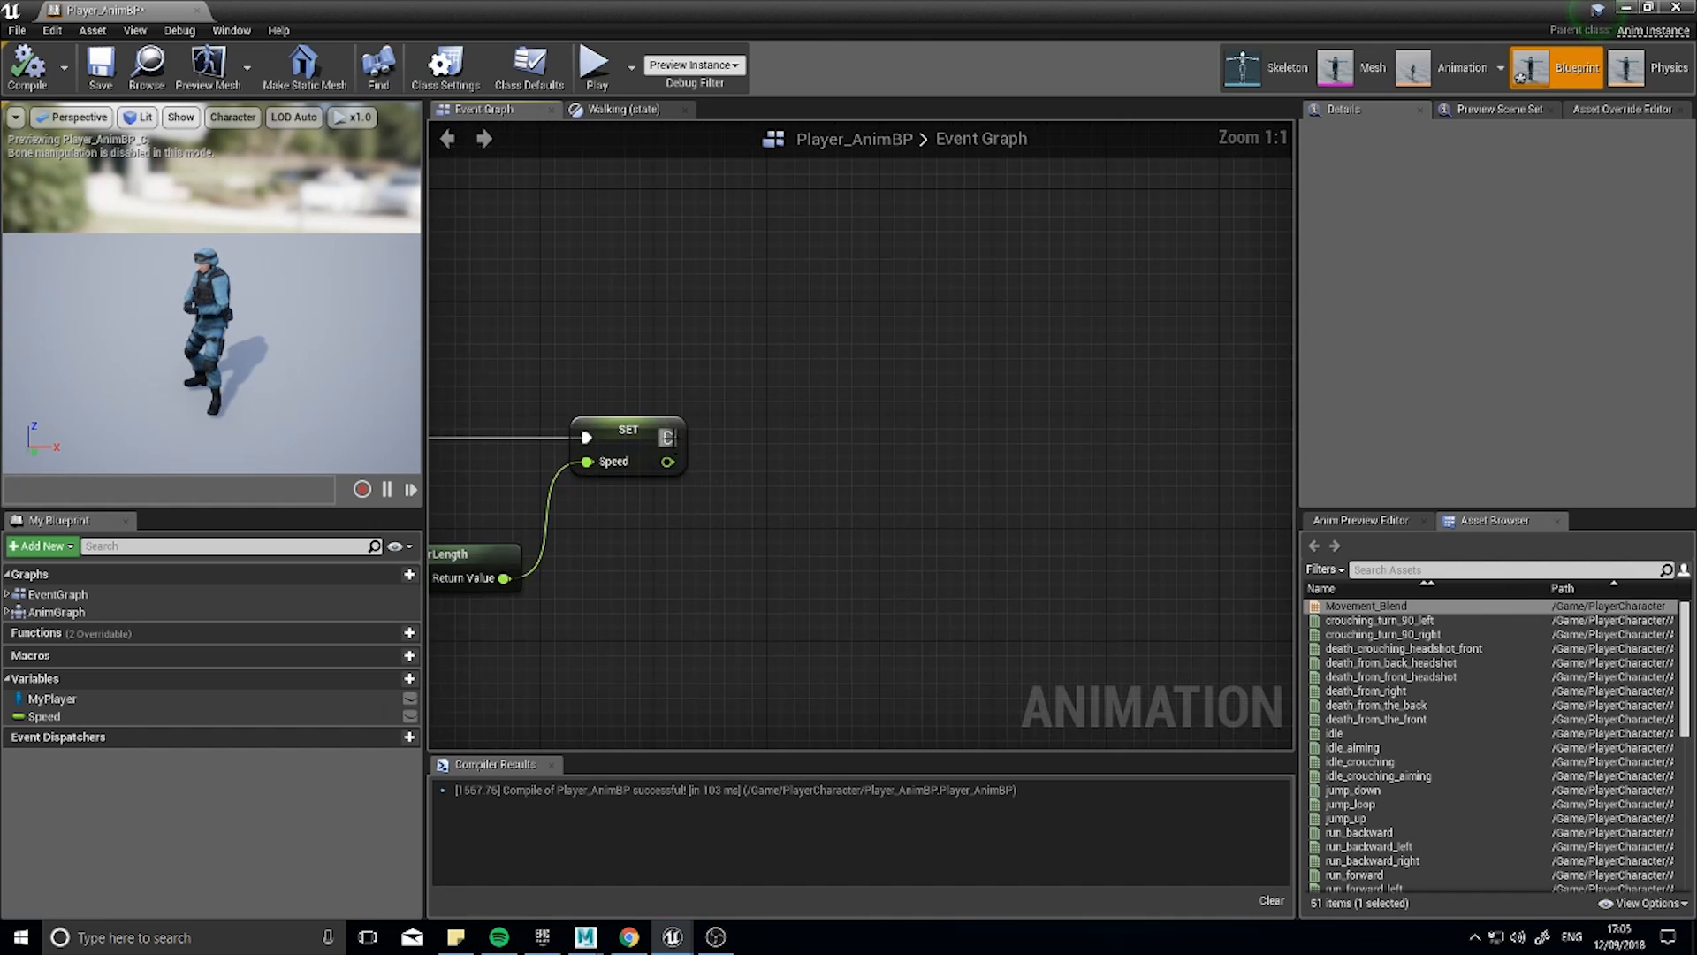
{"action": "left_click_drag", "start_coordinate": [669, 437], "coordinate": [875, 444]}
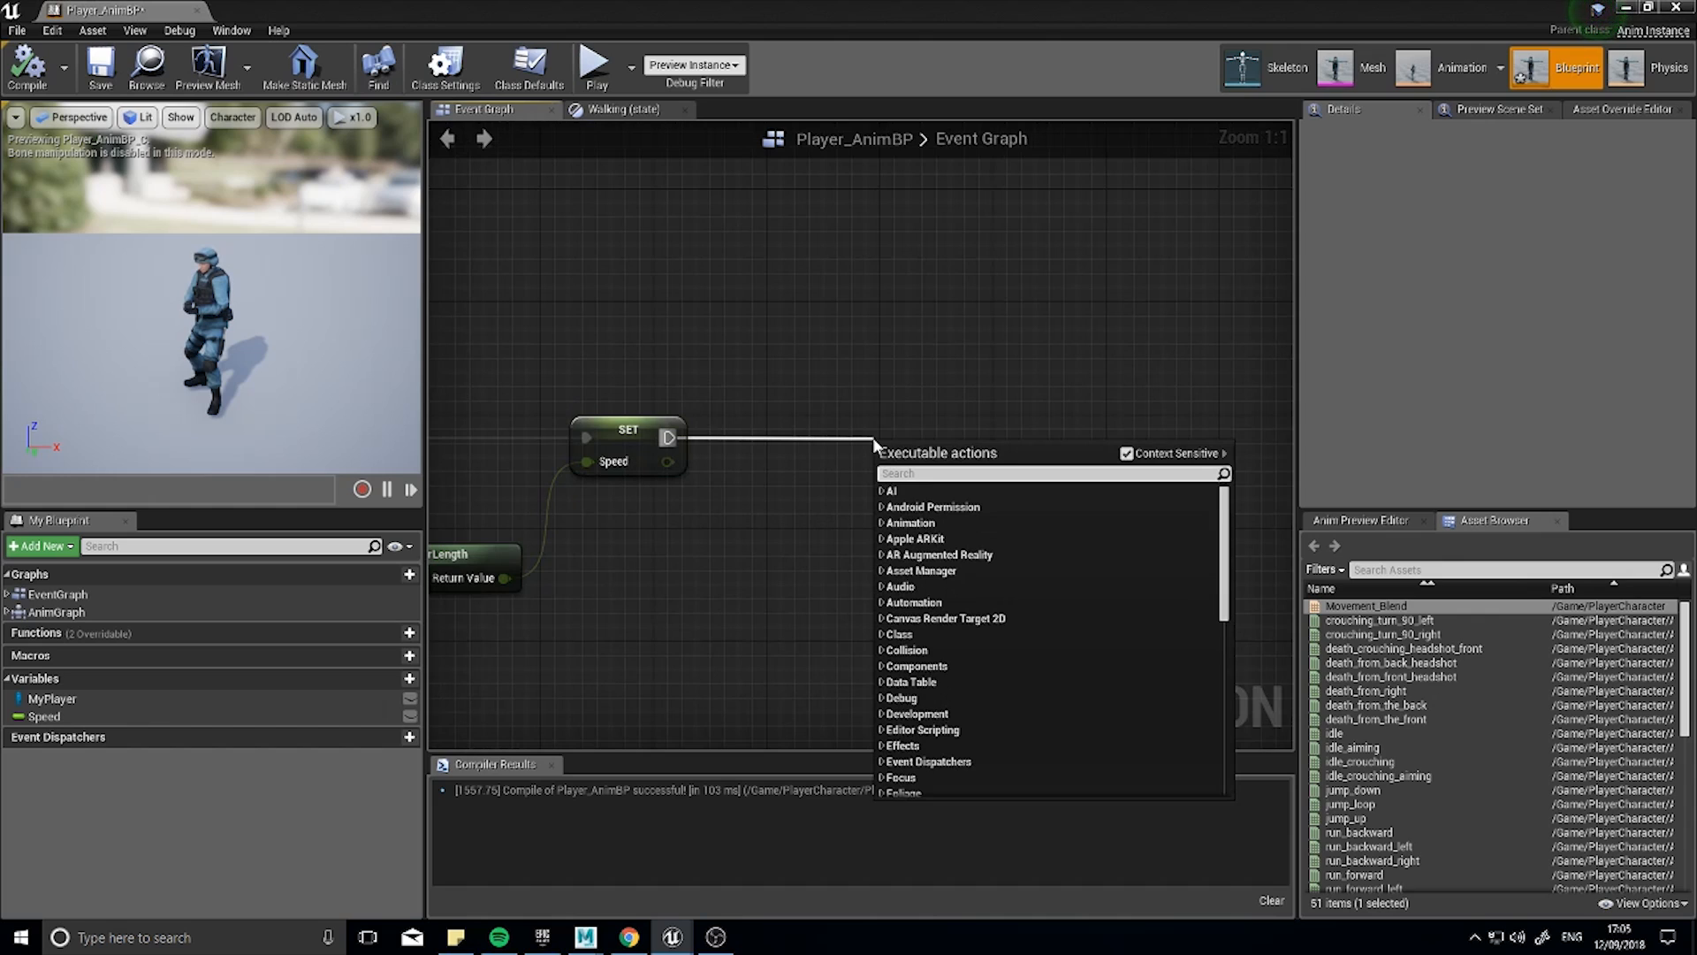
{"action": "type", "text": "direction"}
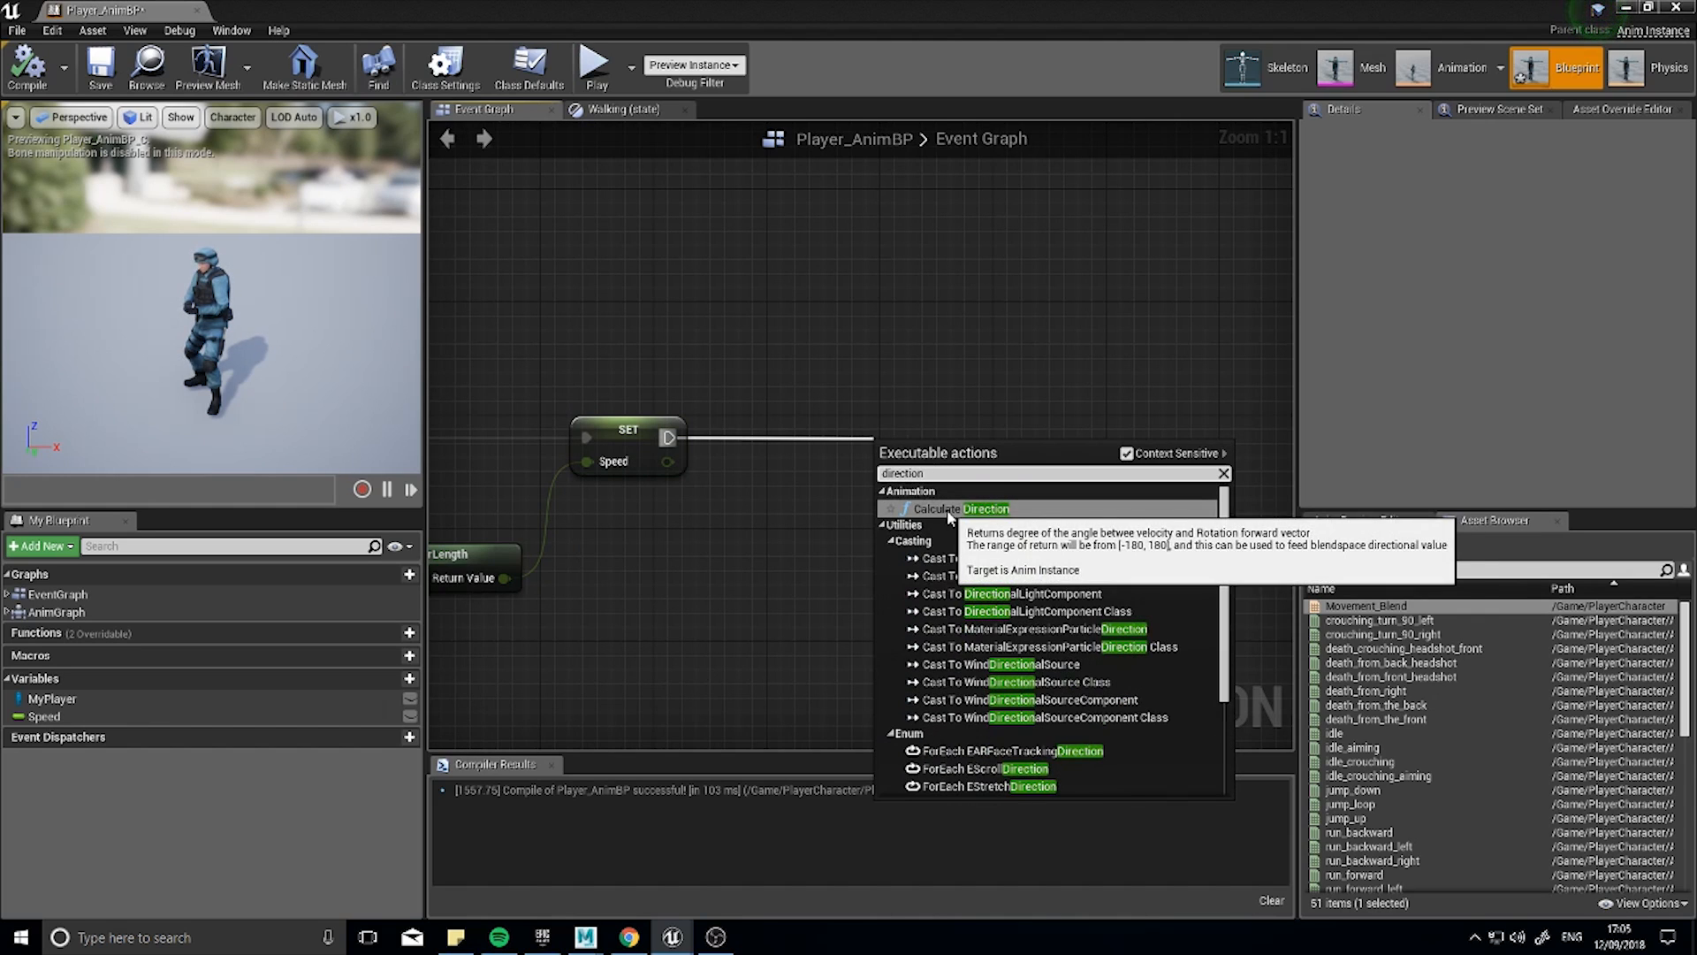
{"action": "left_click", "coordinate": [955, 509]}
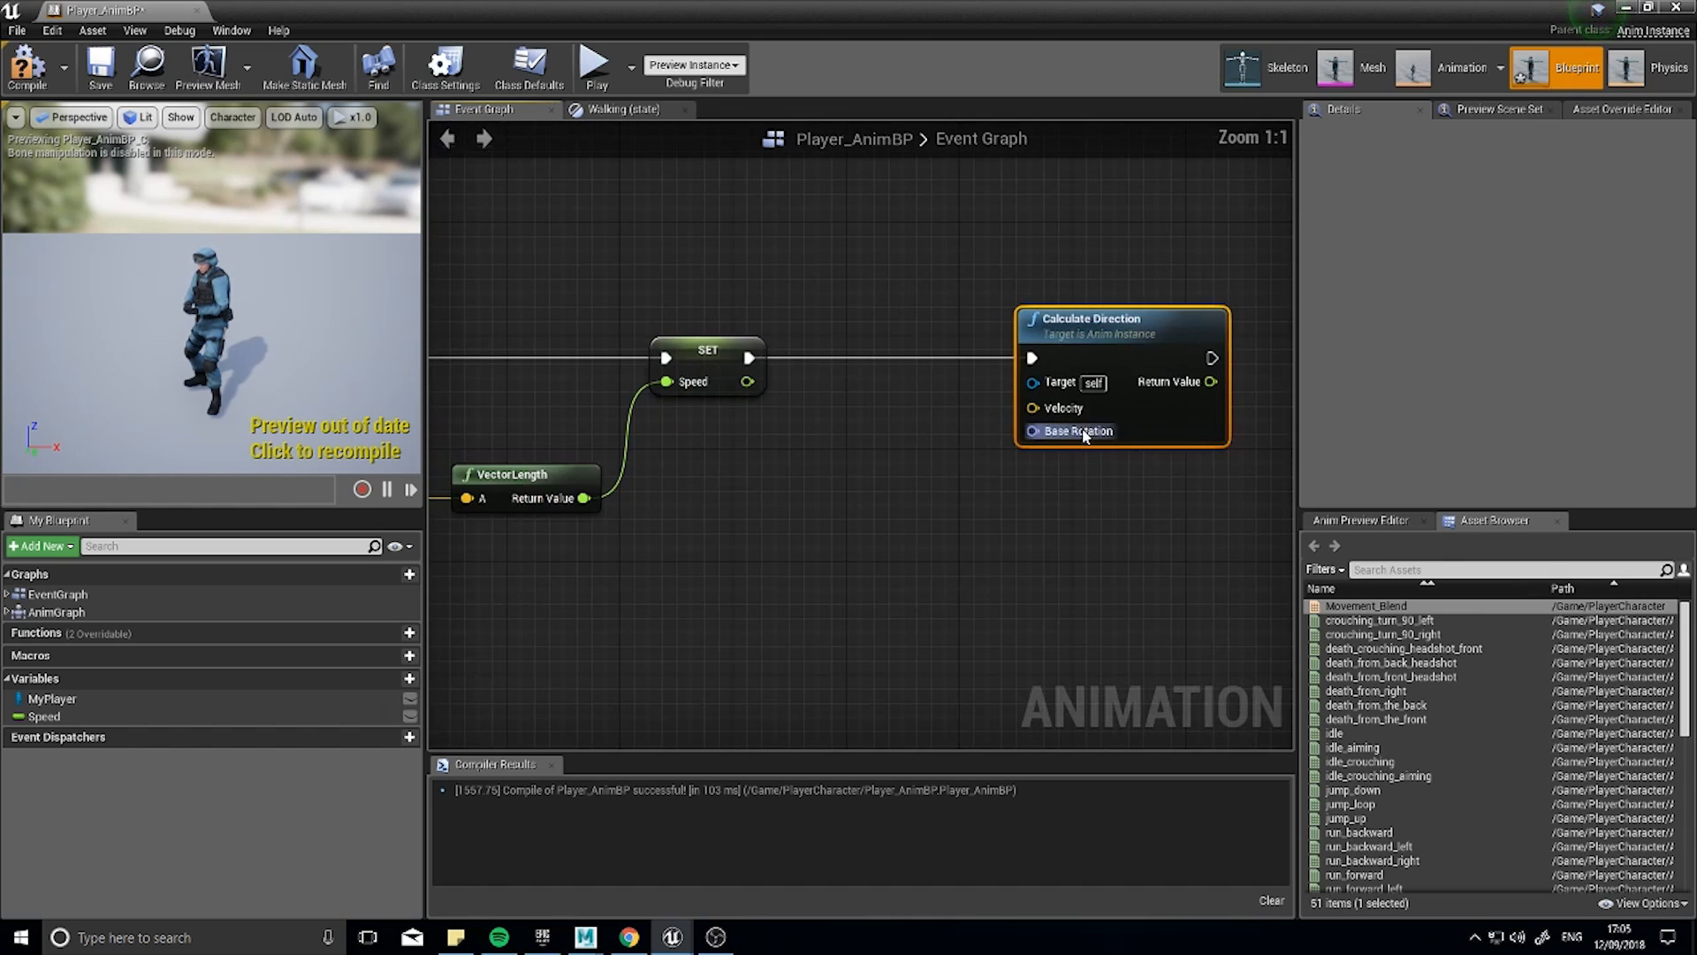
{"action": "mouse_move", "coordinate": [866, 498]}
{"action": "type", "text": "get"}
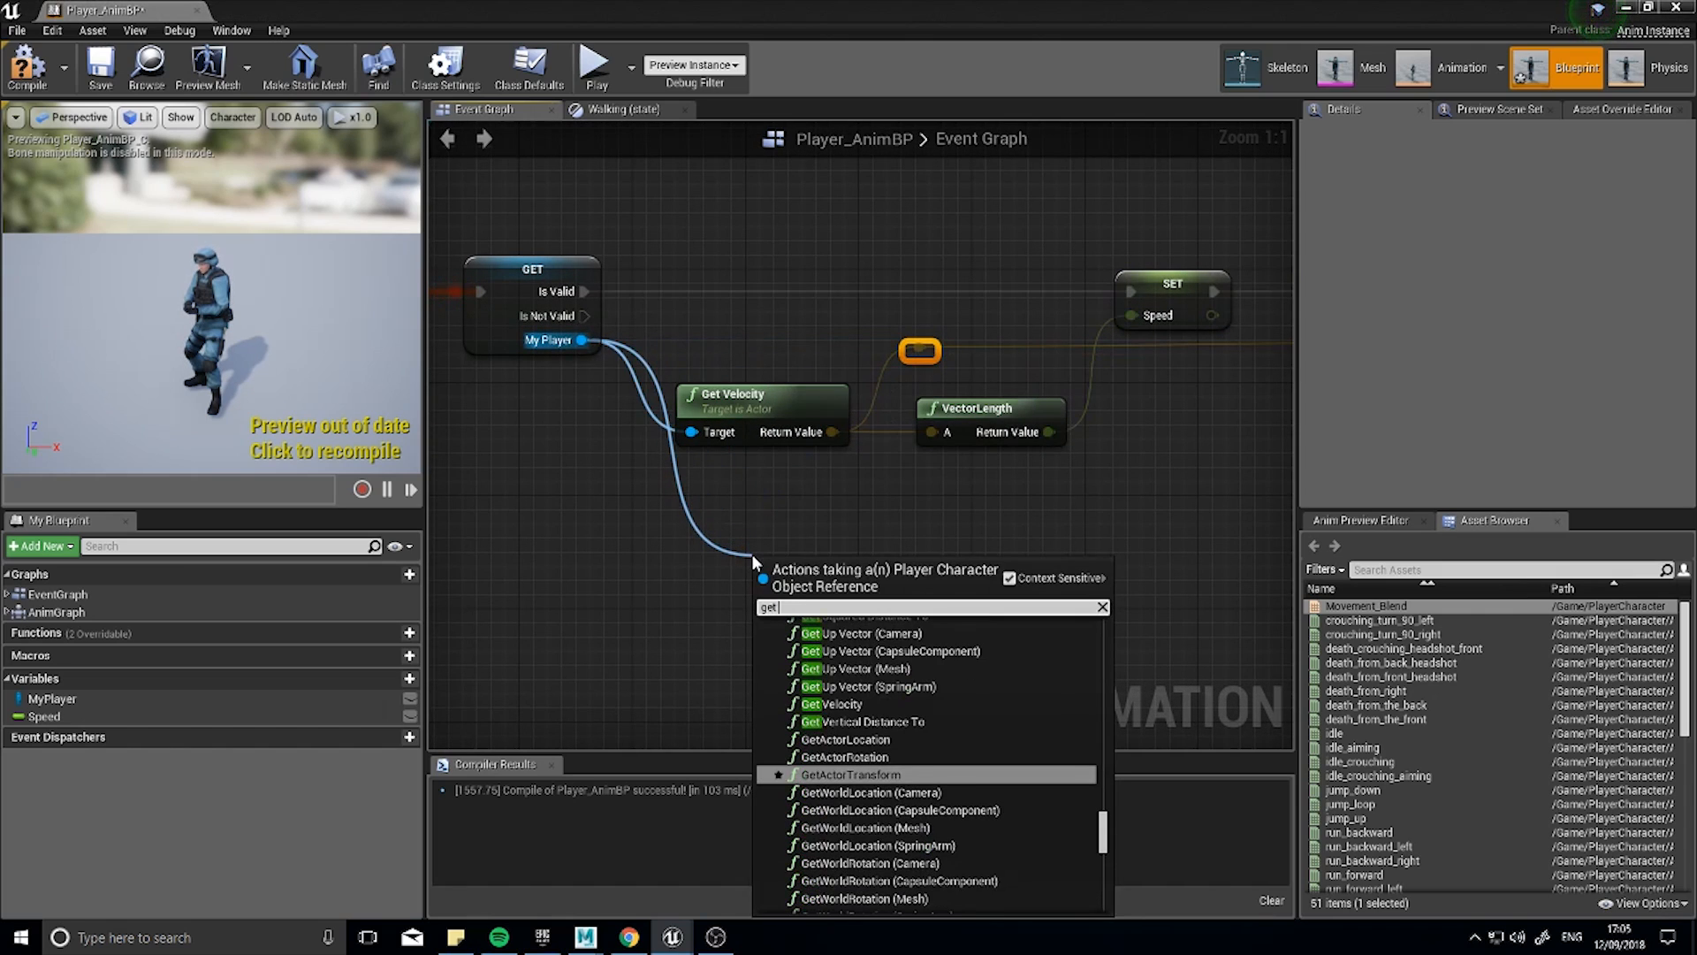
Feed actor rotation into Base Rotation, store the result in a Direction variable, and compile.
{"action": "type", "text": "actor"}
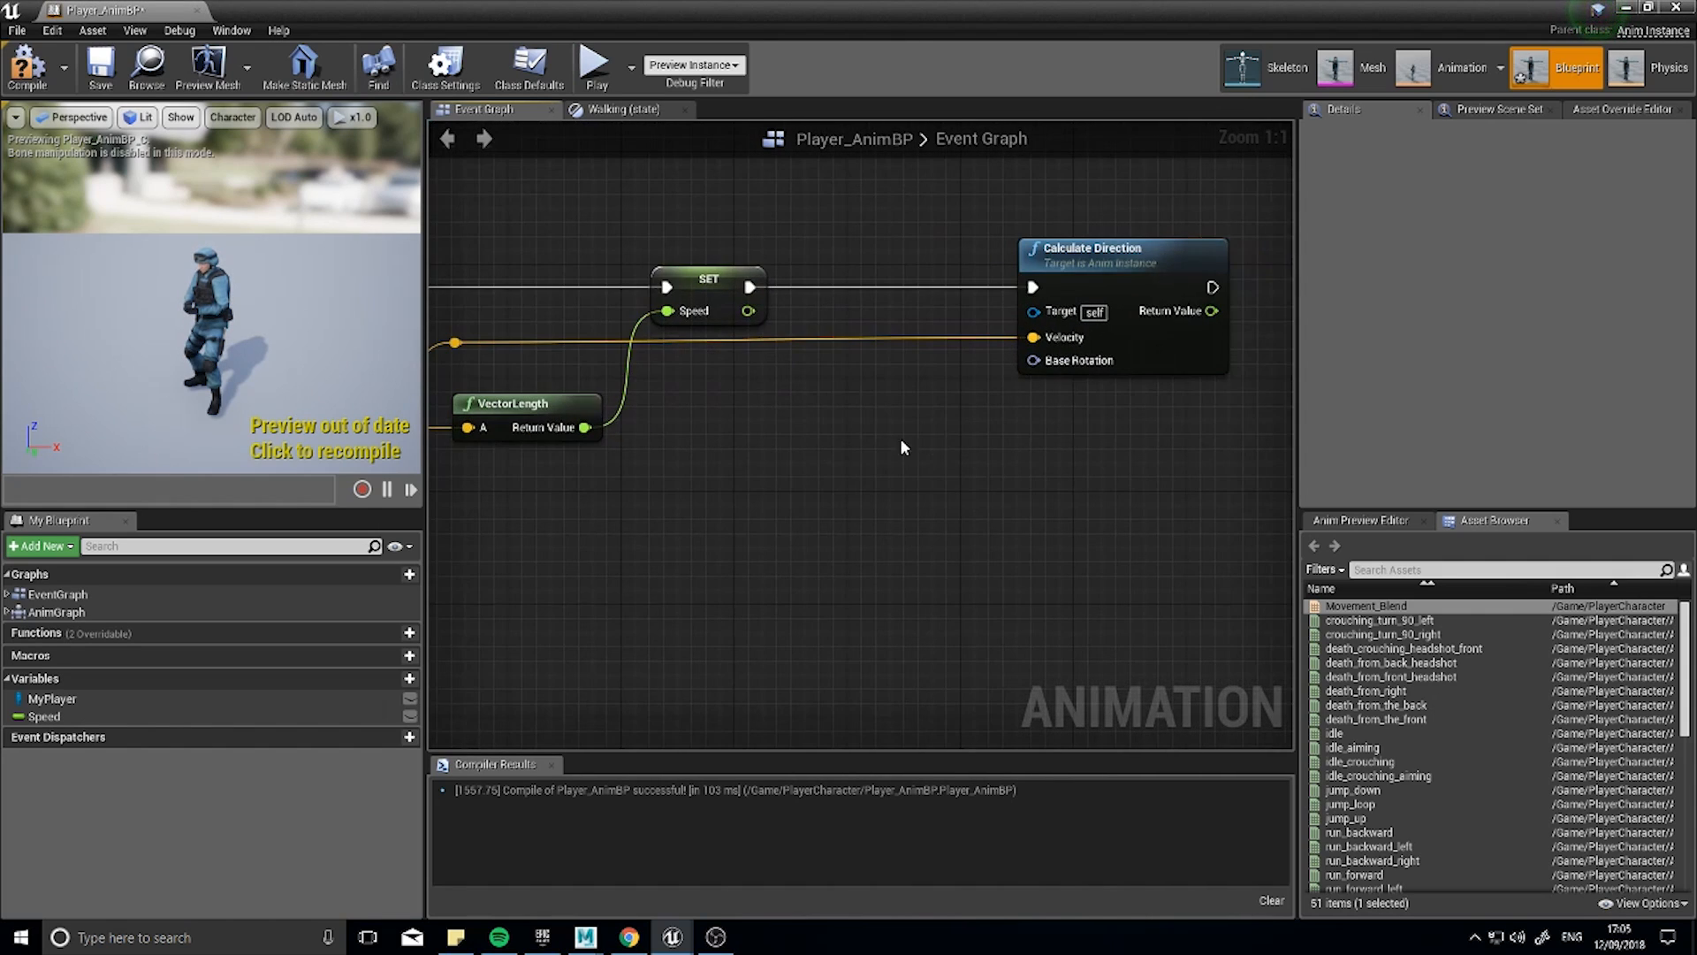
{"action": "left_click_drag", "start_coordinate": [1033, 359], "coordinate": [931, 473]}
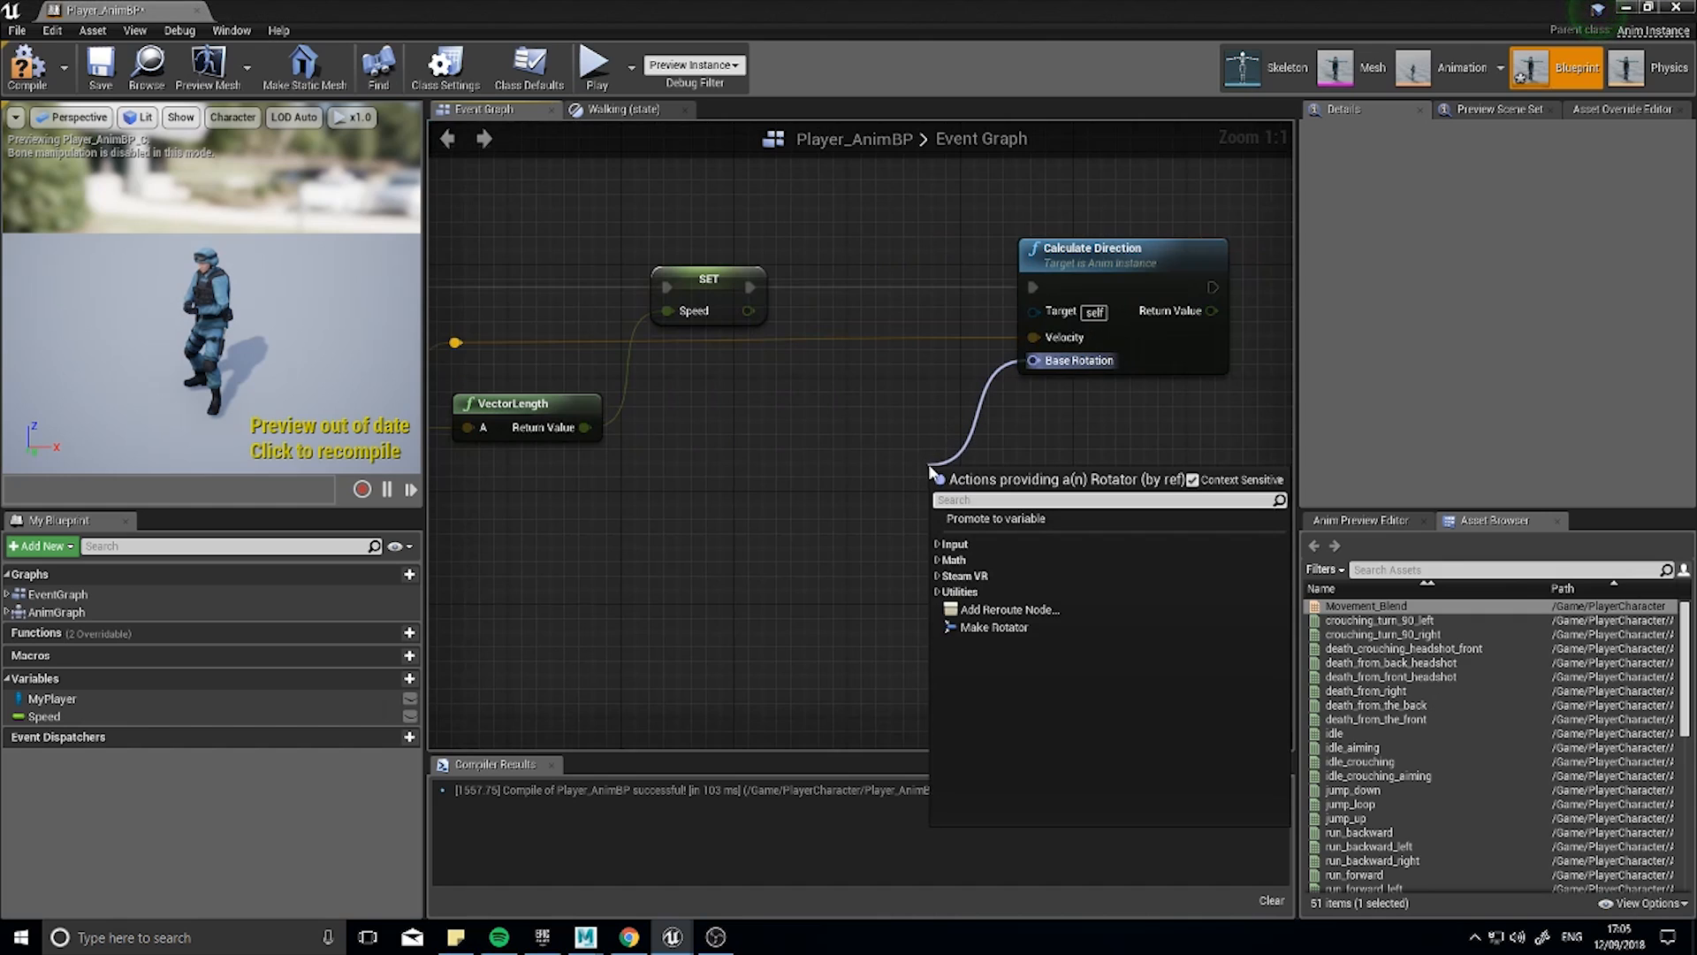
{"action": "left_click", "coordinate": [994, 626]}
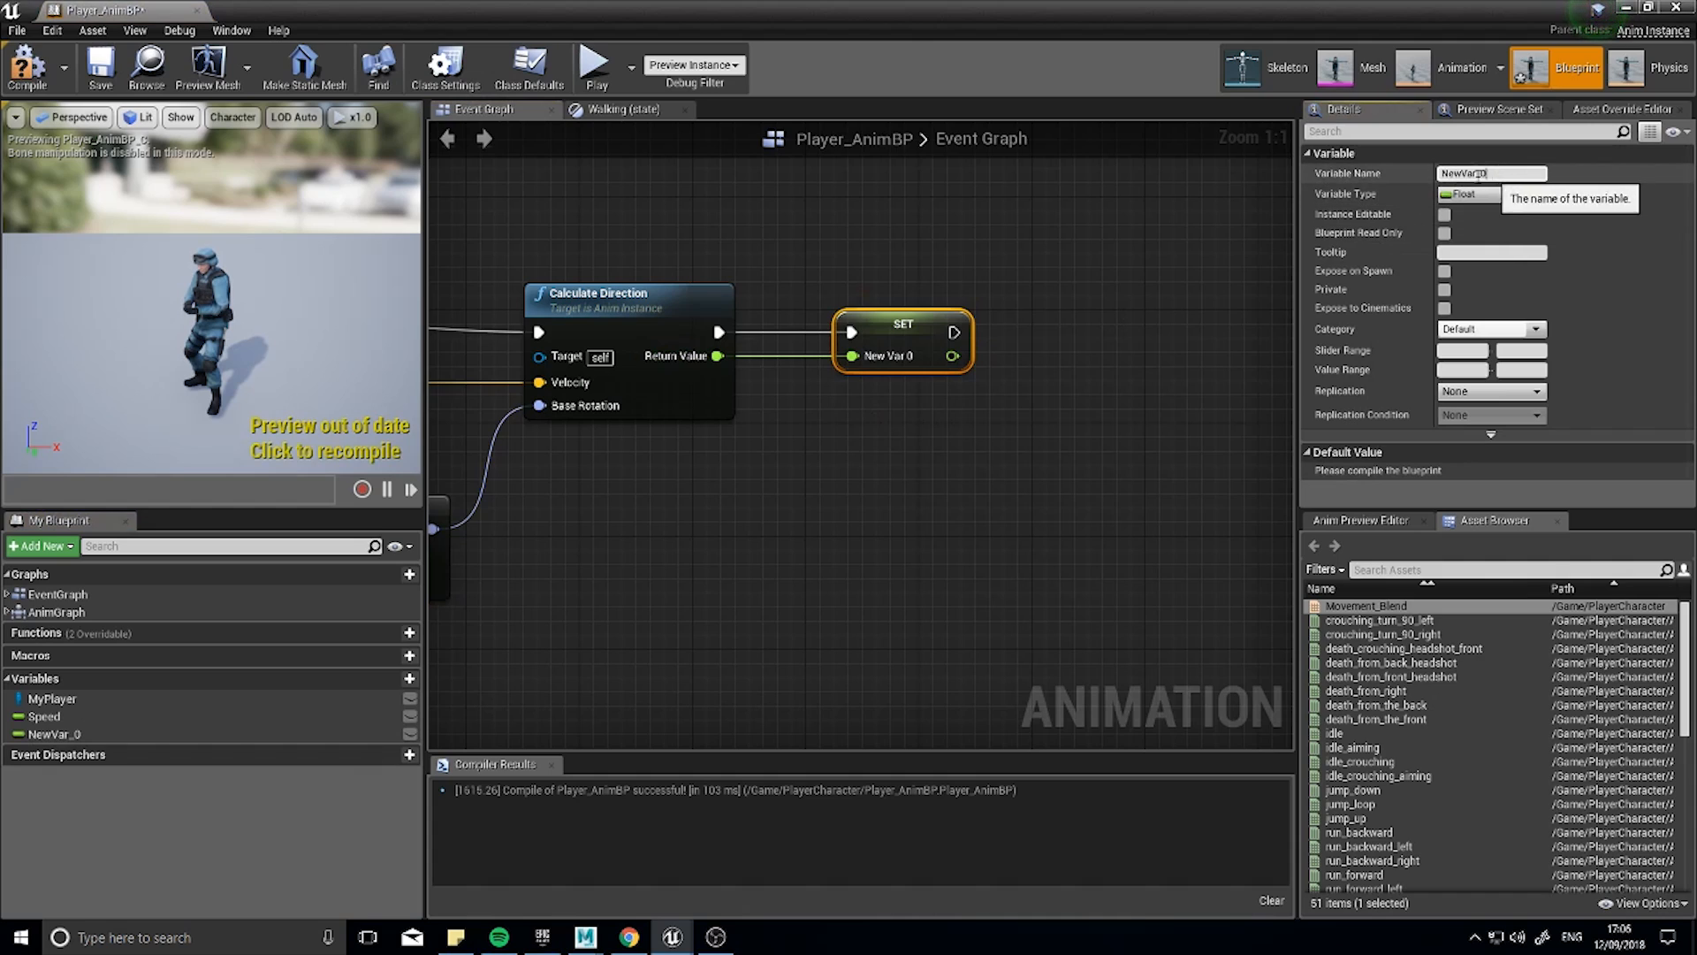
{"action": "type", "text": "Direction"}
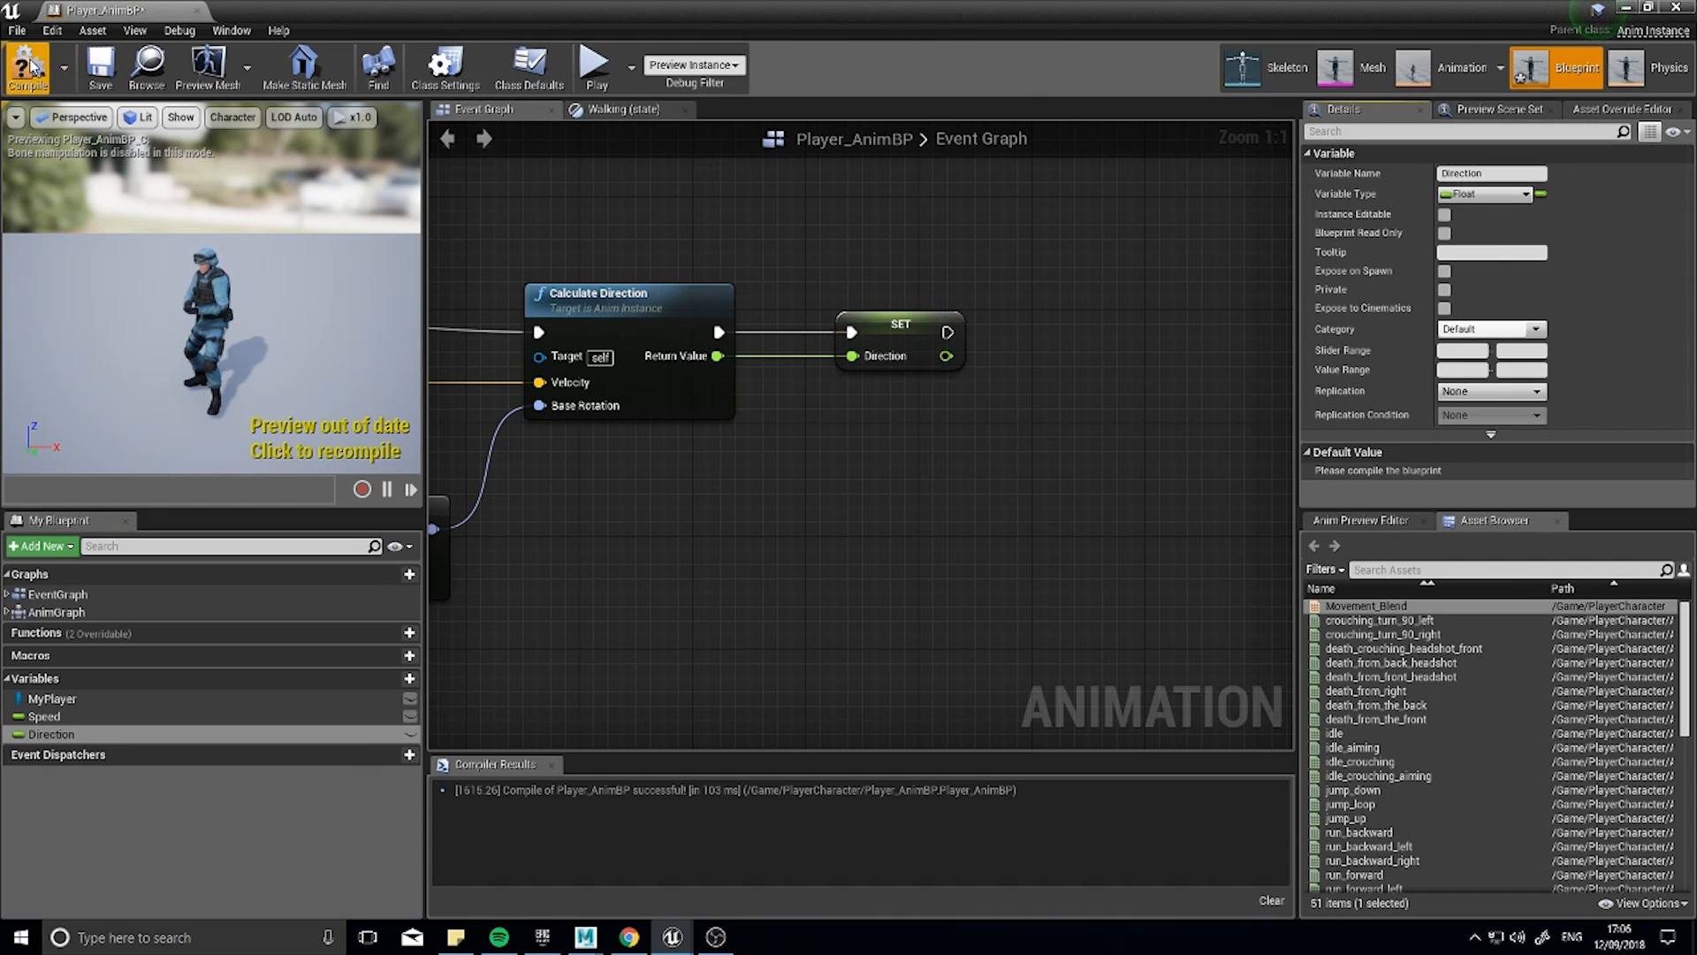
{"action": "left_click", "coordinate": [21, 67]}
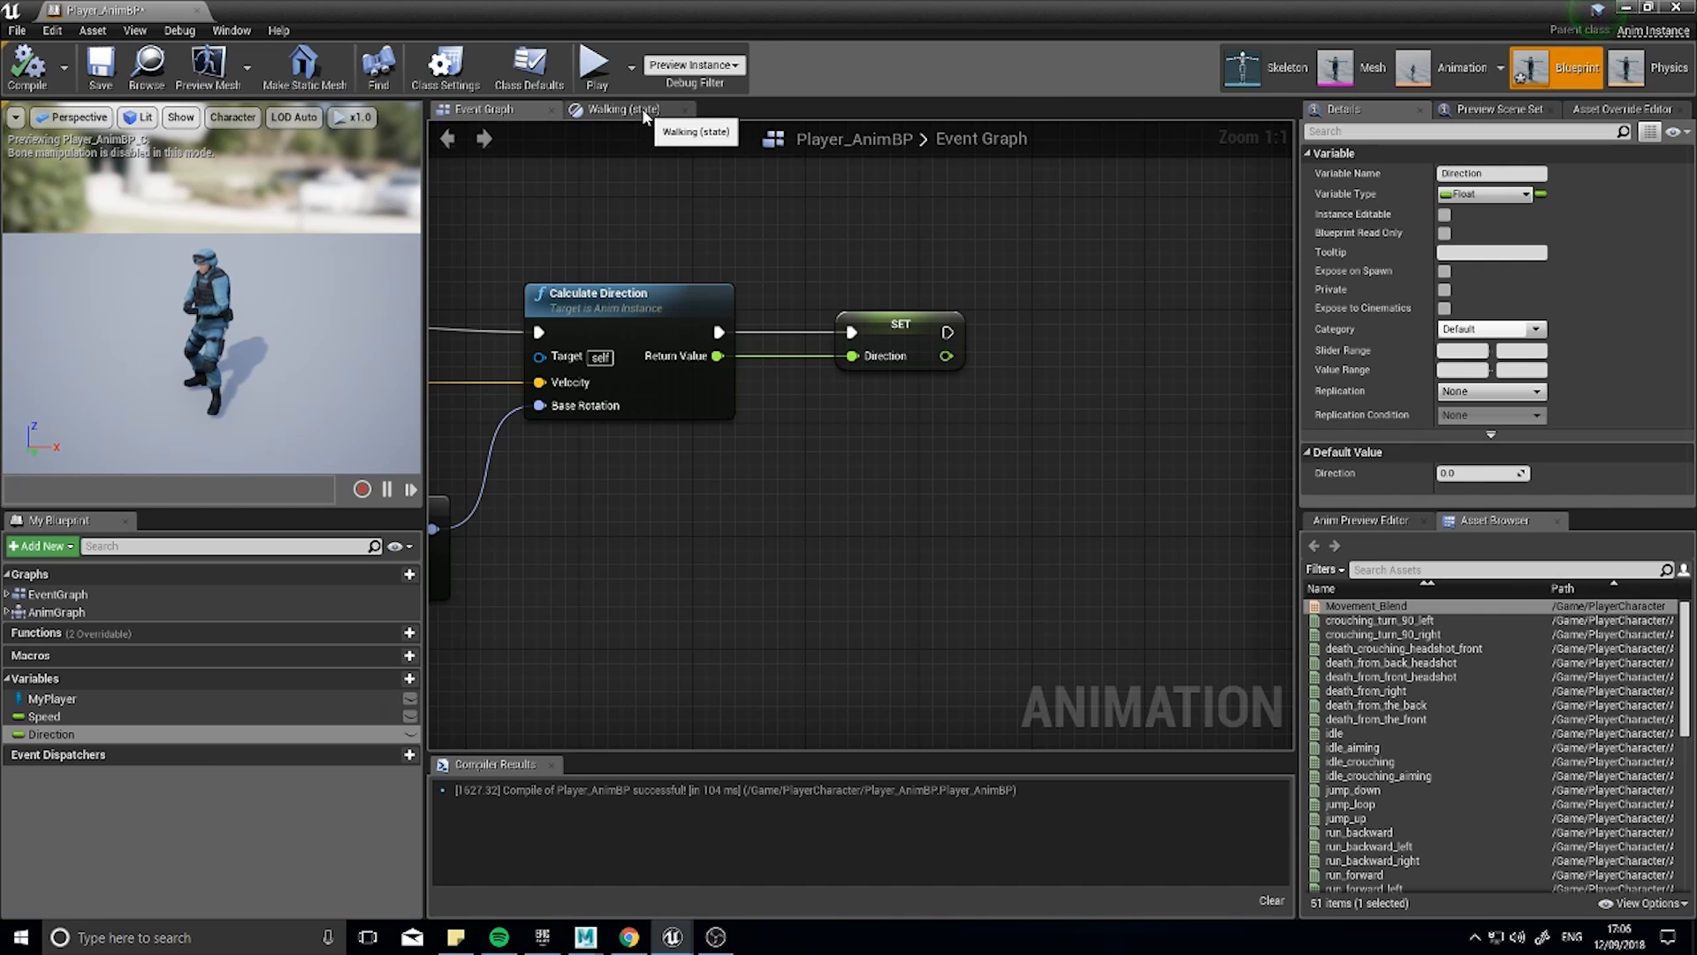
Wire the Direction variable into Movement_Blend's Direction pin in the Walking state.
{"action": "left_click", "coordinate": [624, 110]}
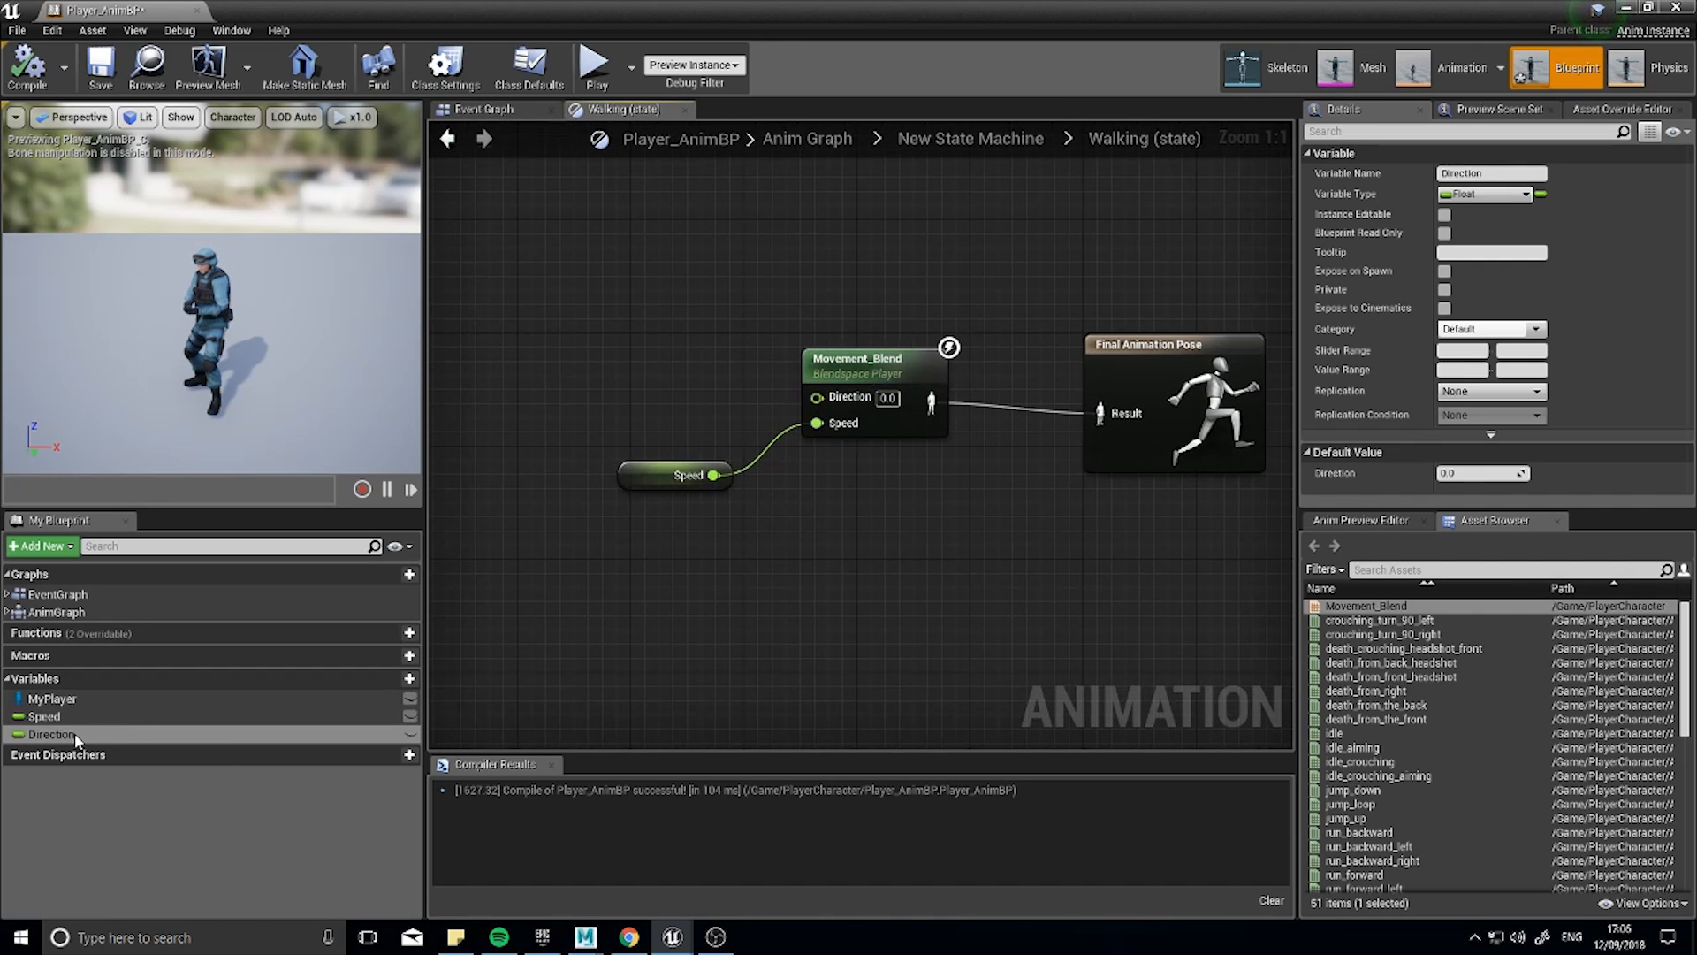
{"action": "left_click_drag", "start_coordinate": [51, 734], "coordinate": [716, 389]}
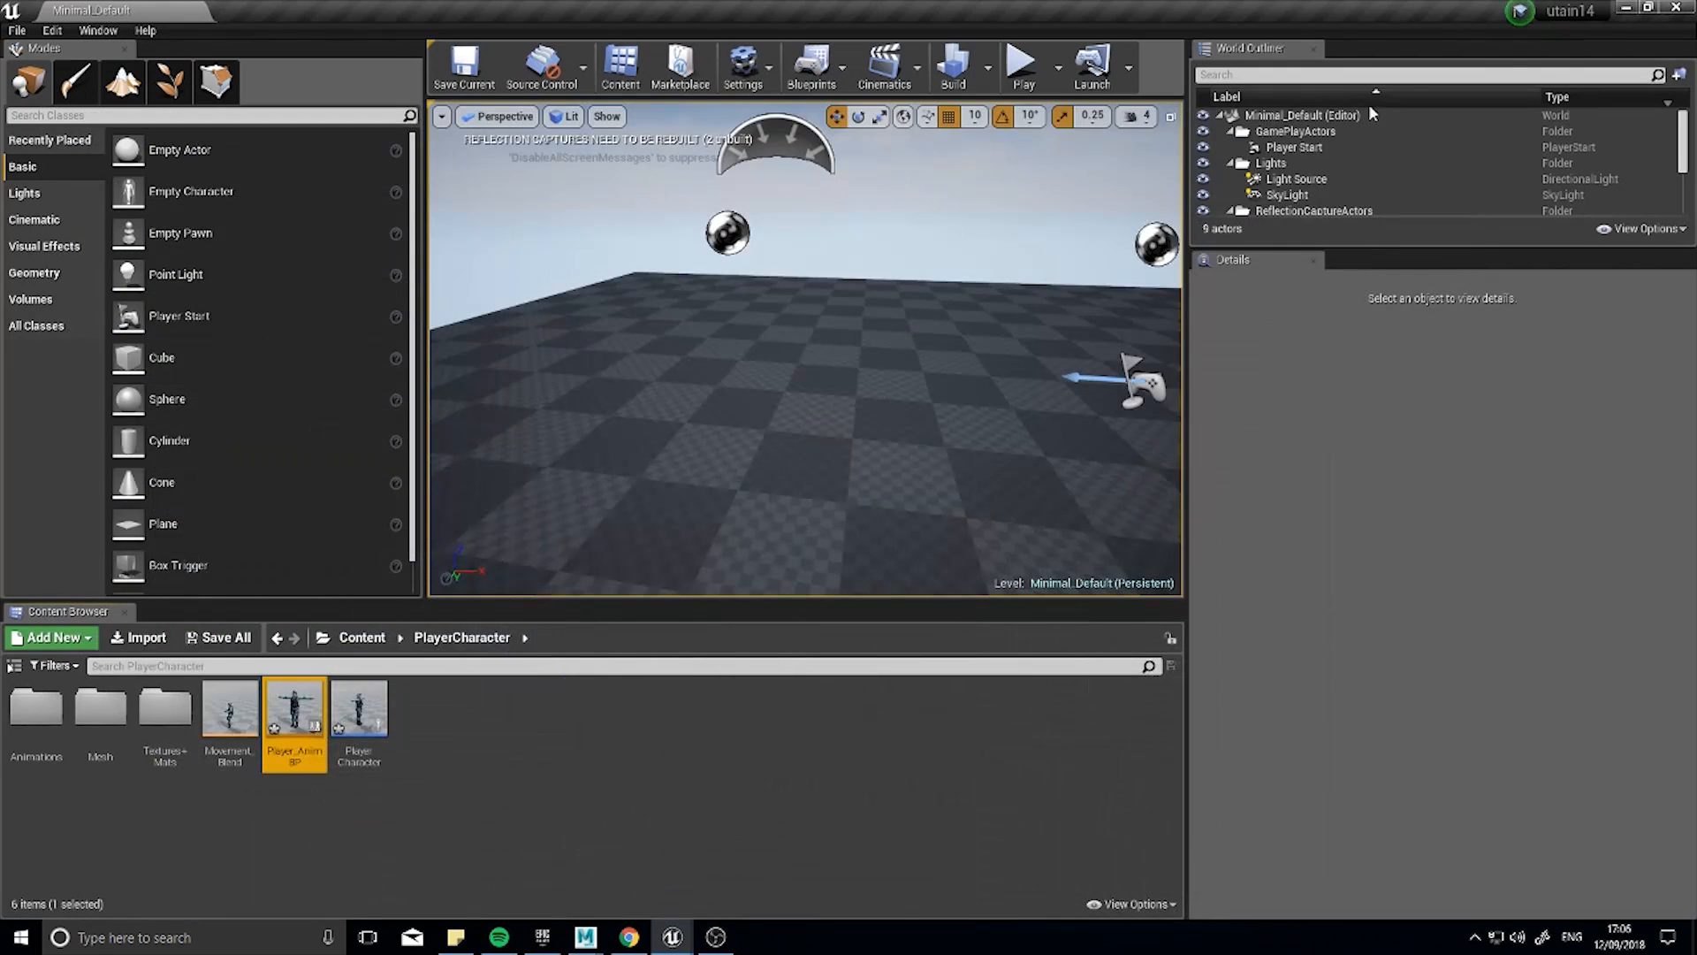
{"action": "left_click", "coordinate": [1024, 67]}
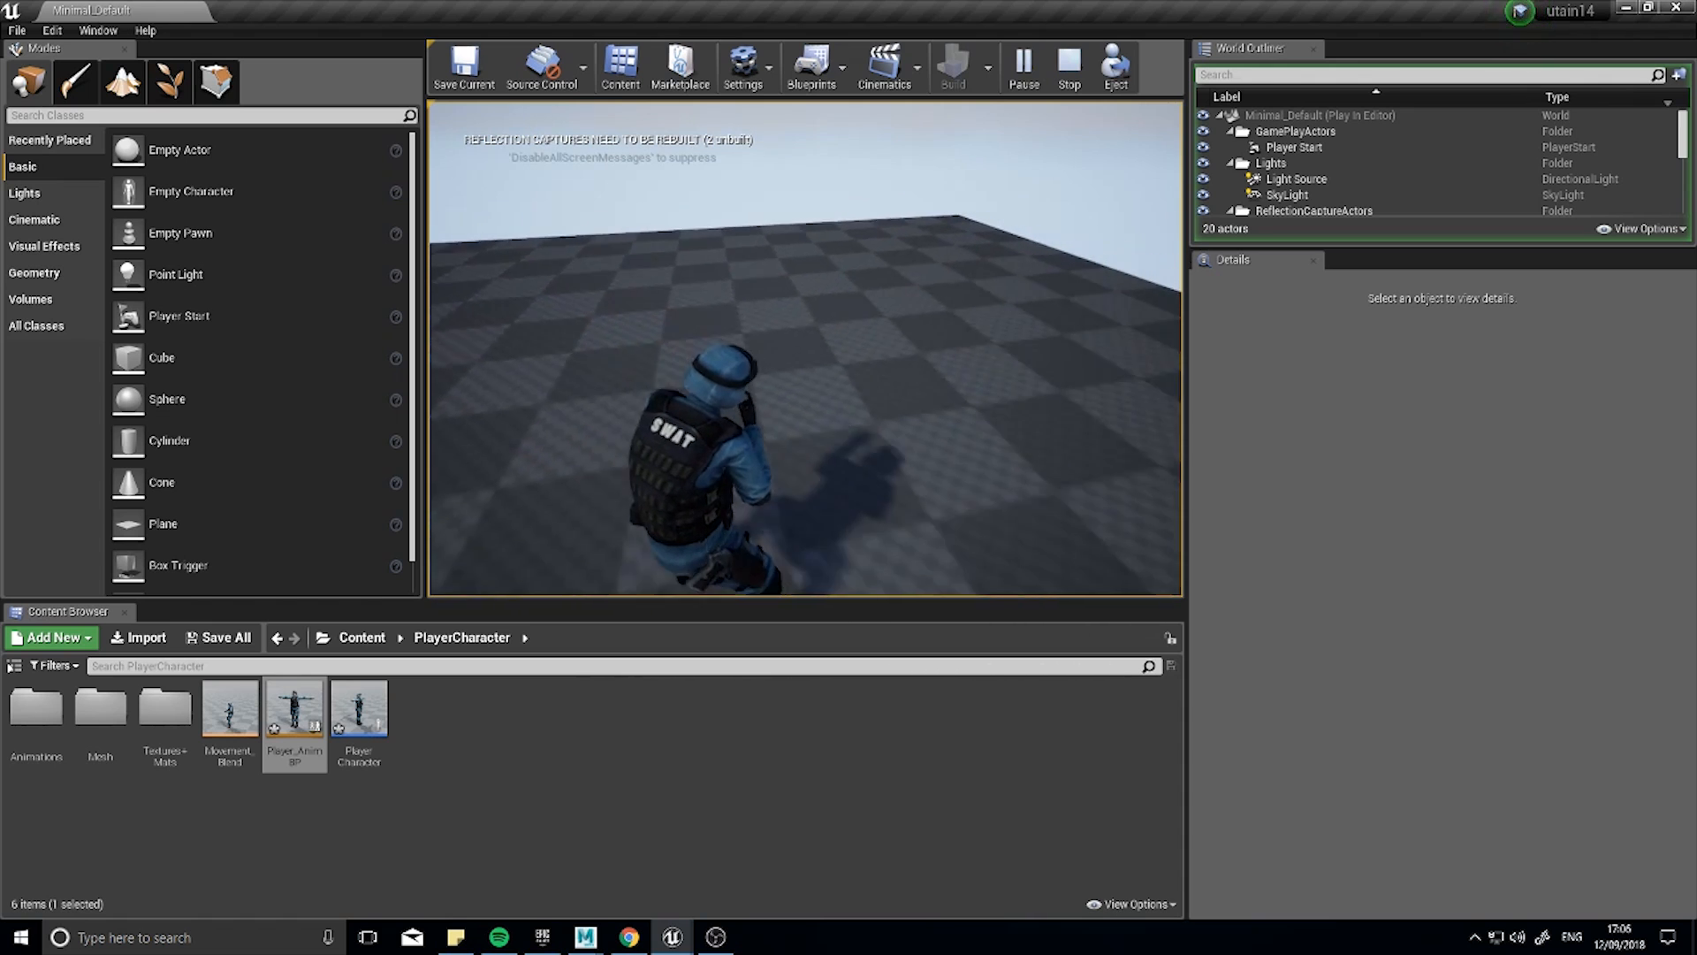
{"action": "left_click", "coordinate": [1061, 64]}
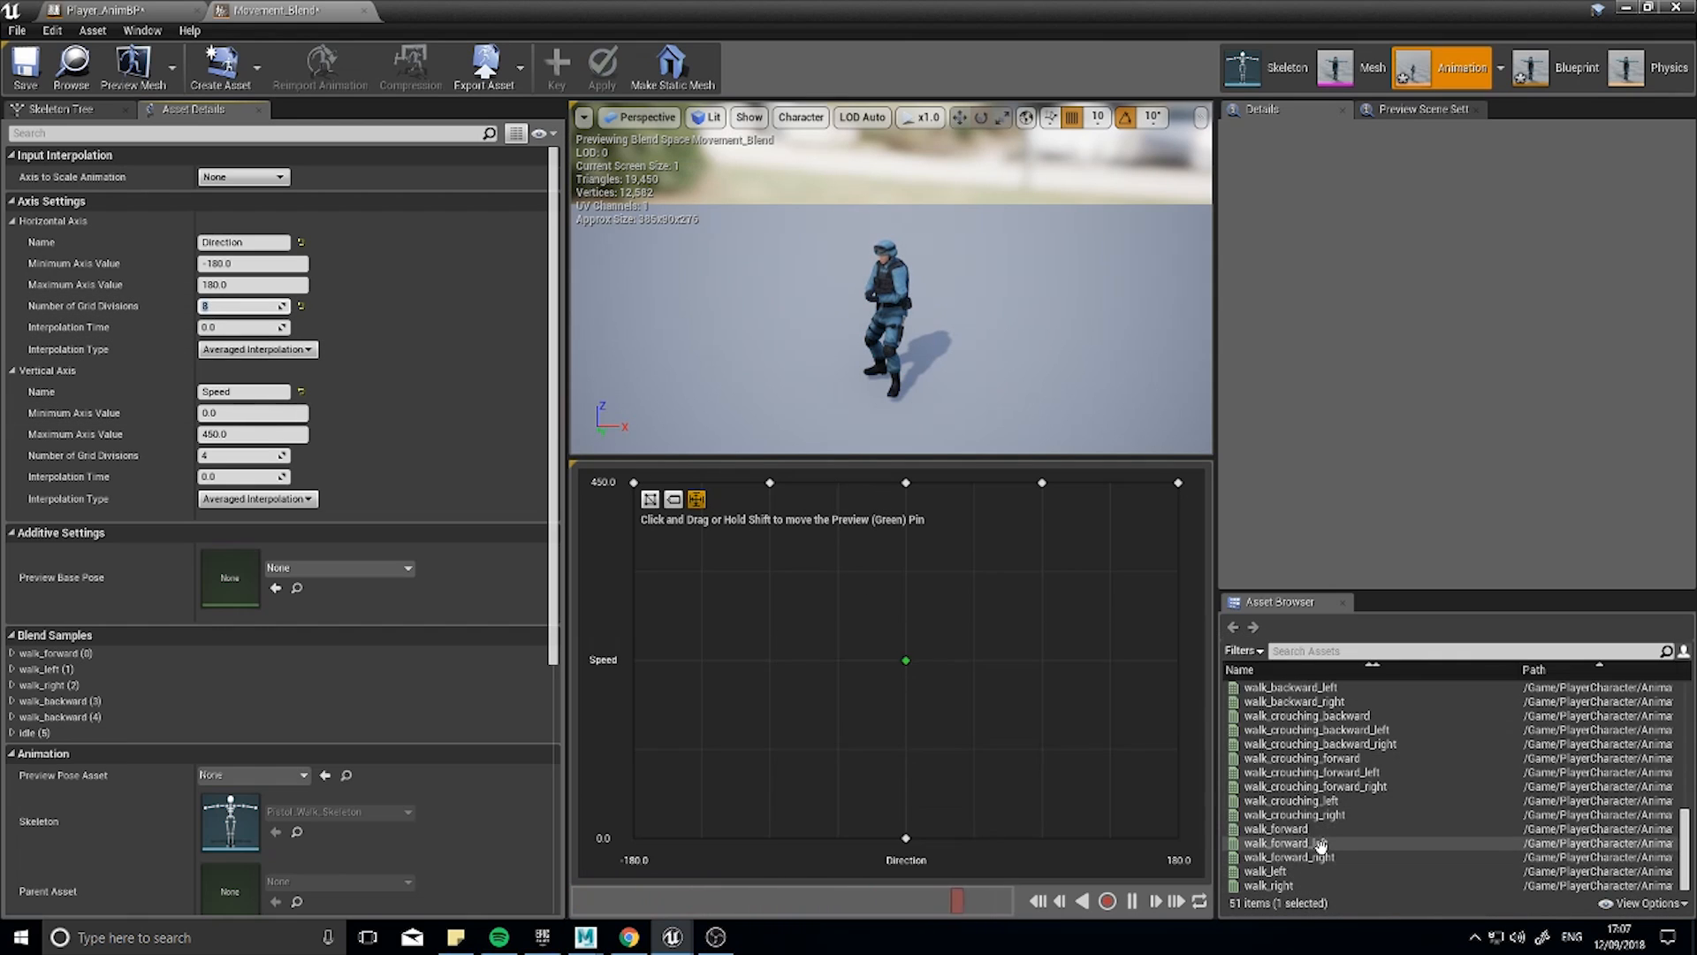
Add walk_forward_left and walk_forward_right samples on the top Speed edge.
{"action": "left_click", "coordinate": [1285, 842]}
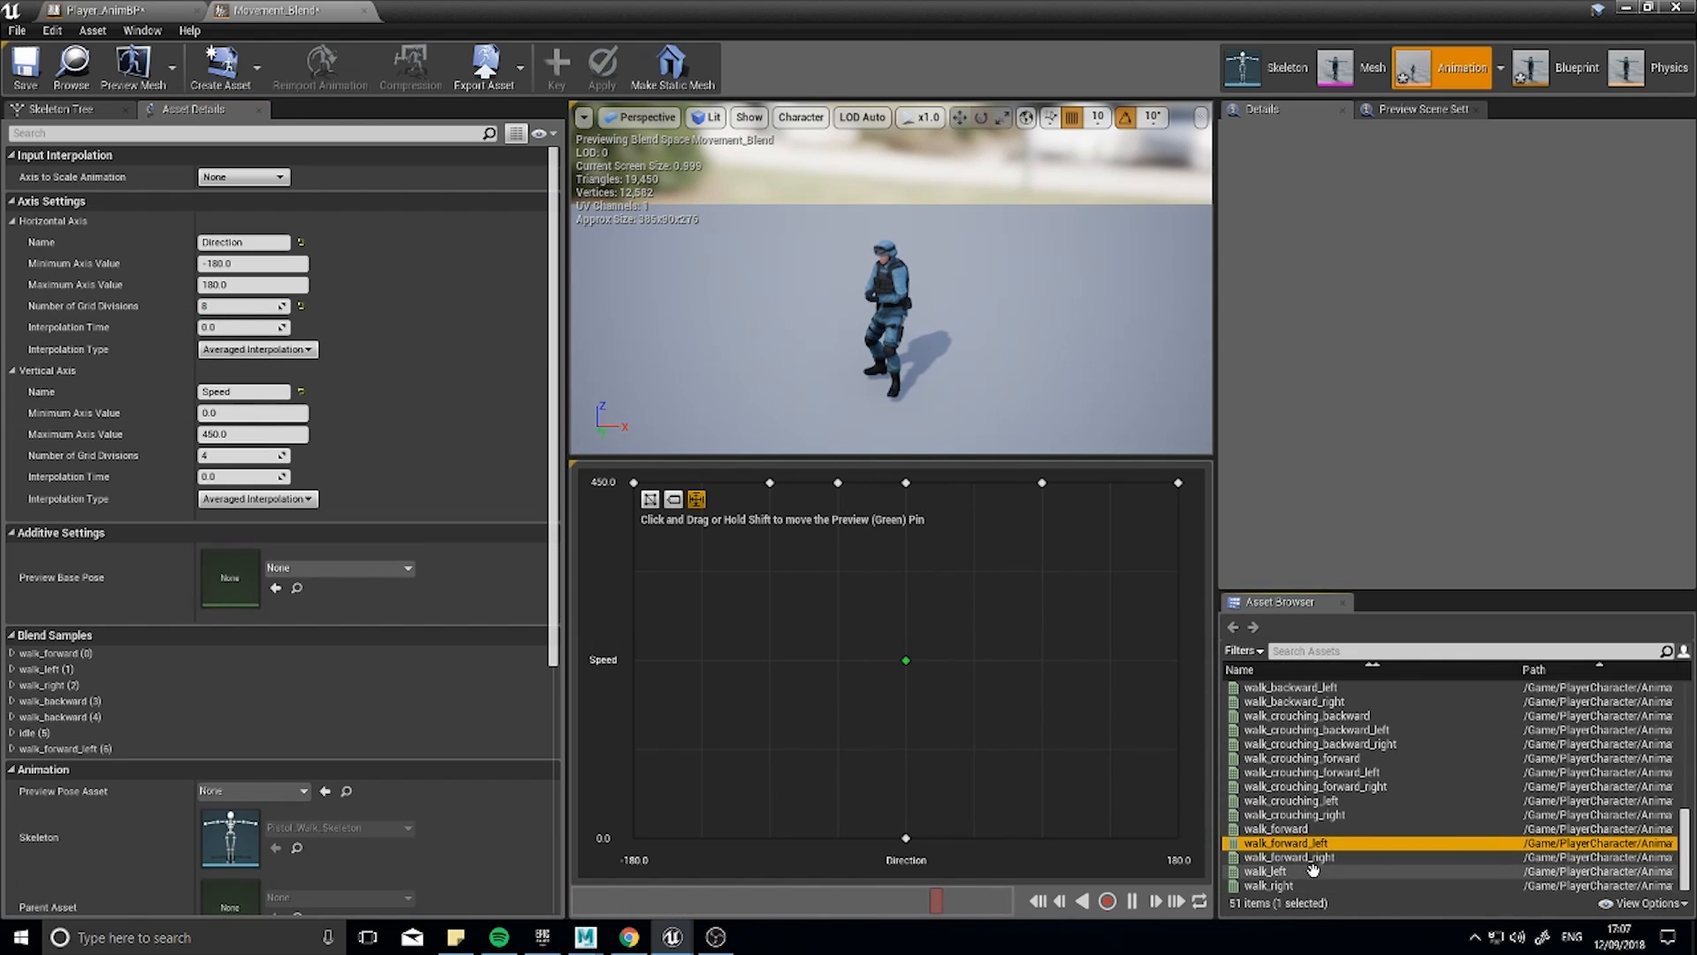
{"action": "left_click", "coordinate": [1294, 855]}
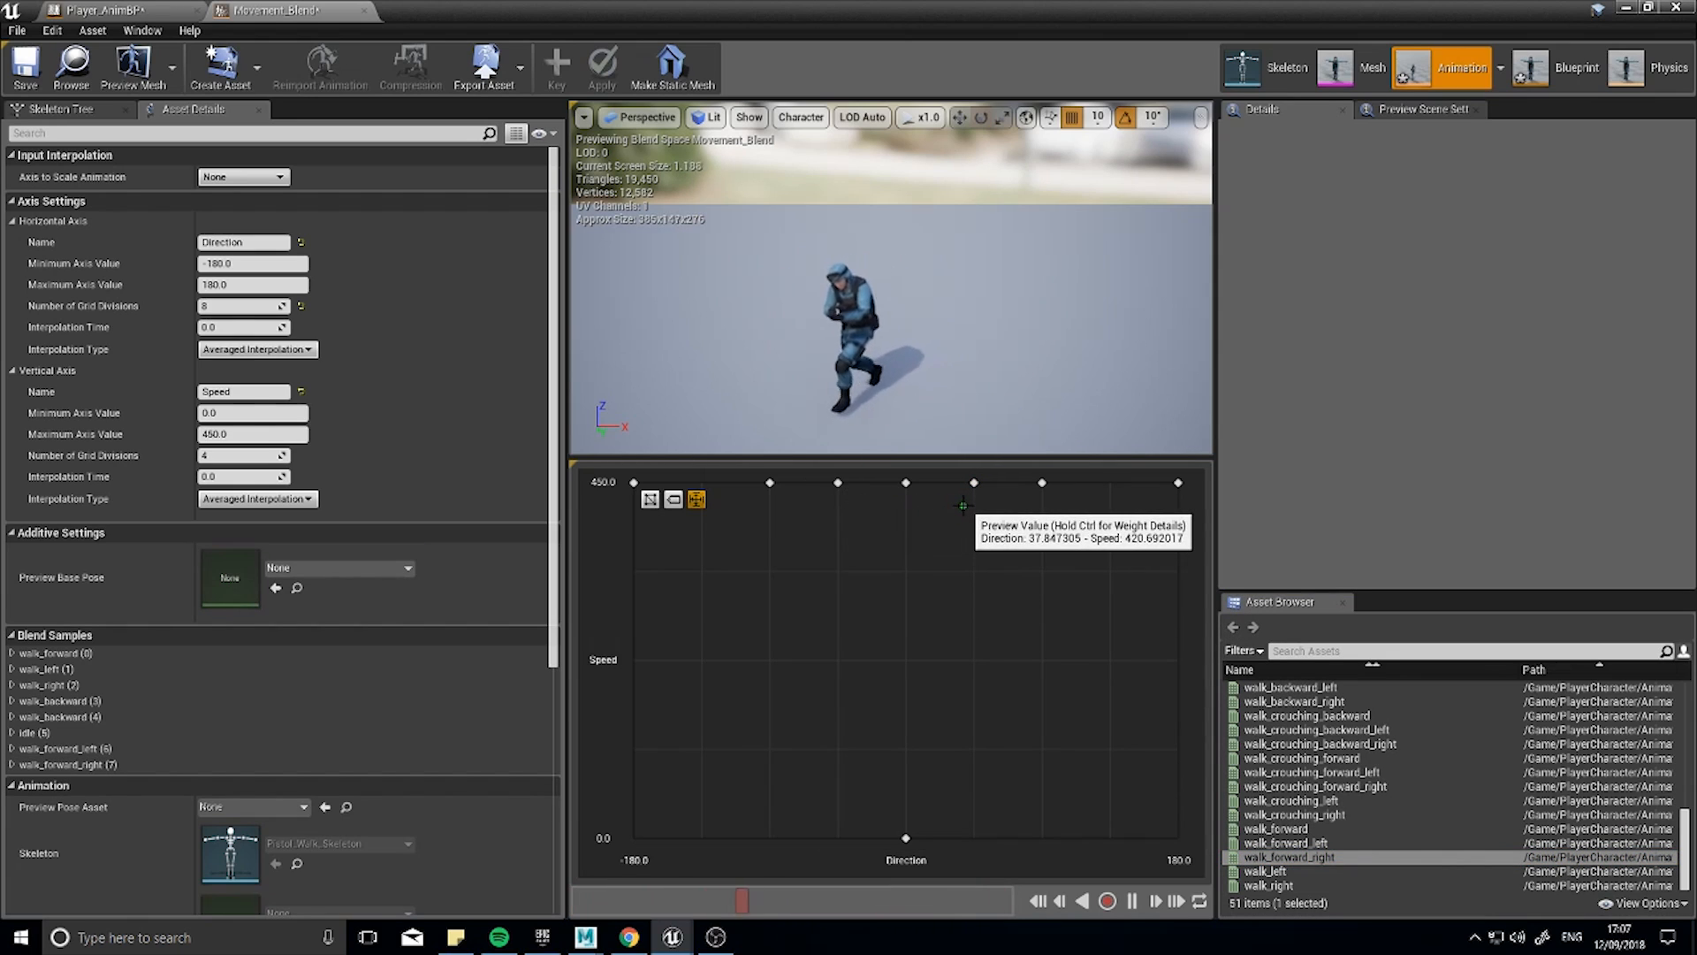
{"action": "left_click", "coordinate": [935, 696]}
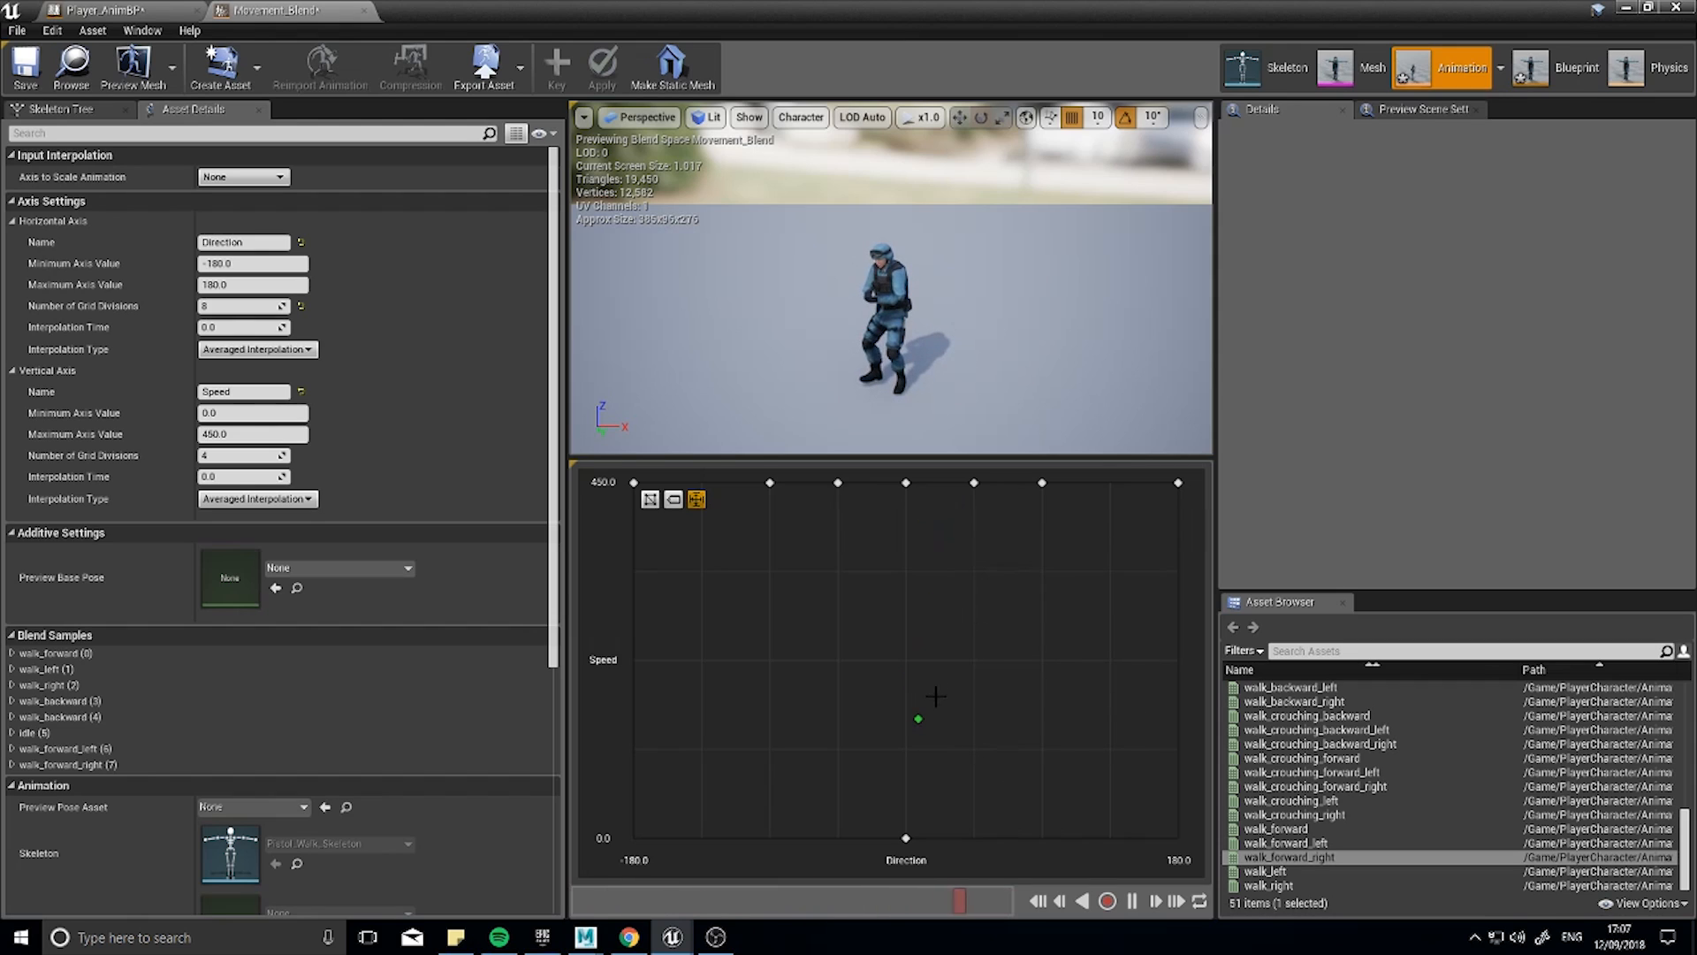
{"action": "mouse_move", "coordinate": [973, 506]}
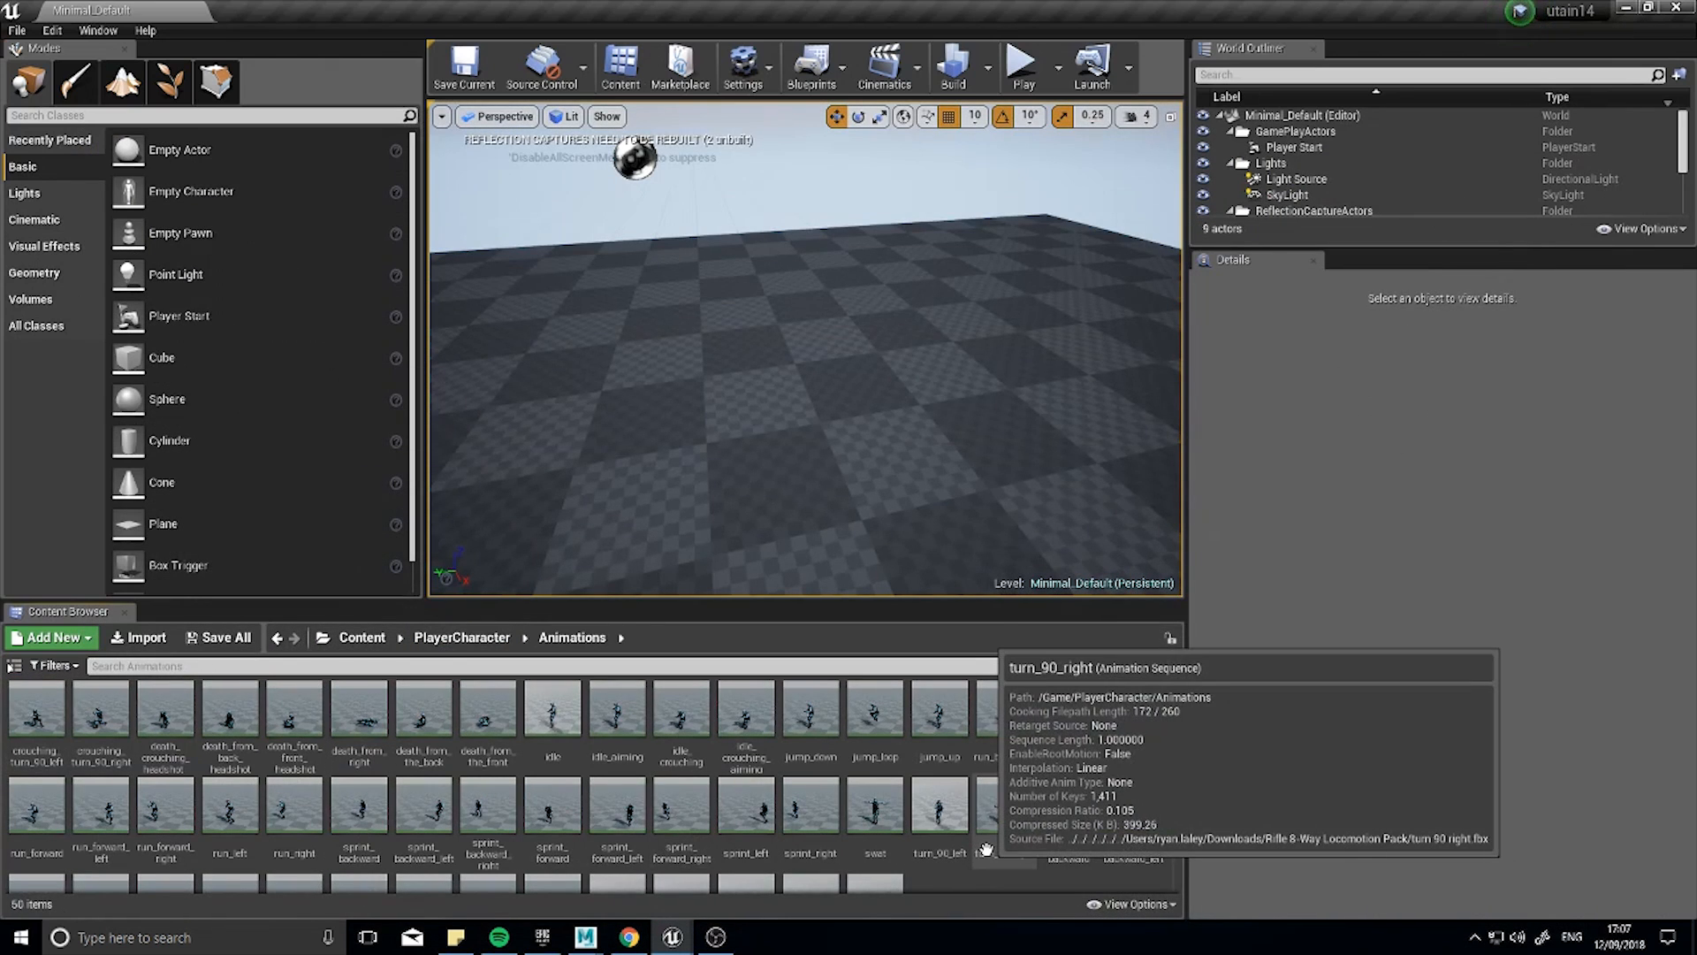
{"action": "mouse_move", "coordinate": [951, 907]}
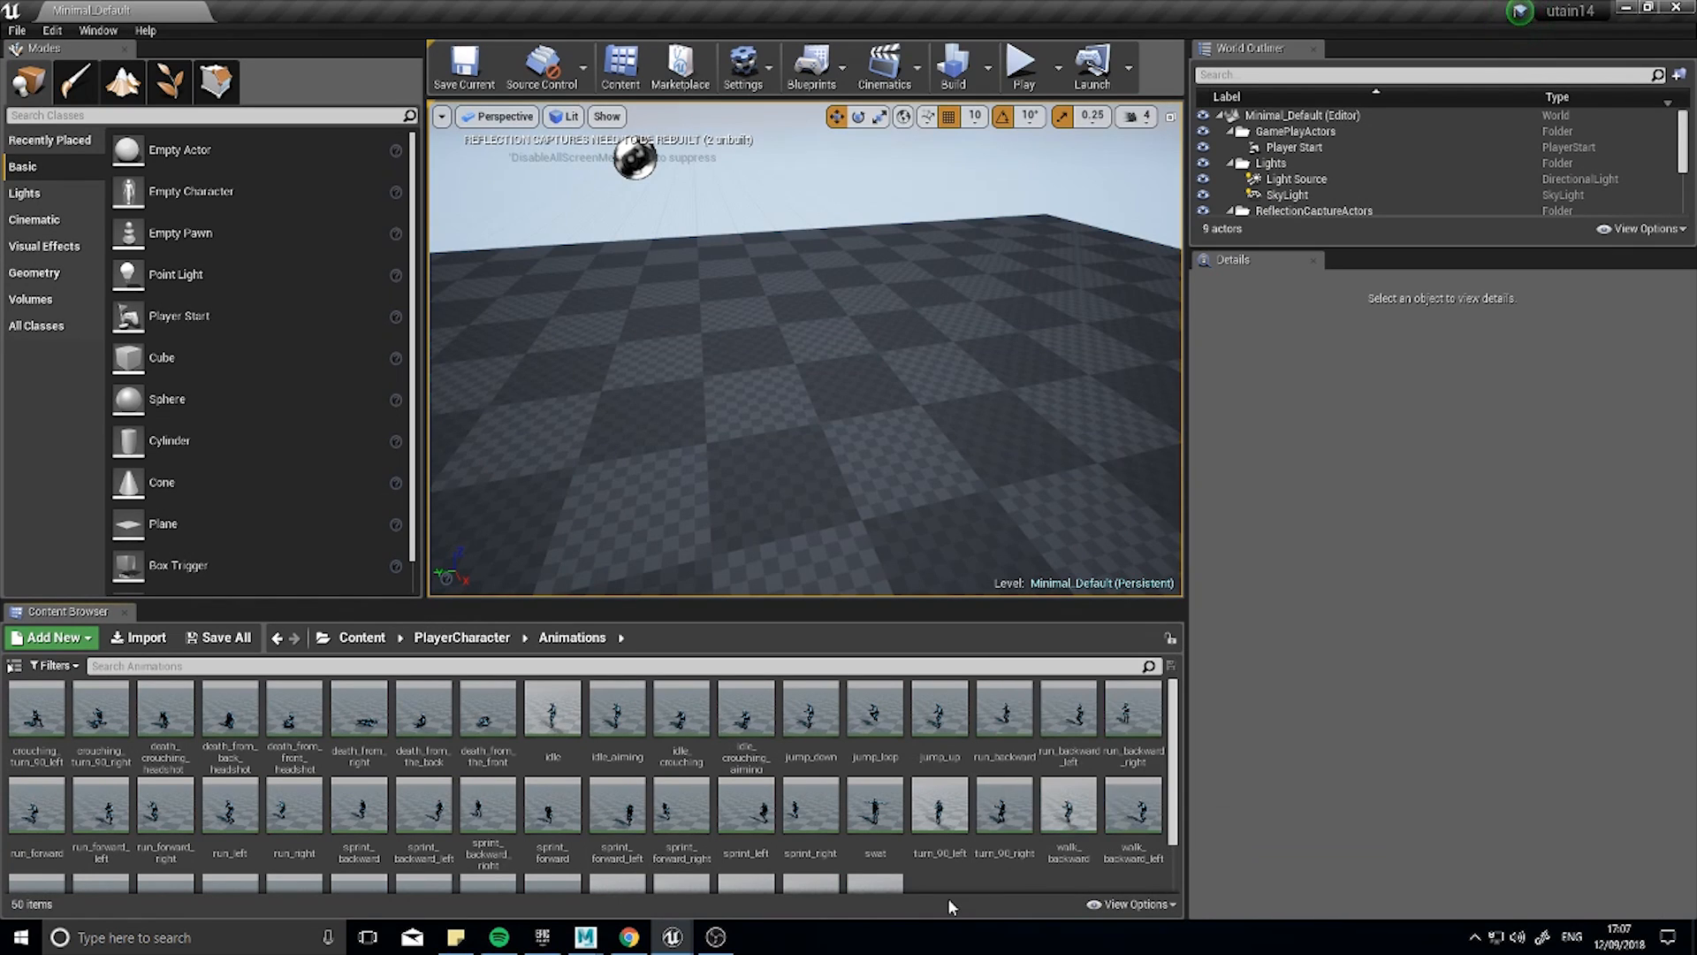
Scroll the Animations folder to reach walk_forward_left.
{"action": "scroll", "scroll_direction": "down", "scroll_amount": 3}
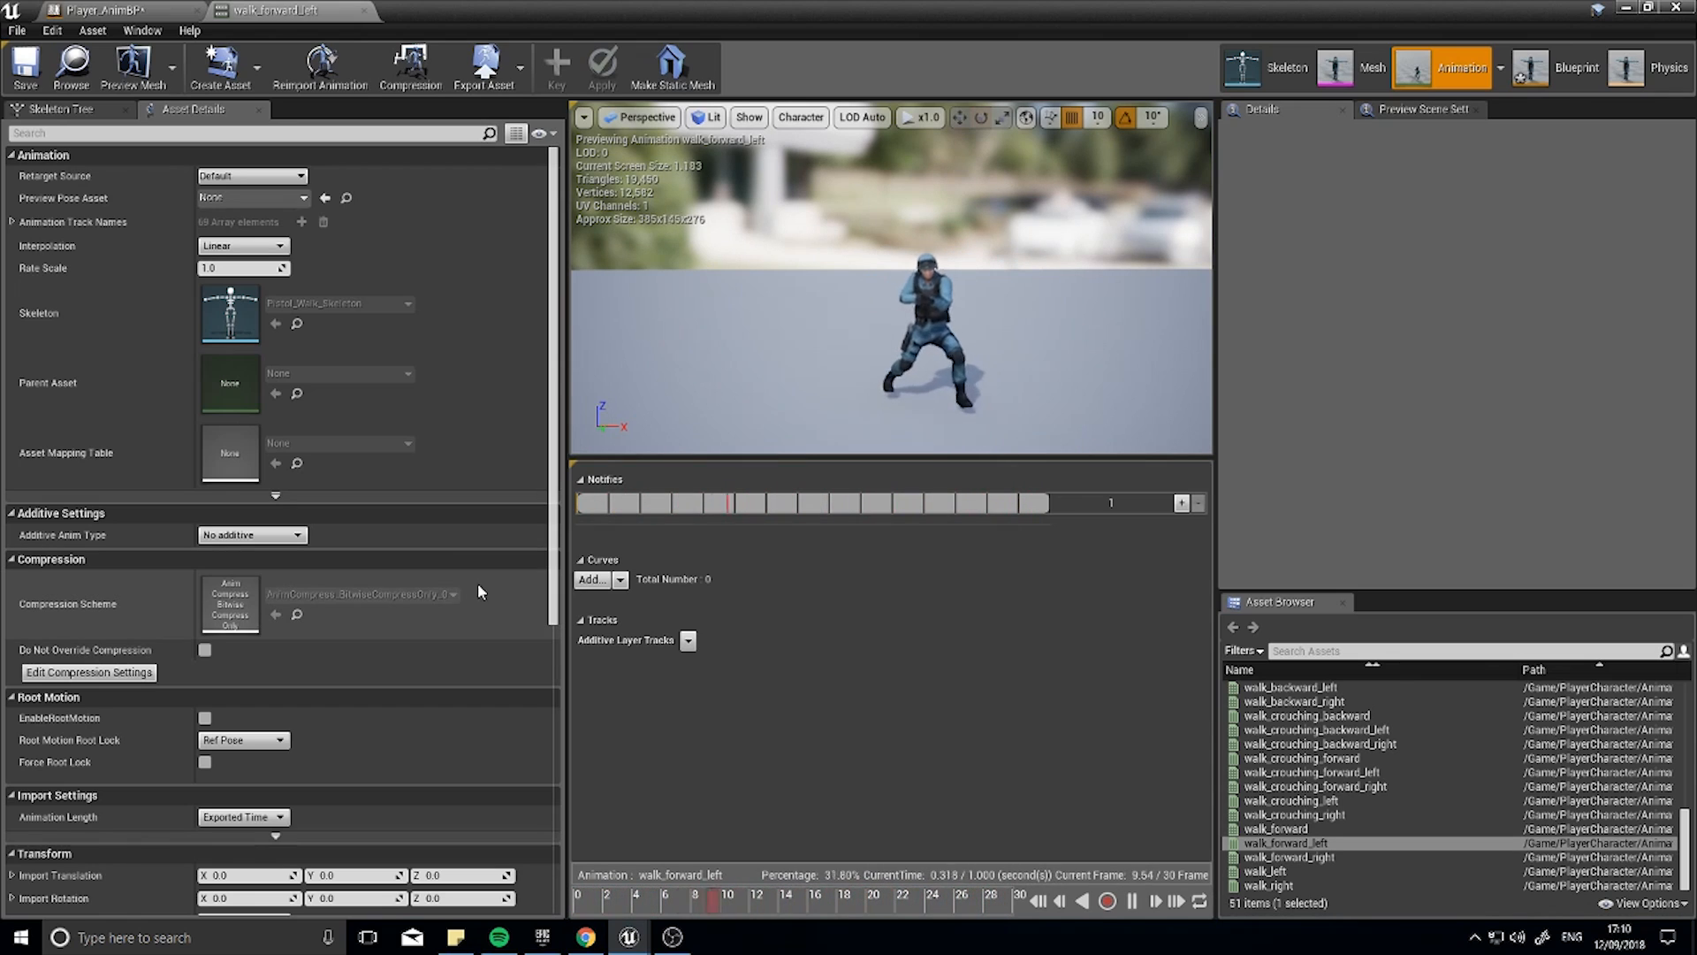
Force root lock on walk_forward_left, locking to Anim First Frame.
{"action": "scroll", "scroll_direction": "down", "scroll_amount": 3}
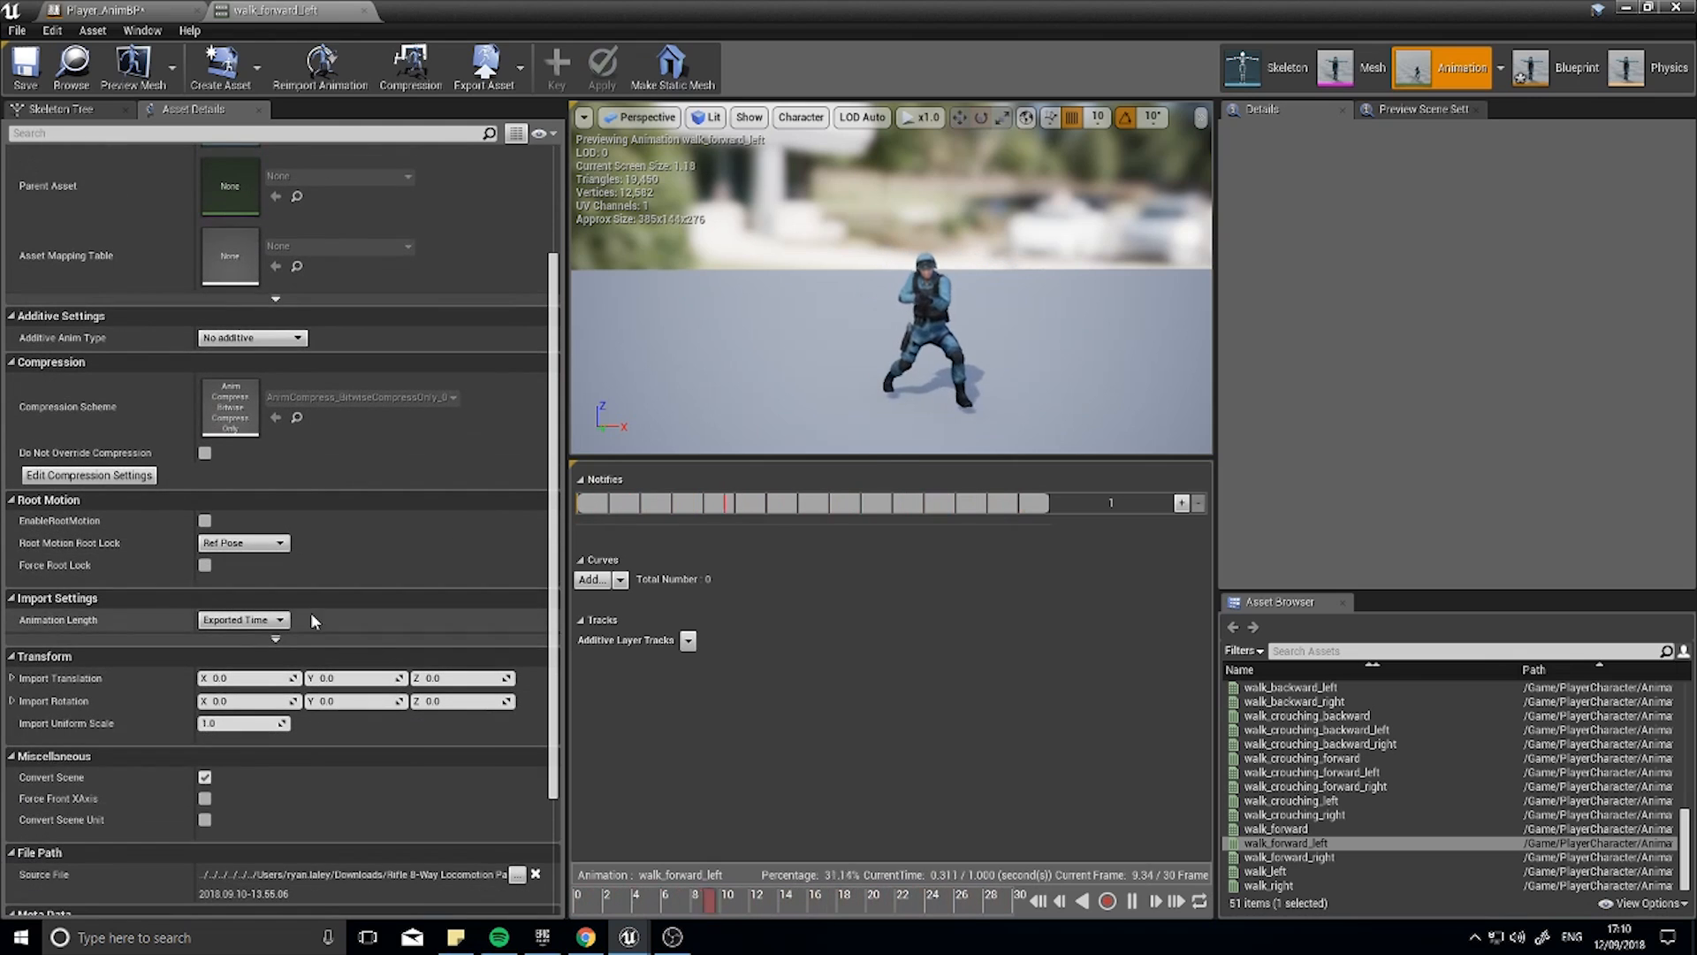
{"action": "mouse_move", "coordinate": [244, 583]}
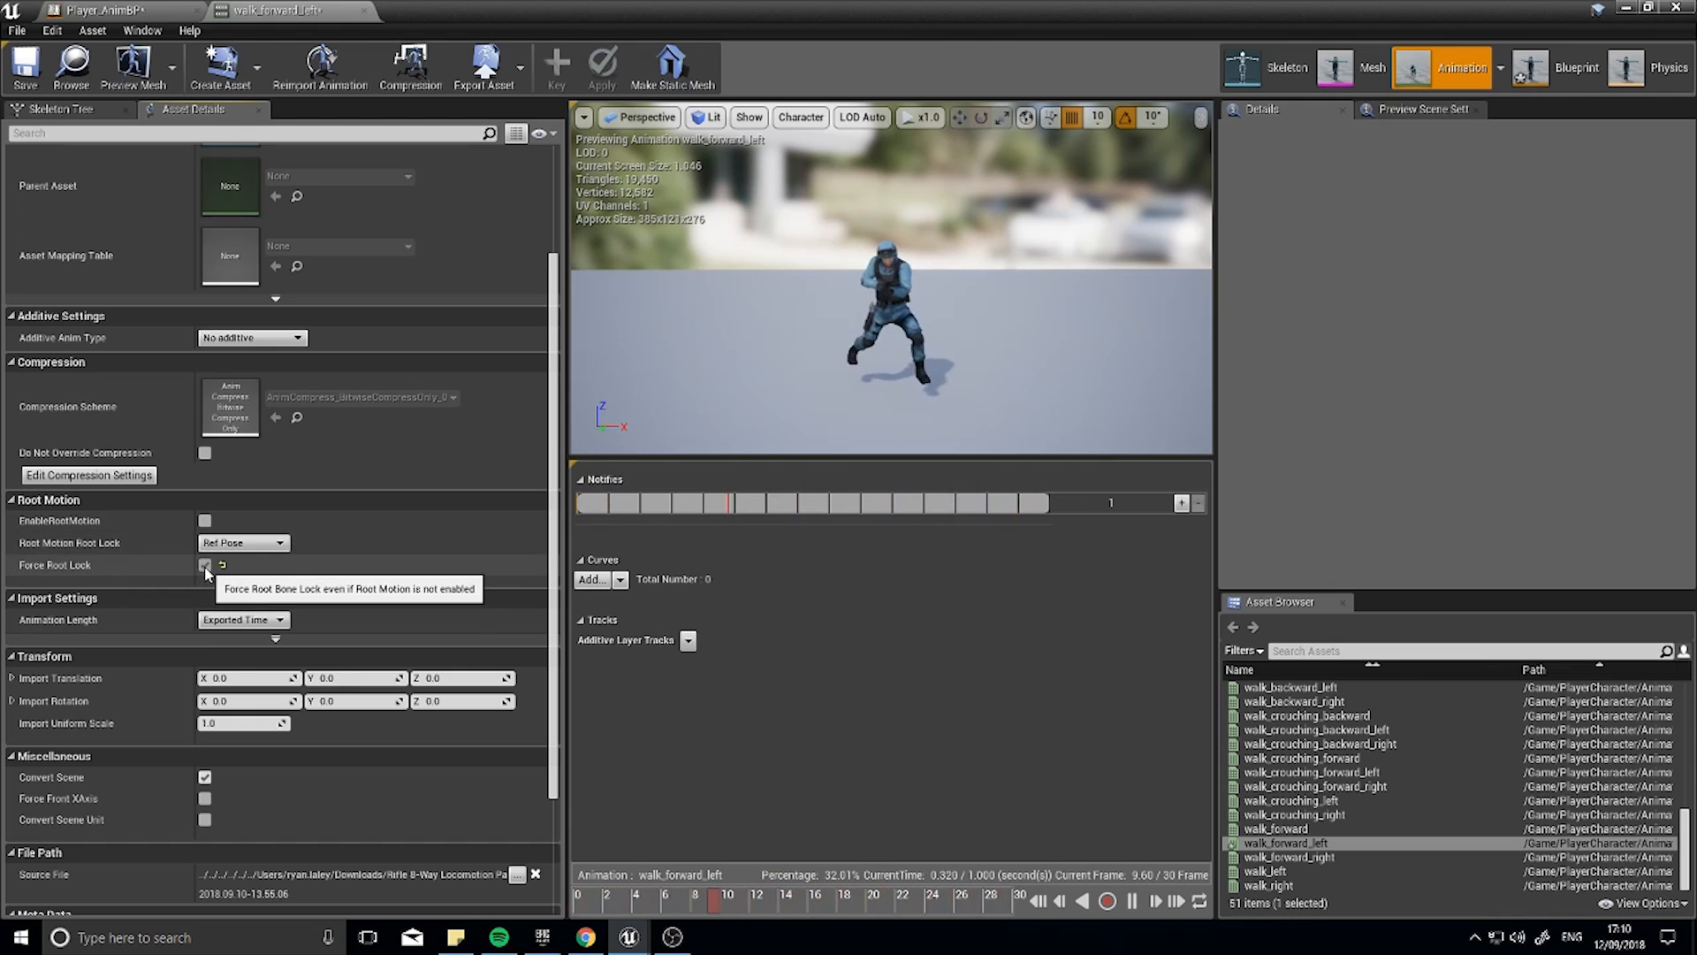
{"action": "left_click", "coordinate": [205, 566]}
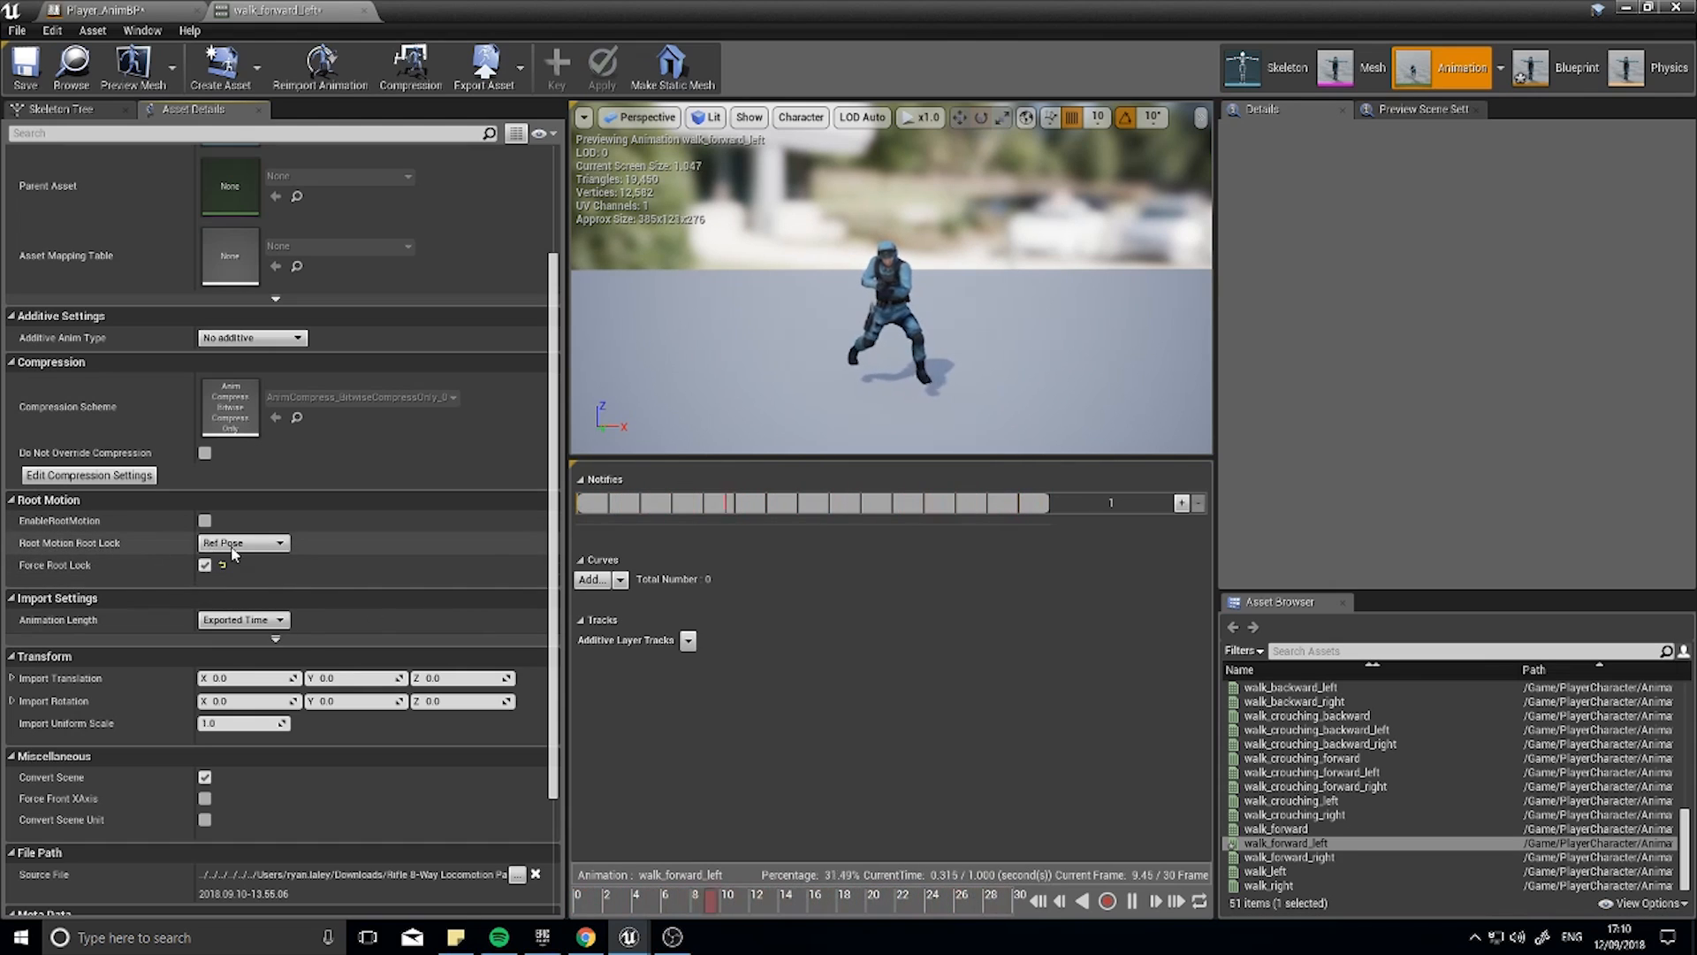
{"action": "left_click", "coordinate": [244, 543]}
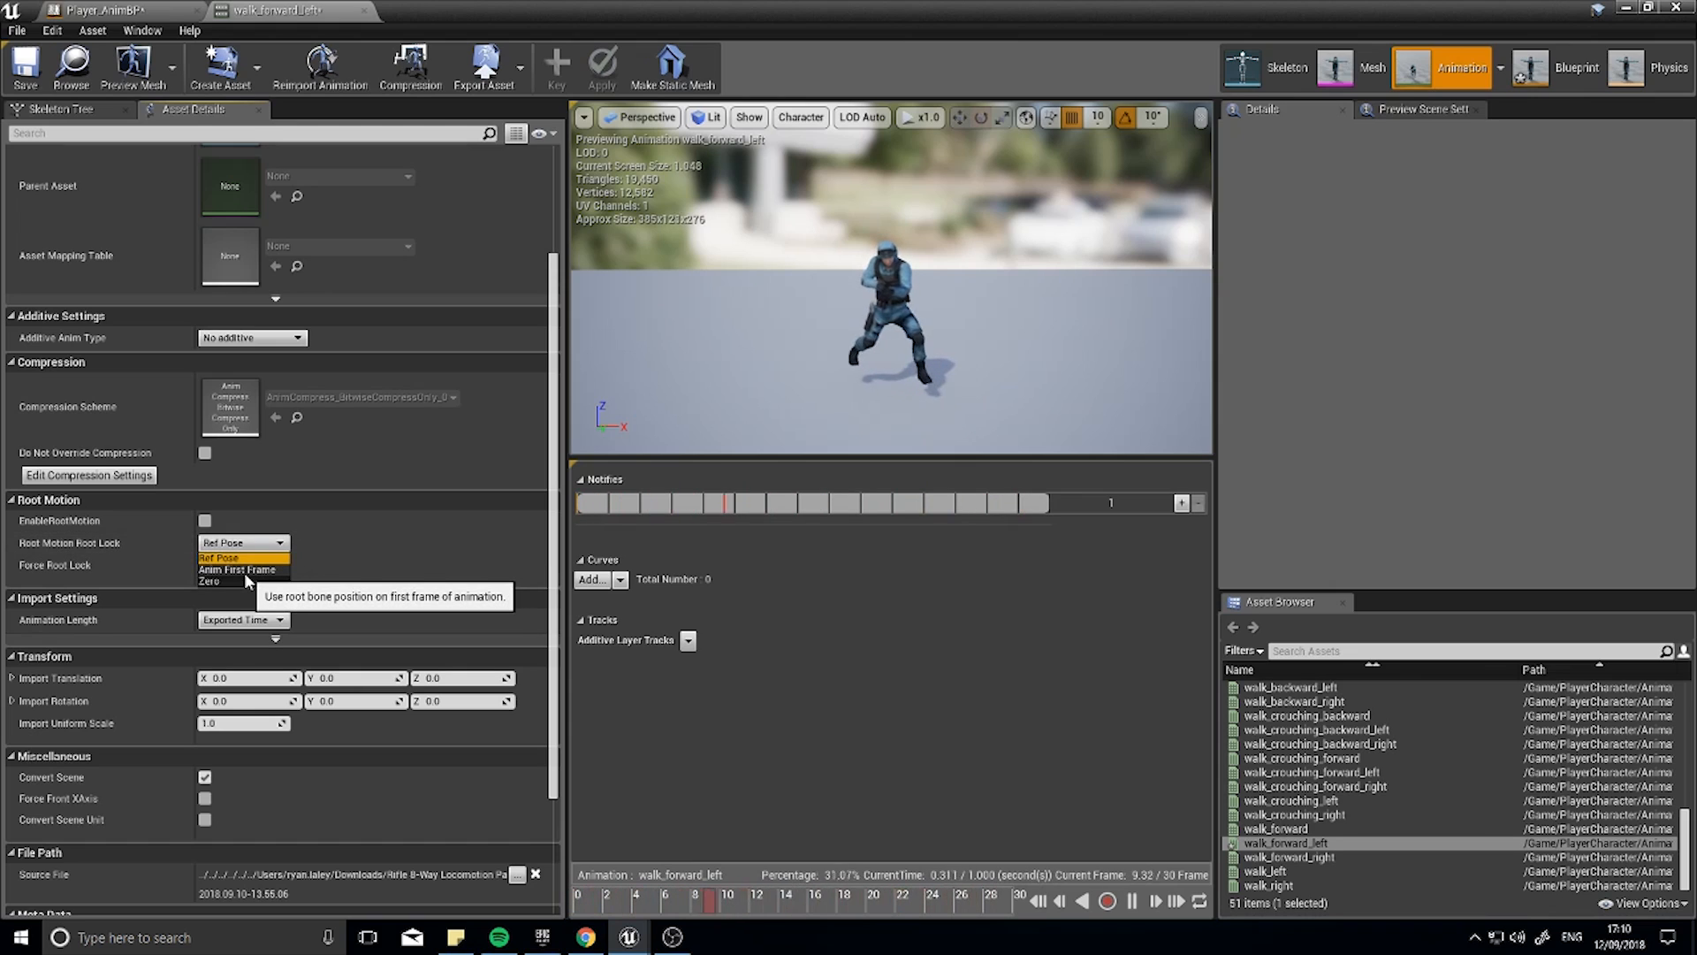
{"action": "left_click", "coordinate": [229, 569]}
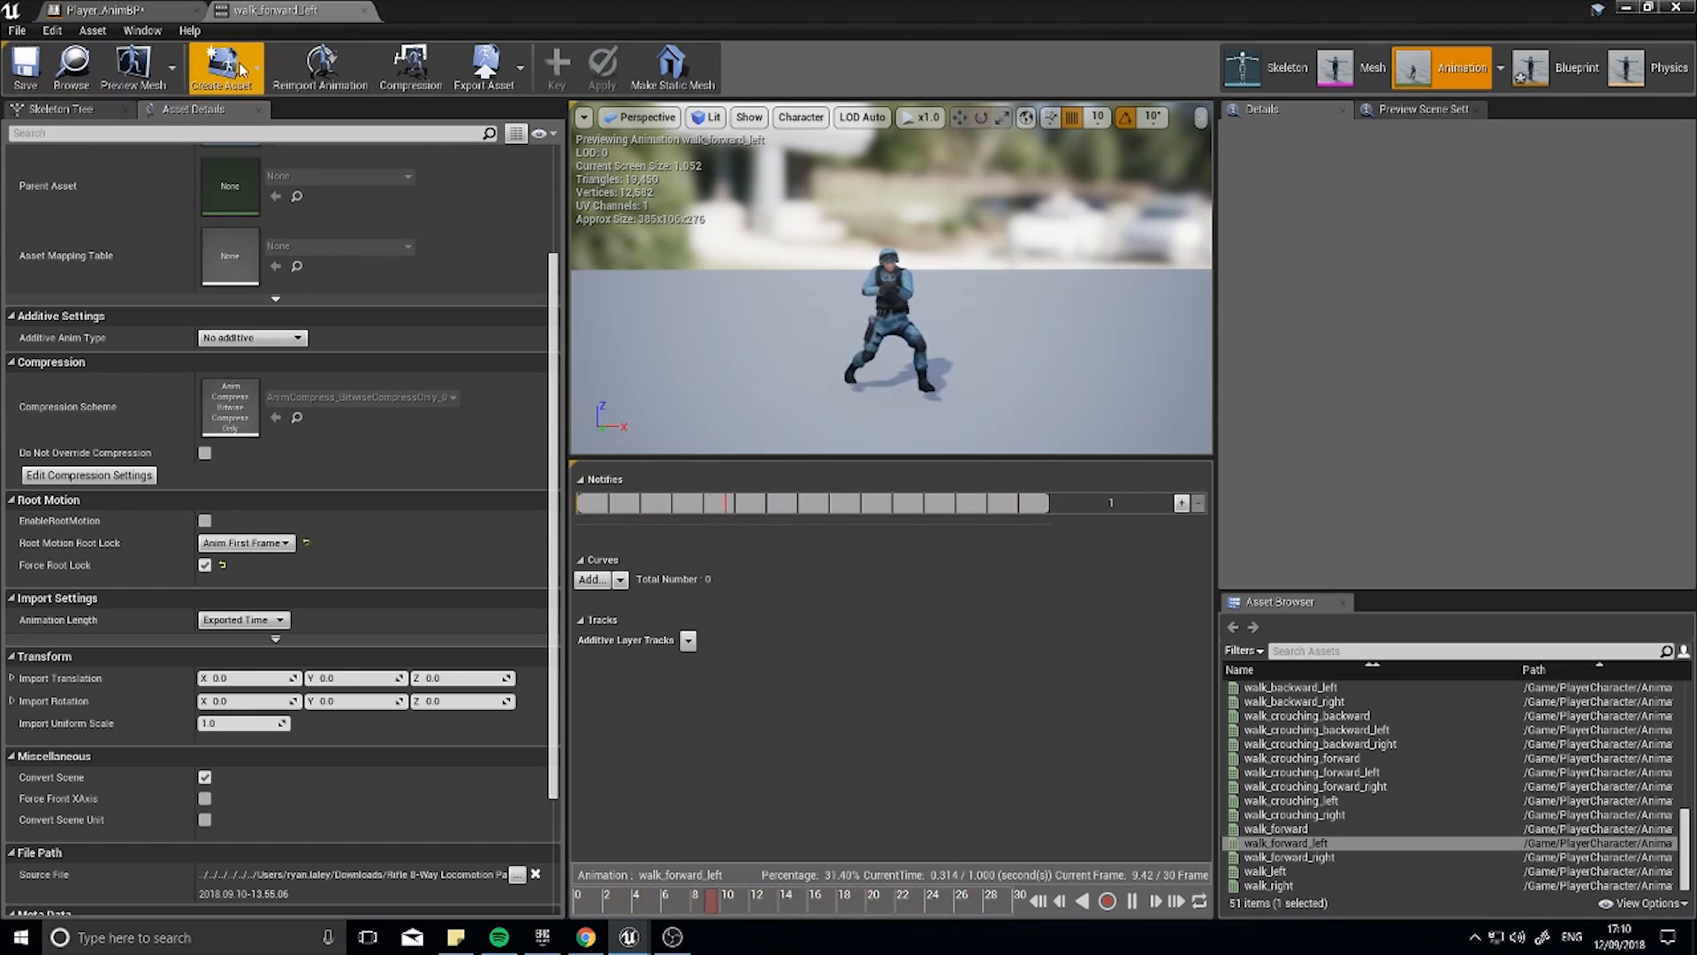
{"action": "mouse_move", "coordinate": [1305, 858]}
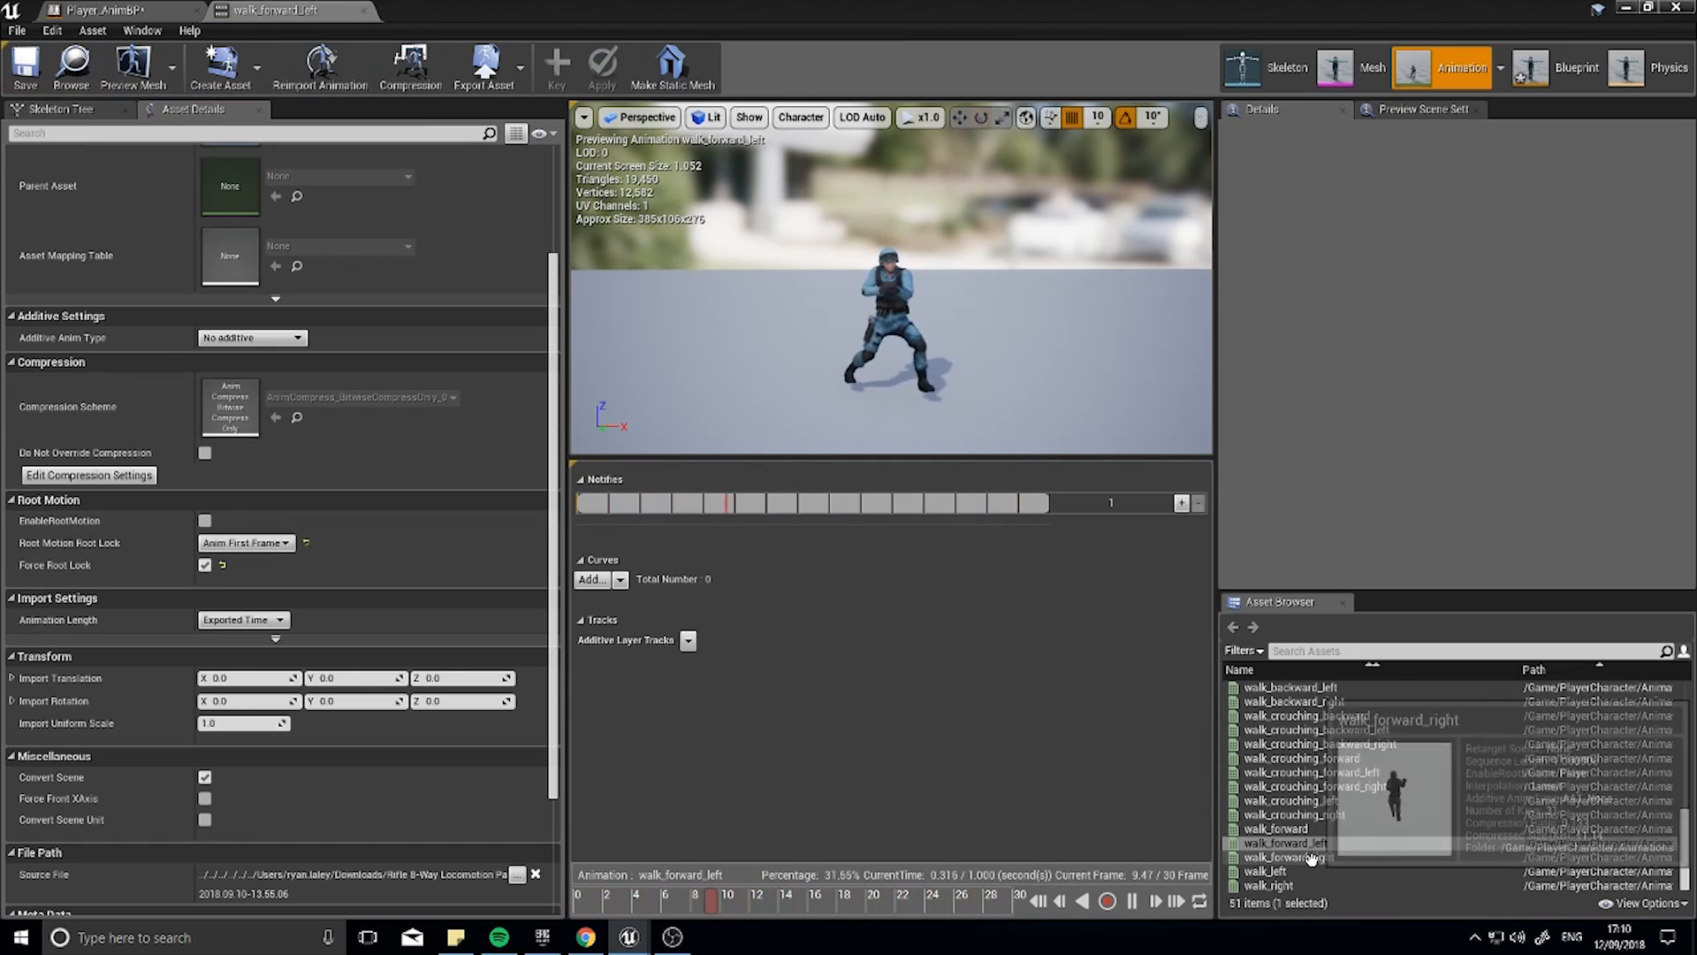
Apply the same Anim First Frame root lock to walk_forward_right and return to Player_AnimBP.
{"action": "double_click", "coordinate": [1300, 858]}
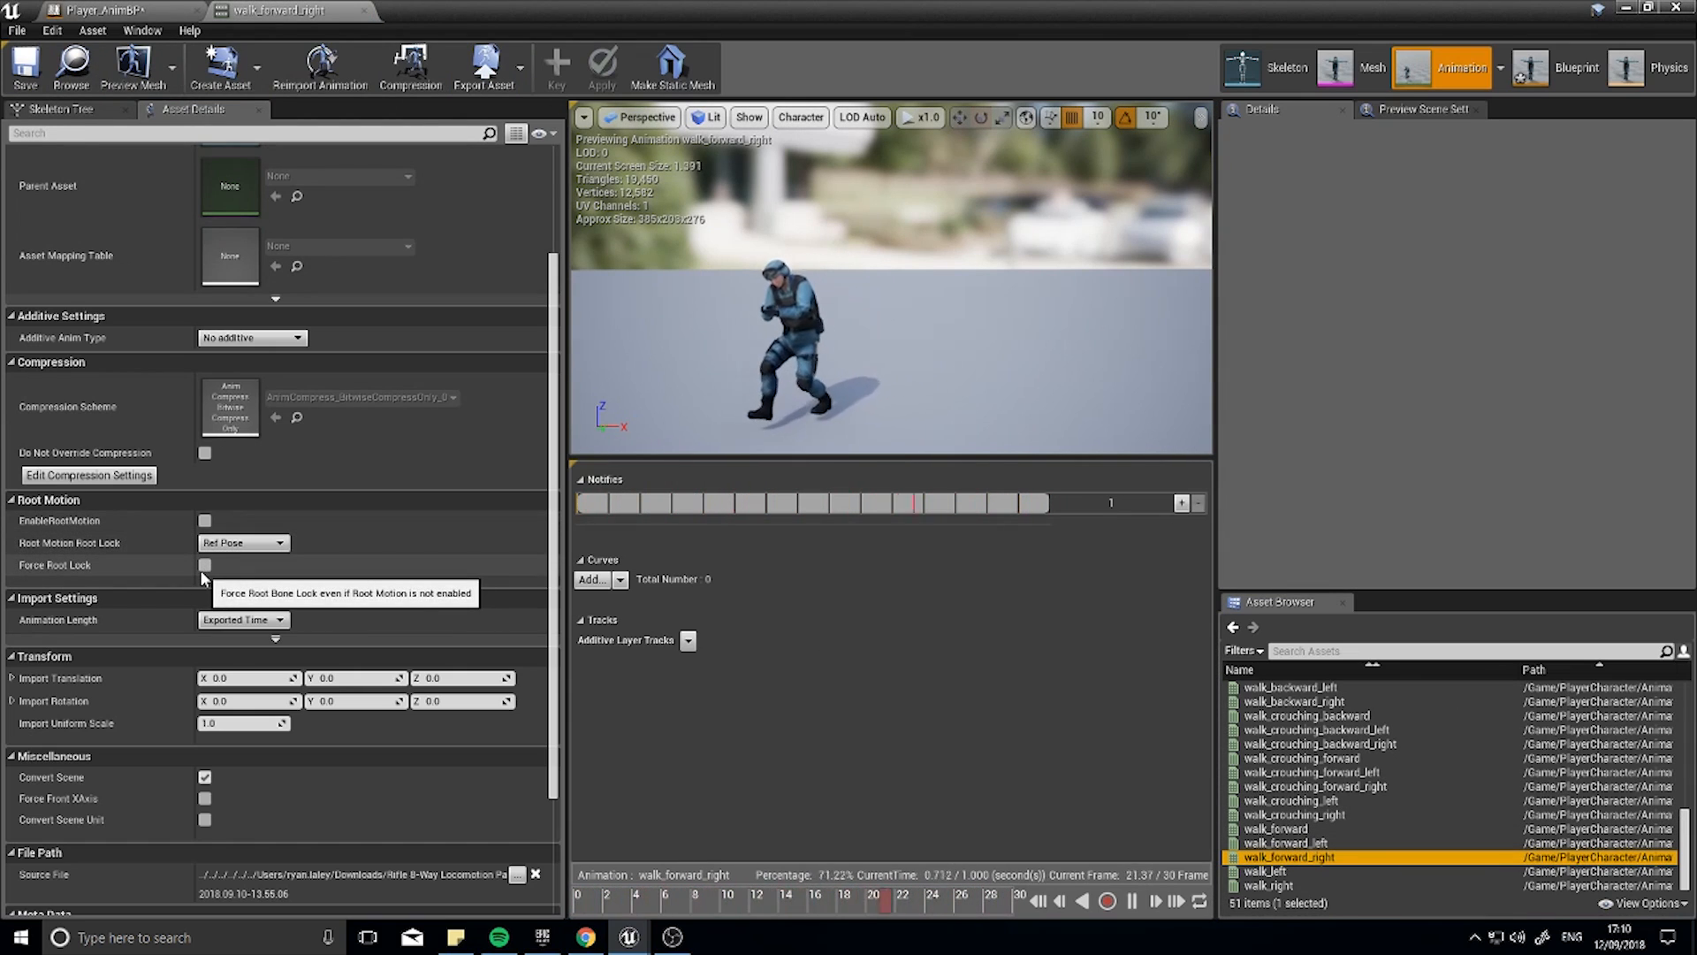
{"action": "left_click", "coordinate": [244, 543]}
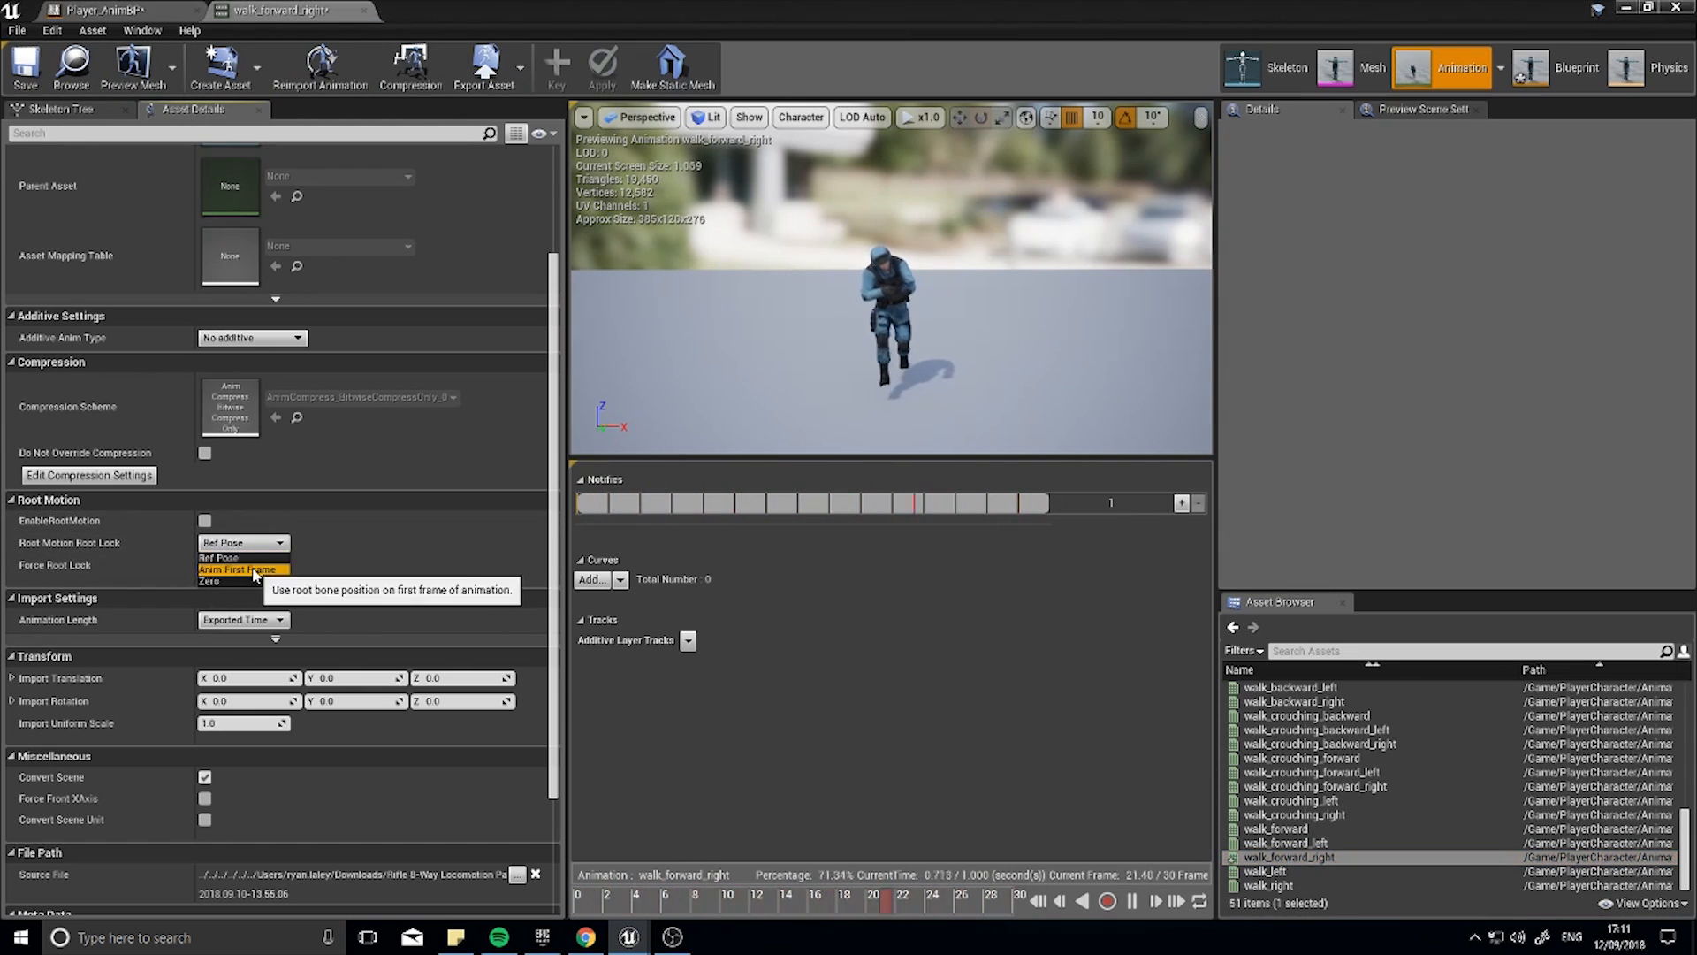
{"action": "left_click", "coordinate": [235, 570]}
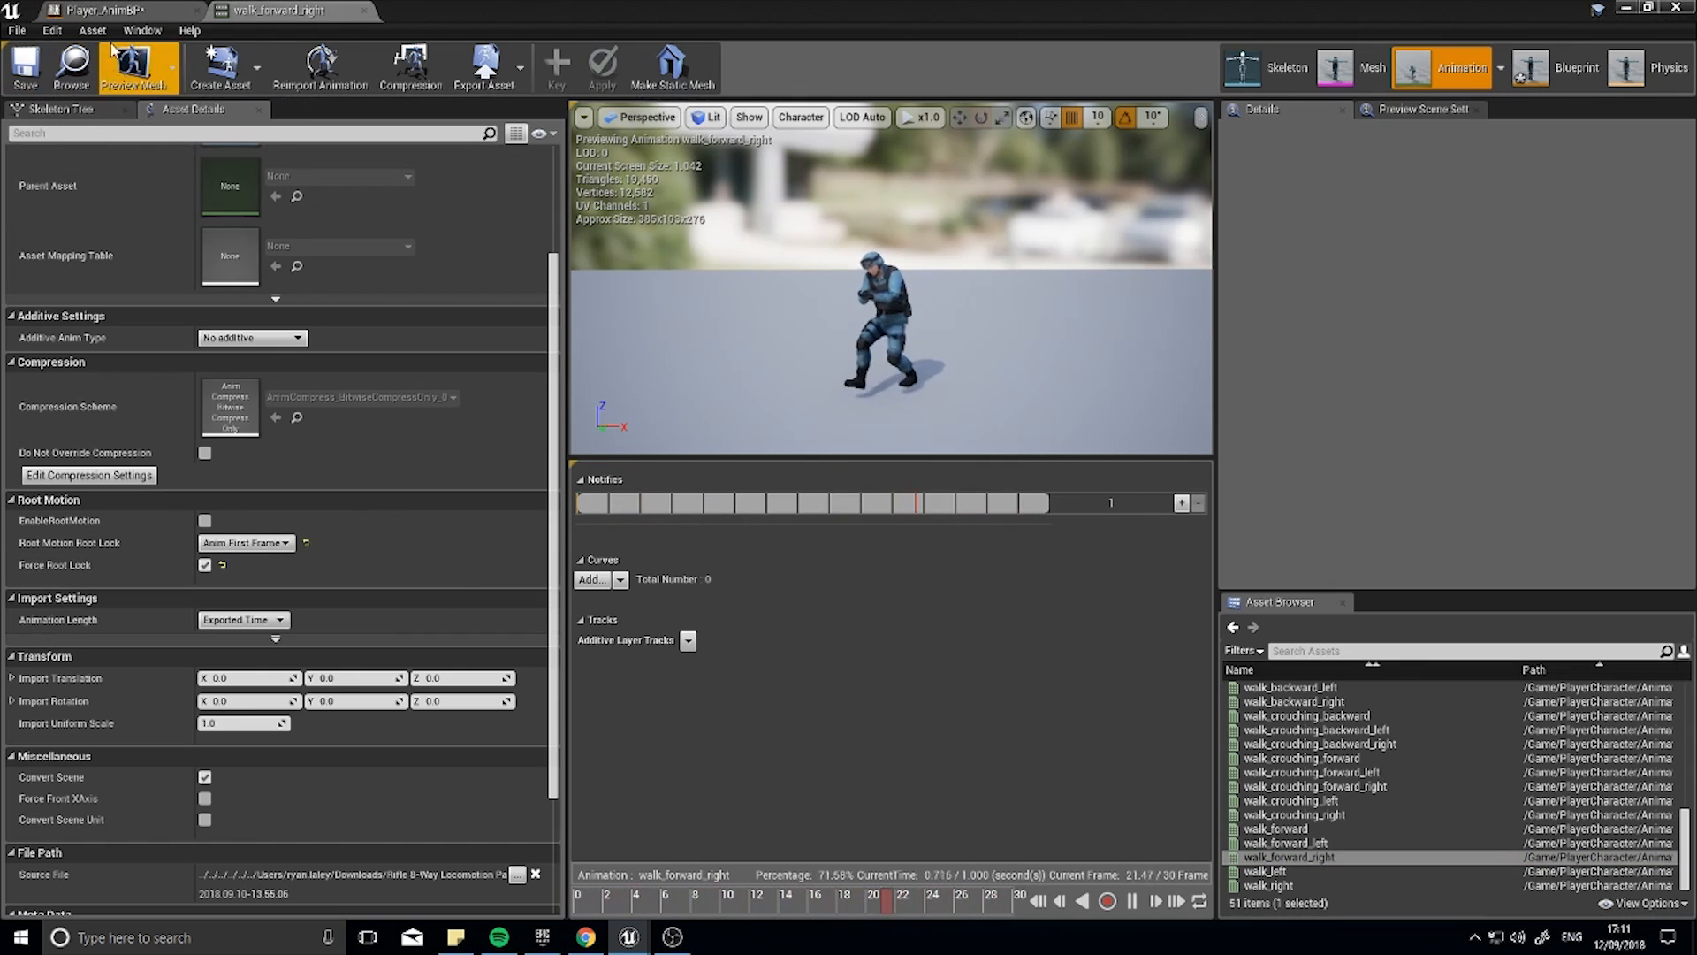
{"action": "left_click", "coordinate": [92, 9]}
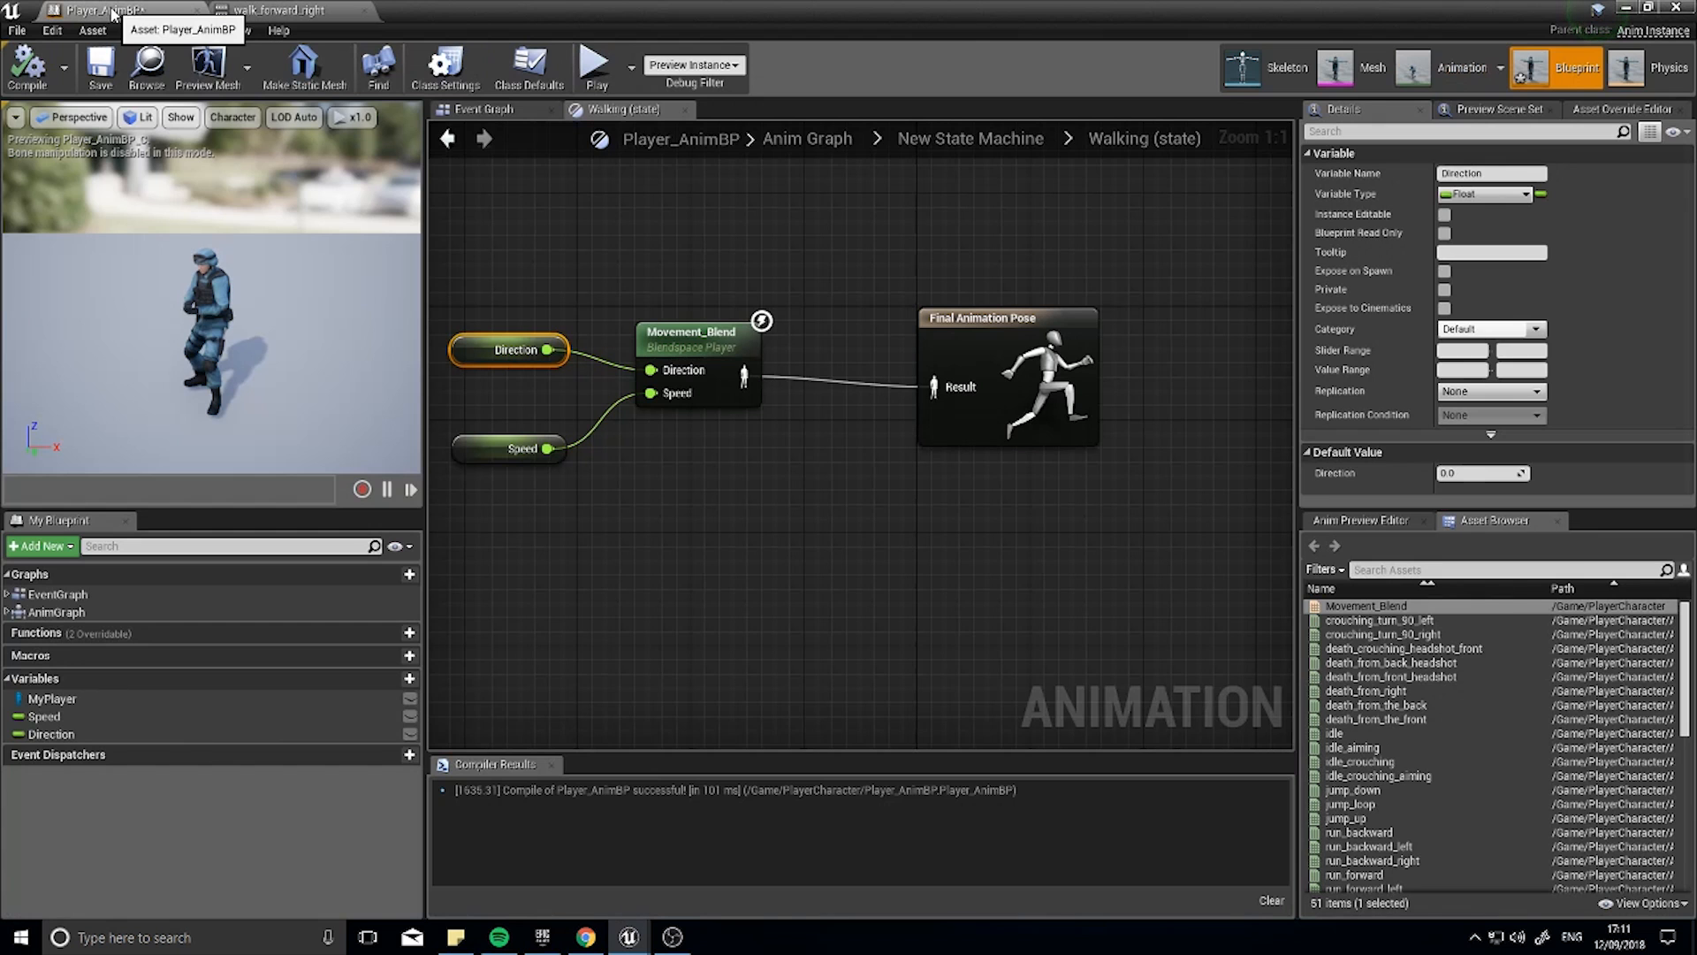
Reopen Movement_Blend from the PlayerCharacter folder in the level editor.
{"action": "left_click", "coordinate": [283, 14]}
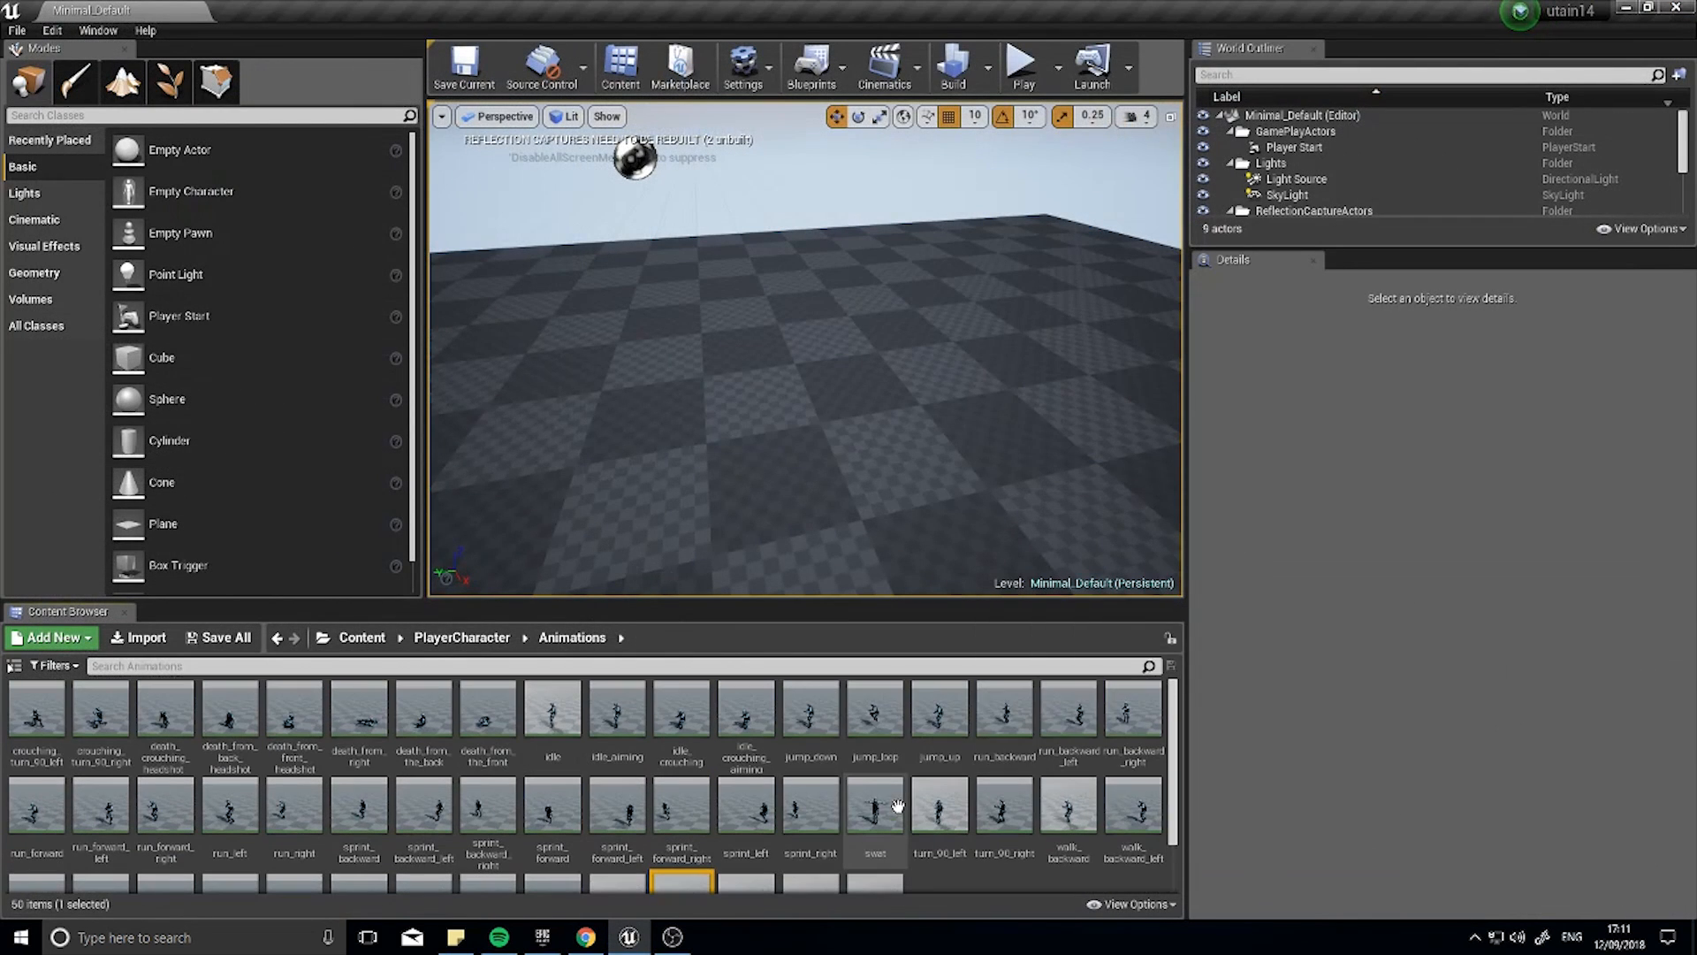
{"action": "left_click", "coordinate": [461, 637]}
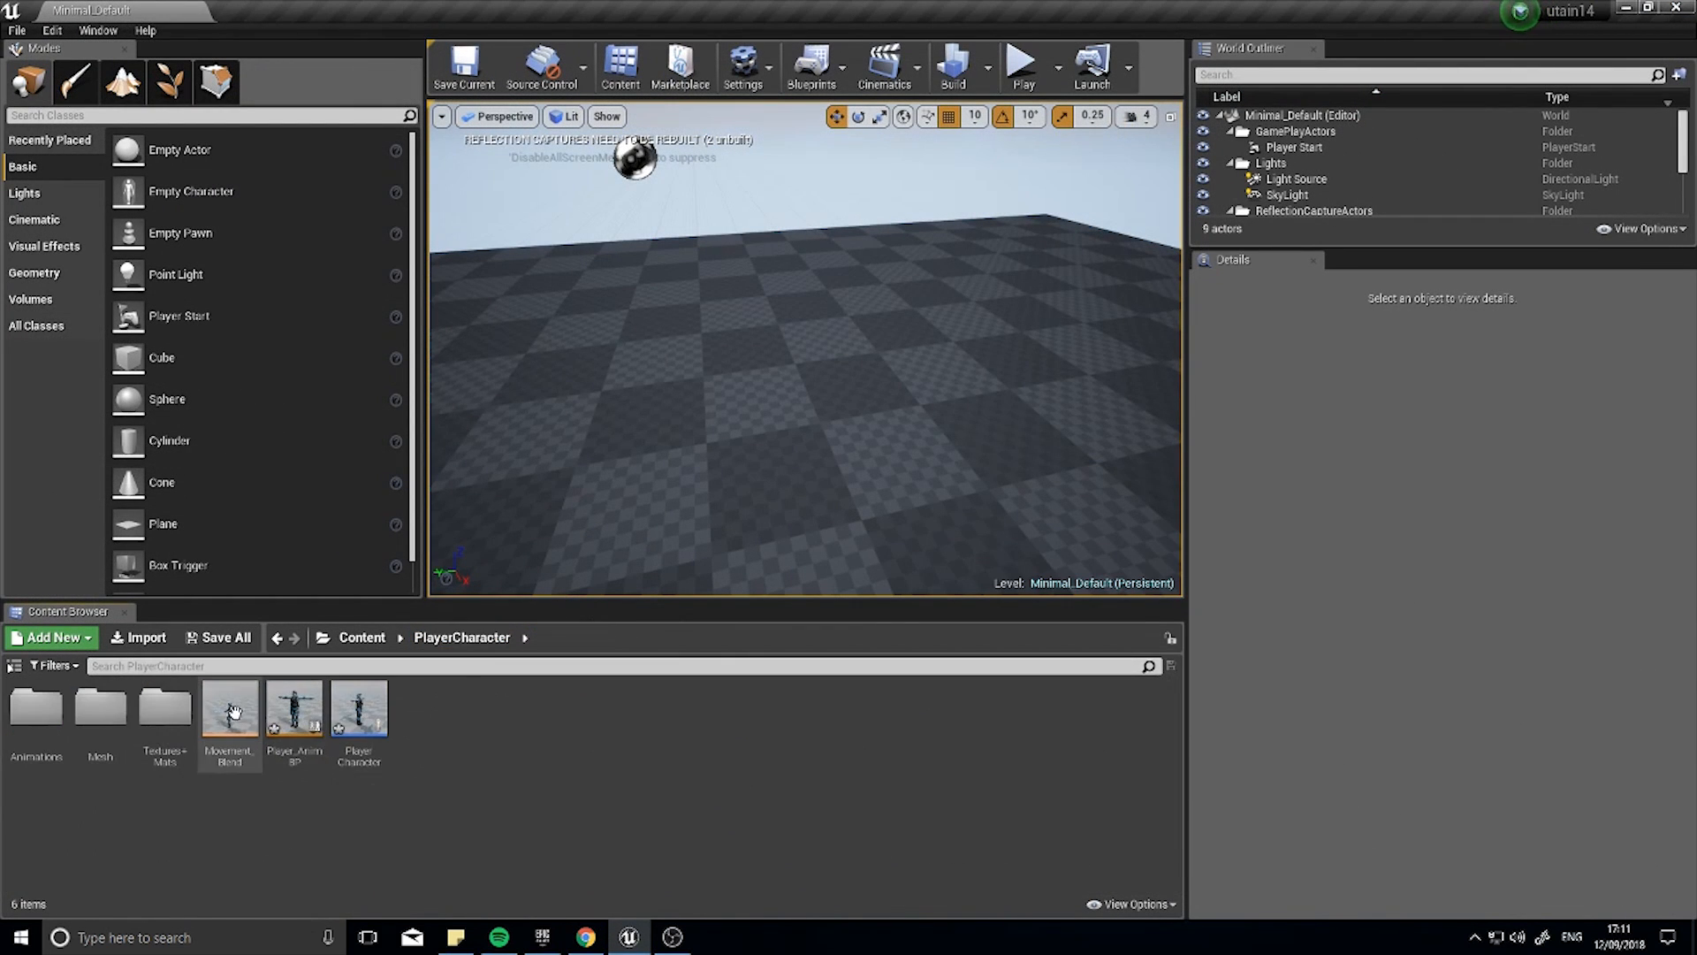
{"action": "double_click", "coordinate": [230, 707]}
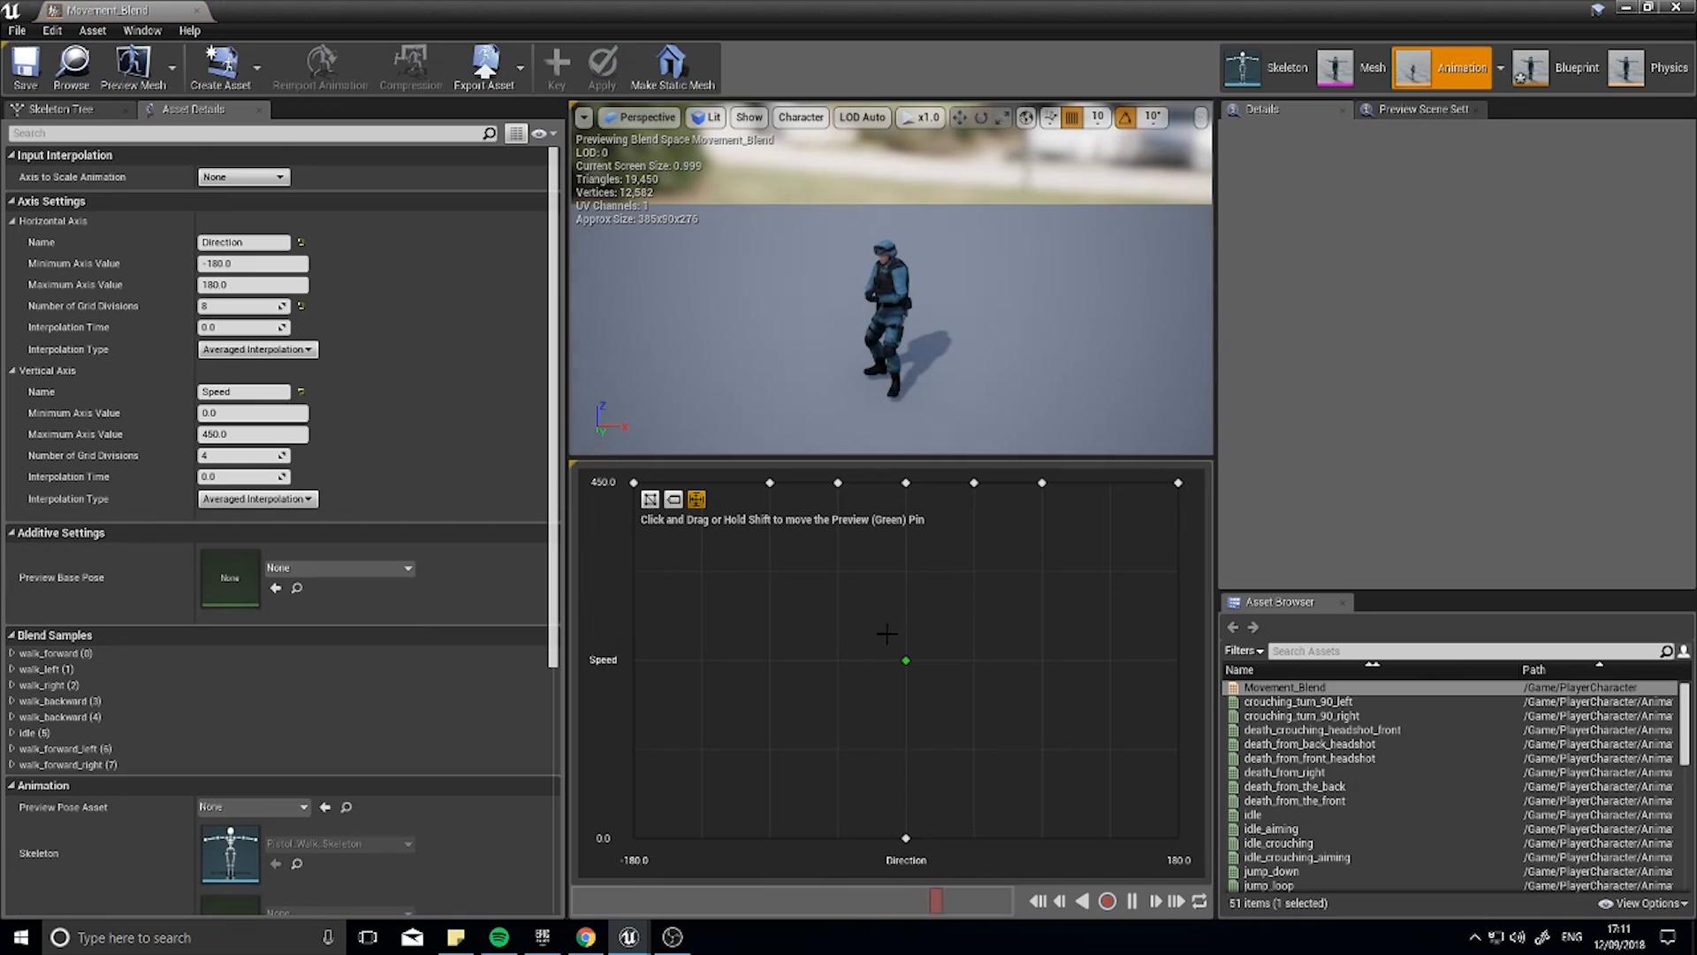